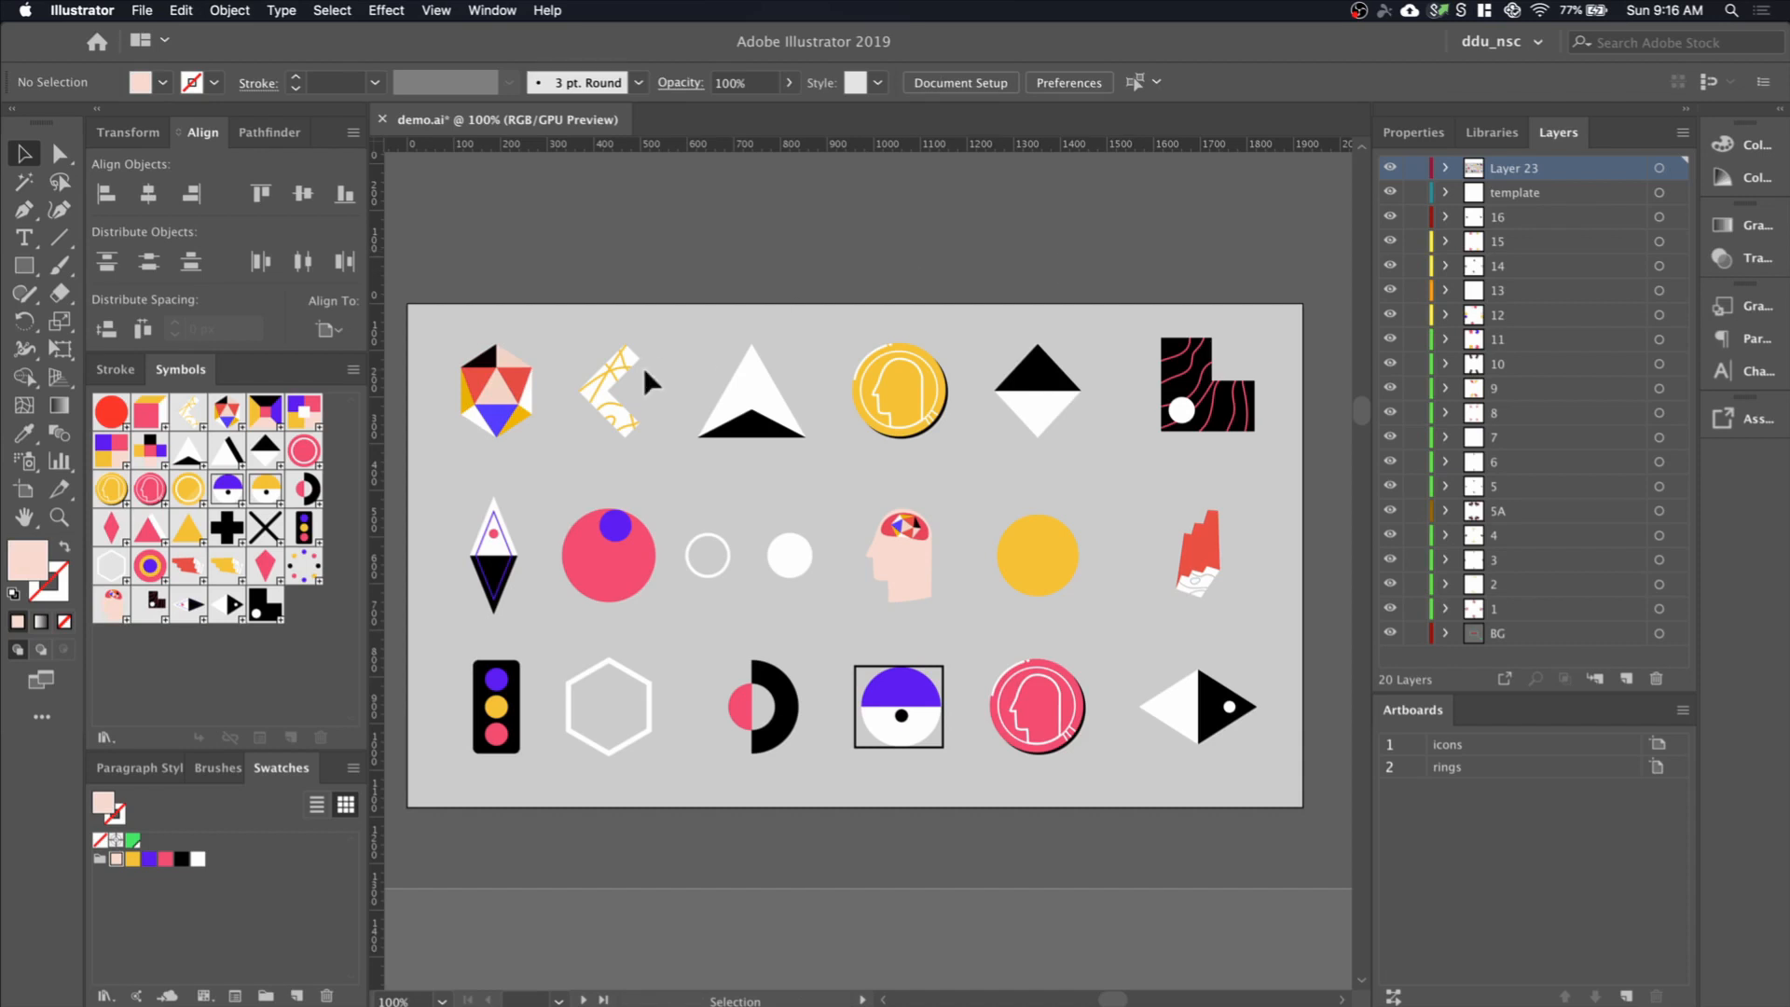
mouse_move(542, 402)
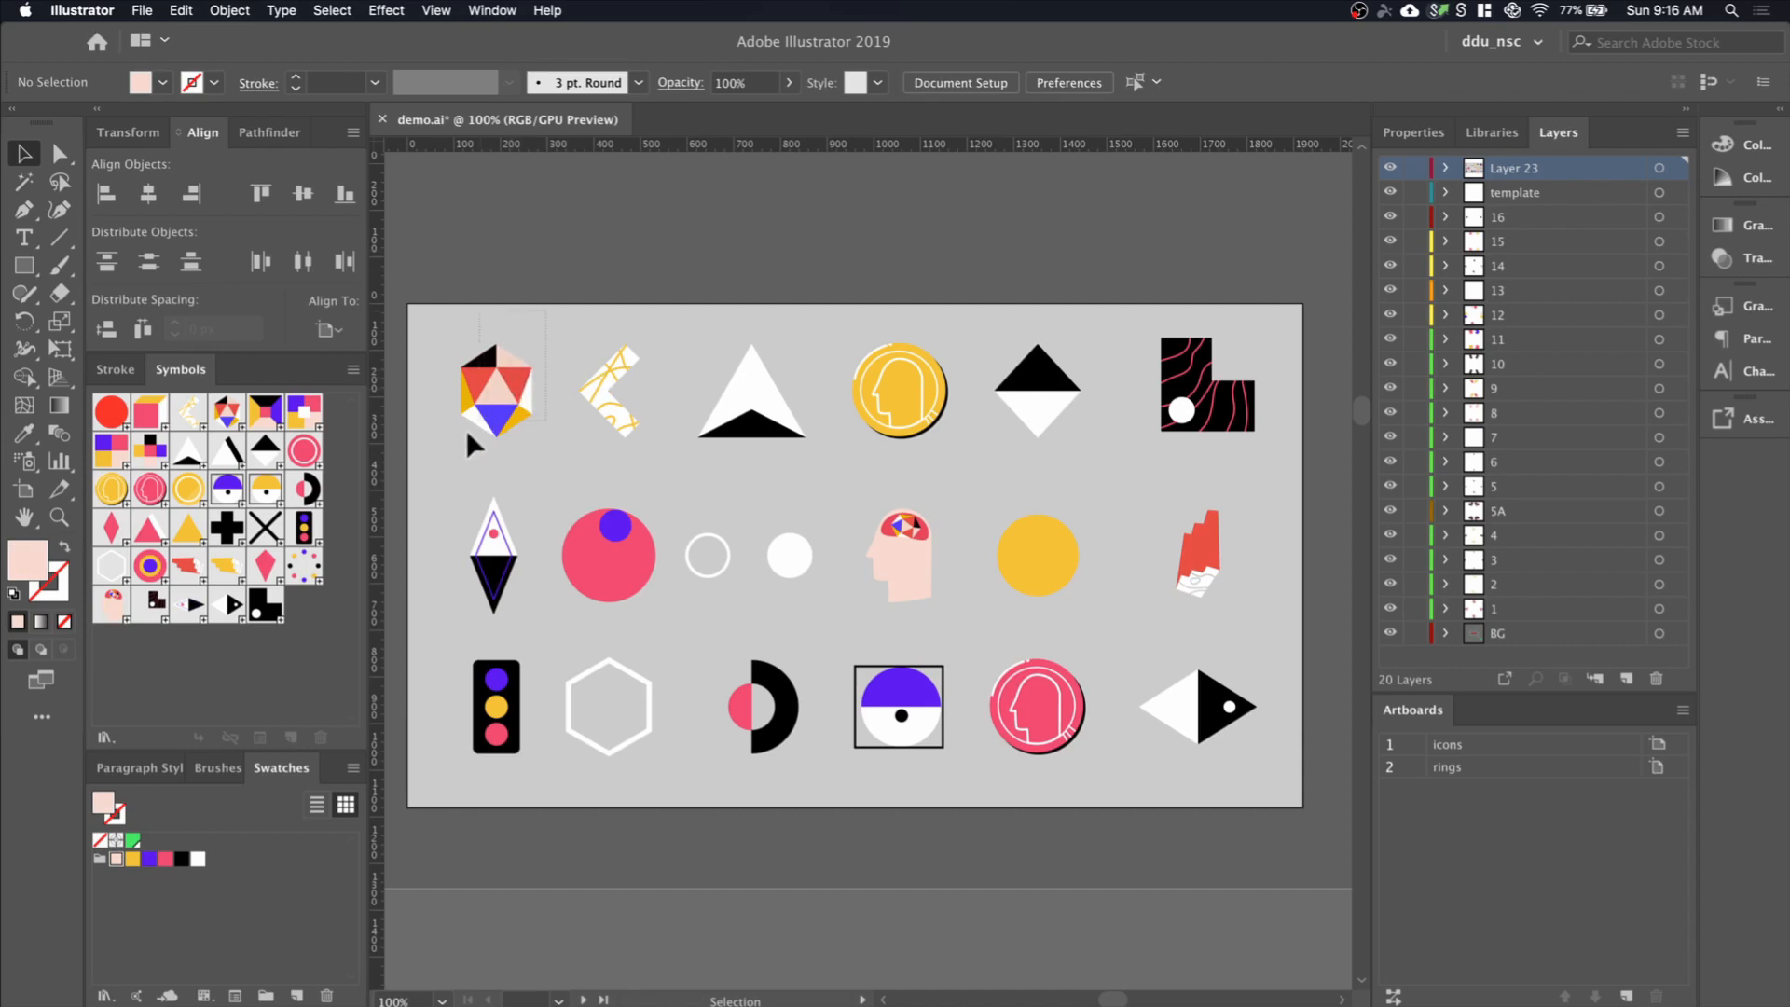
Save the colourful top-left hexagon icon as the dynamic symbol New Symbol 31
click(495, 391)
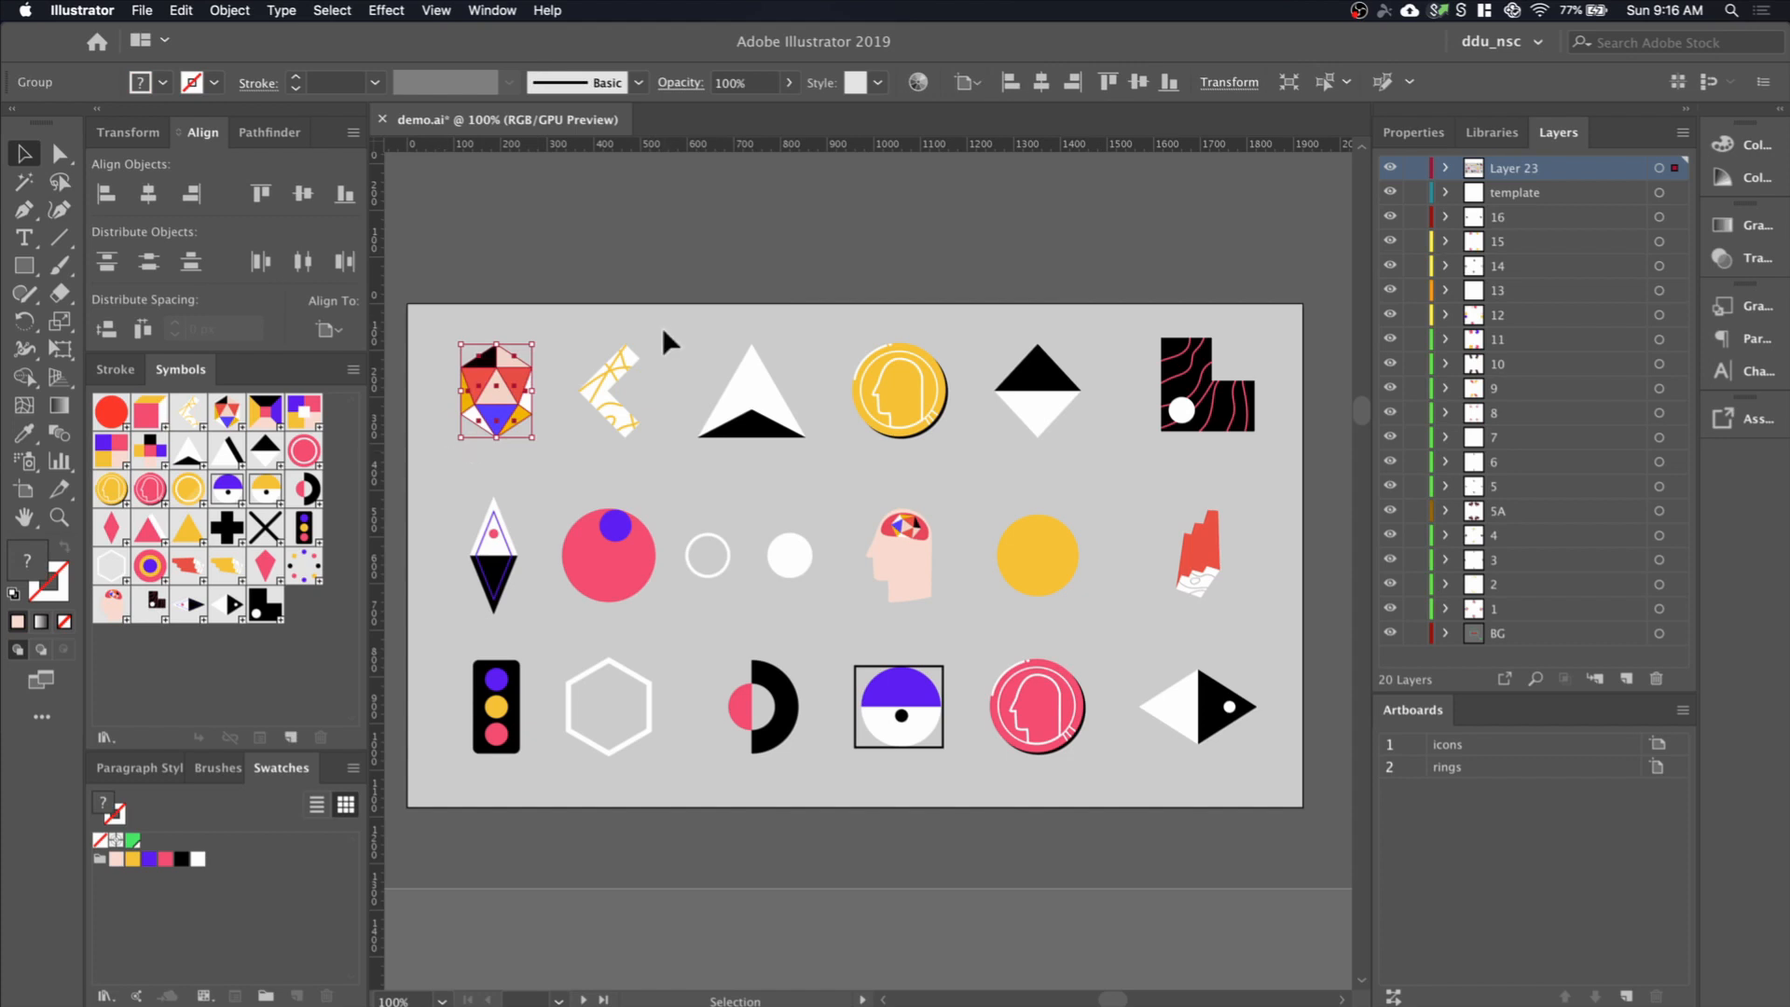
mouse_move(1124, 413)
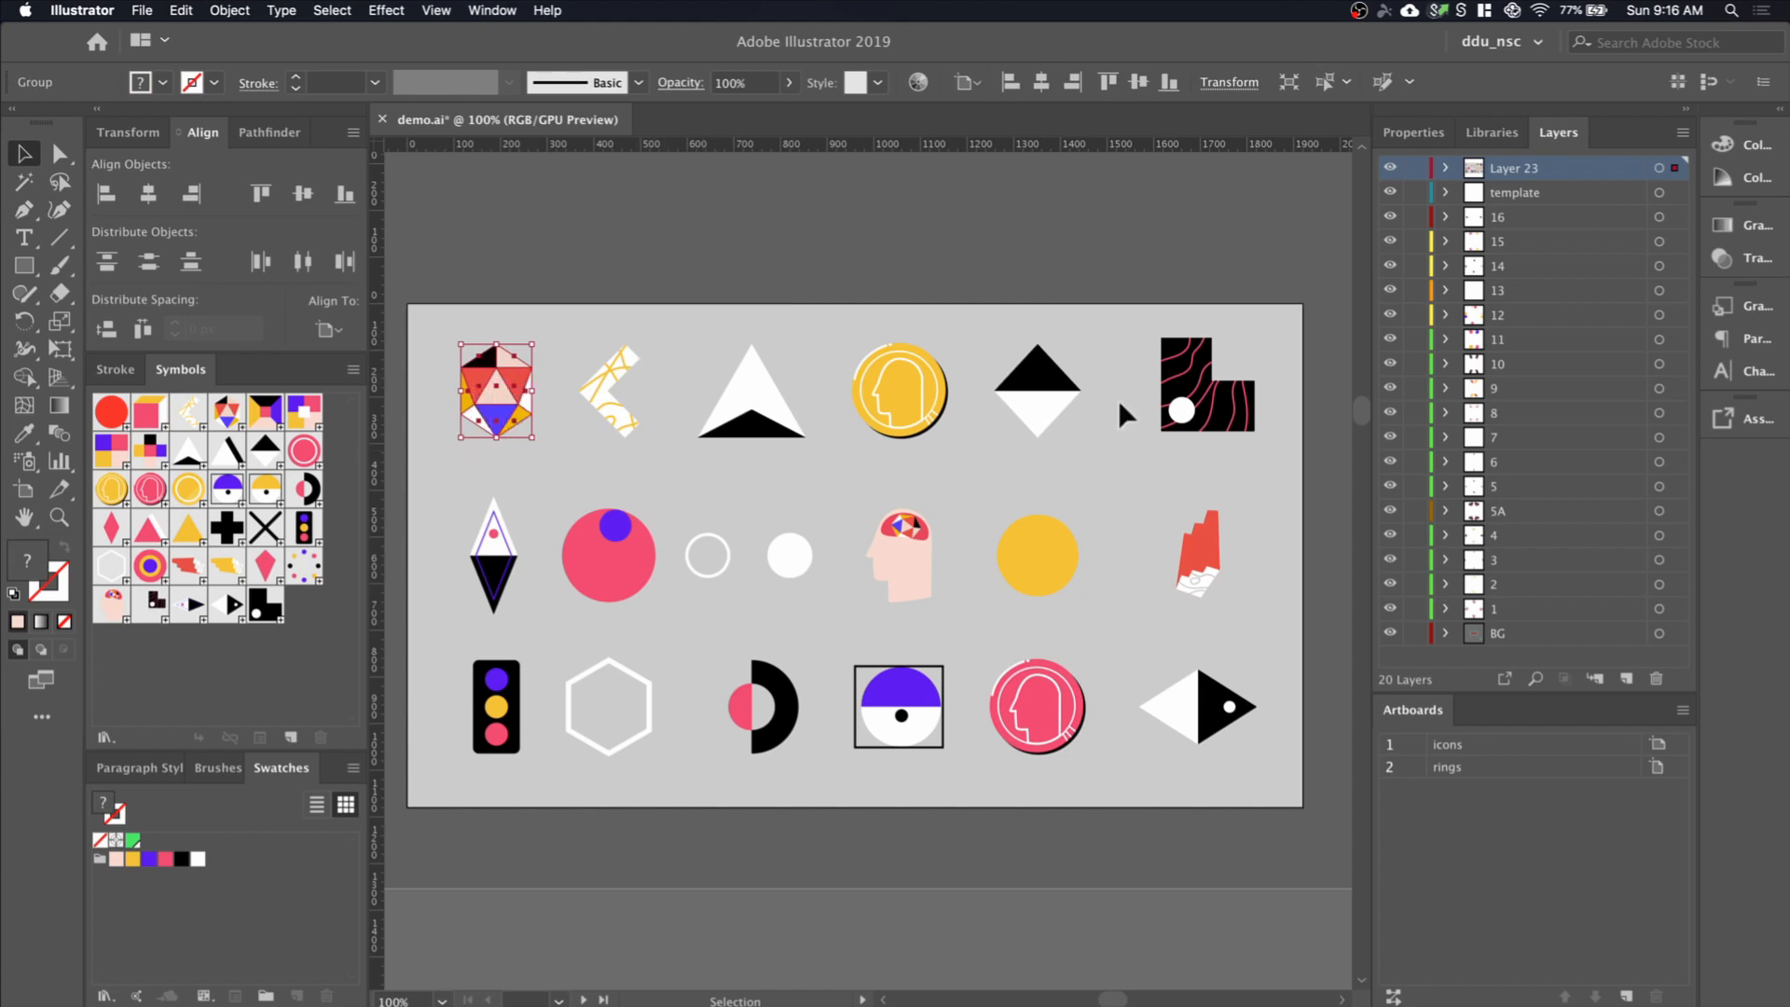
mouse_move(610, 443)
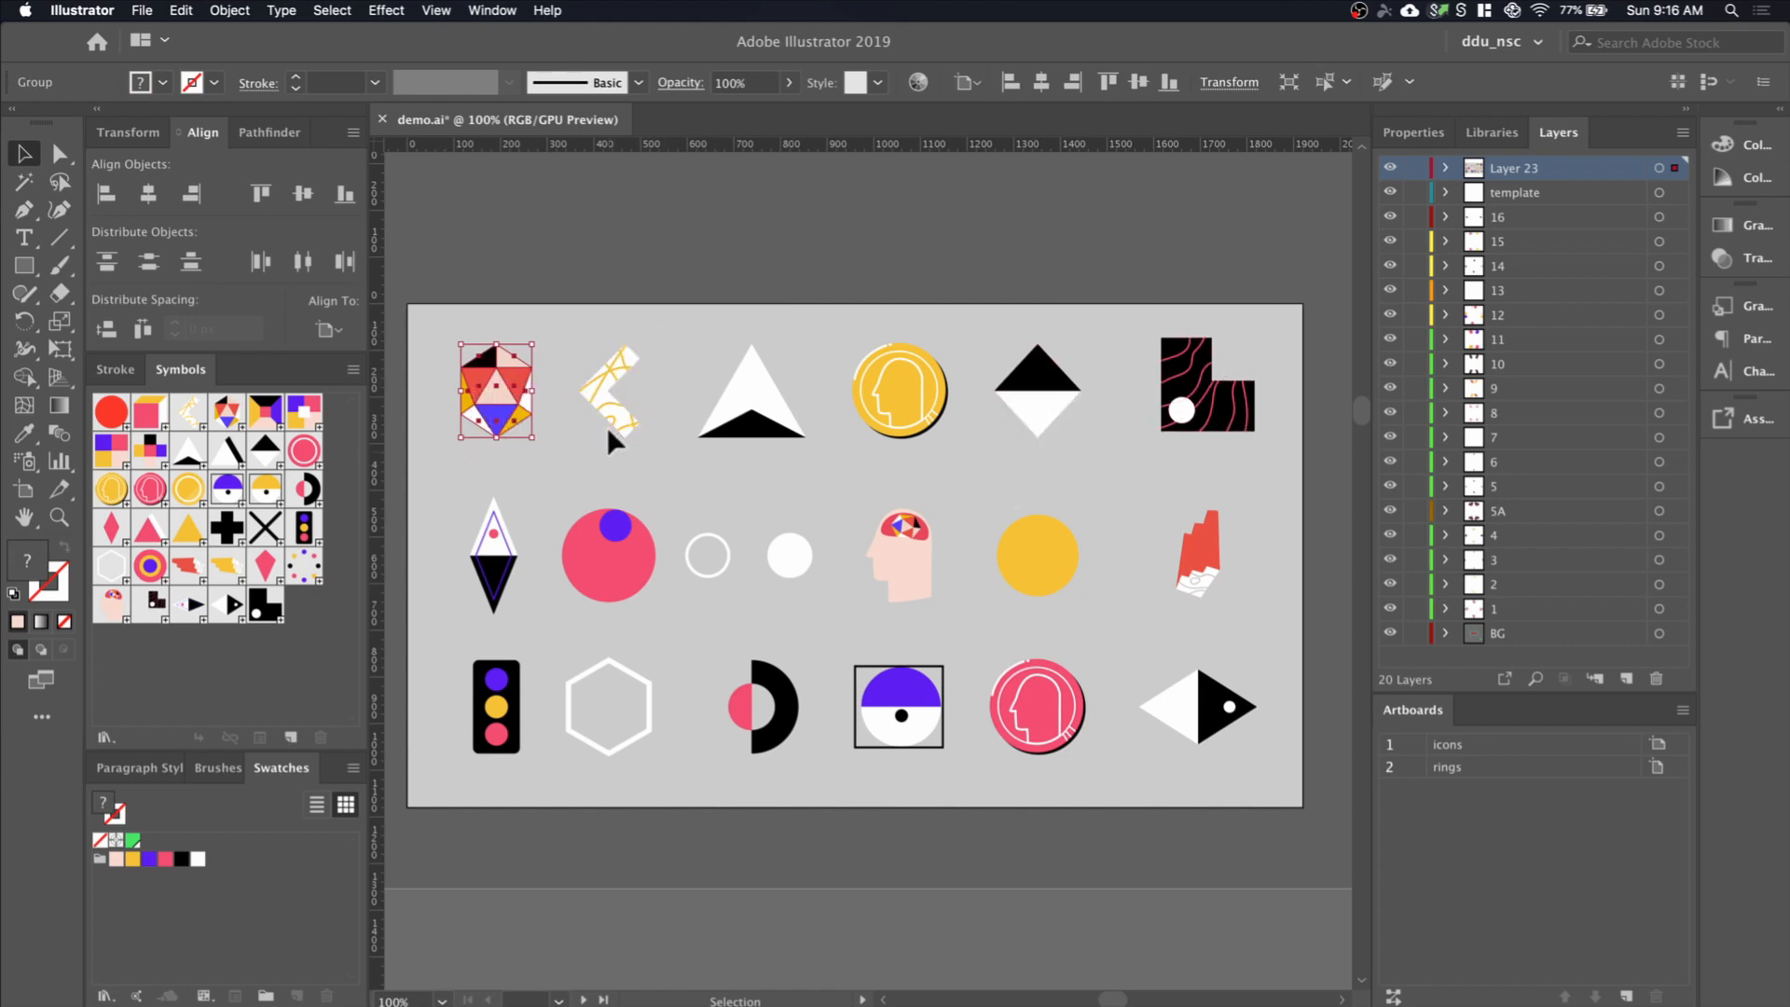
mouse_move(371, 591)
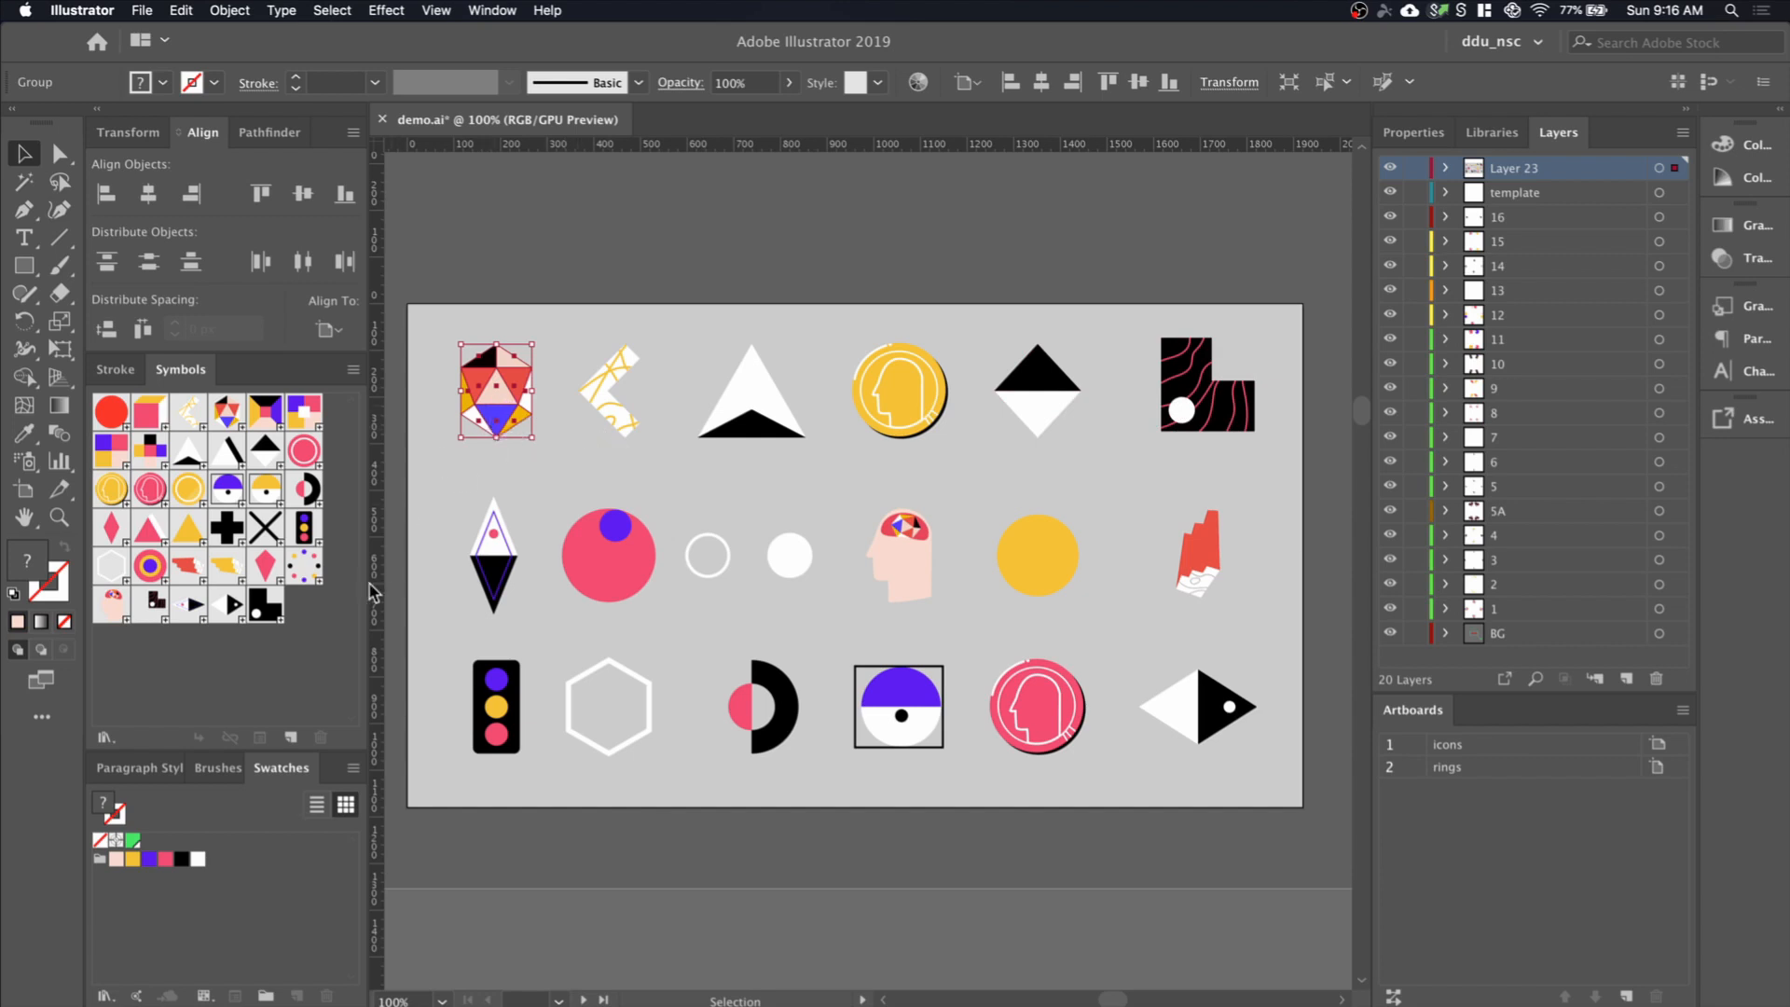
drag(494, 376, 494, 393)
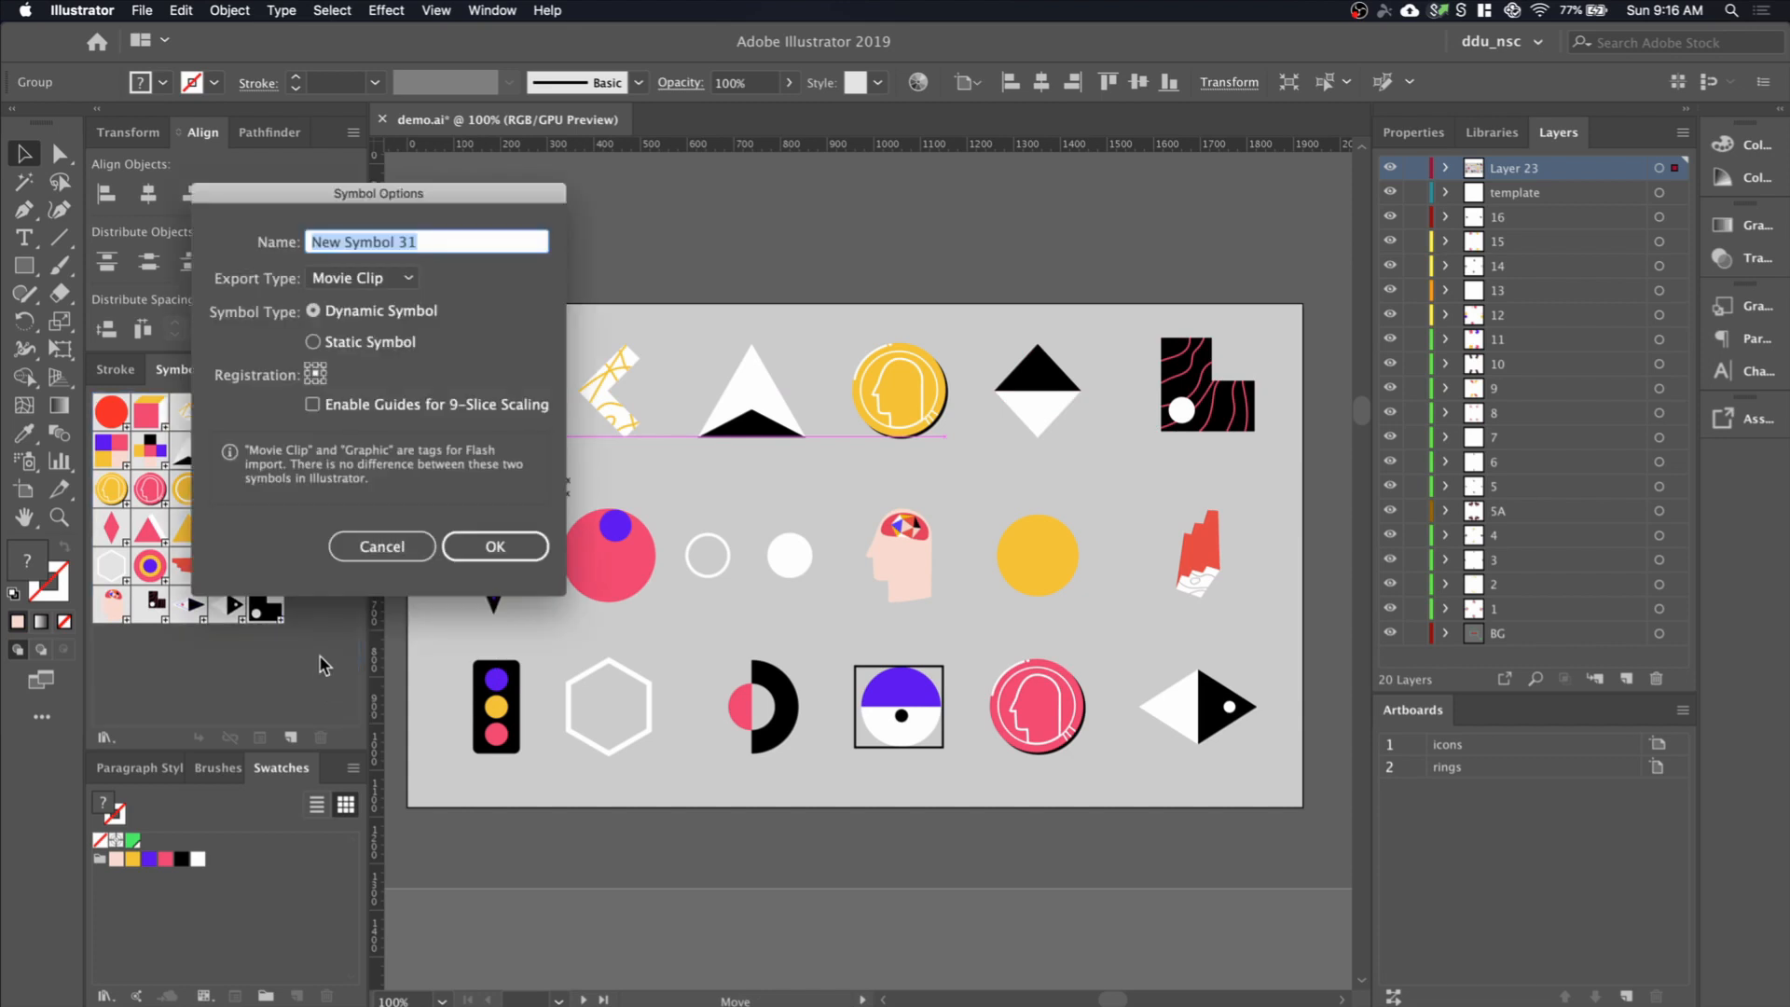
drag(378, 192, 443, 229)
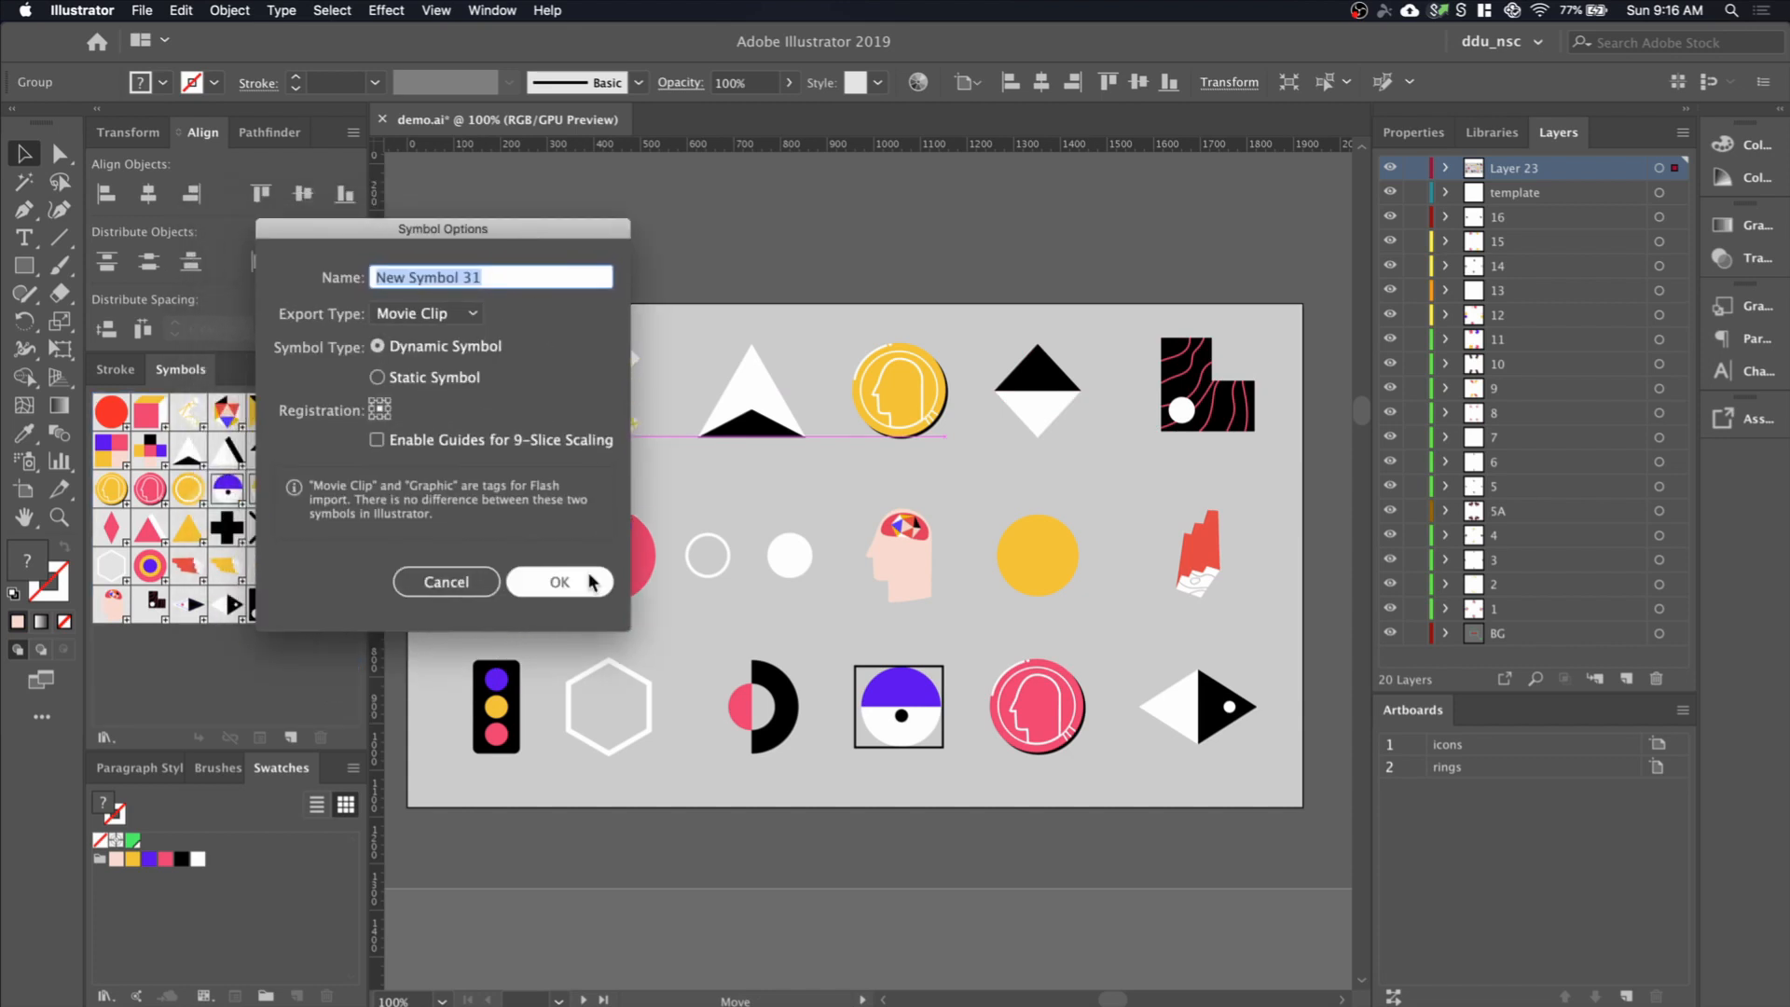
click(559, 582)
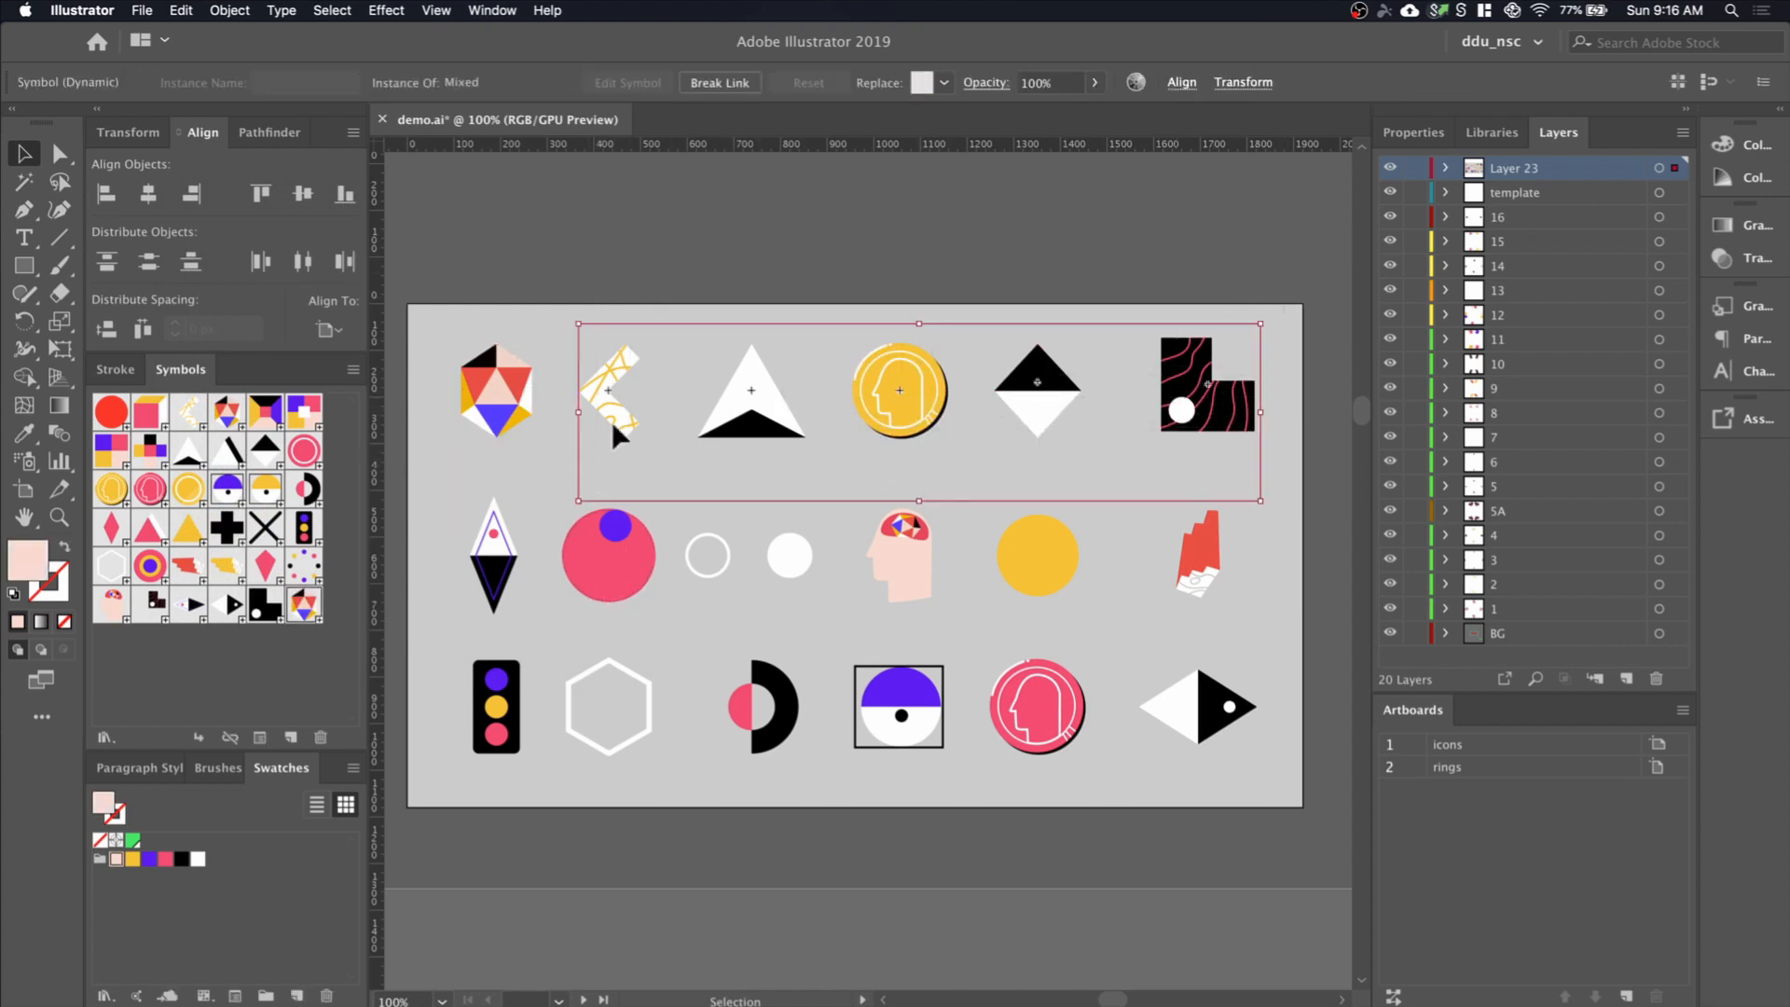
mouse_move(948, 126)
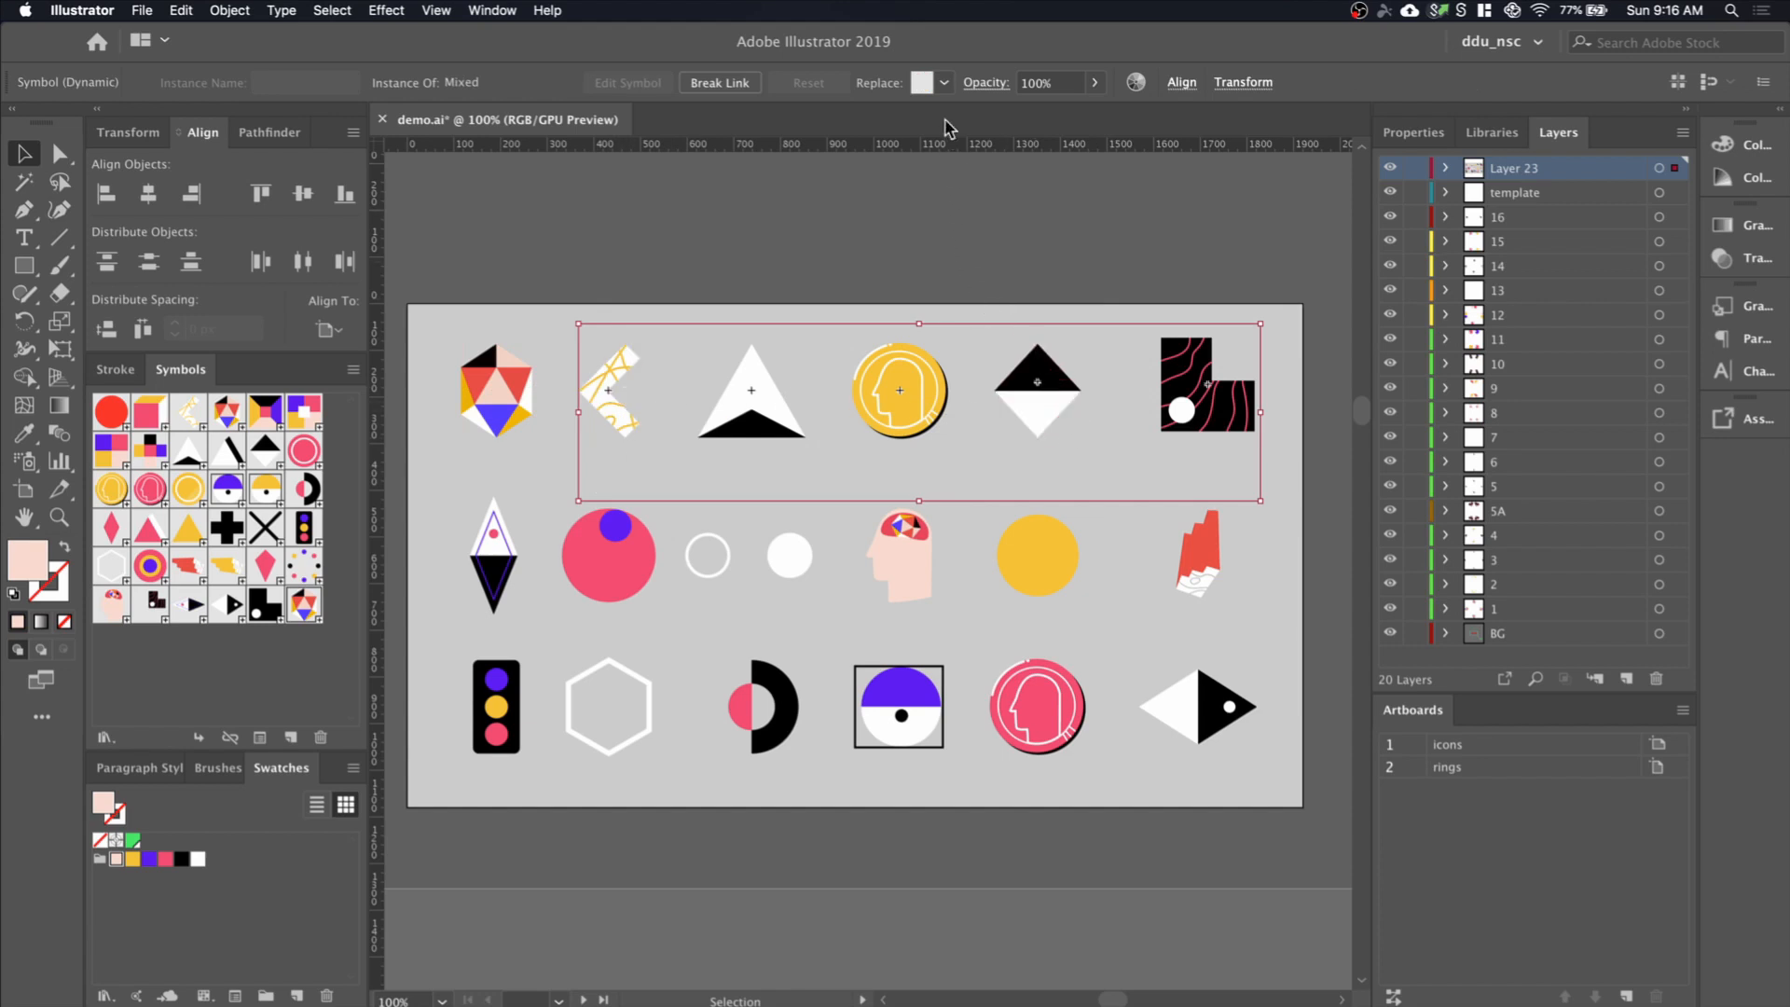
Replace the five other top-row icons with New Symbol 31 using the Replace dropdown
click(943, 82)
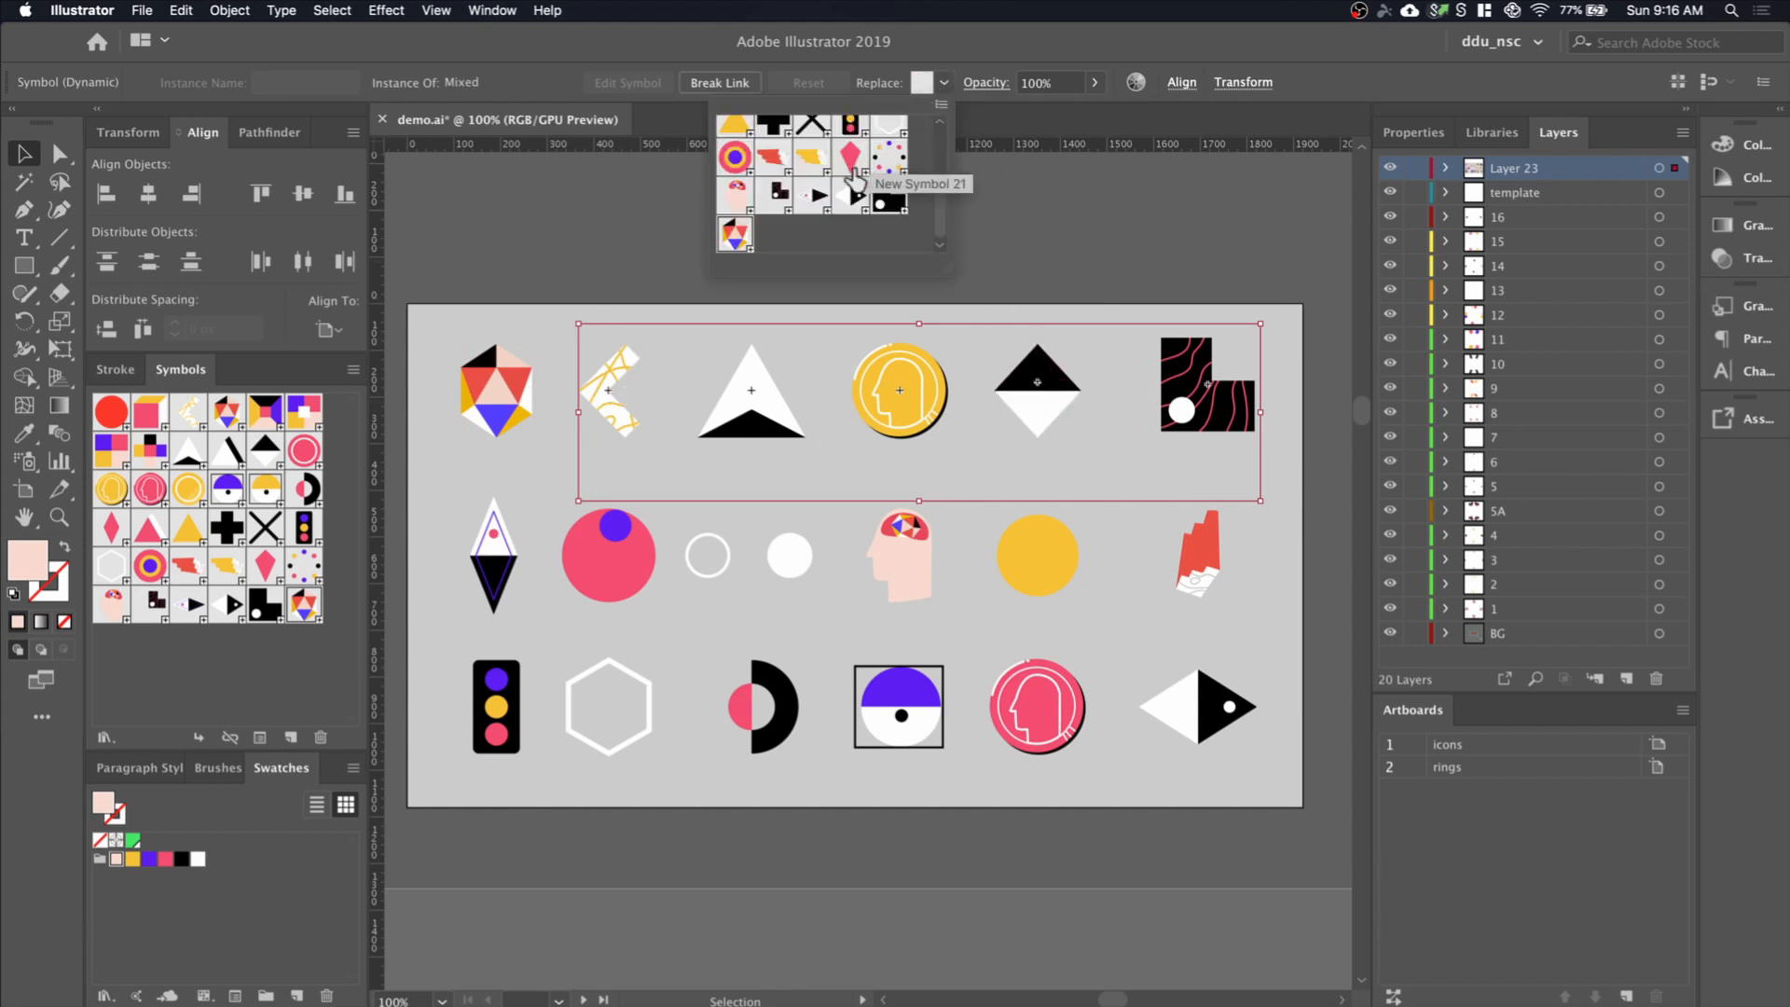
click(734, 234)
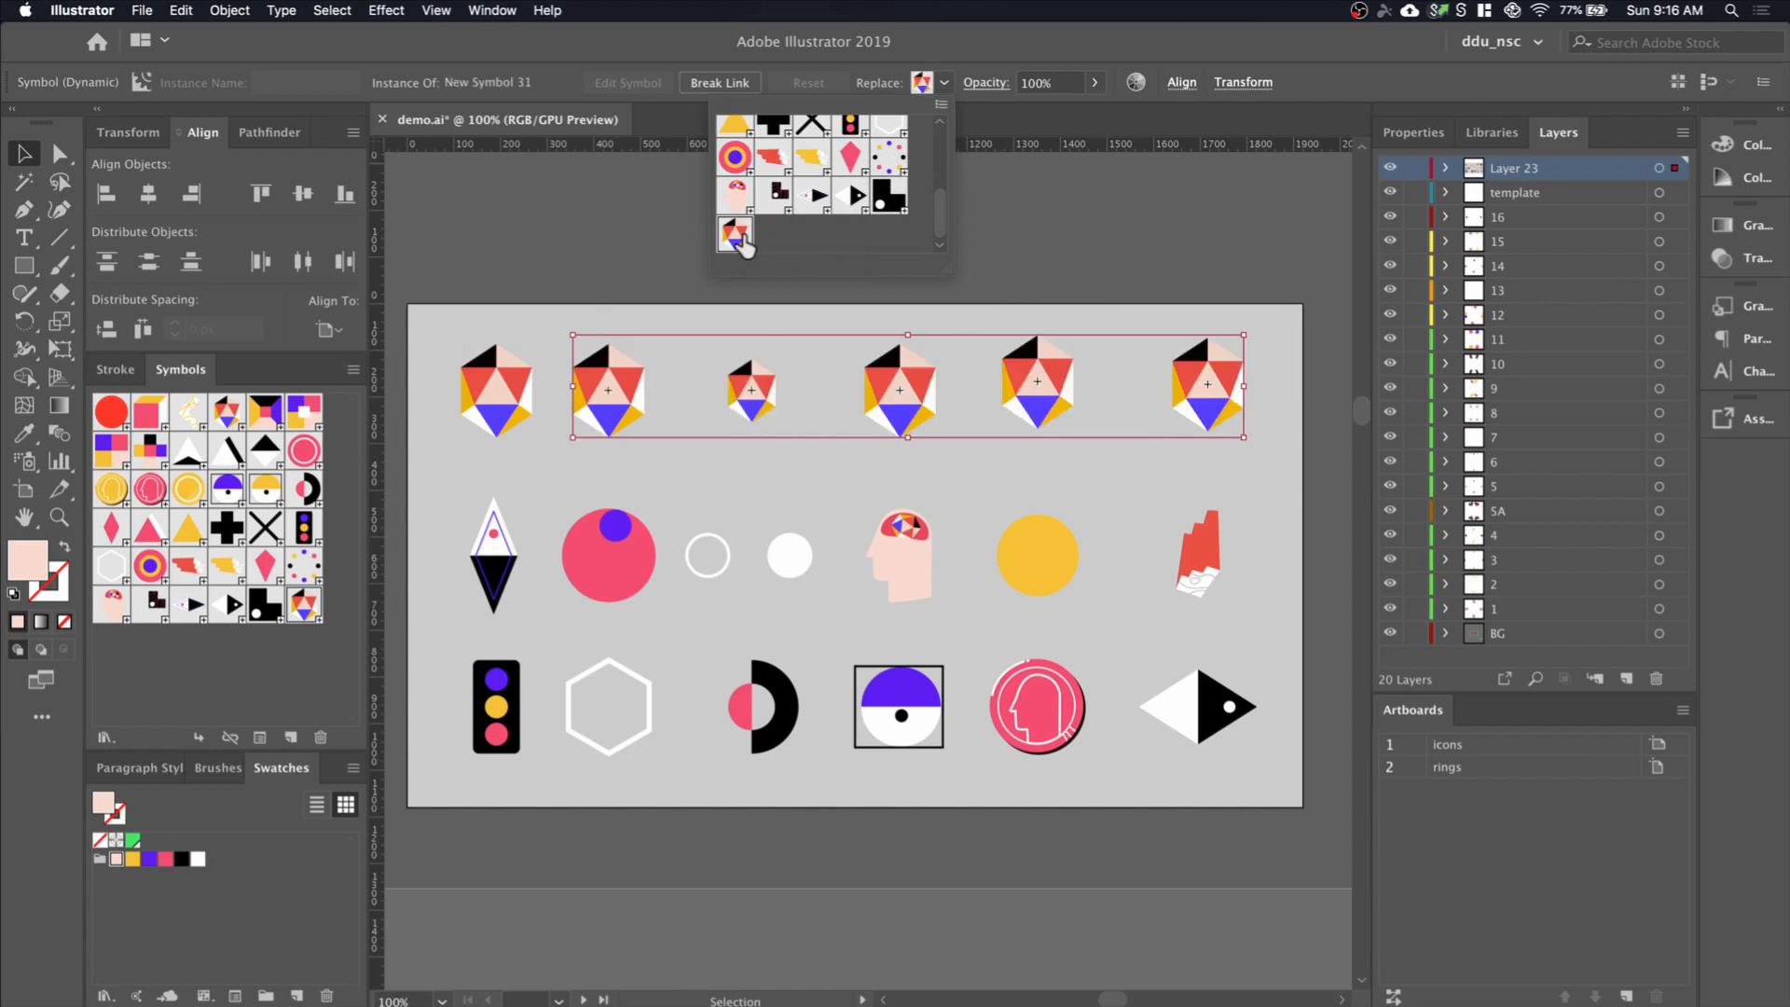
mouse_move(665, 269)
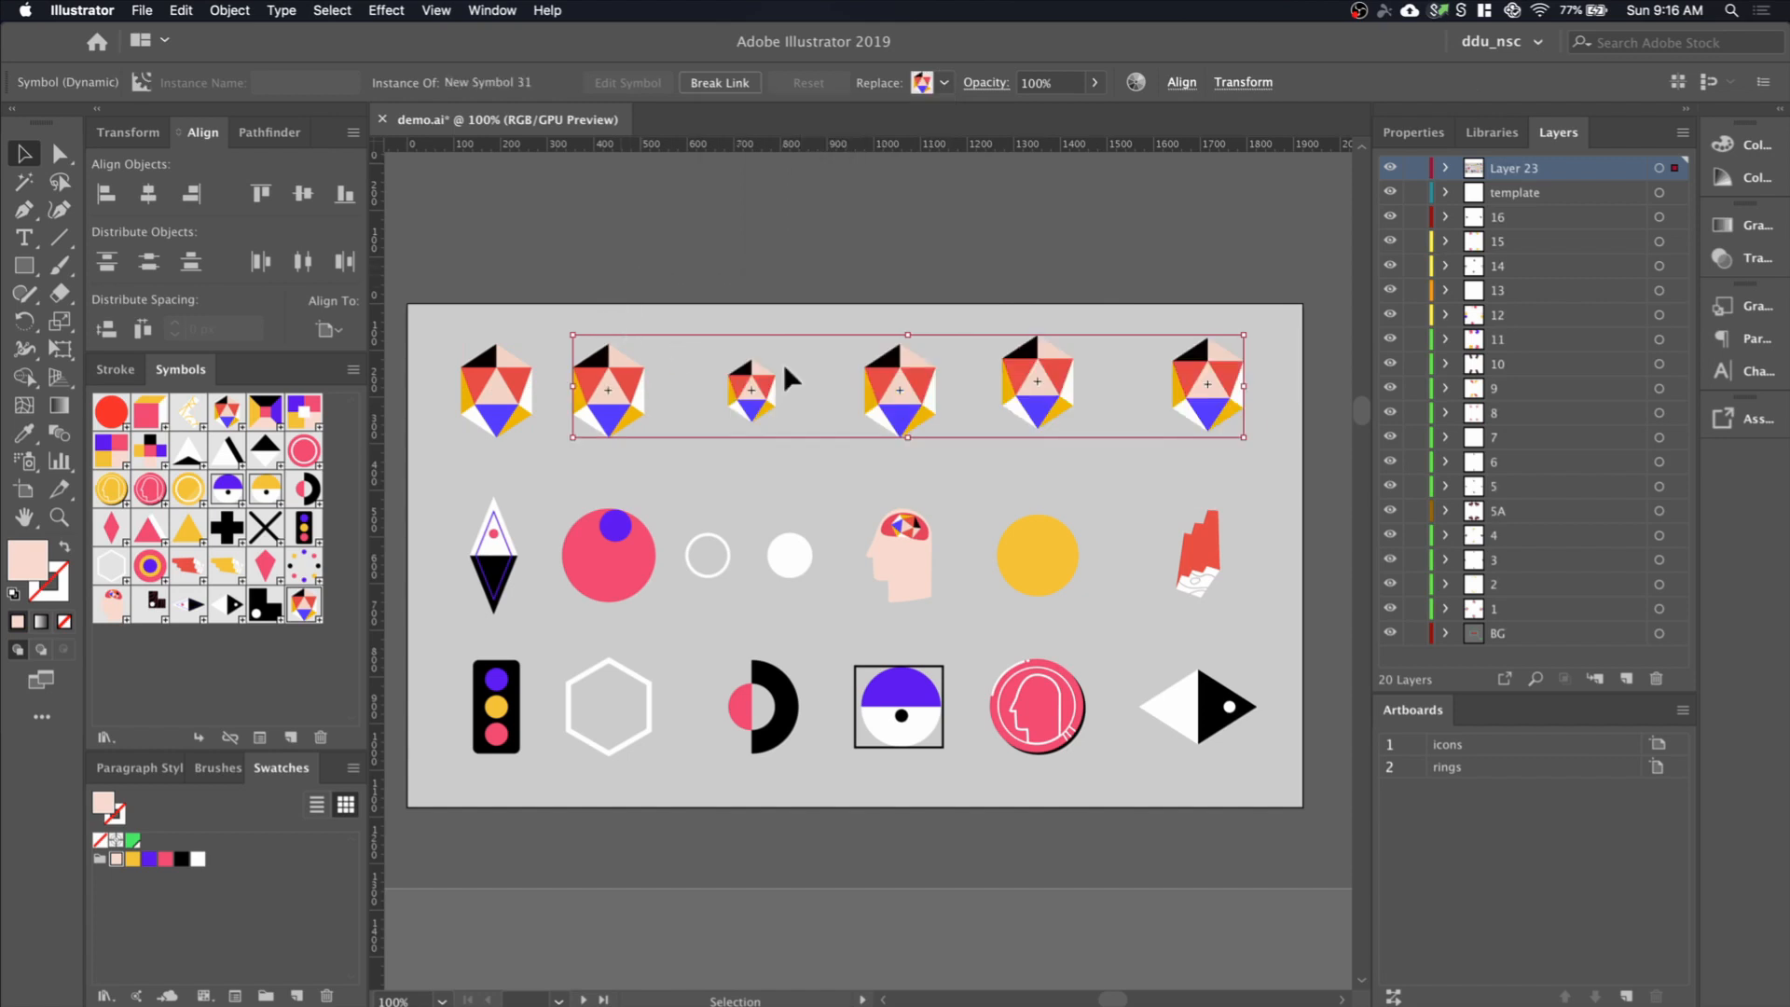
mouse_move(336, 683)
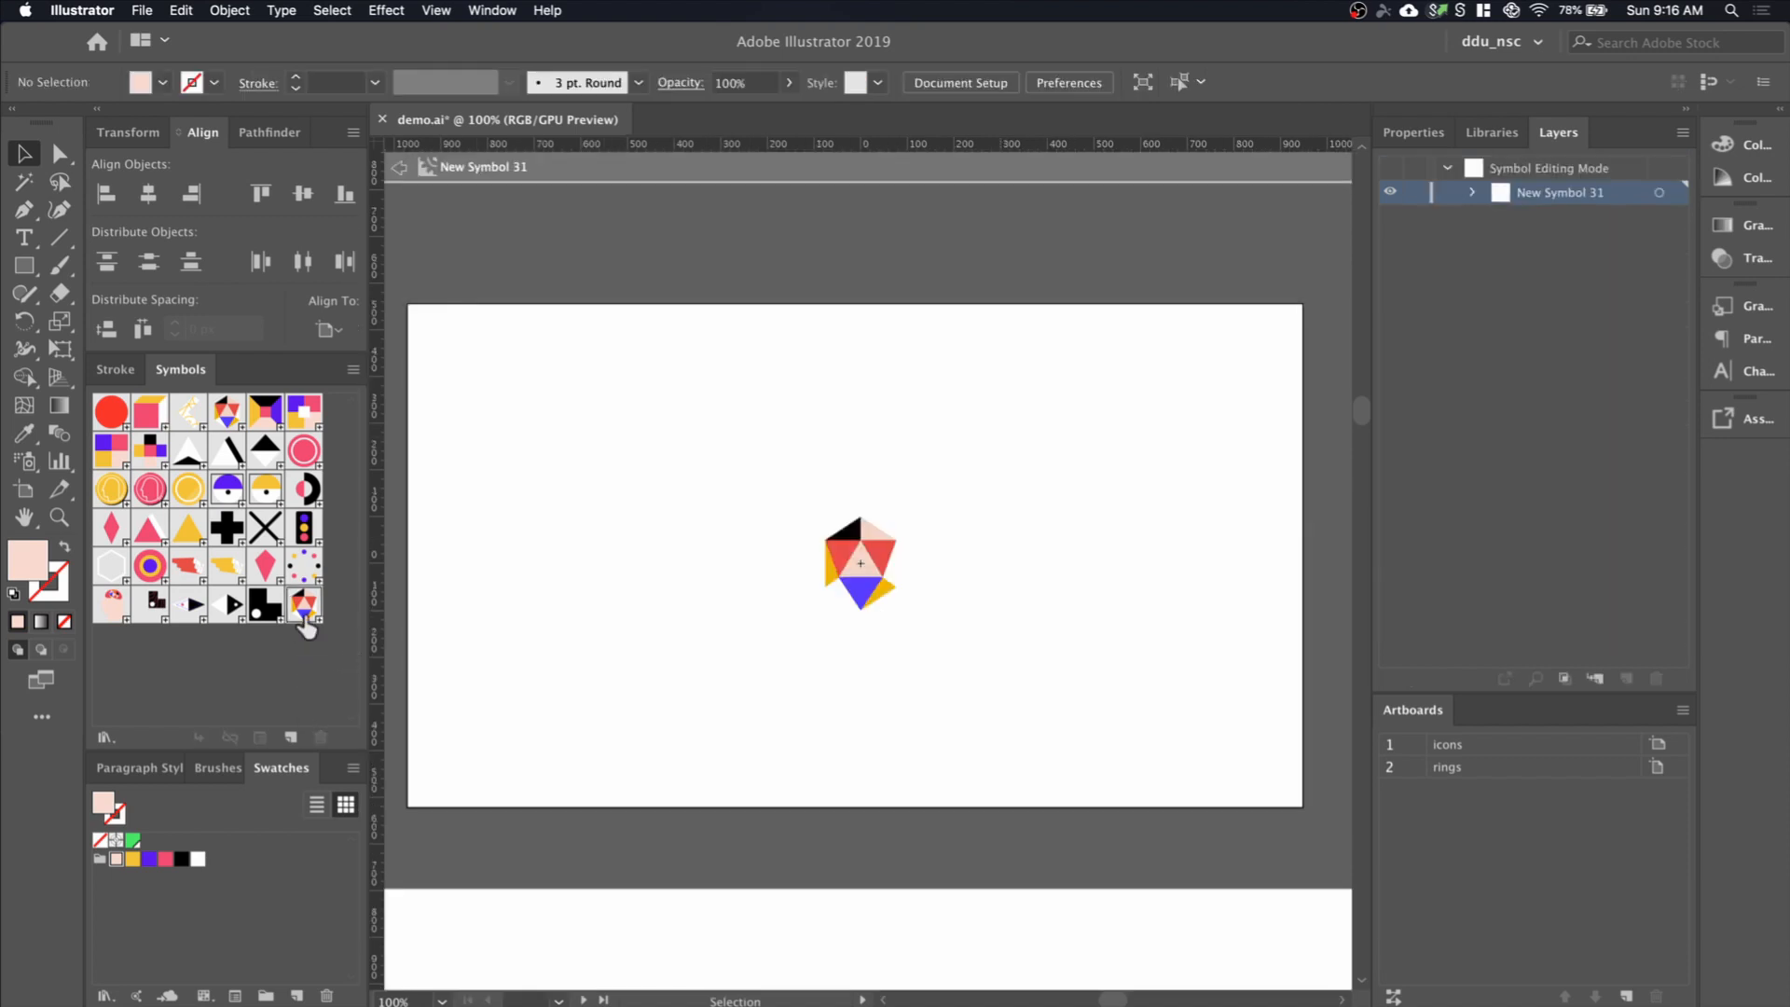
mouse_move(783, 489)
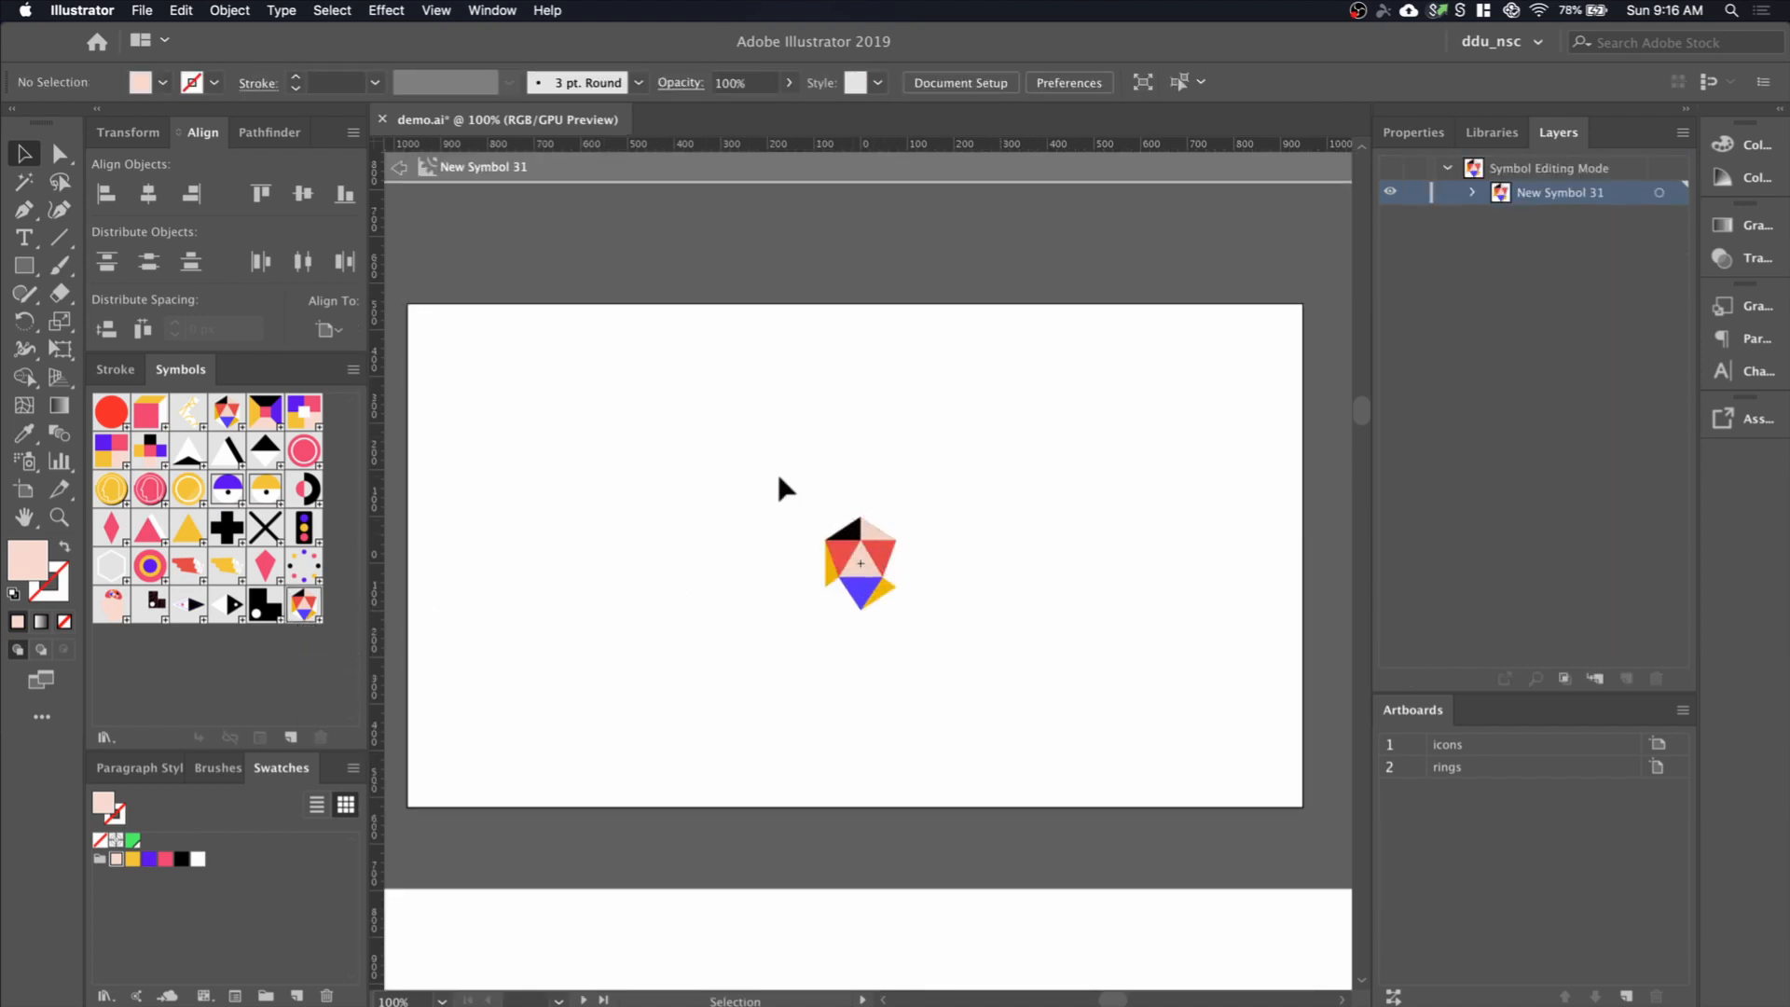
Shuffle the hexagon symbol's colours with Randomly Change Color Order three times
click(859, 563)
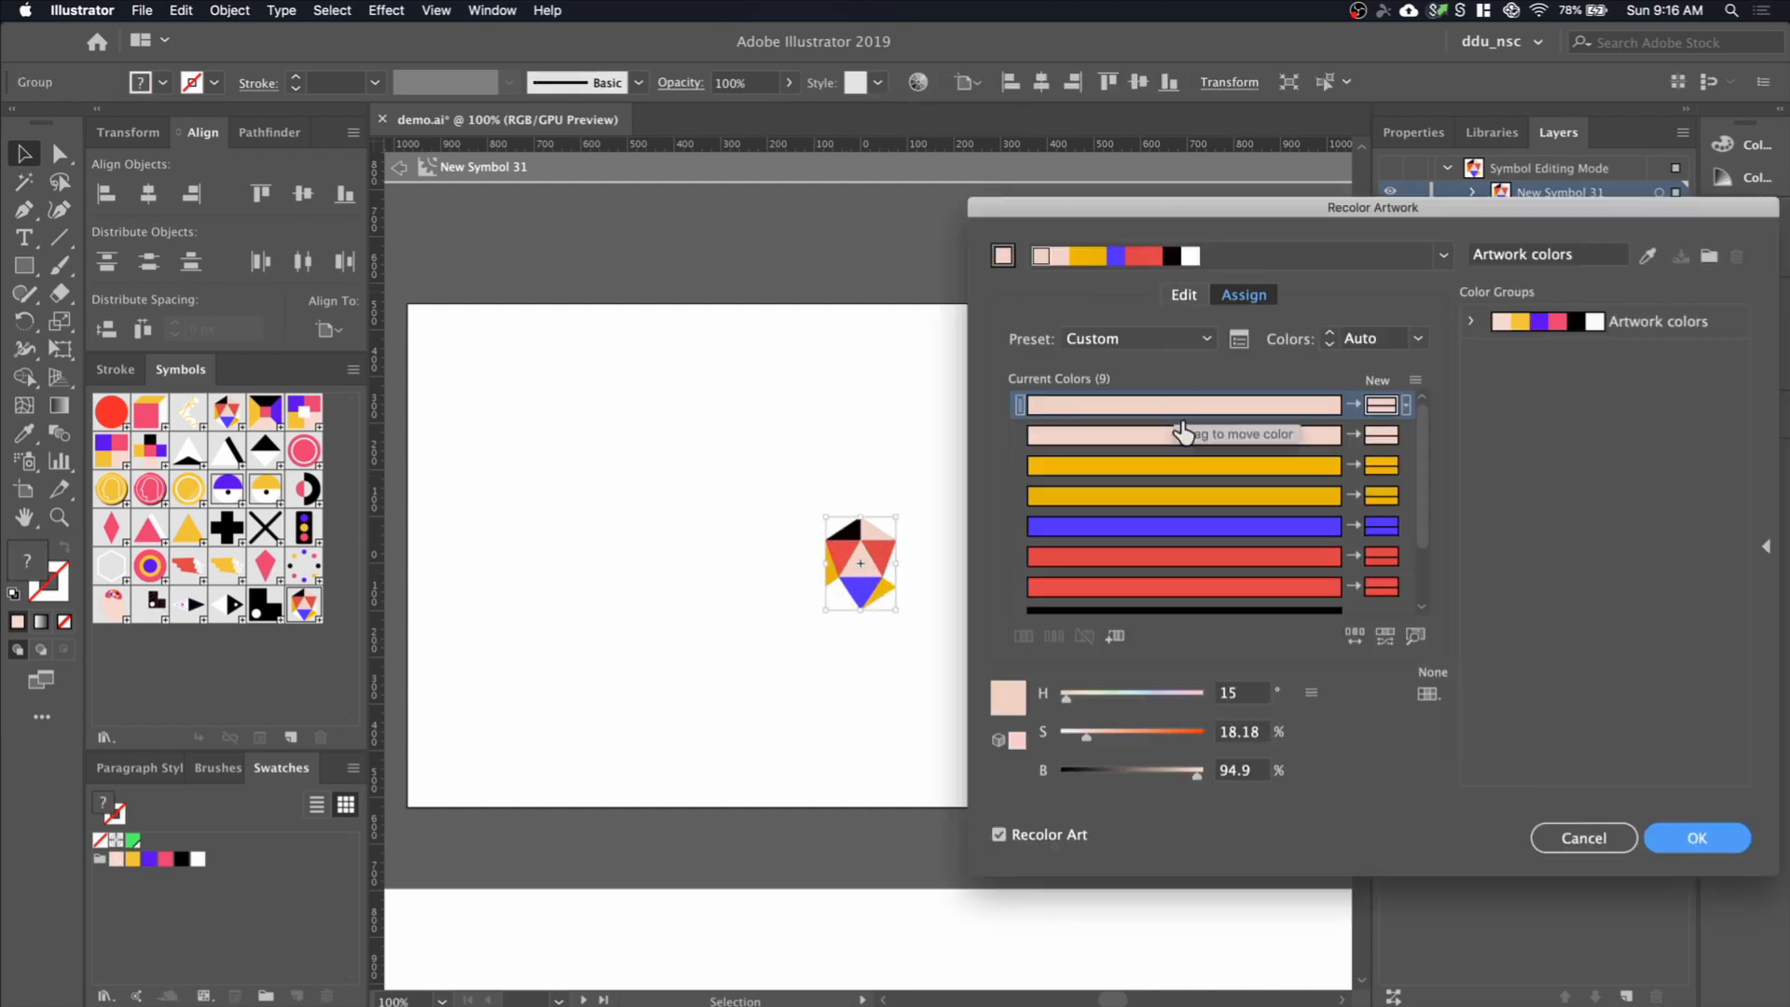
mouse_move(1354, 634)
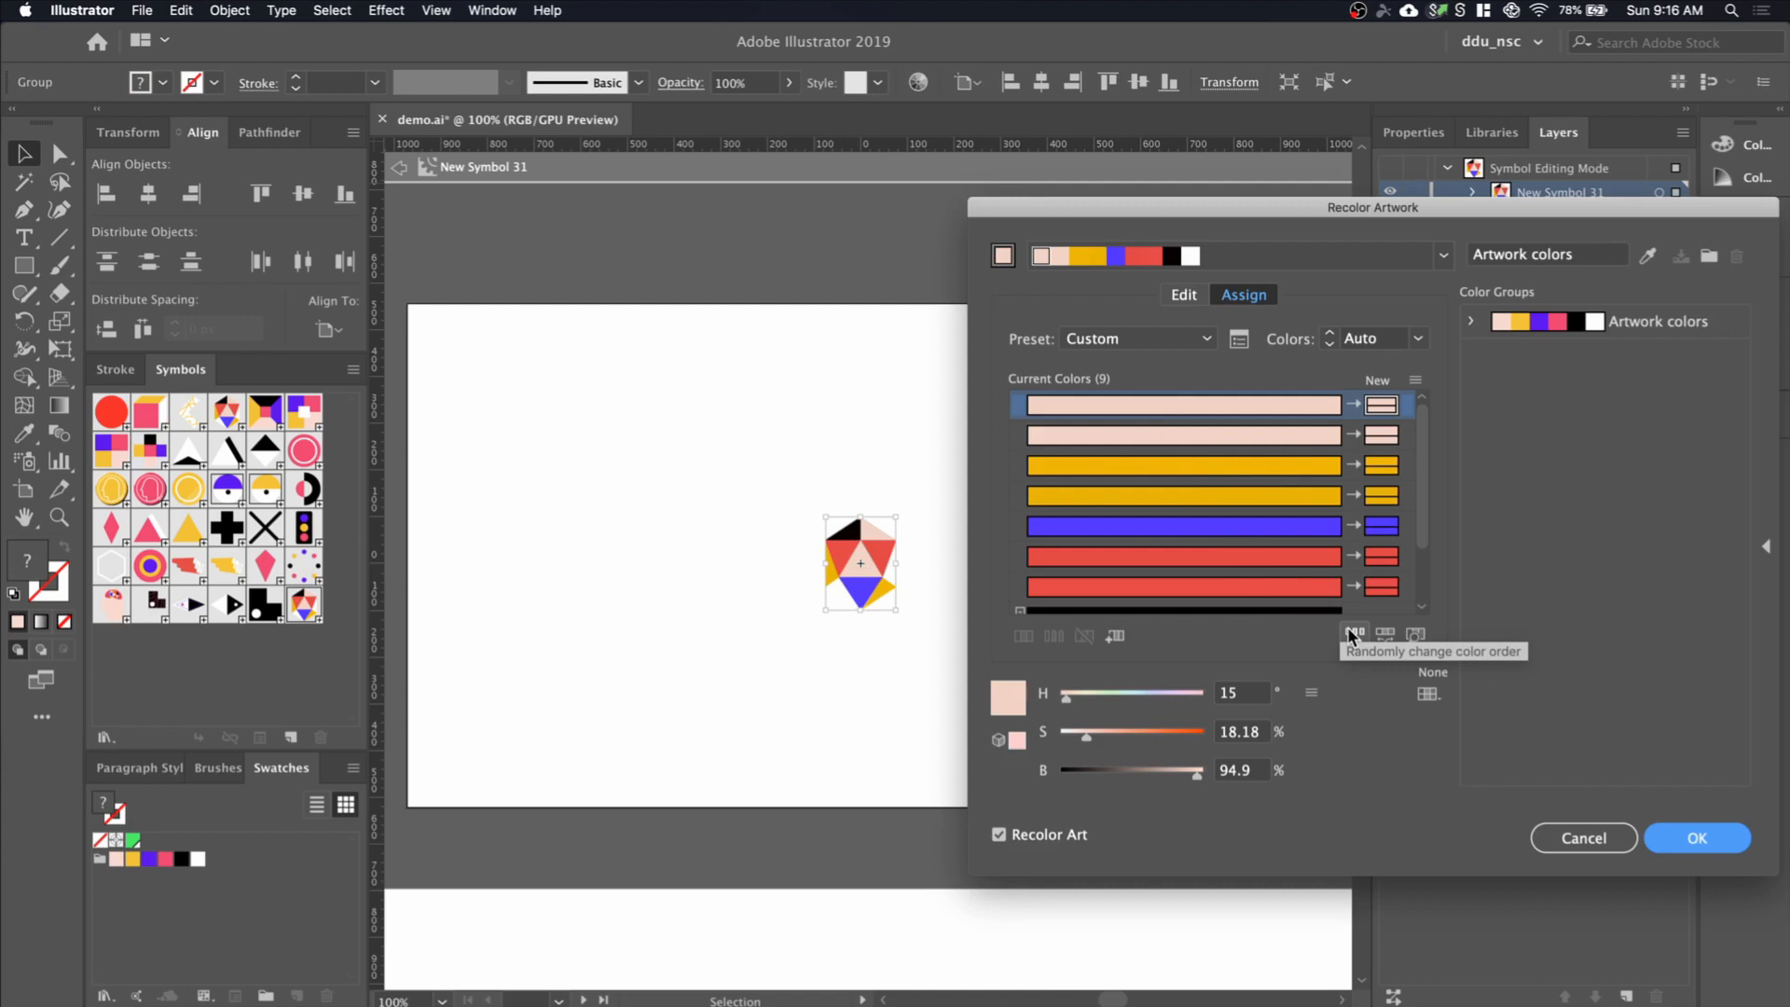
click(1353, 636)
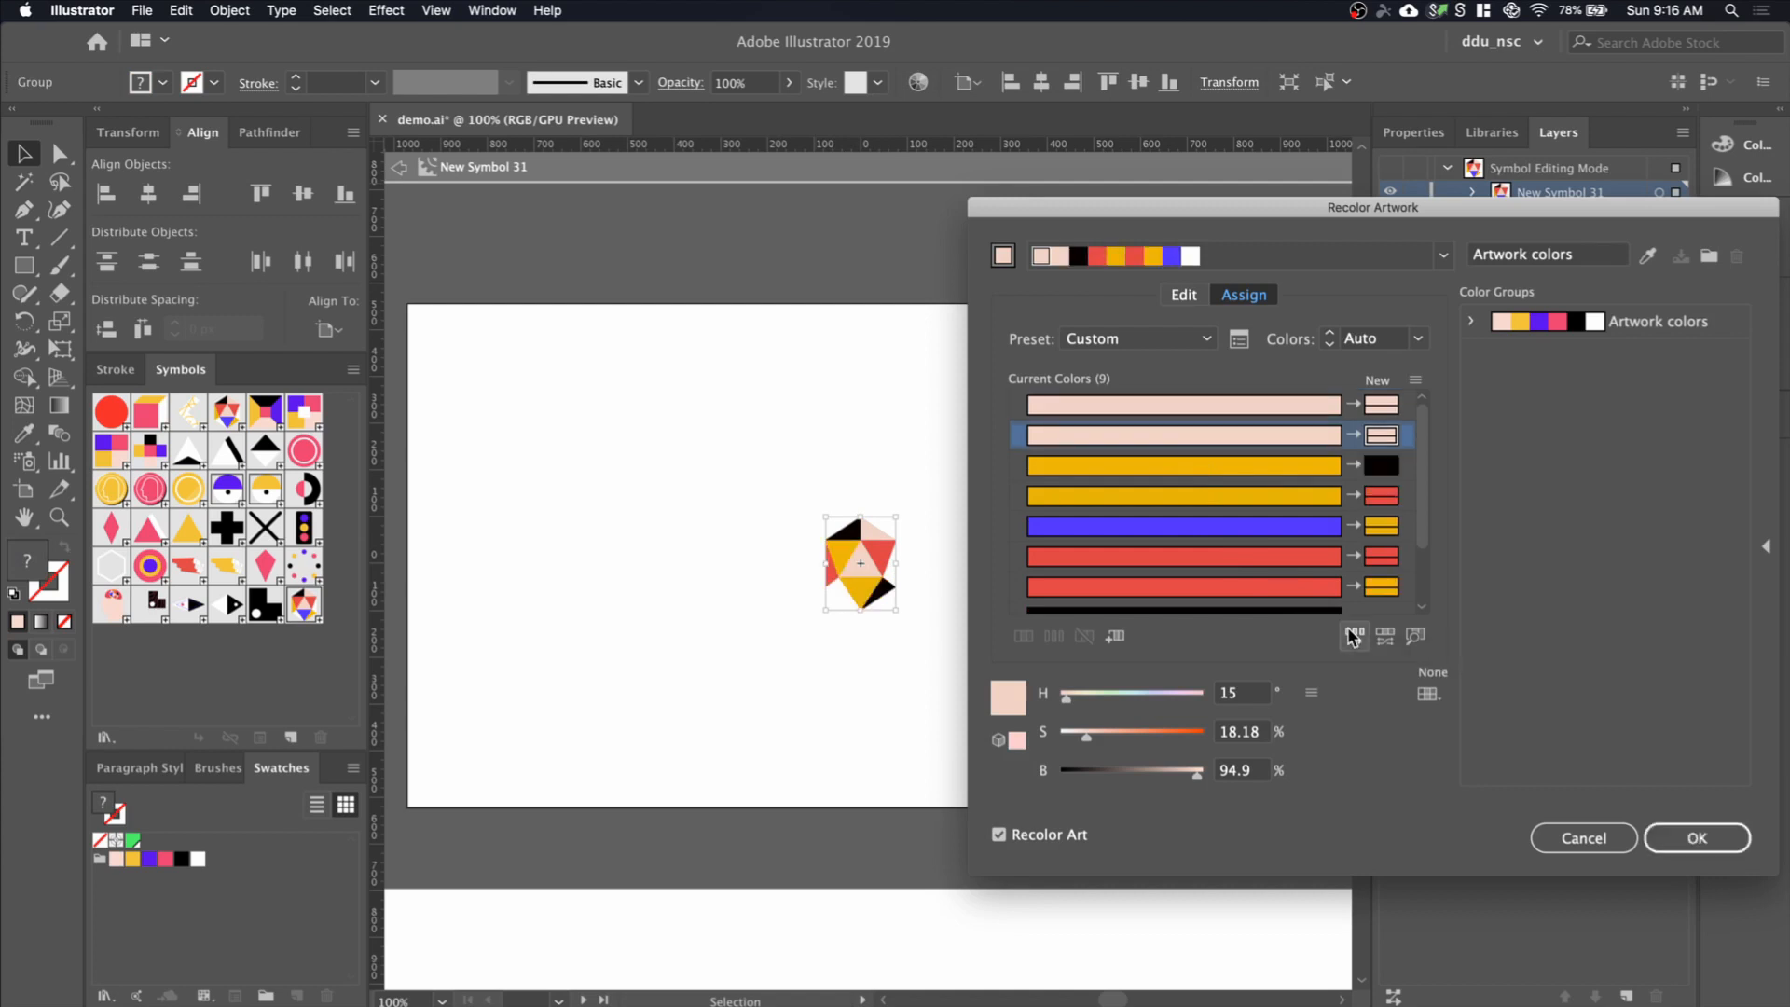
click(1353, 636)
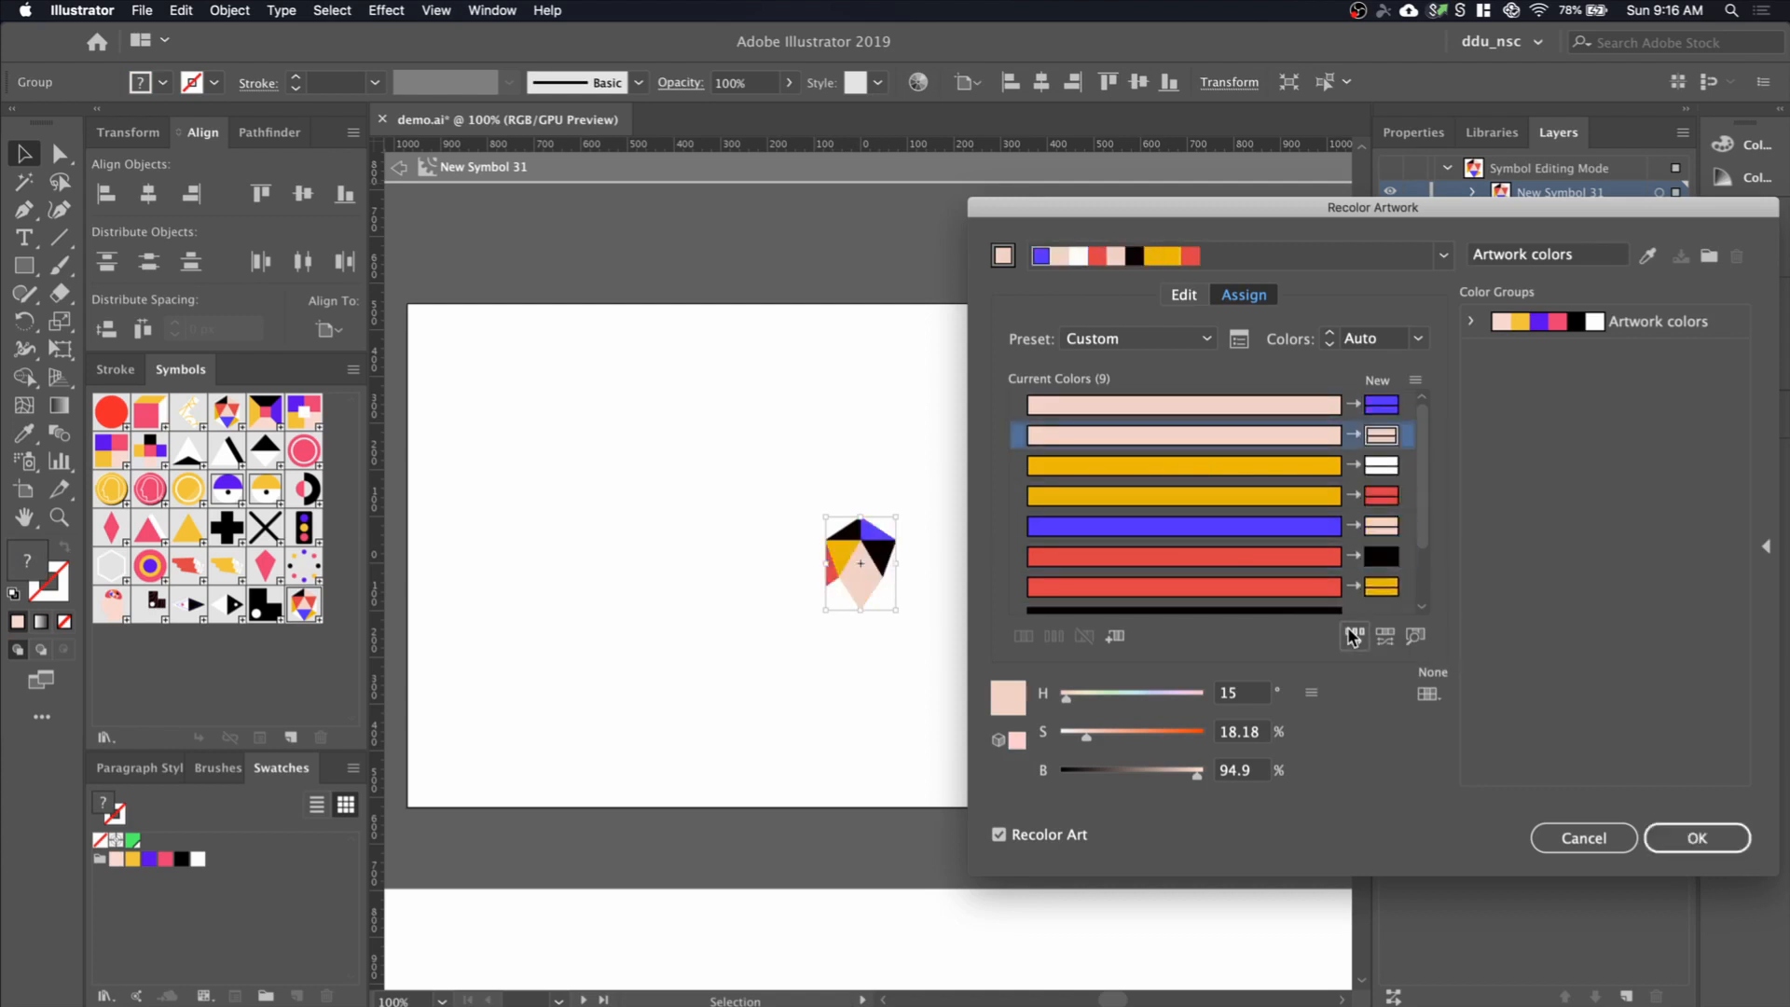
click(1354, 636)
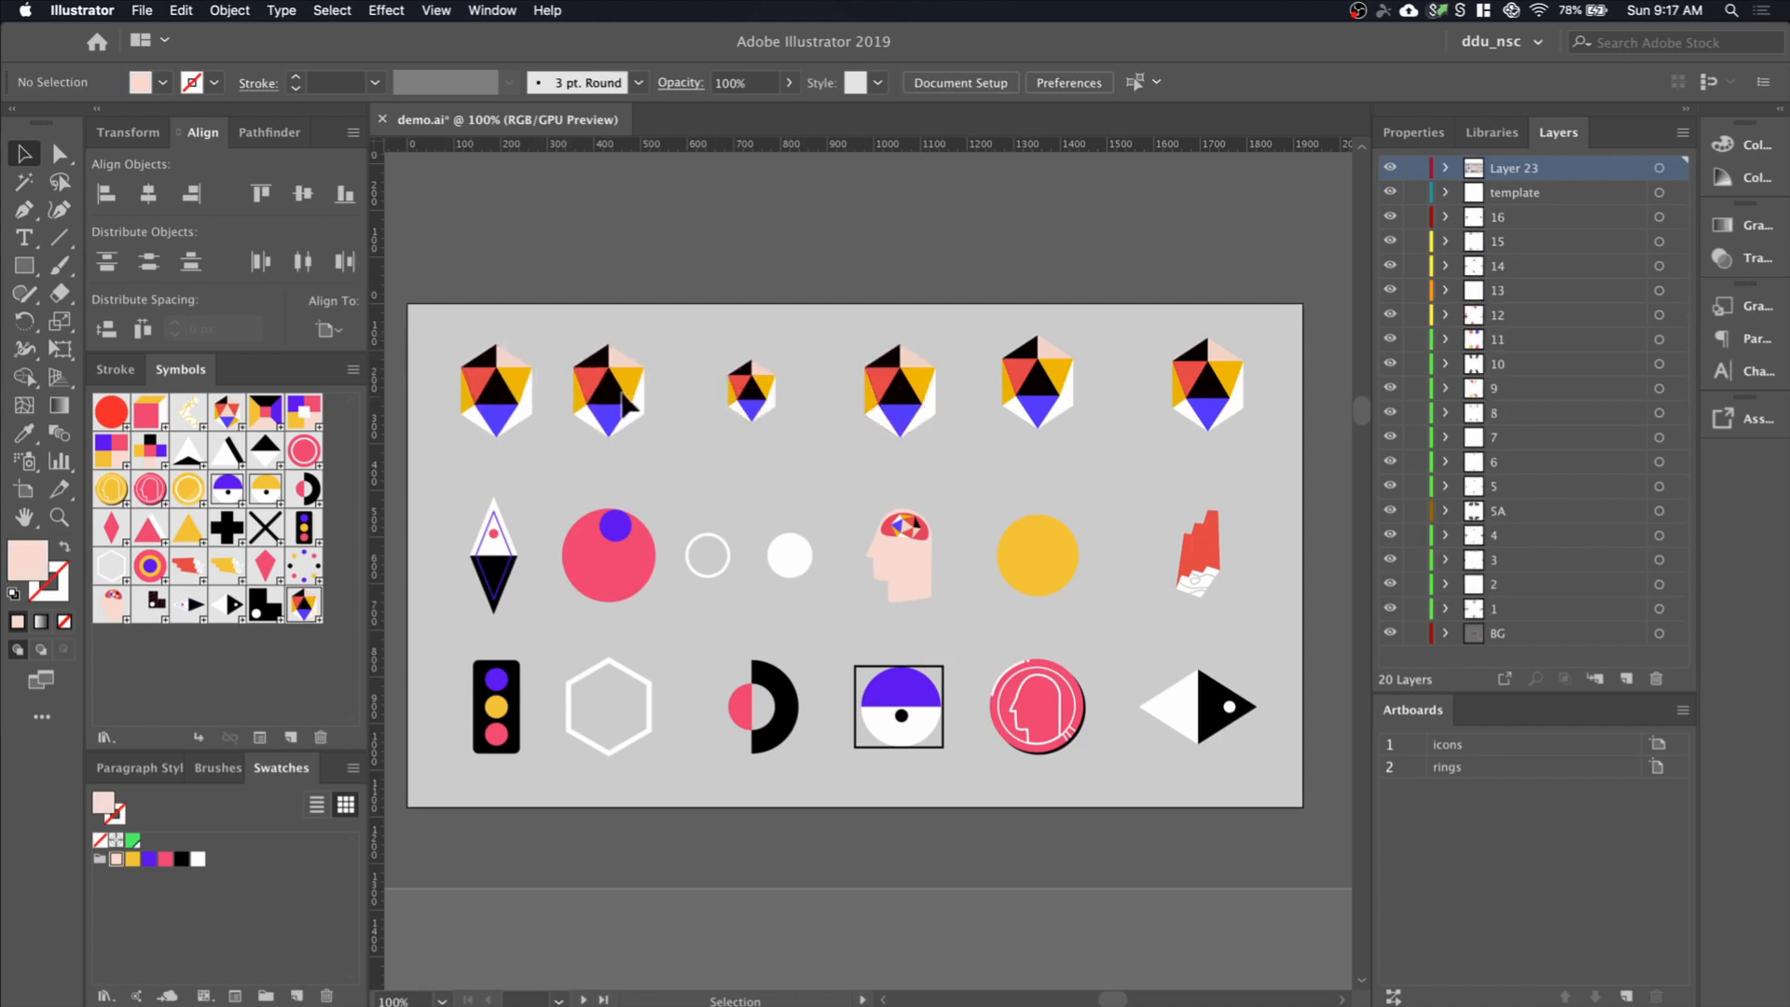
mouse_move(1153, 413)
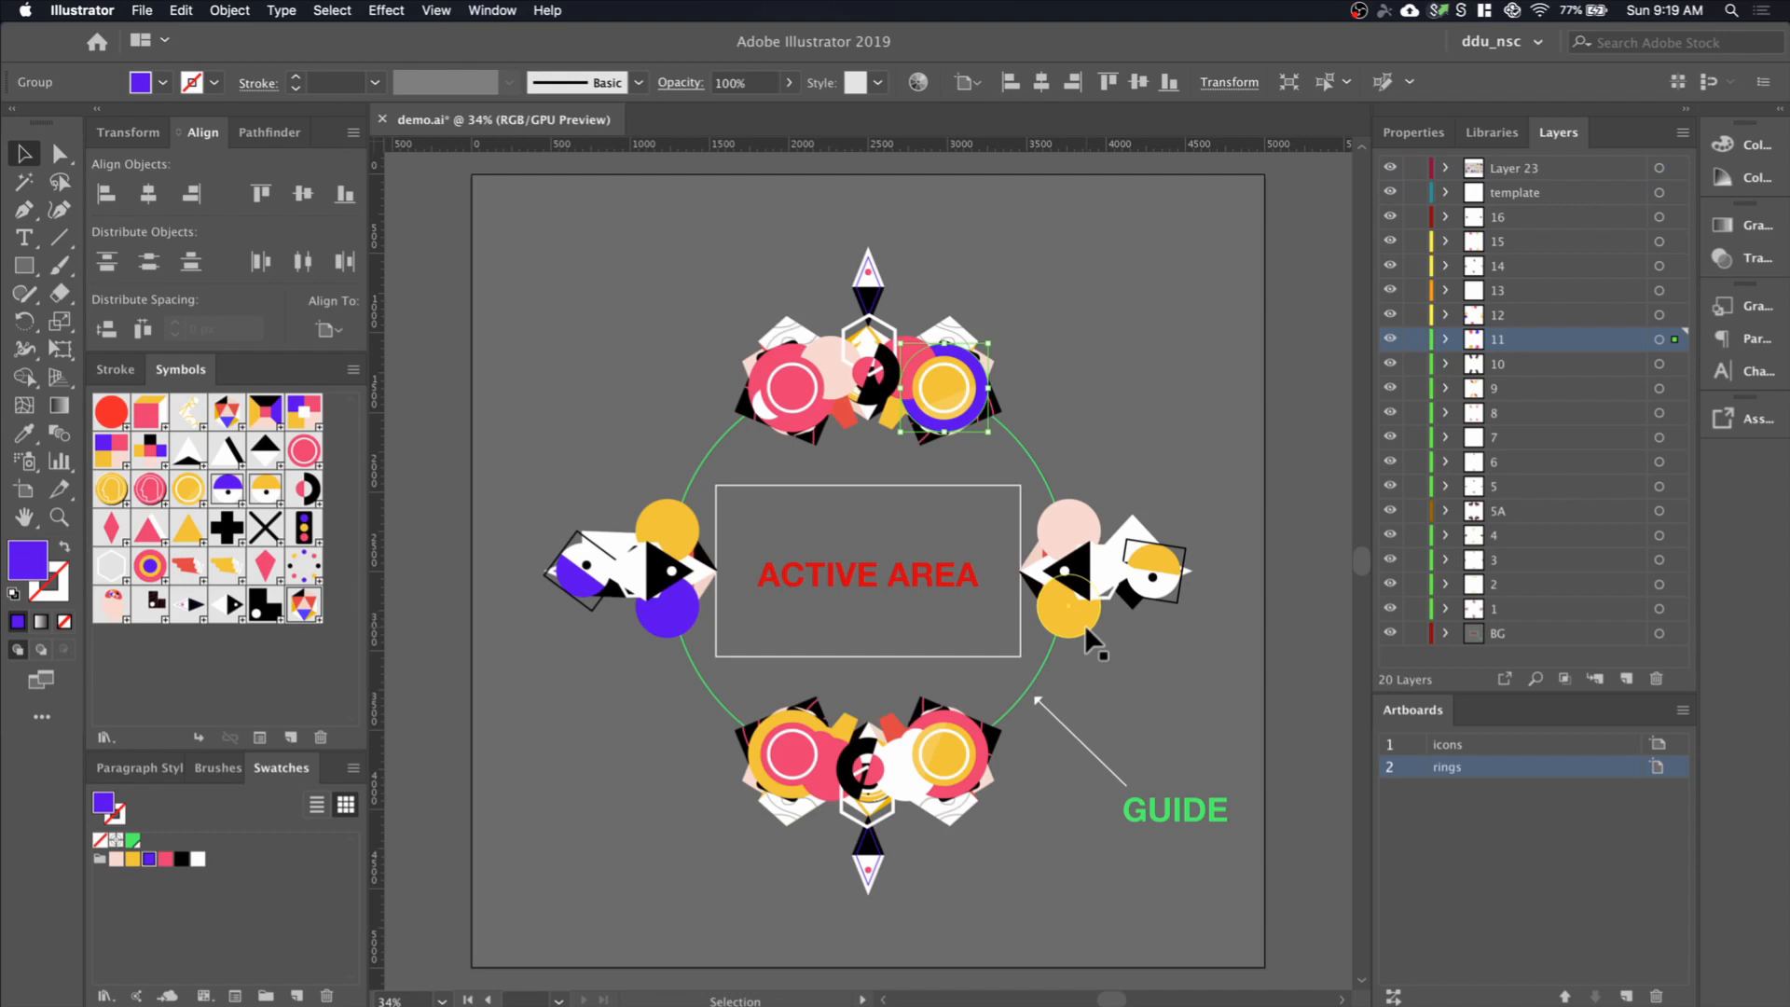
mouse_move(1102, 639)
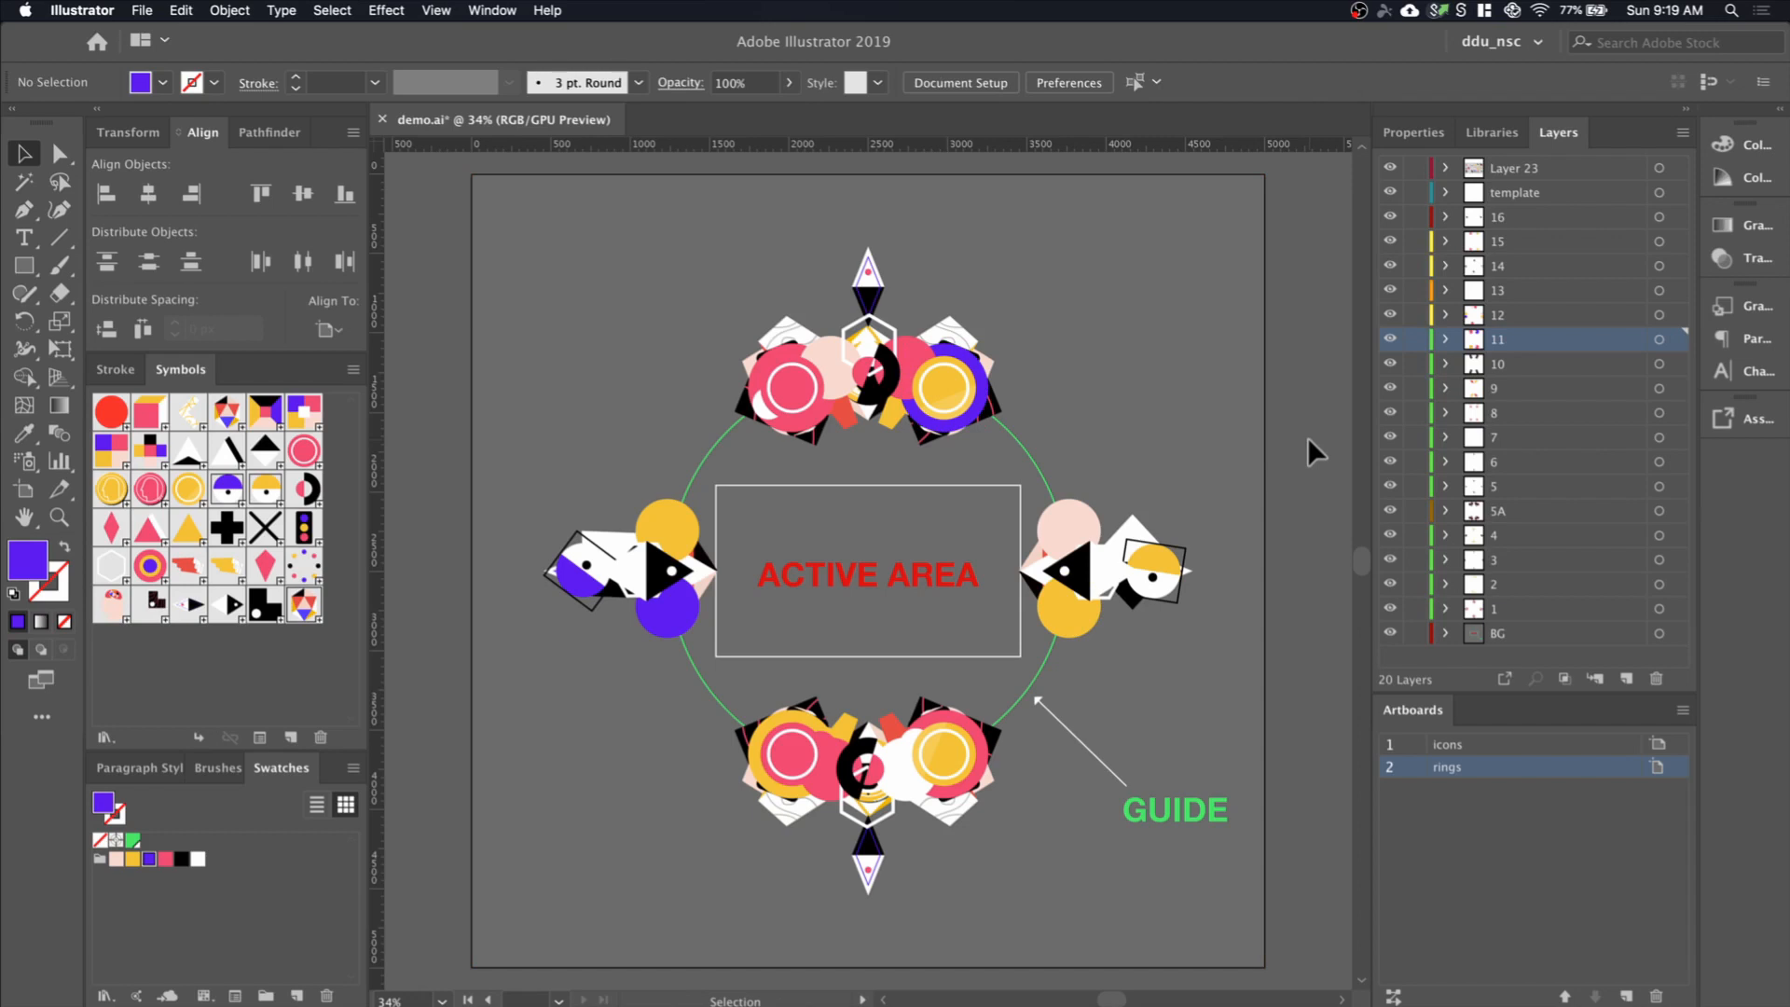
mouse_move(1450, 645)
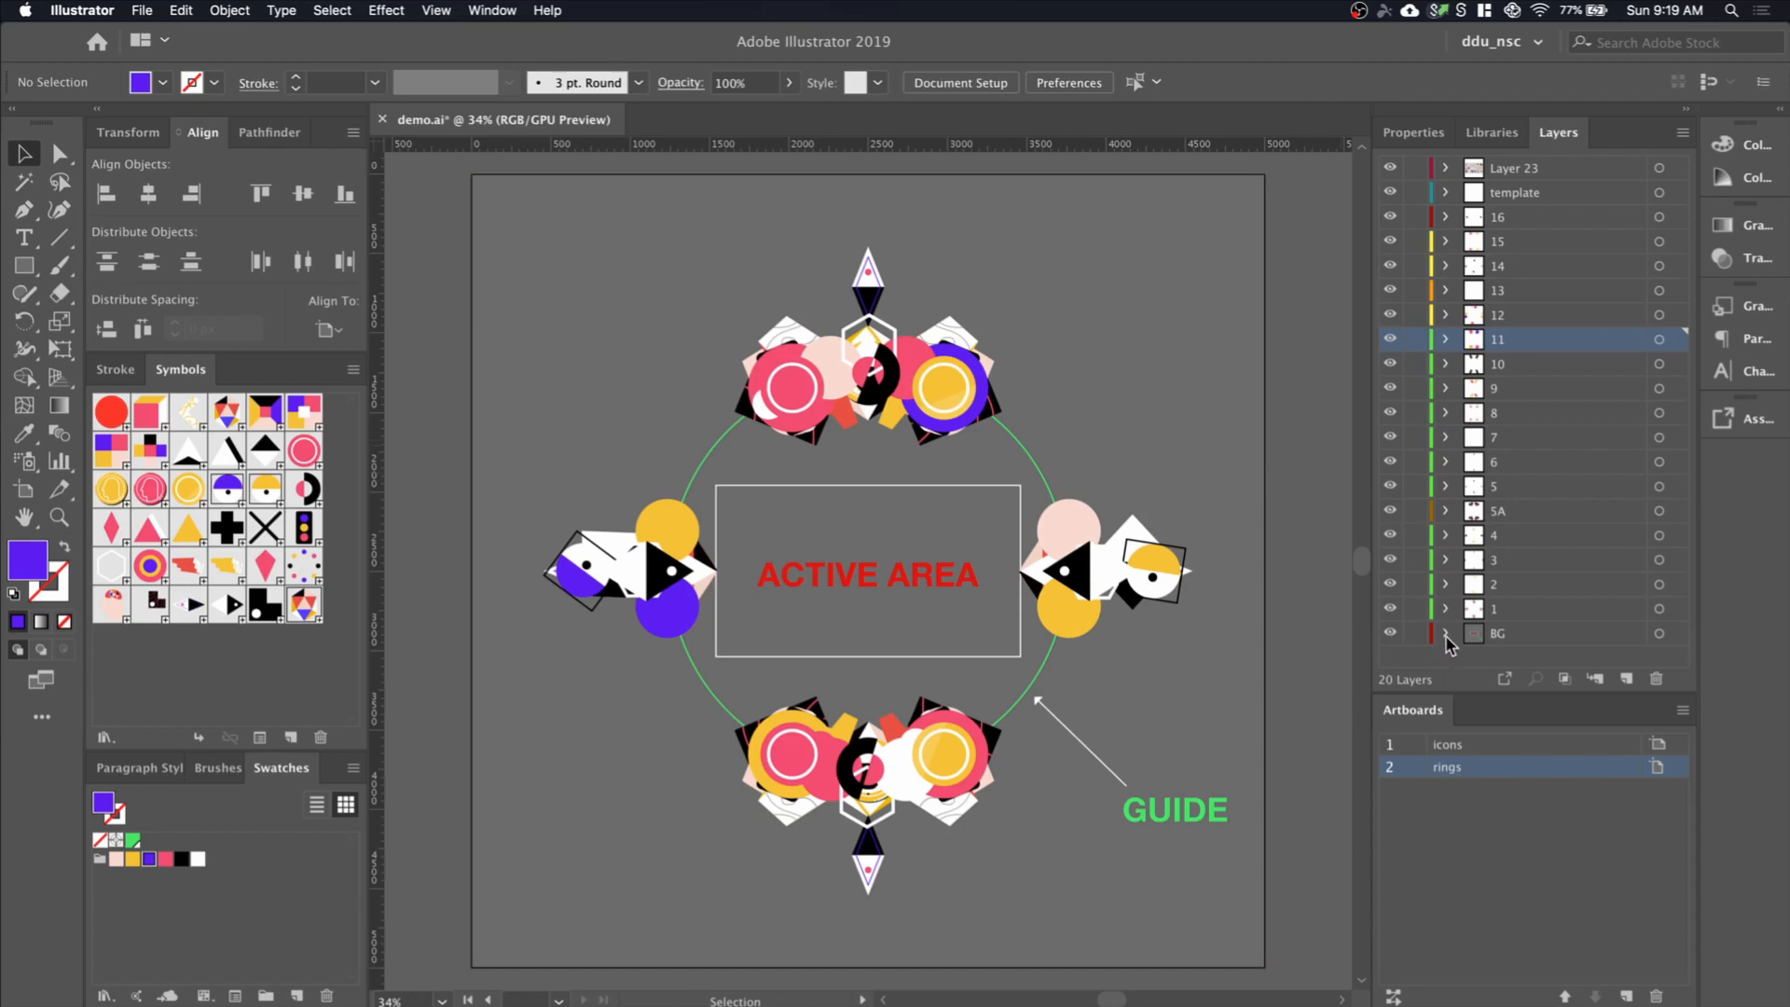
Expand the BG layer and hide the remaining visible layers on the rings artboard
click(1444, 632)
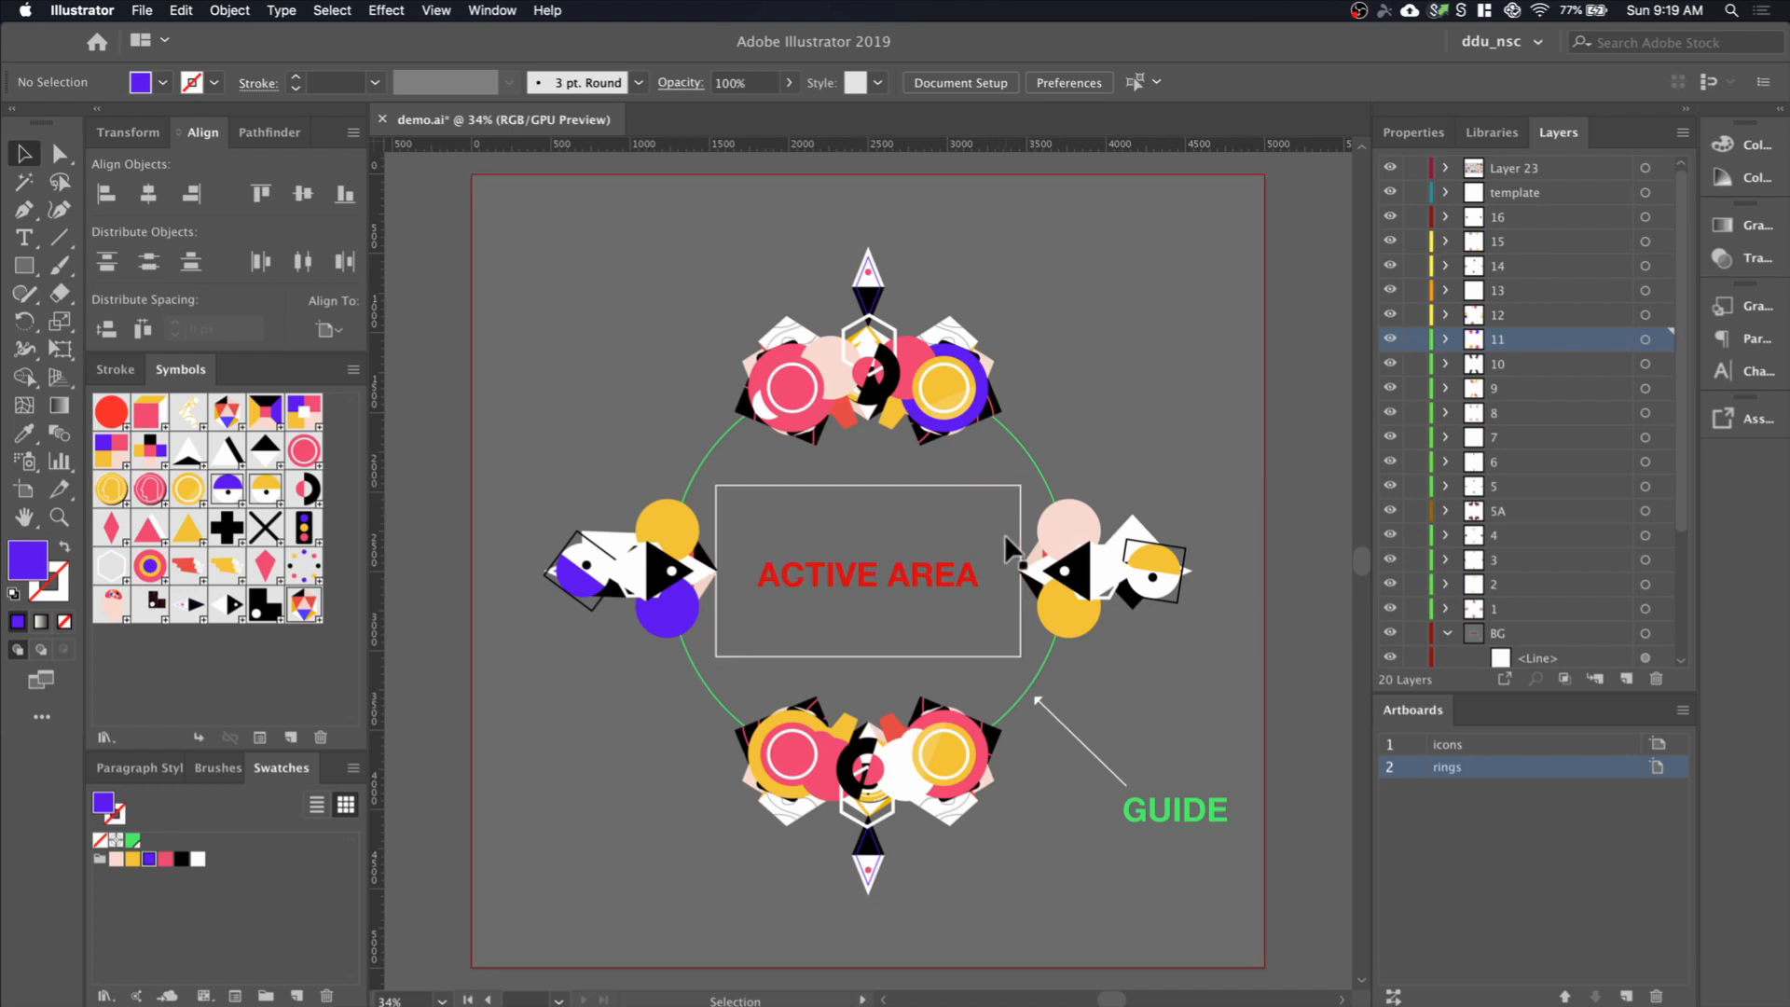
mouse_move(988, 662)
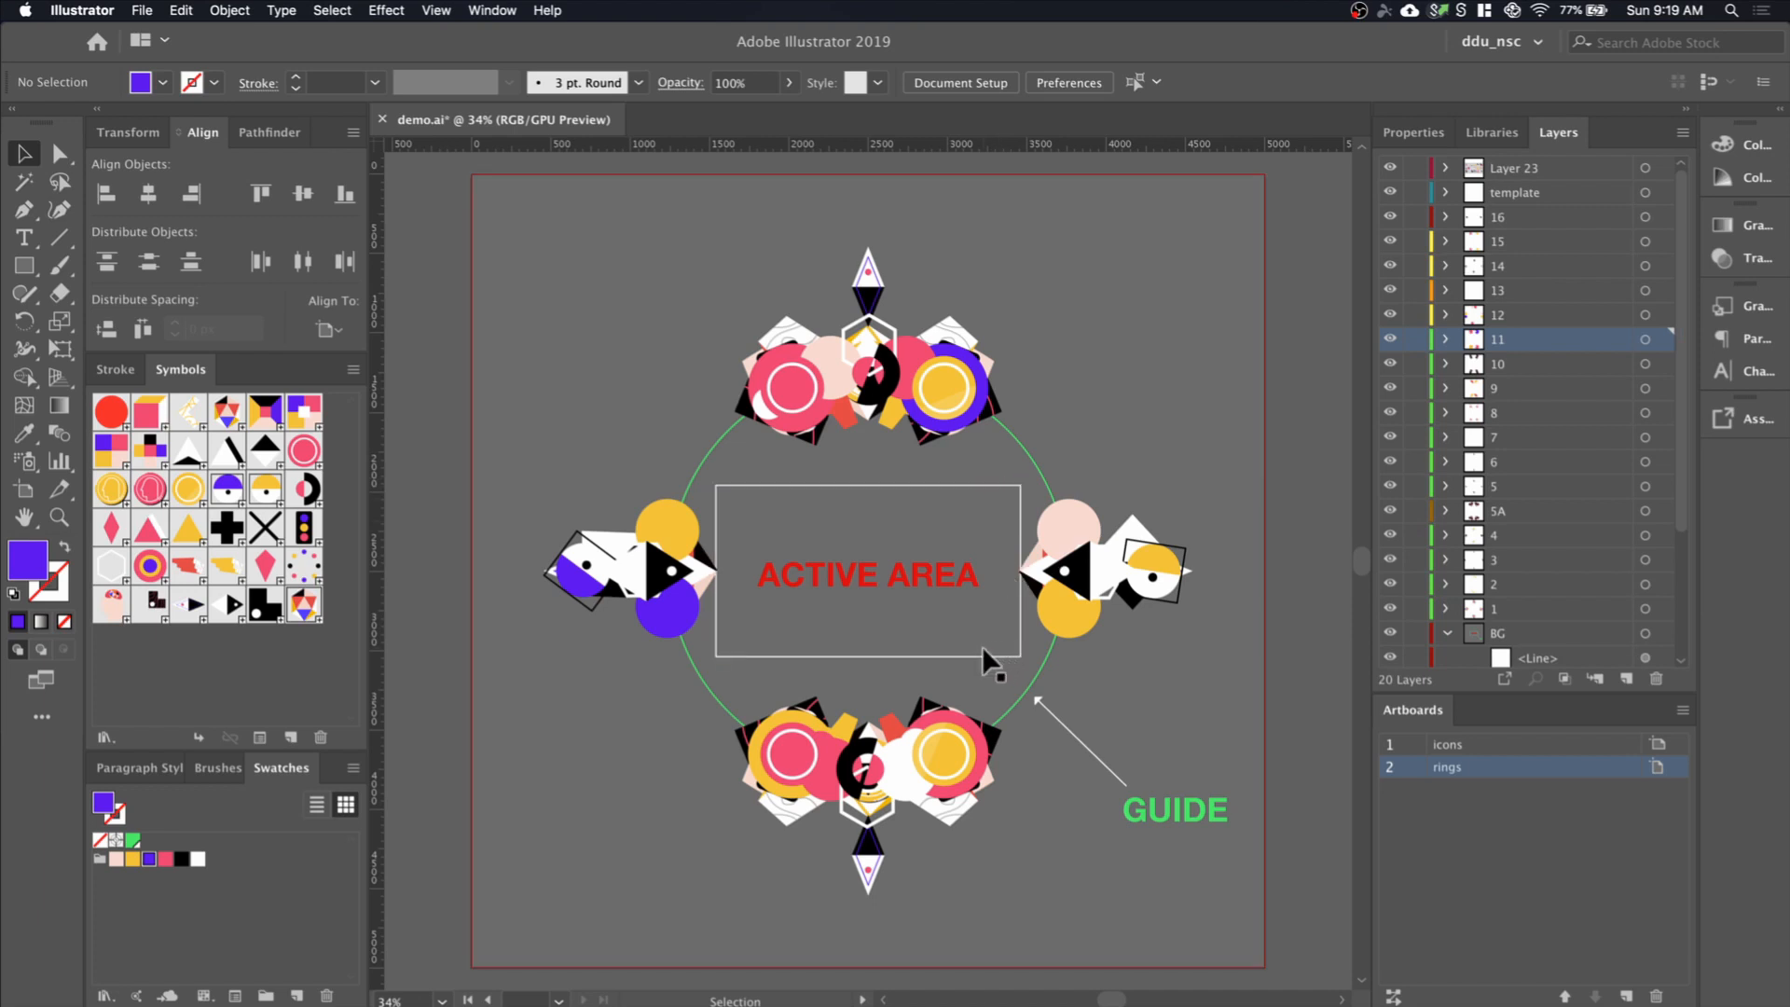
mouse_move(914, 600)
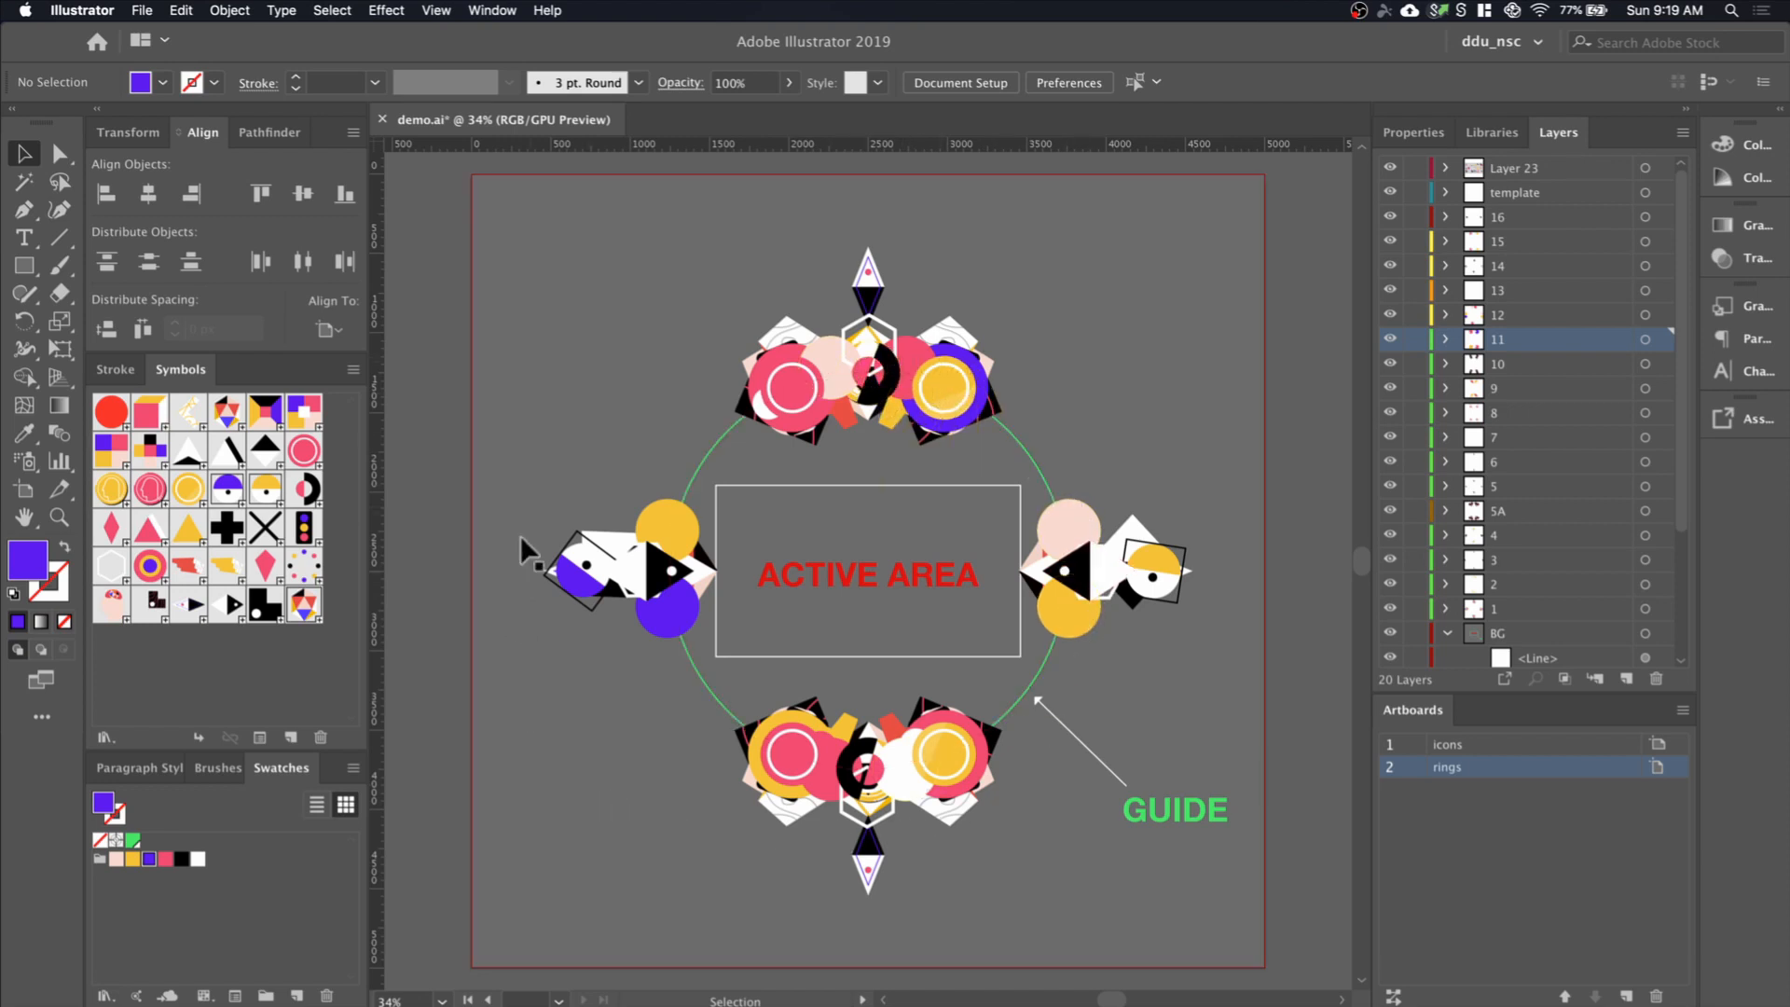
mouse_move(901, 594)
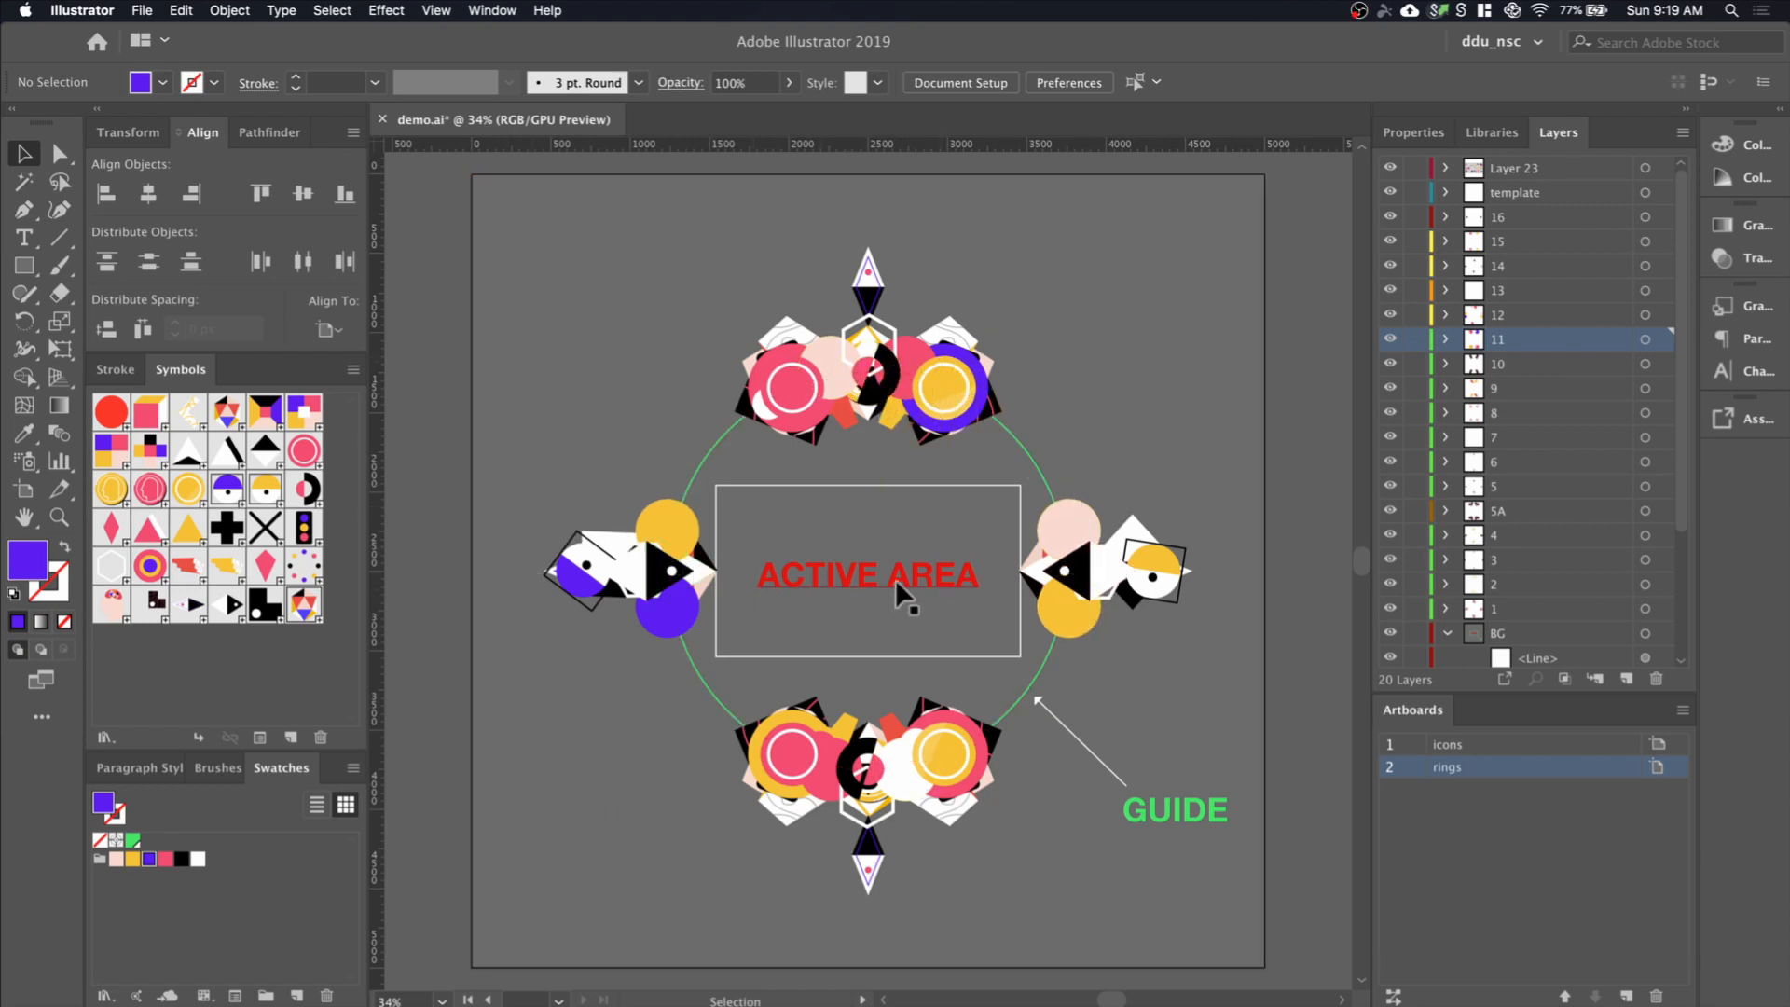
mouse_move(914, 611)
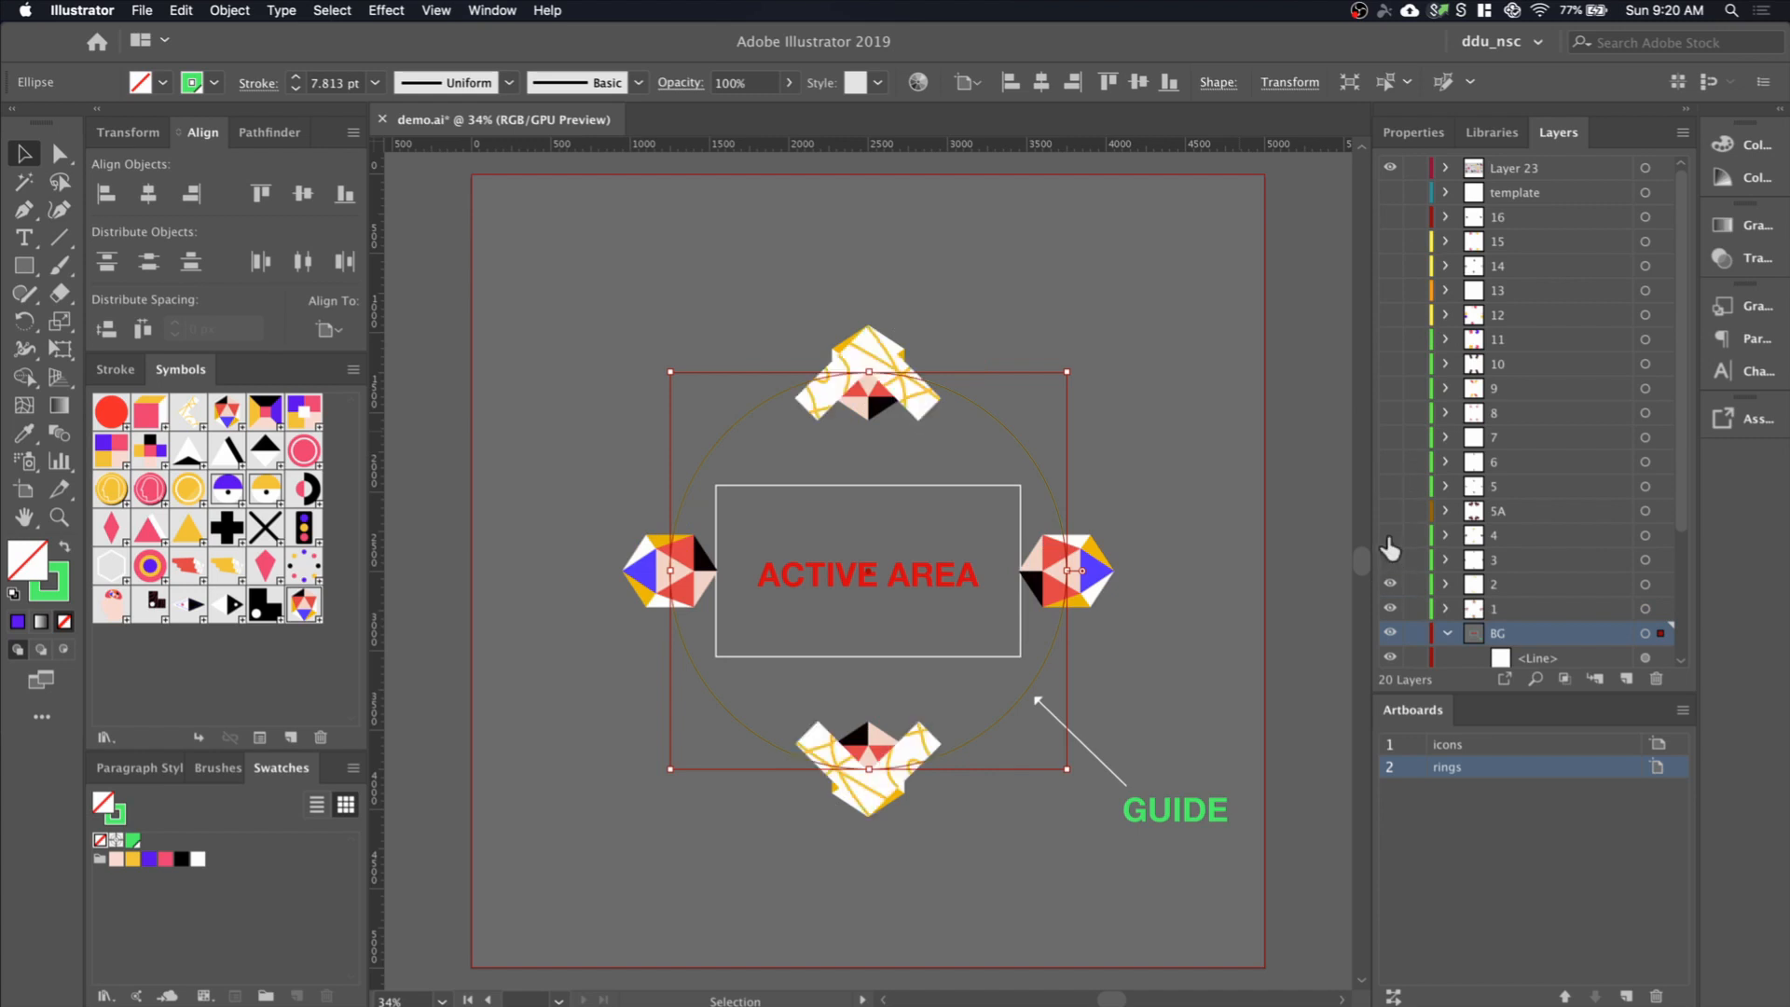
click(1390, 510)
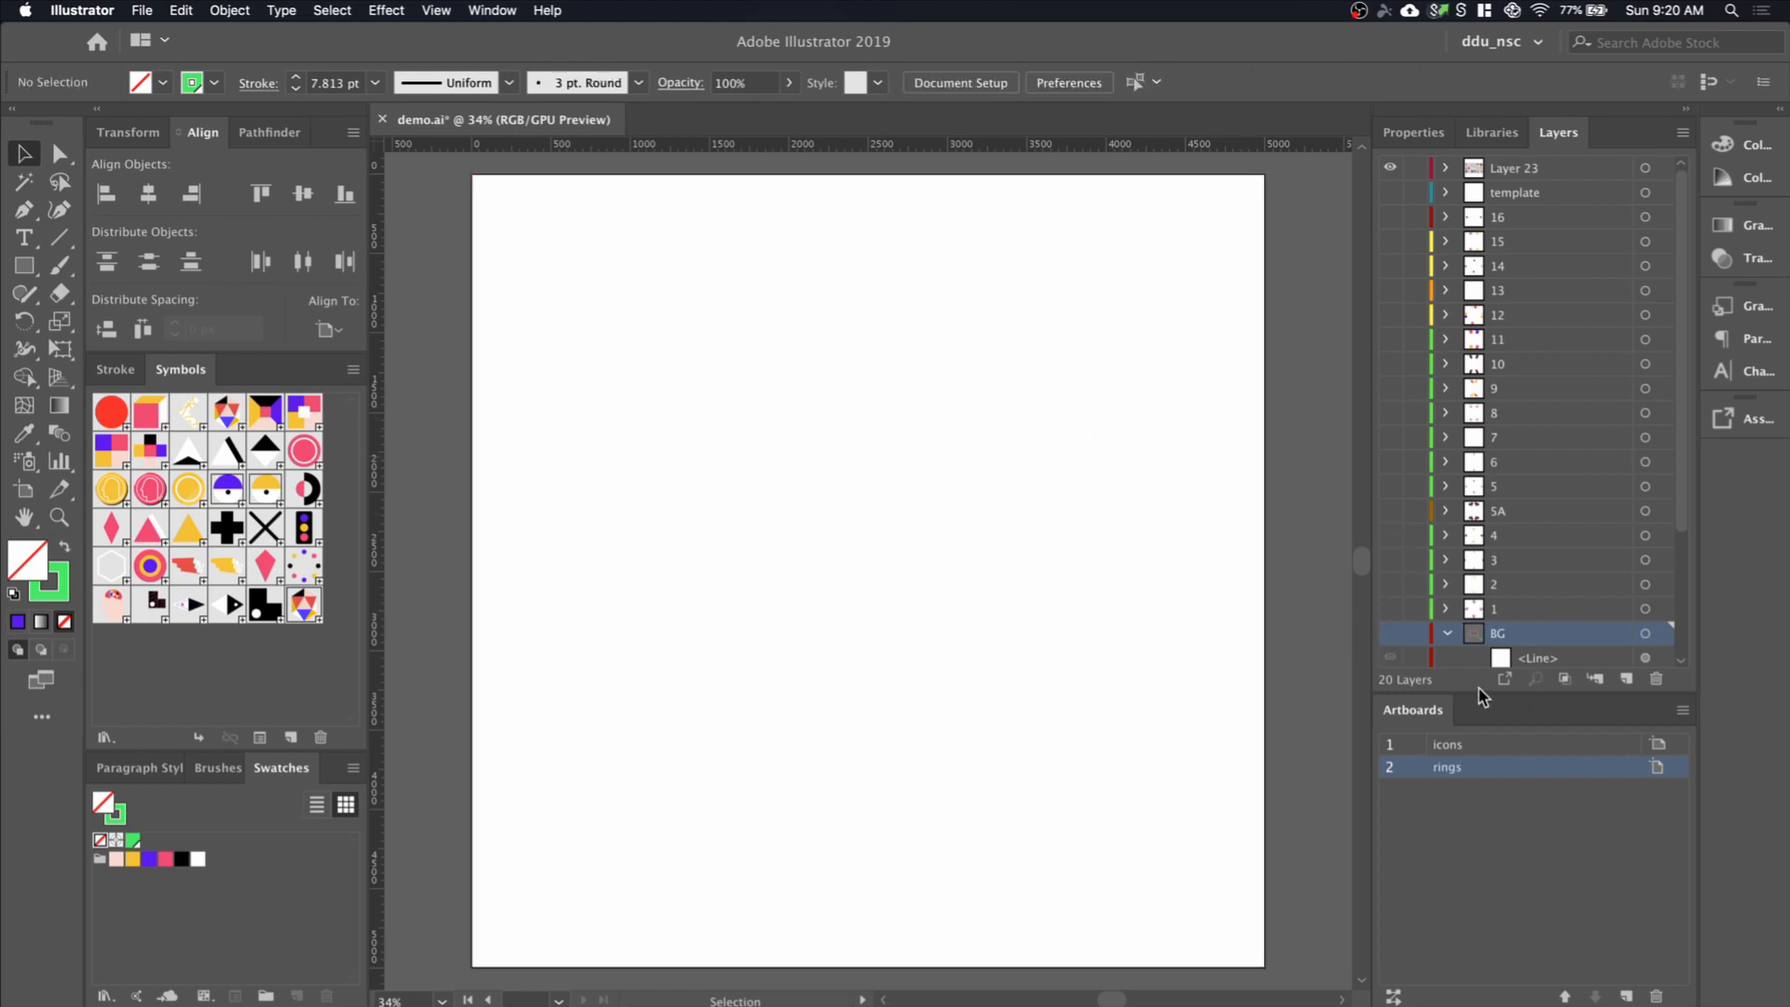
Resize the red circle symbol, then rotate a 90° copy of the top-bottom pair
click(1390, 634)
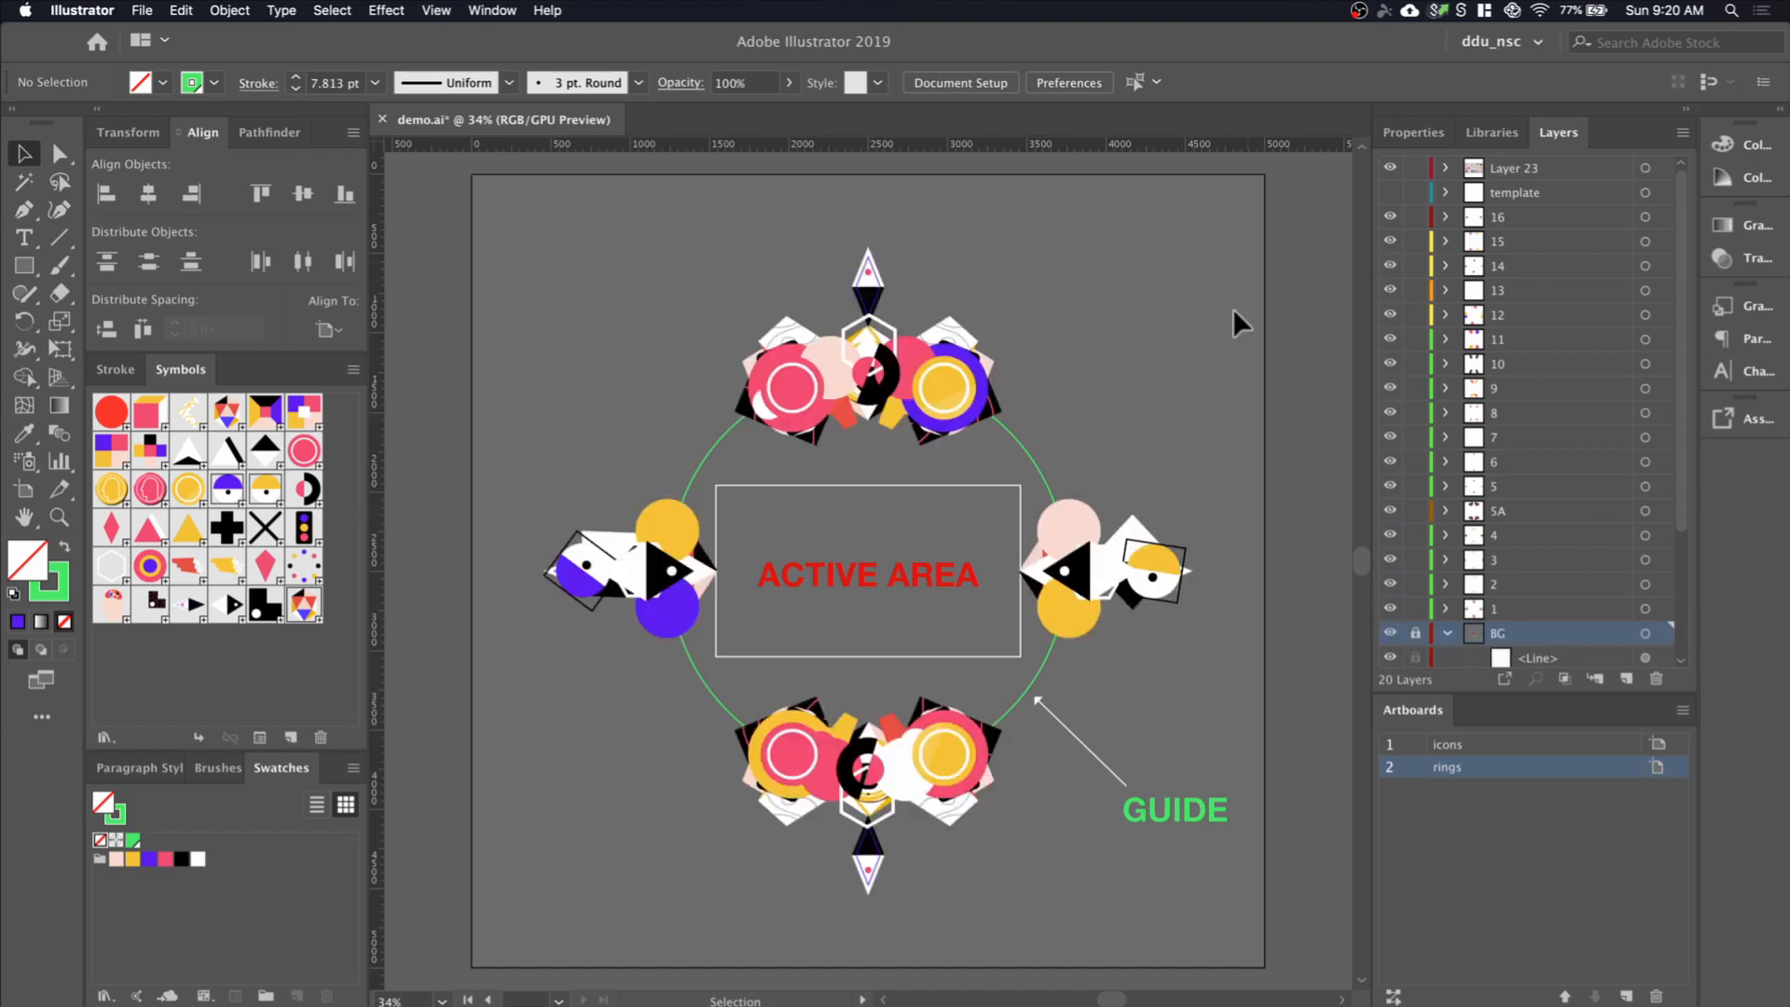
mouse_move(605, 870)
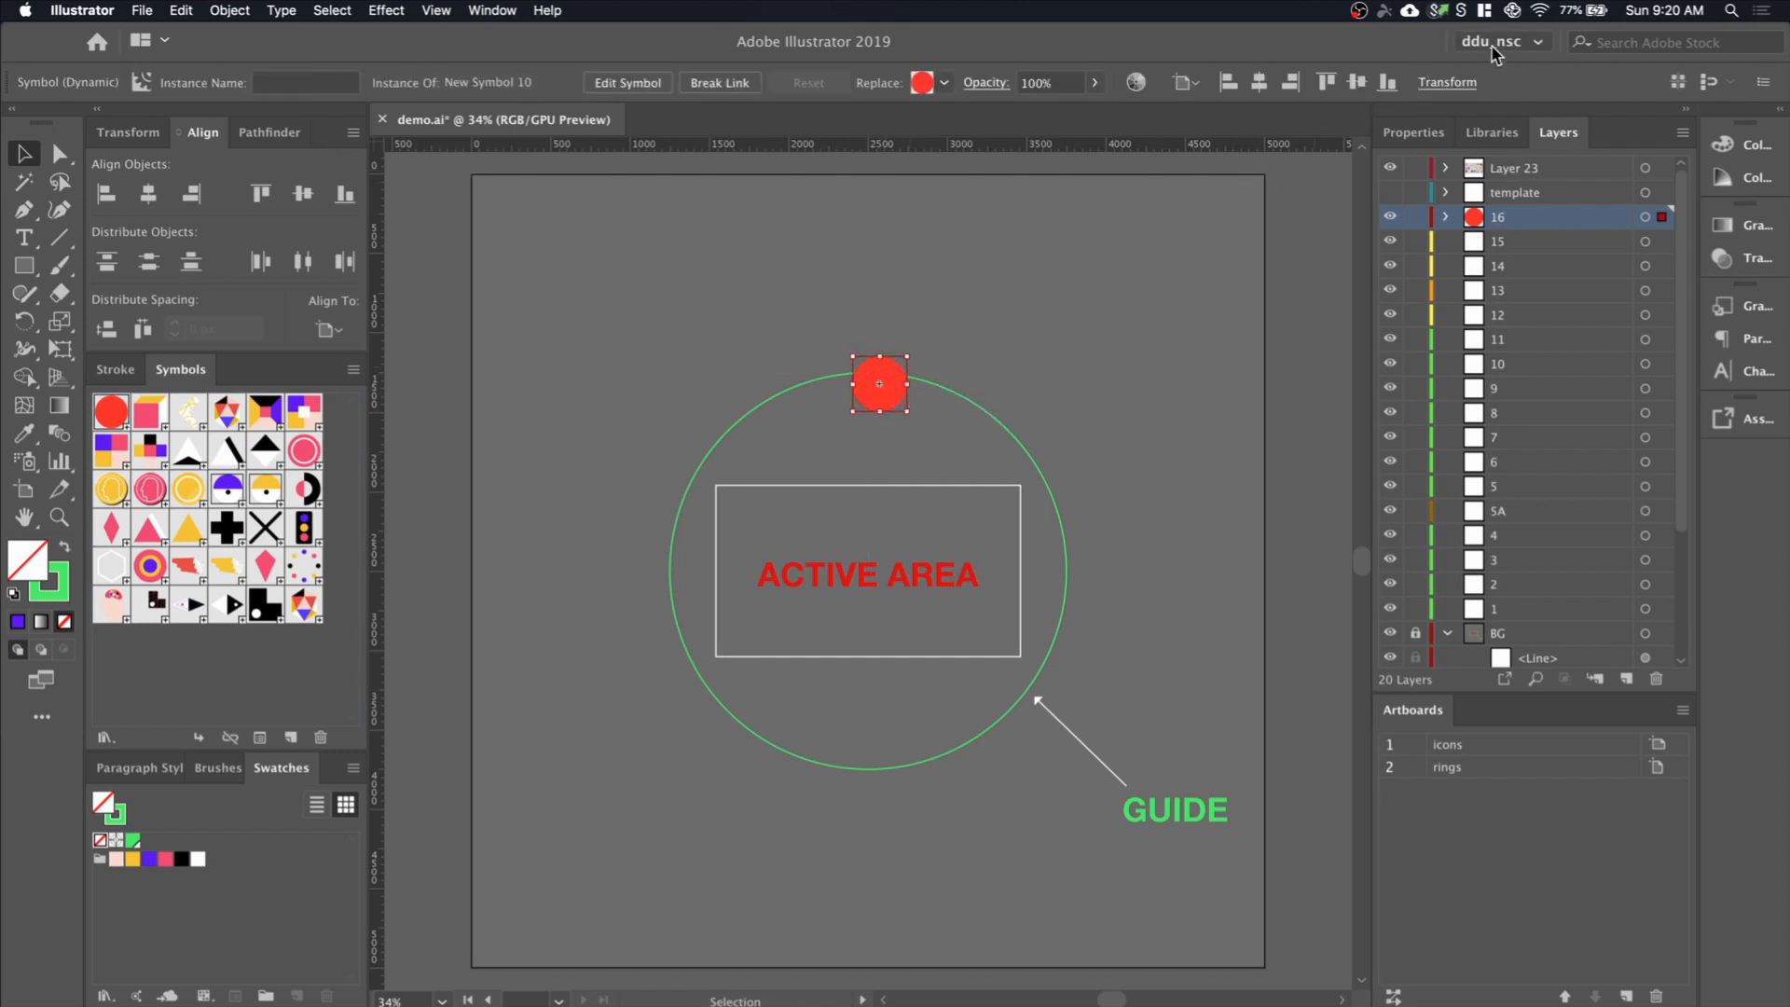
click(1446, 82)
text(60)
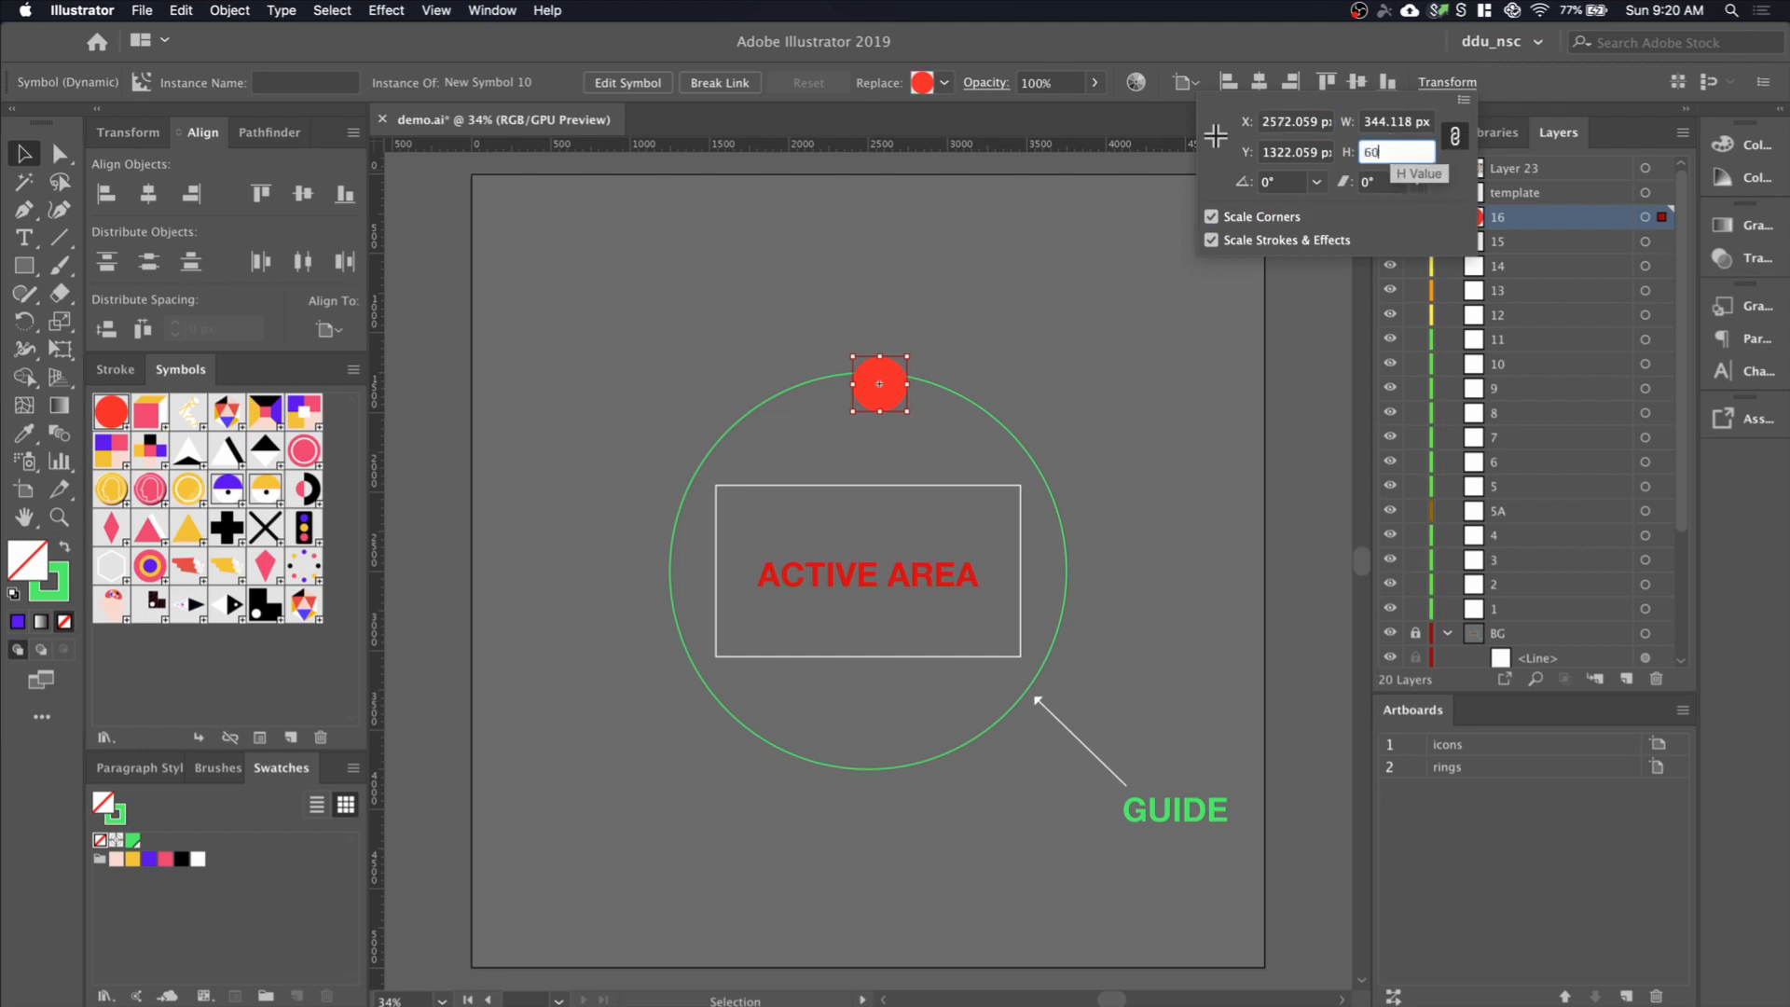
click(946, 371)
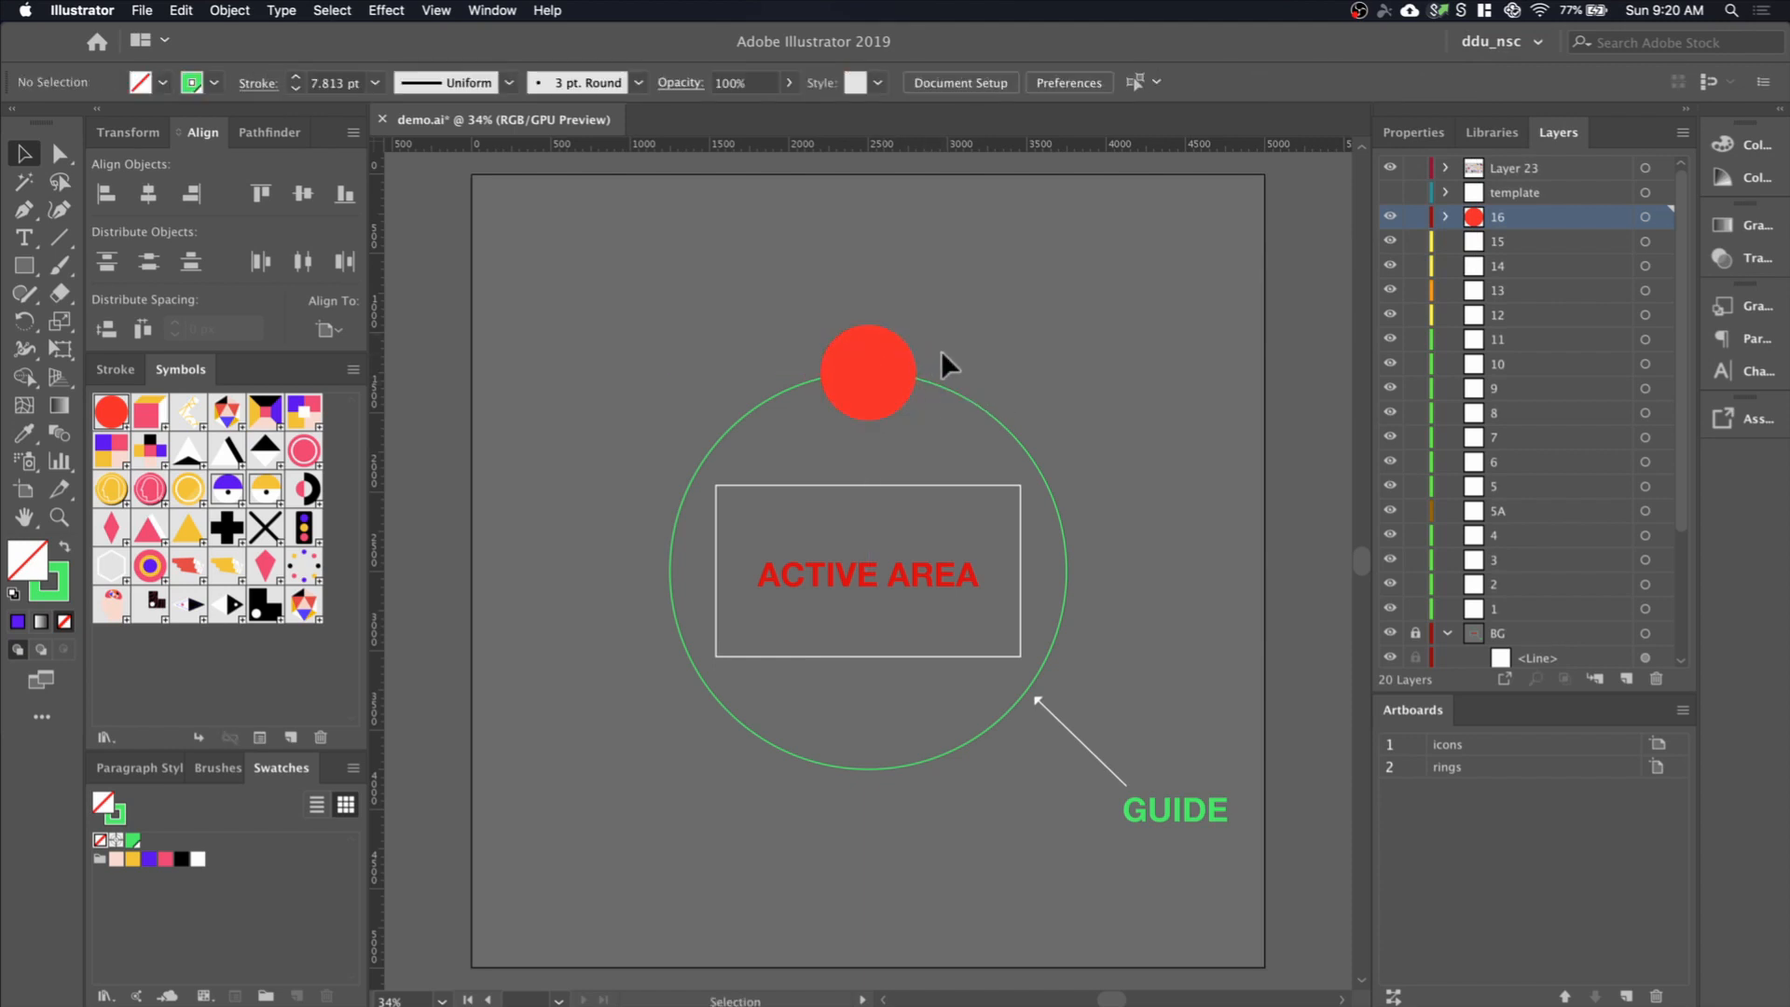
mouse_move(901, 386)
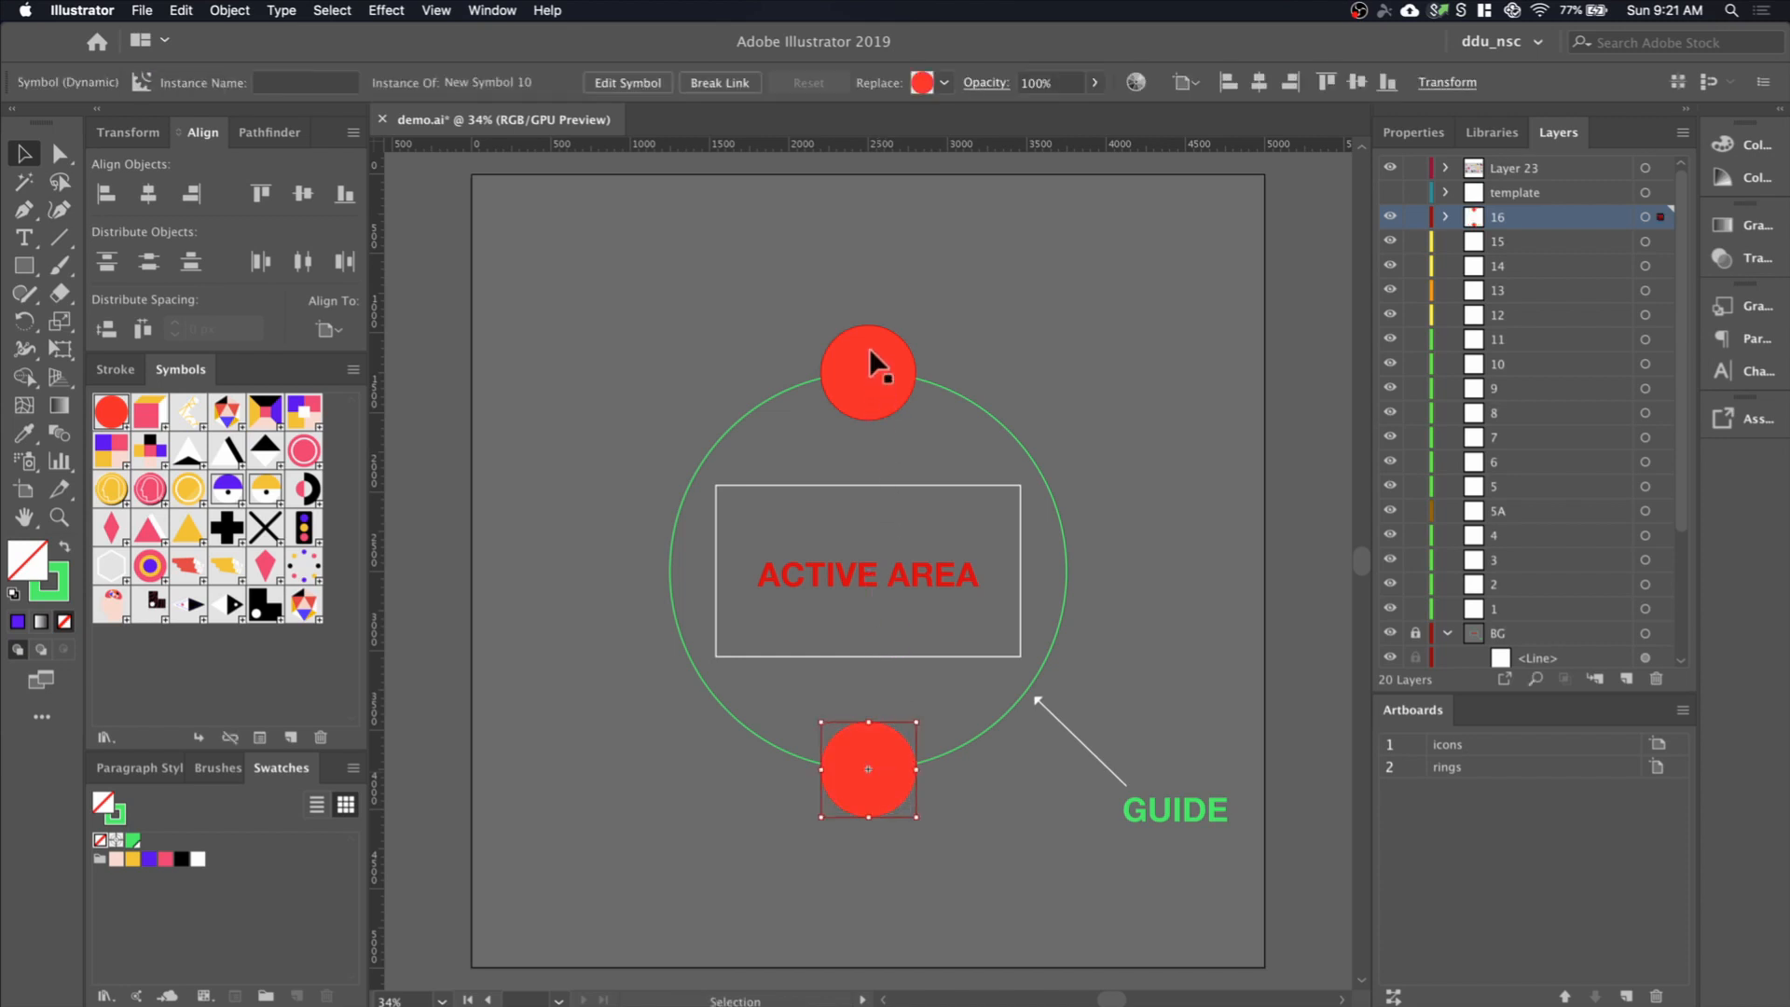
click(868, 373)
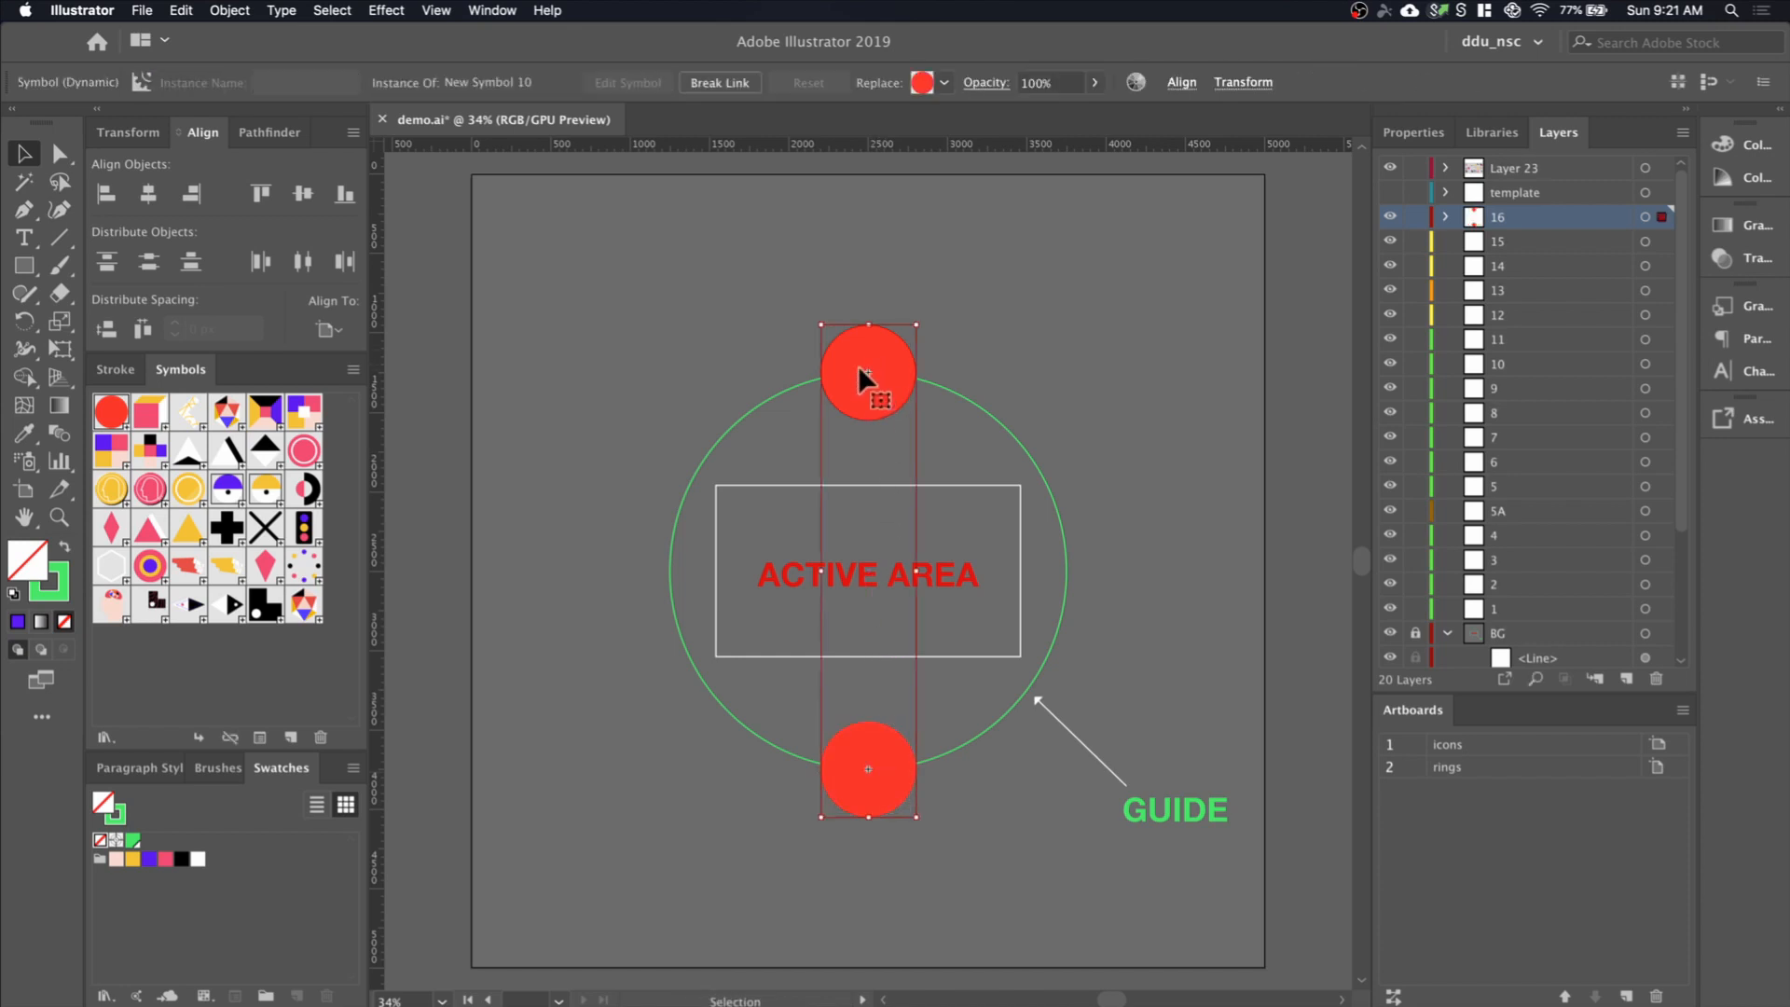
click(26, 322)
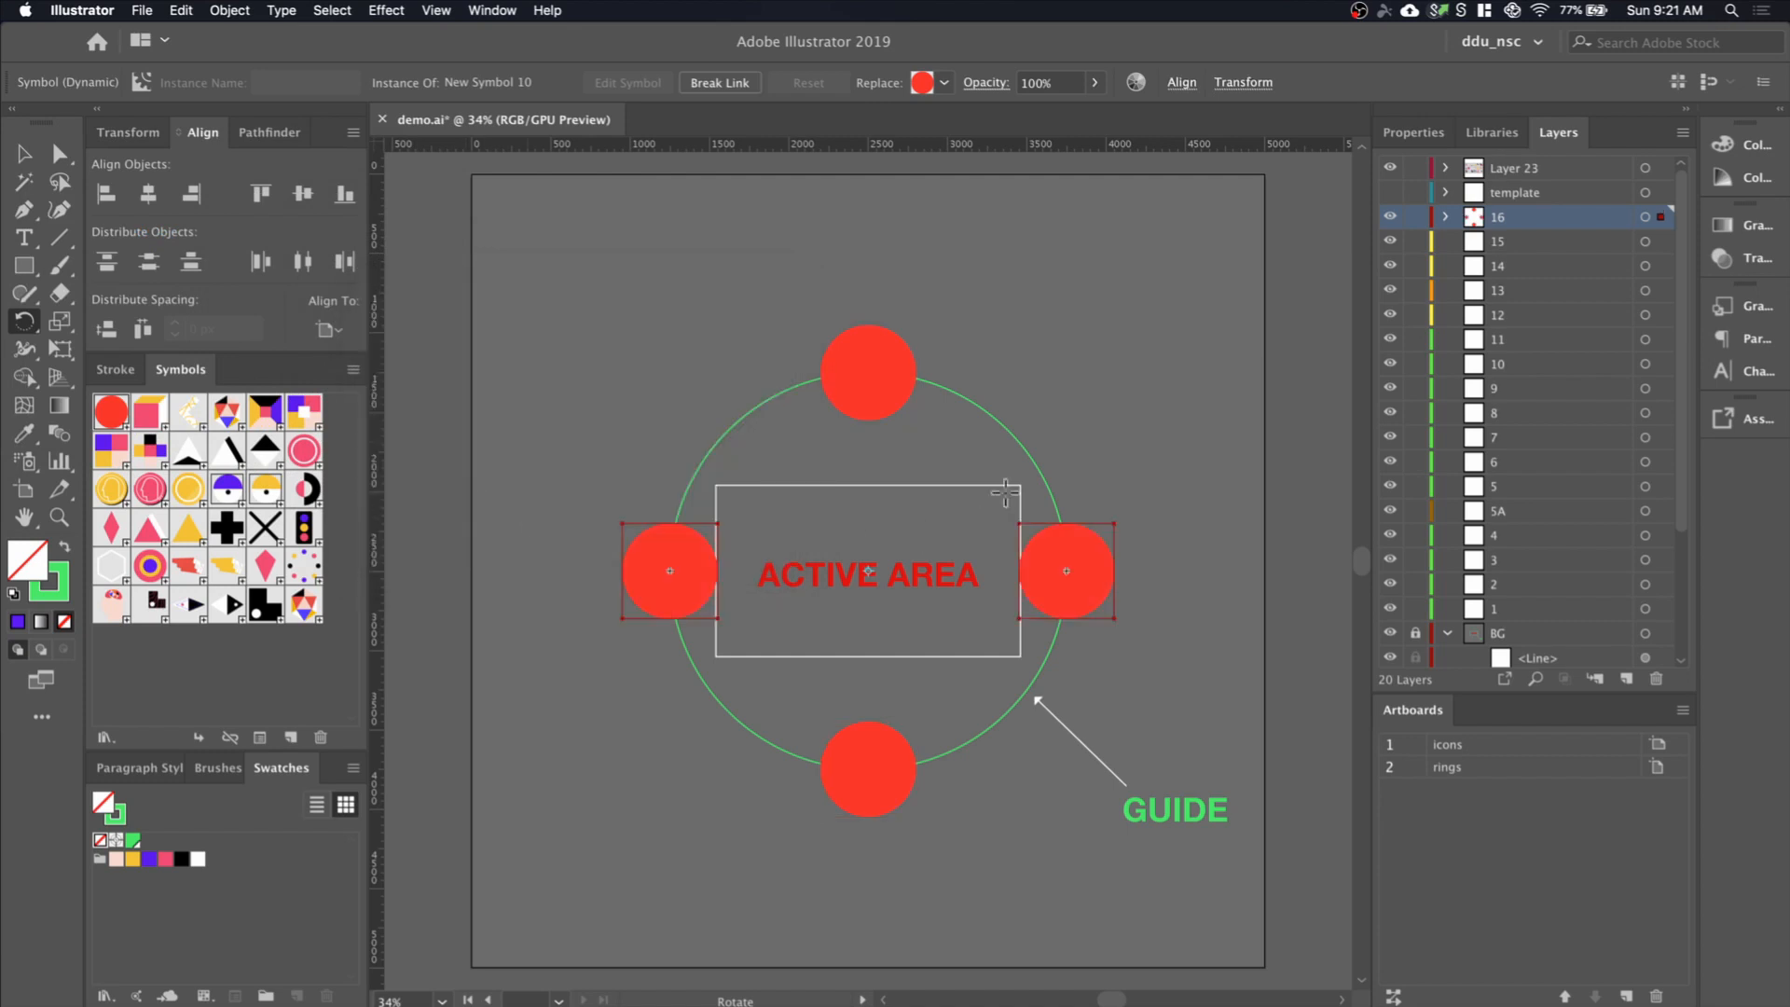
Swap the four red circles for the pink head coin symbol and rename layer 16 'square'
click(1147, 443)
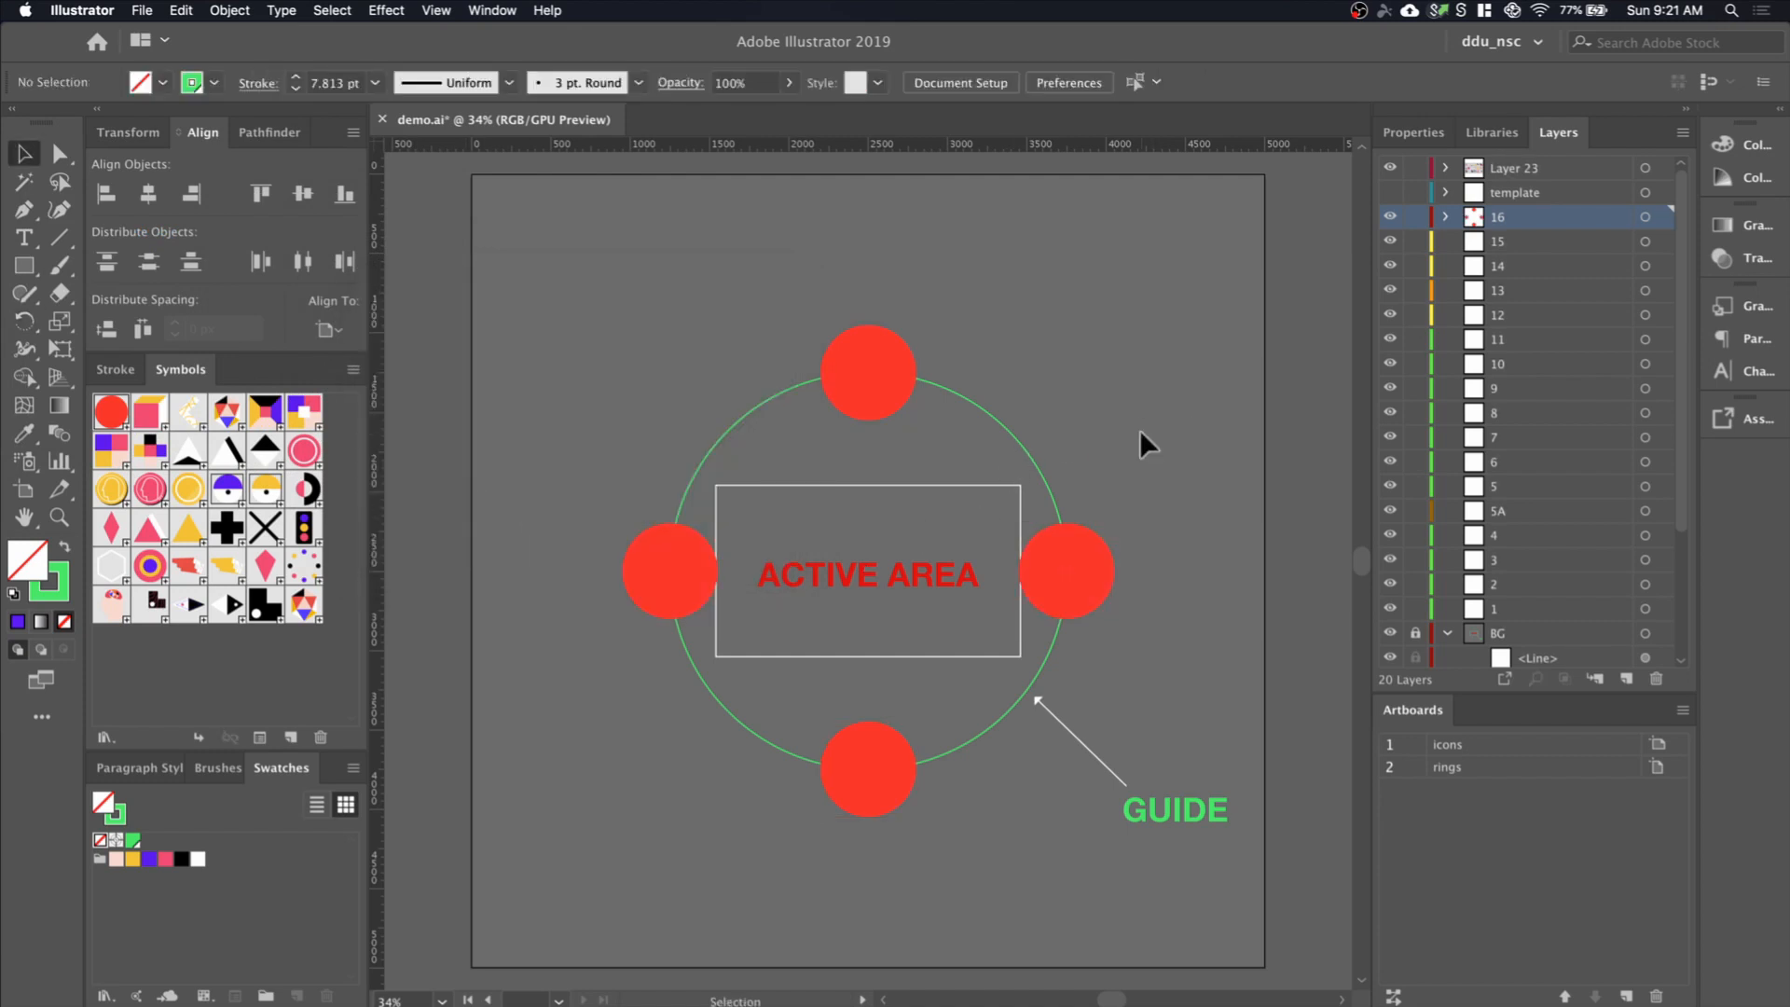
mouse_move(680, 820)
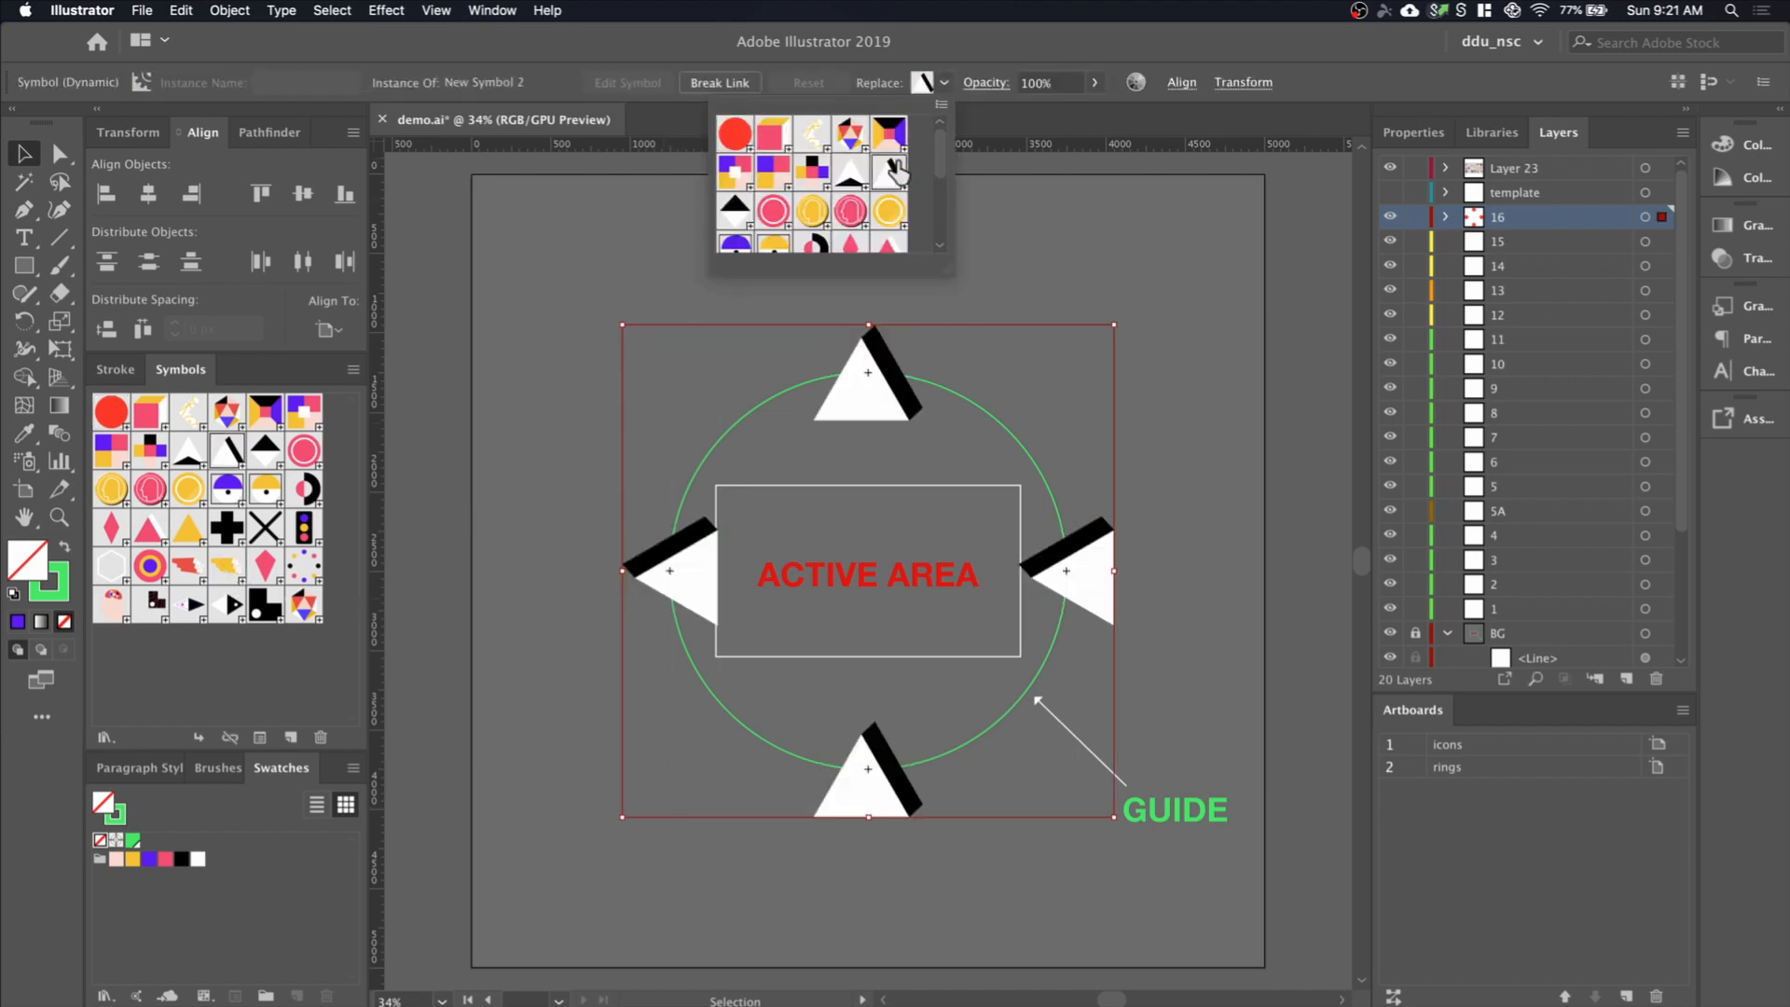
click(810, 211)
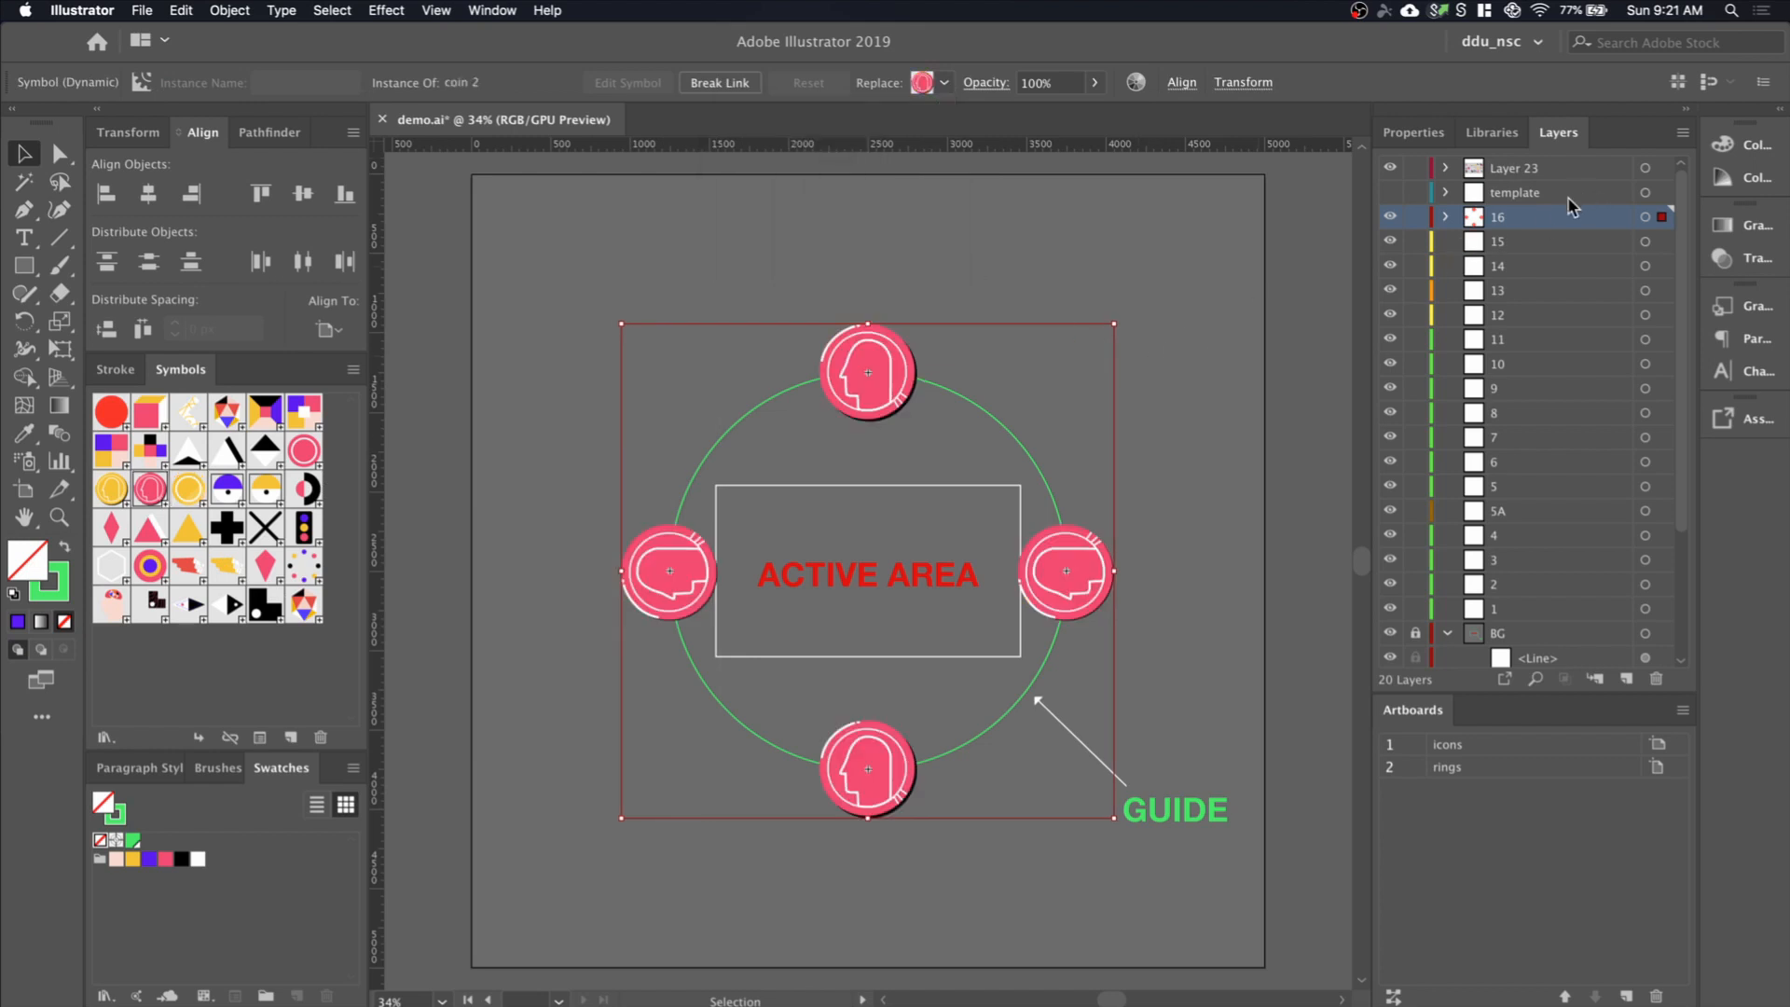
double_click(1496, 215)
text(square)
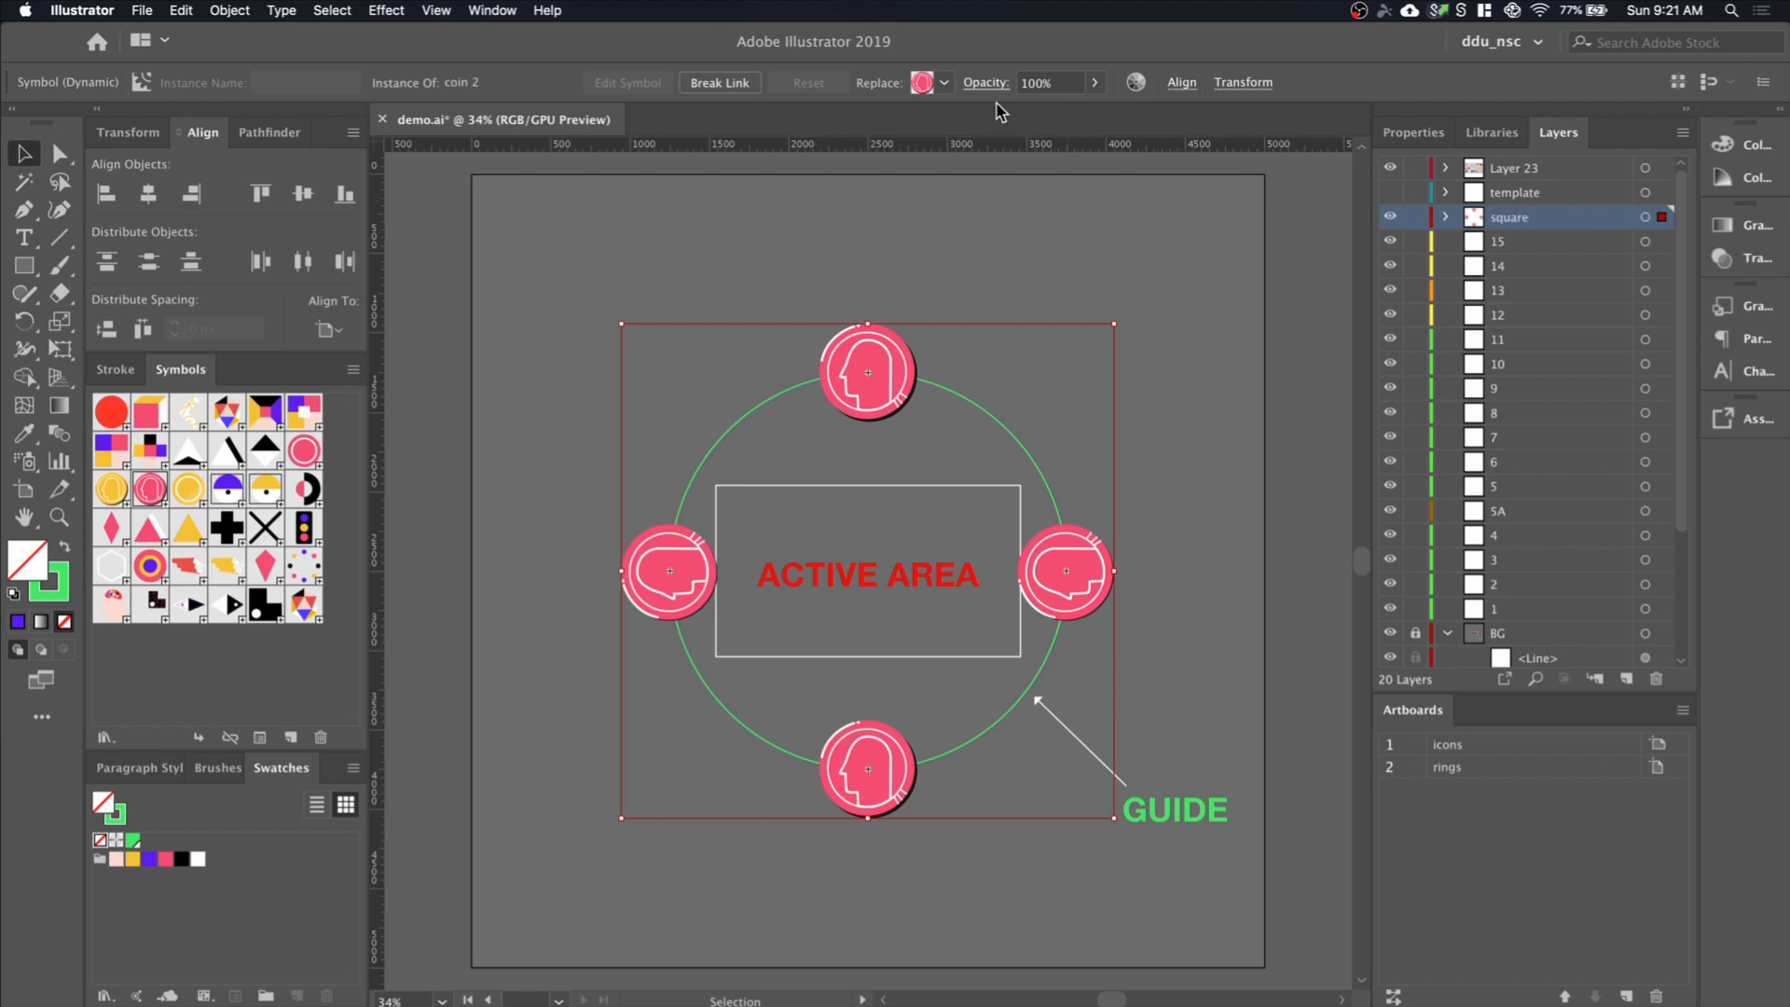
Restore the red circle symbol and rename layers 15, 14 and 13 to rect, diamond and pair
click(941, 82)
text(rect)
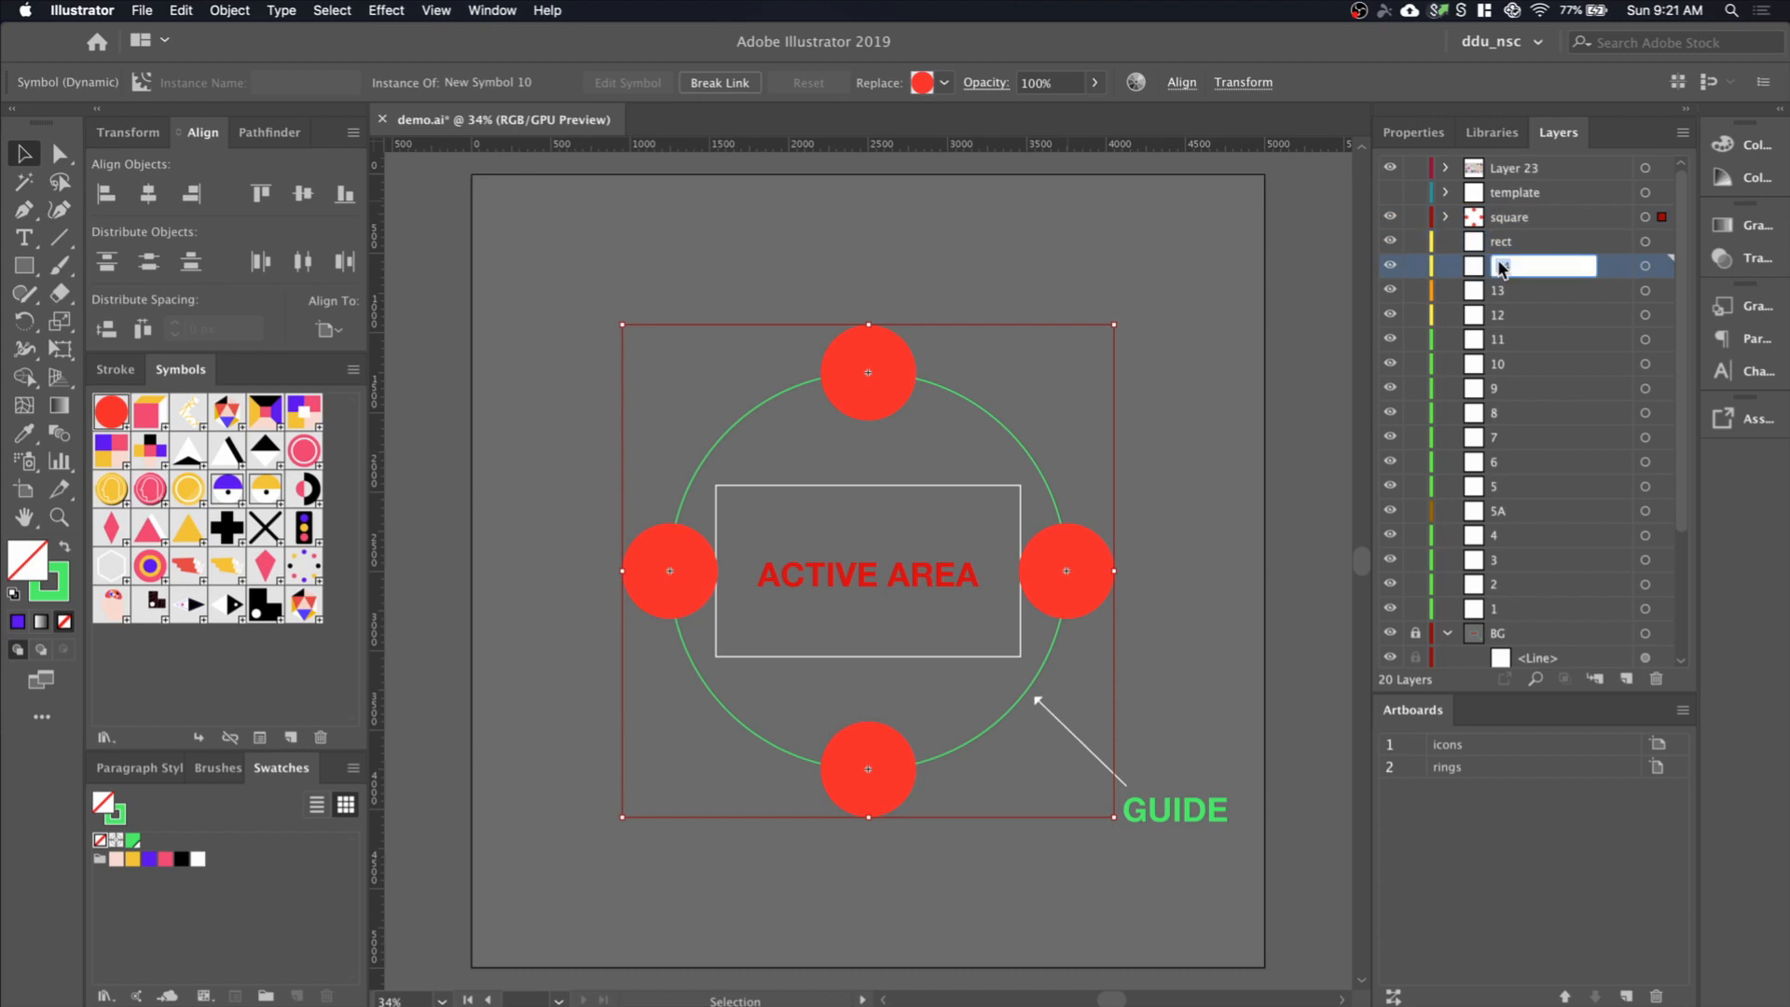
text(diamond)
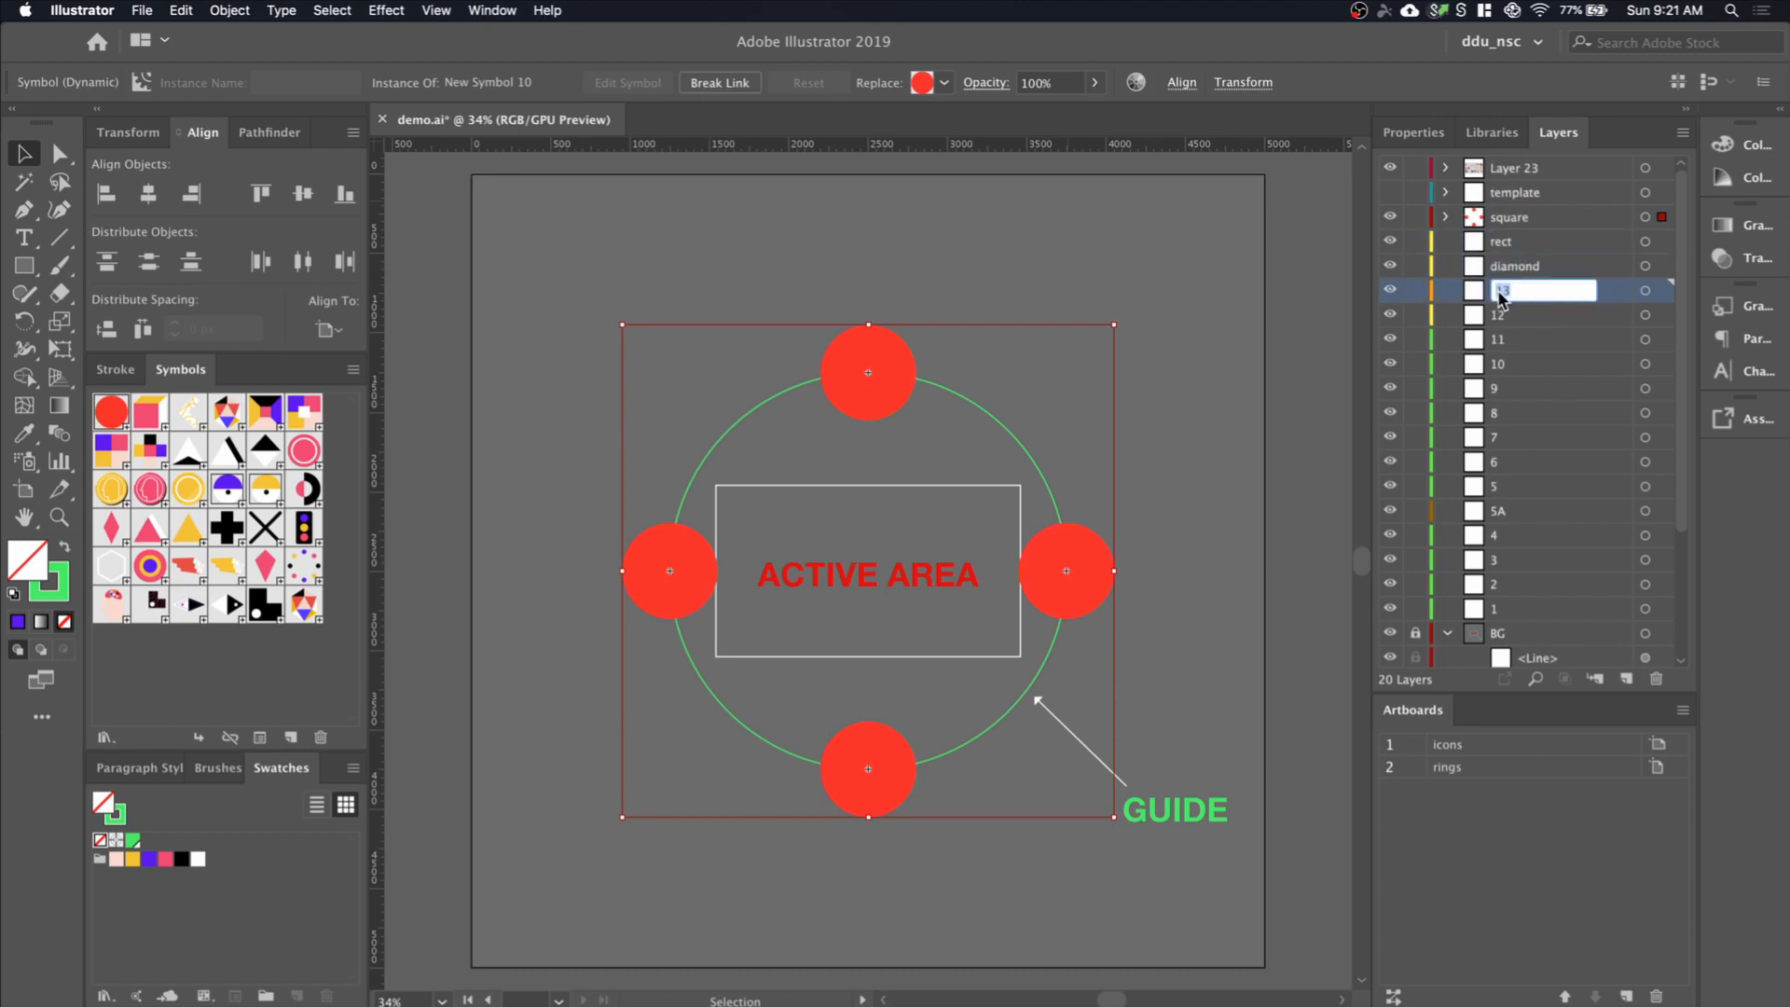
text(pair)
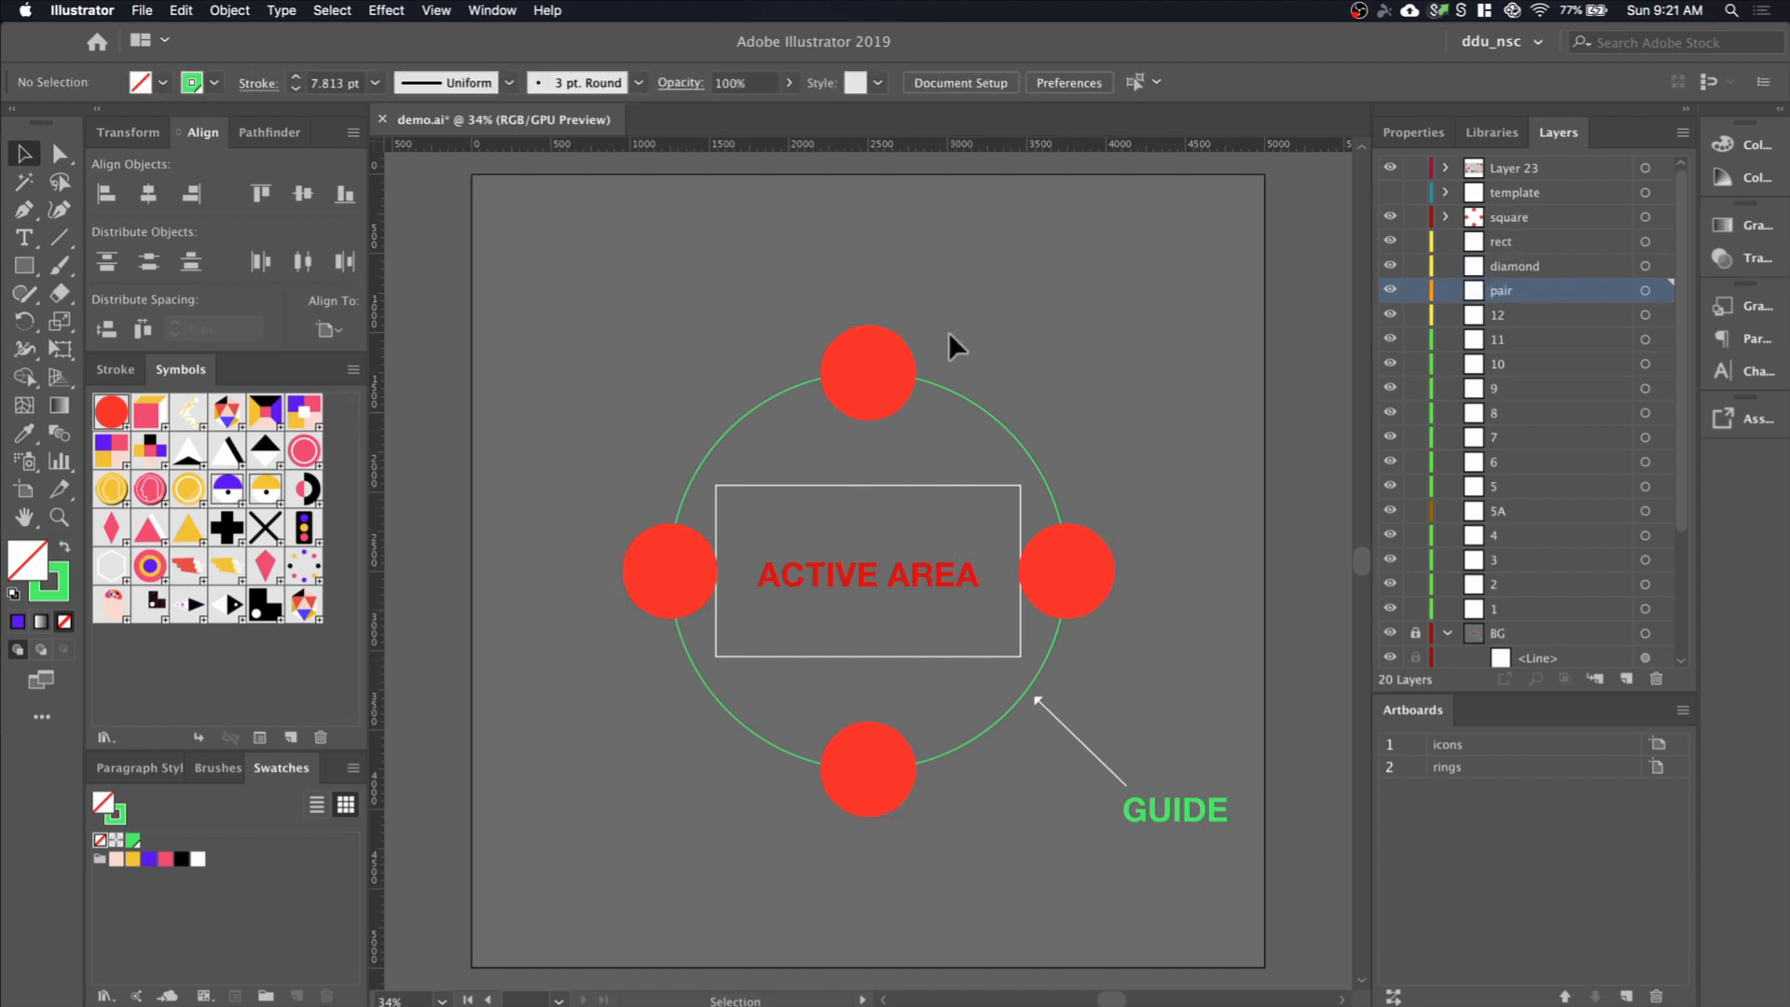
Move the top and bottom red circles onto the pair layer
click(866, 372)
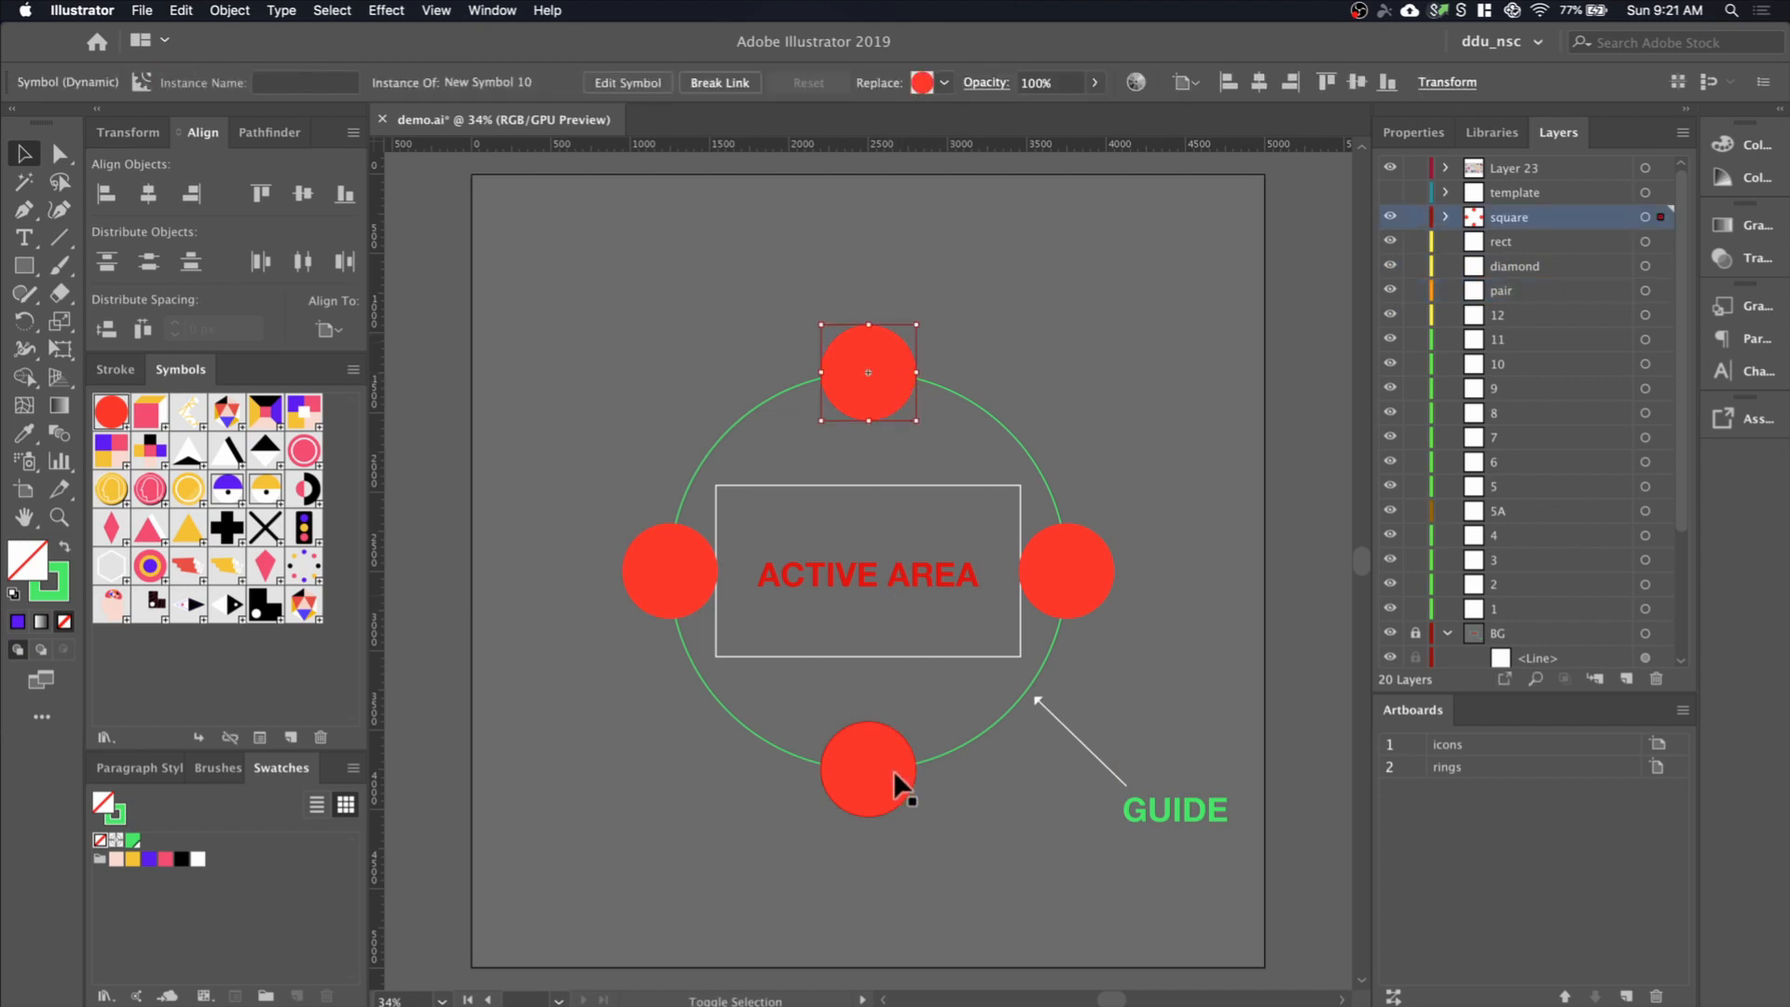
click(868, 769)
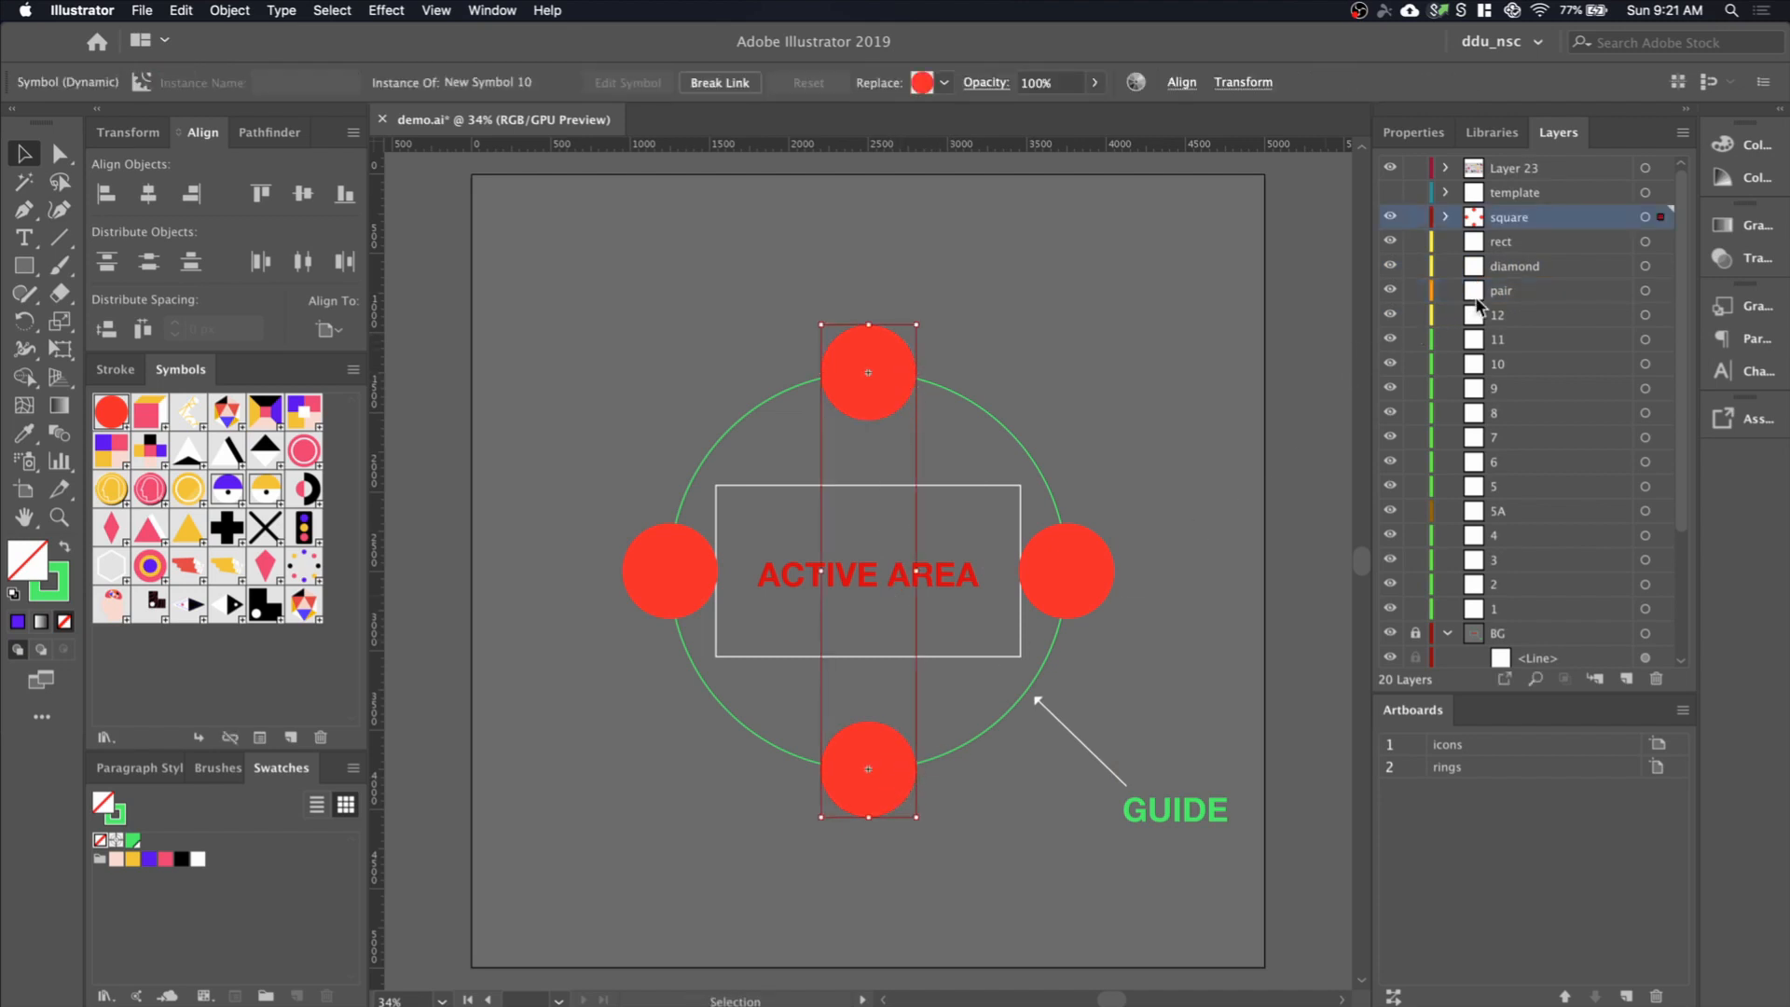
click(1501, 290)
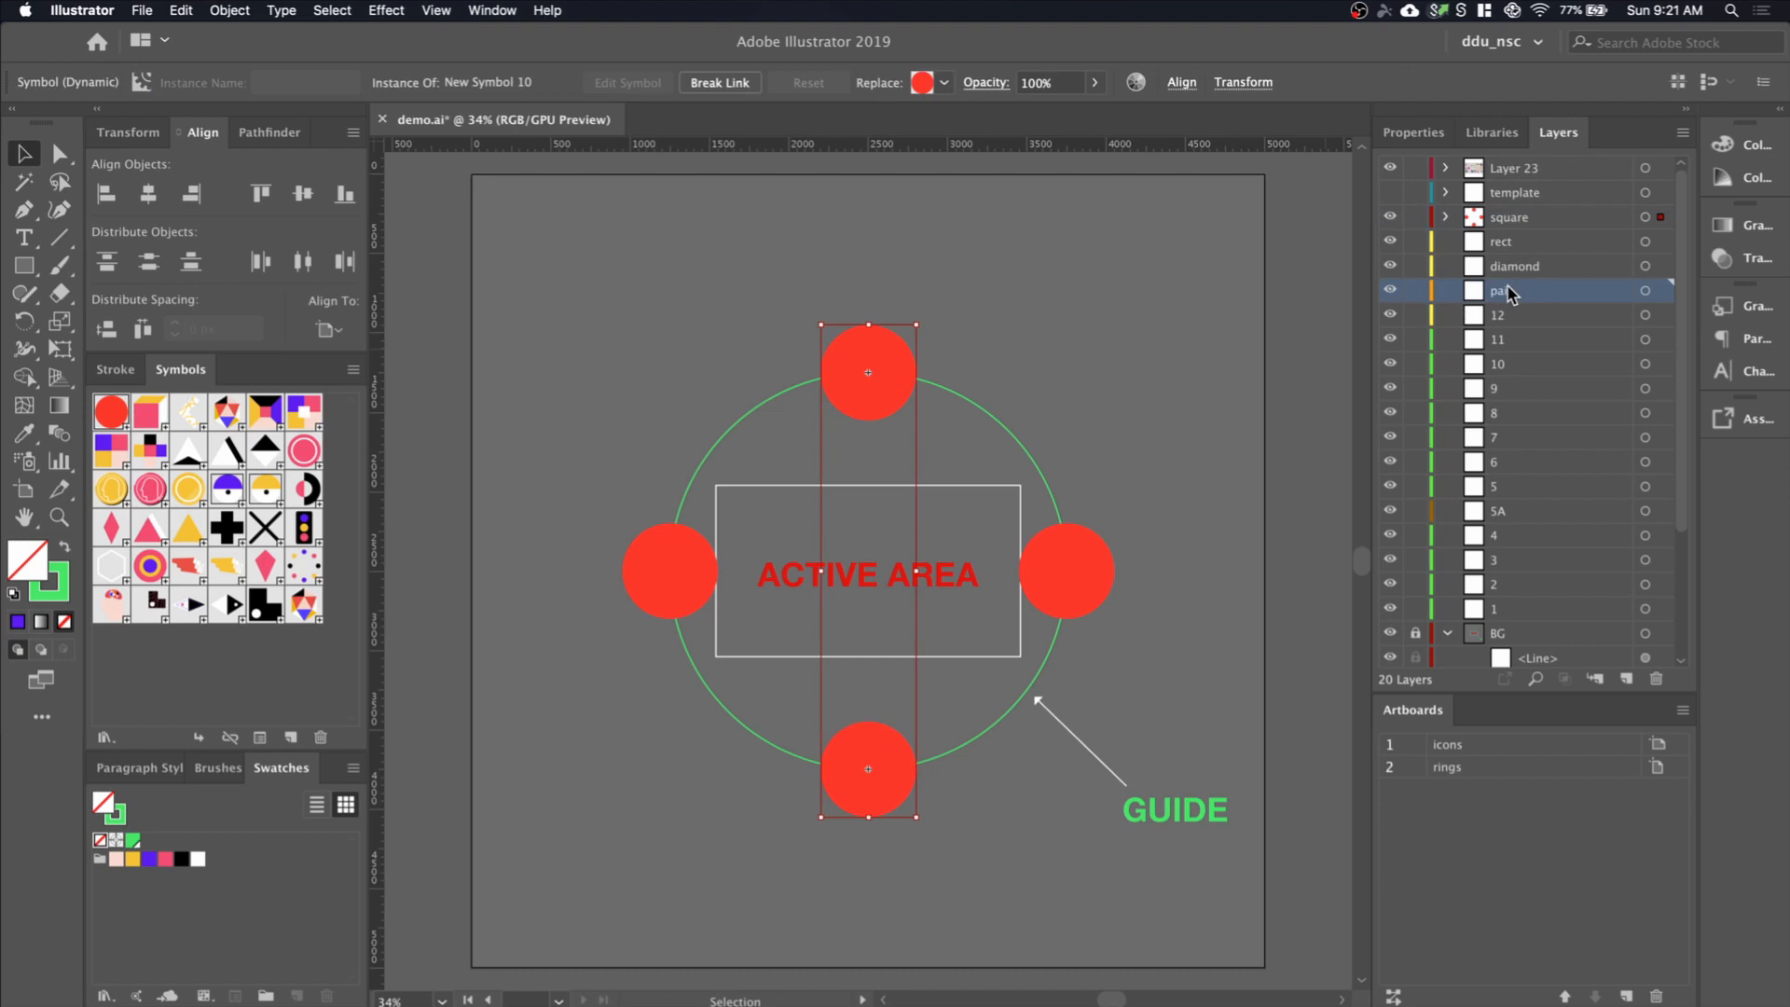
click(1509, 218)
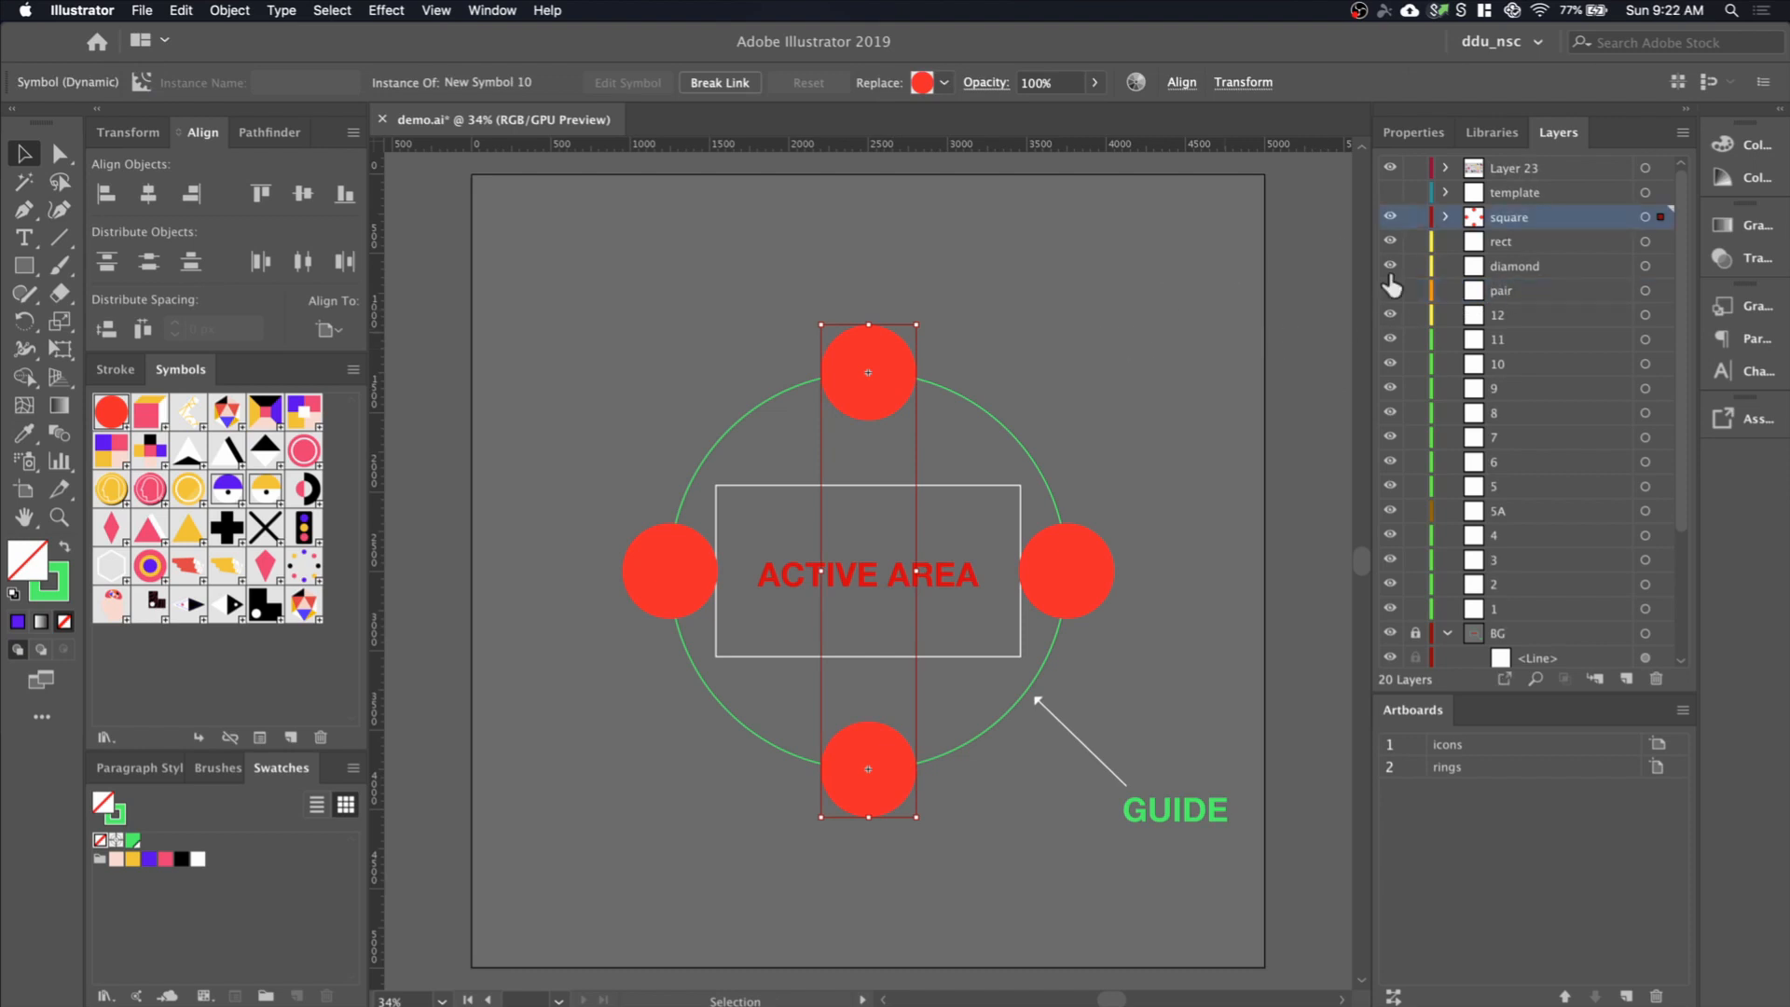
Hide the other circles' layer and toggle visibility of the pair and diamond layers
click(1390, 217)
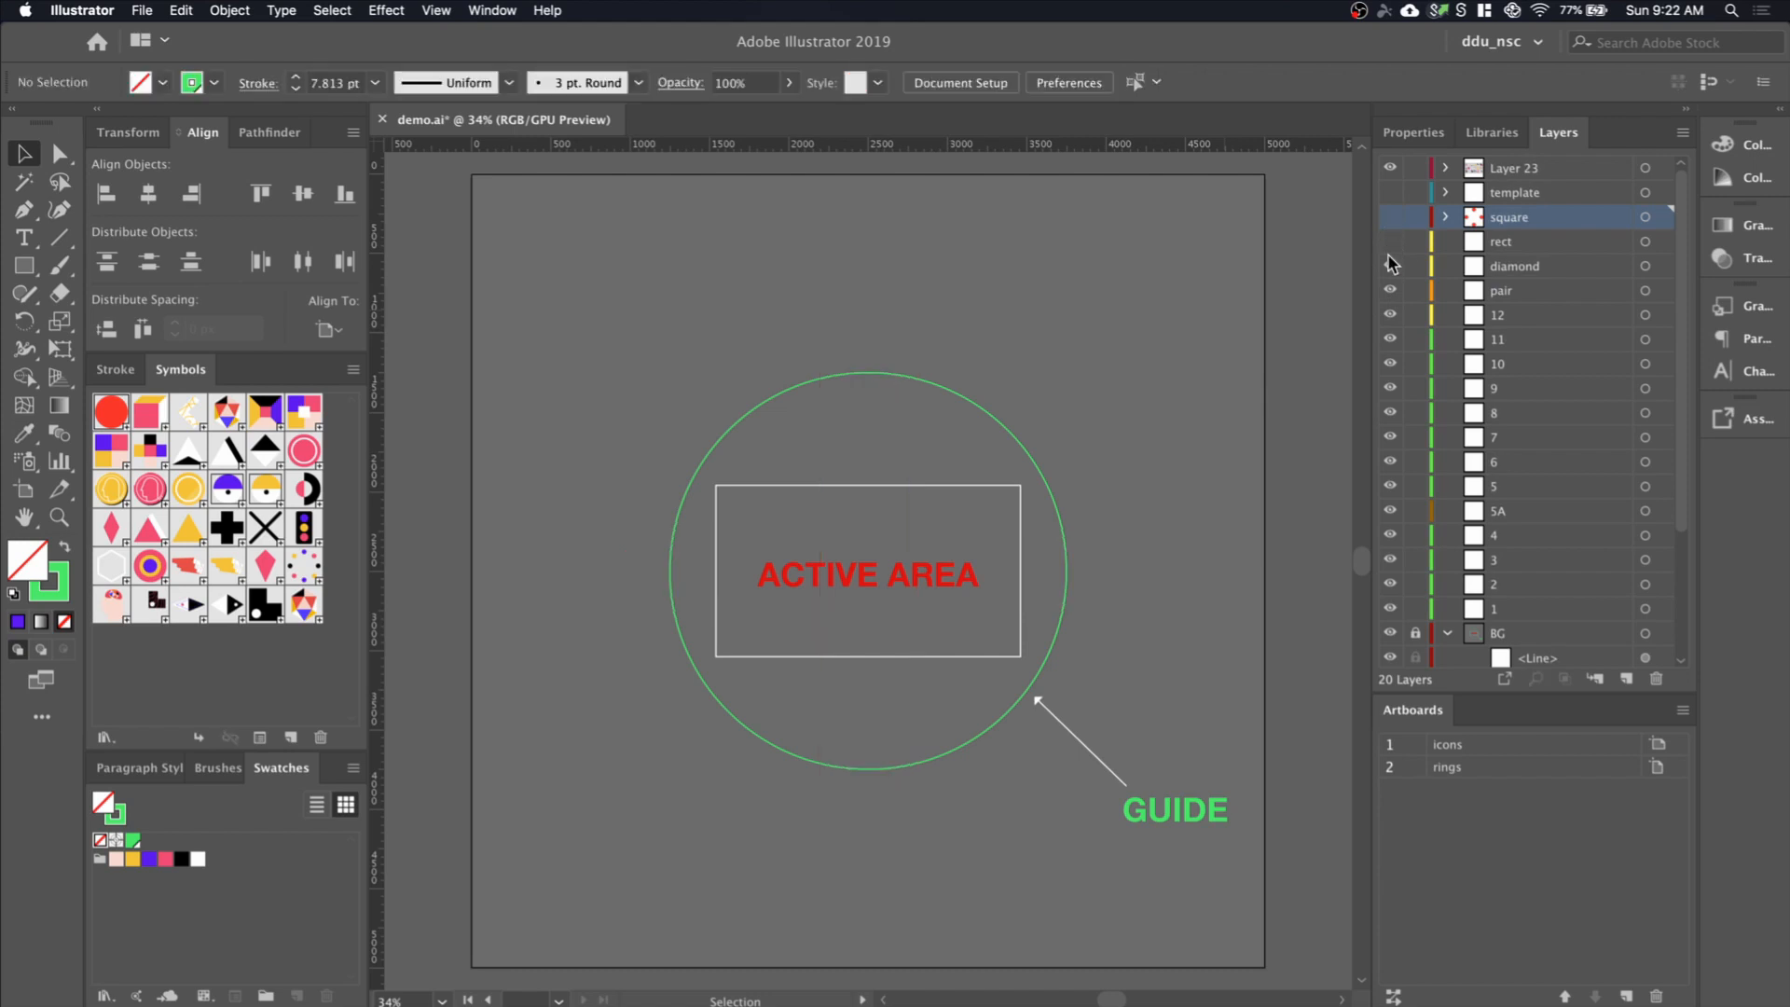
click(1501, 290)
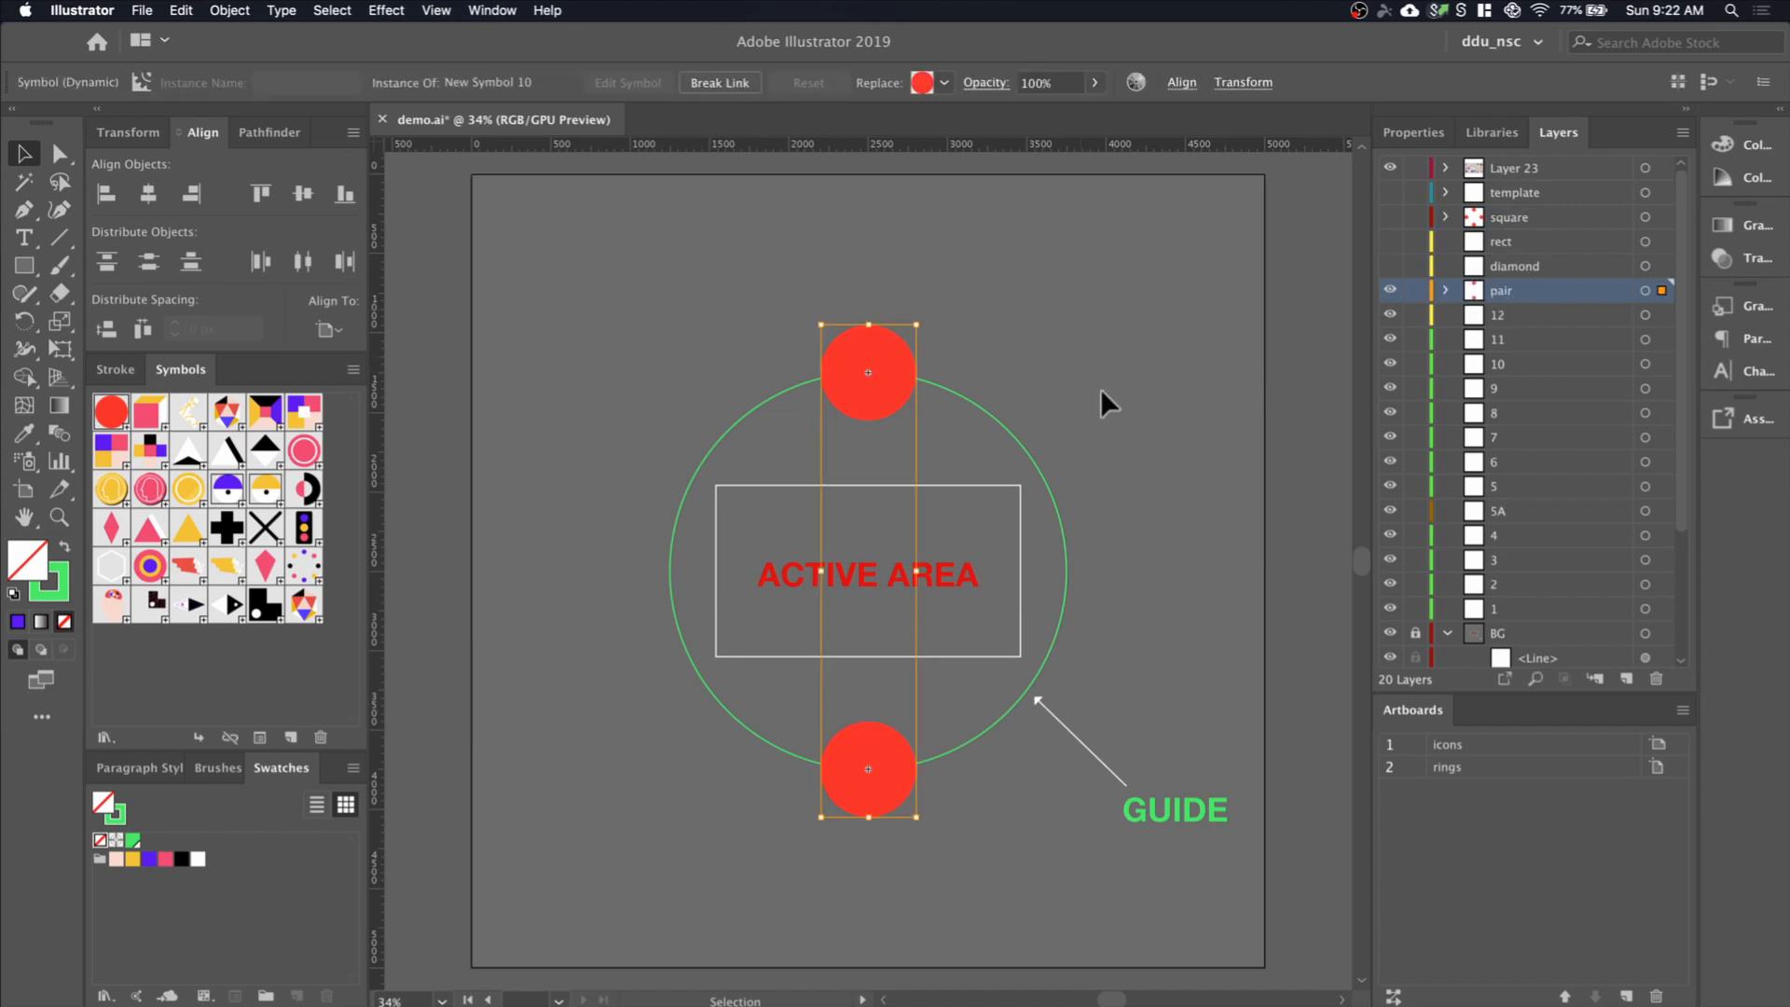
click(1390, 290)
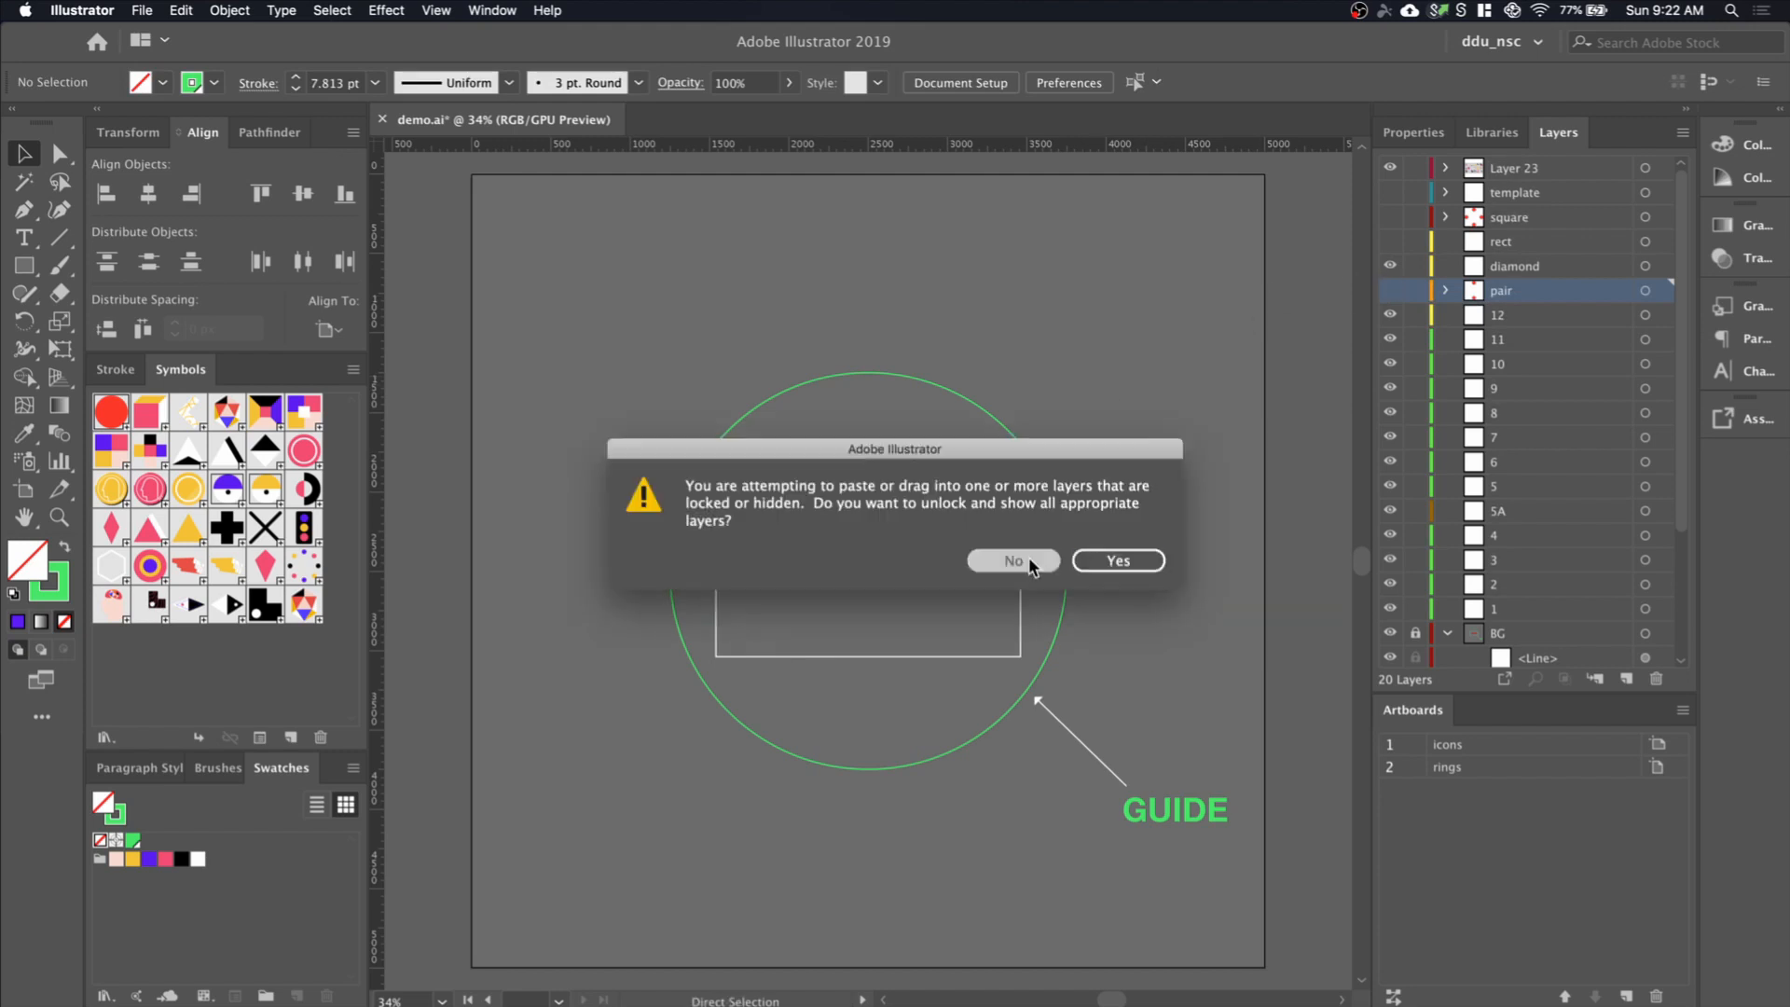
Rotate a 90° copy of the circle pair and spread the side circles further out
click(1011, 561)
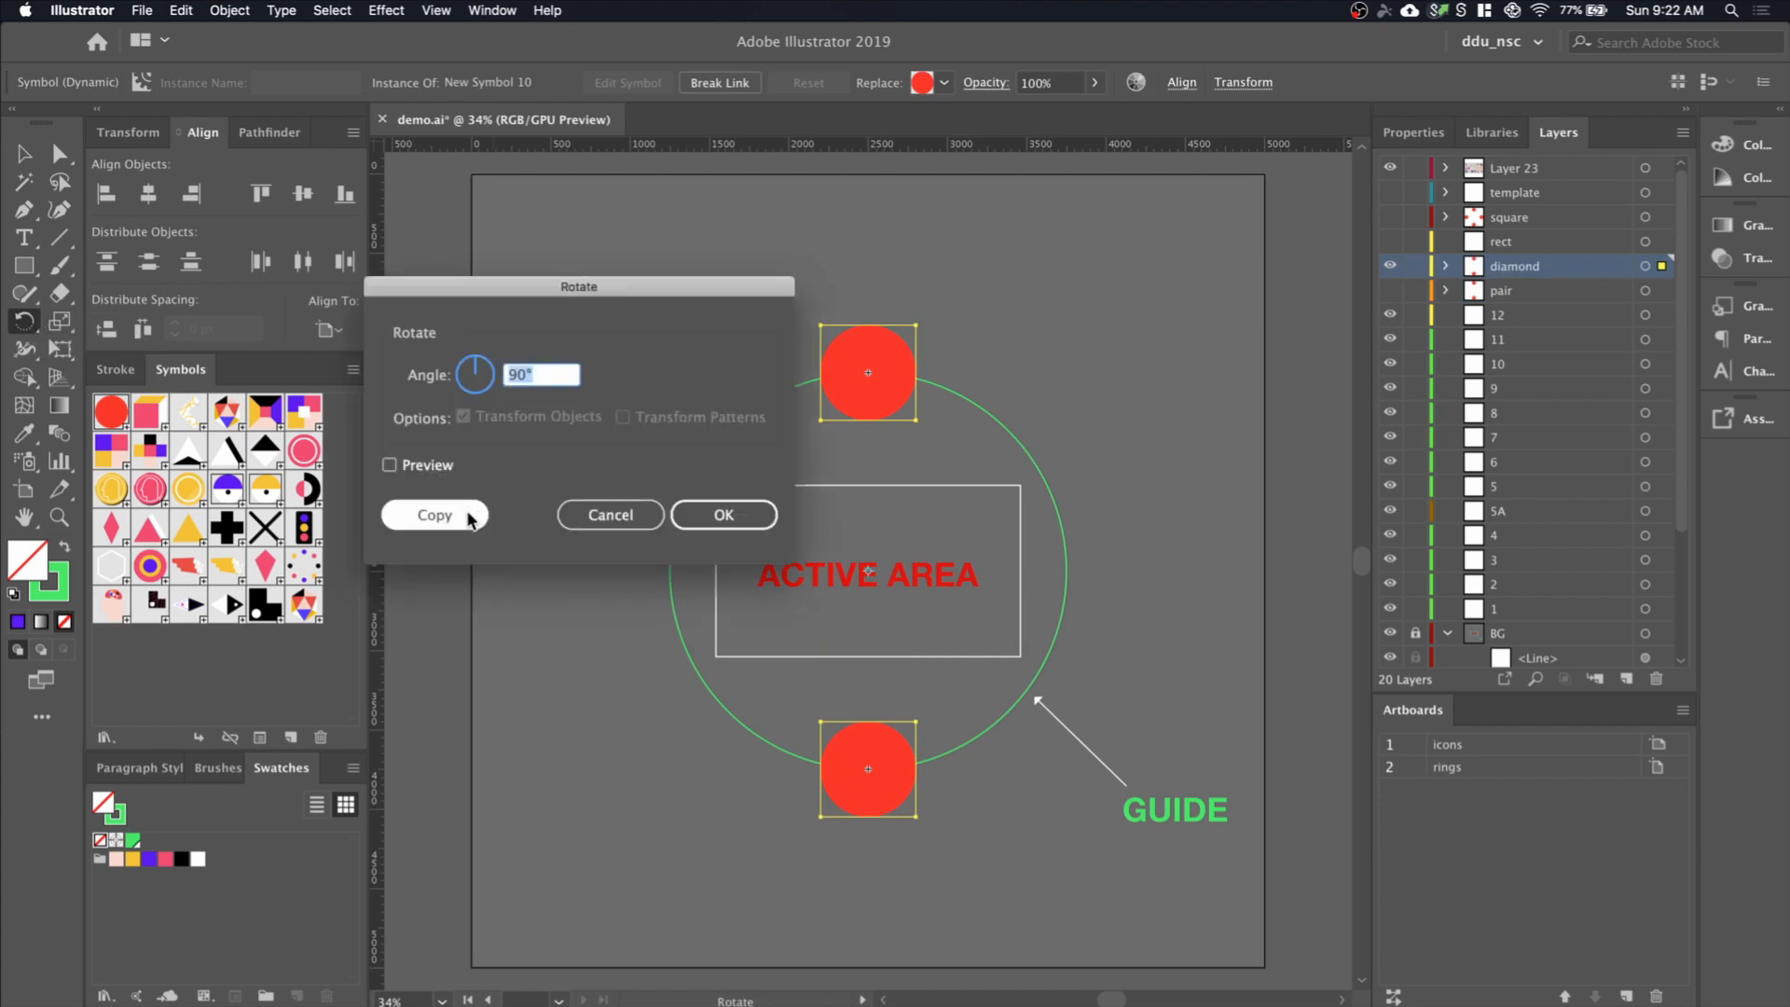
click(433, 515)
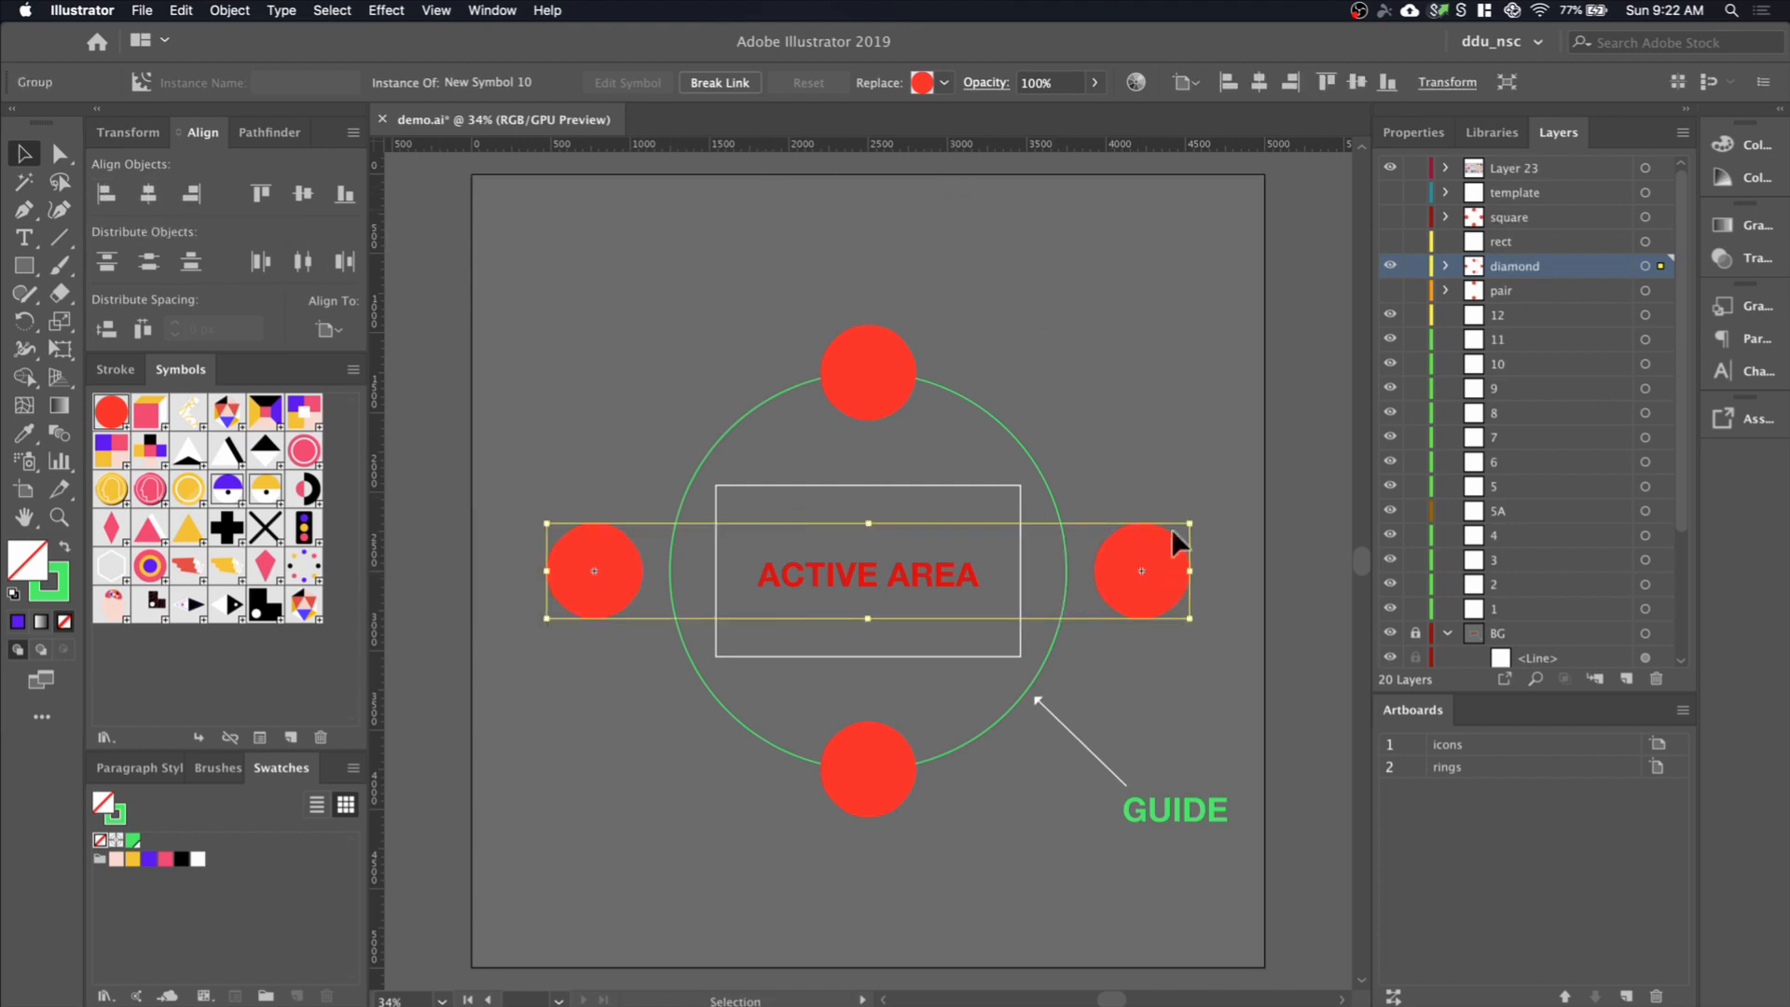
click(559, 588)
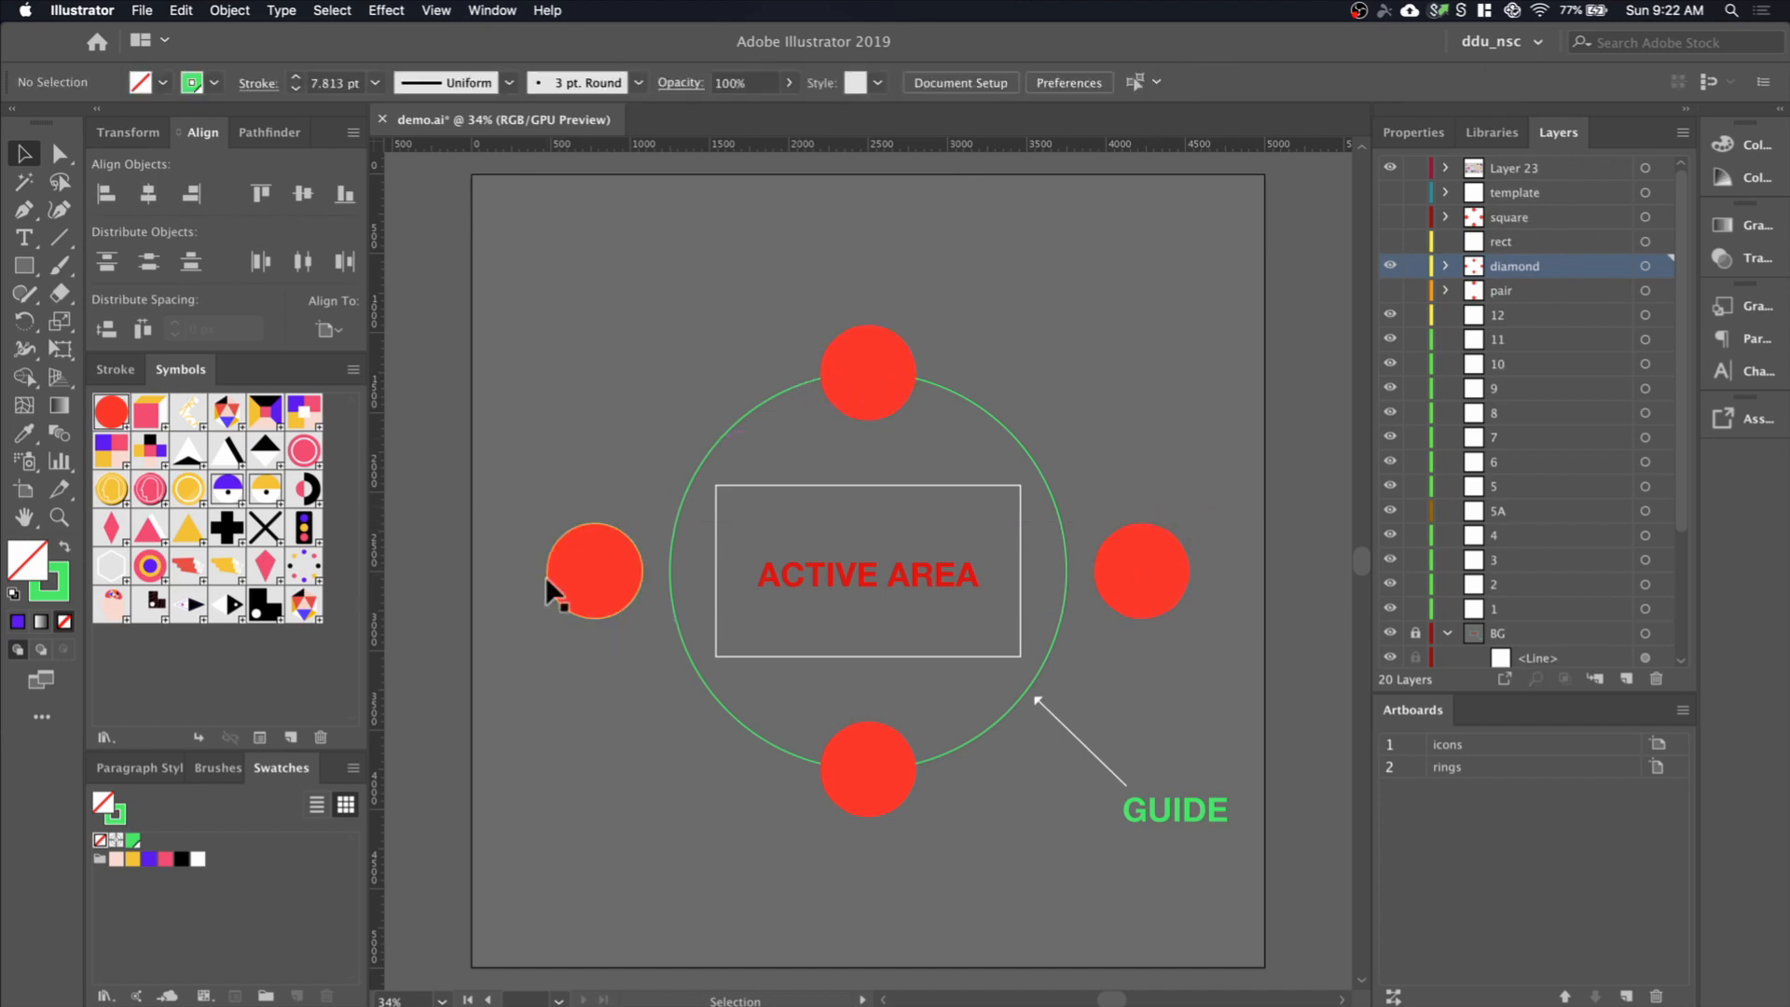
mouse_move(1141, 588)
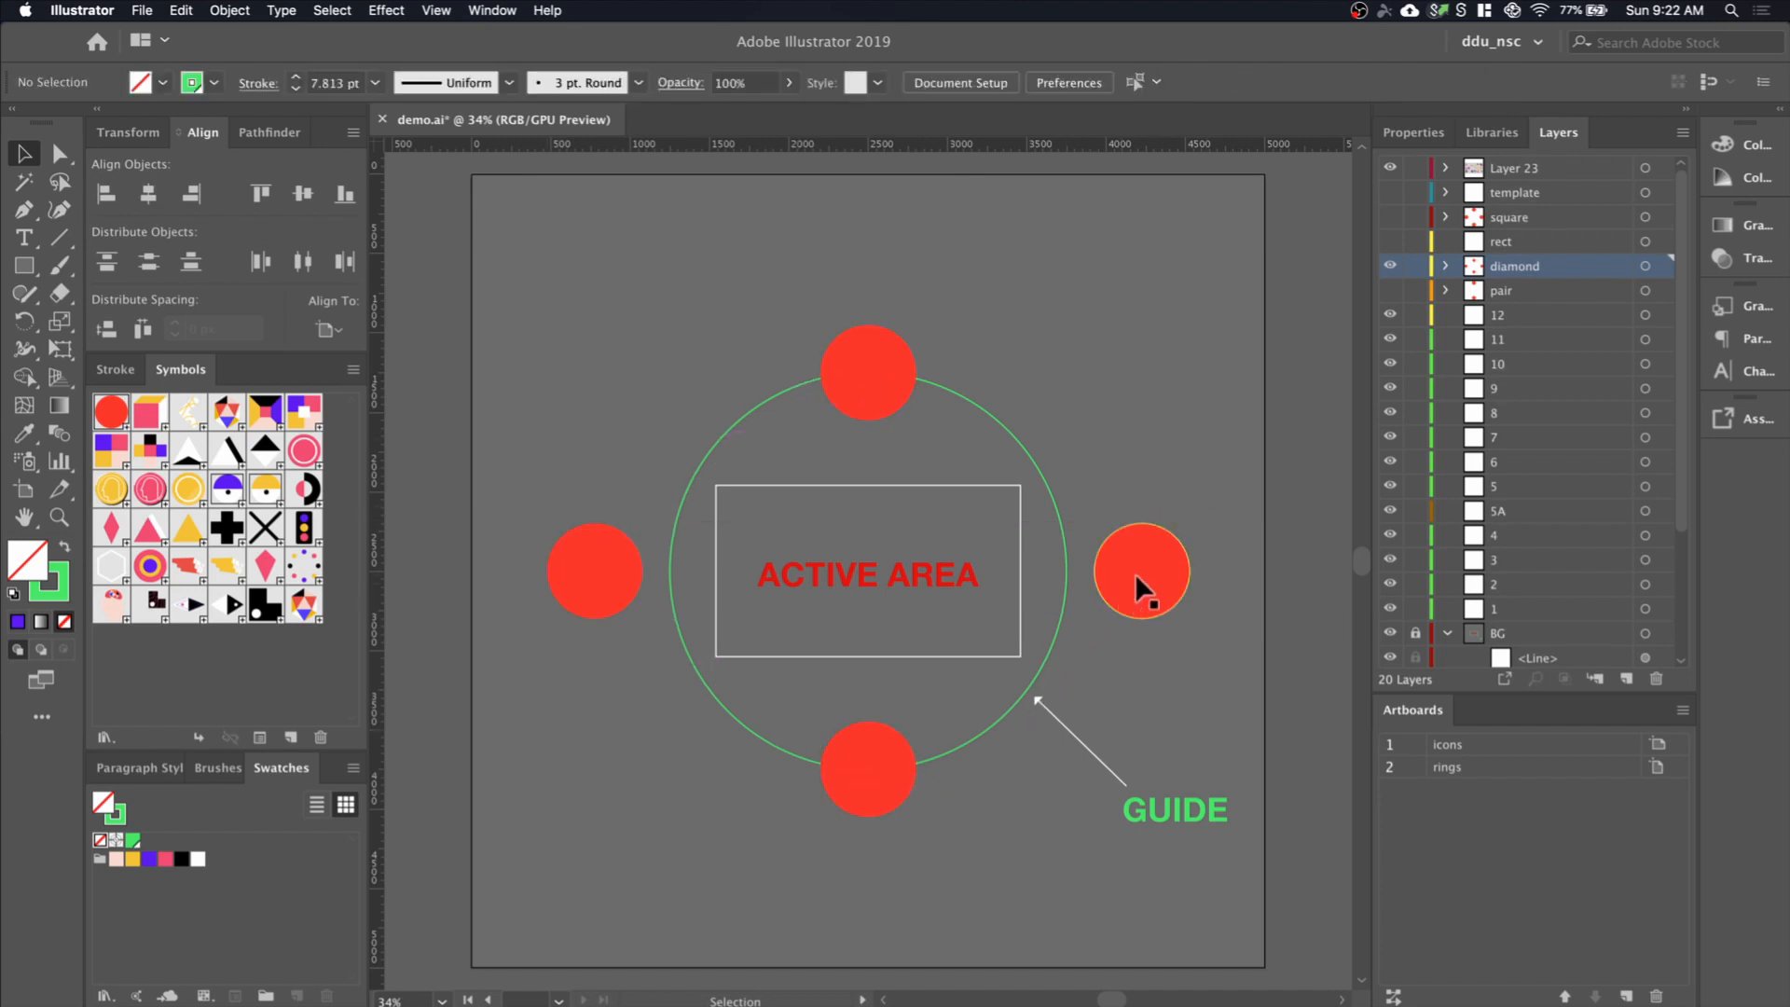
click(594, 571)
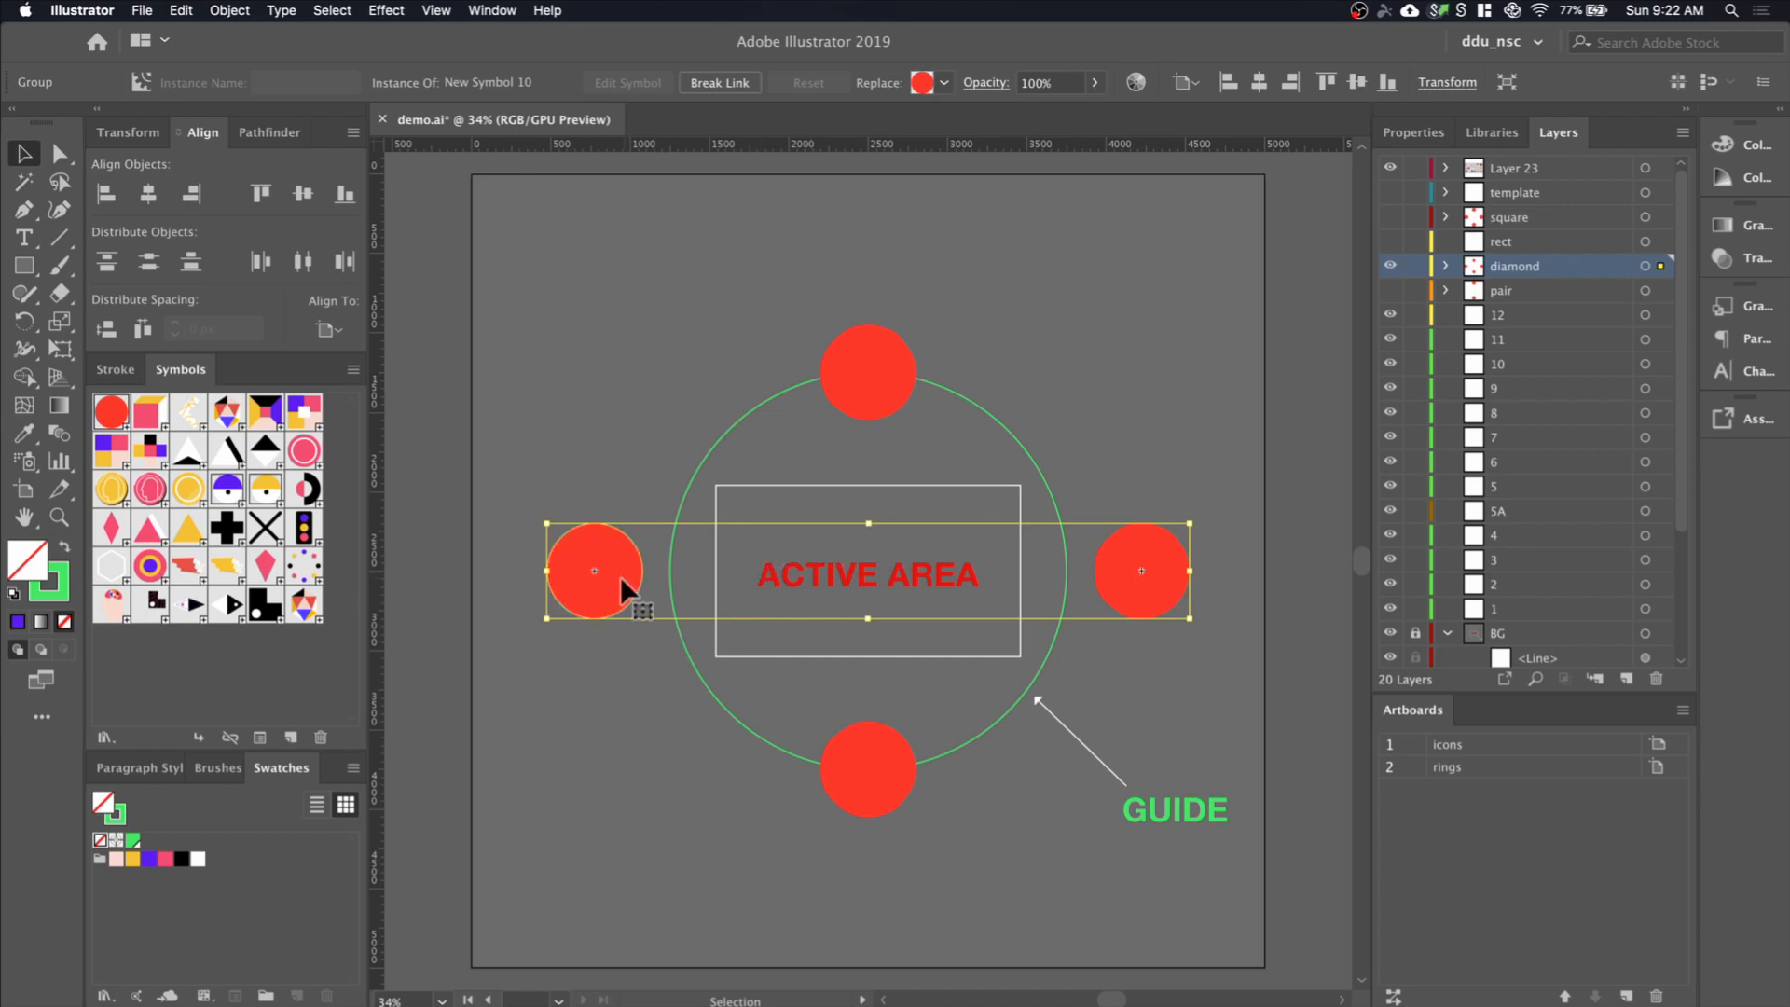
mouse_move(1105, 428)
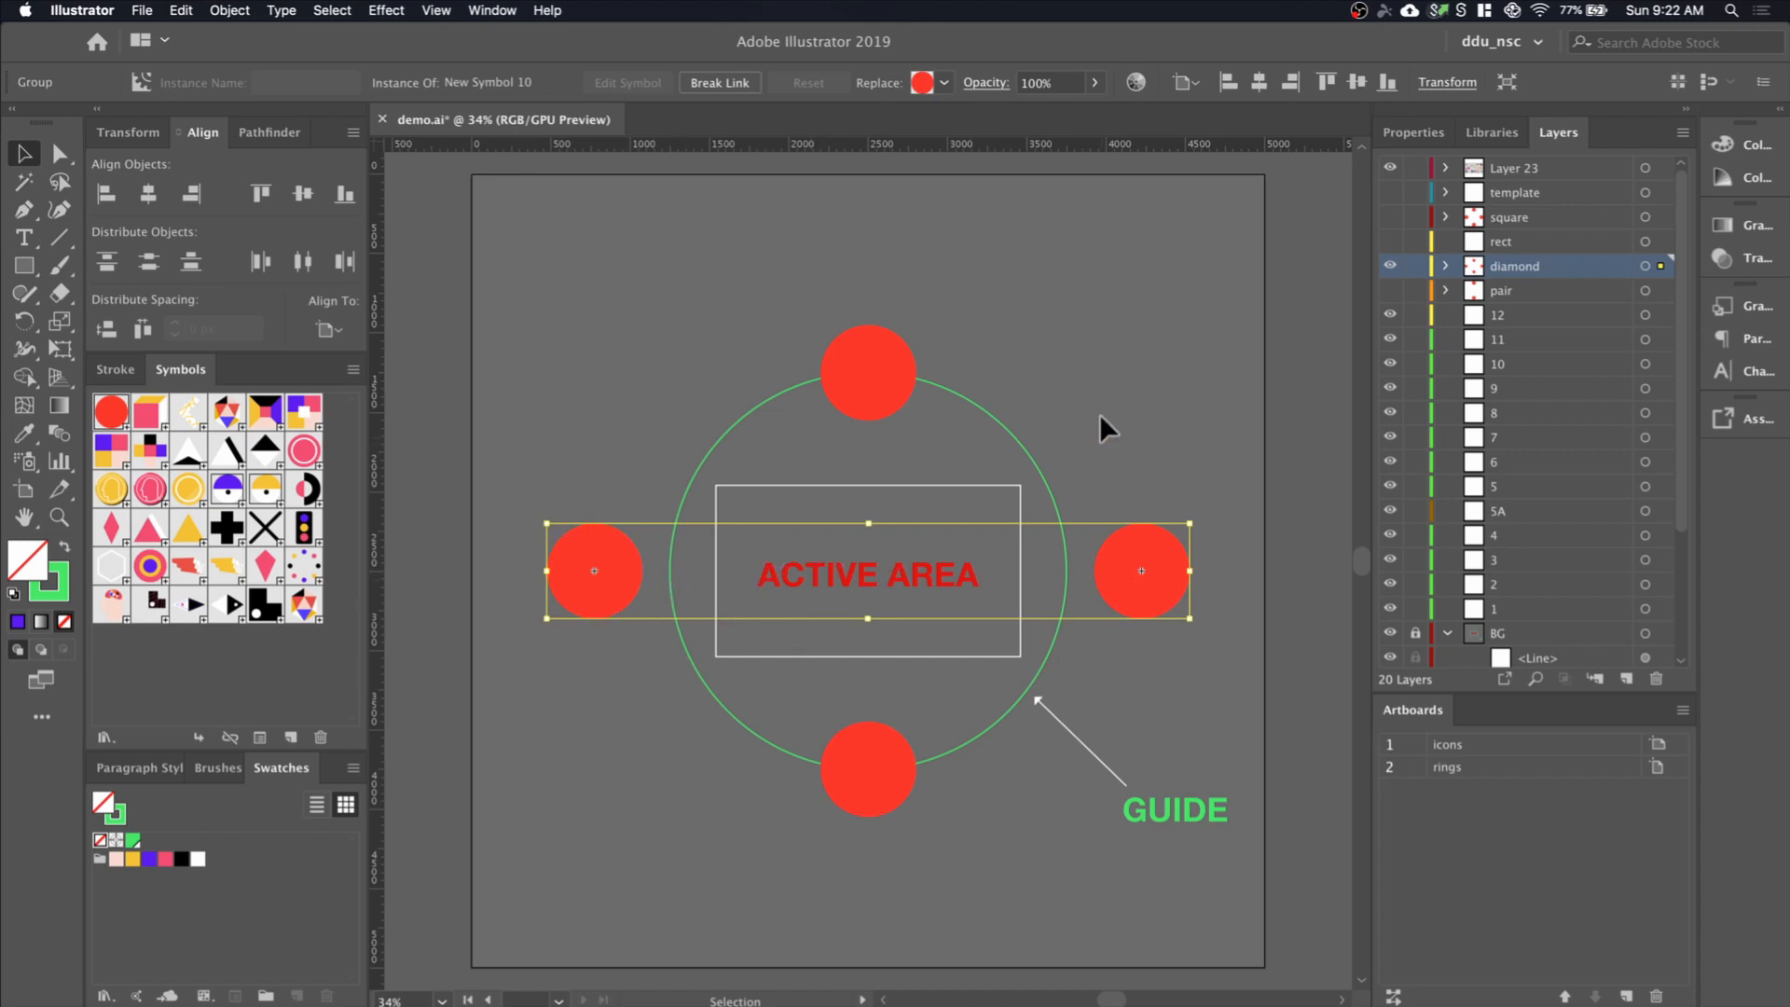
click(1107, 428)
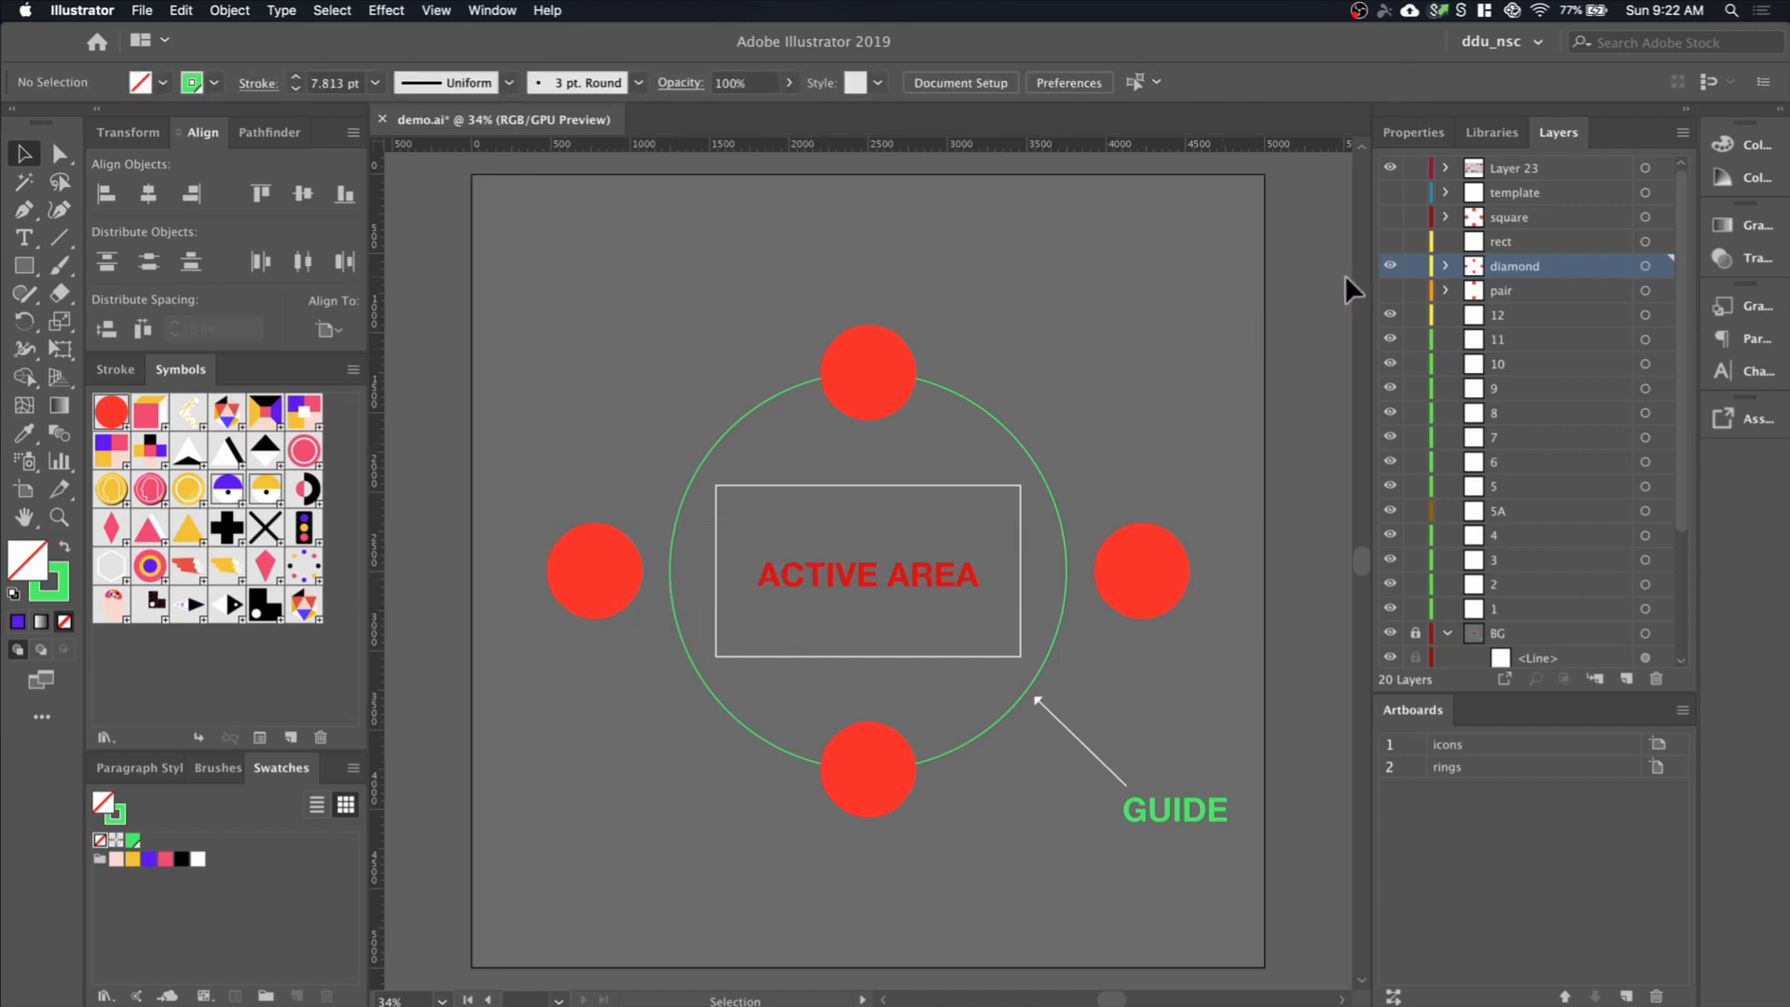
Duplicate the circles into two aligned pairs above and below the guide ring
click(1390, 265)
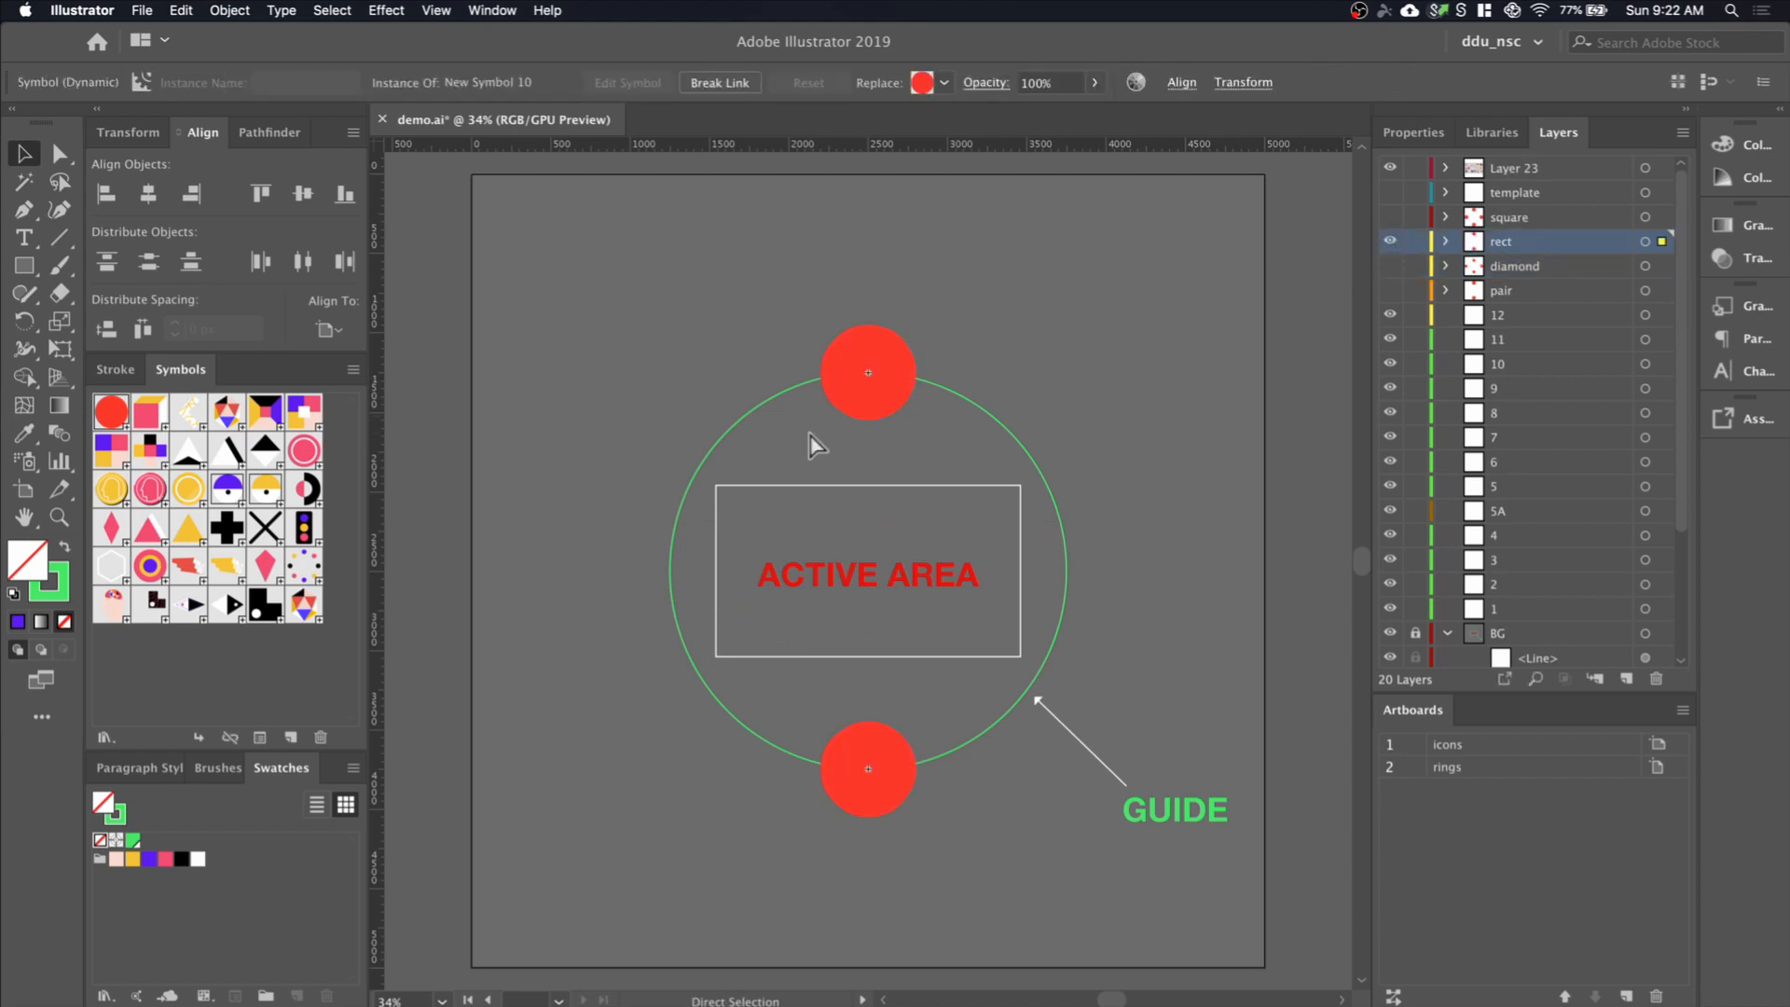
click(866, 373)
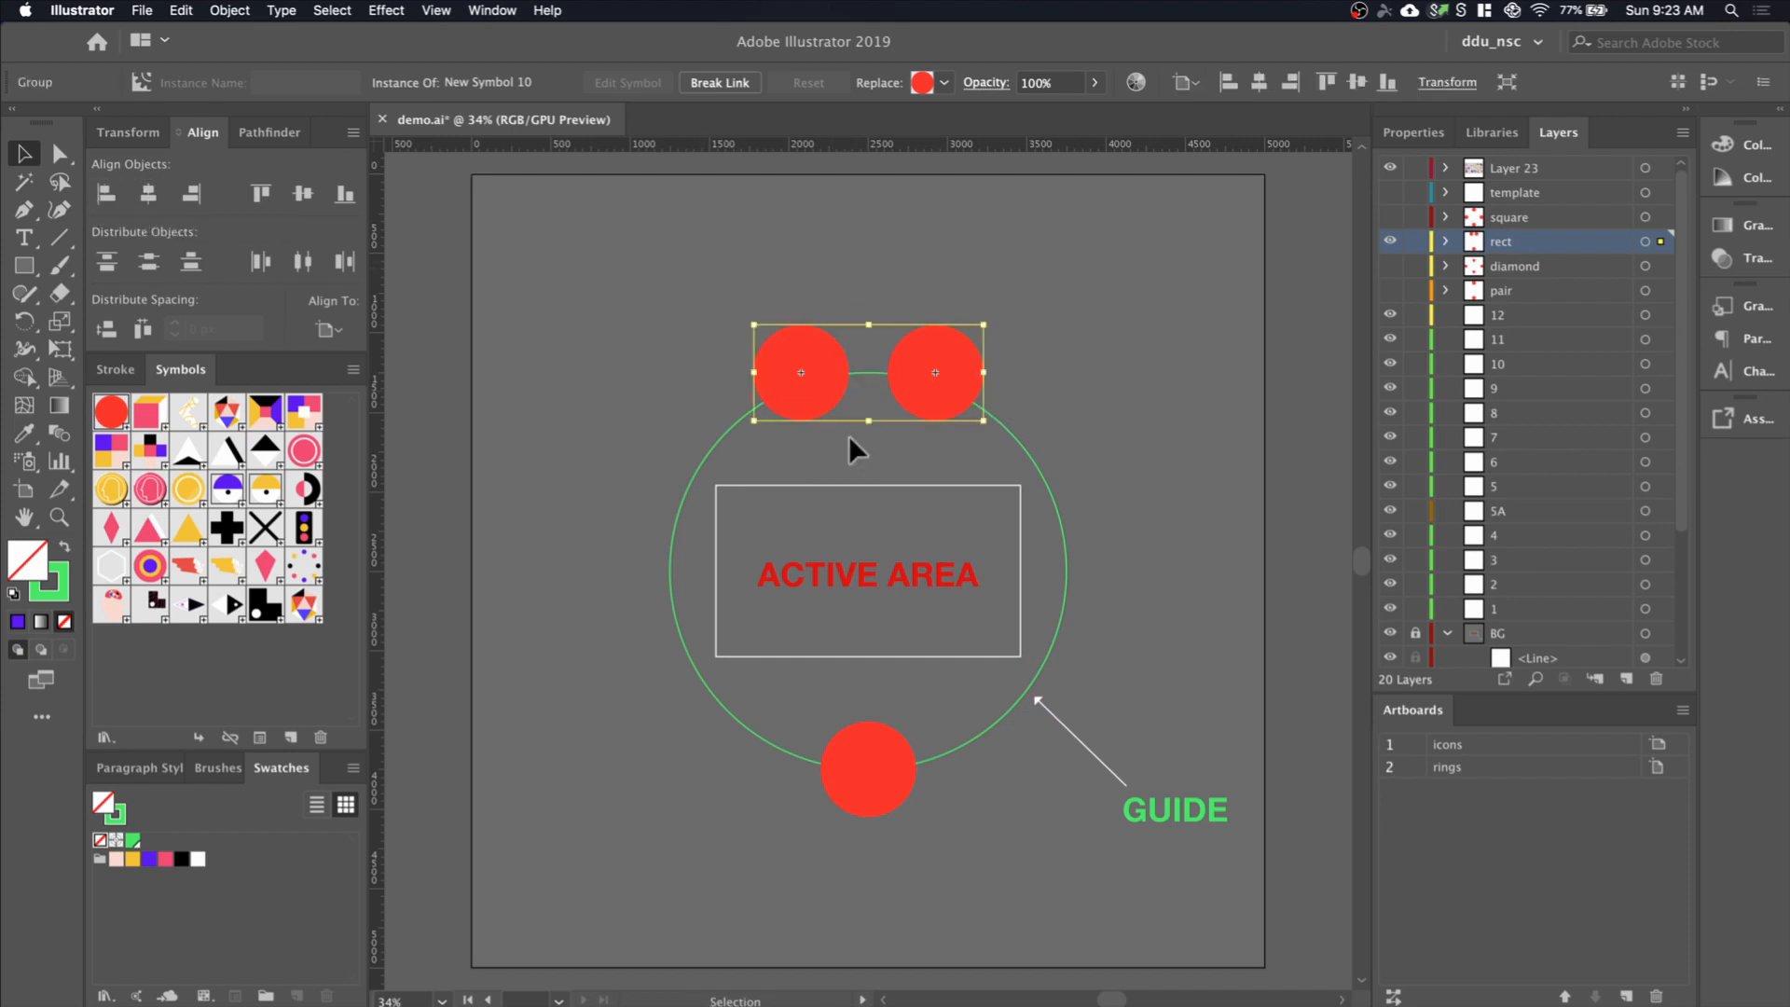
click(868, 799)
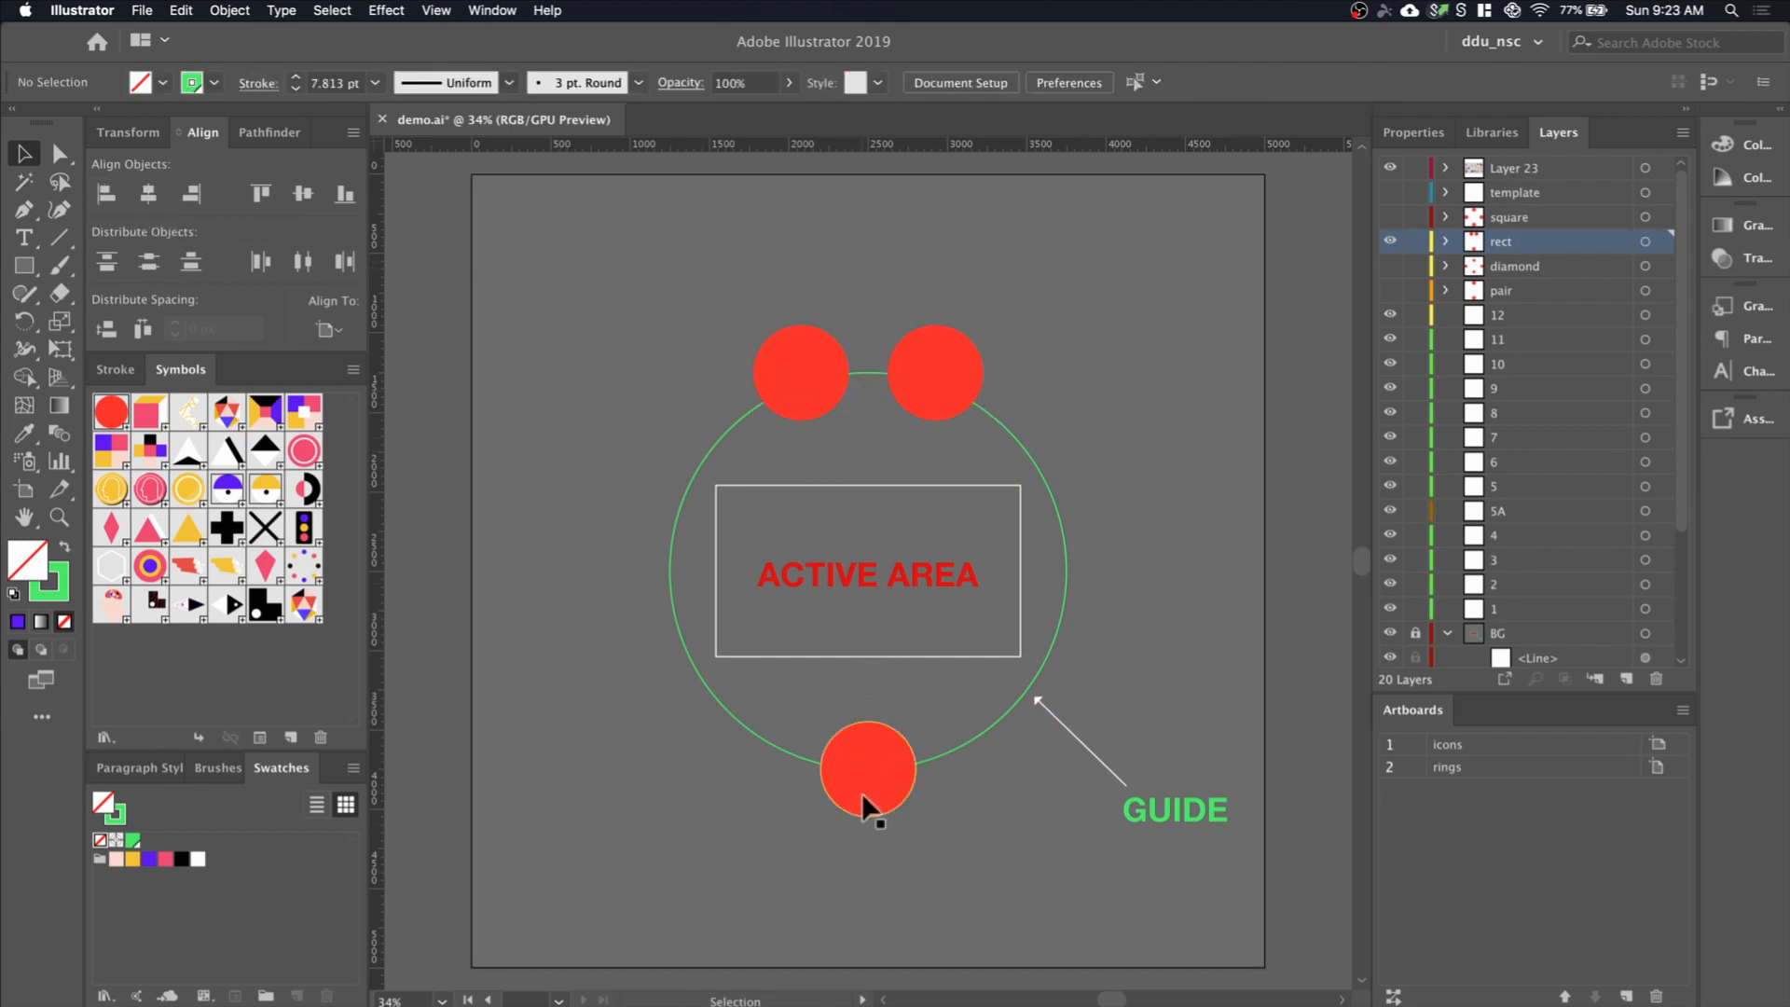
click(800, 372)
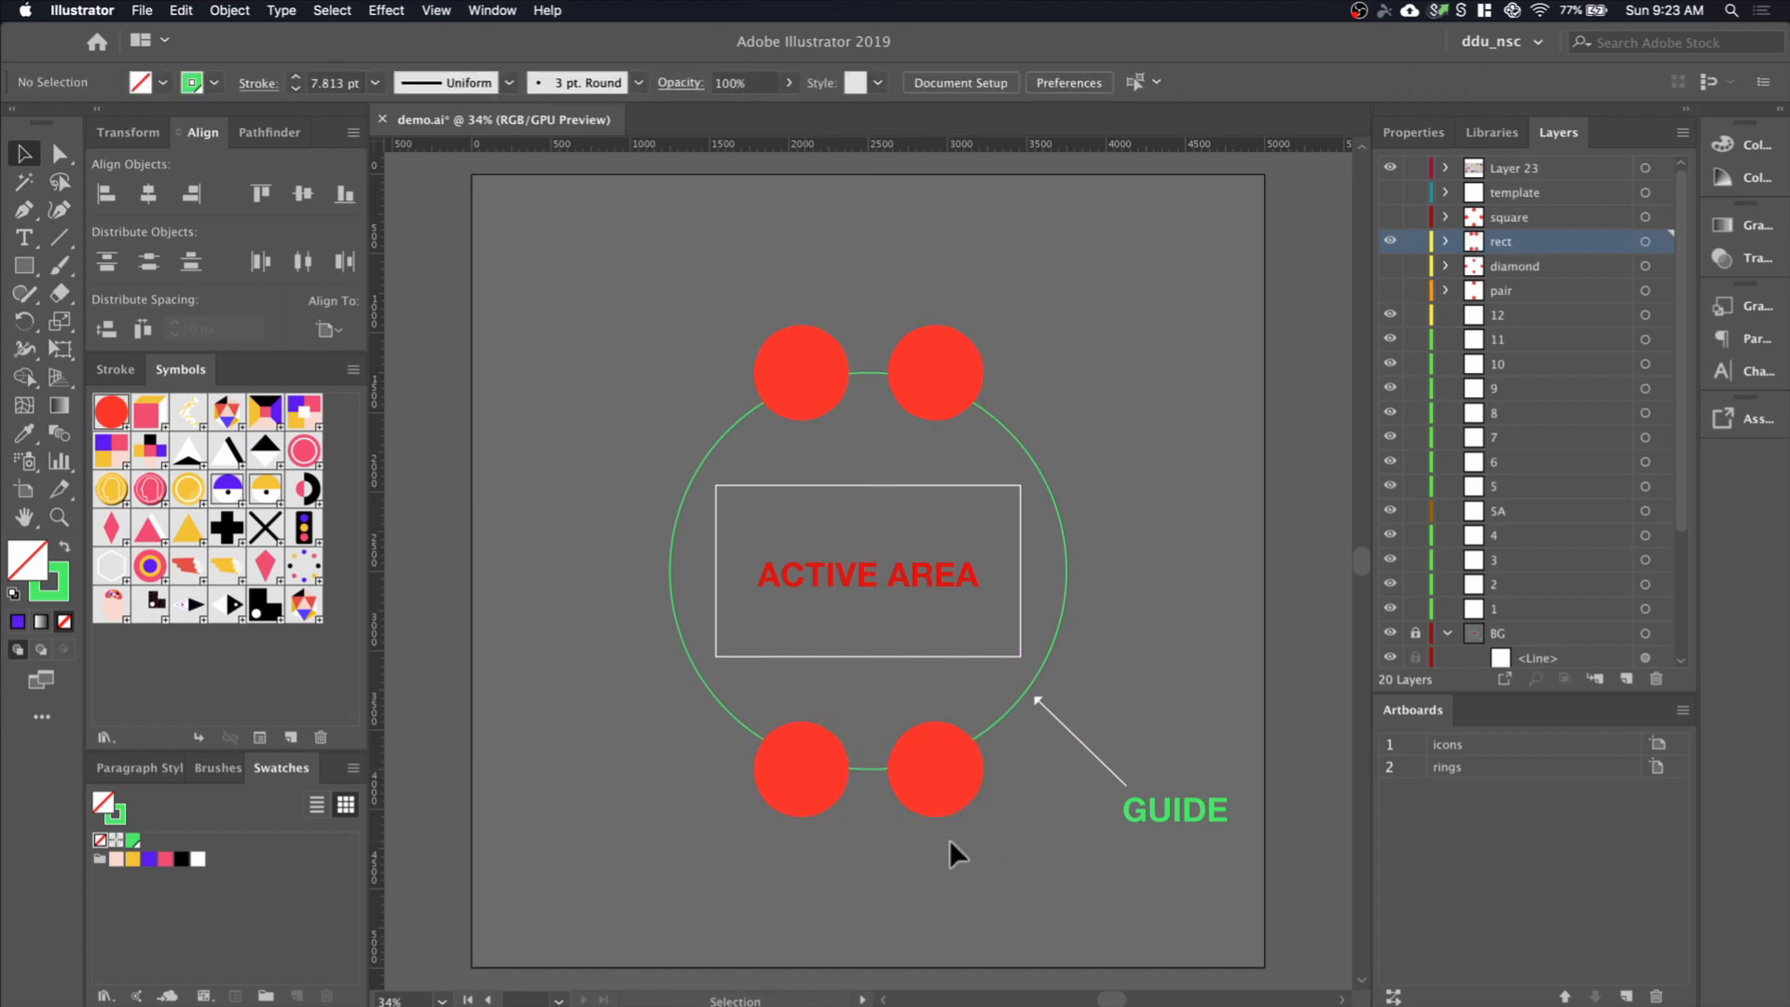
click(934, 372)
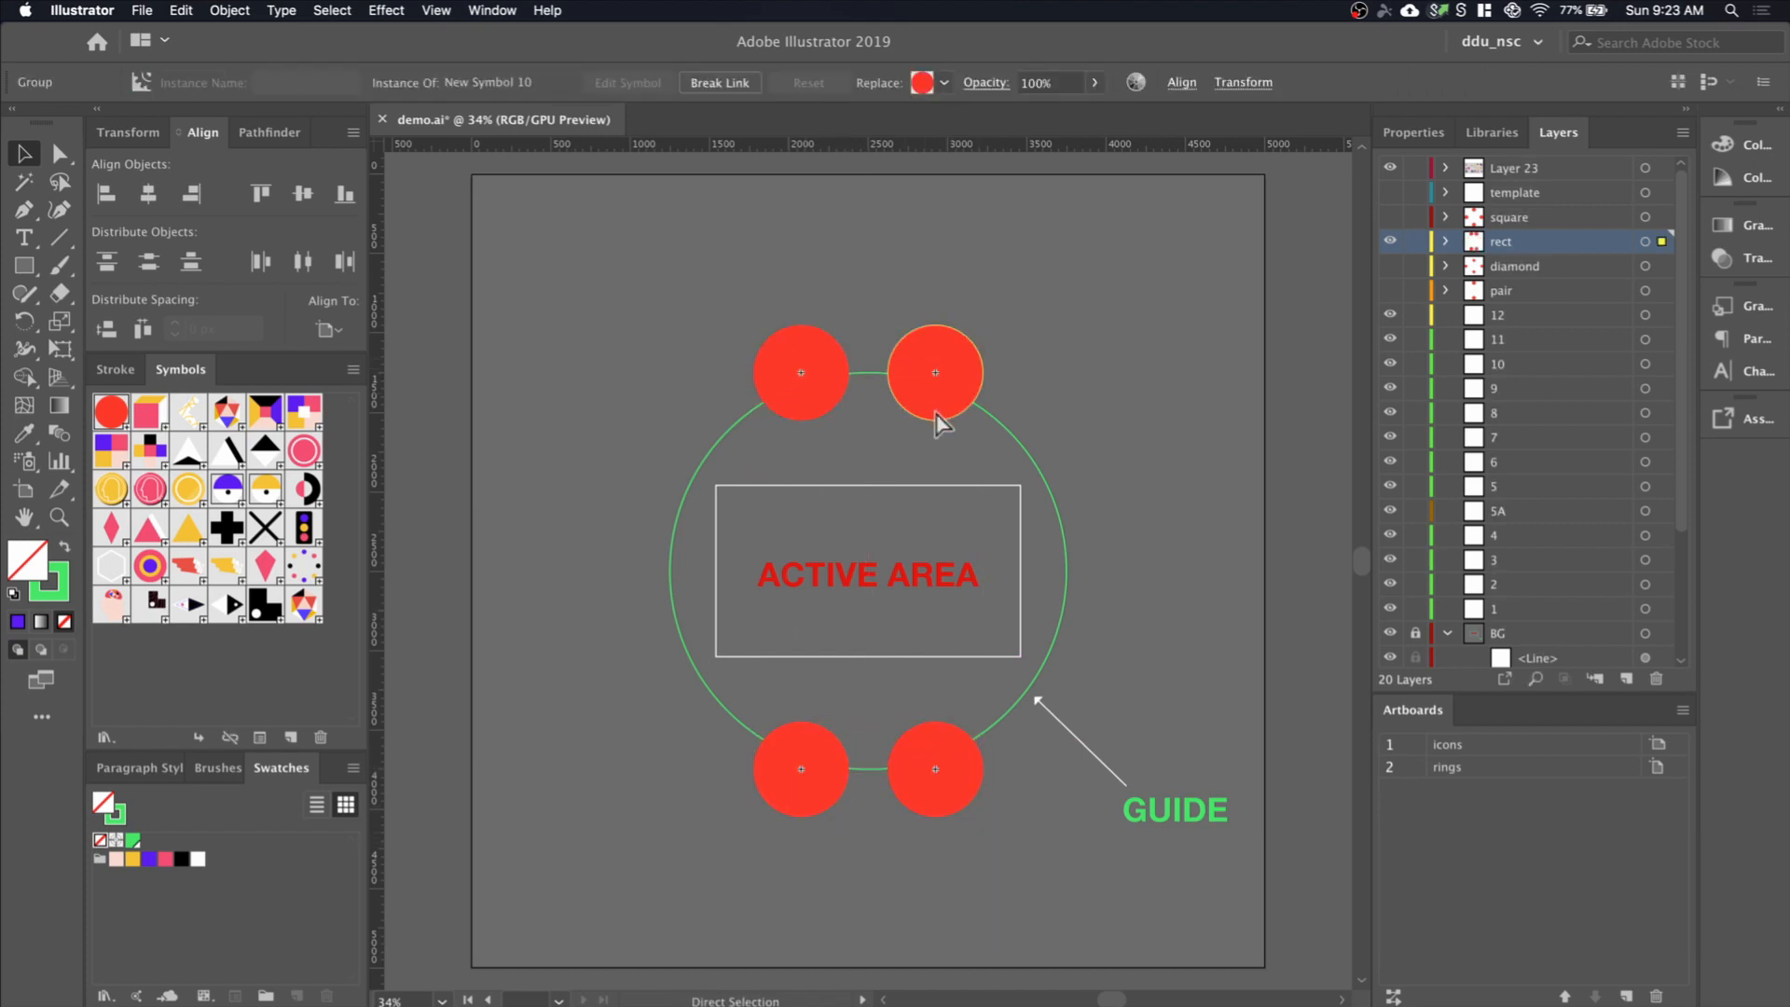
click(935, 651)
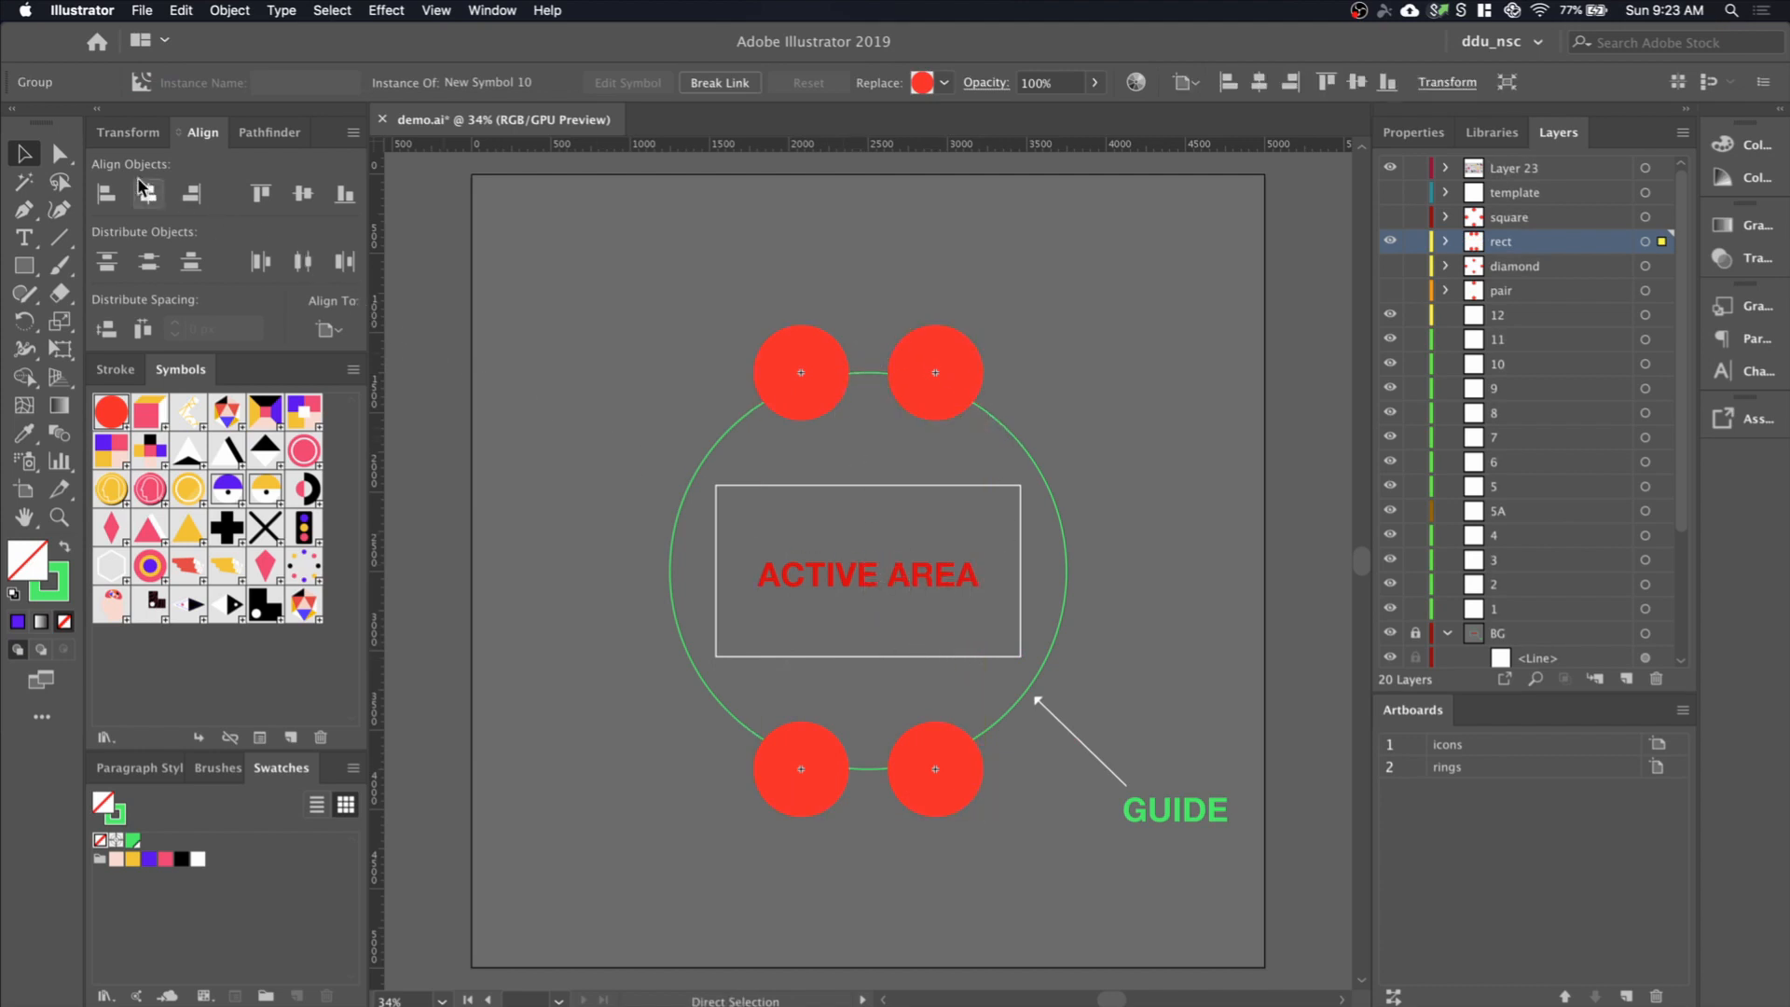
mouse_move(302, 193)
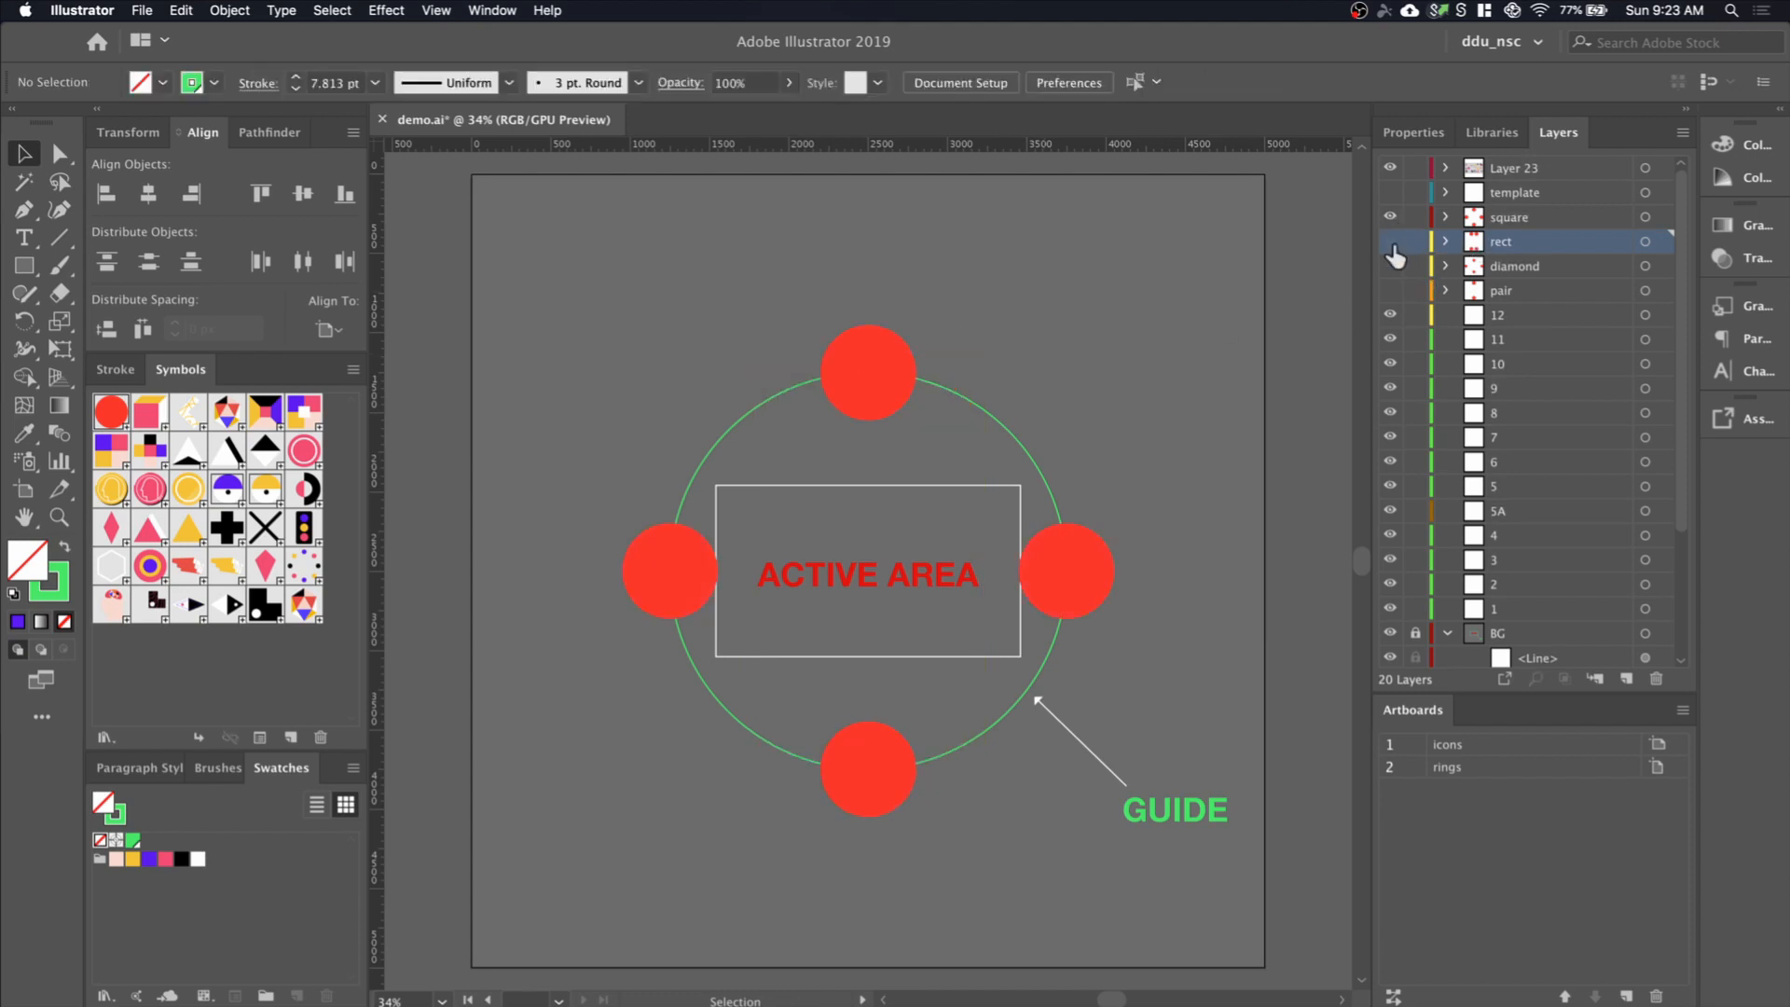
Hide the rect and diamond layout layers and background guides, then re-show the guide and active area
click(1390, 240)
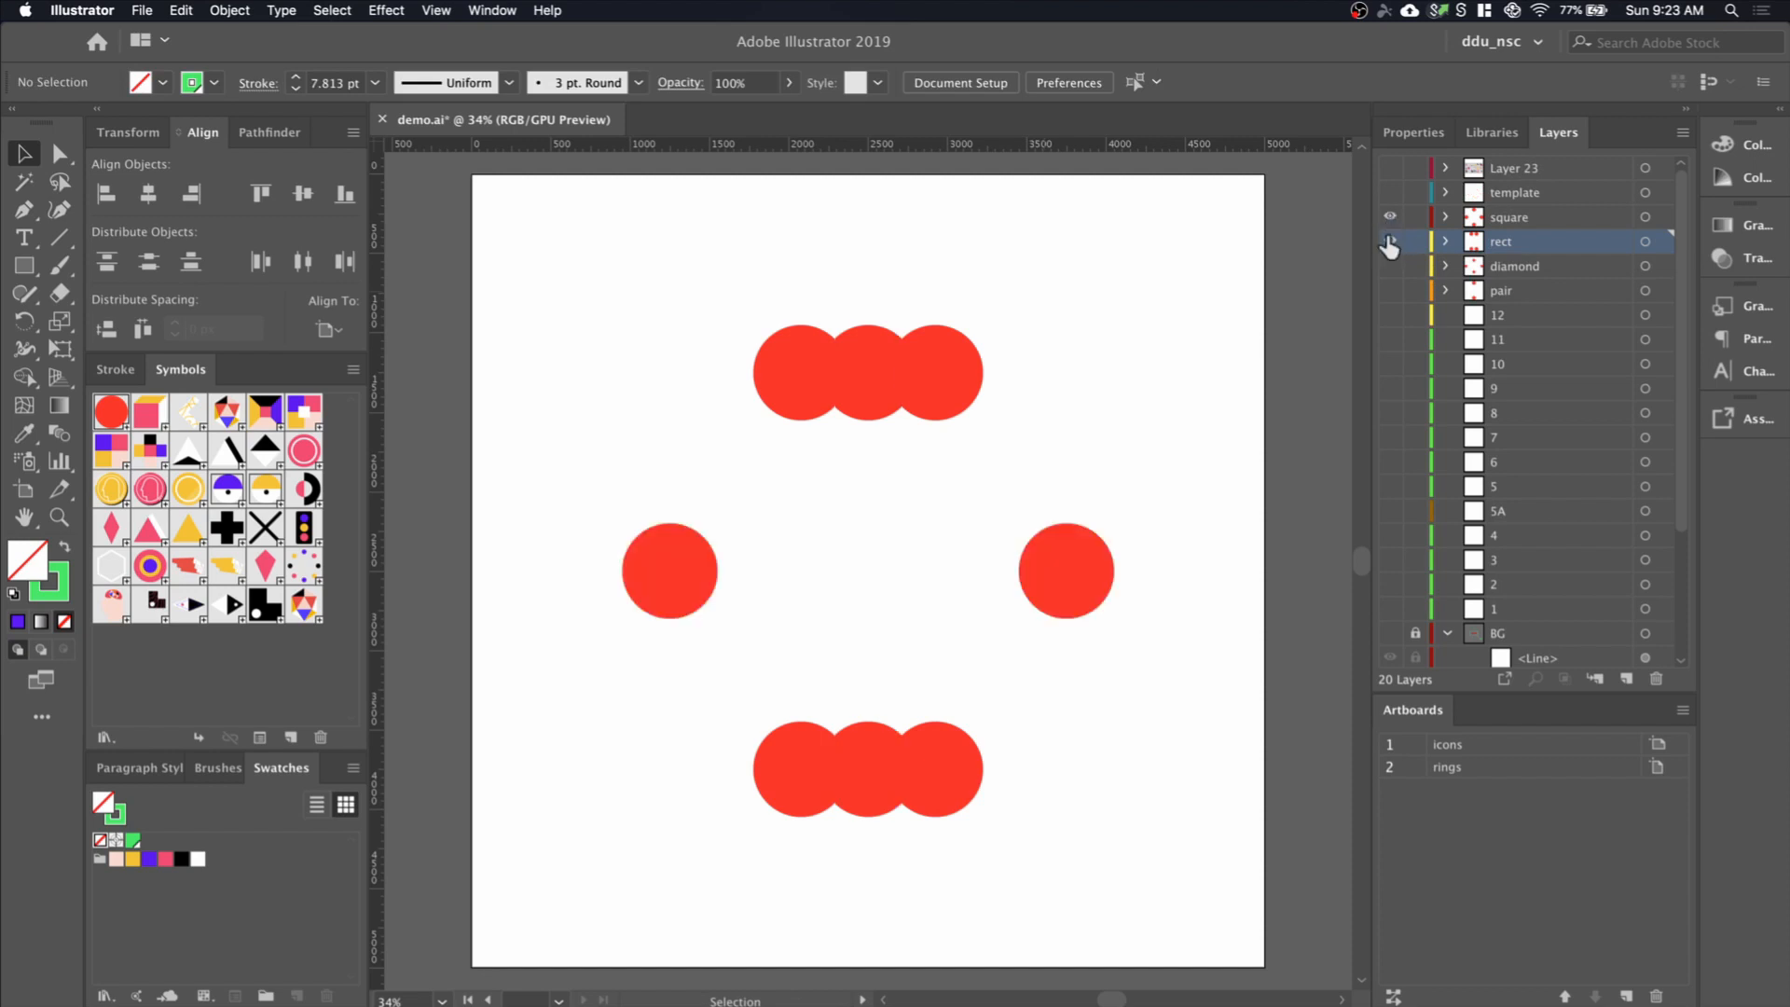
click(1390, 241)
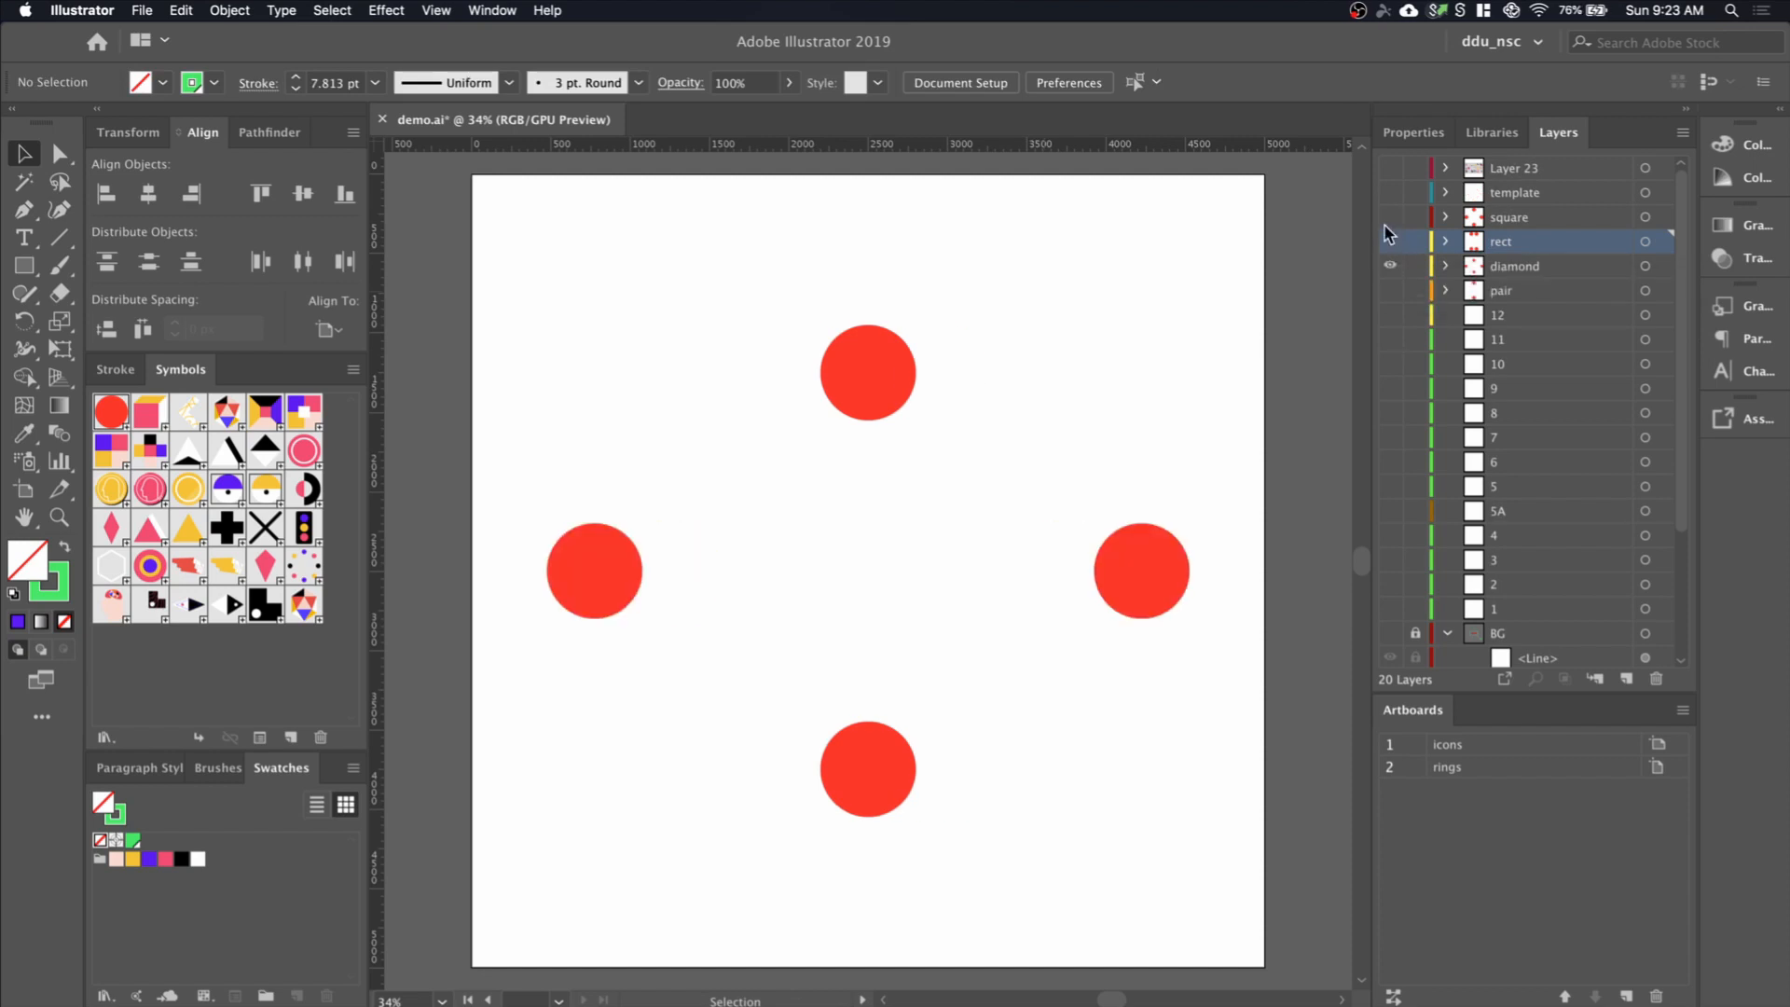
click(1390, 265)
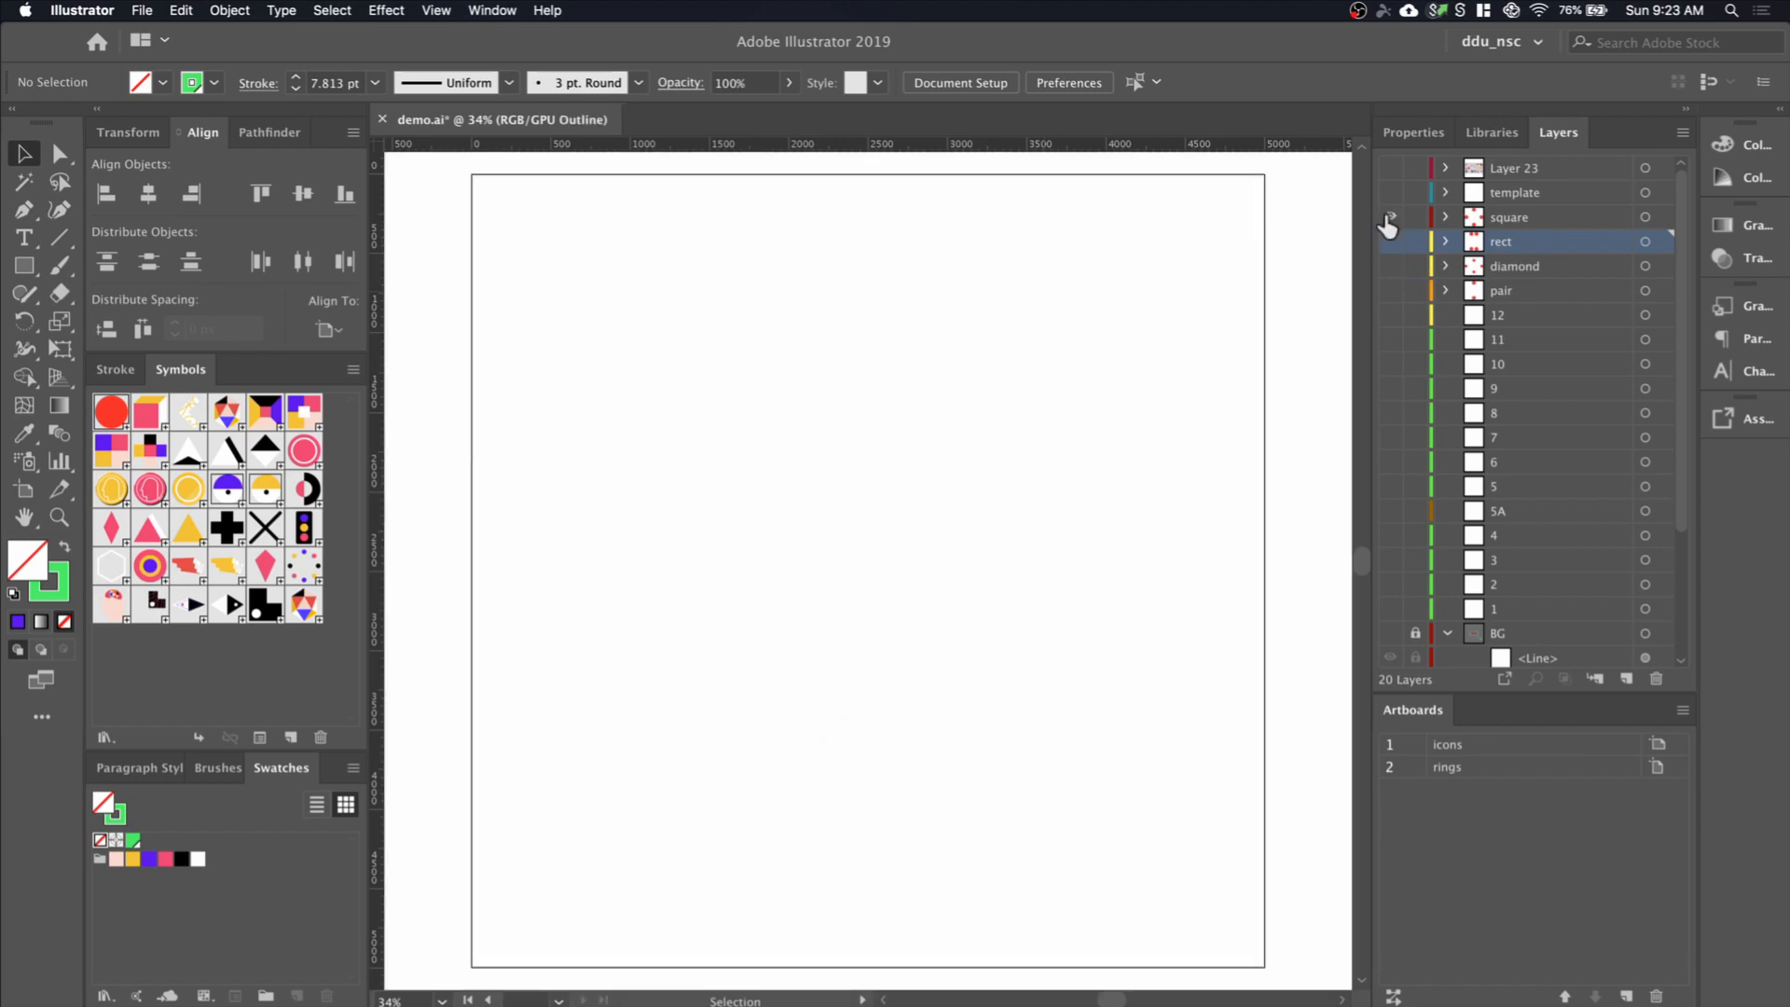
click(1389, 240)
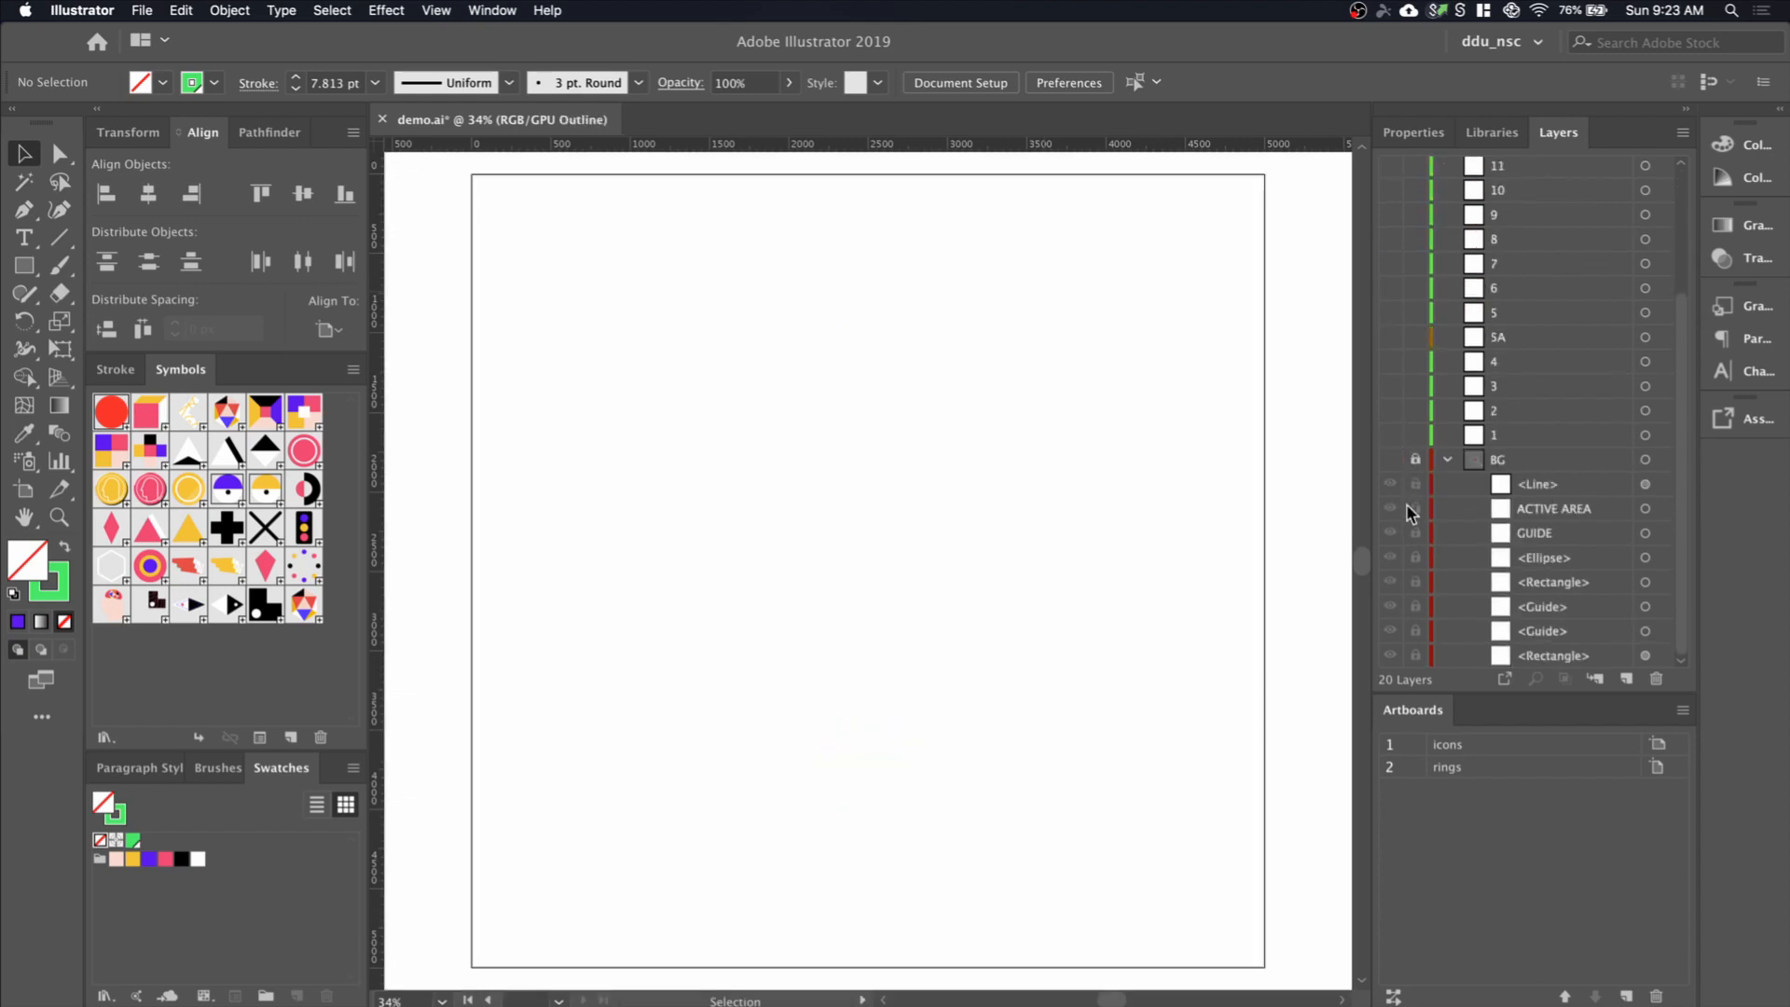
click(1389, 459)
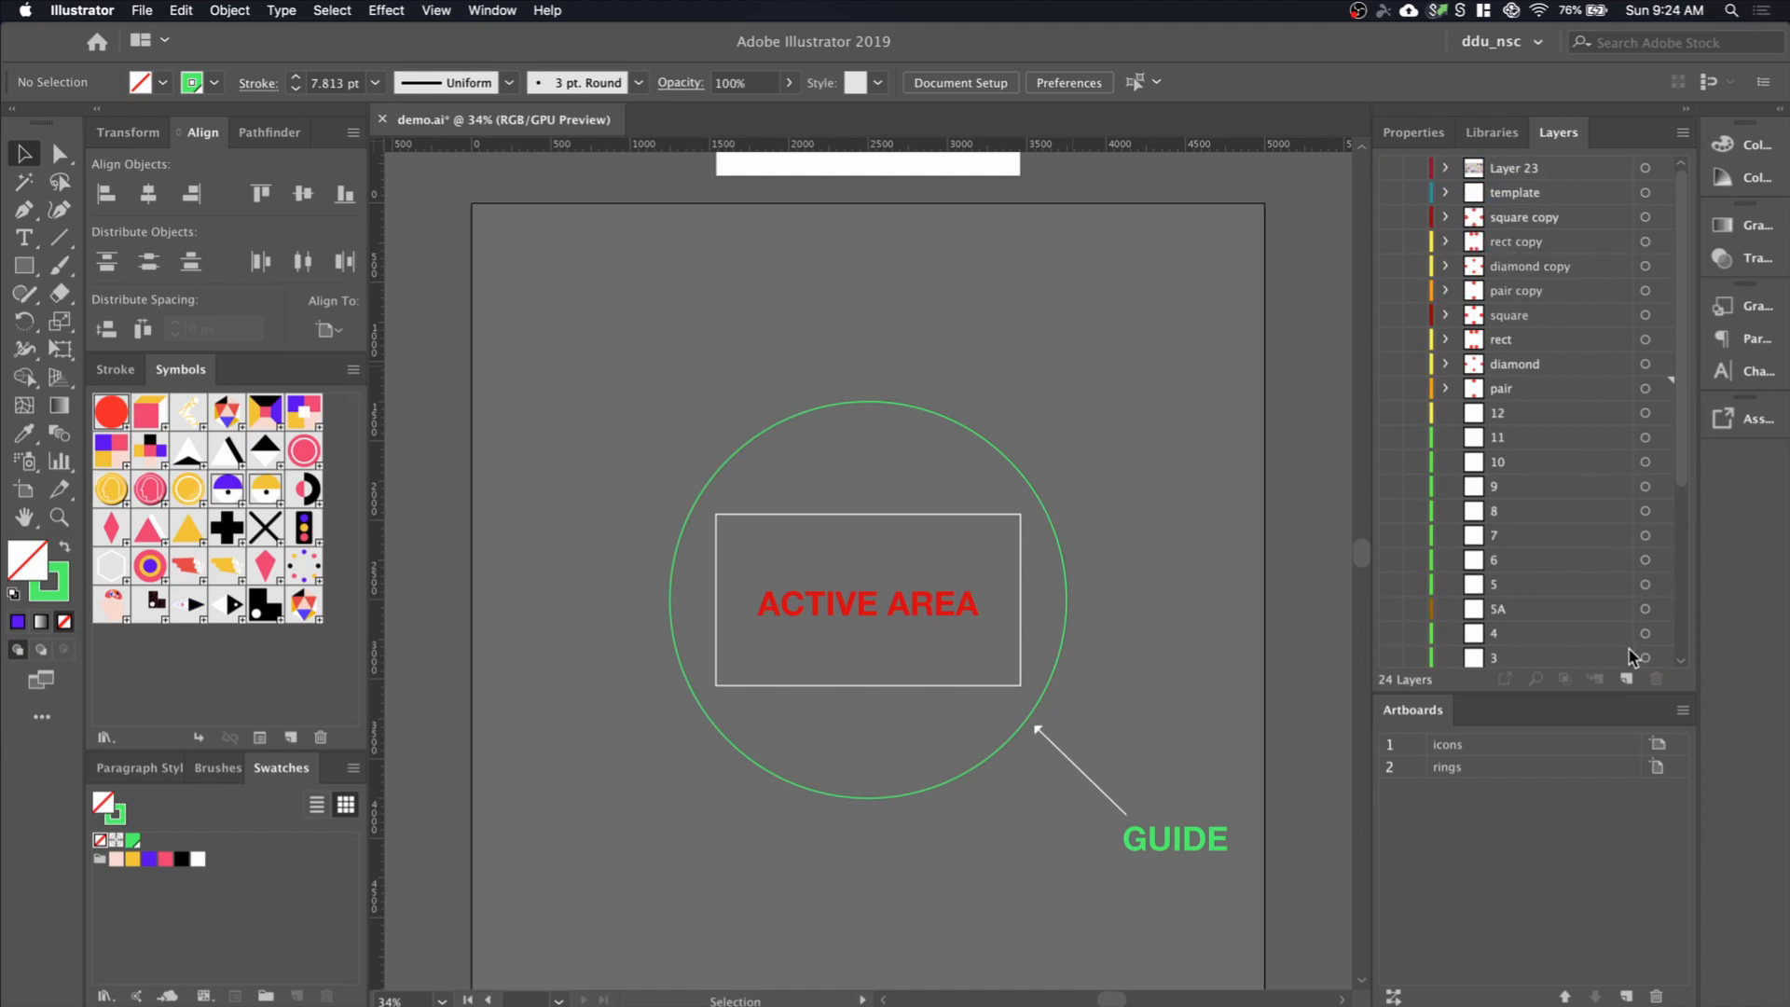
mouse_move(1611, 551)
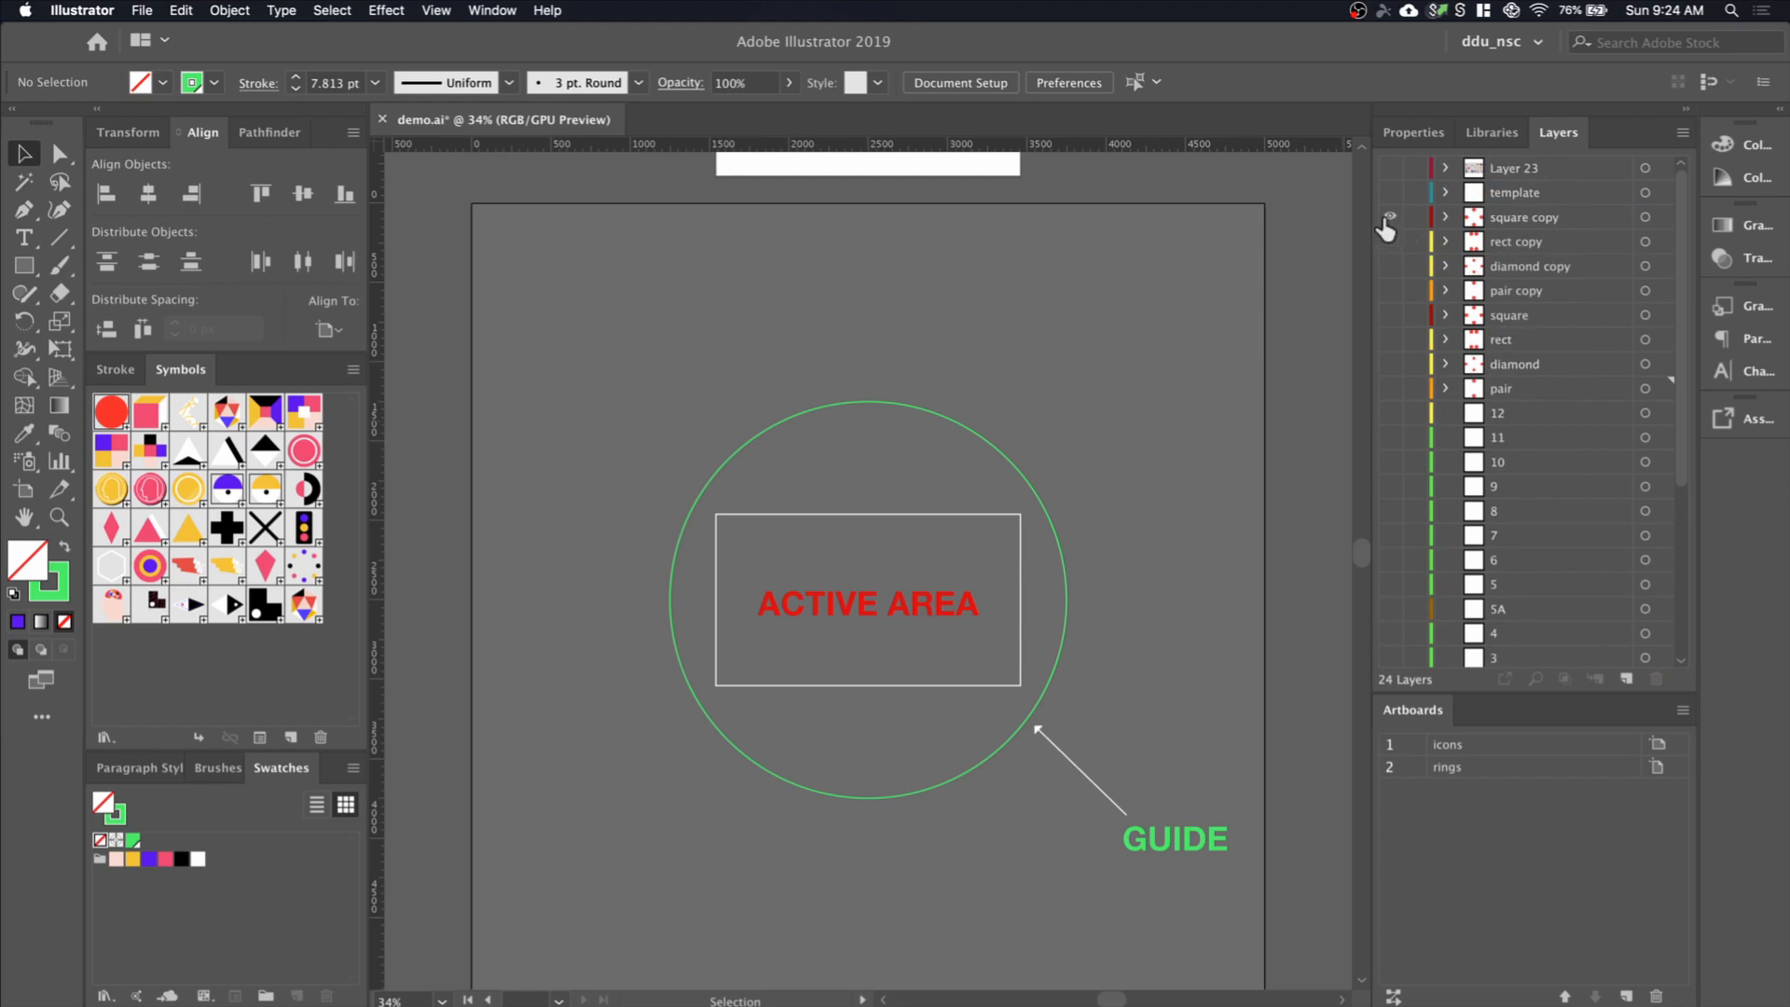
Show the square copy layout and browse the replacement symbol list without replacing anything
click(1389, 217)
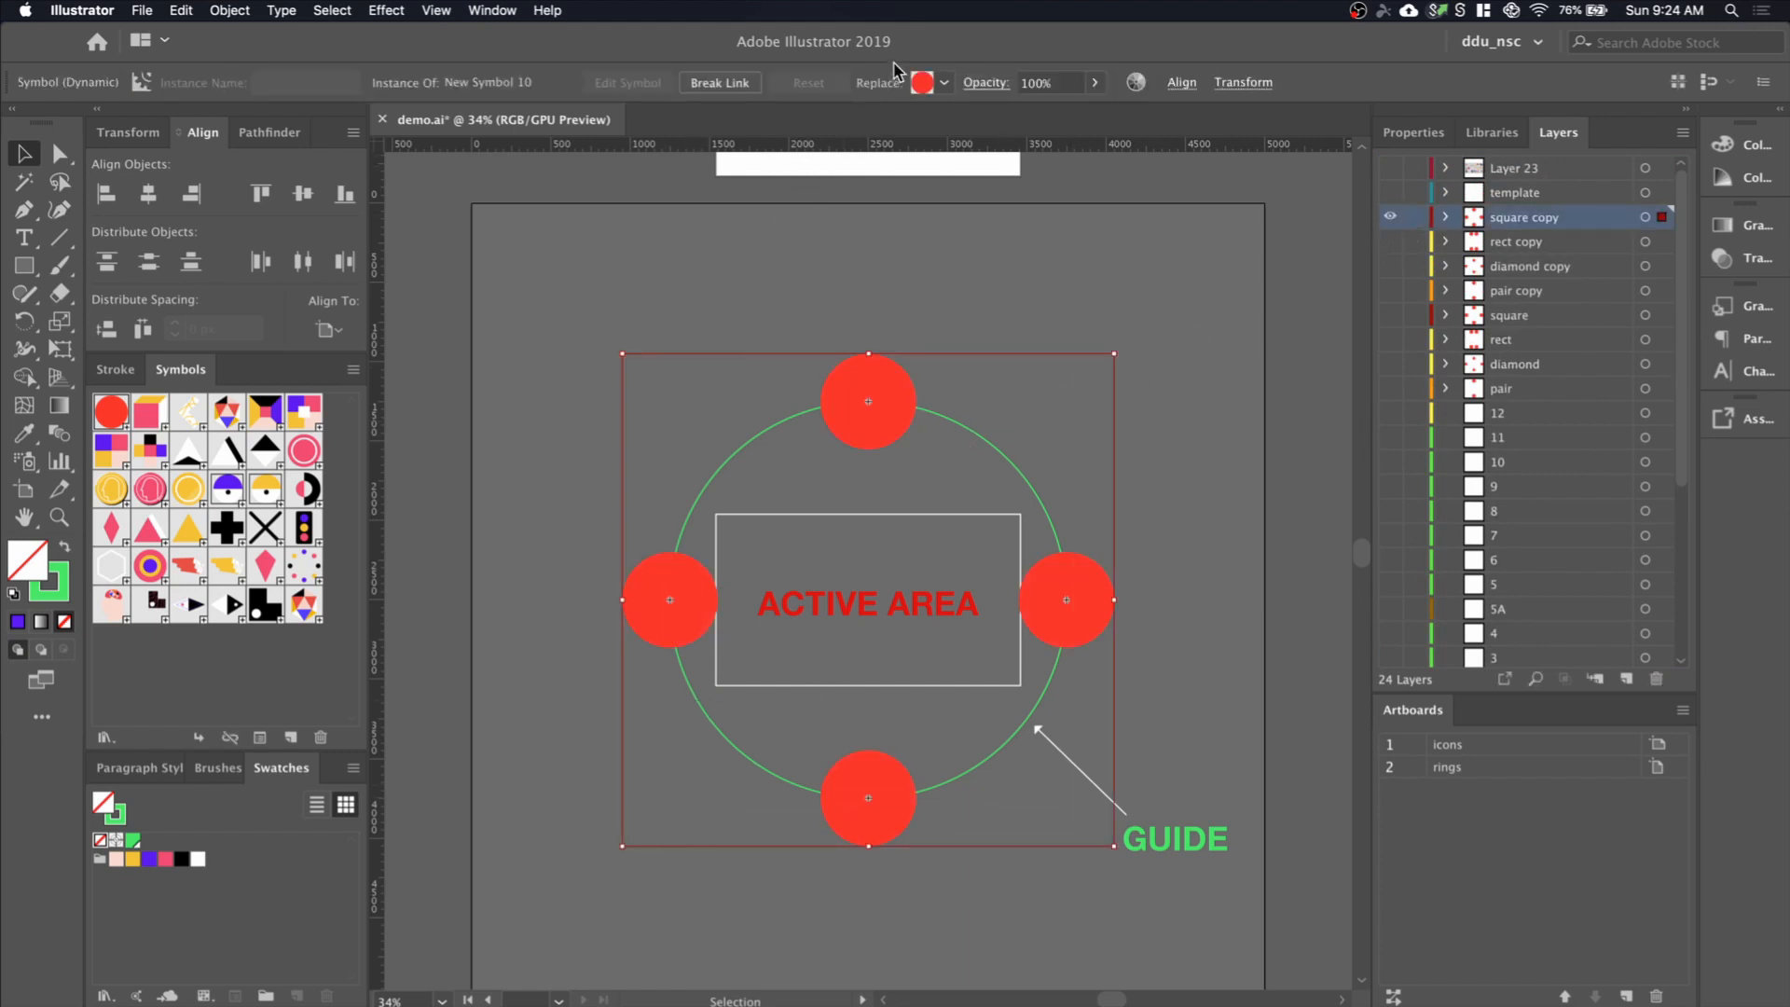
click(942, 83)
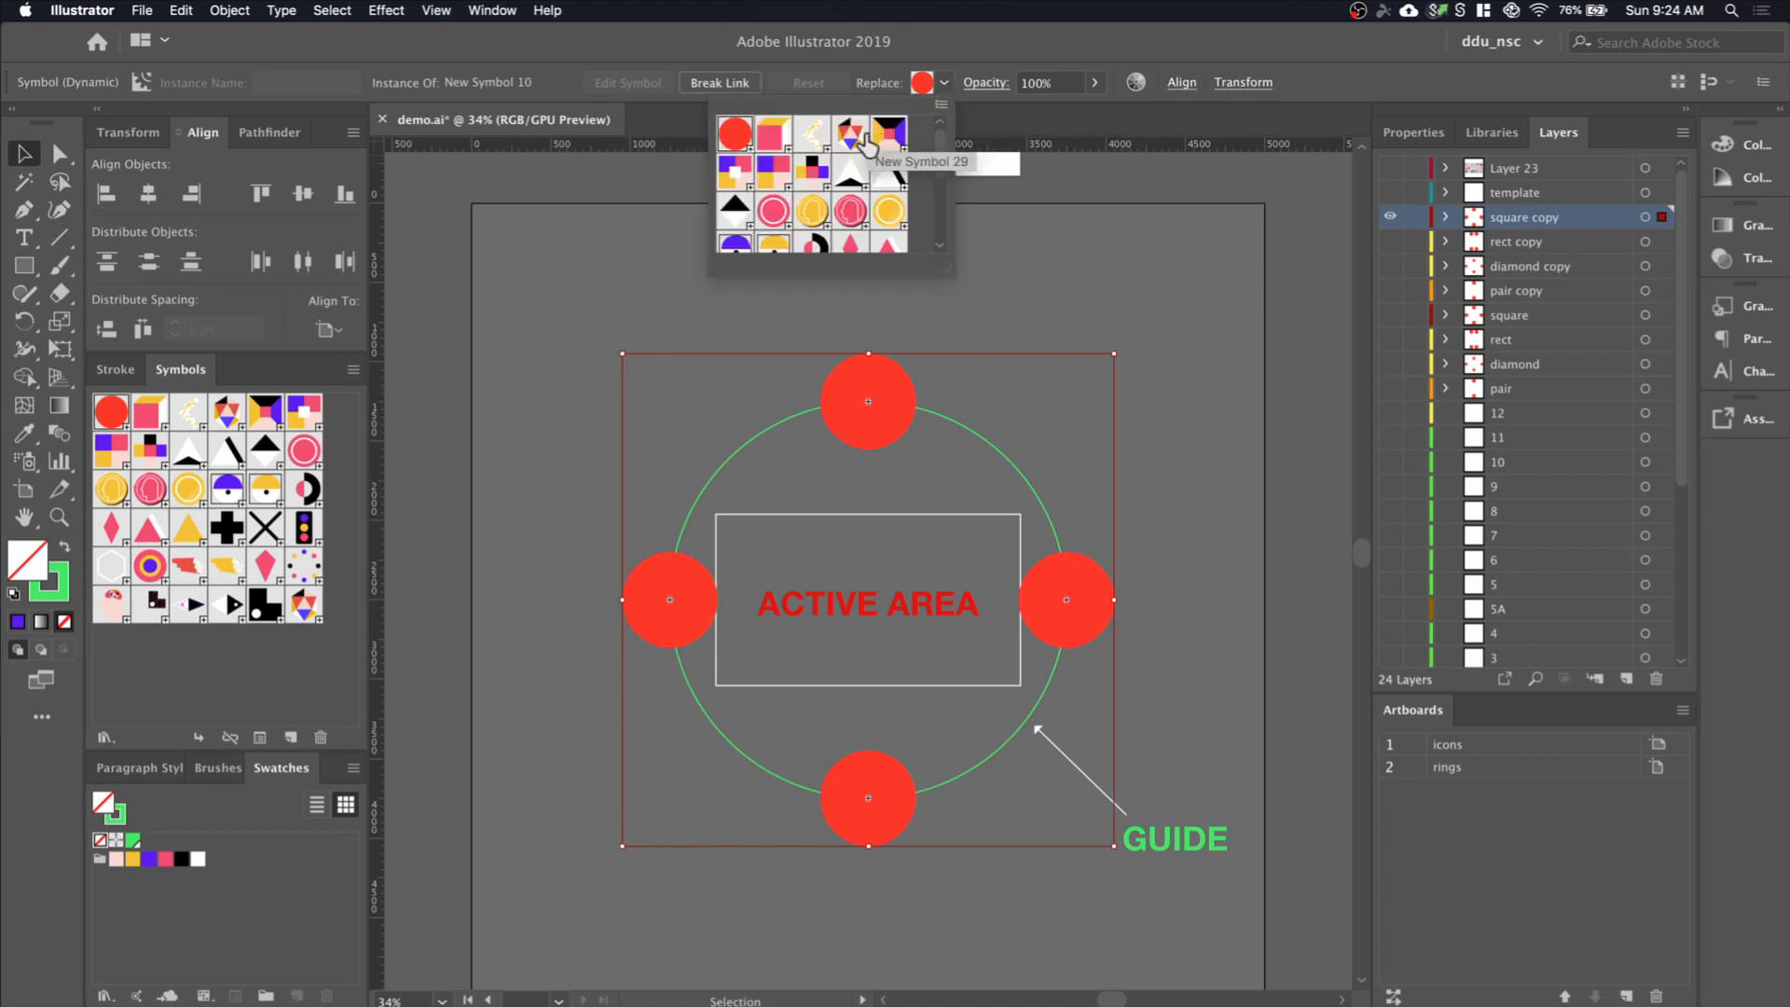
click(870, 134)
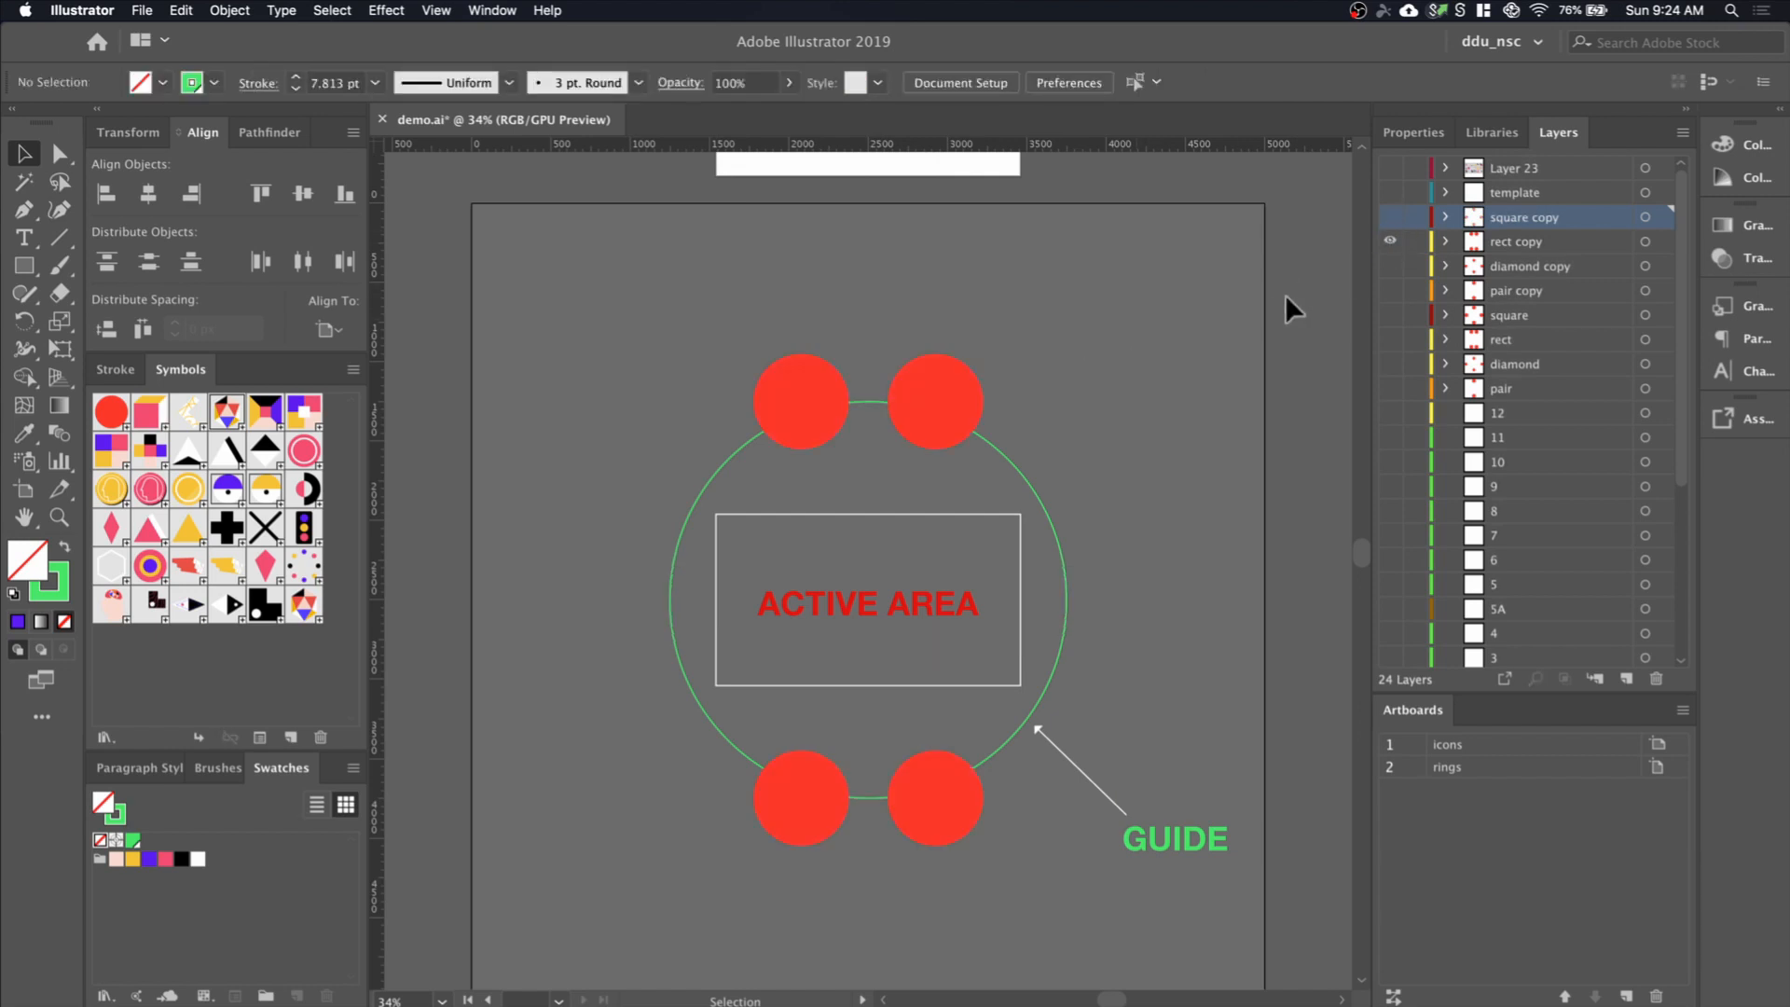
Select the pair copy circles and replace them with the chevron symbol
click(1516, 290)
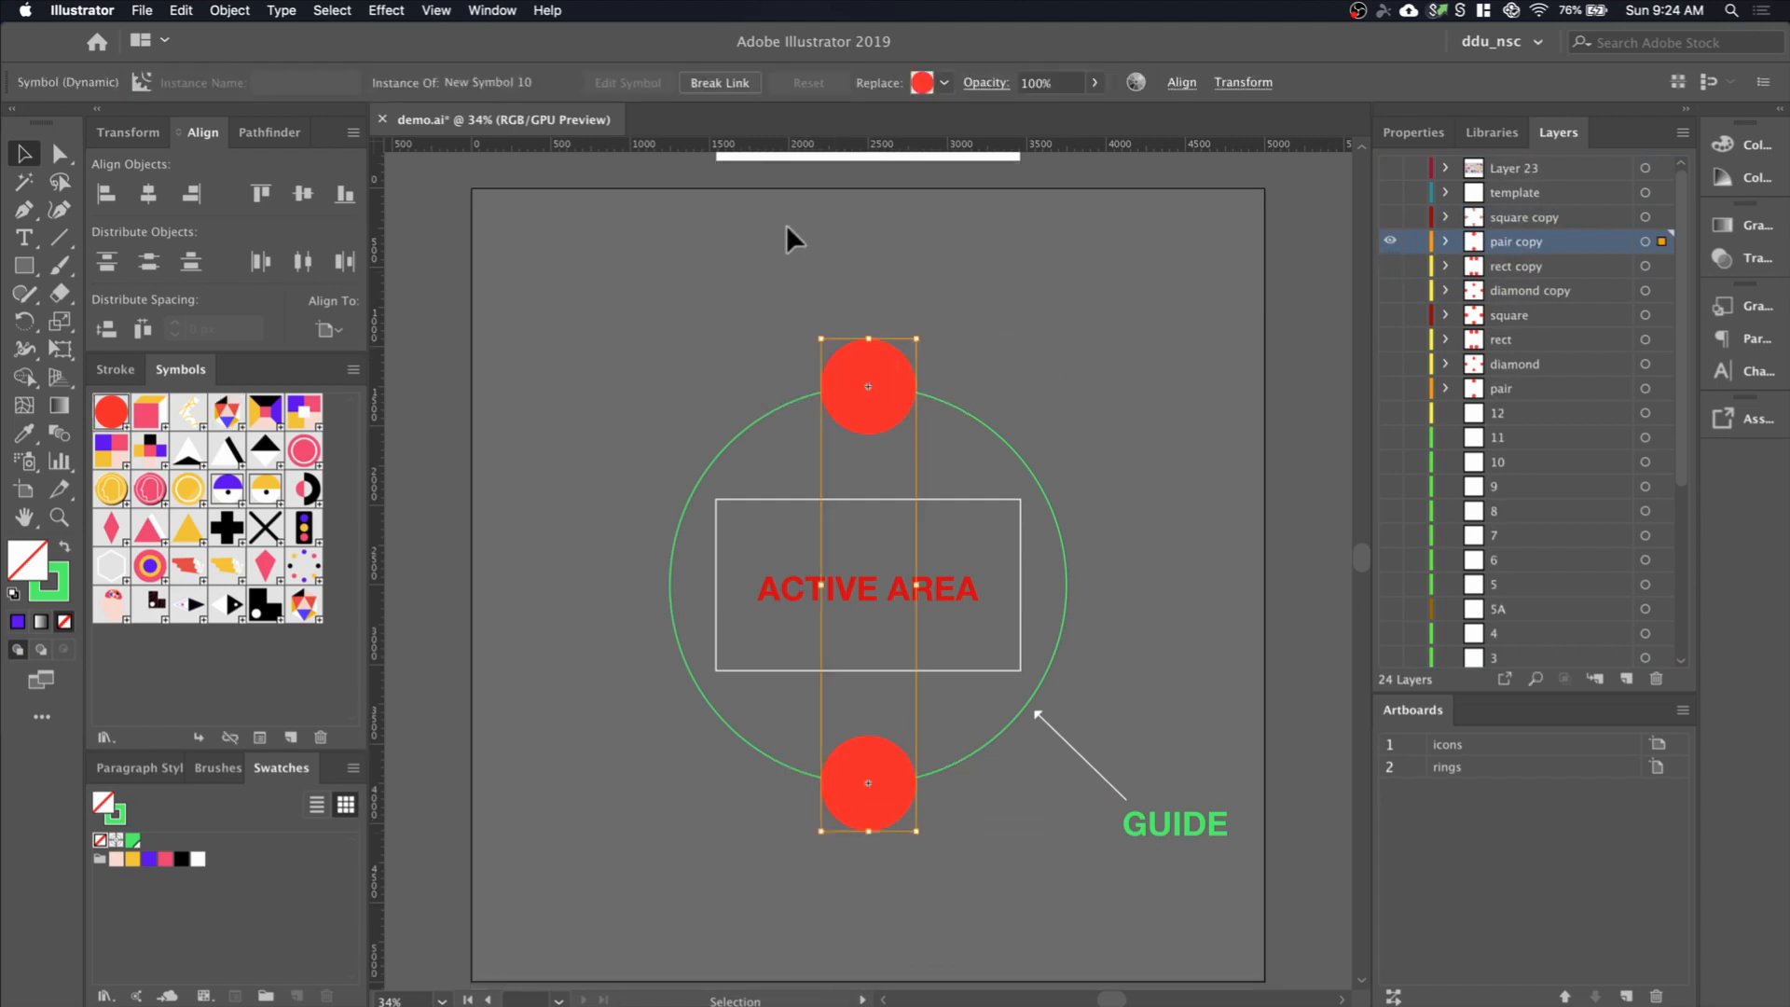
click(942, 82)
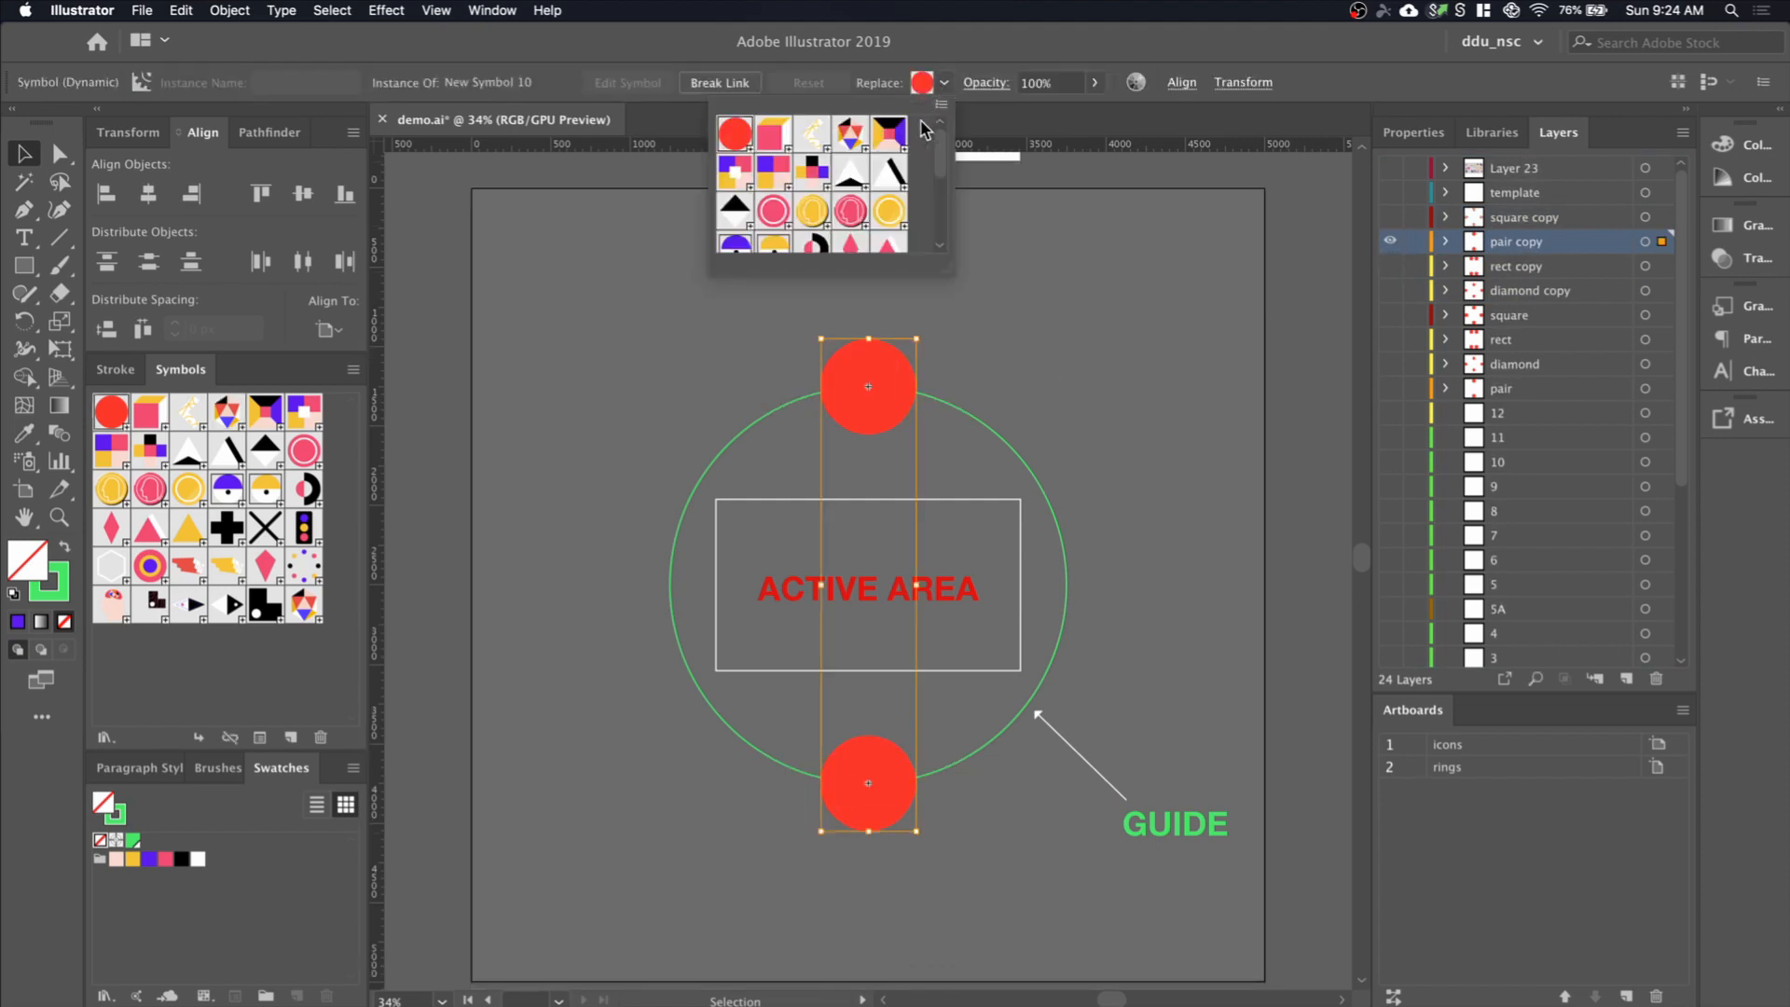
click(812, 133)
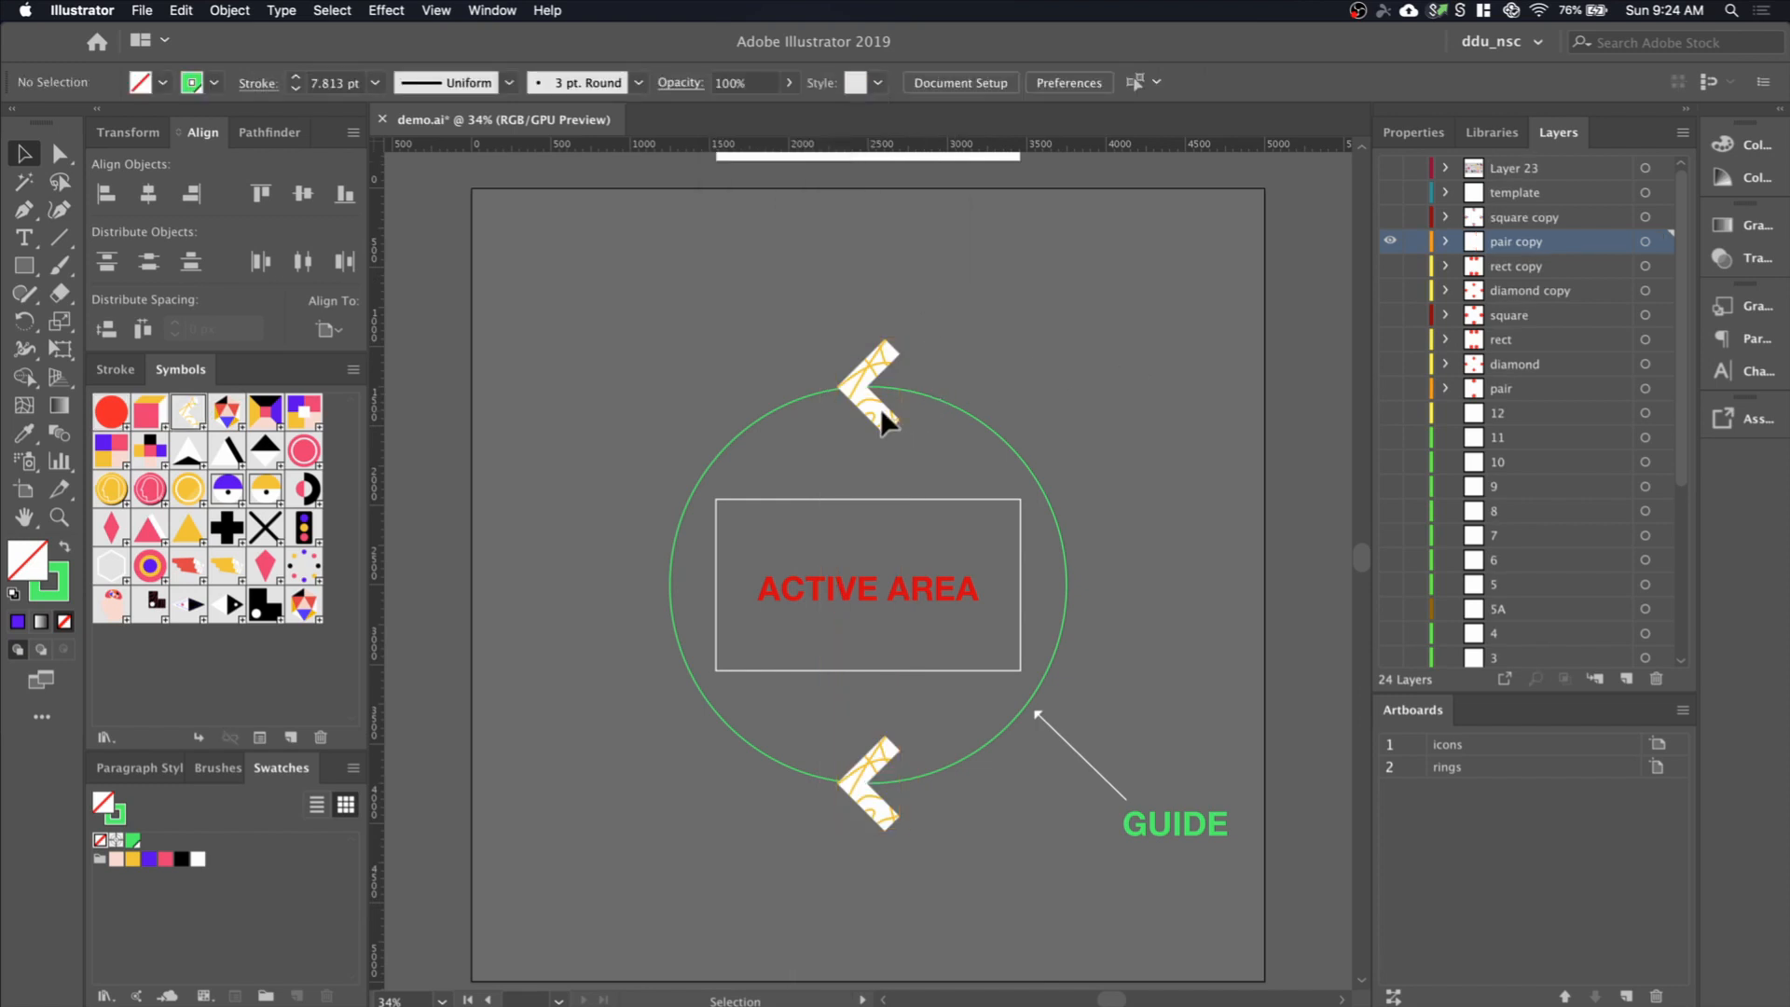
Rotate the top chevron to point downward, then rotate the bottom chevron
click(870, 388)
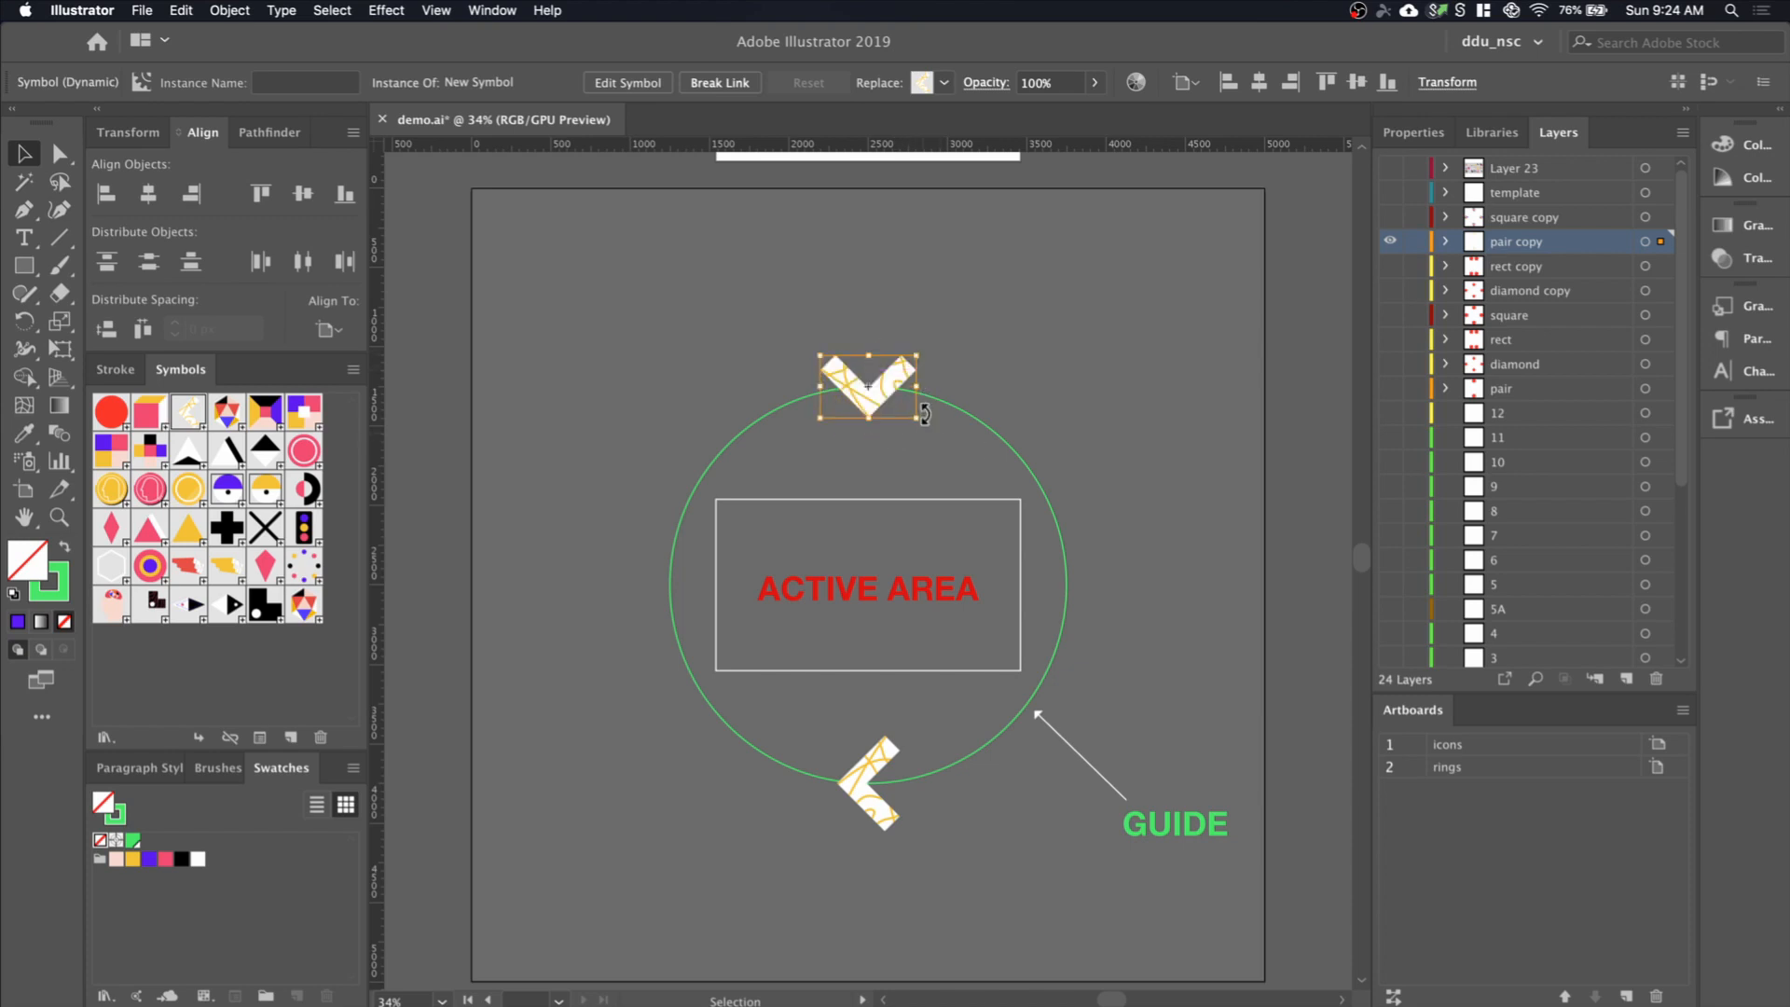
click(1446, 81)
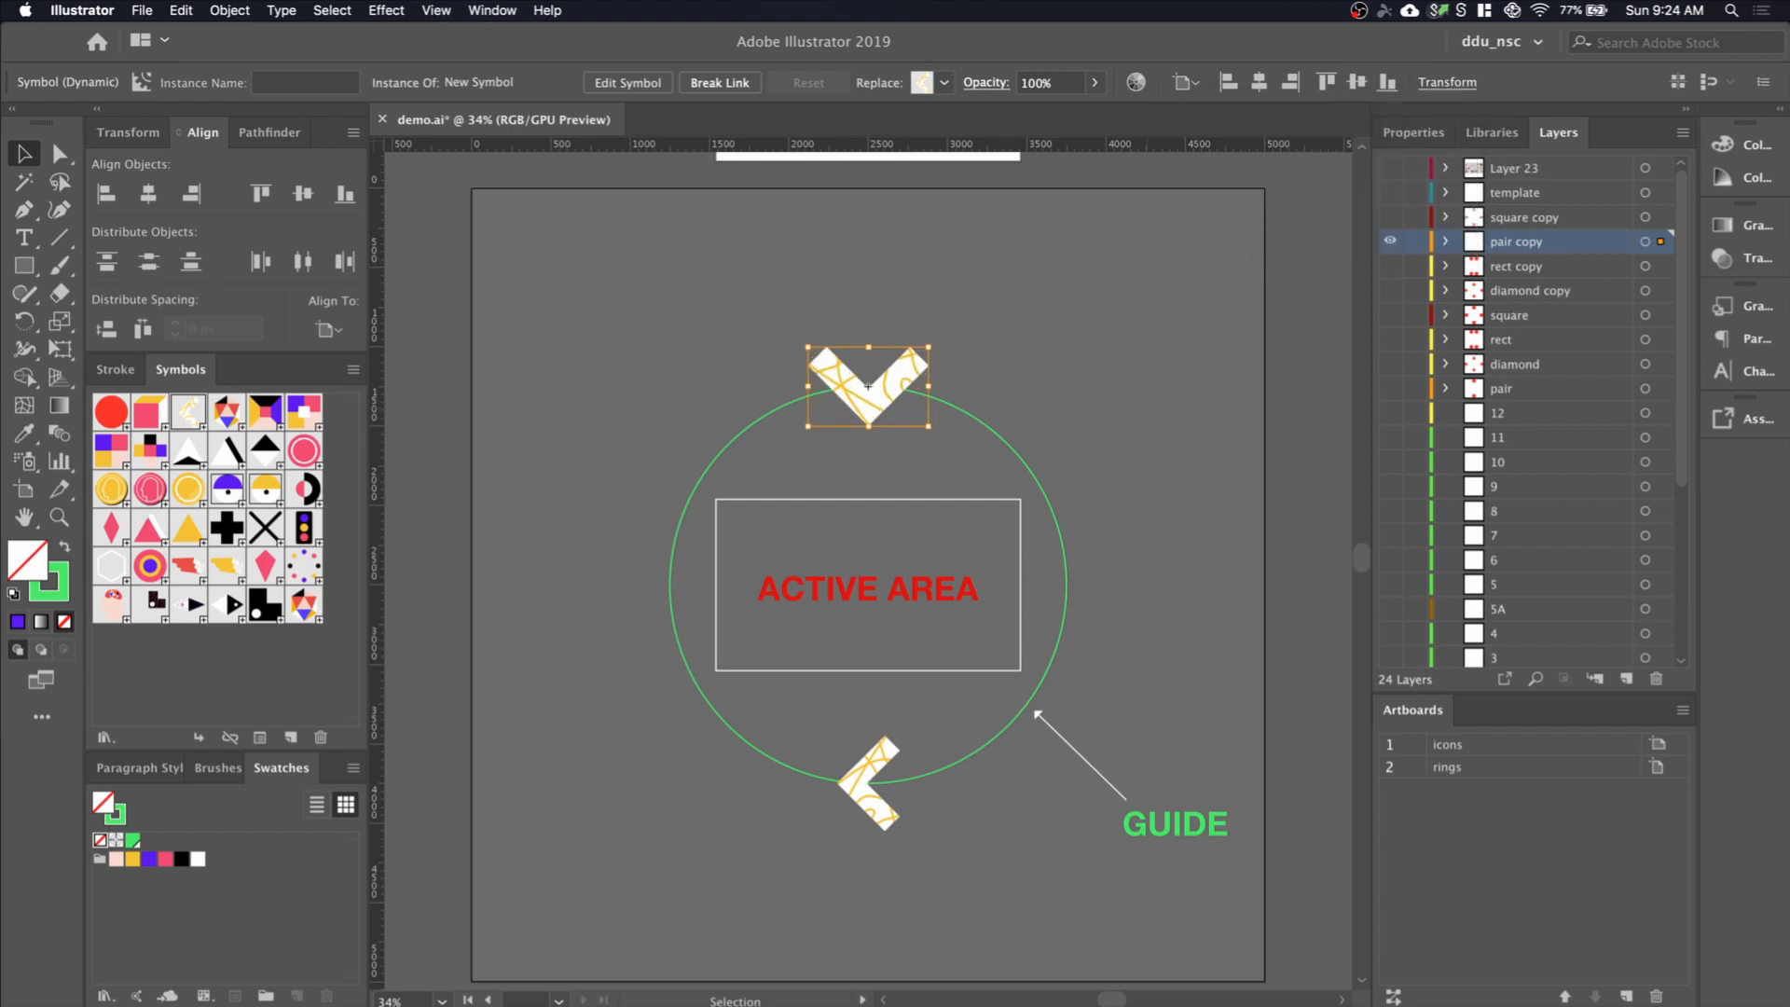
mouse_move(865, 795)
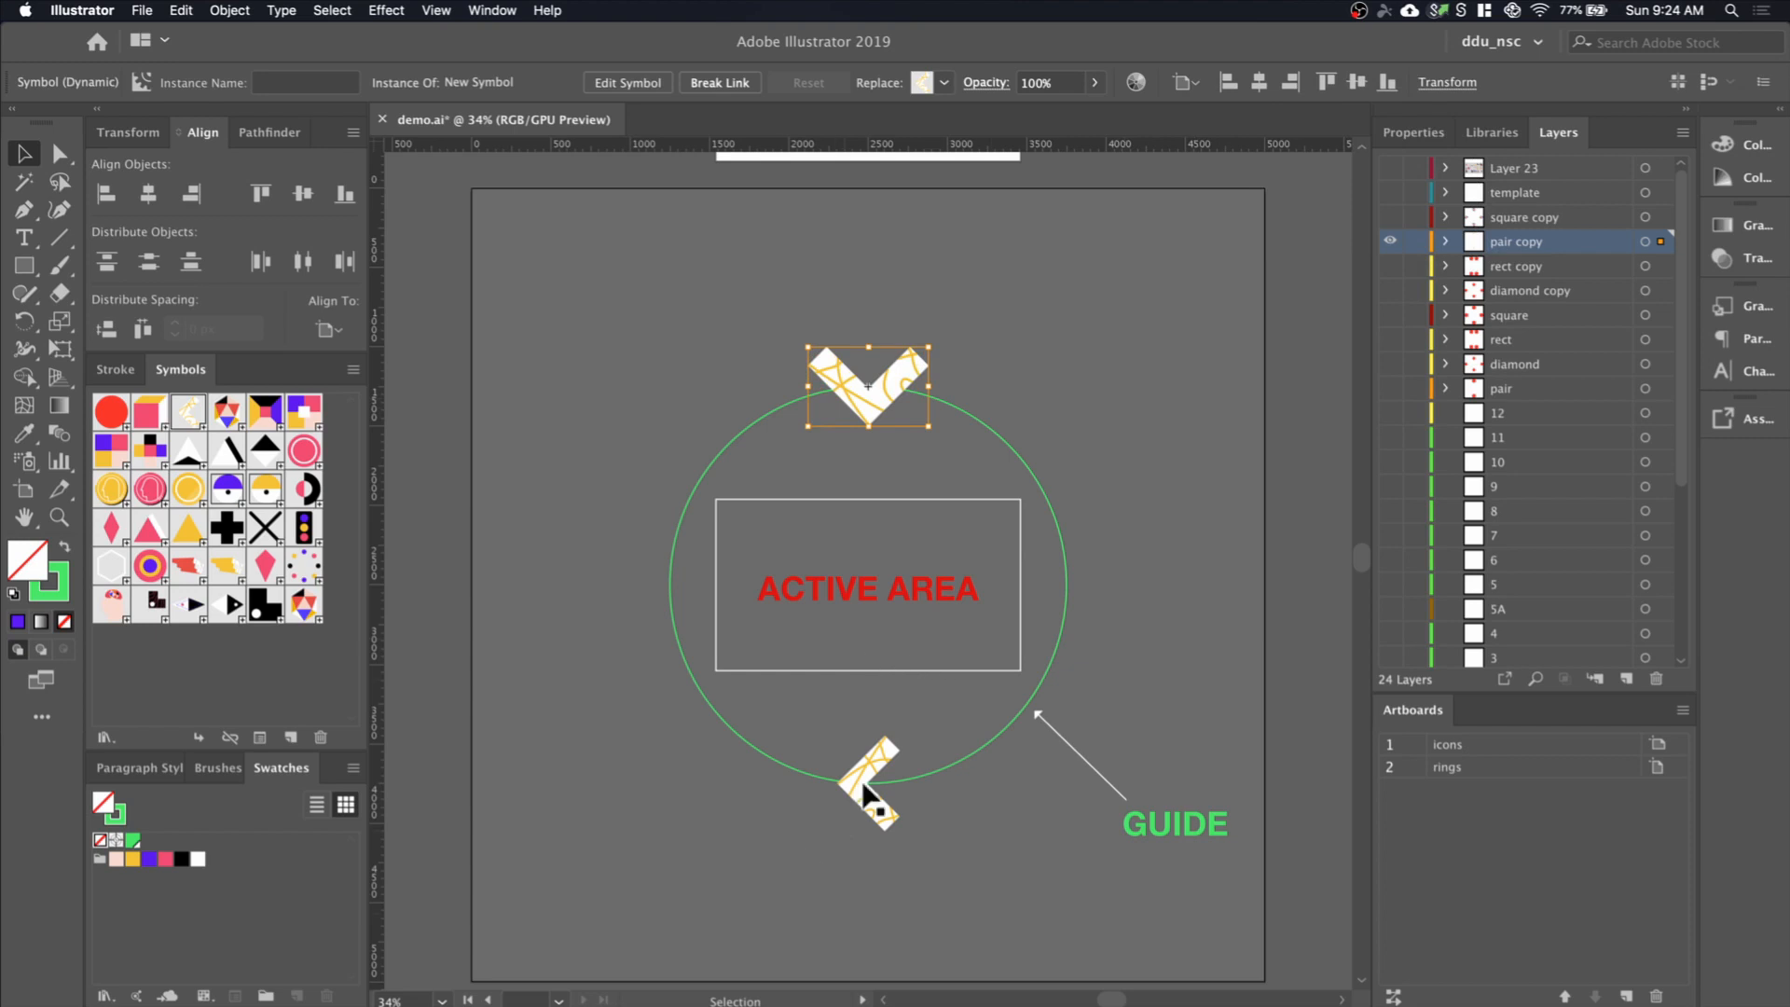
click(868, 788)
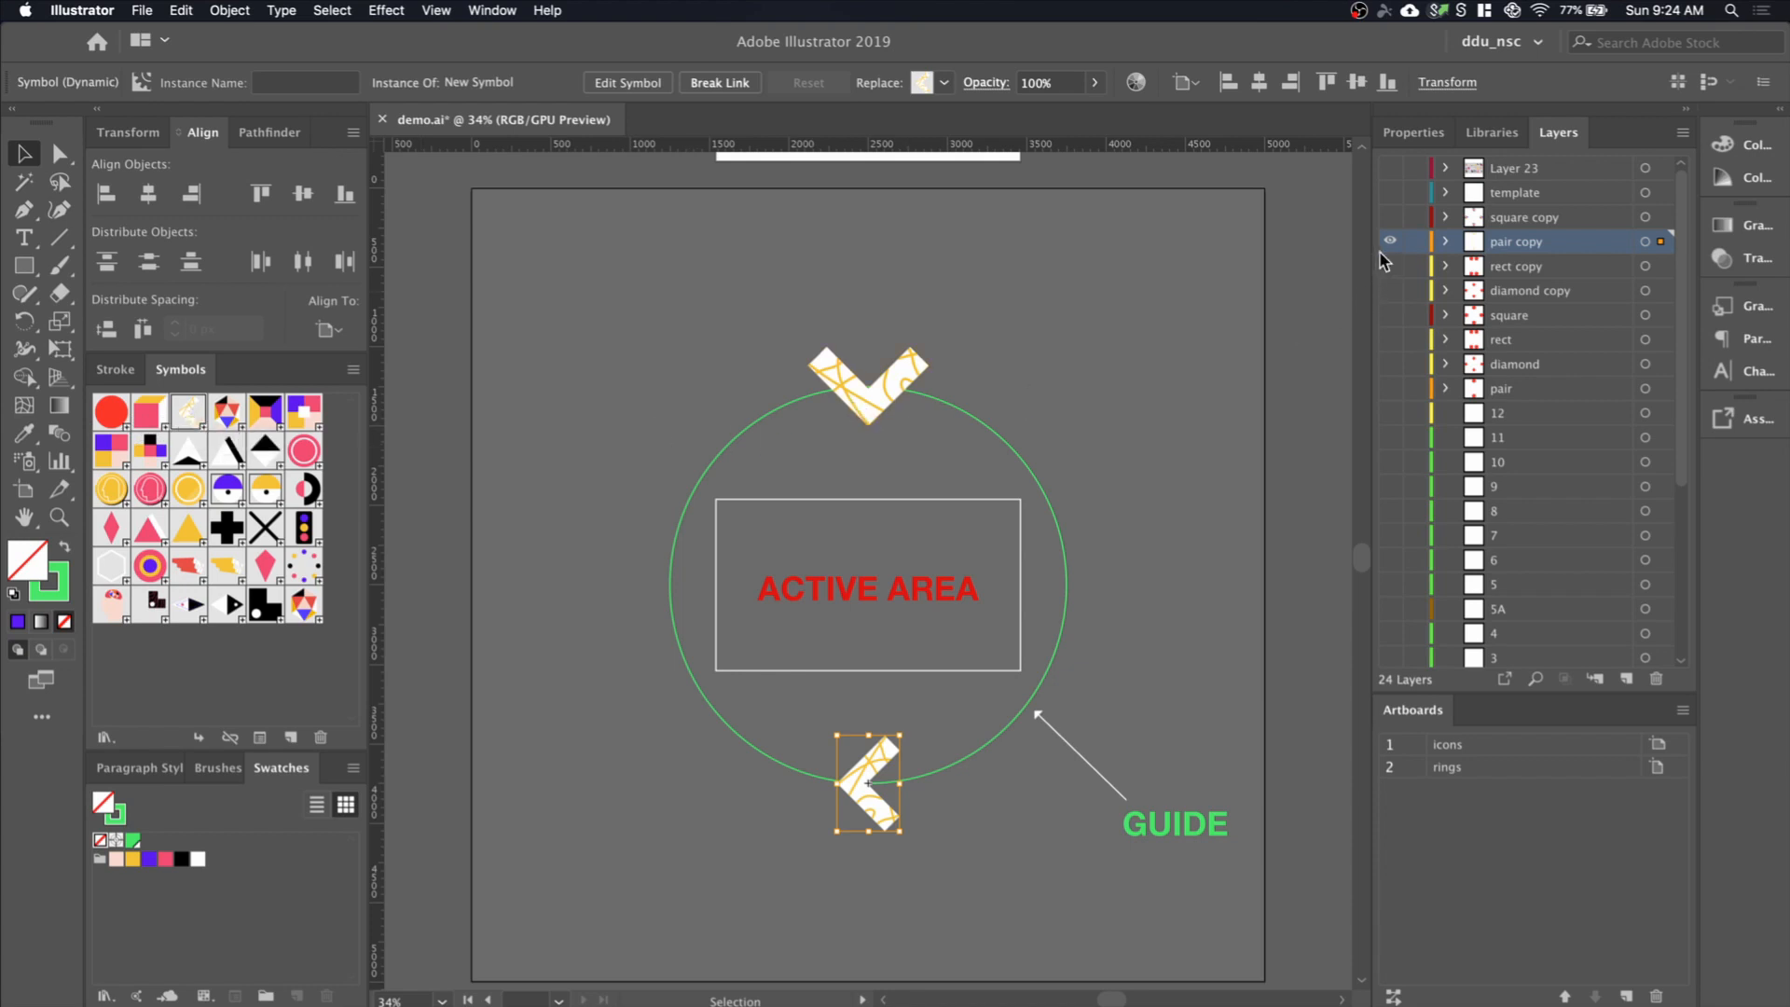
Replace the rect copy's four circles with pink head coins, swapping the right pair to yellow
click(1389, 263)
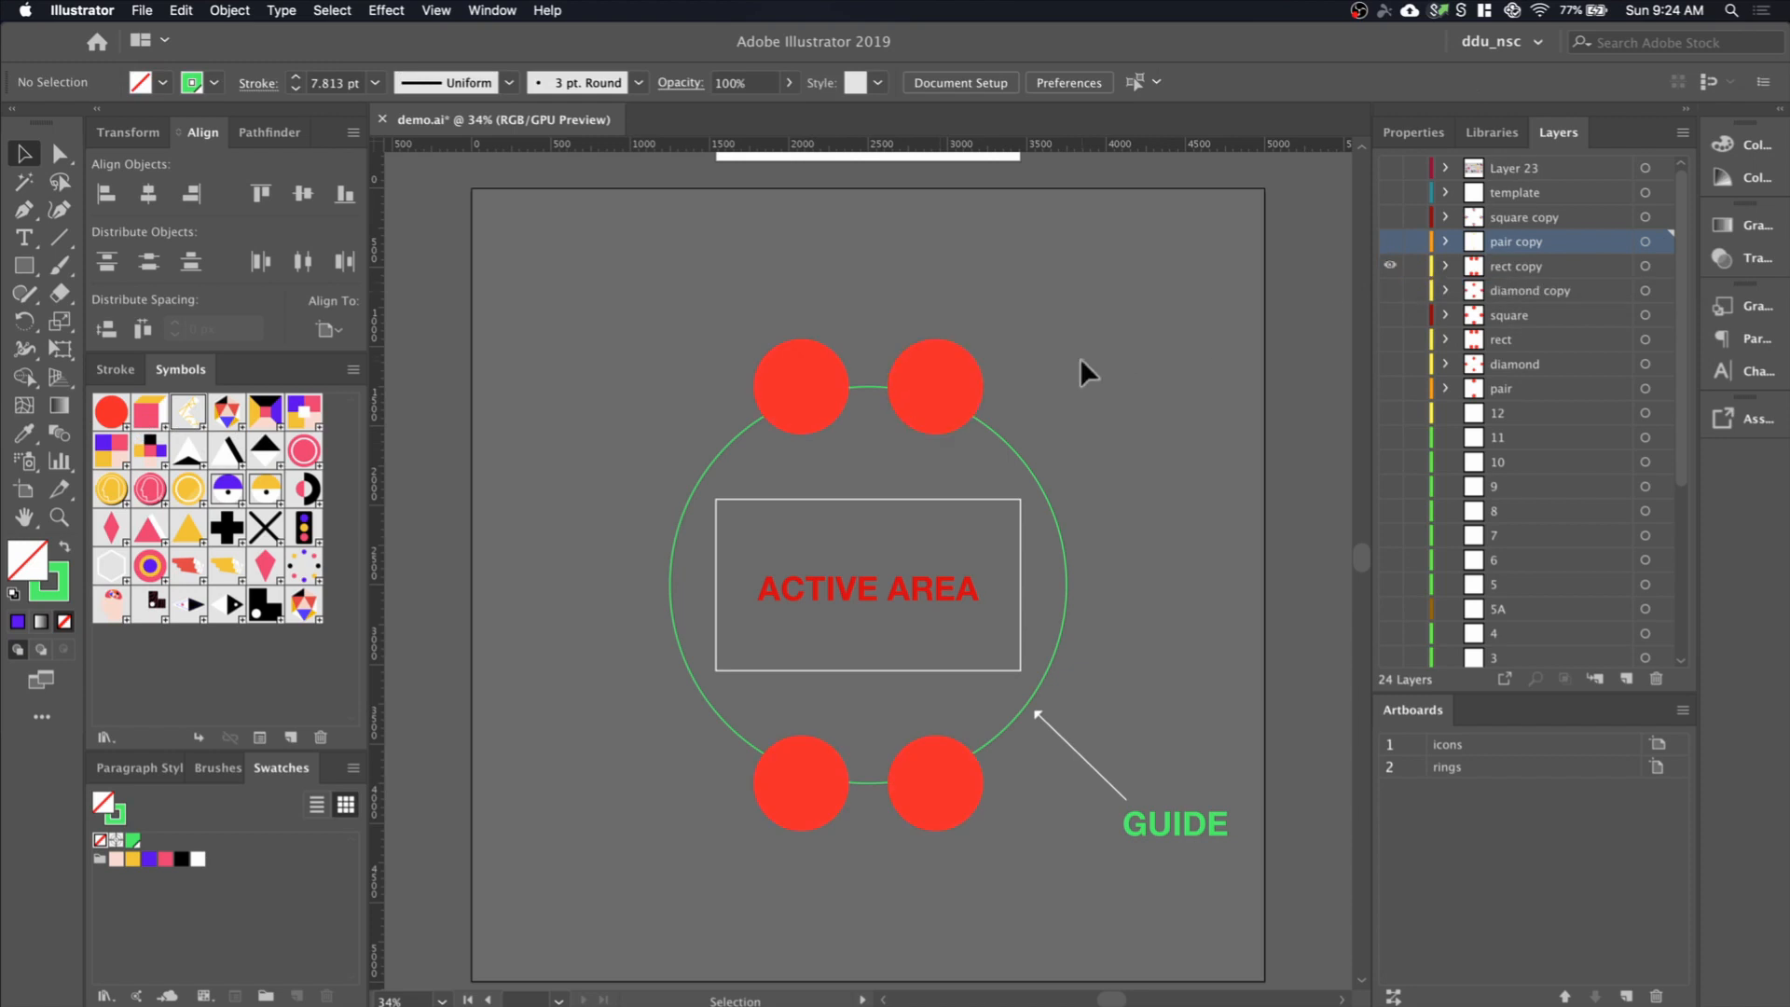
click(868, 581)
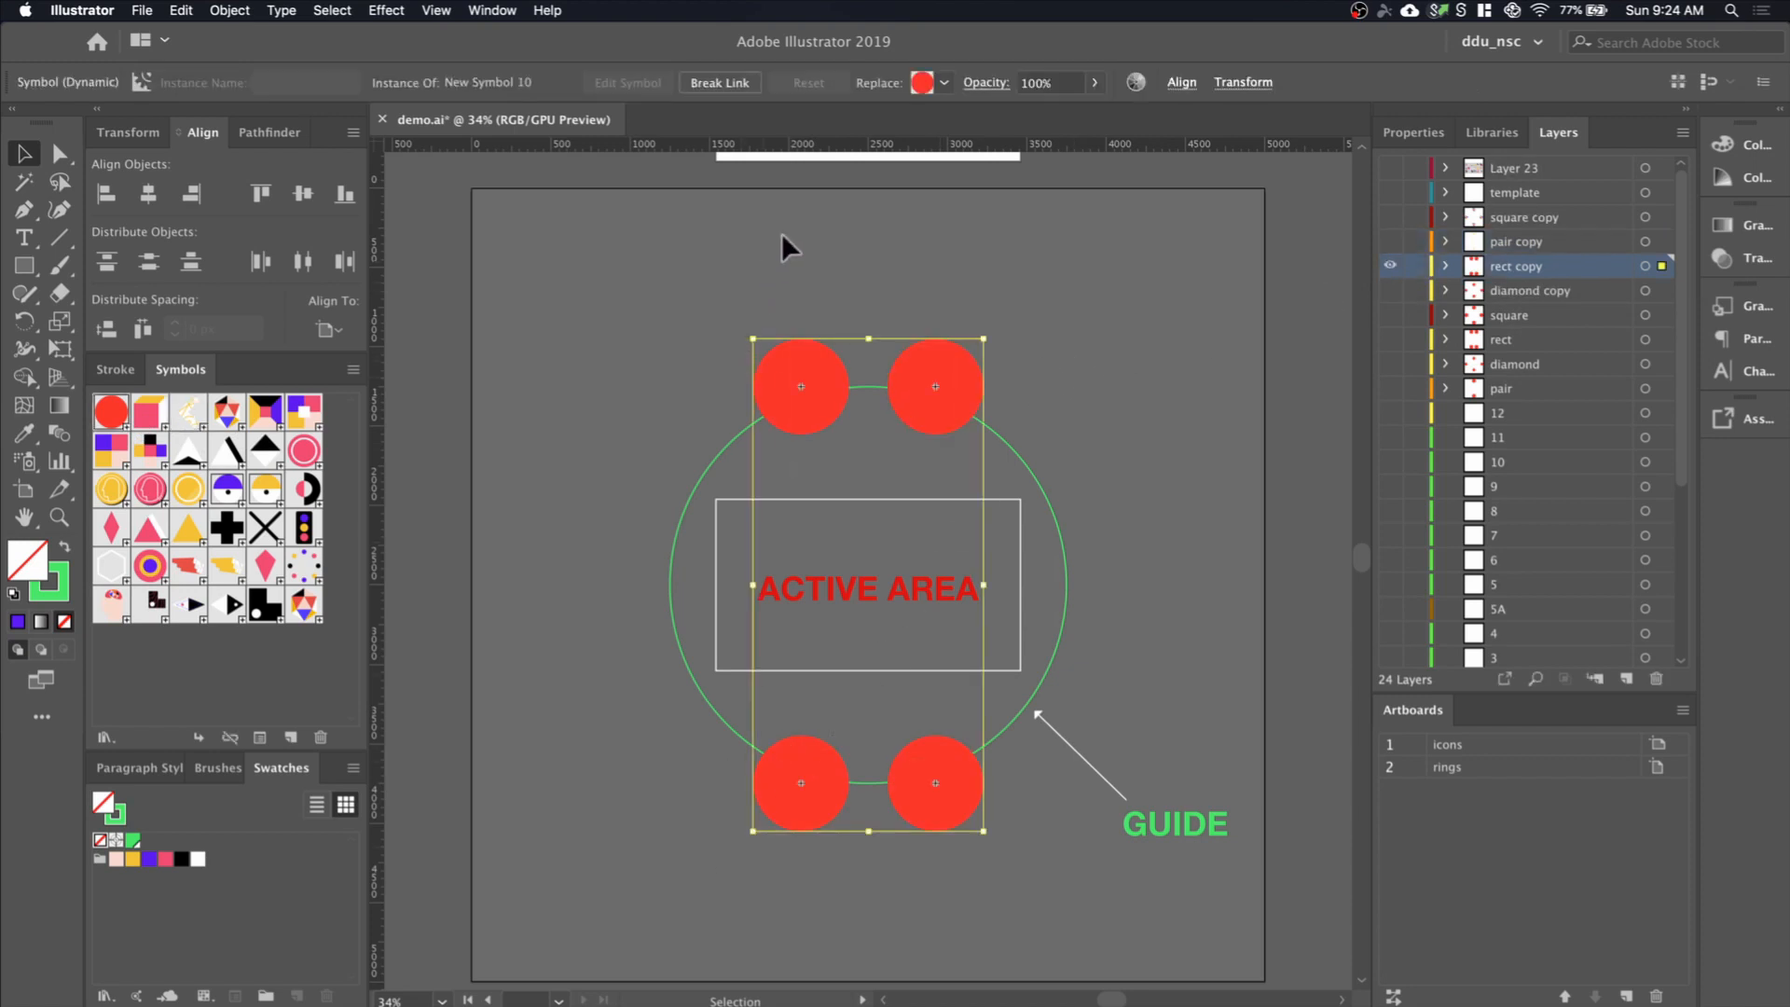
click(943, 82)
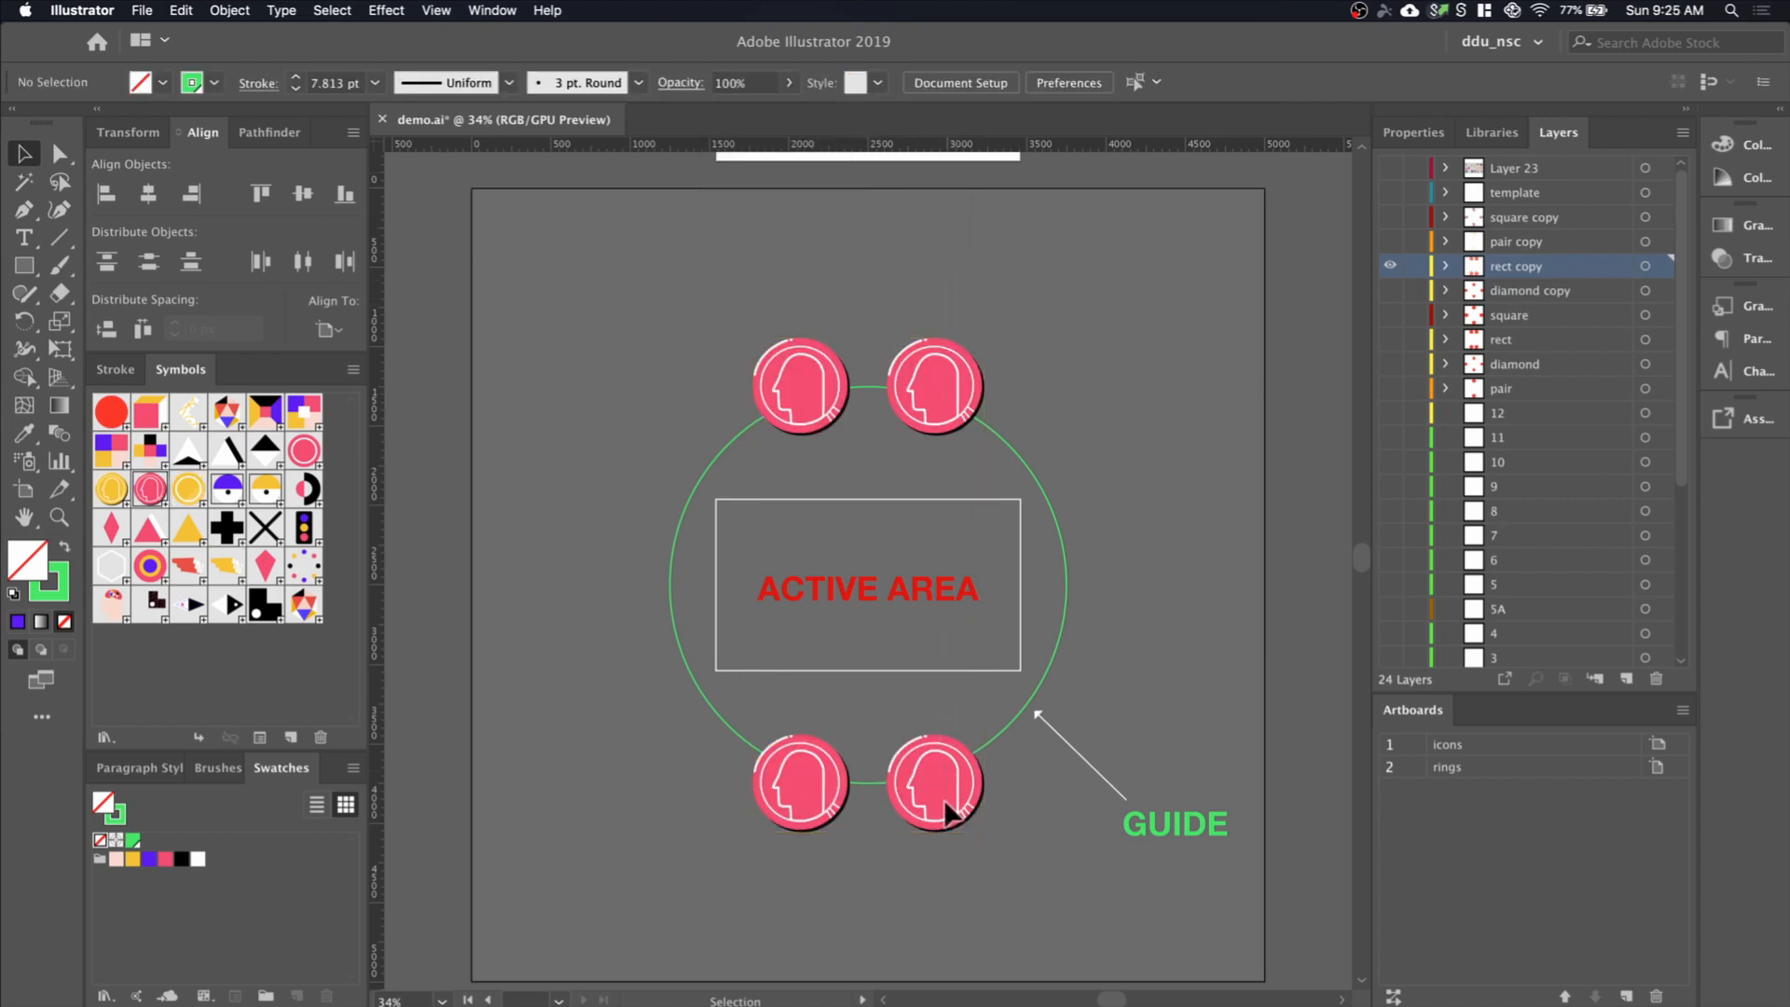
click(934, 783)
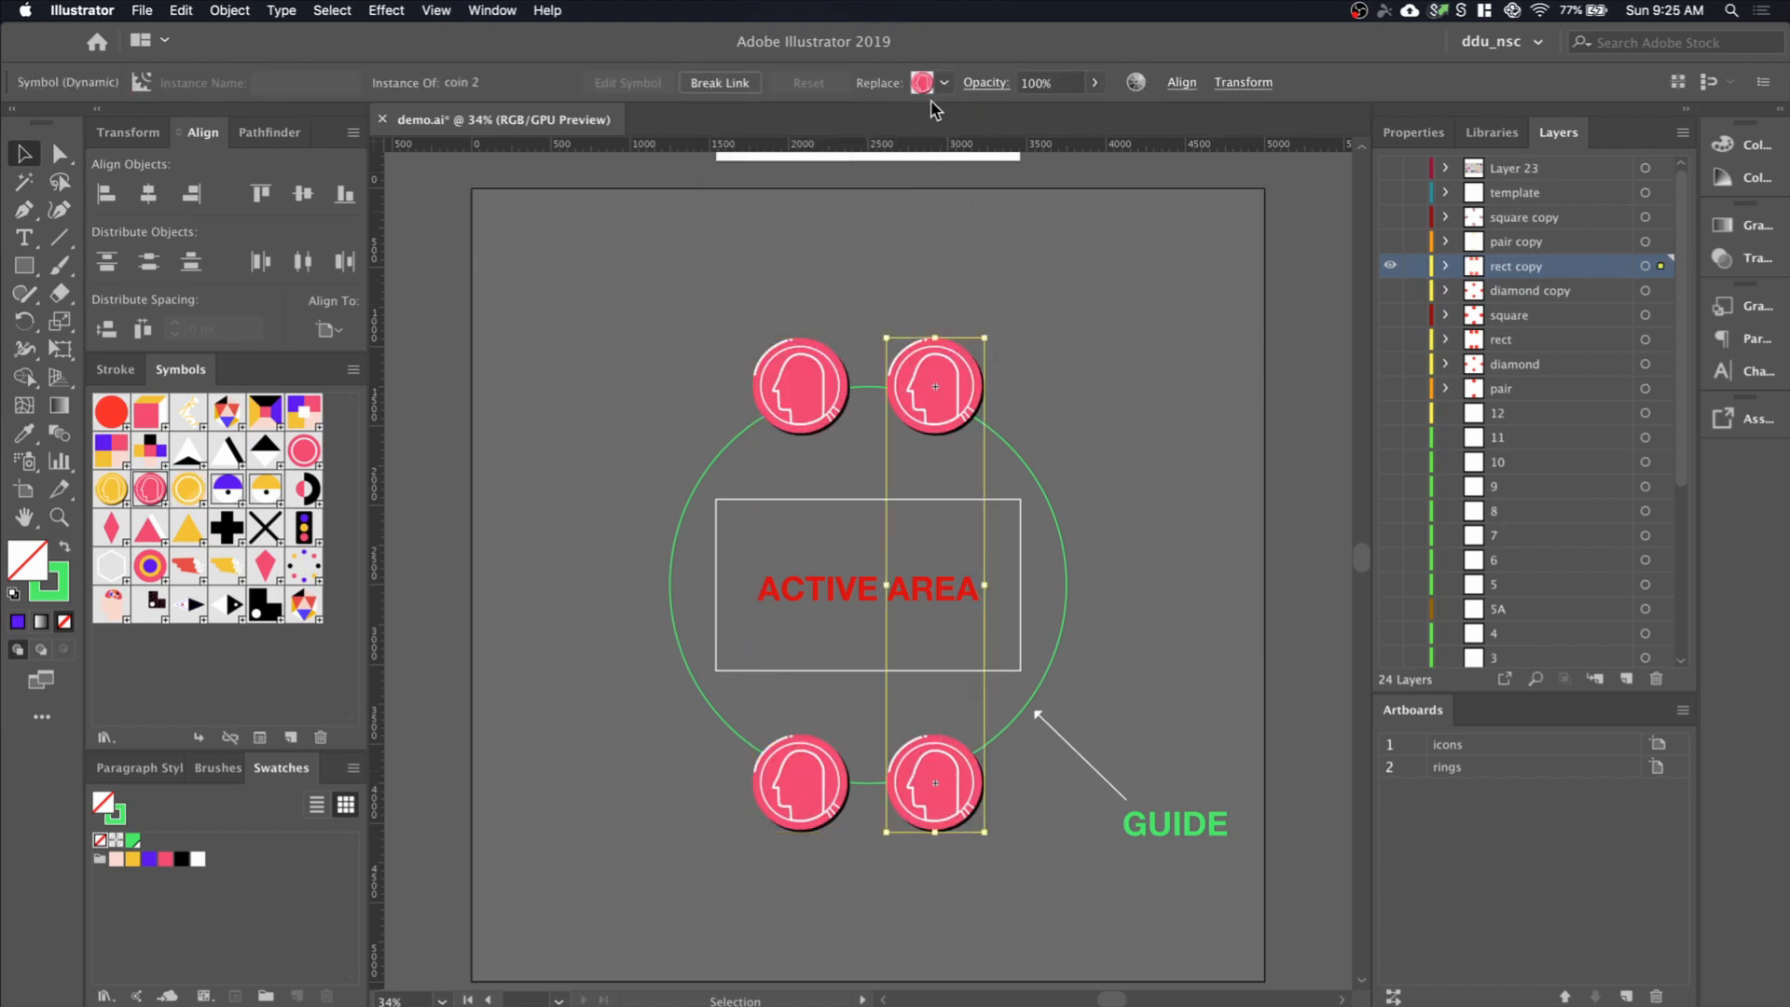
click(942, 82)
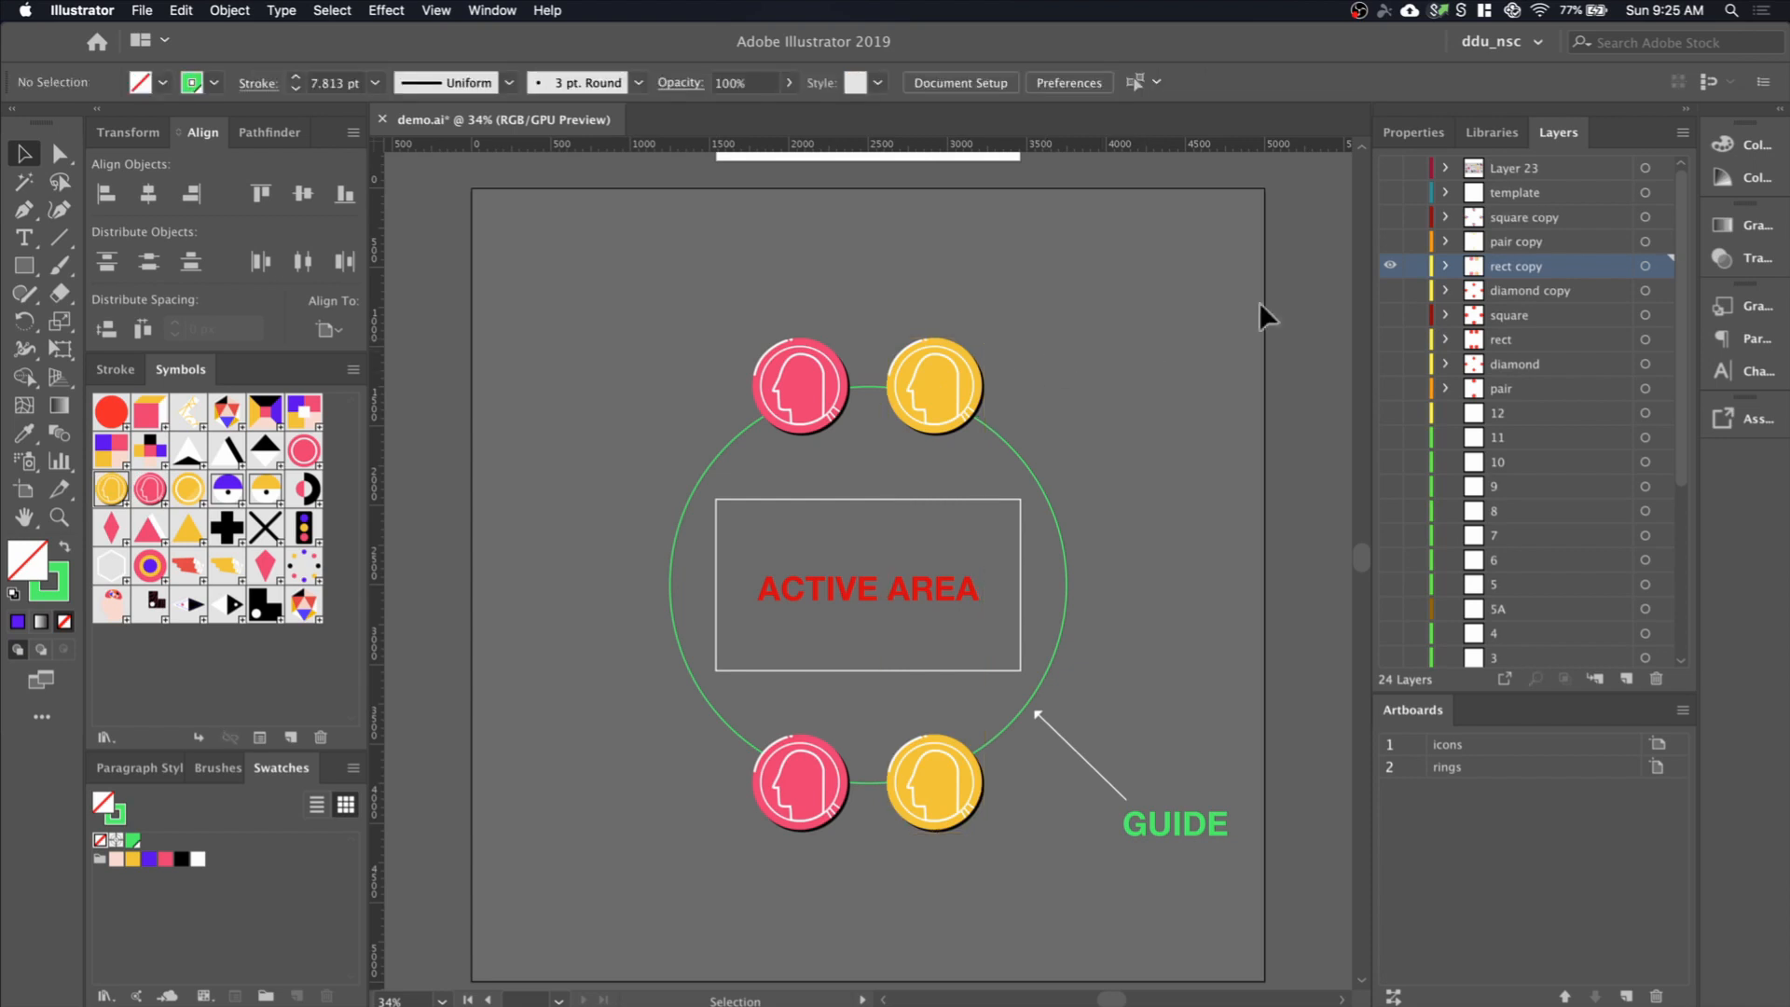
mouse_move(793, 498)
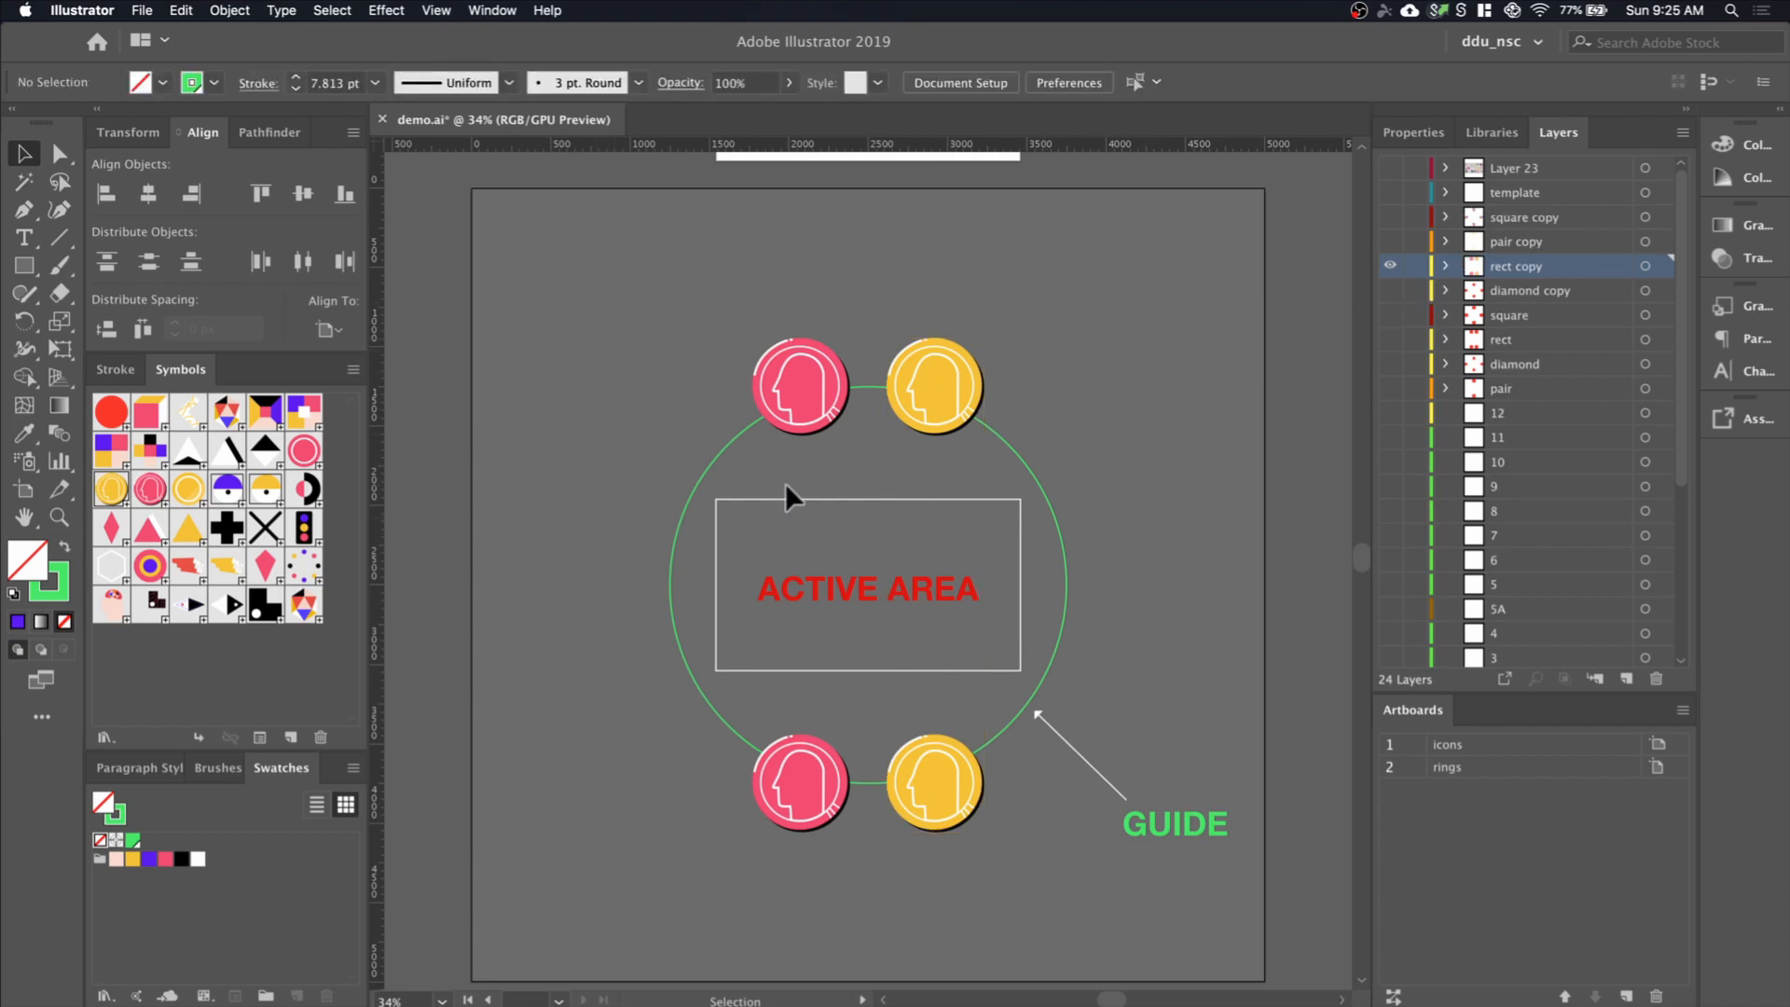
mouse_move(737, 454)
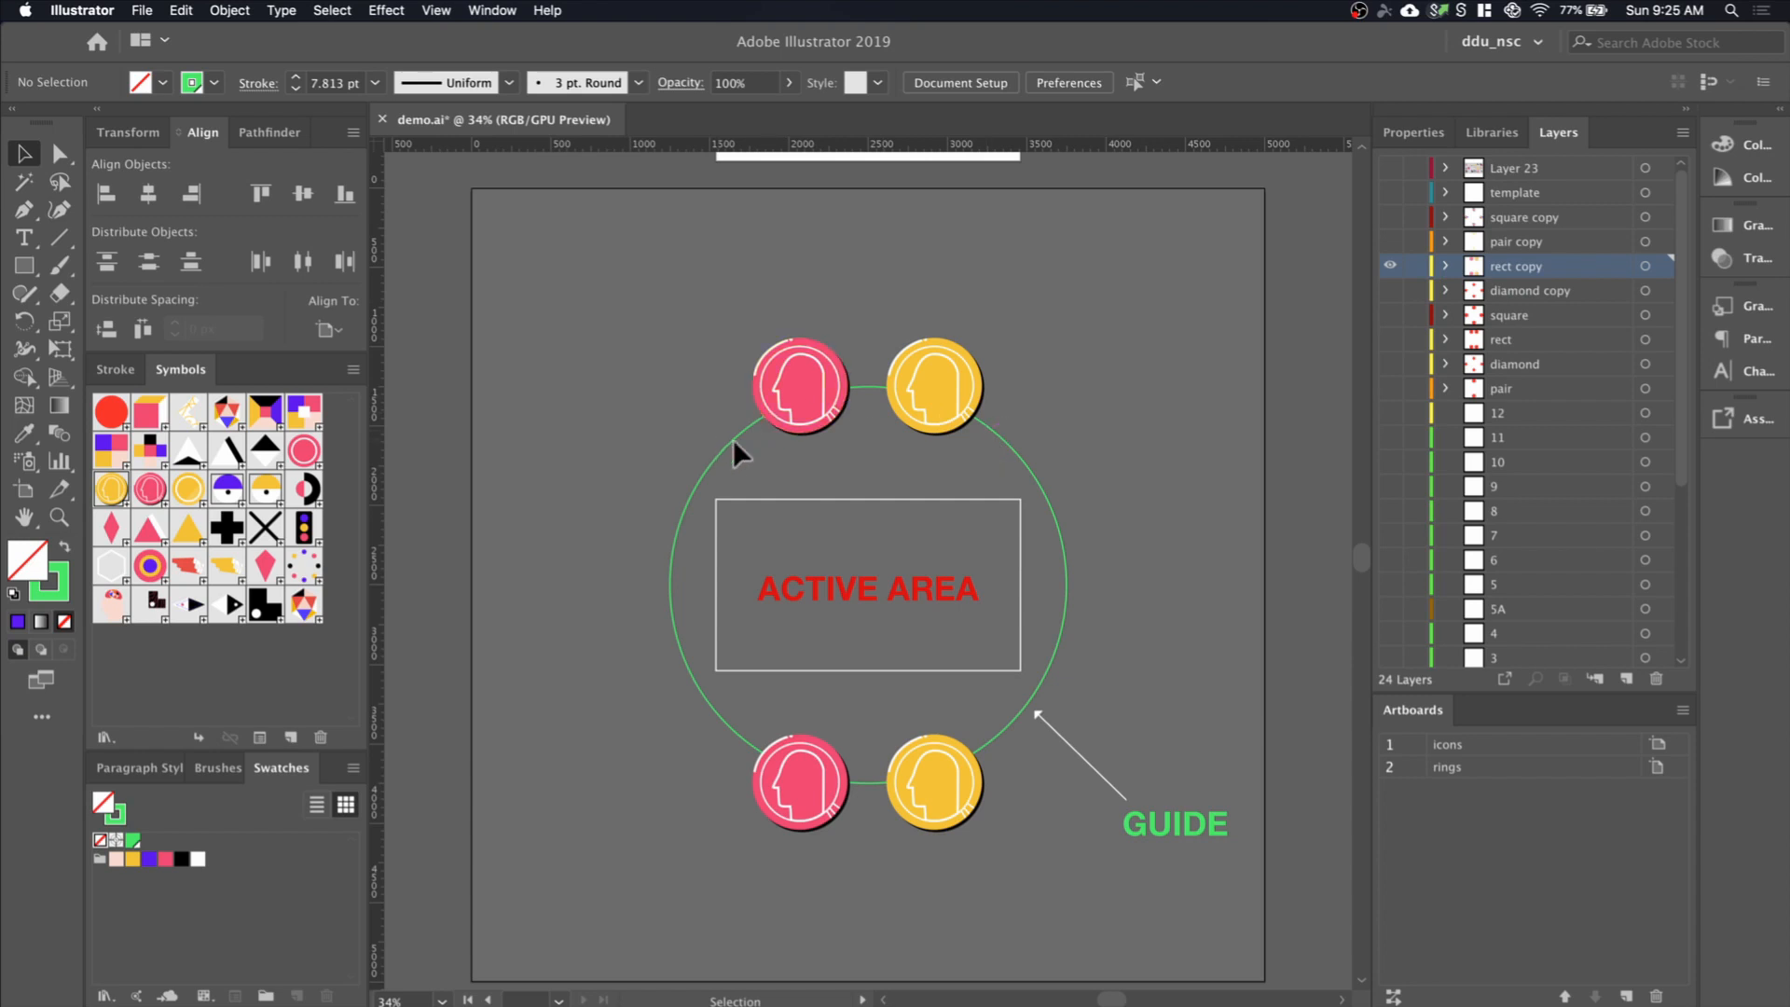
mouse_move(934, 531)
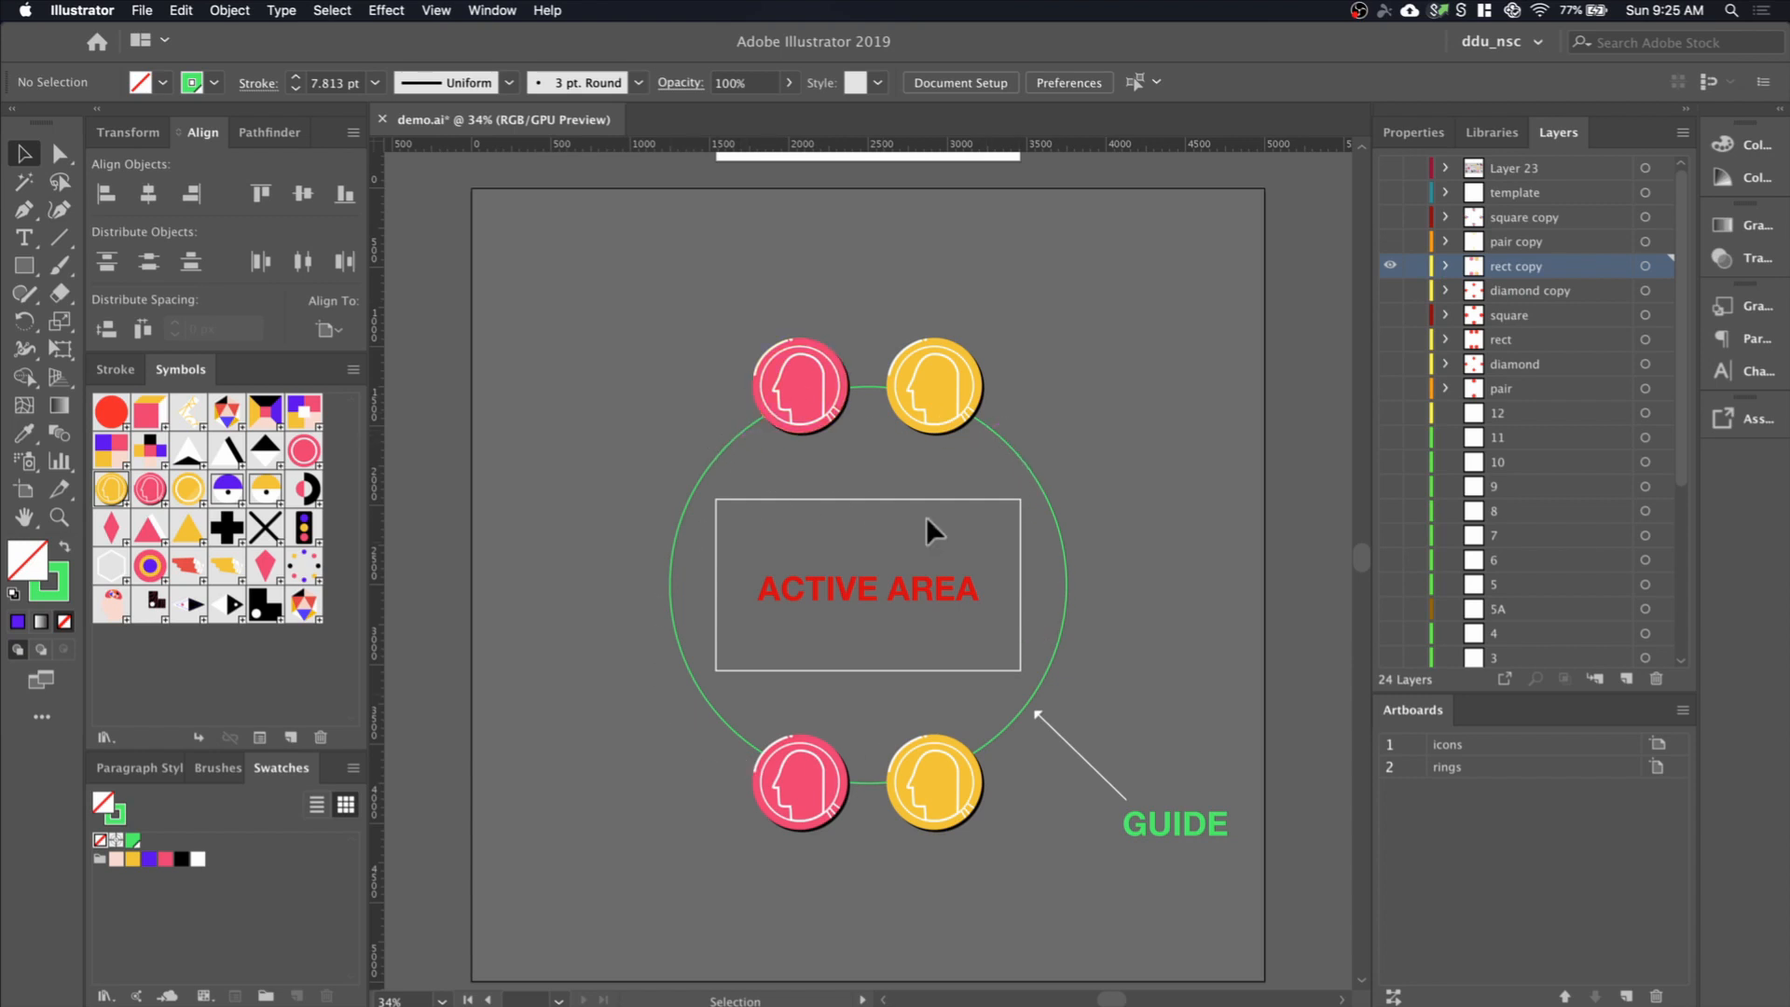
mouse_move(1486, 483)
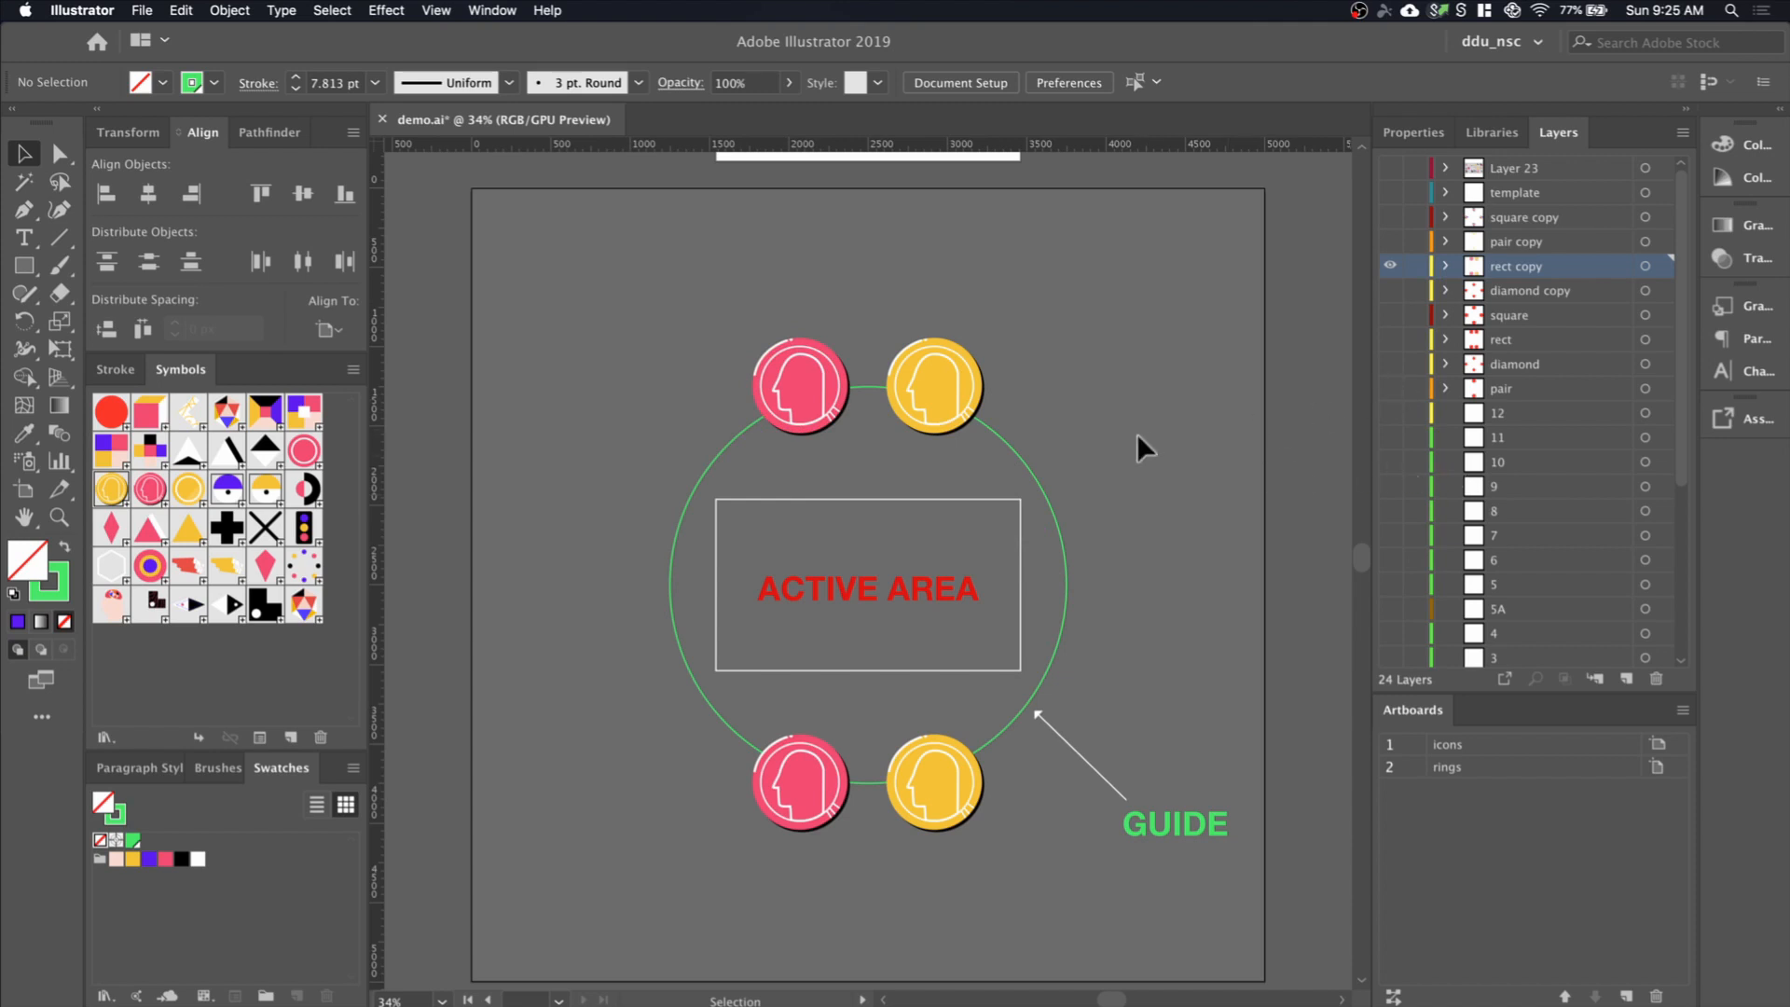
mouse_move(1196, 476)
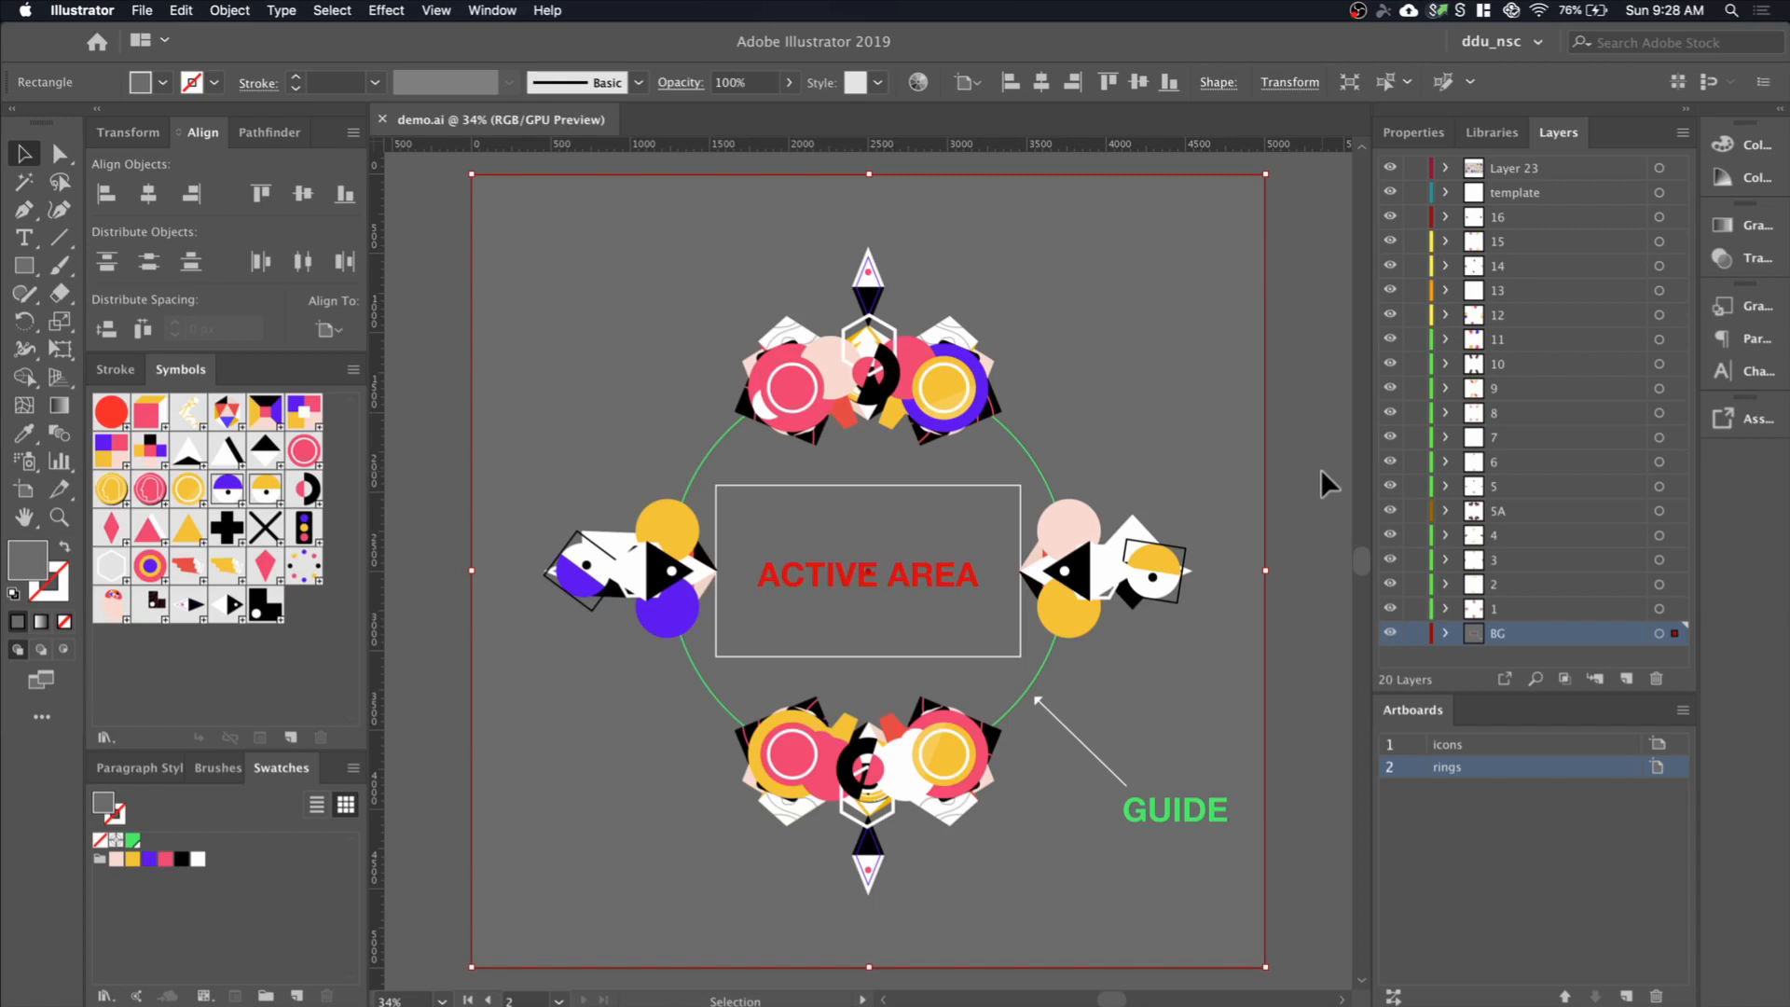
mouse_move(1463, 782)
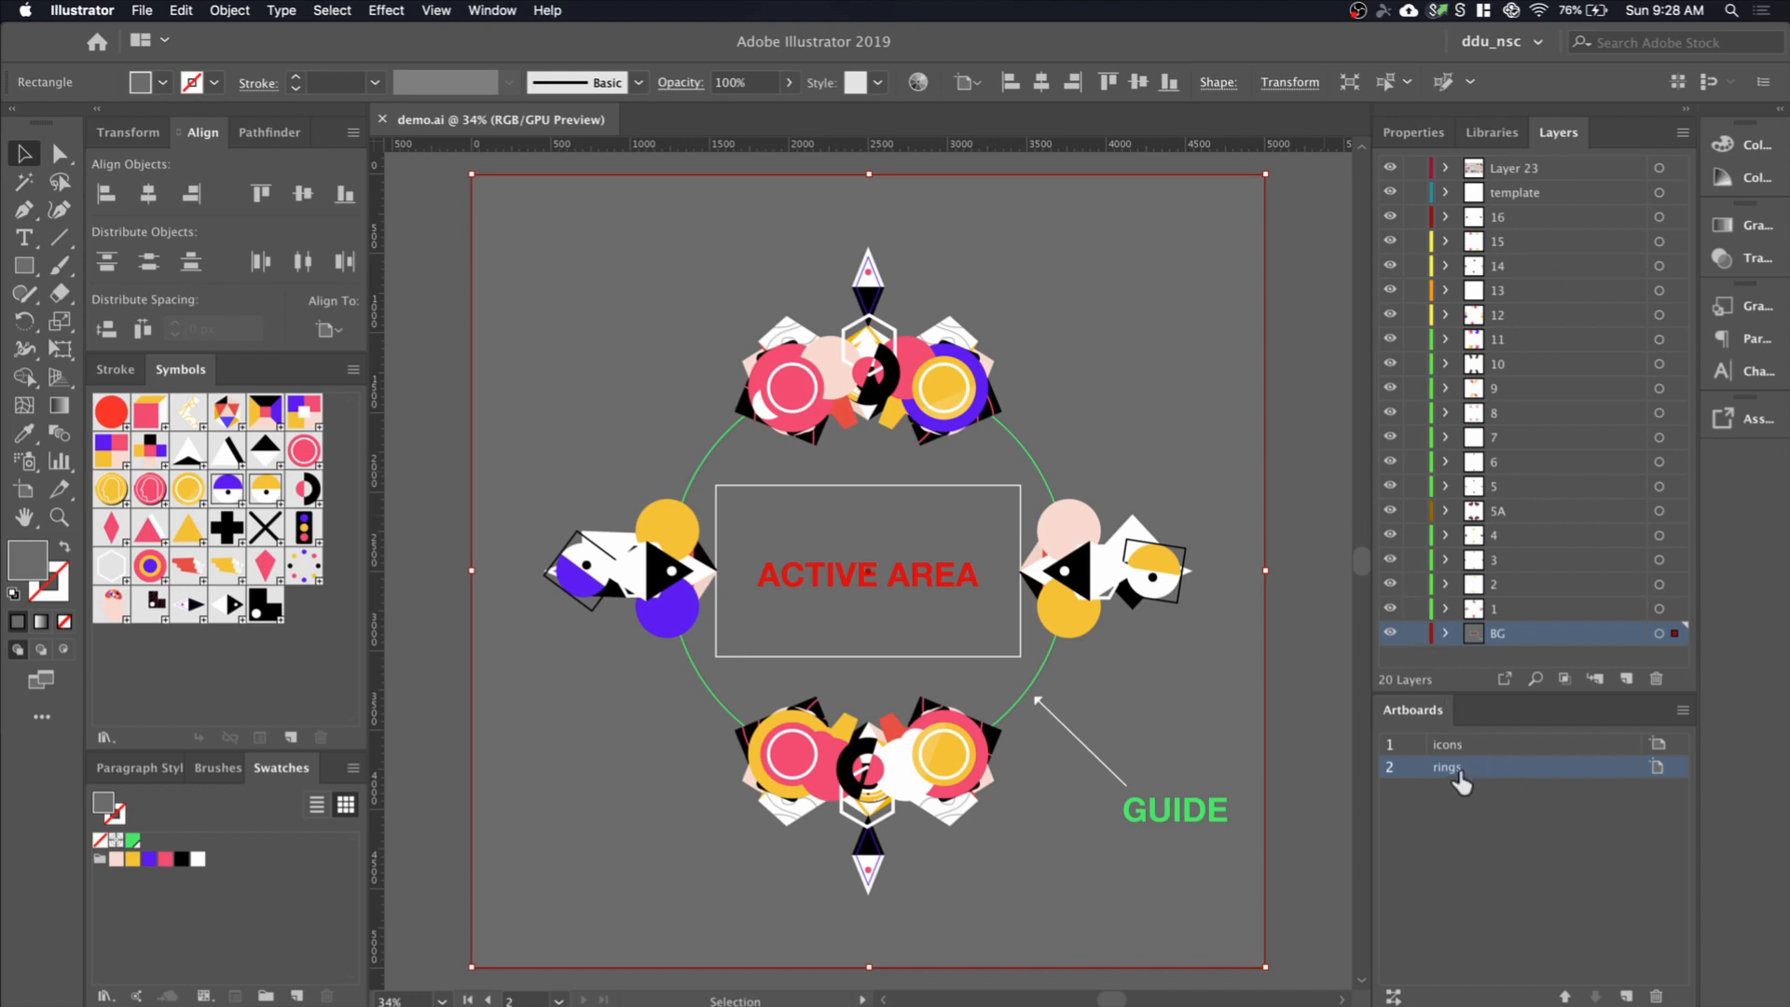
mouse_move(1397, 756)
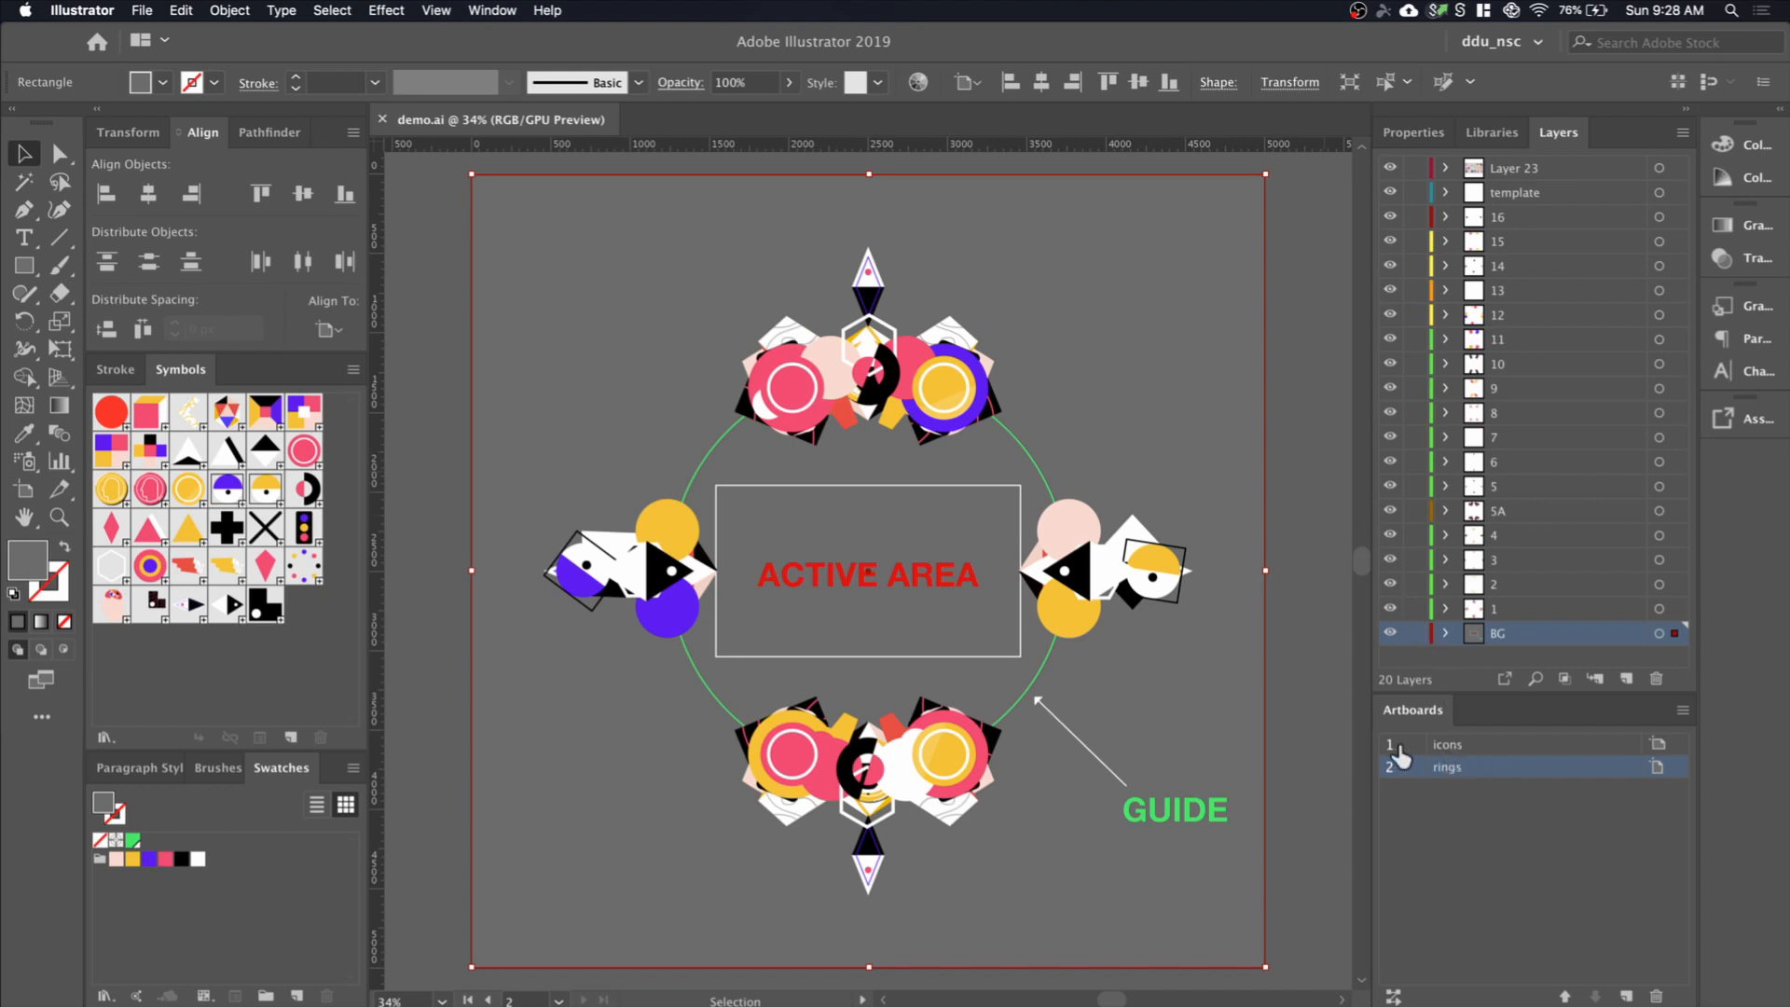
mouse_move(1062, 331)
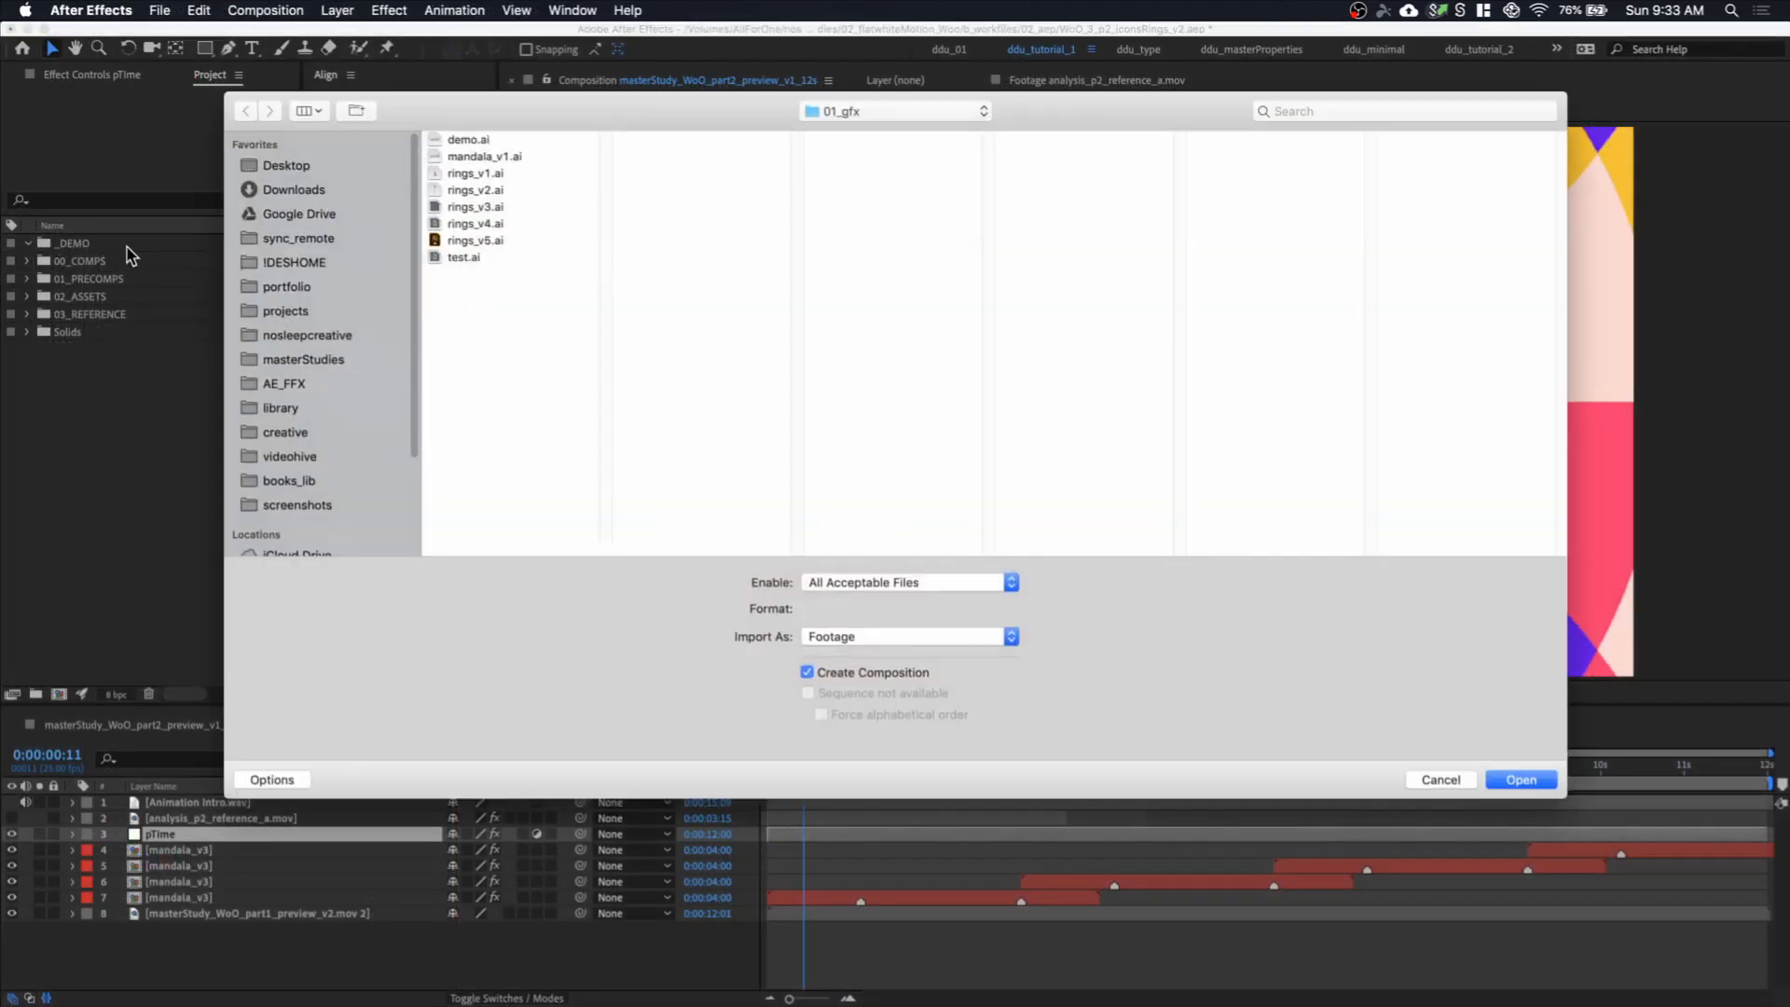
Import demo.ai as a composition with layer sizes and open the demo comp
click(468, 139)
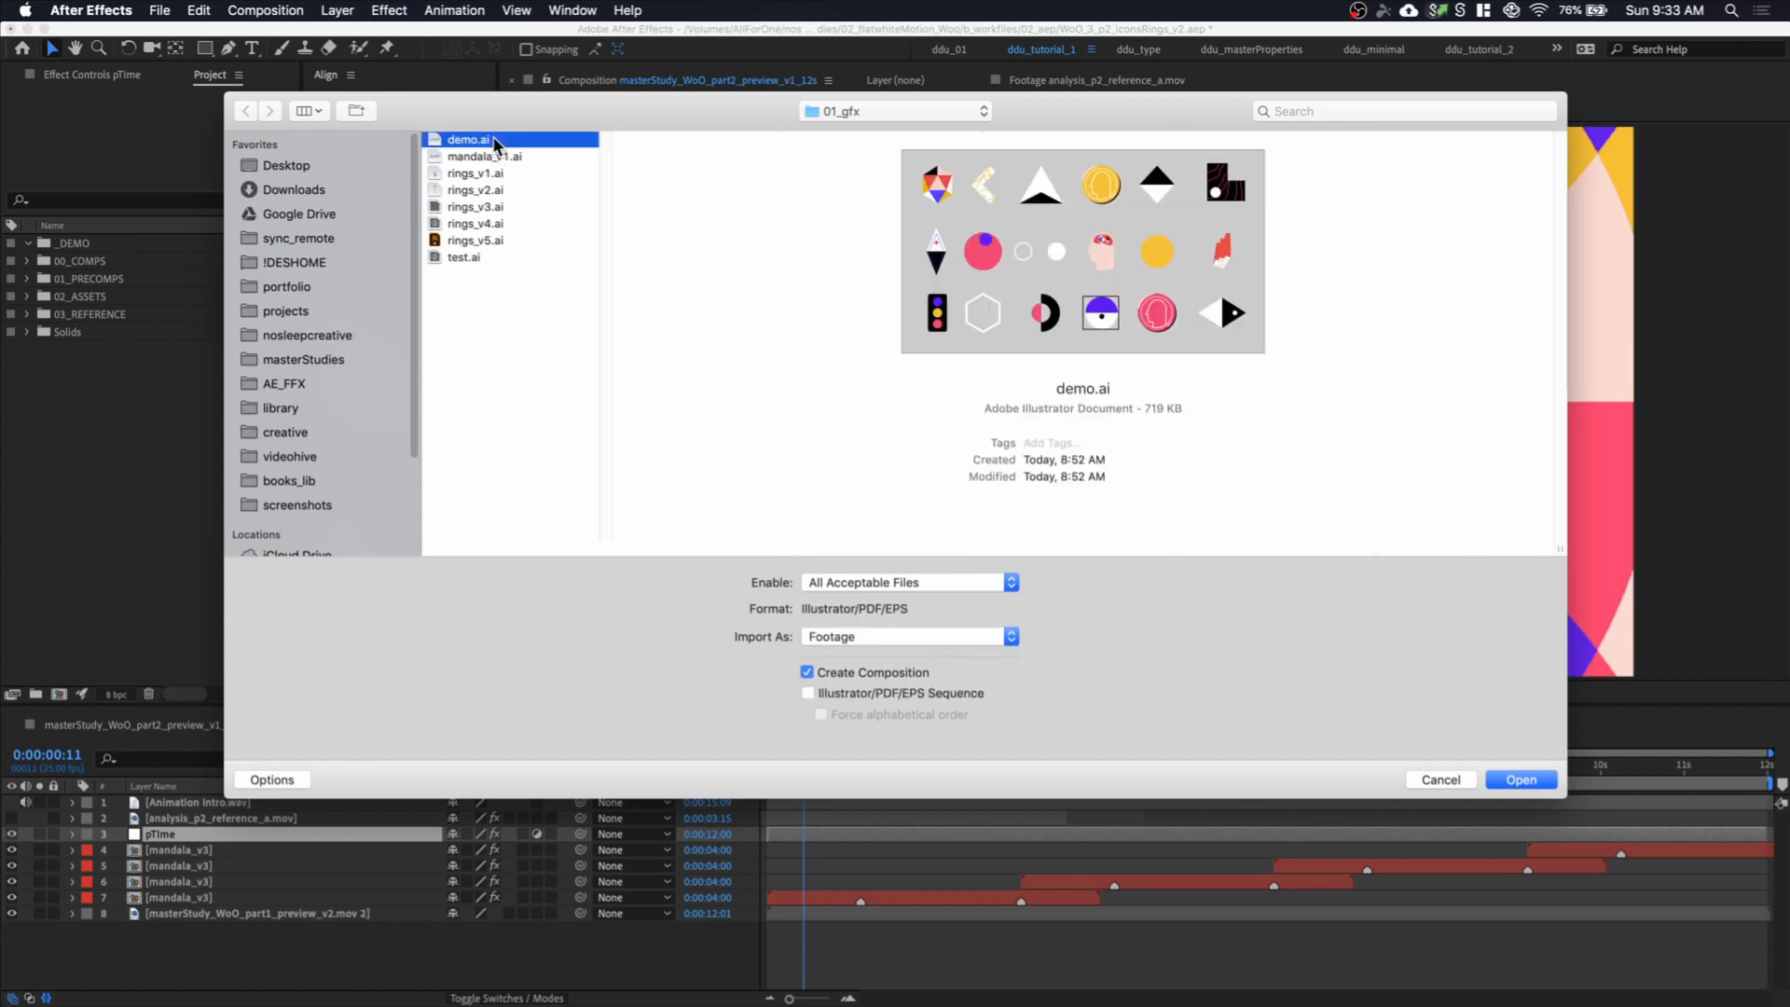
mouse_move(895, 674)
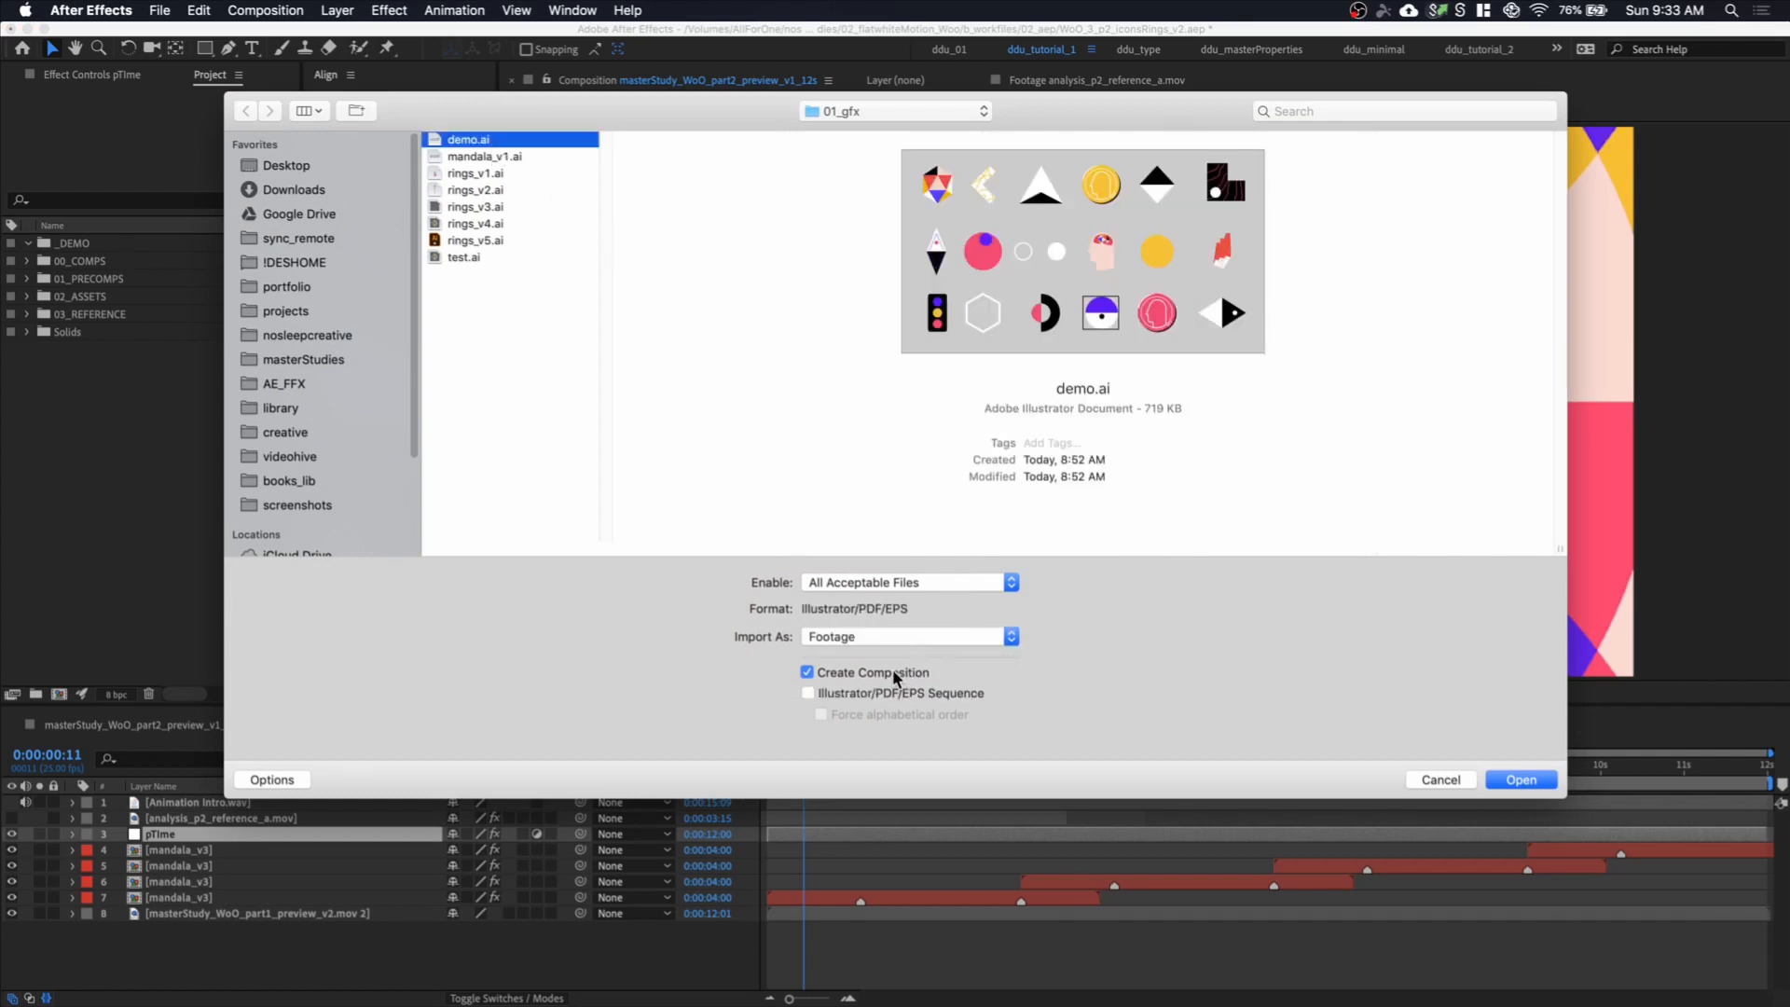
click(1520, 779)
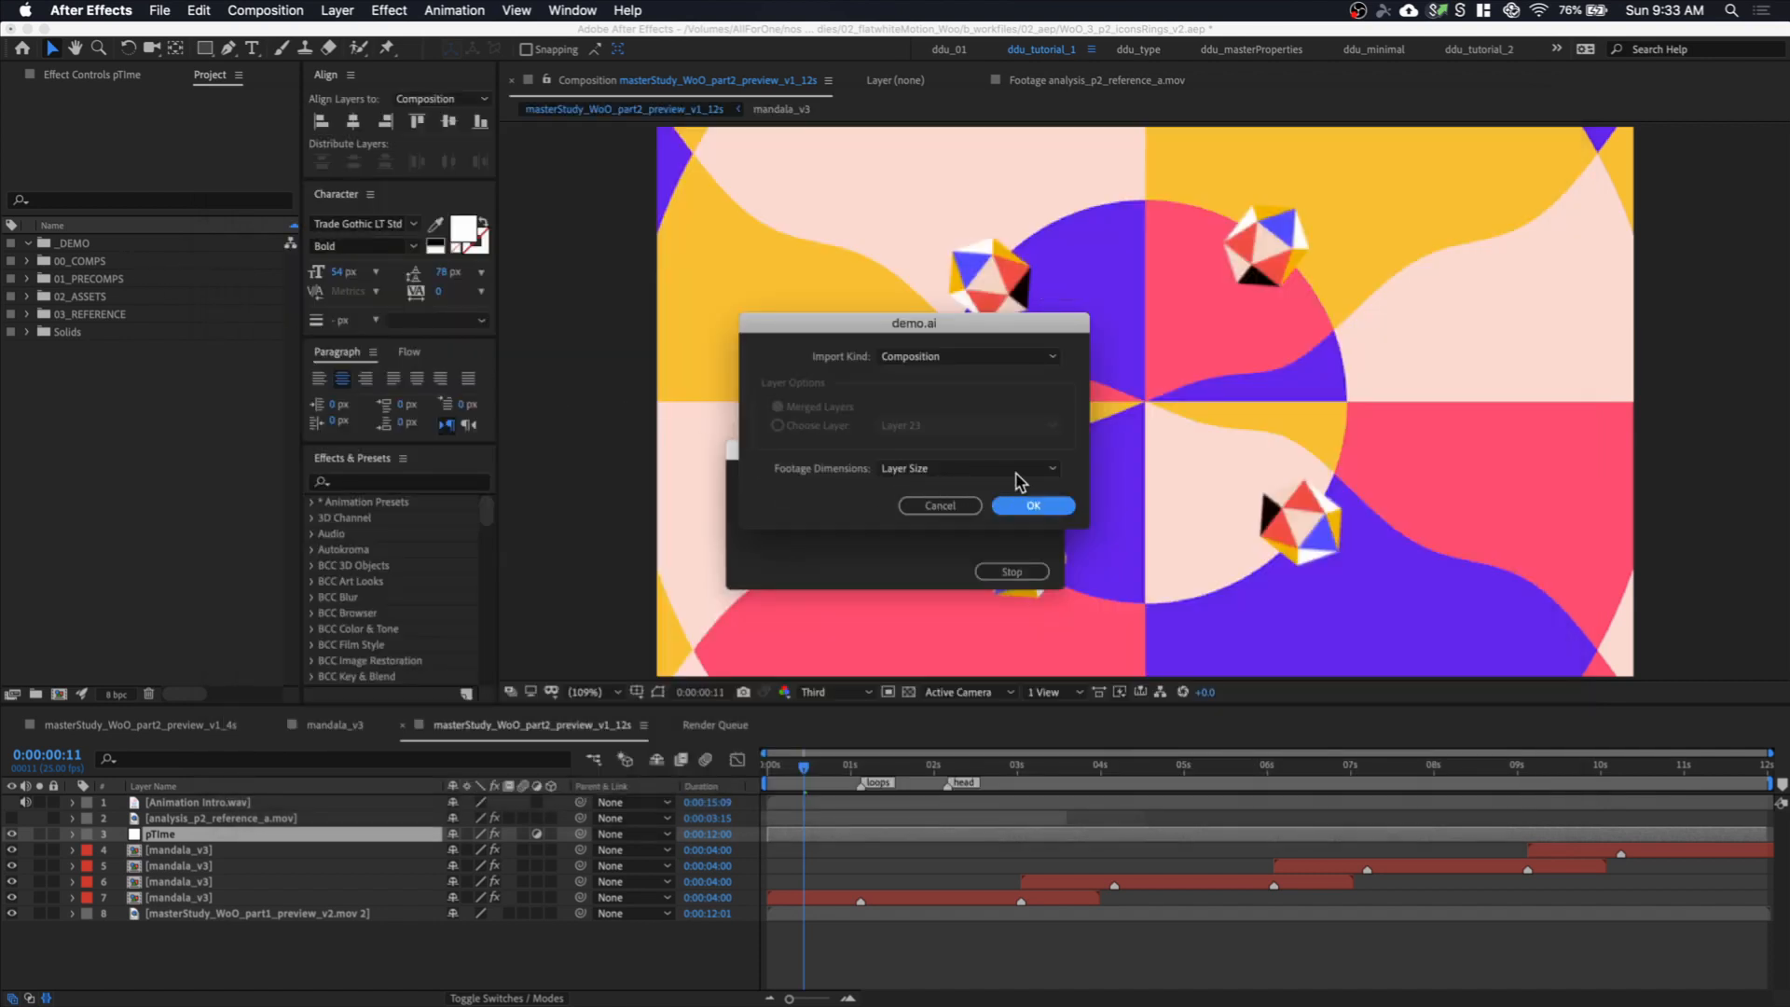
click(1031, 504)
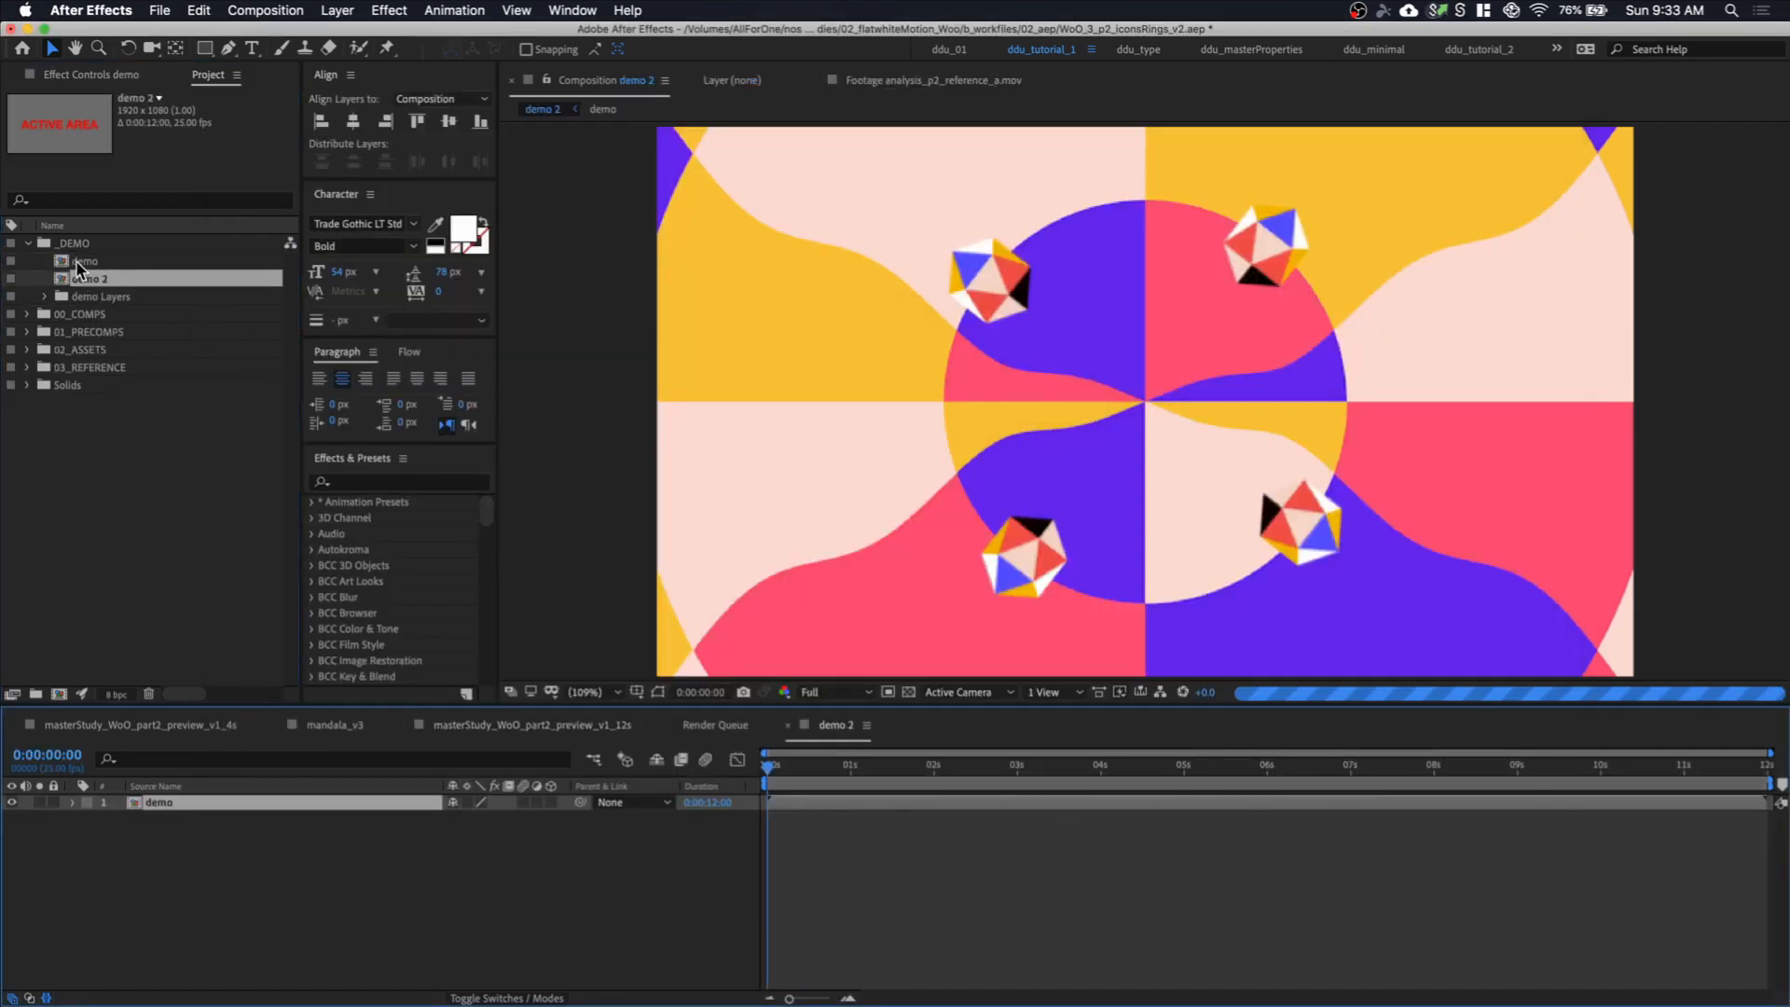
double_click(86, 260)
text(5000)
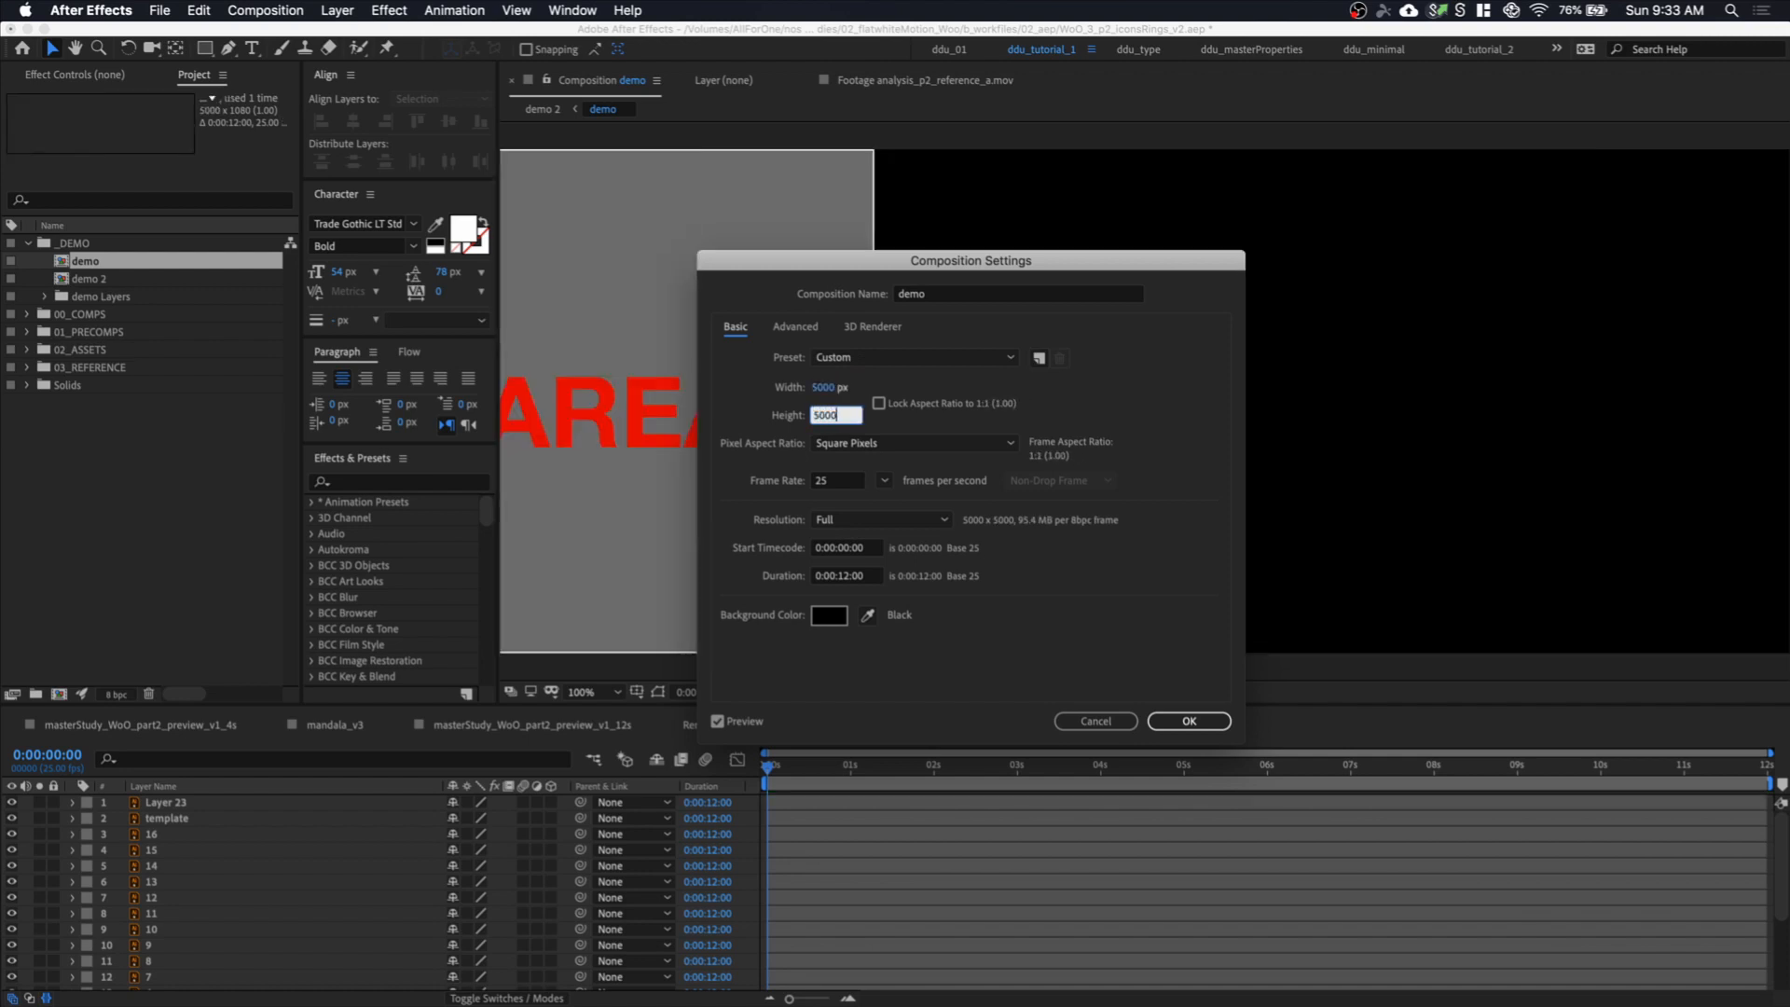
Accept the composition settings and hide the gray BG layer
click(1187, 721)
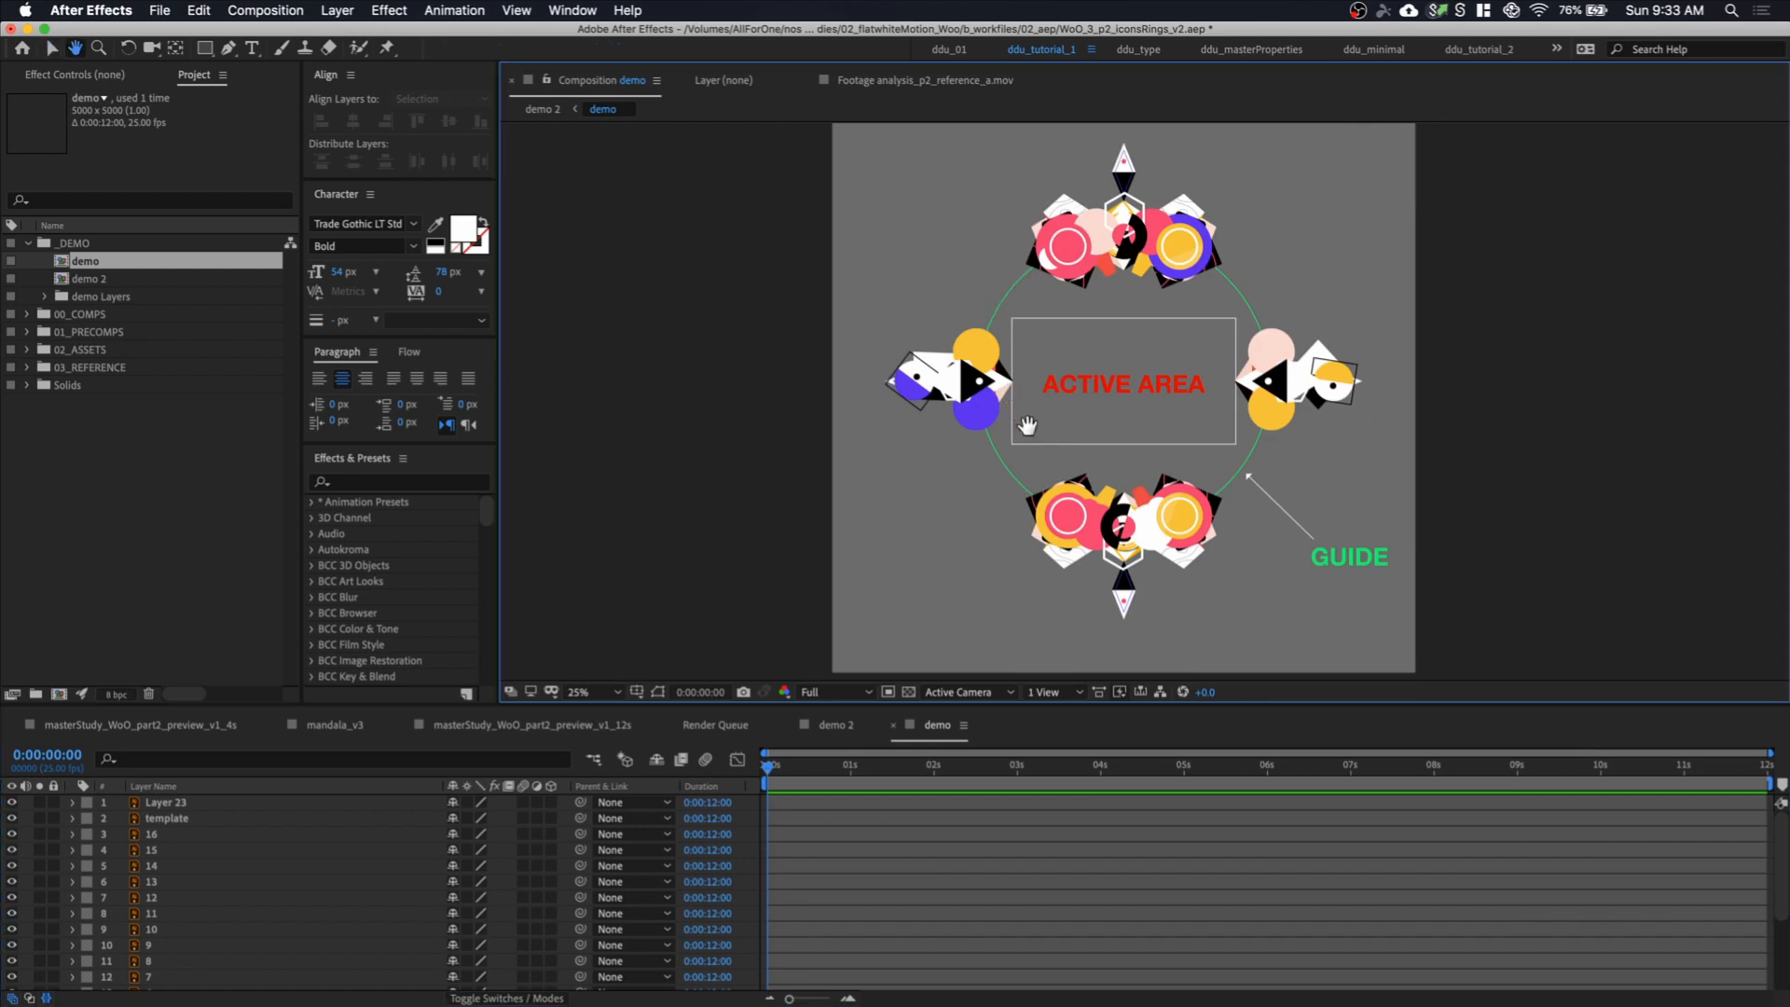
scroll(down, 3)
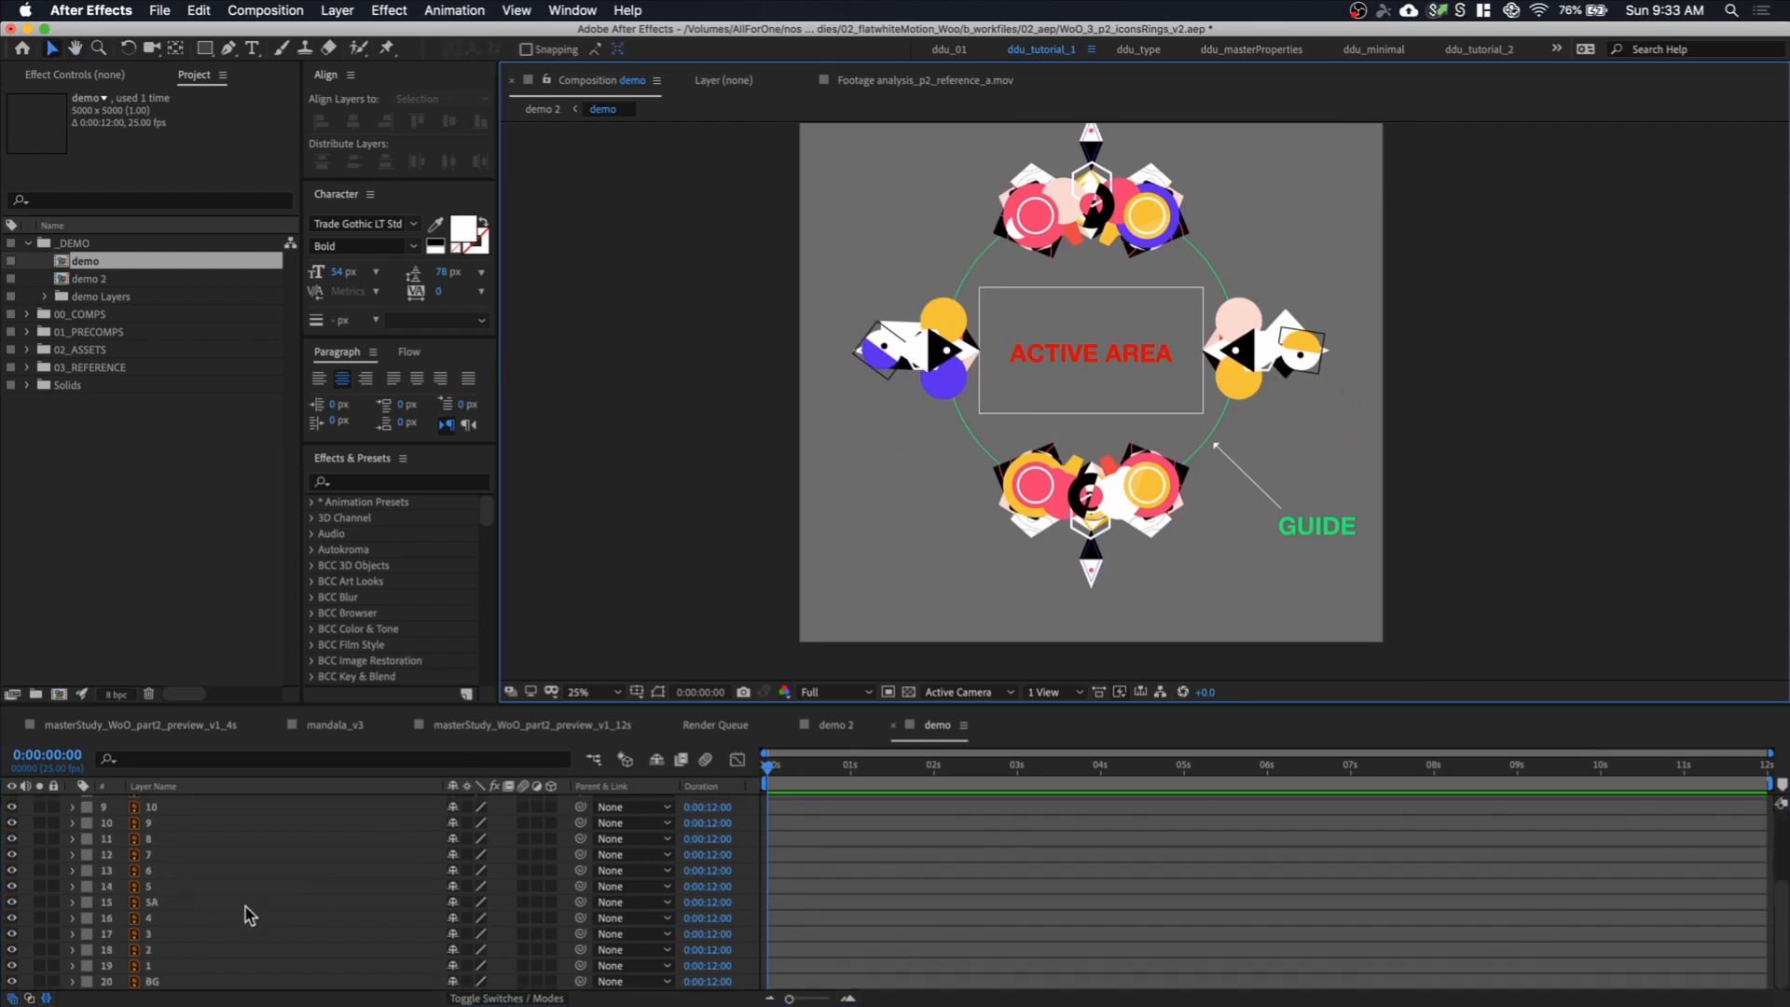
click(152, 981)
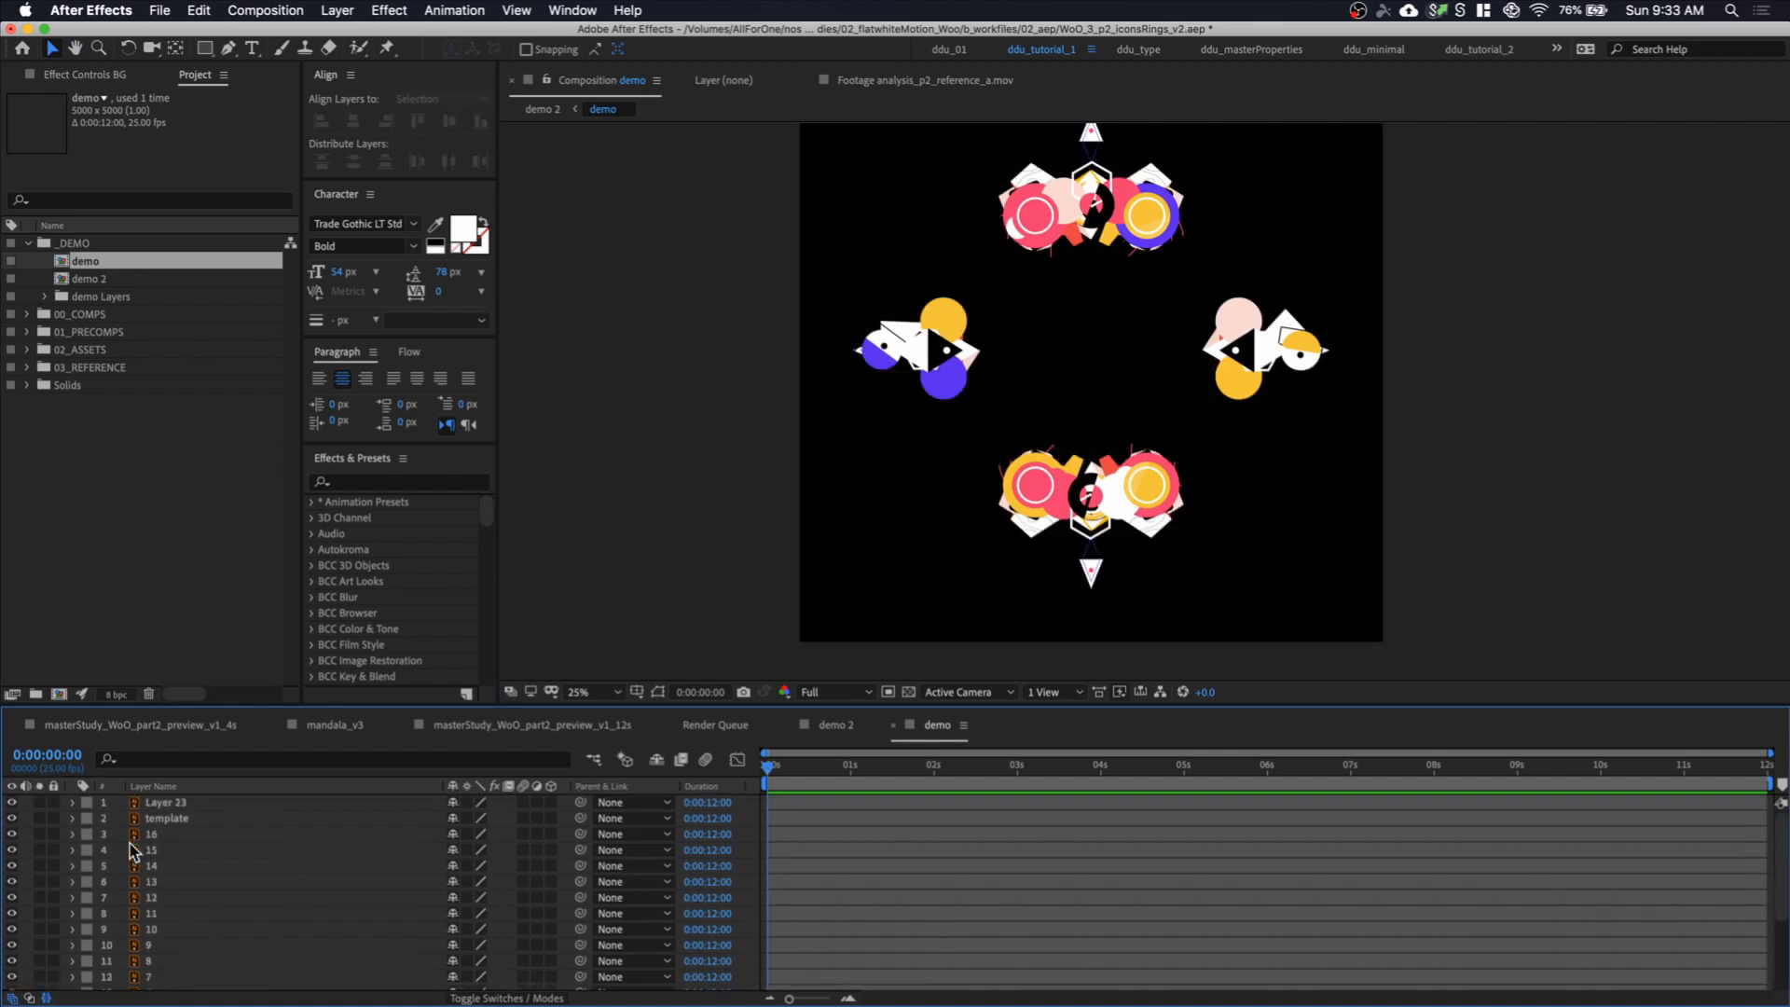
Select the template and Layer 23 layers, and toggle the transparency grid on and off
click(166, 818)
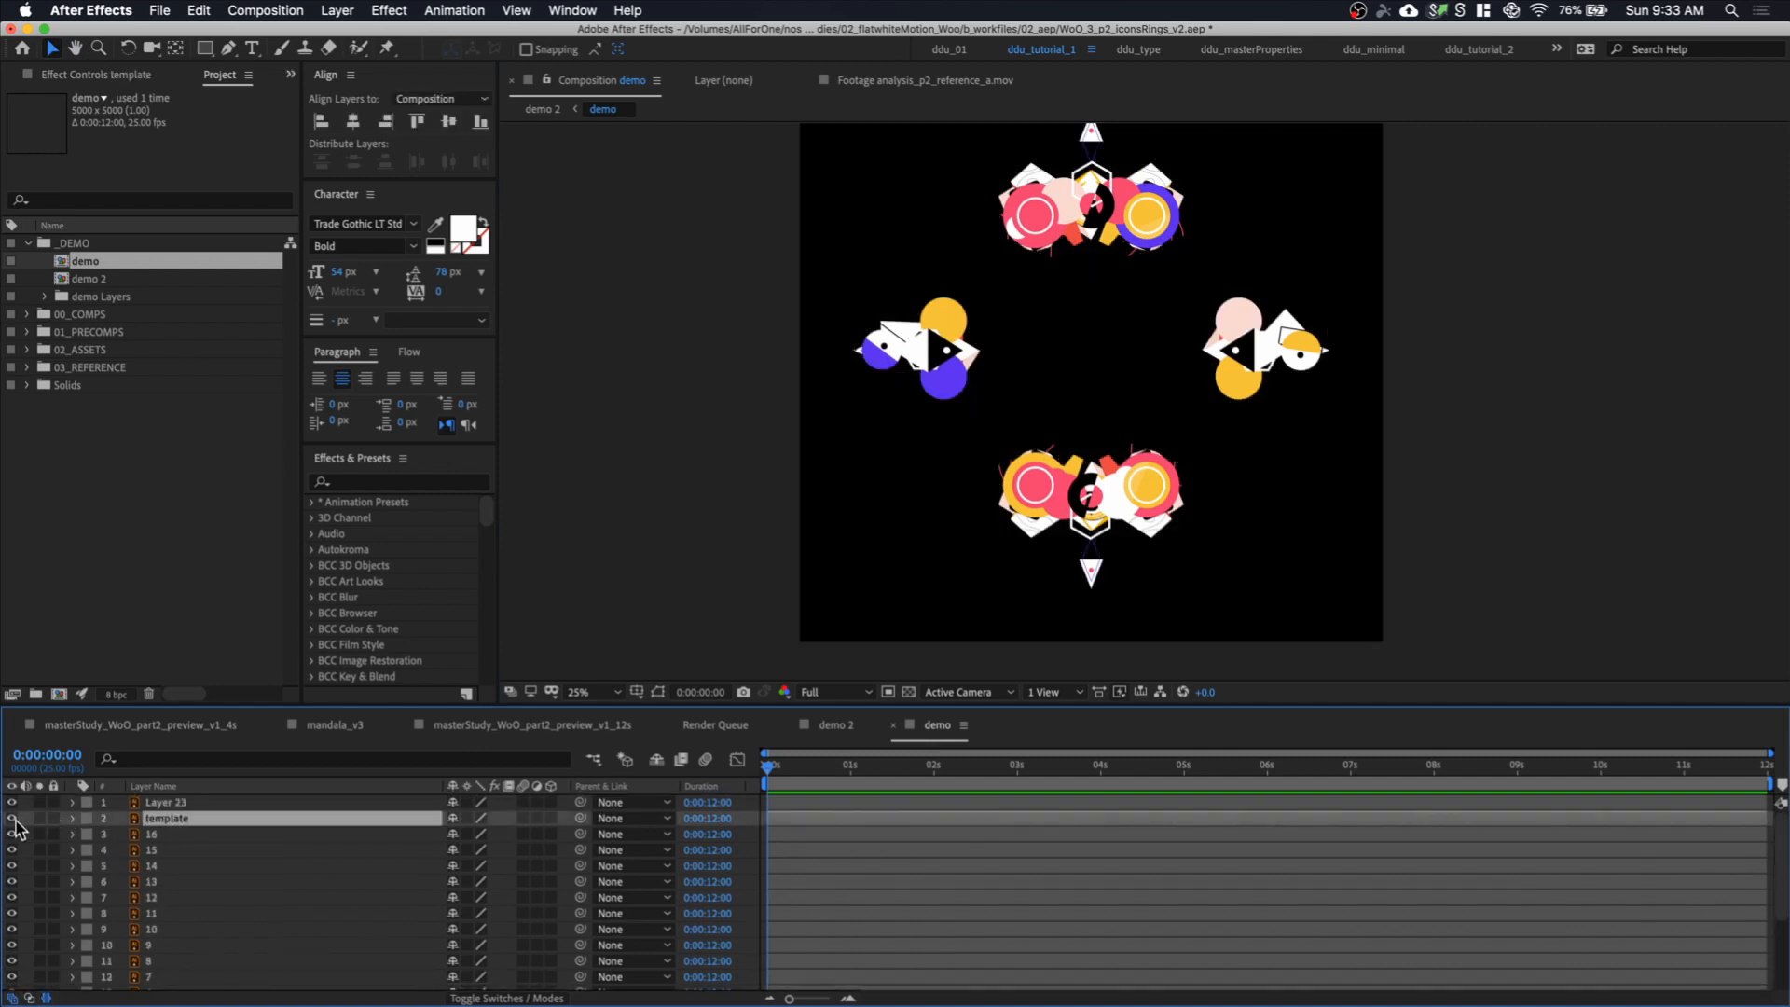
click(166, 803)
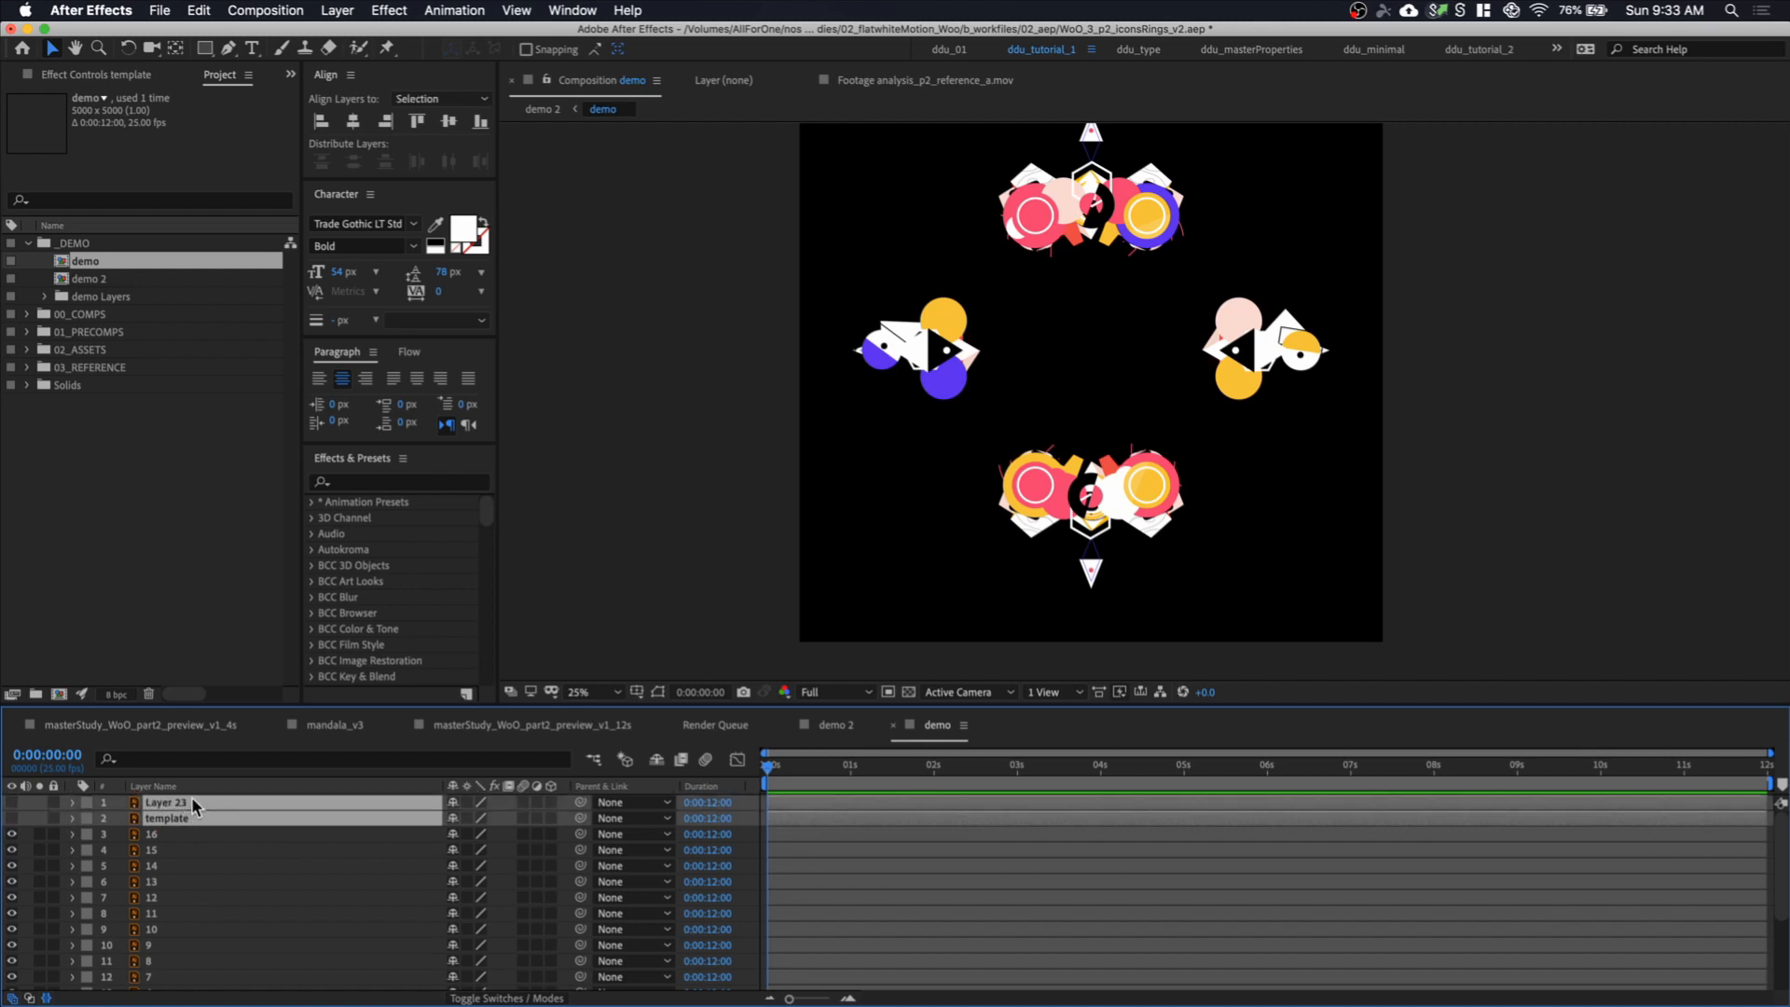
click(889, 691)
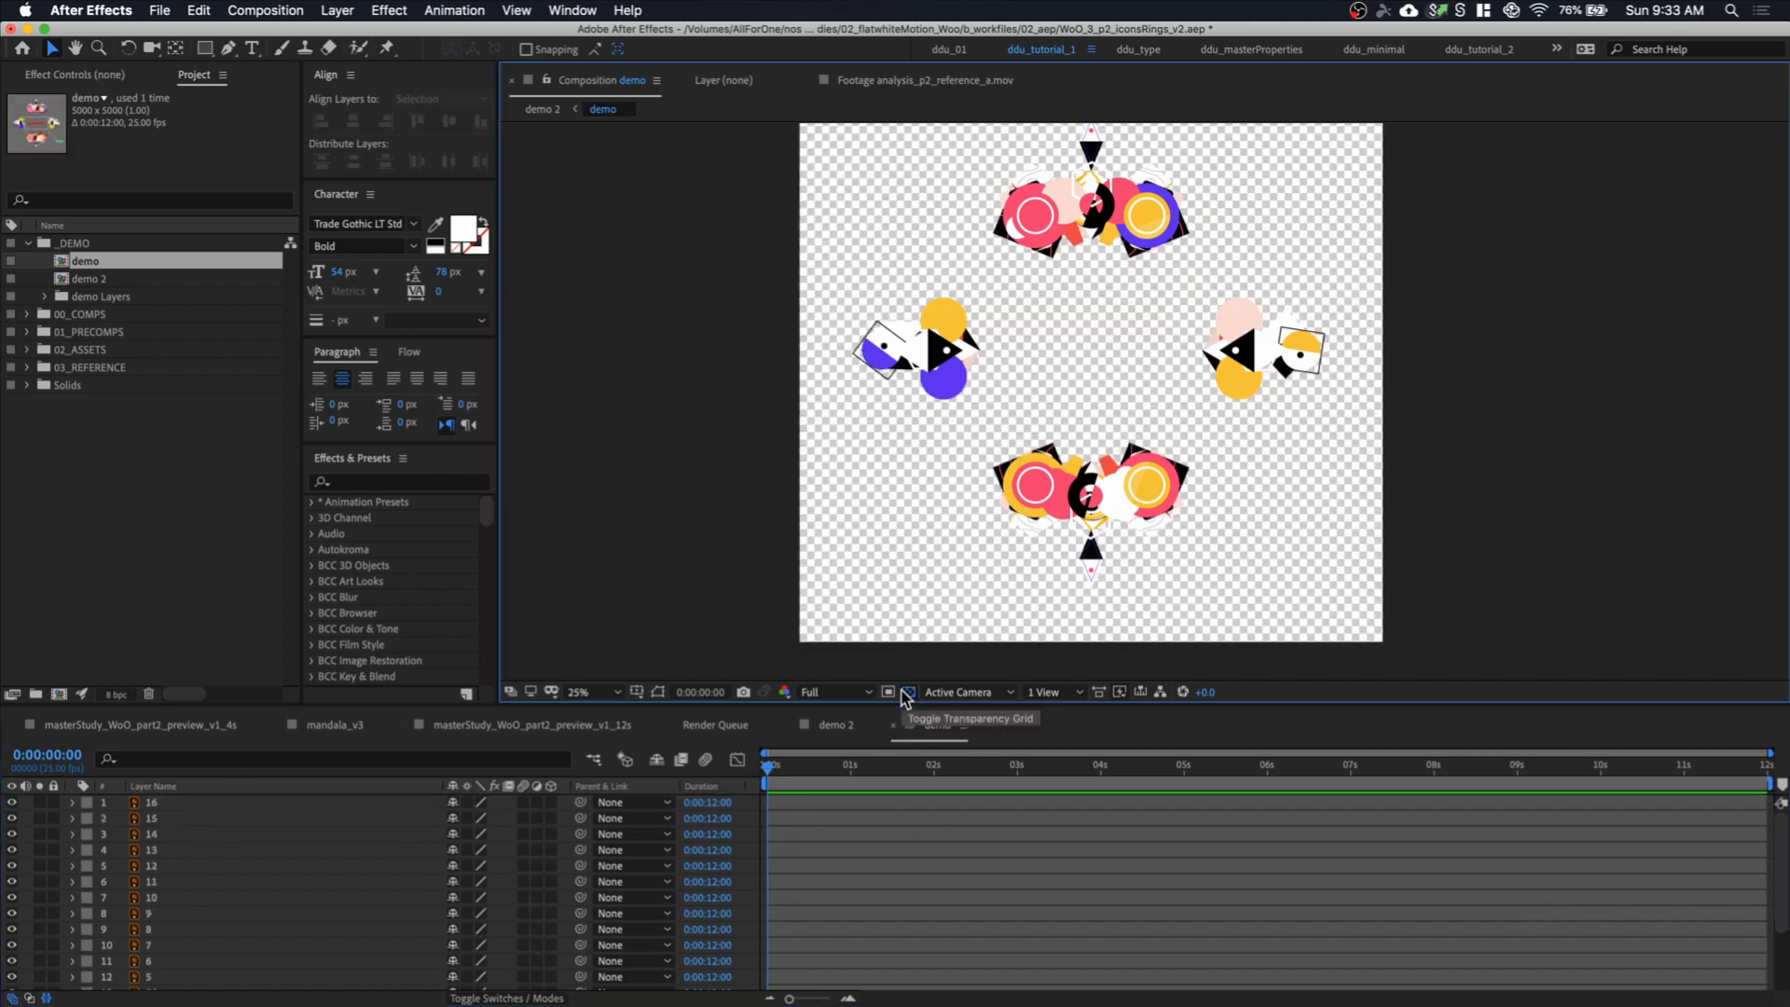
click(889, 692)
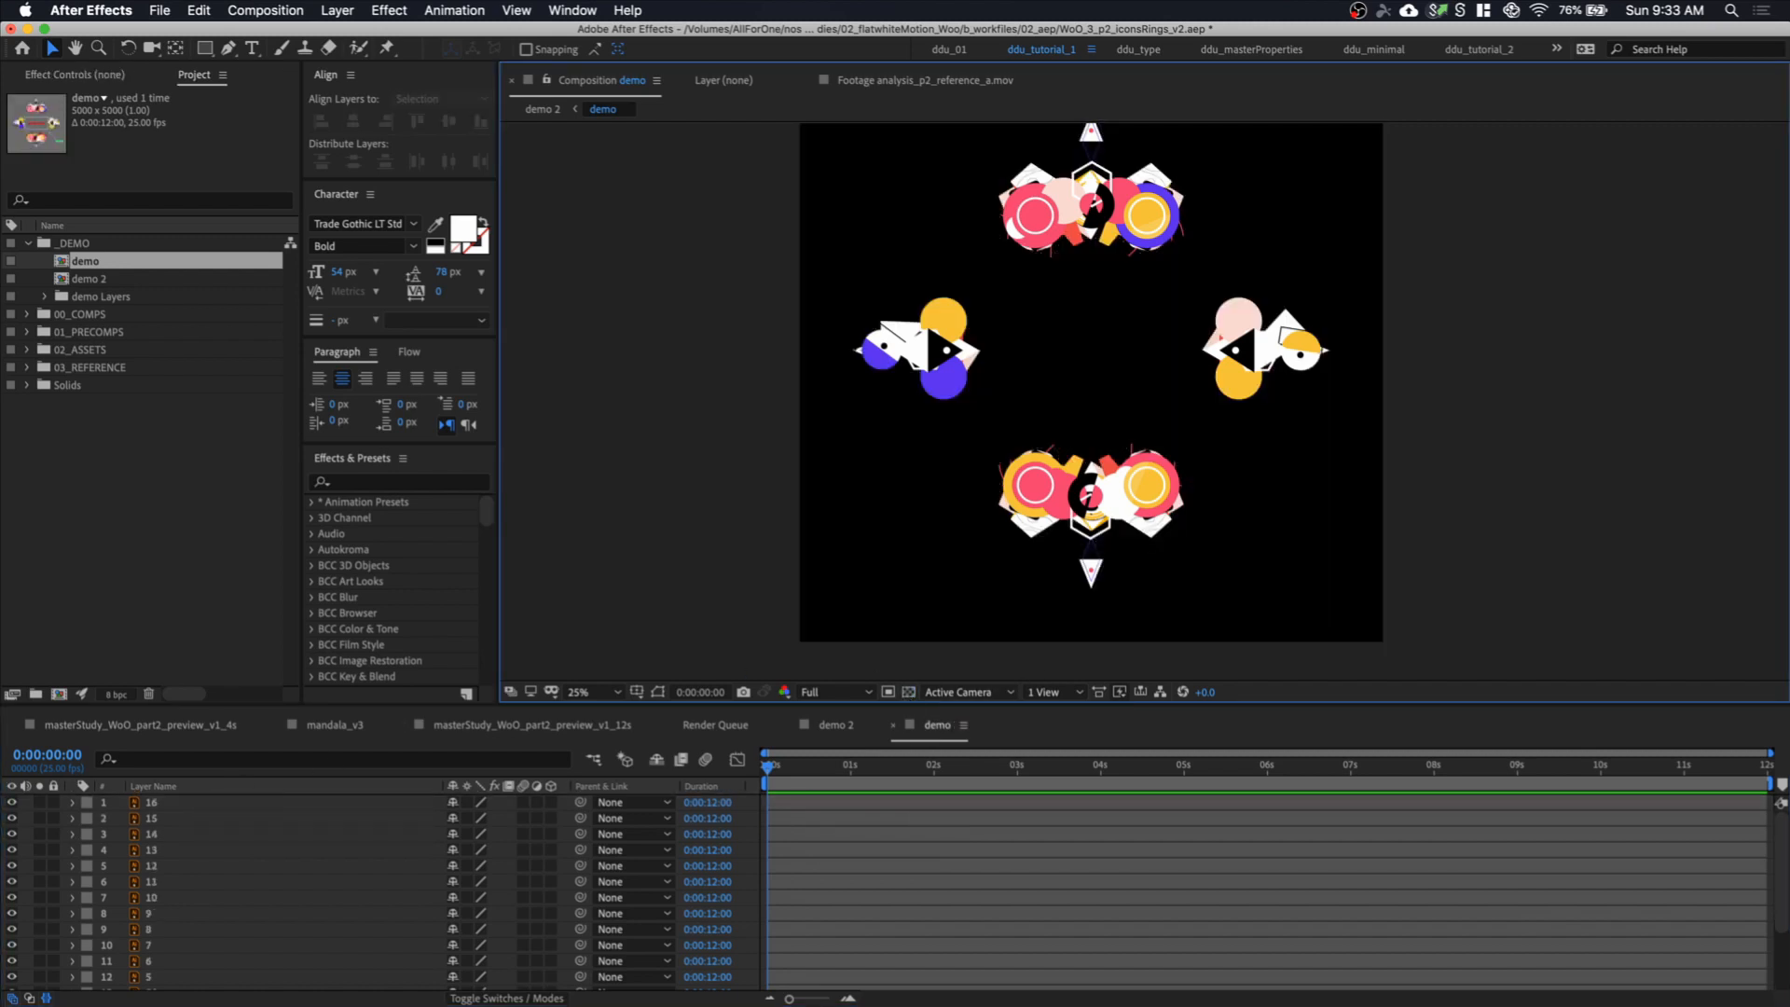
scroll(down, 3)
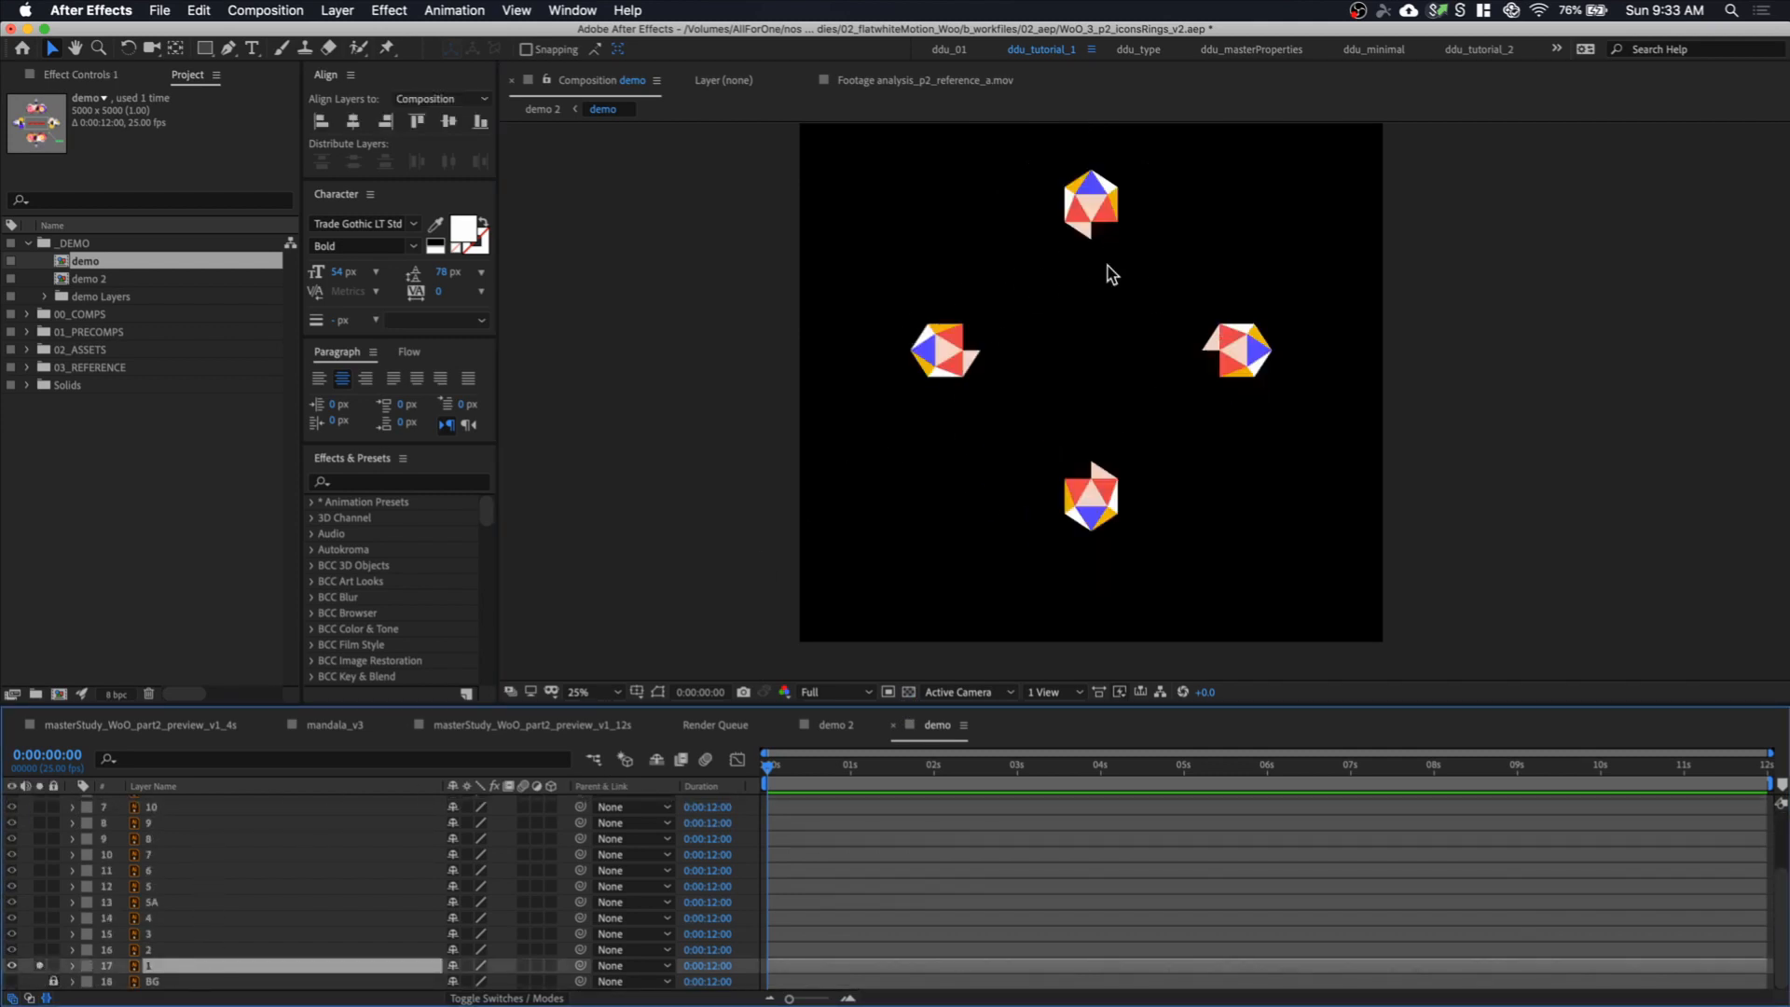
mouse_move(570, 639)
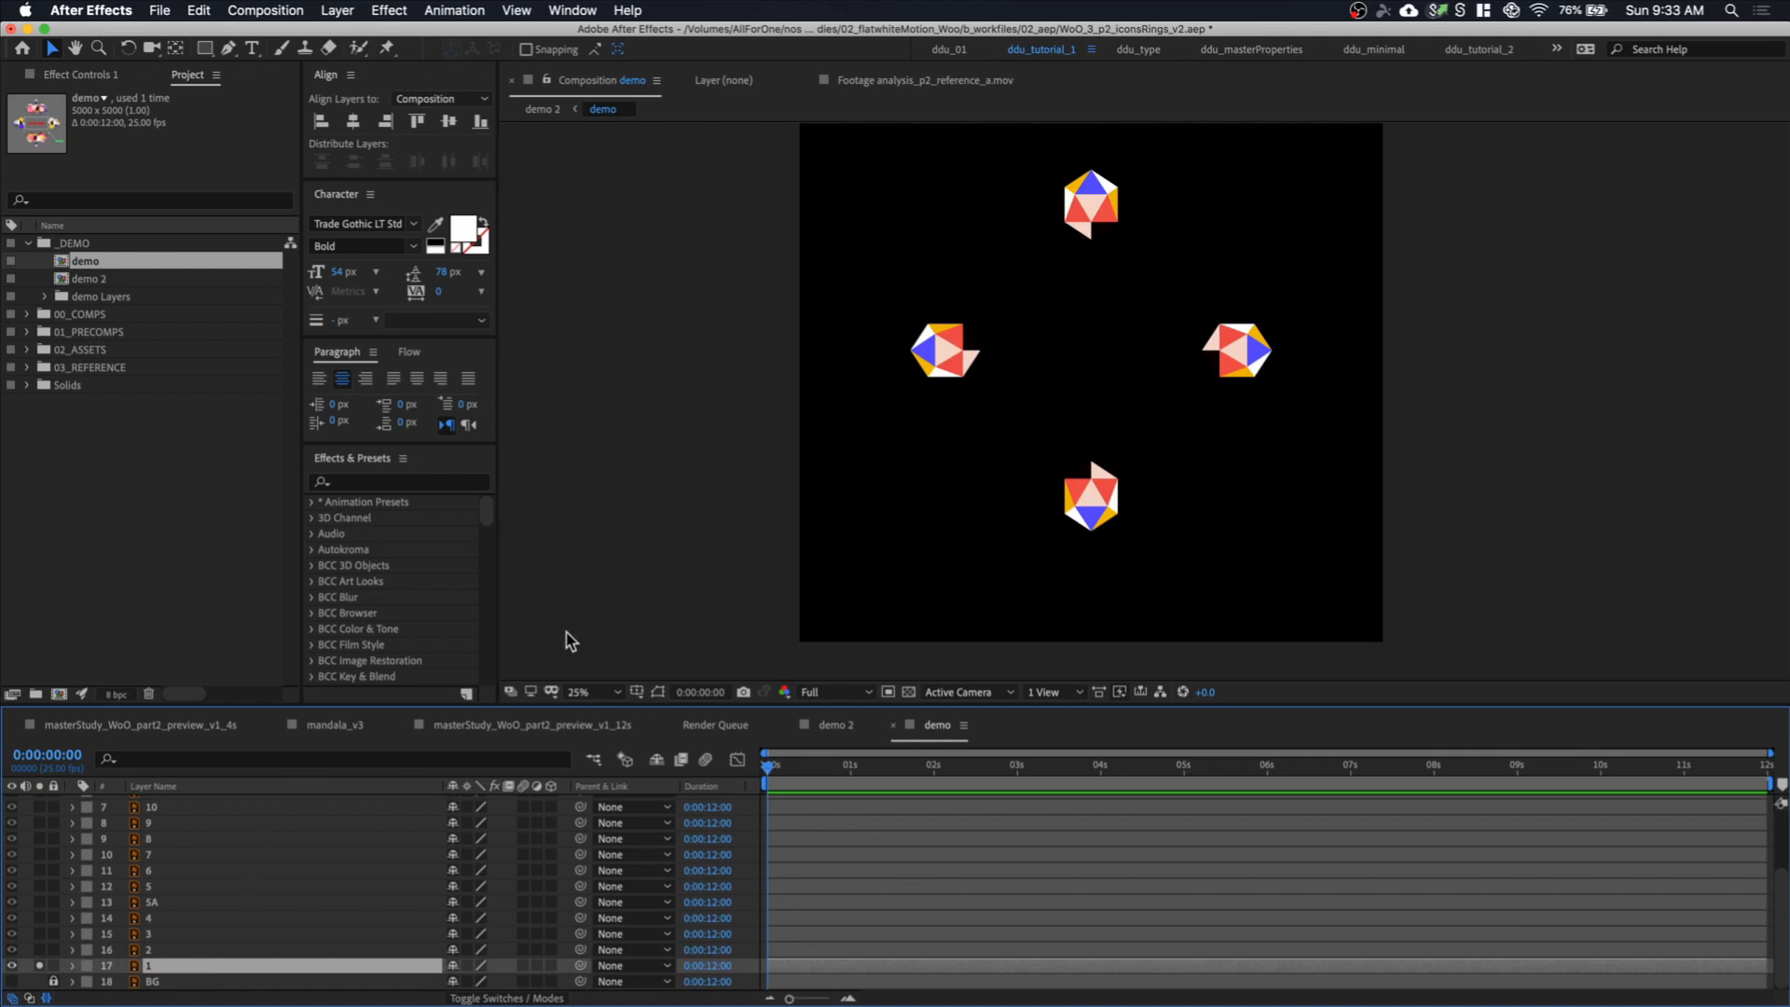
mouse_move(186, 978)
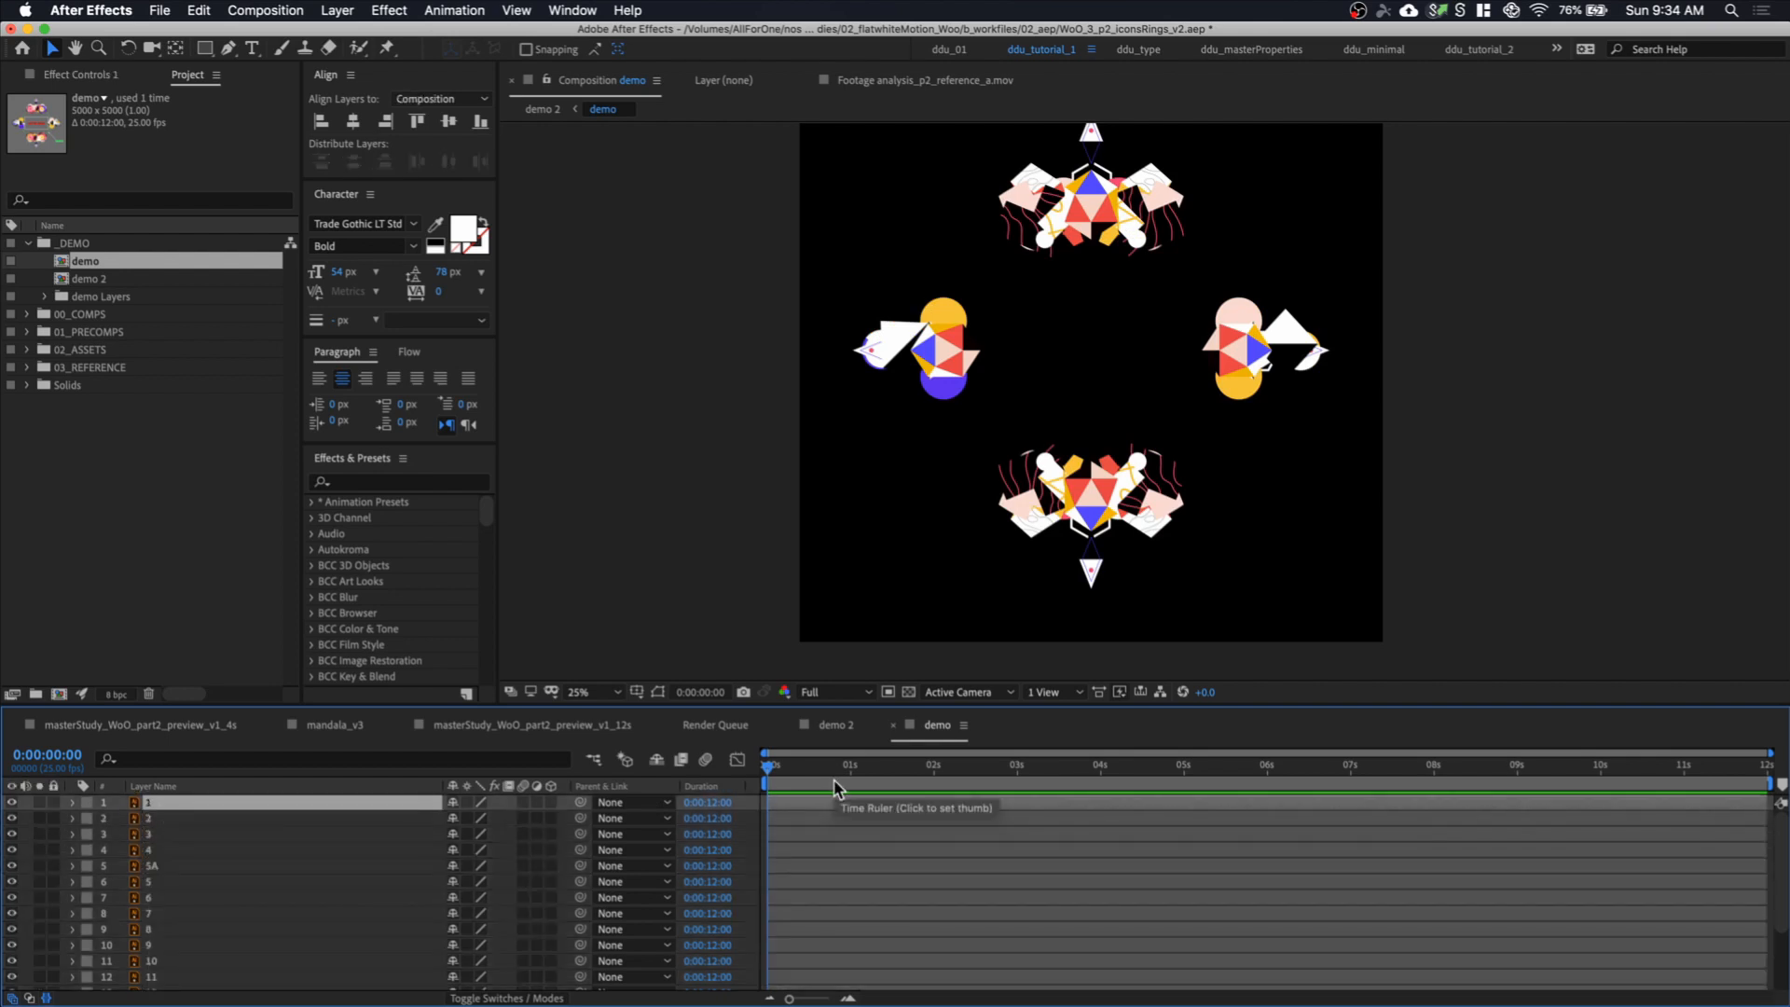
mouse_move(220, 815)
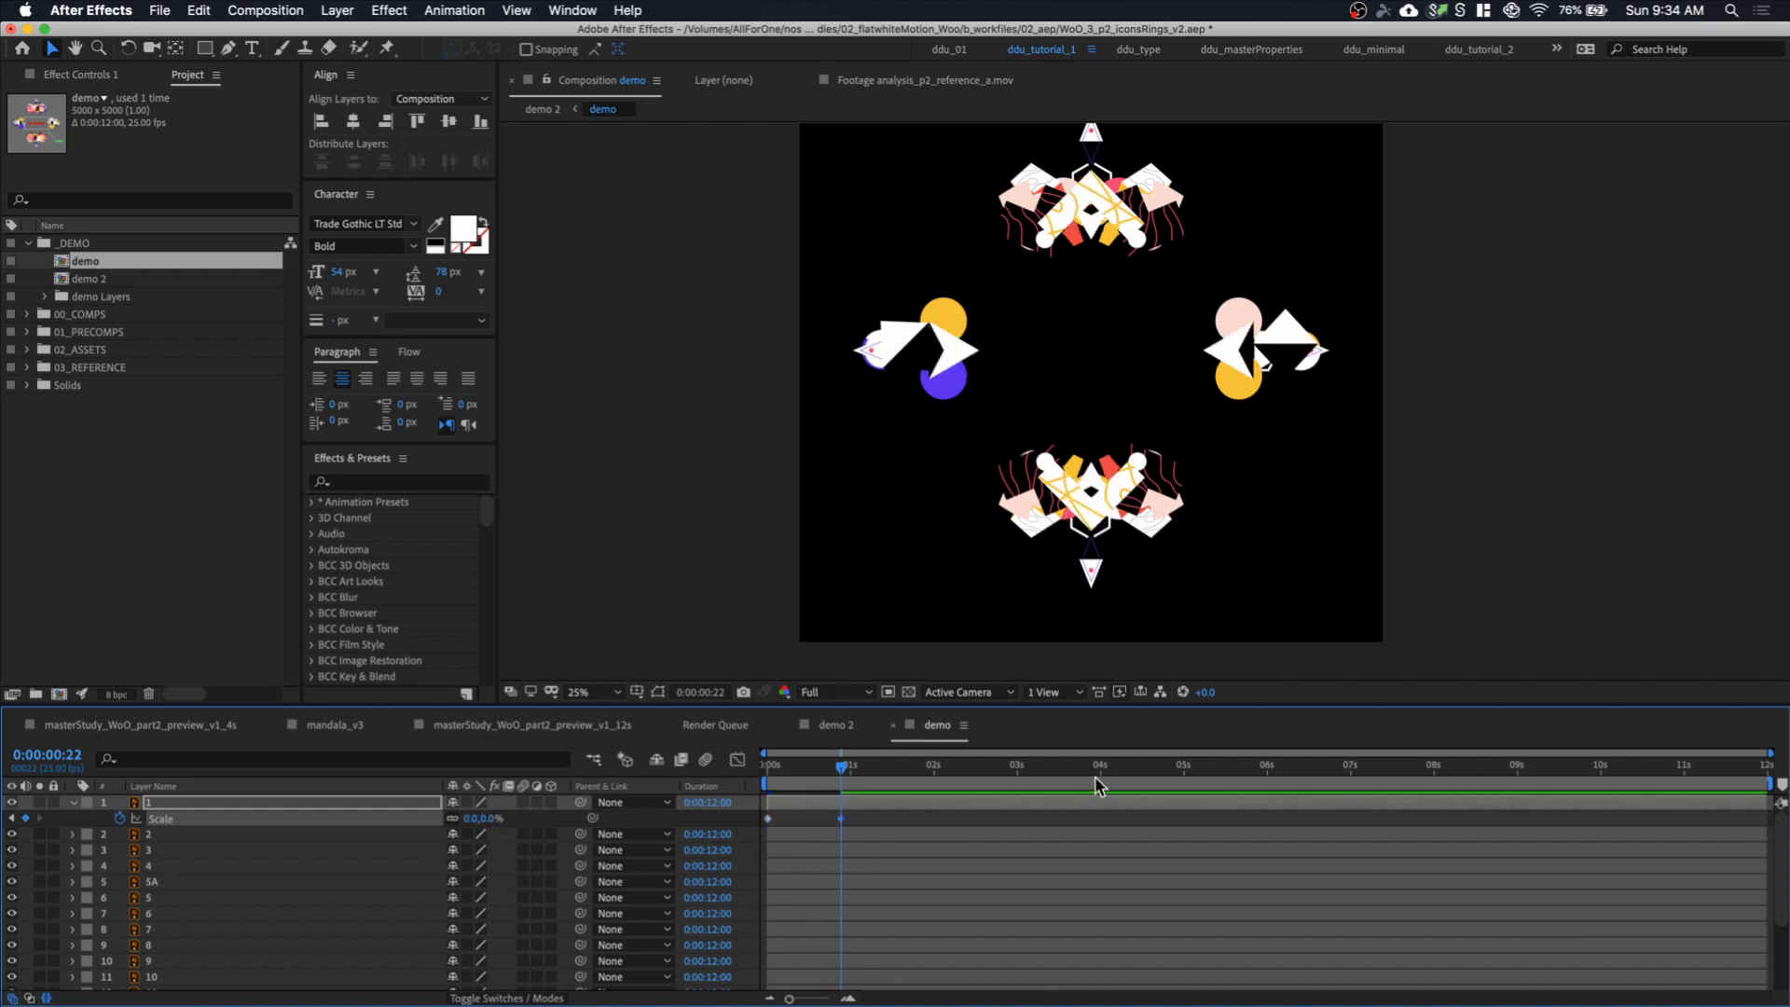
Set the current time to four seconds and trim the demo comp to the work area
click(1166, 785)
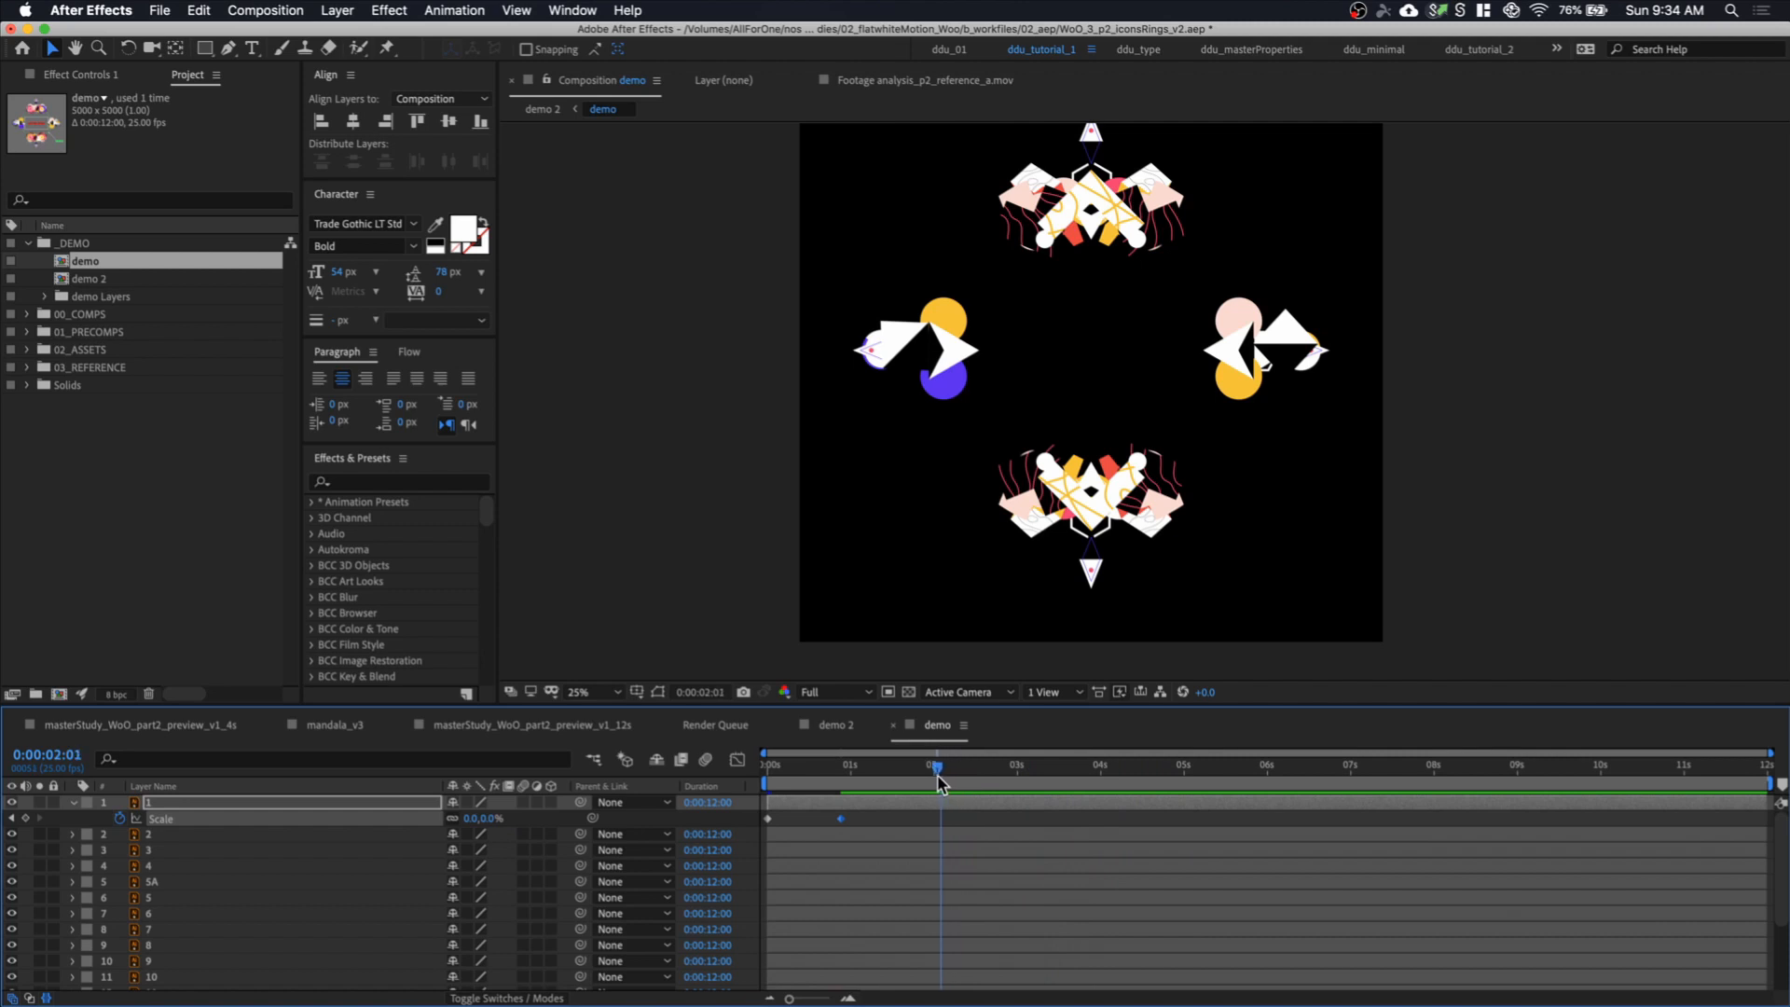
click(1104, 765)
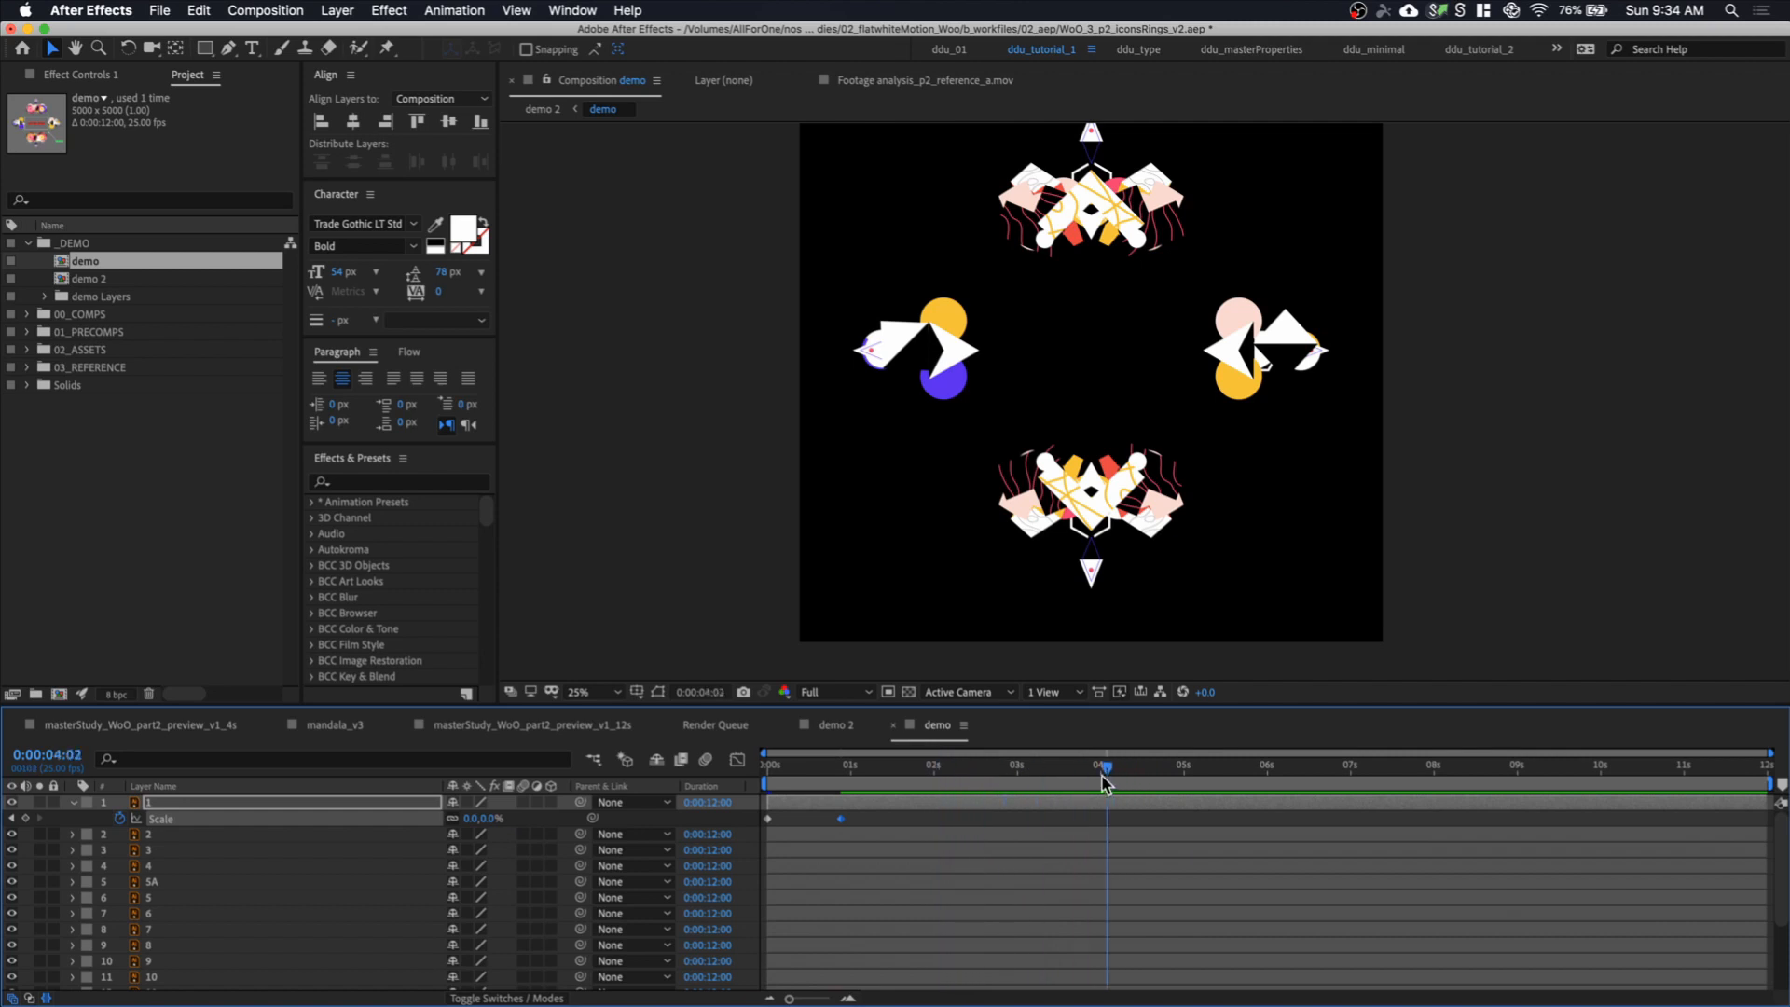
click(1099, 763)
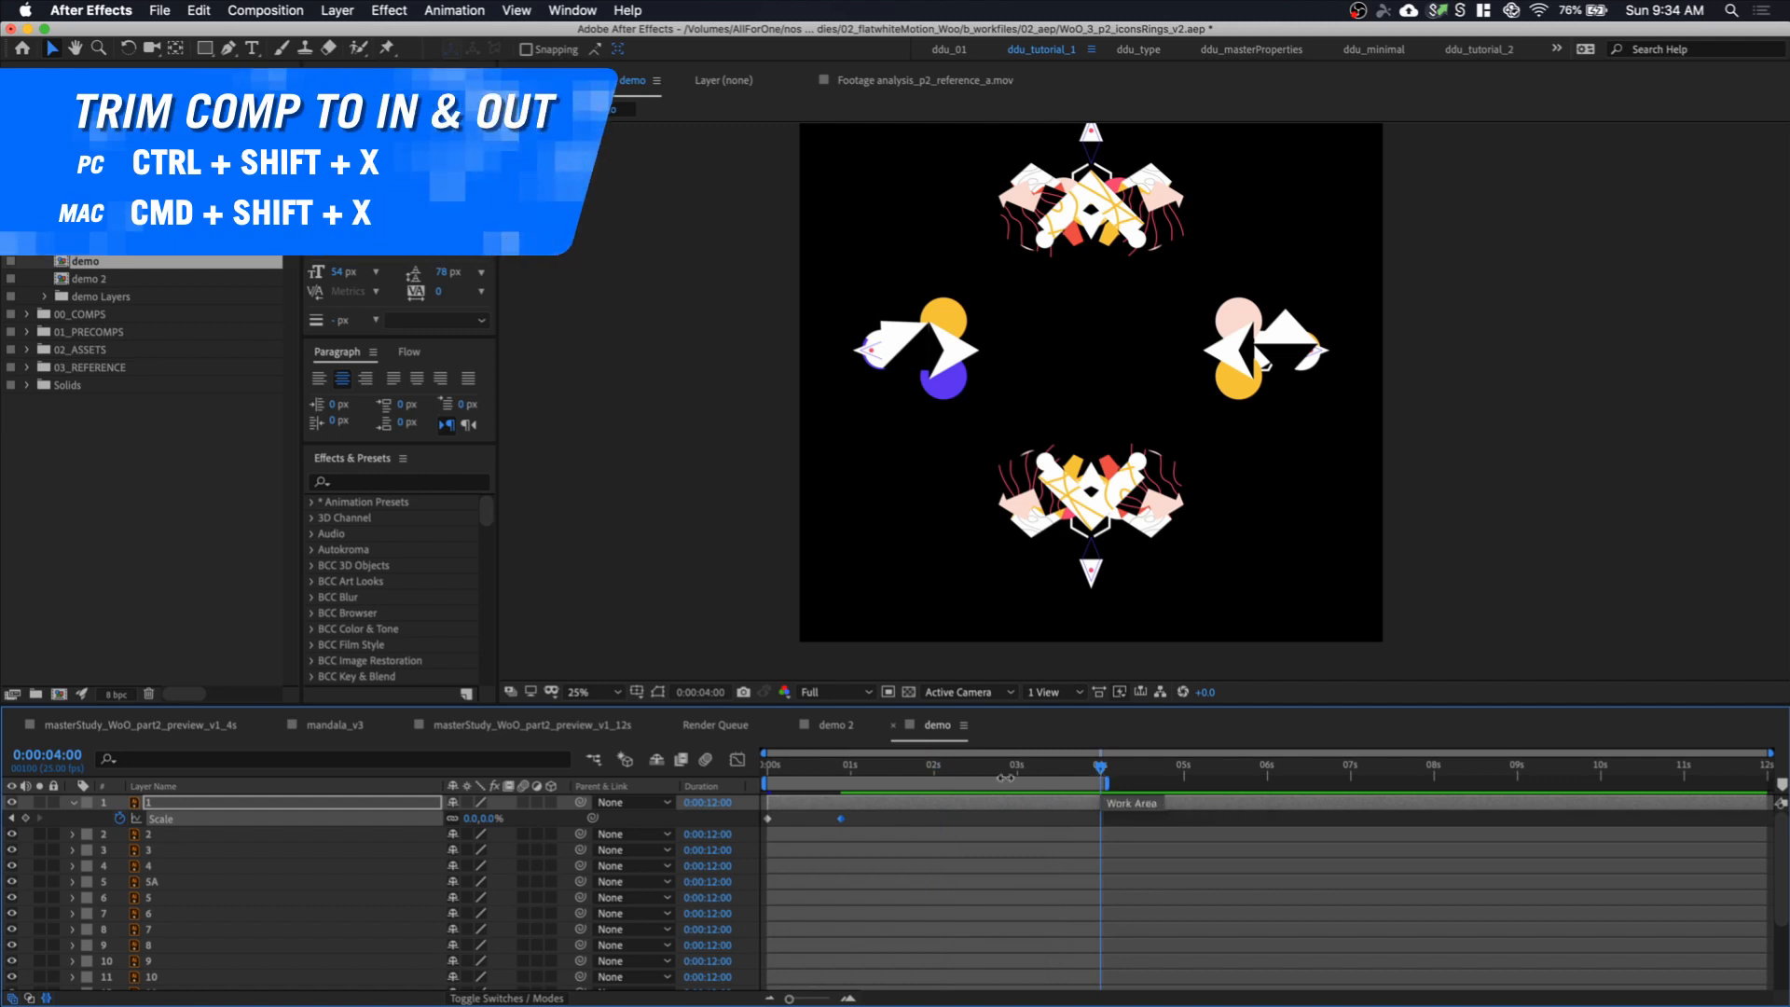
key(cmd+shift+x)
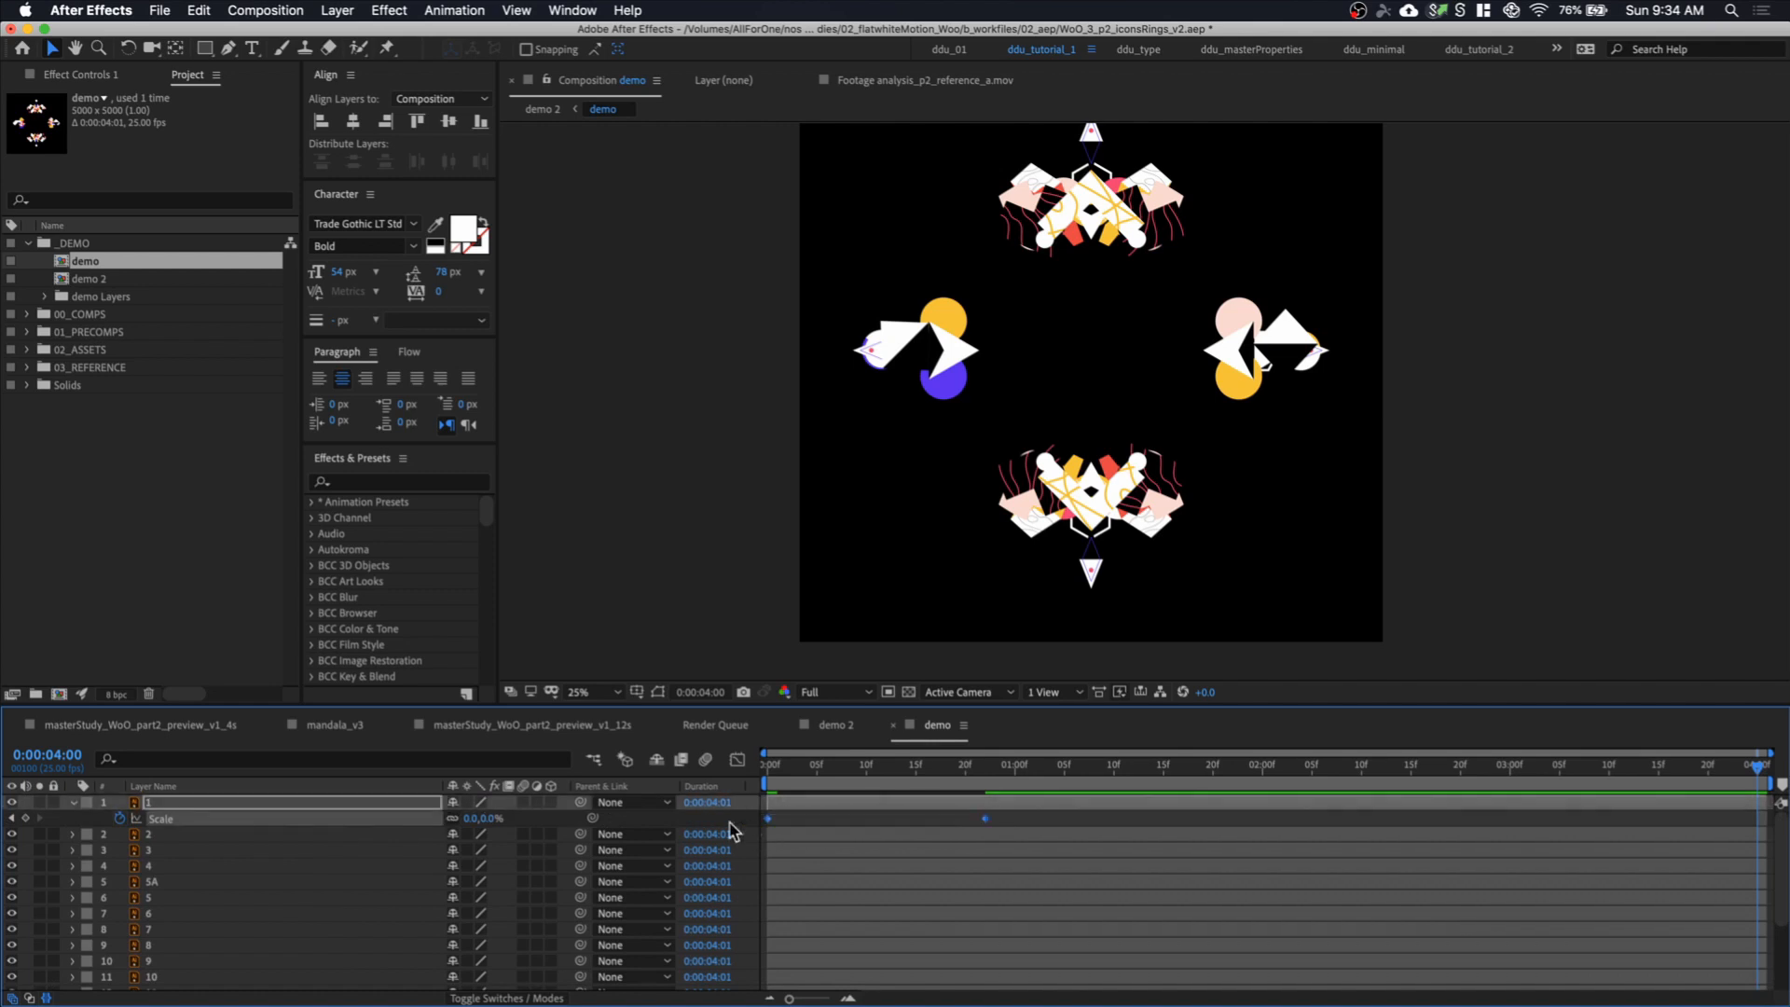
Align the BG layer to the composition
scroll(down, 3)
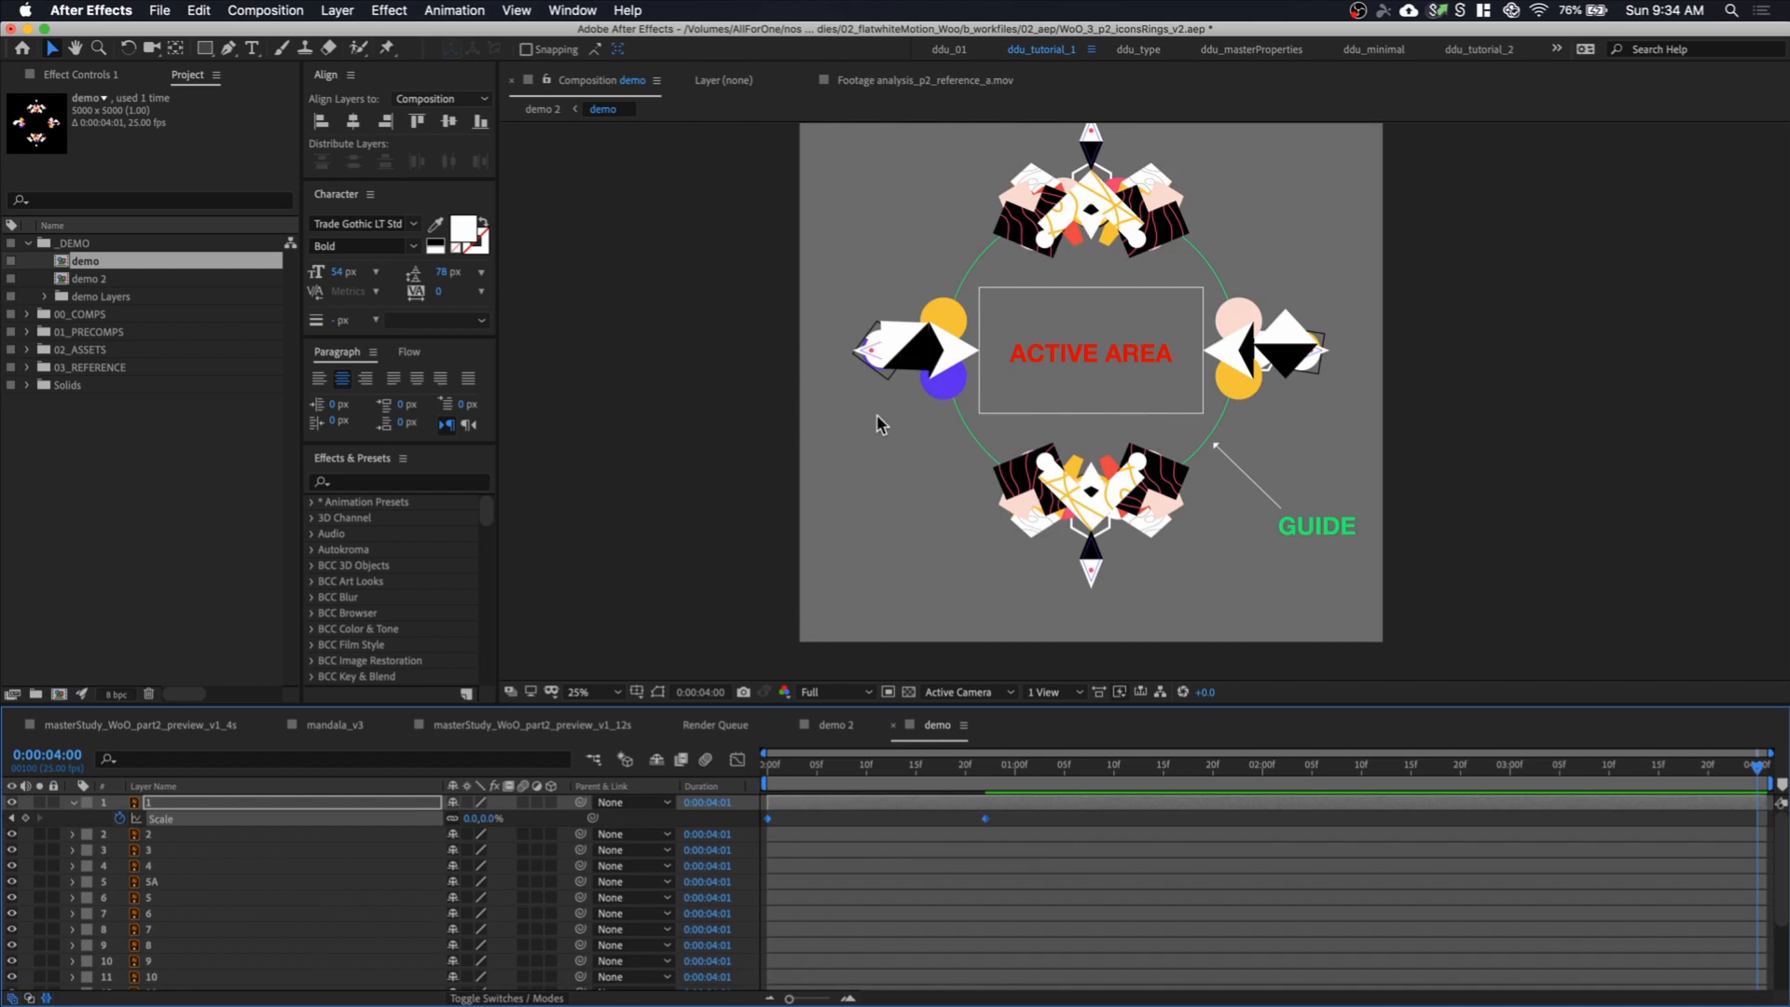
click(598, 692)
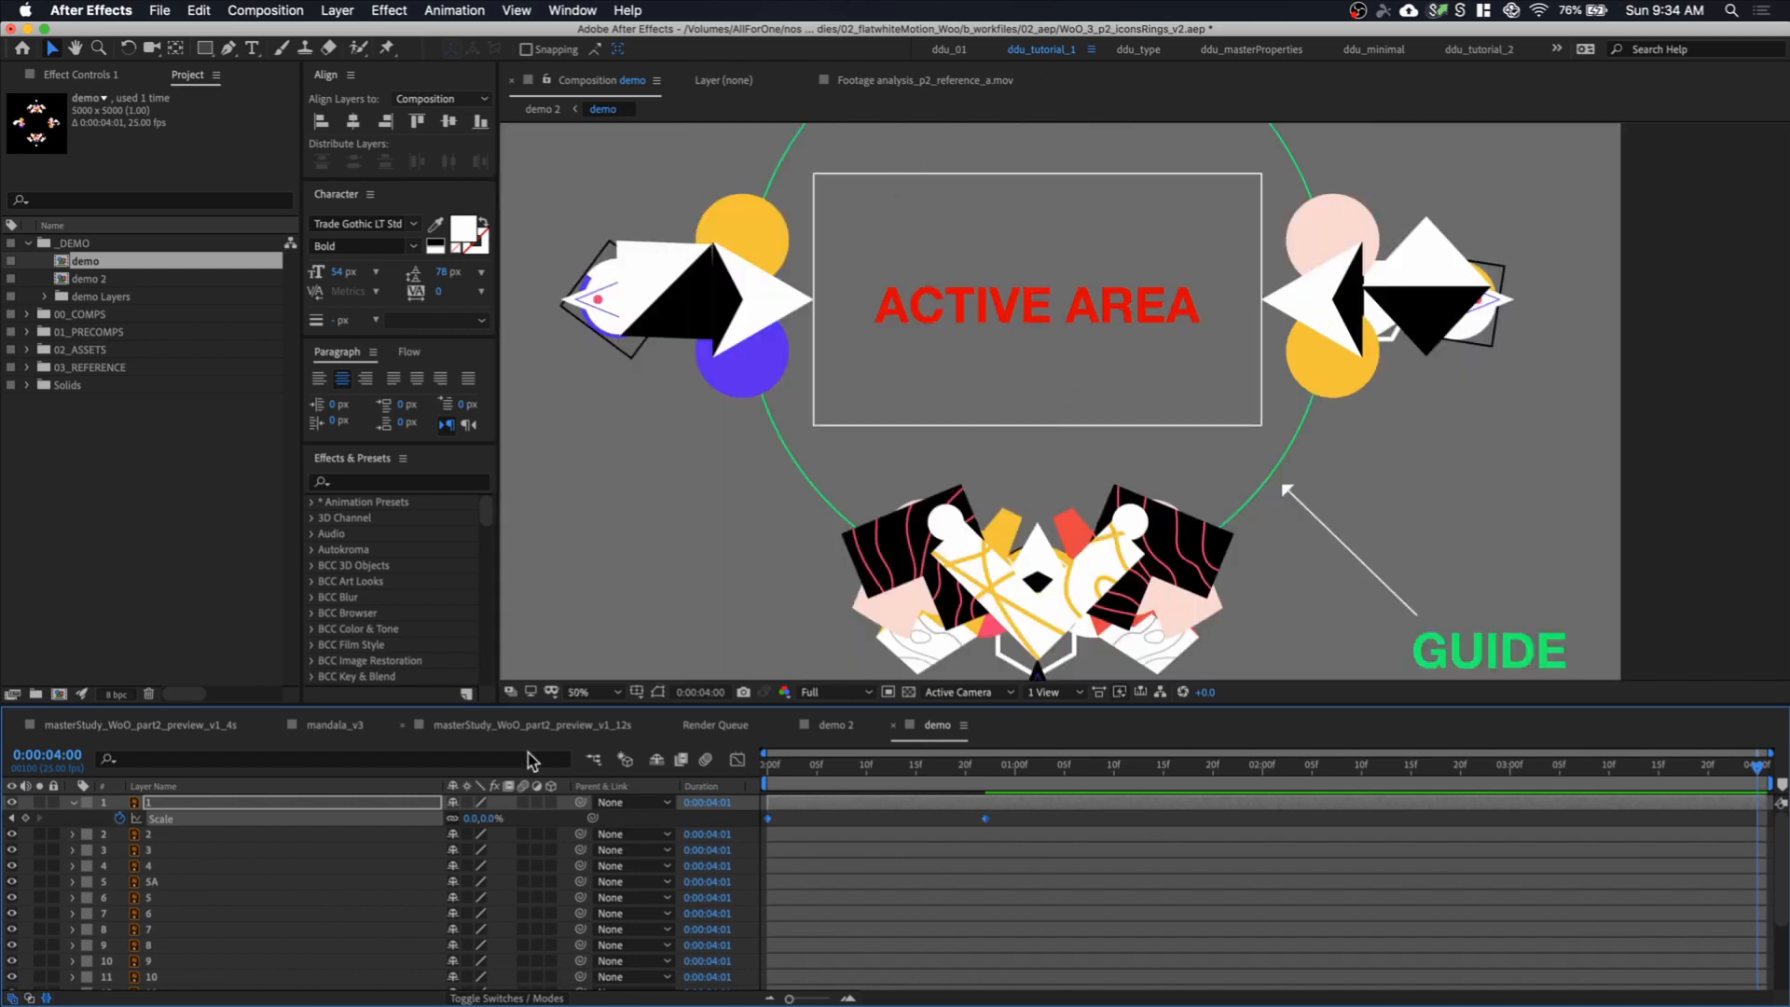
scroll(down, 3)
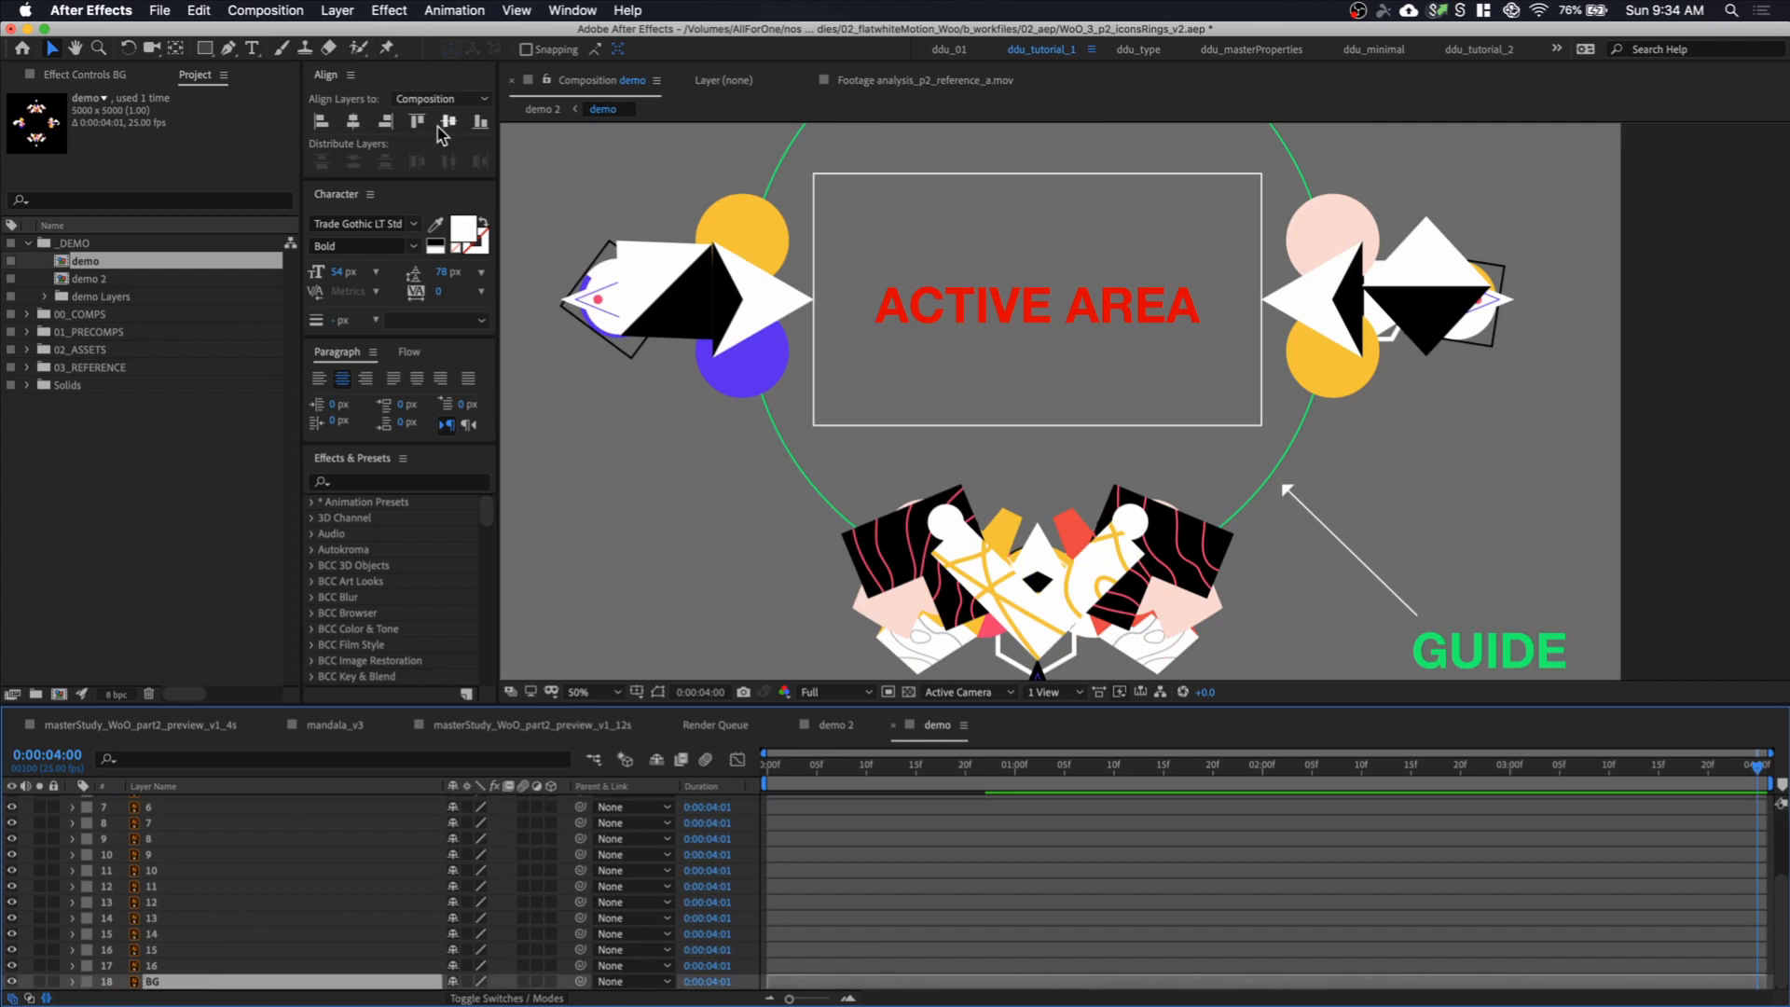
click(626, 10)
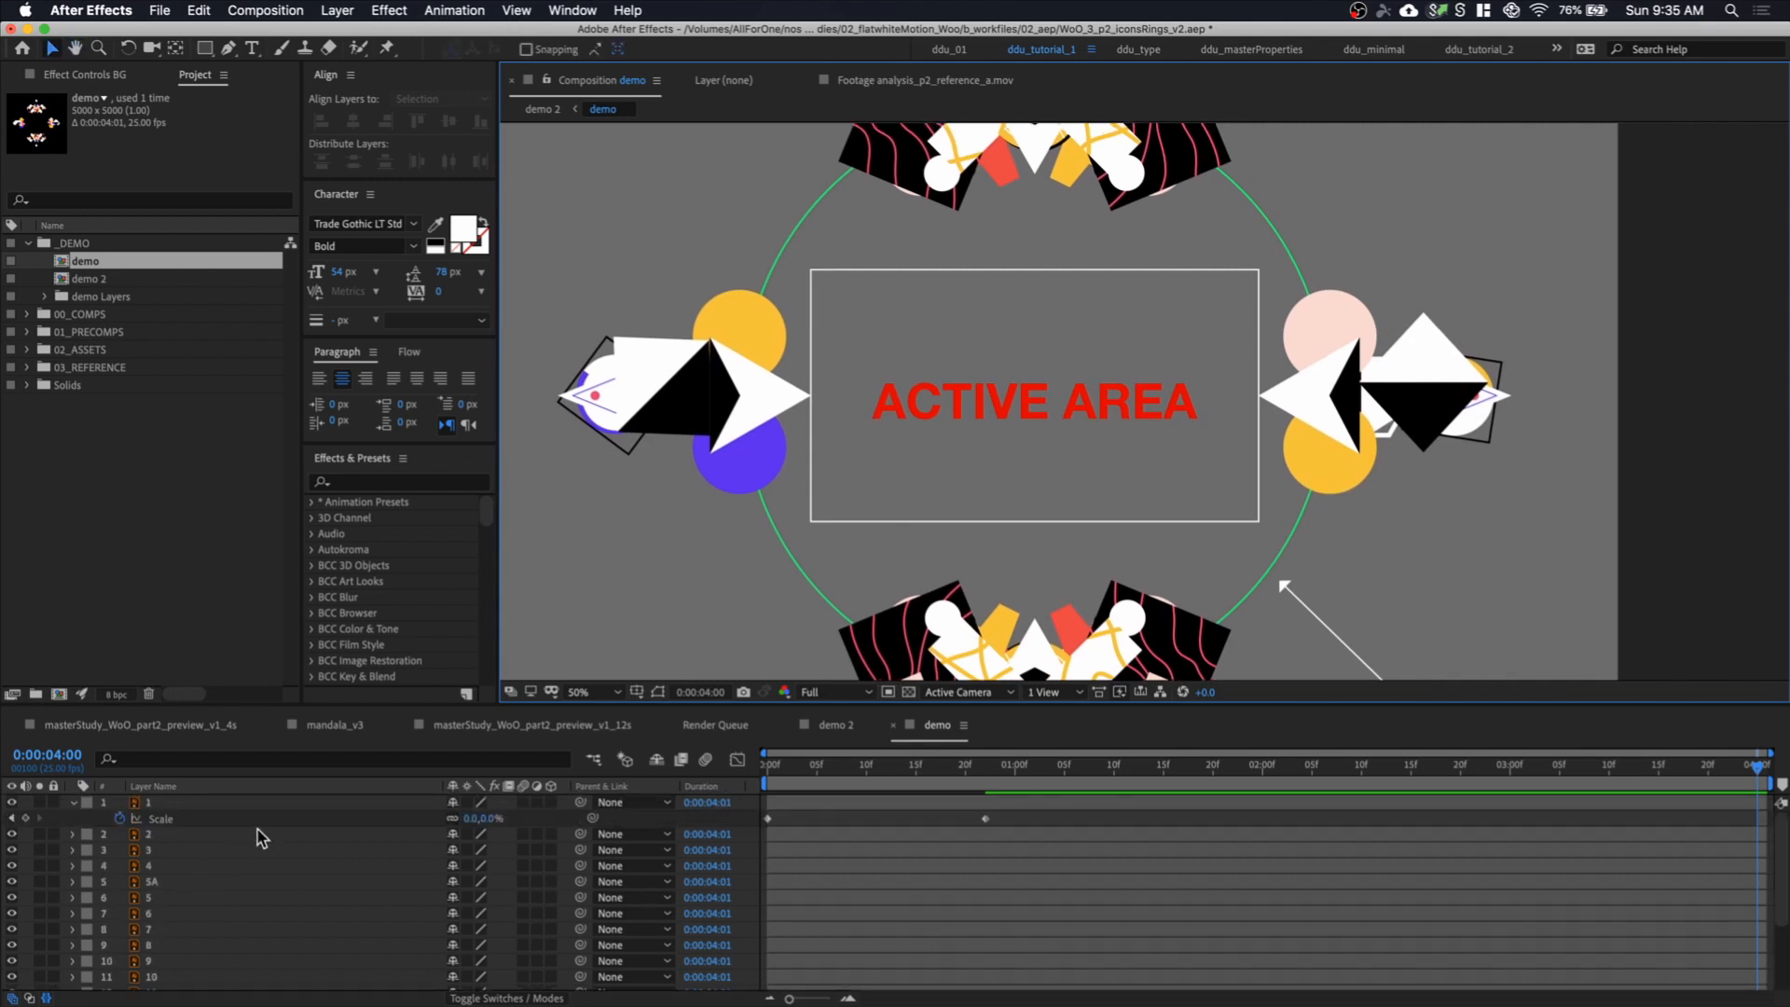
mouse_move(411, 812)
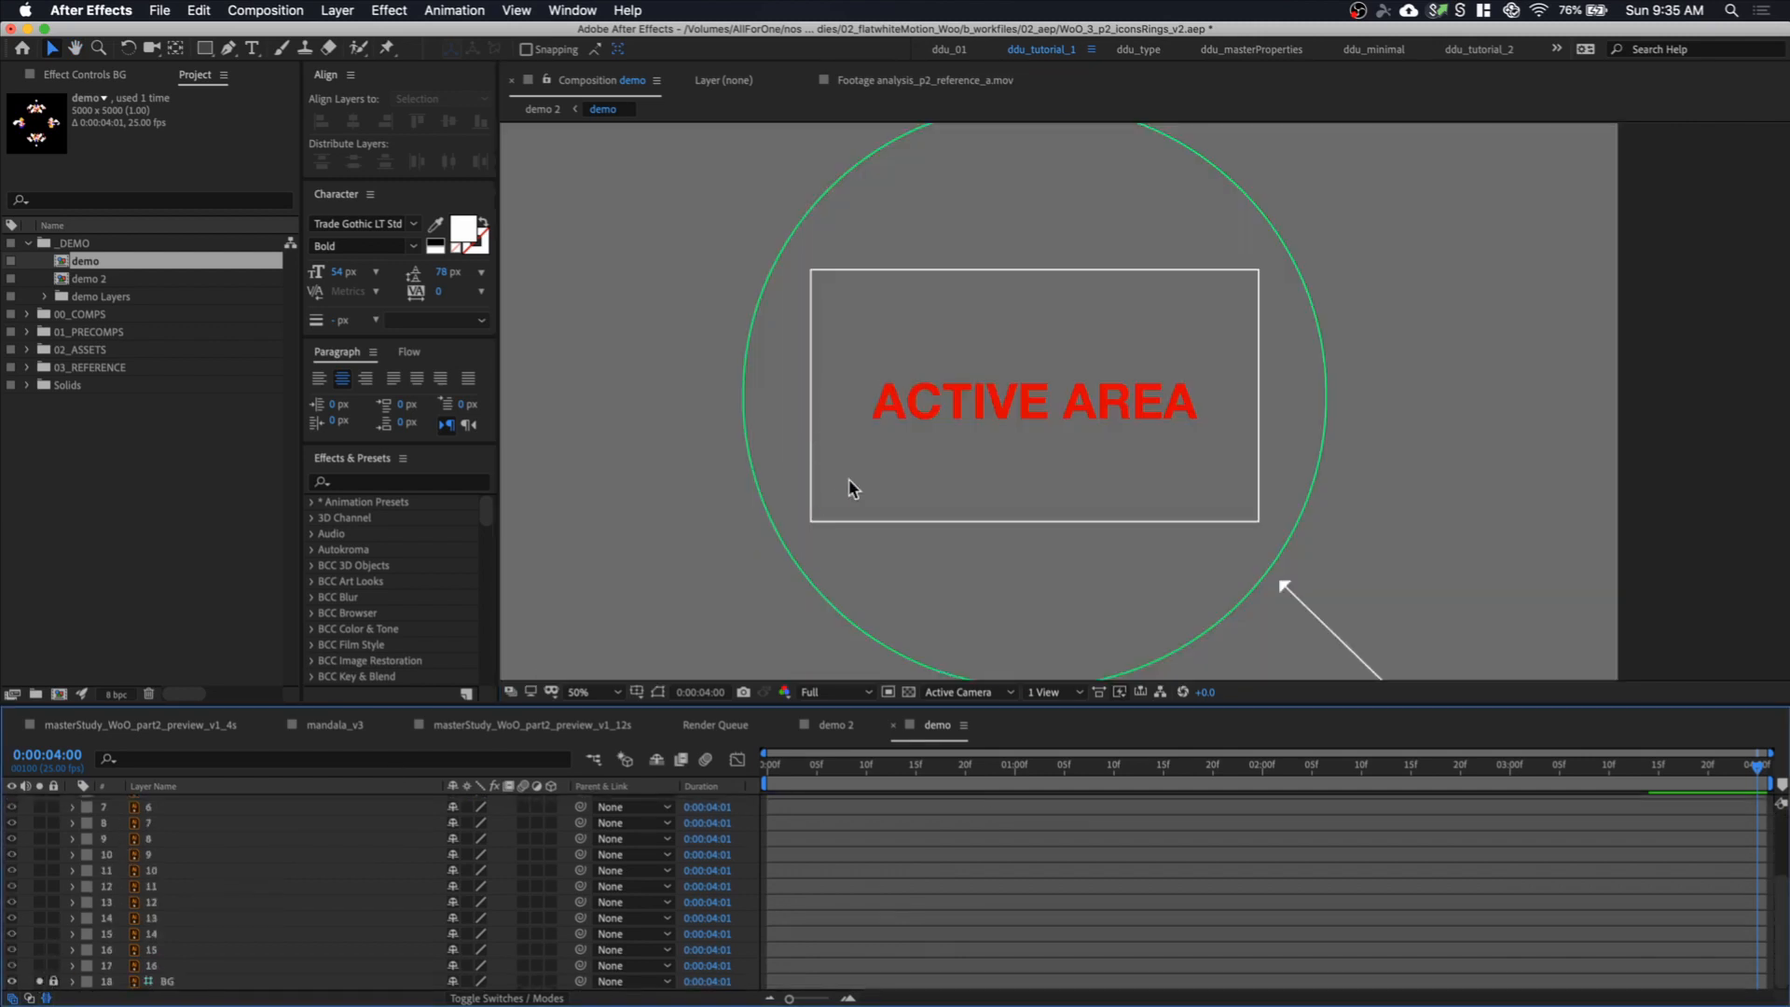
Check icon size at frame 15, apply Easy Ease to layer 1's Scale keyframes, then view frame 8
click(579, 692)
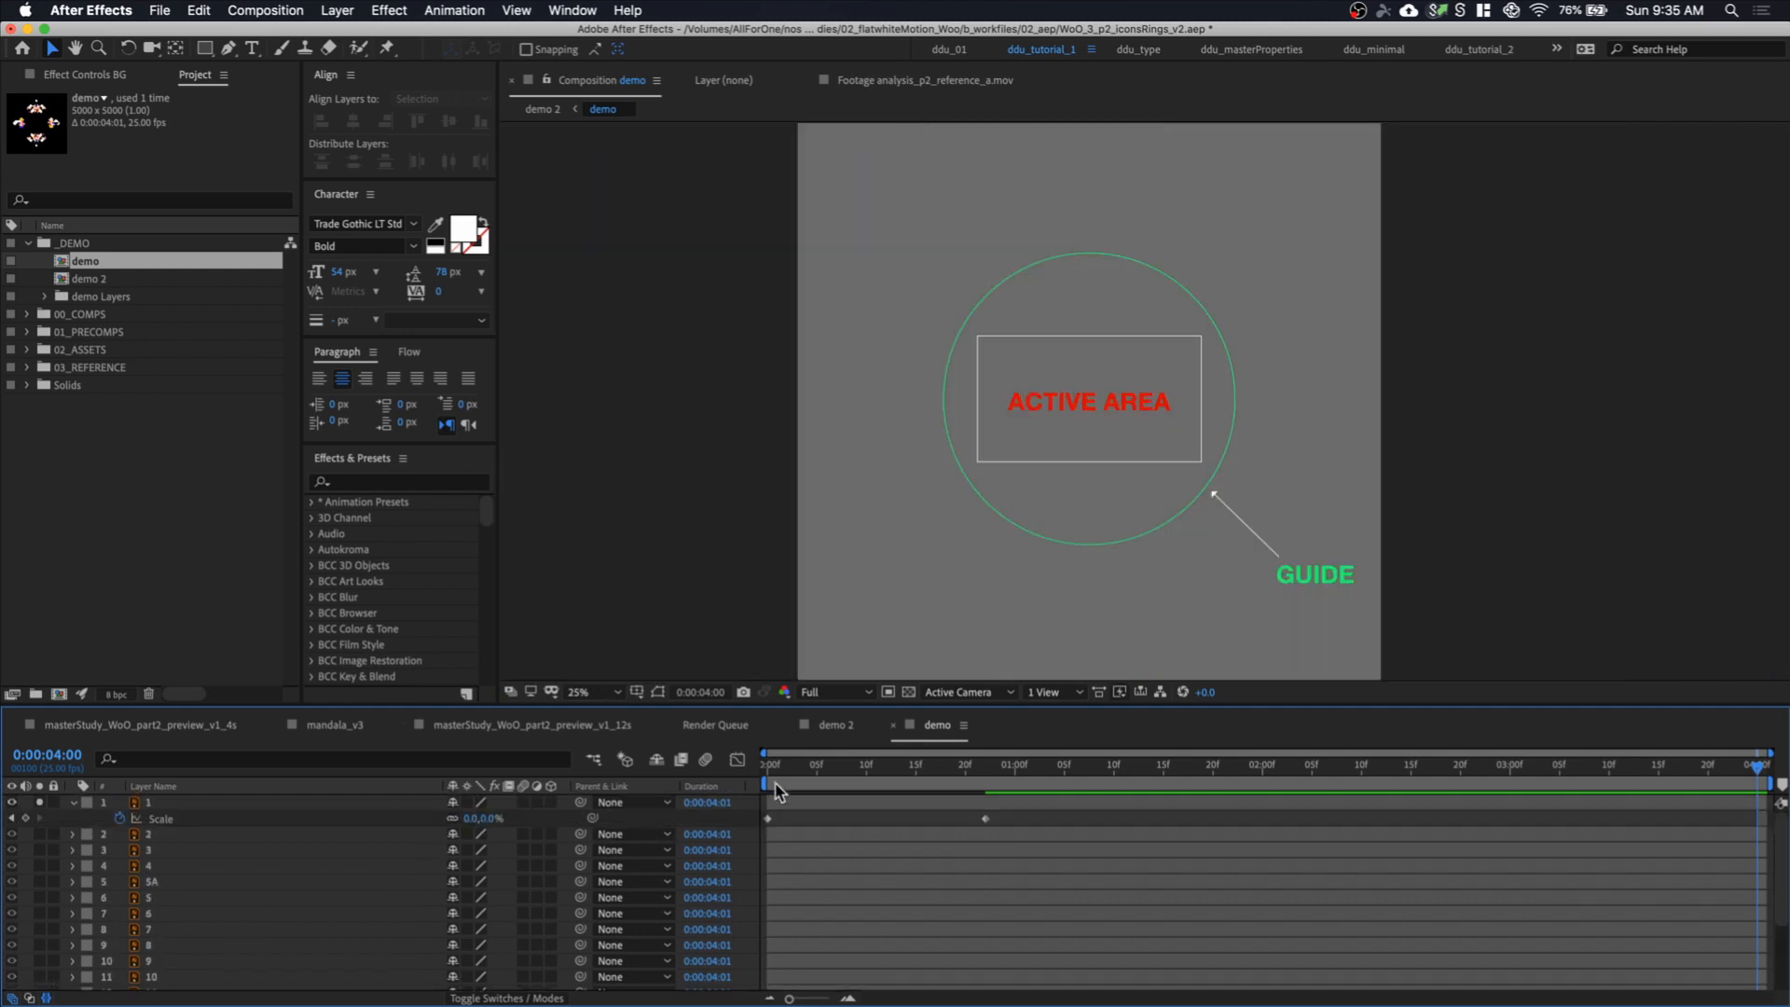
click(835, 764)
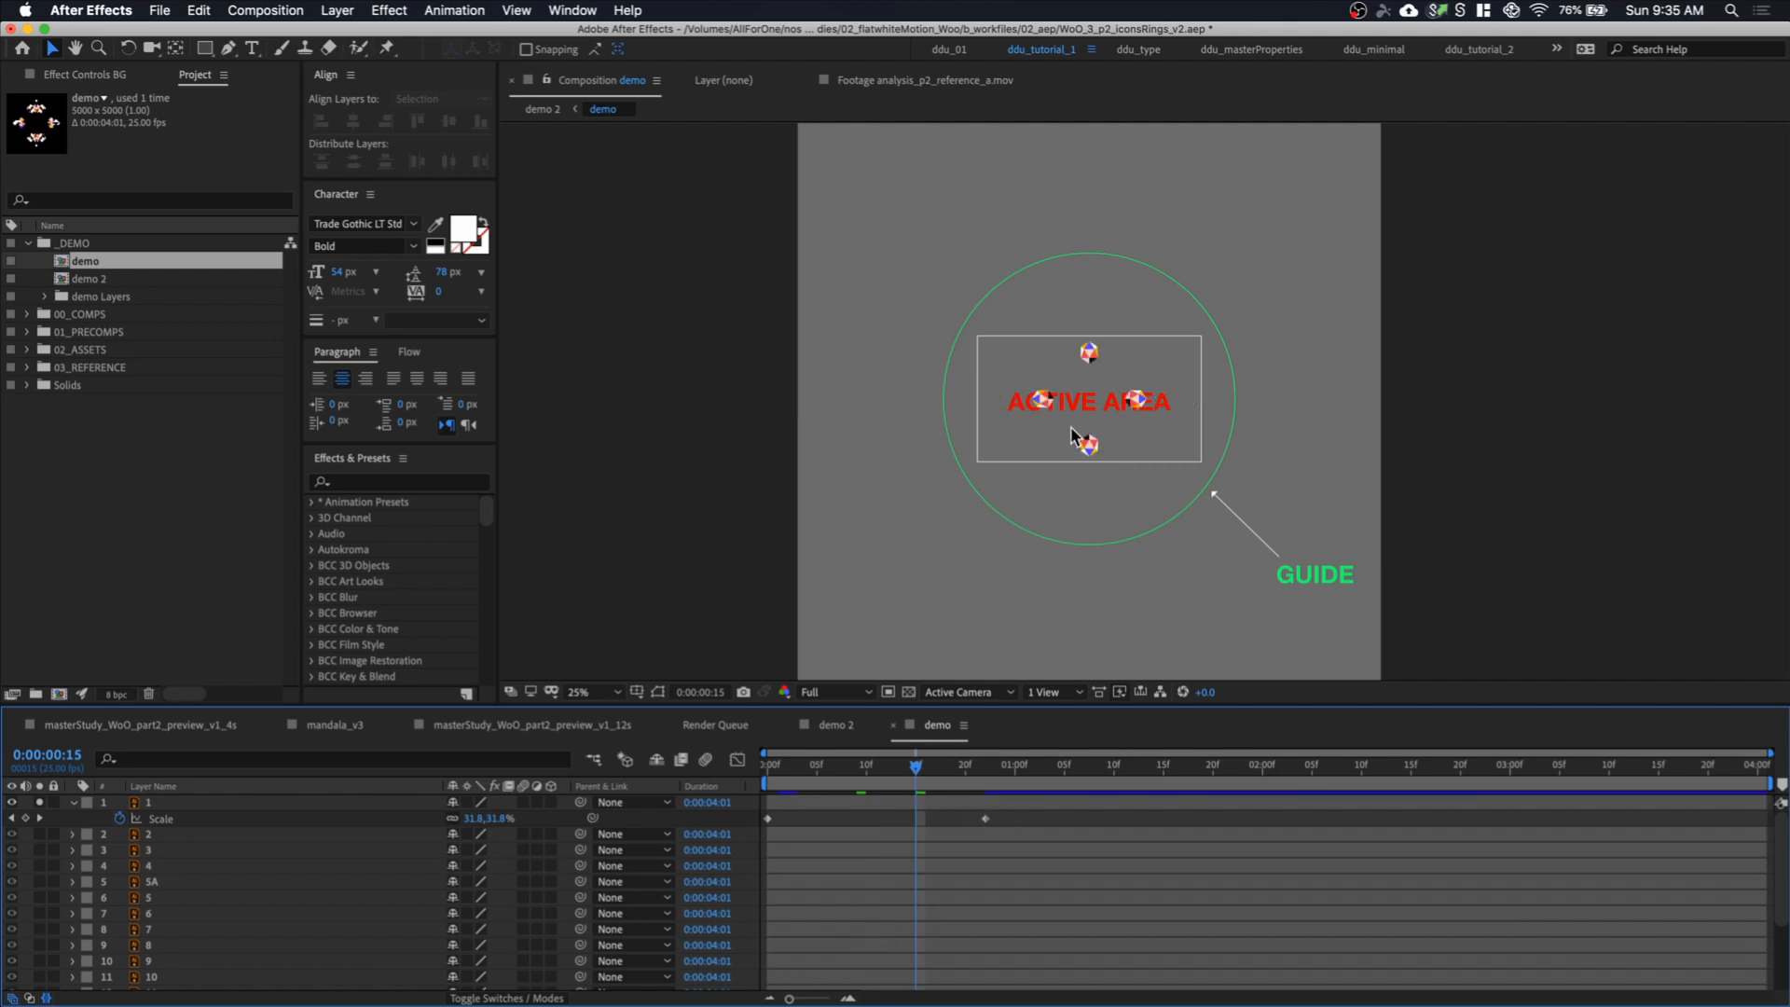
click(579, 692)
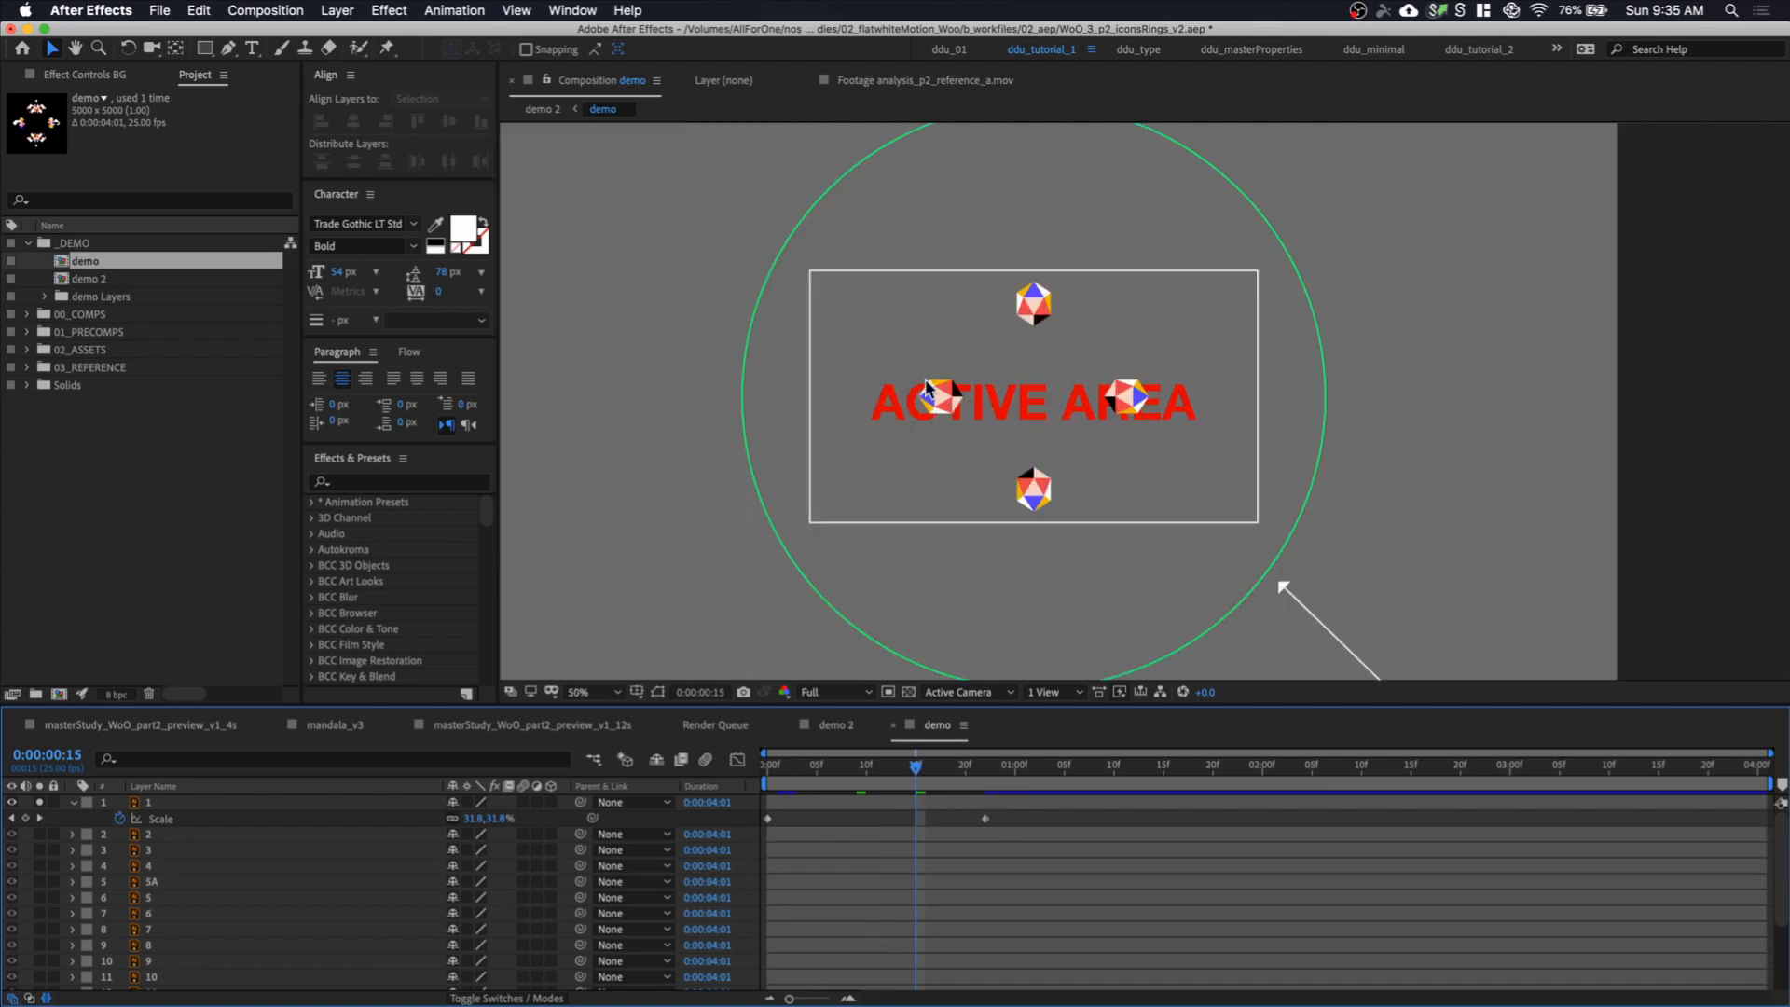
mouse_move(1077, 363)
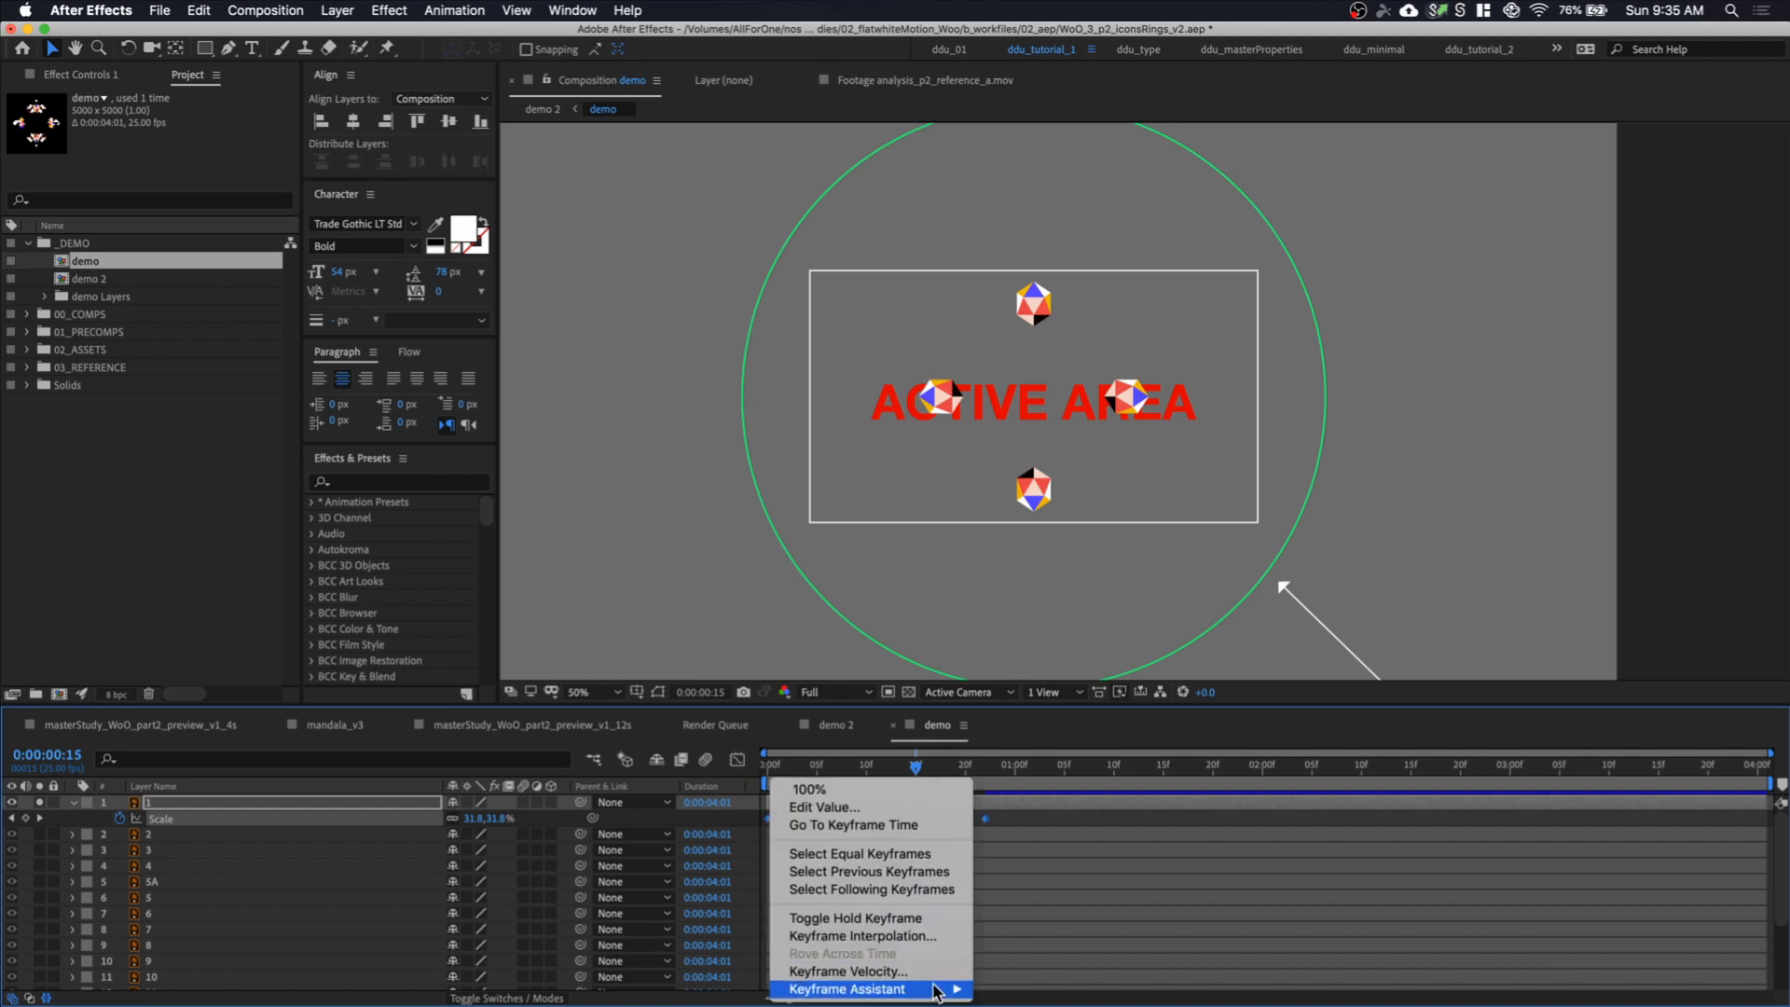
click(845, 989)
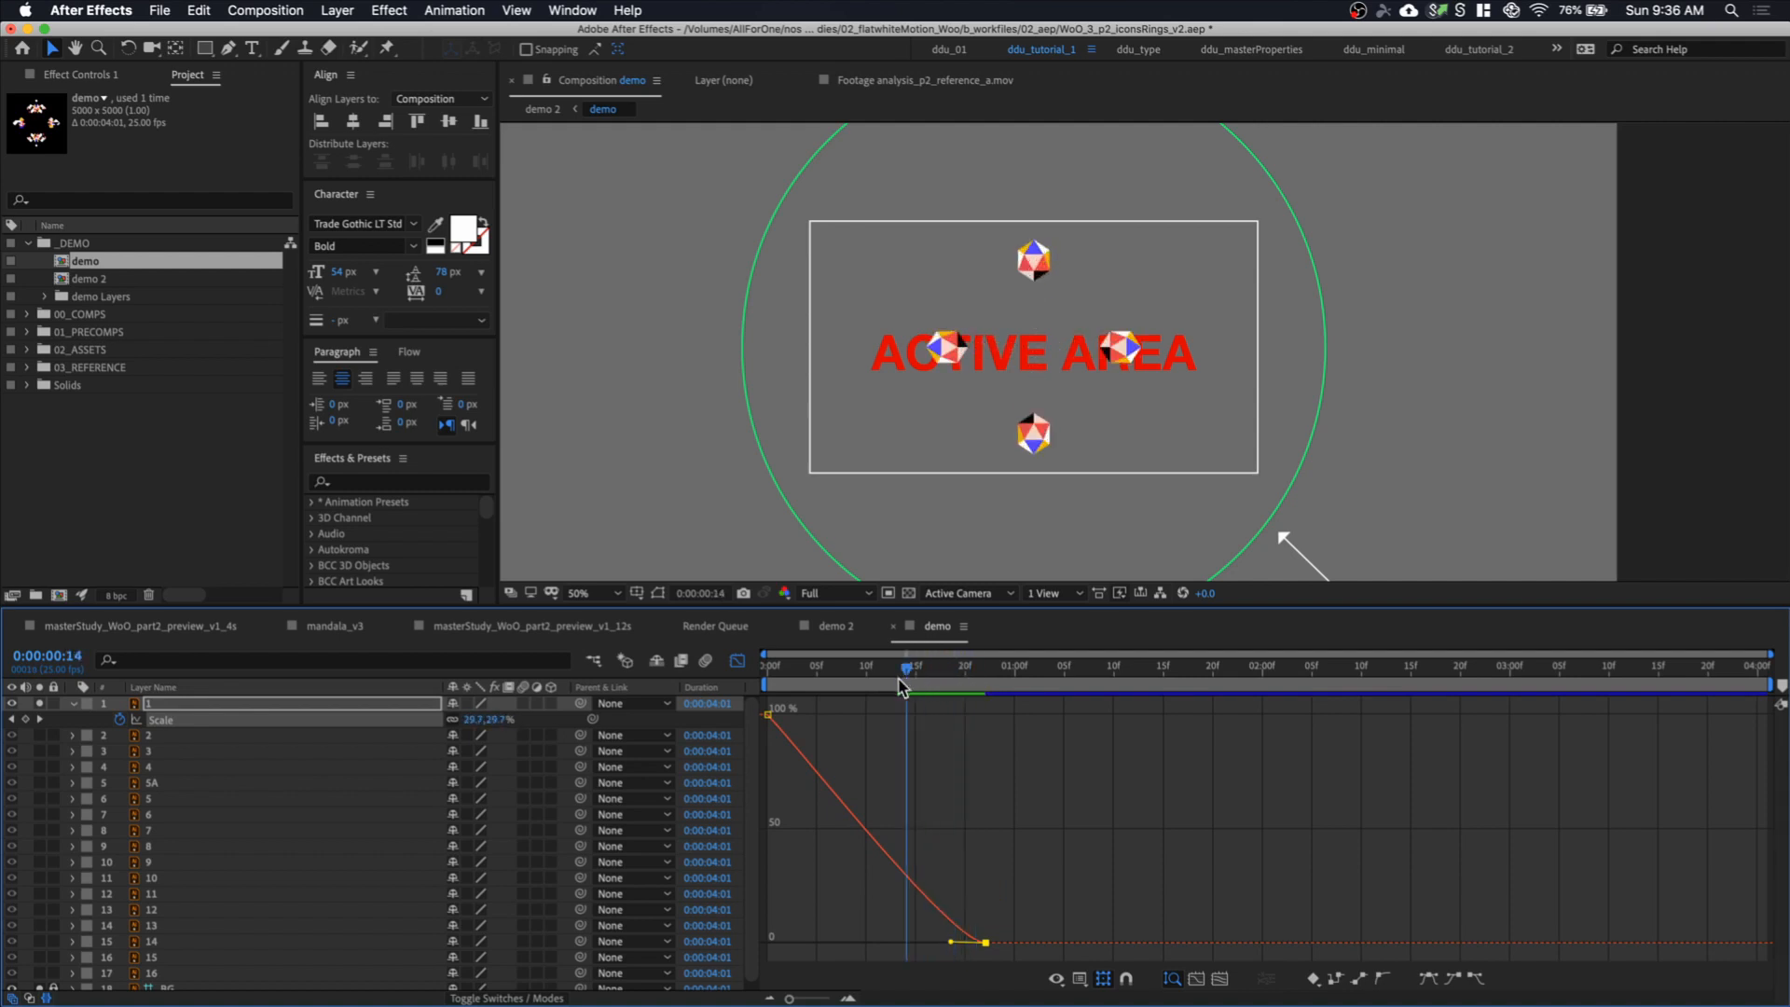
click(845, 665)
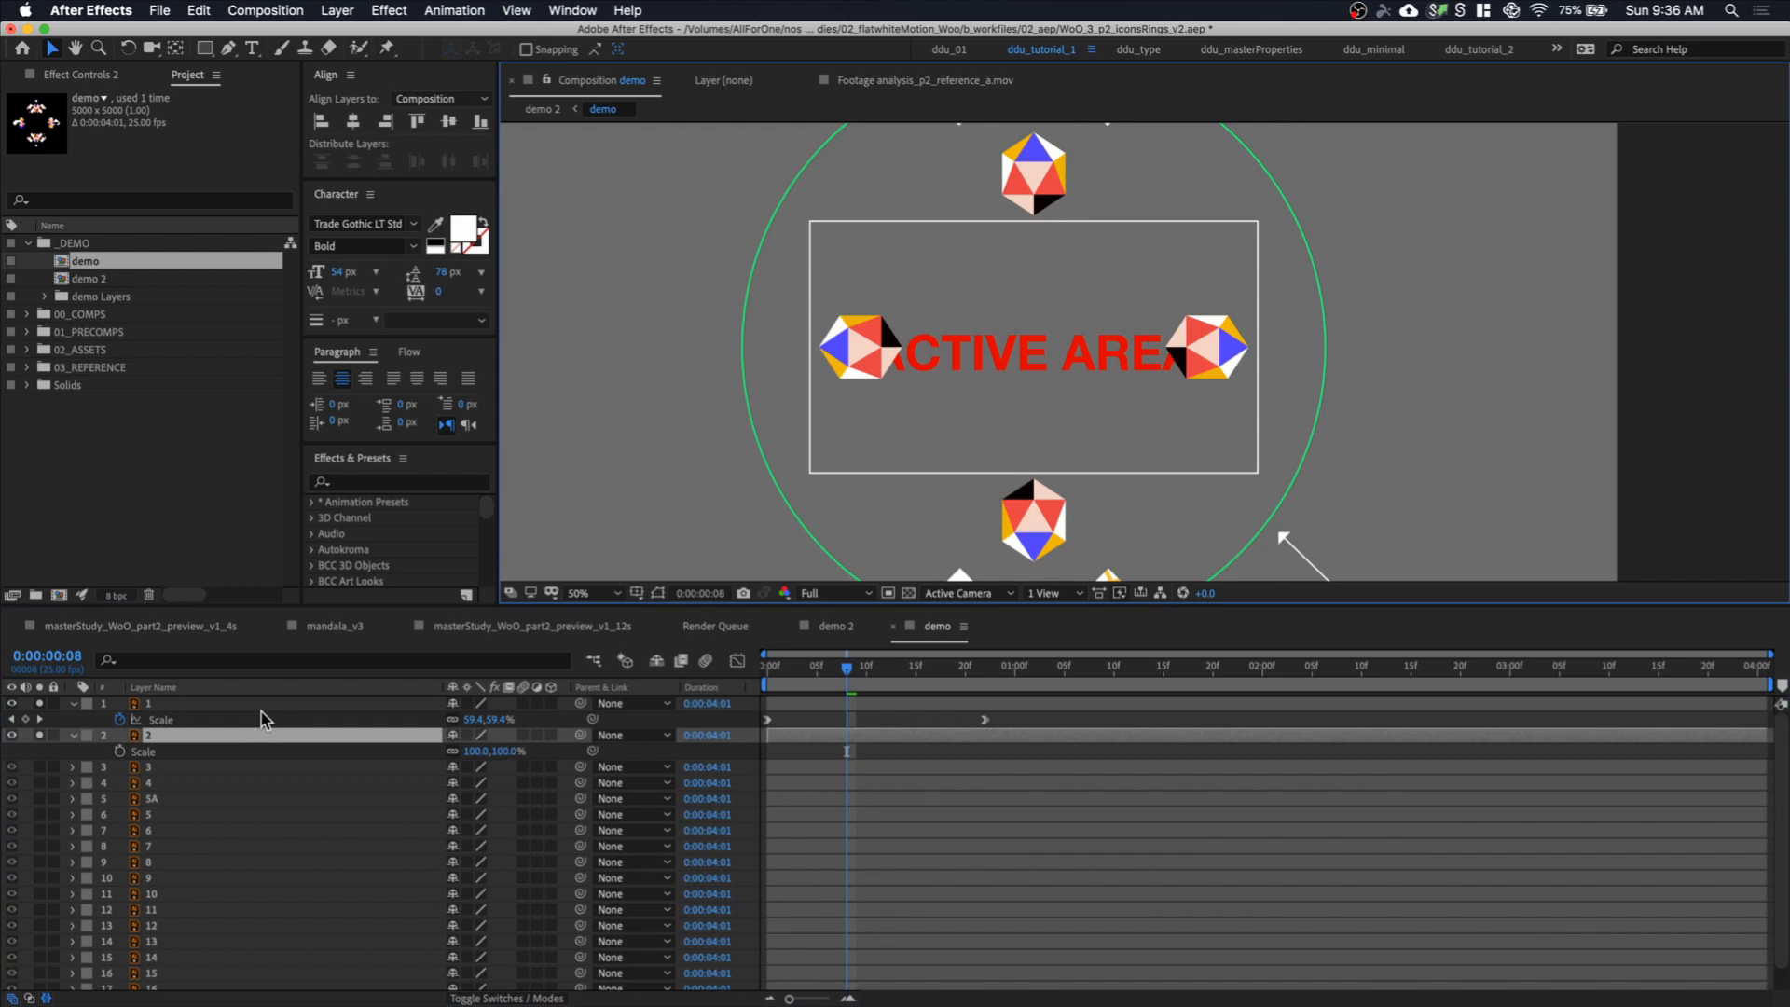
mouse_move(123, 763)
text(thisComp.layer("1").transform.scale)
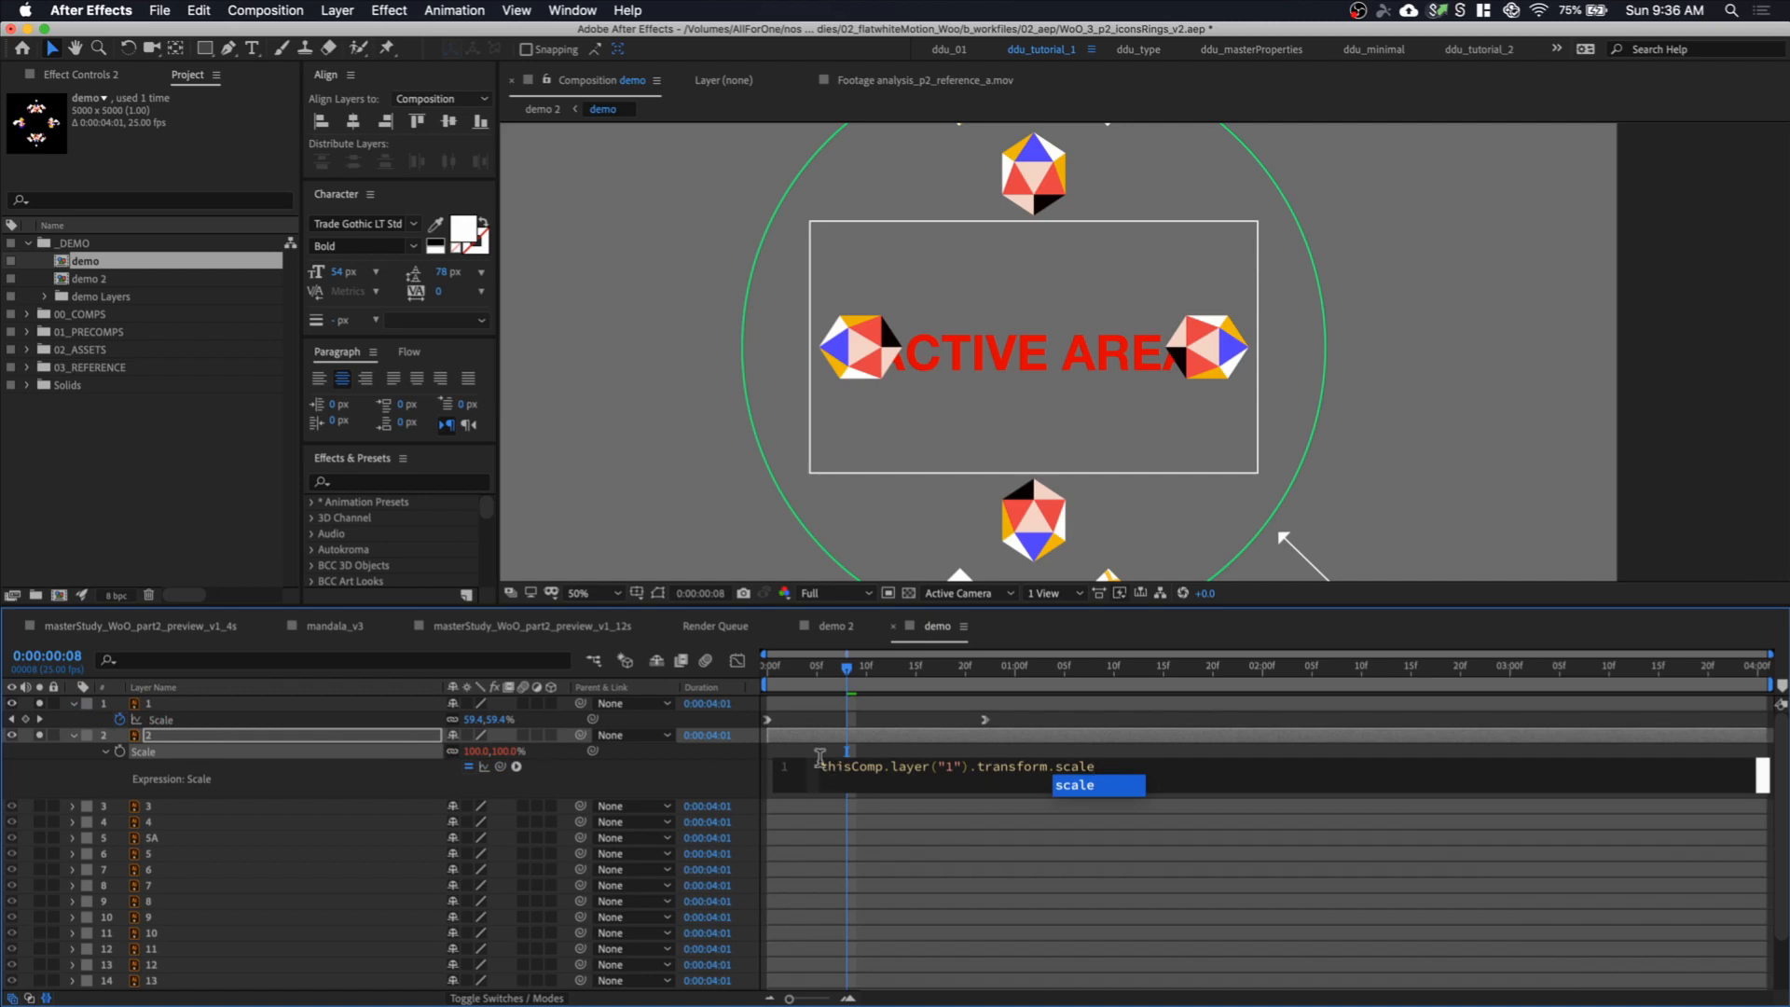
Enter layer 2's Scale expression using valueAtTime(time-inPoint) on layer 1's scale
text(.valueAtTime()
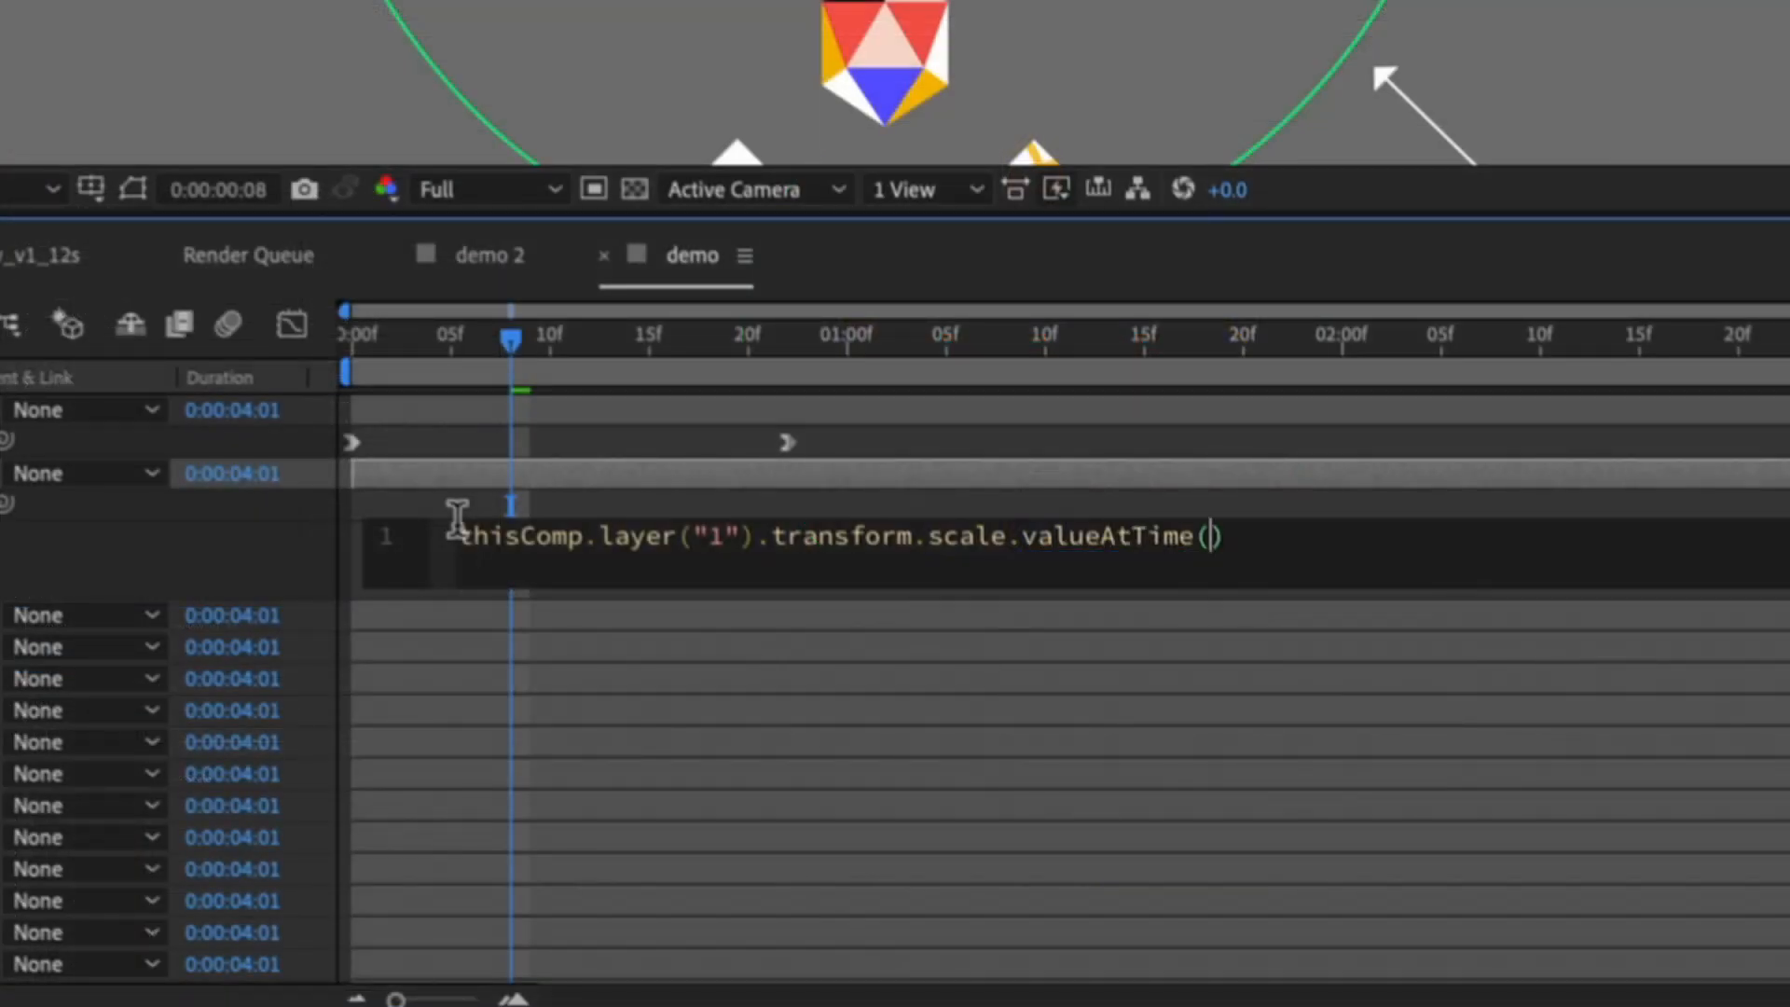
text(time-inPoint)
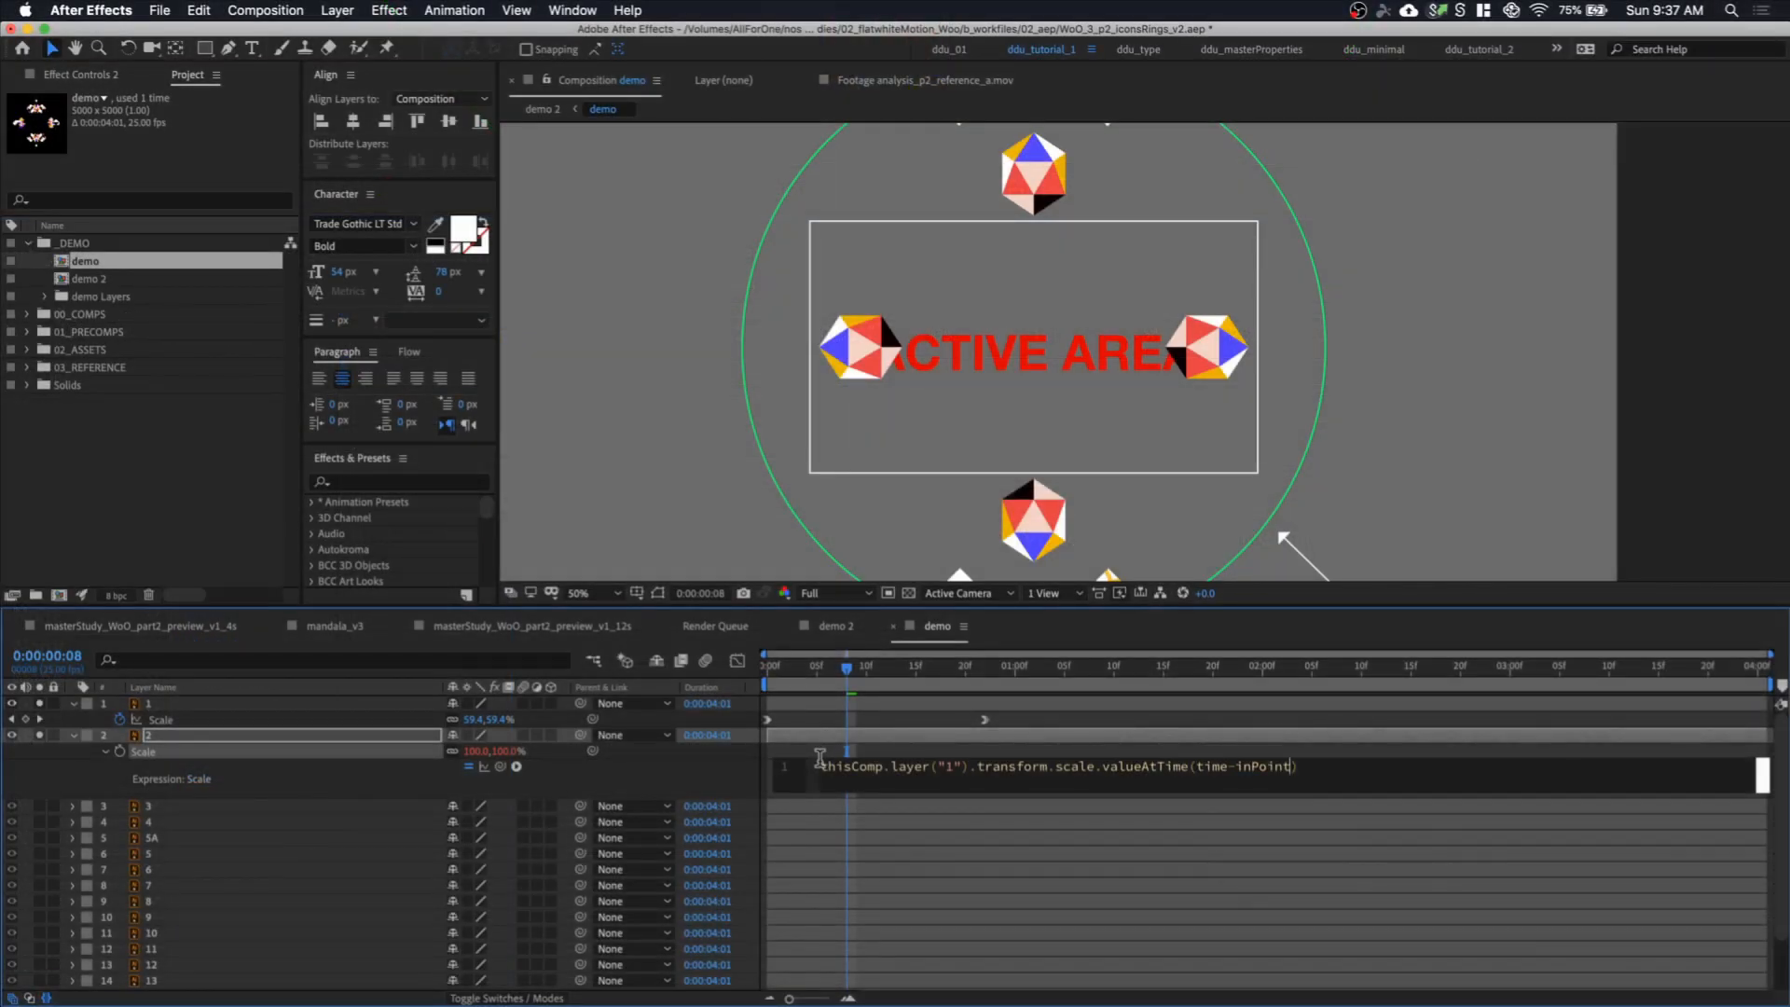
click(1008, 767)
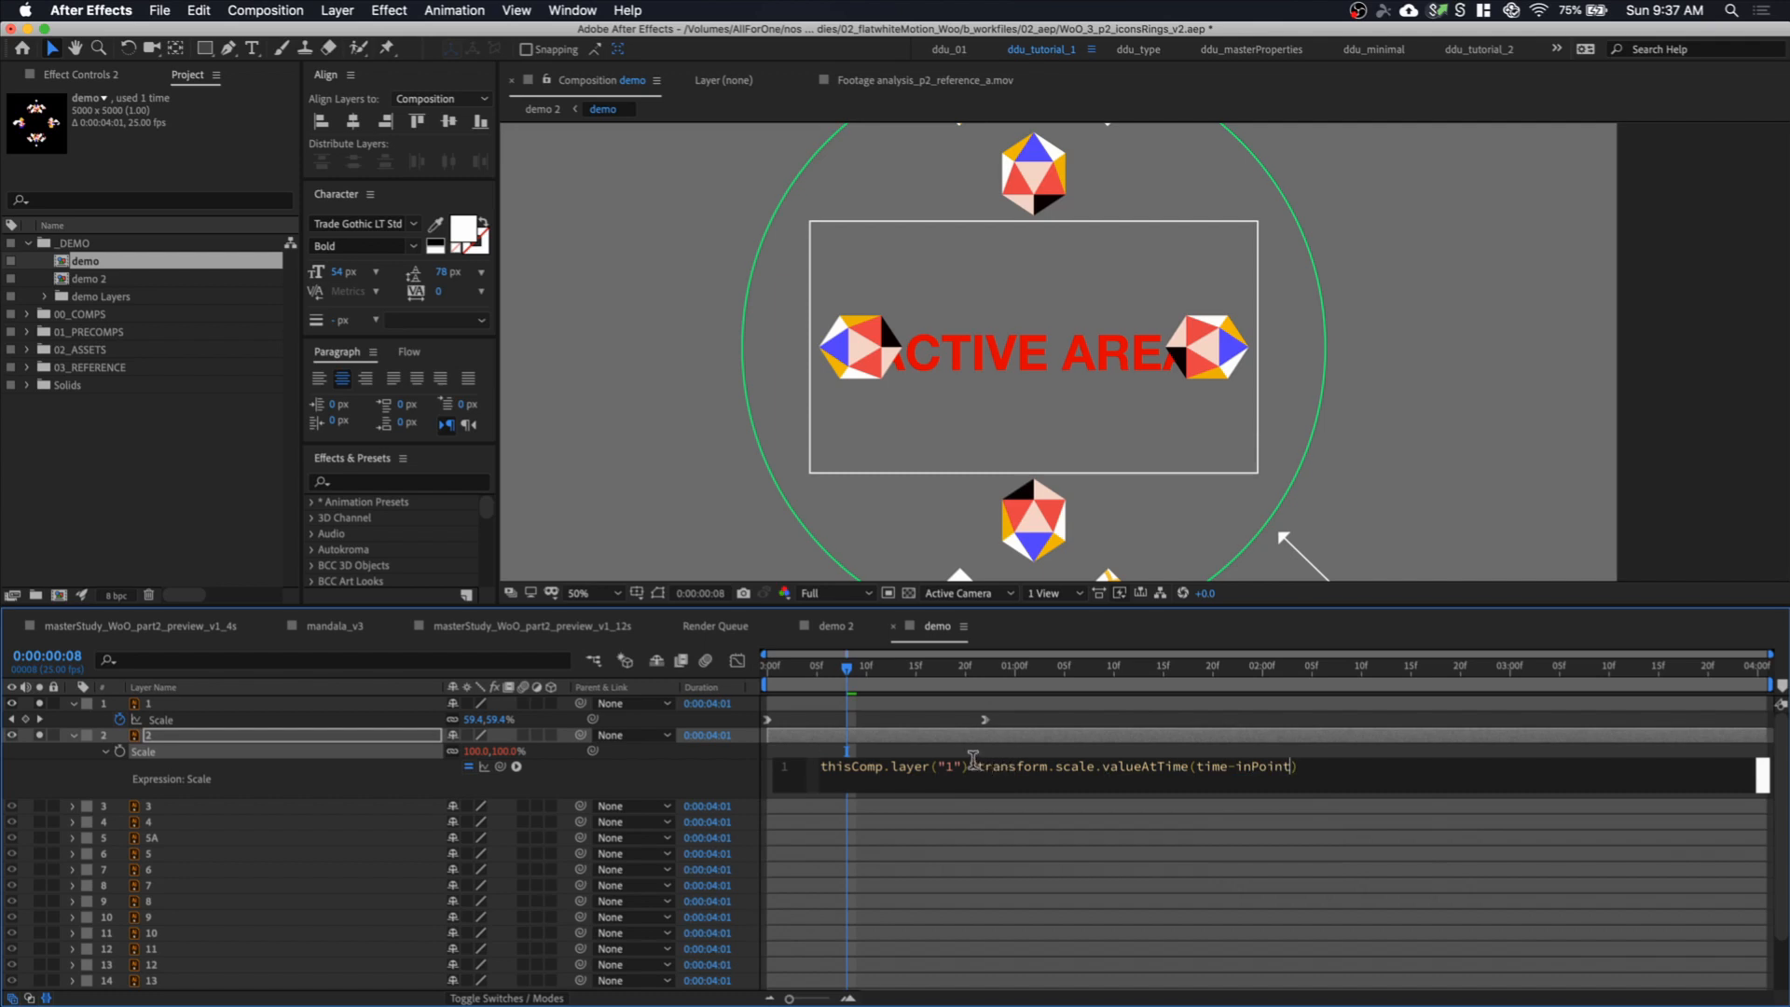
mouse_move(1244, 768)
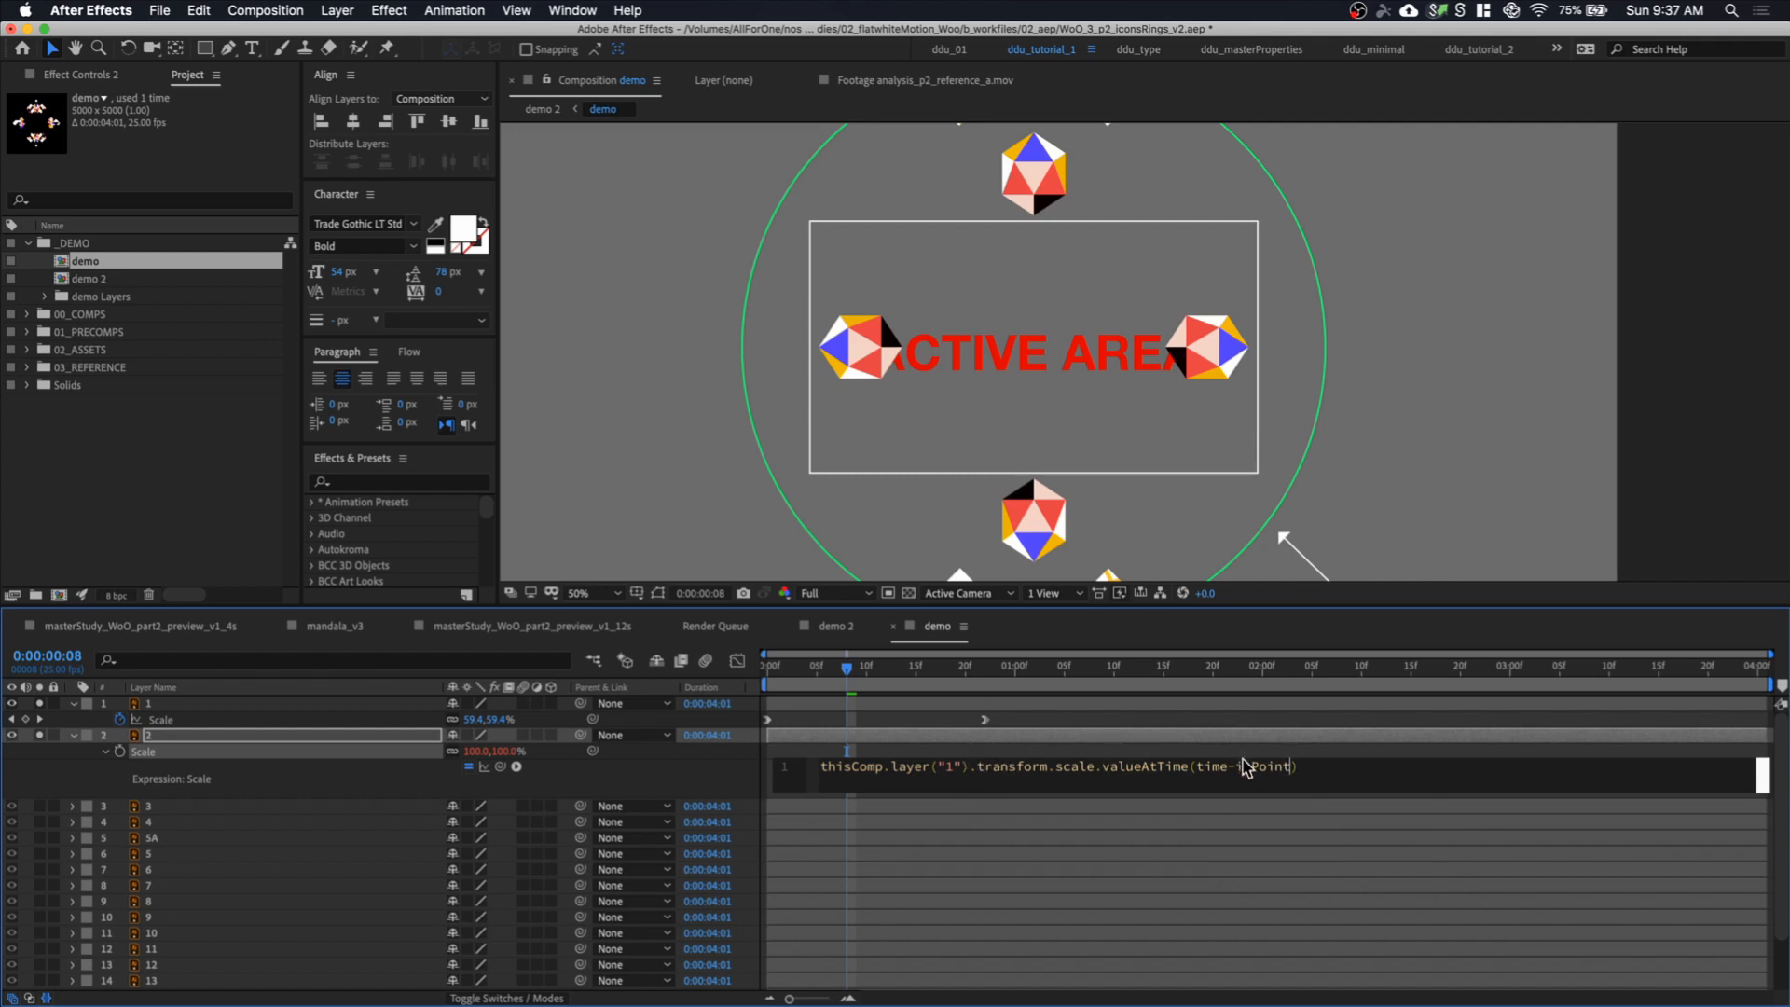
double_click(1244, 766)
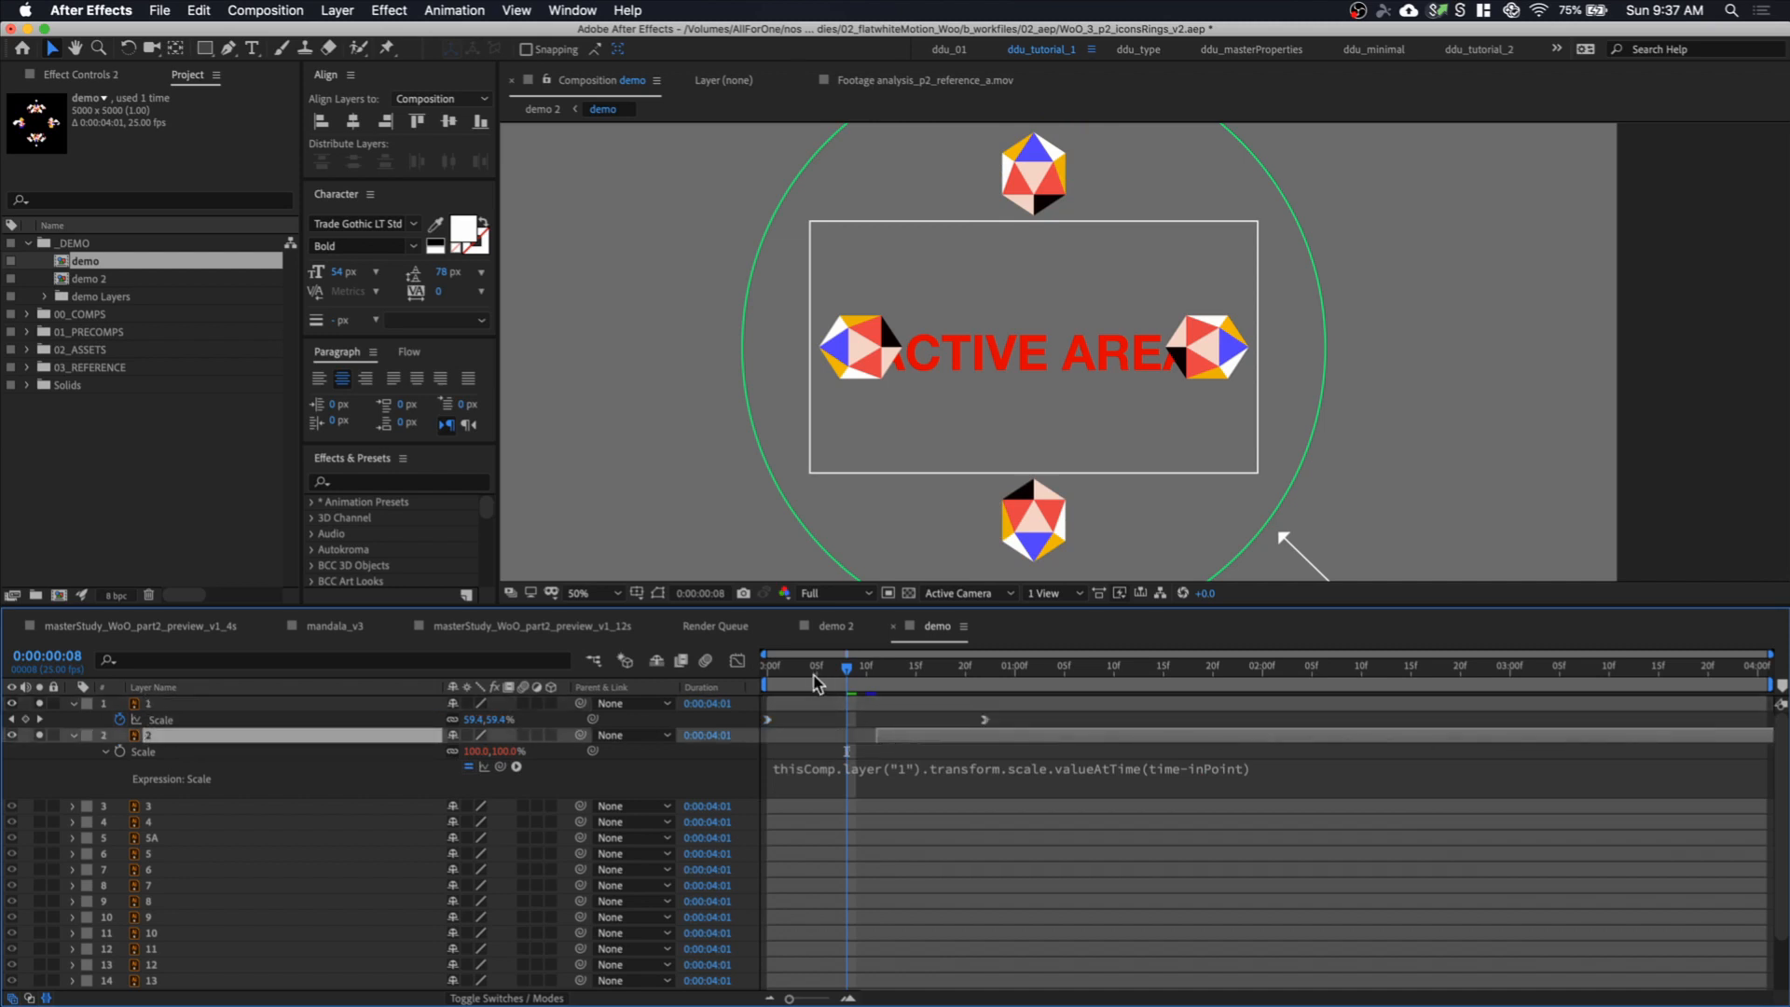
Return to the first frame and preview the comp at Quarter resolution
click(828, 593)
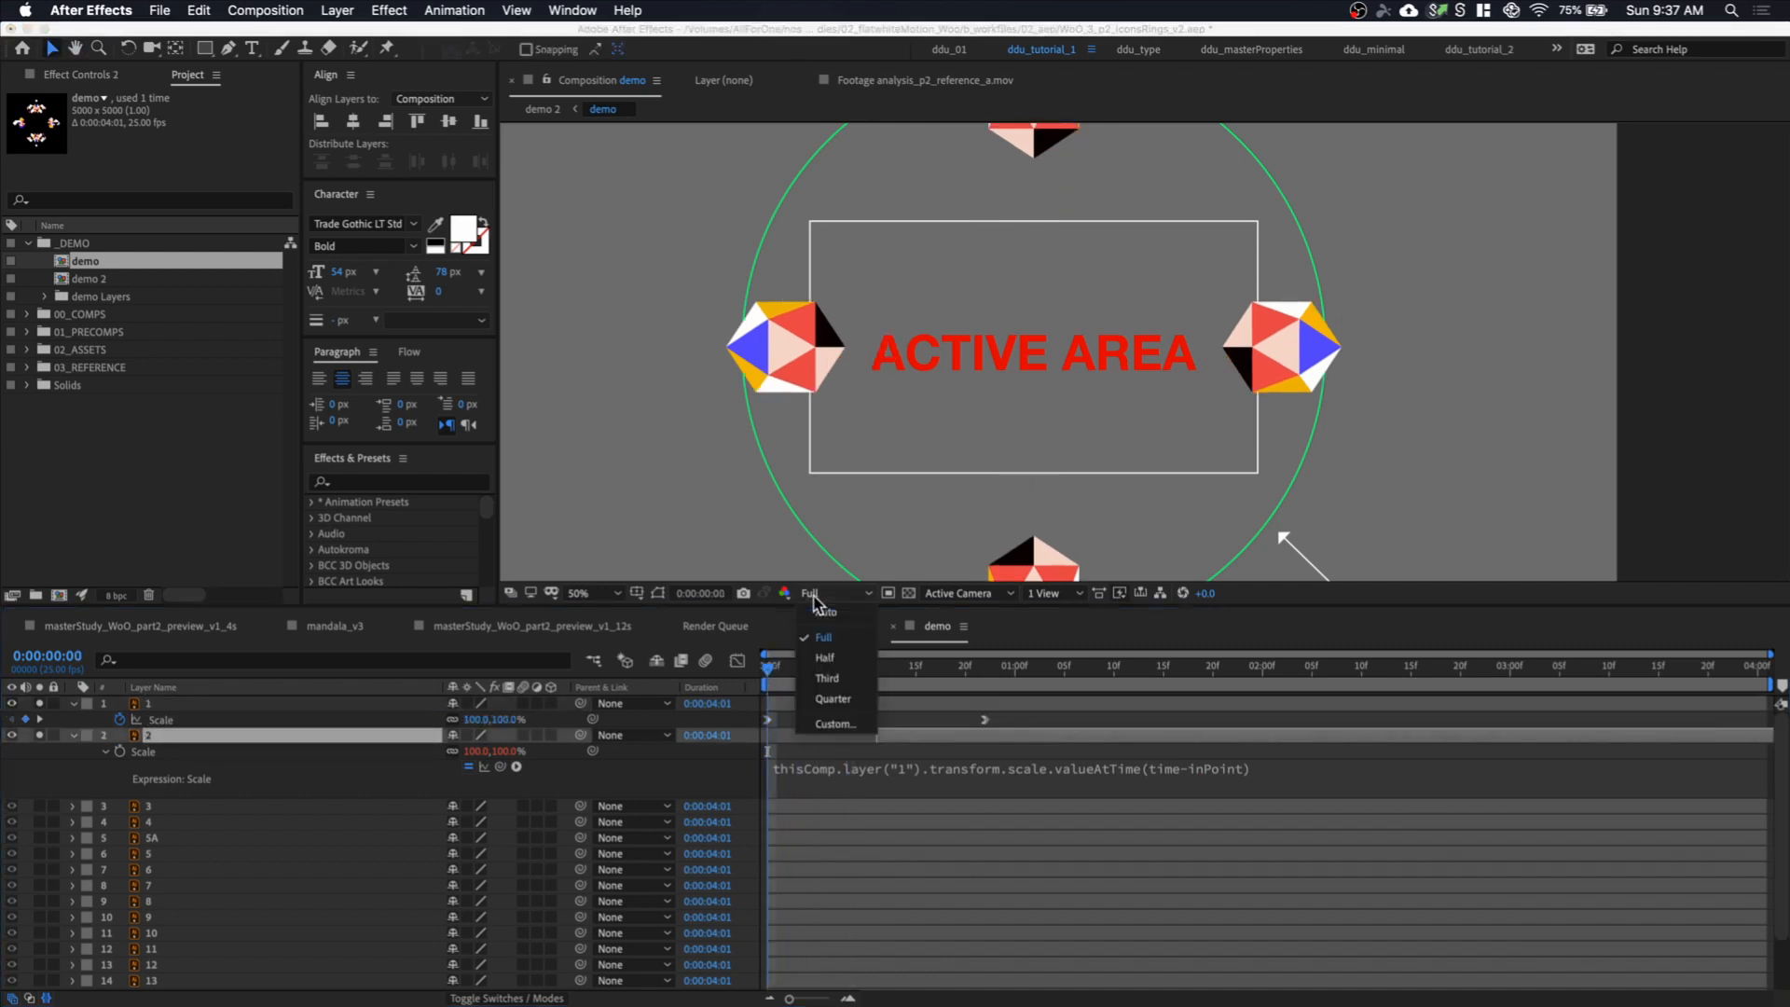
click(833, 699)
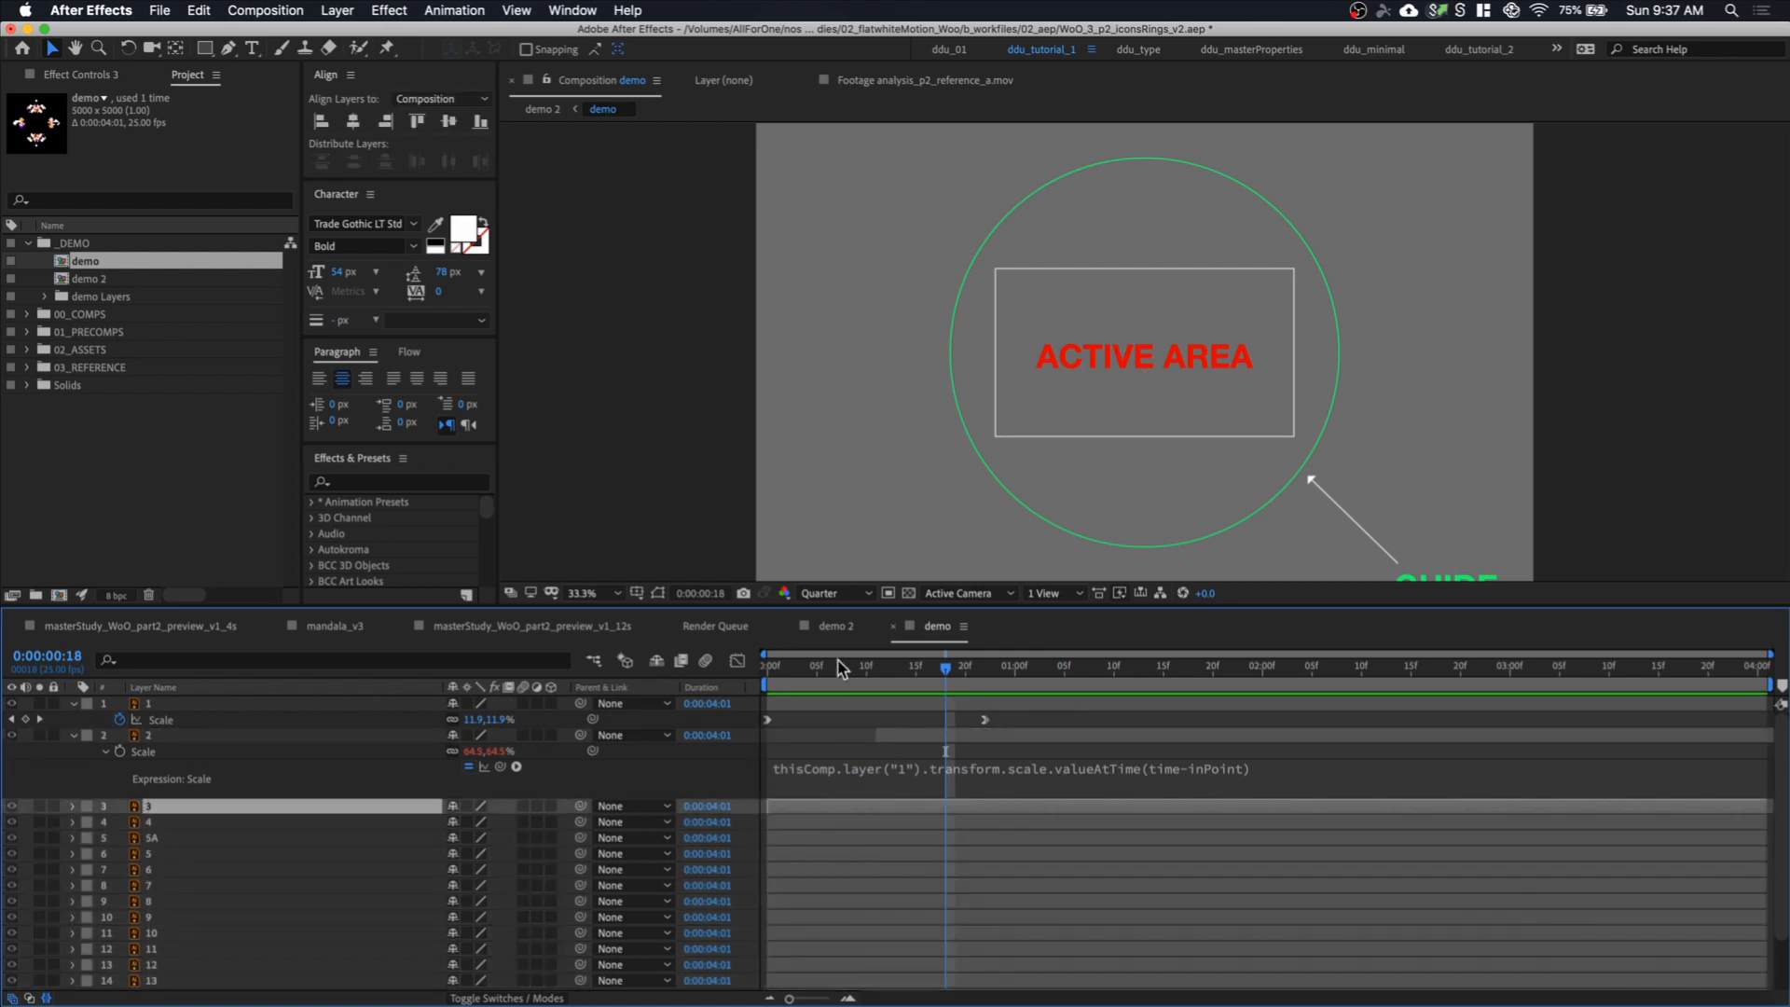
Delay the in-points of icon layers 4, 5A and the following layers in a staggered cascade
click(816, 666)
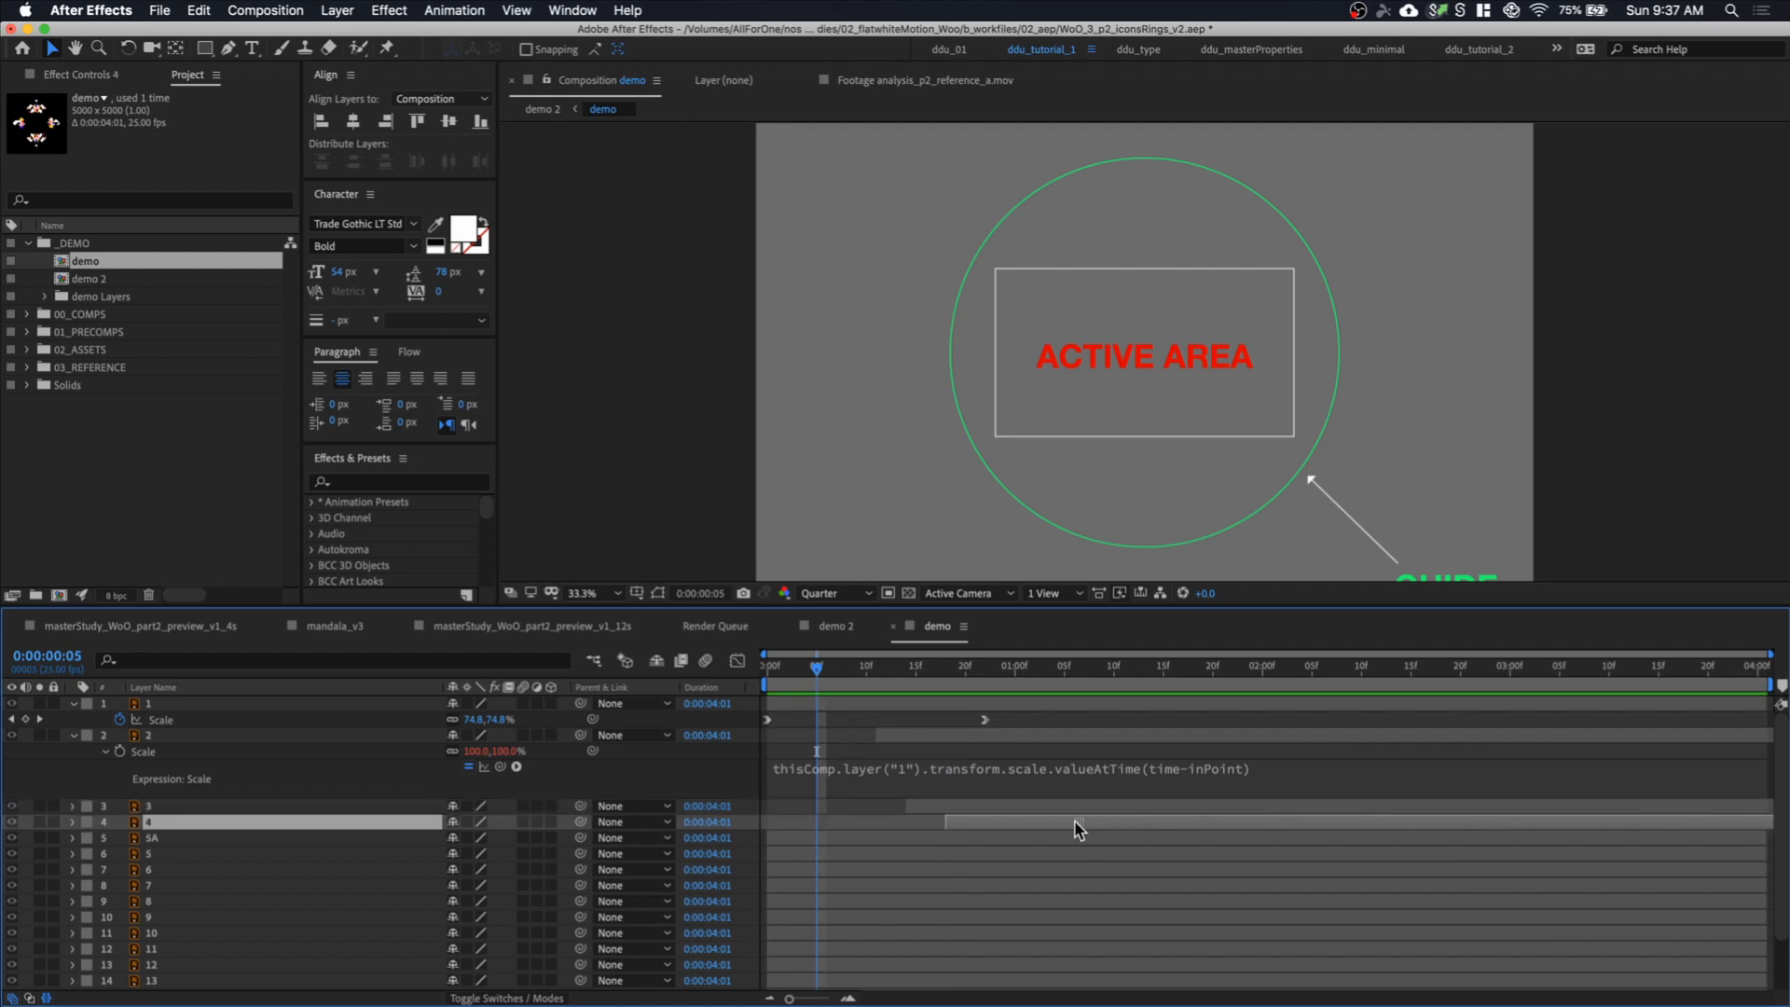
click(228, 838)
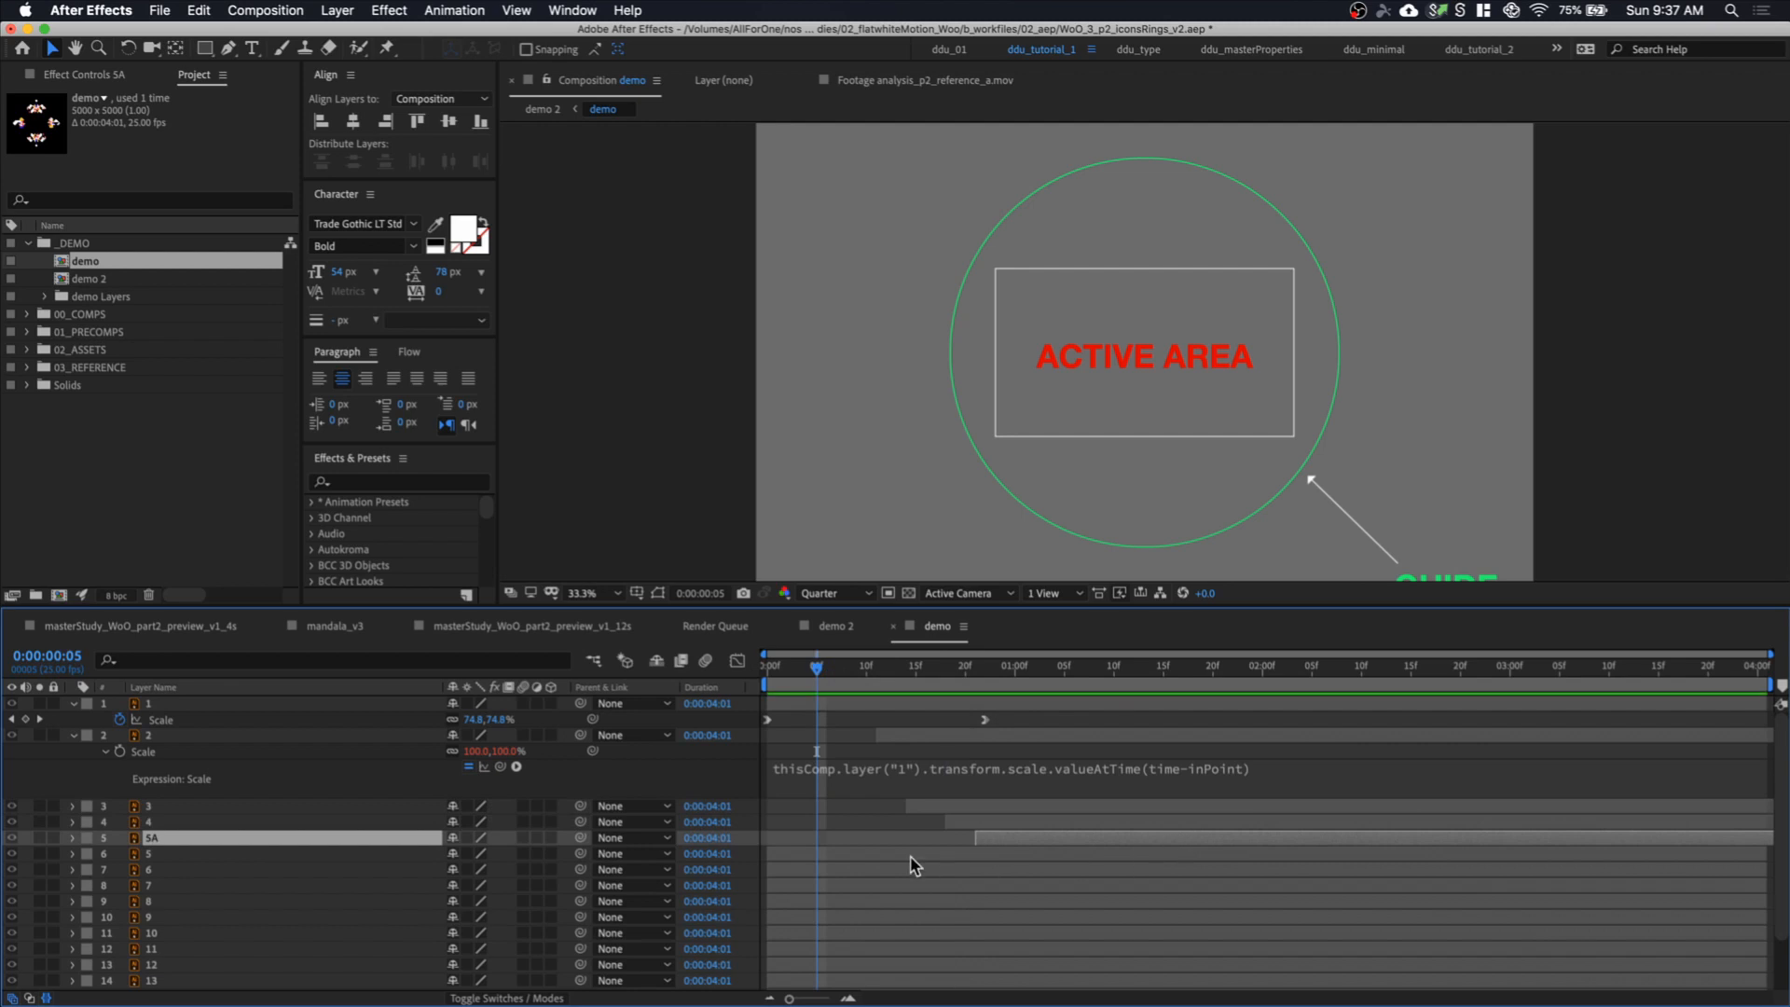
click(228, 853)
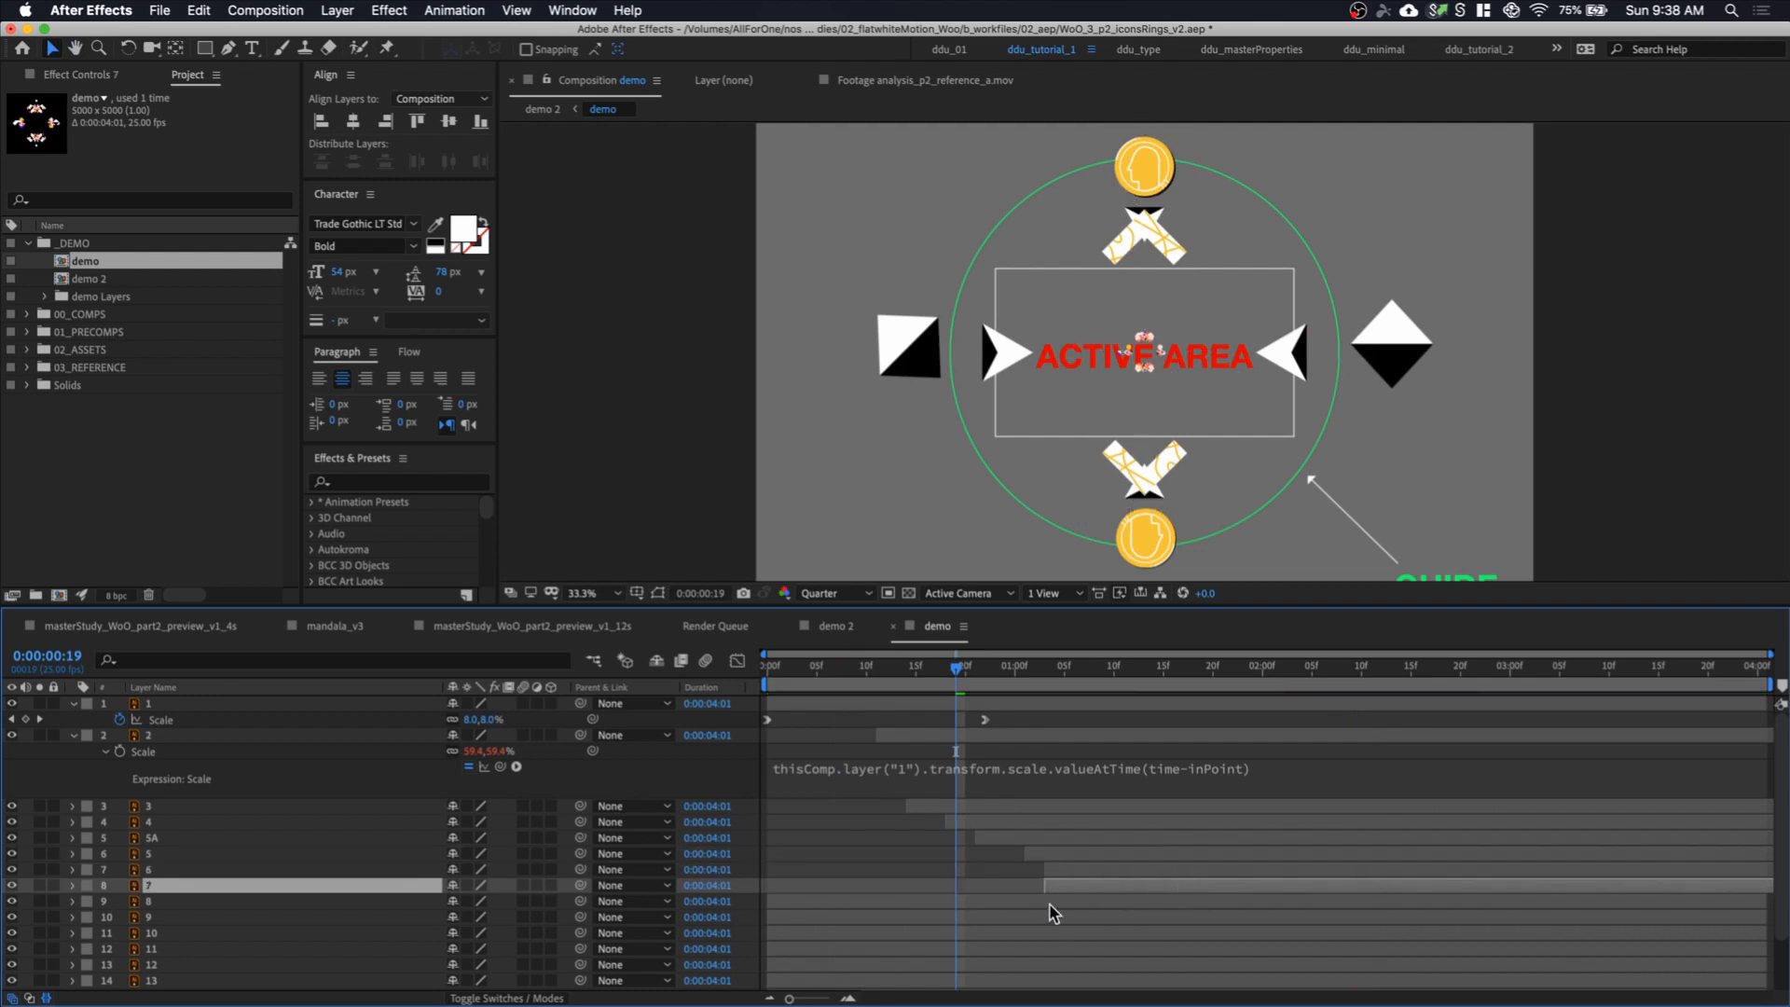
click(148, 901)
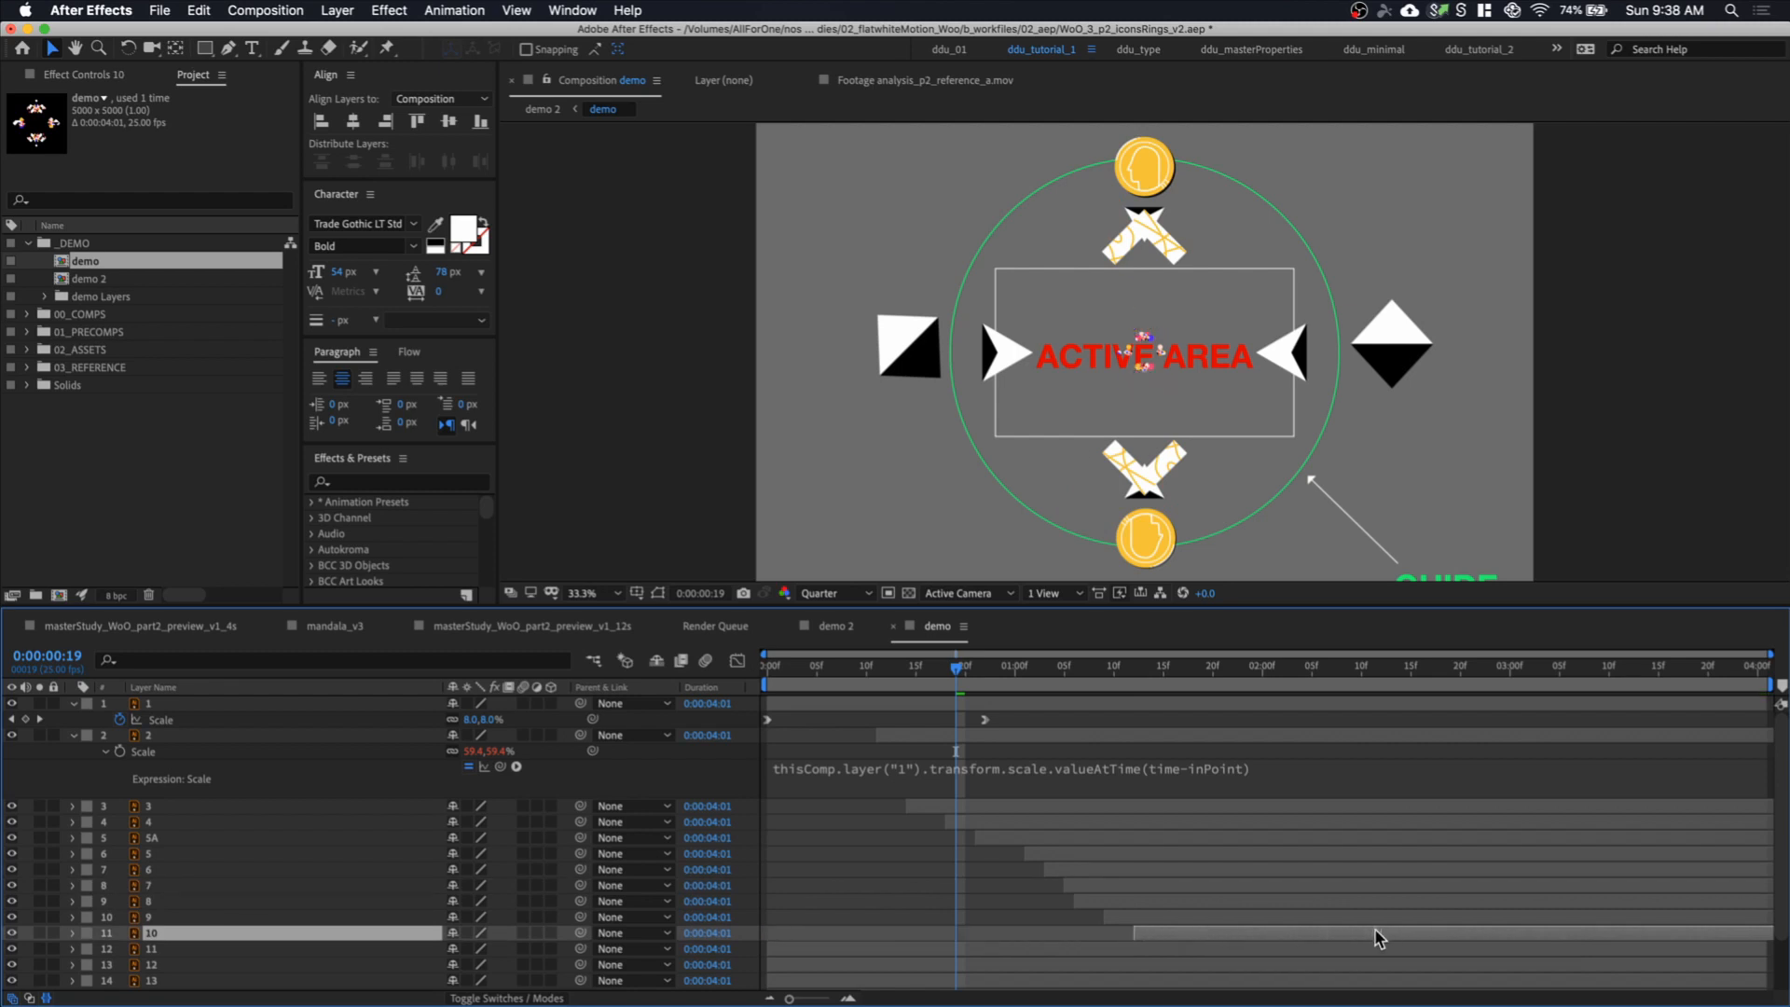
scroll(down, 3)
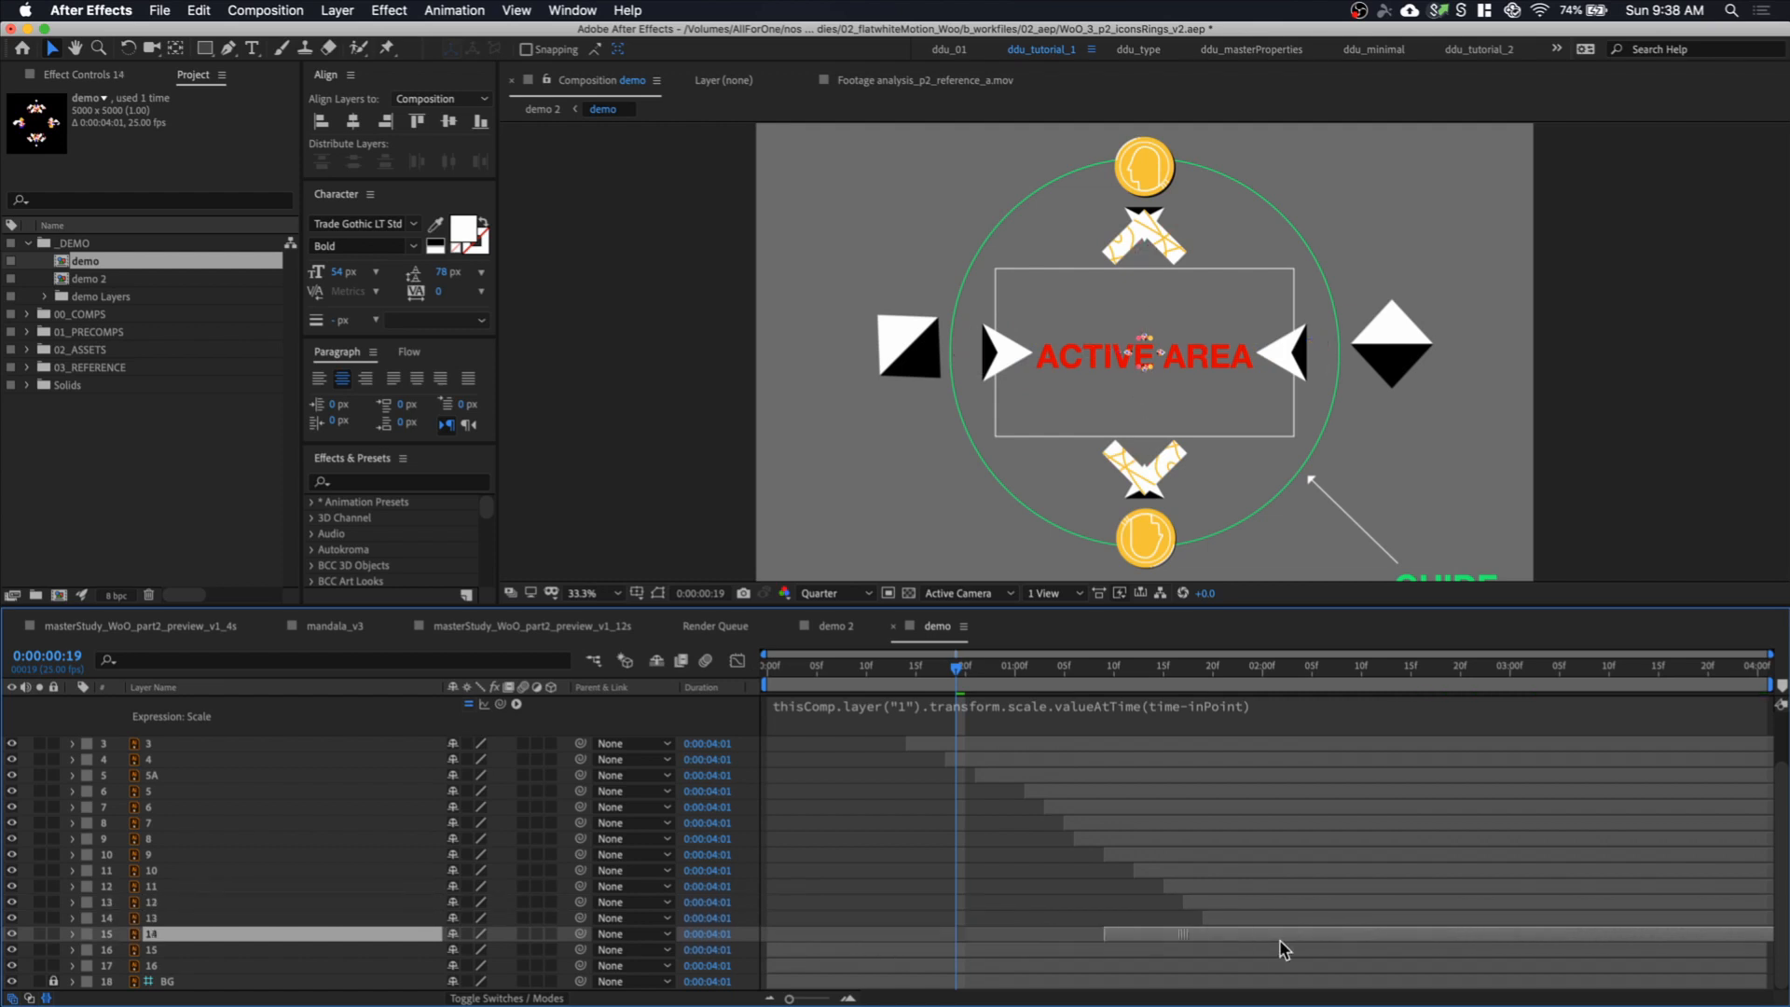
click(229, 949)
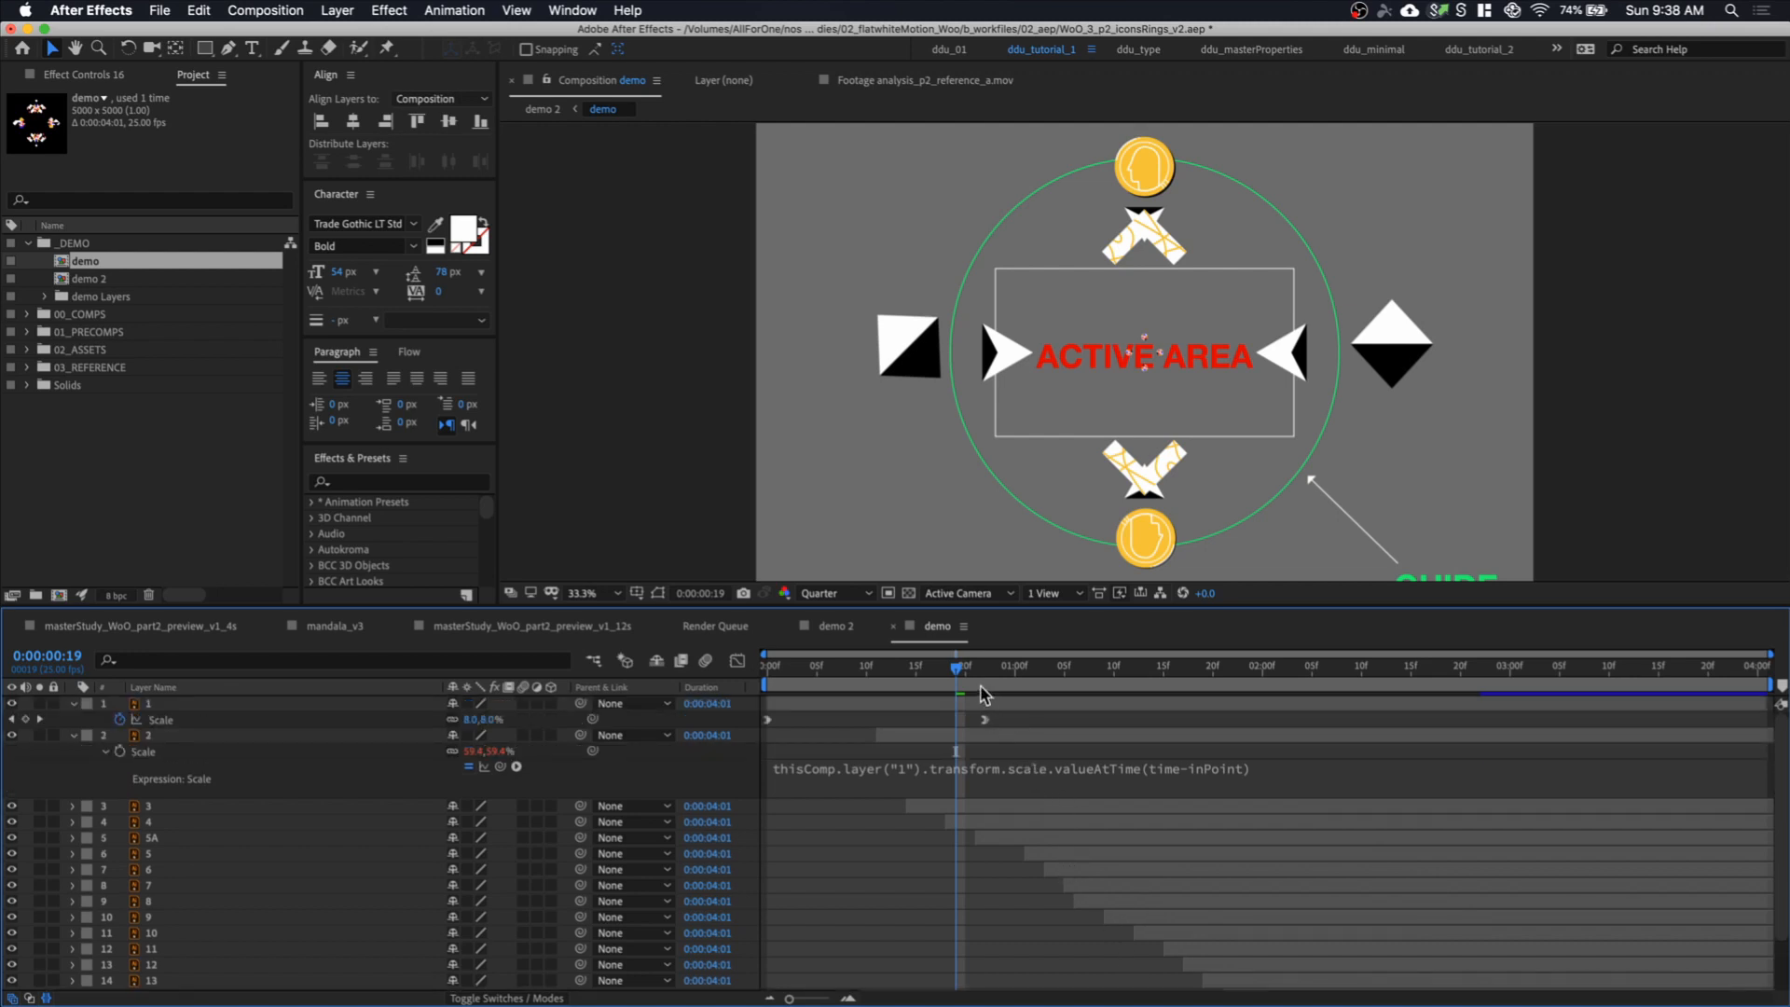
click(774, 666)
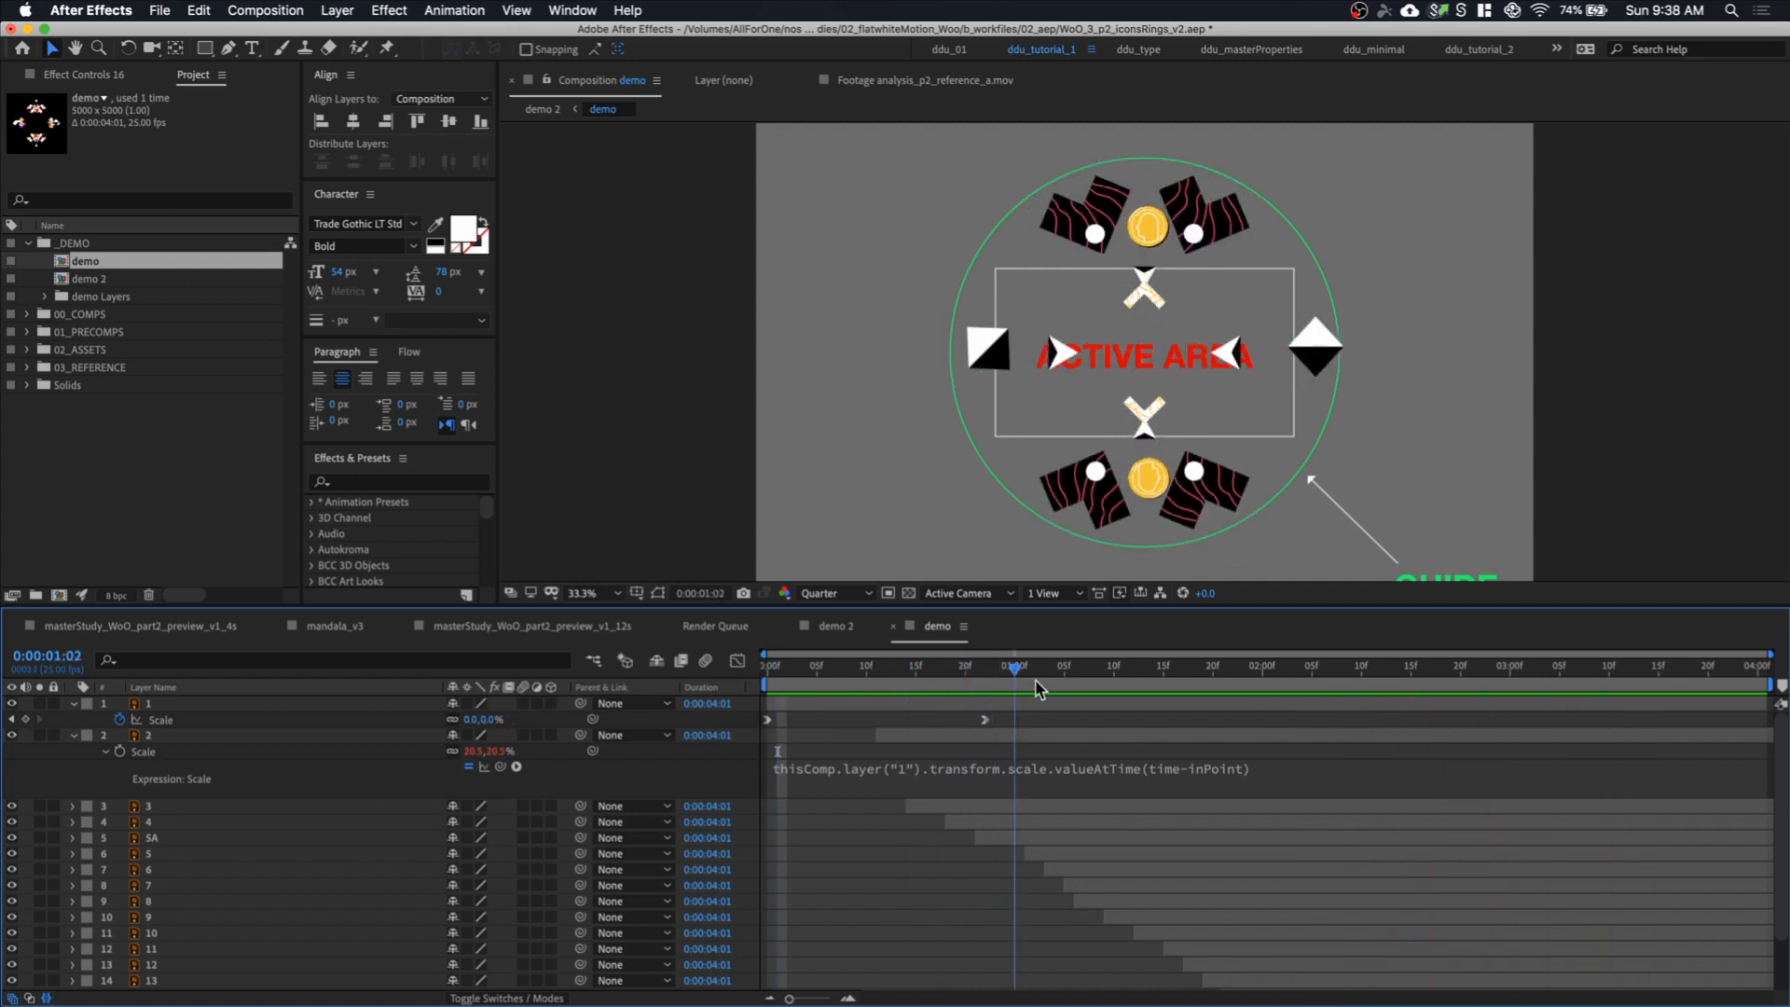
click(985, 666)
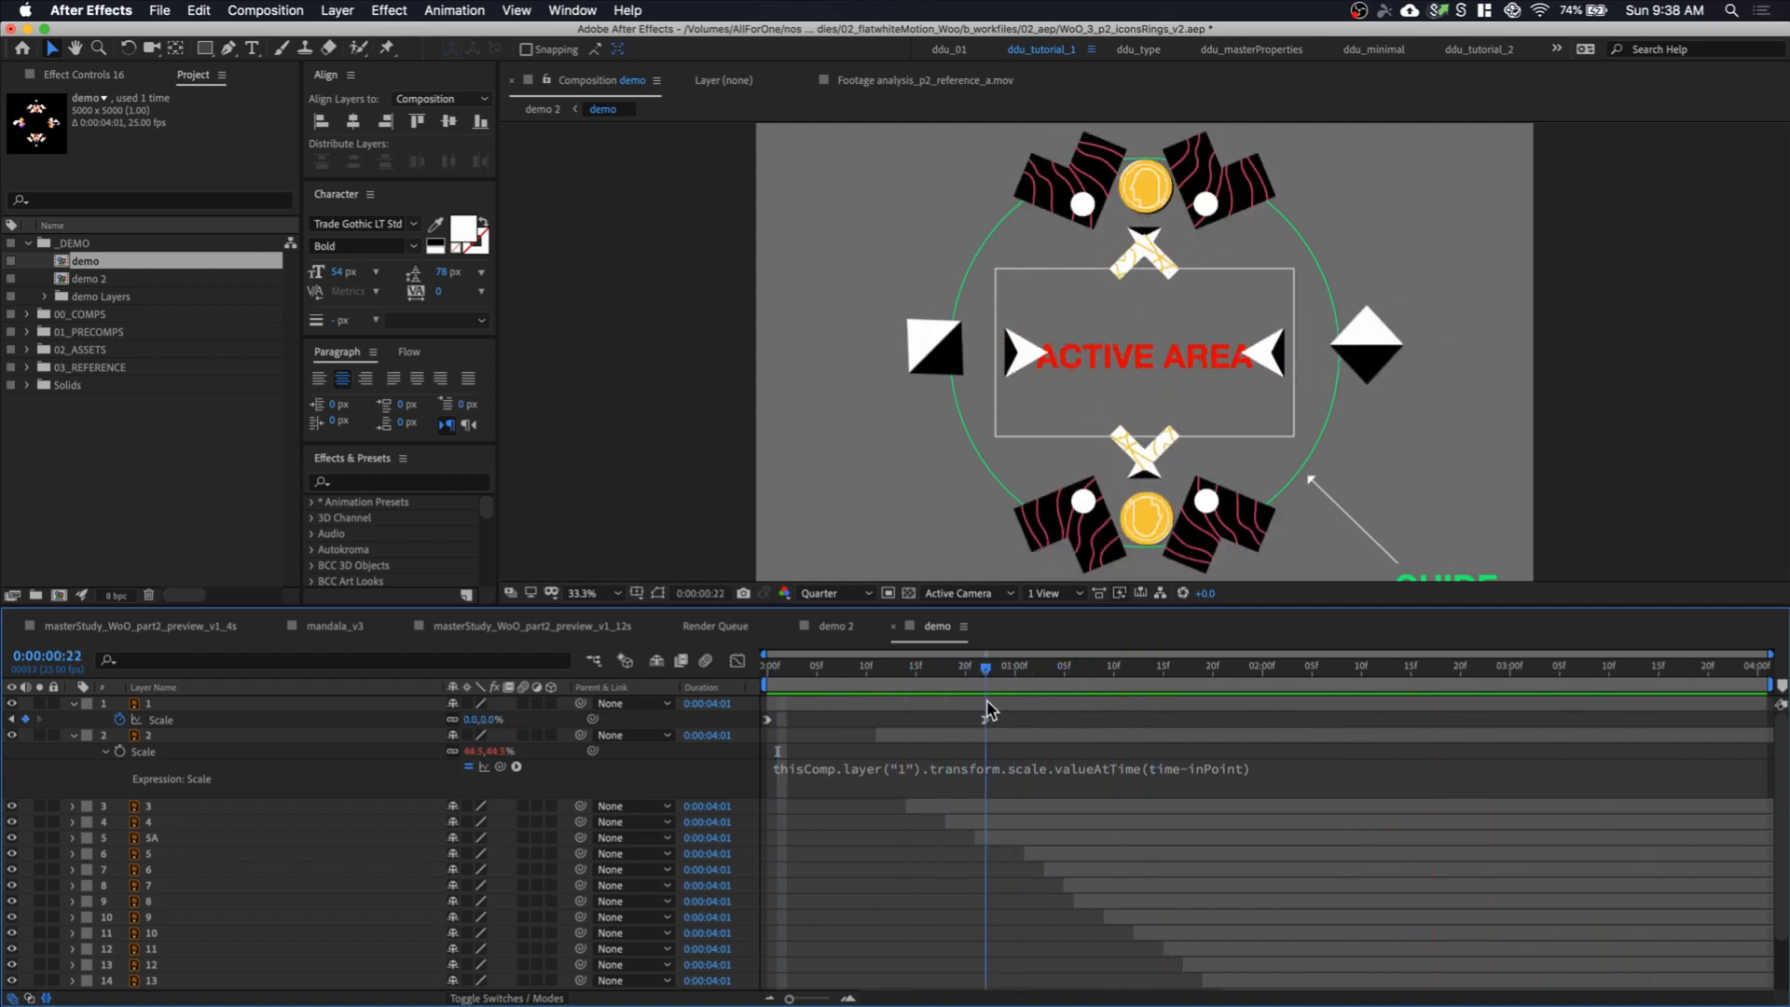
click(1233, 665)
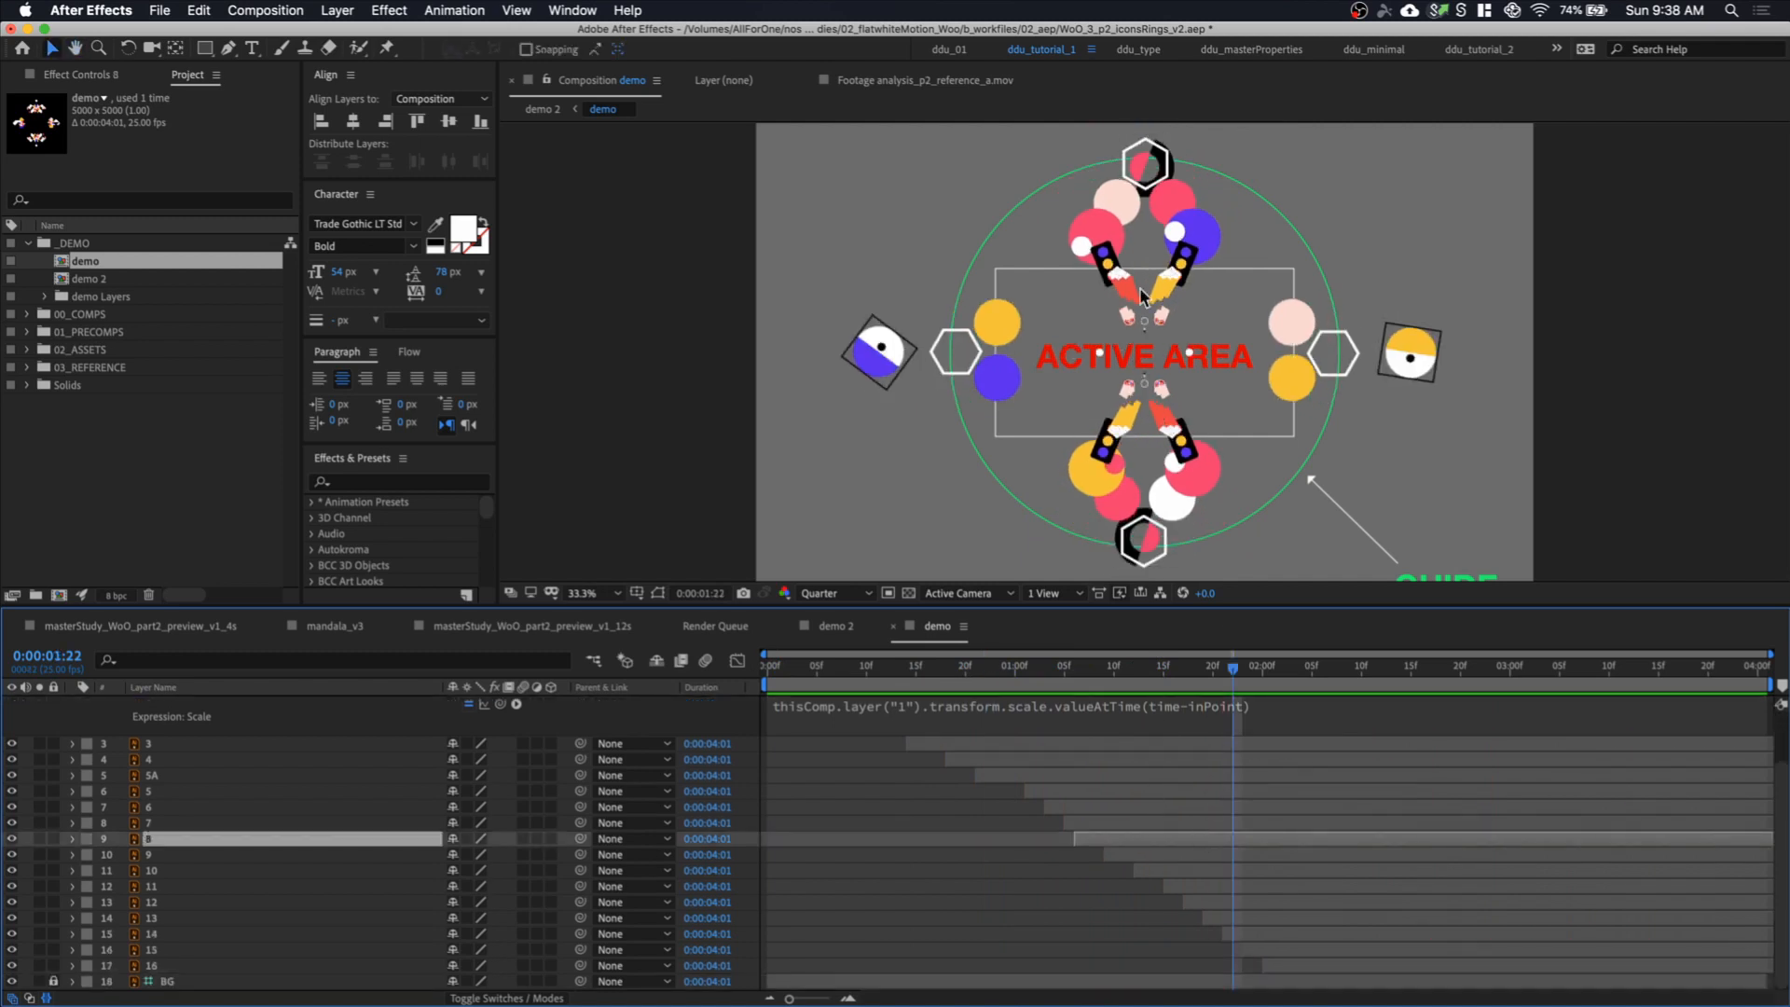
mouse_move(1210, 416)
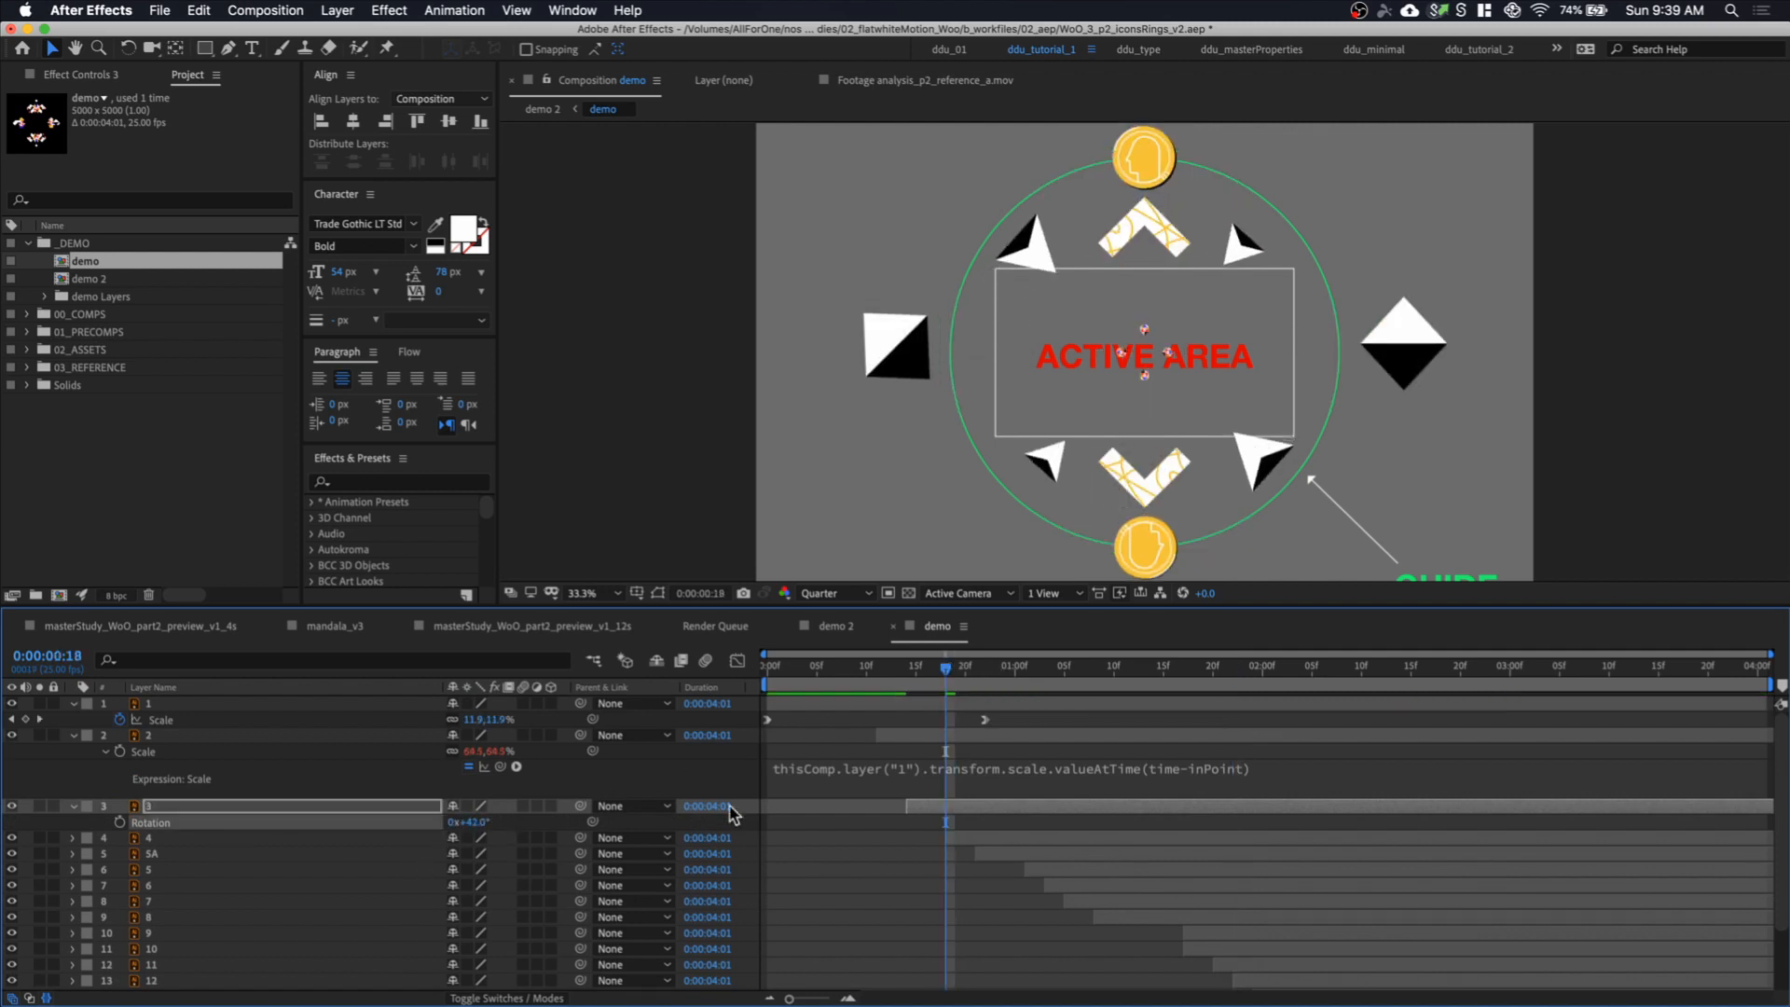
click(154, 853)
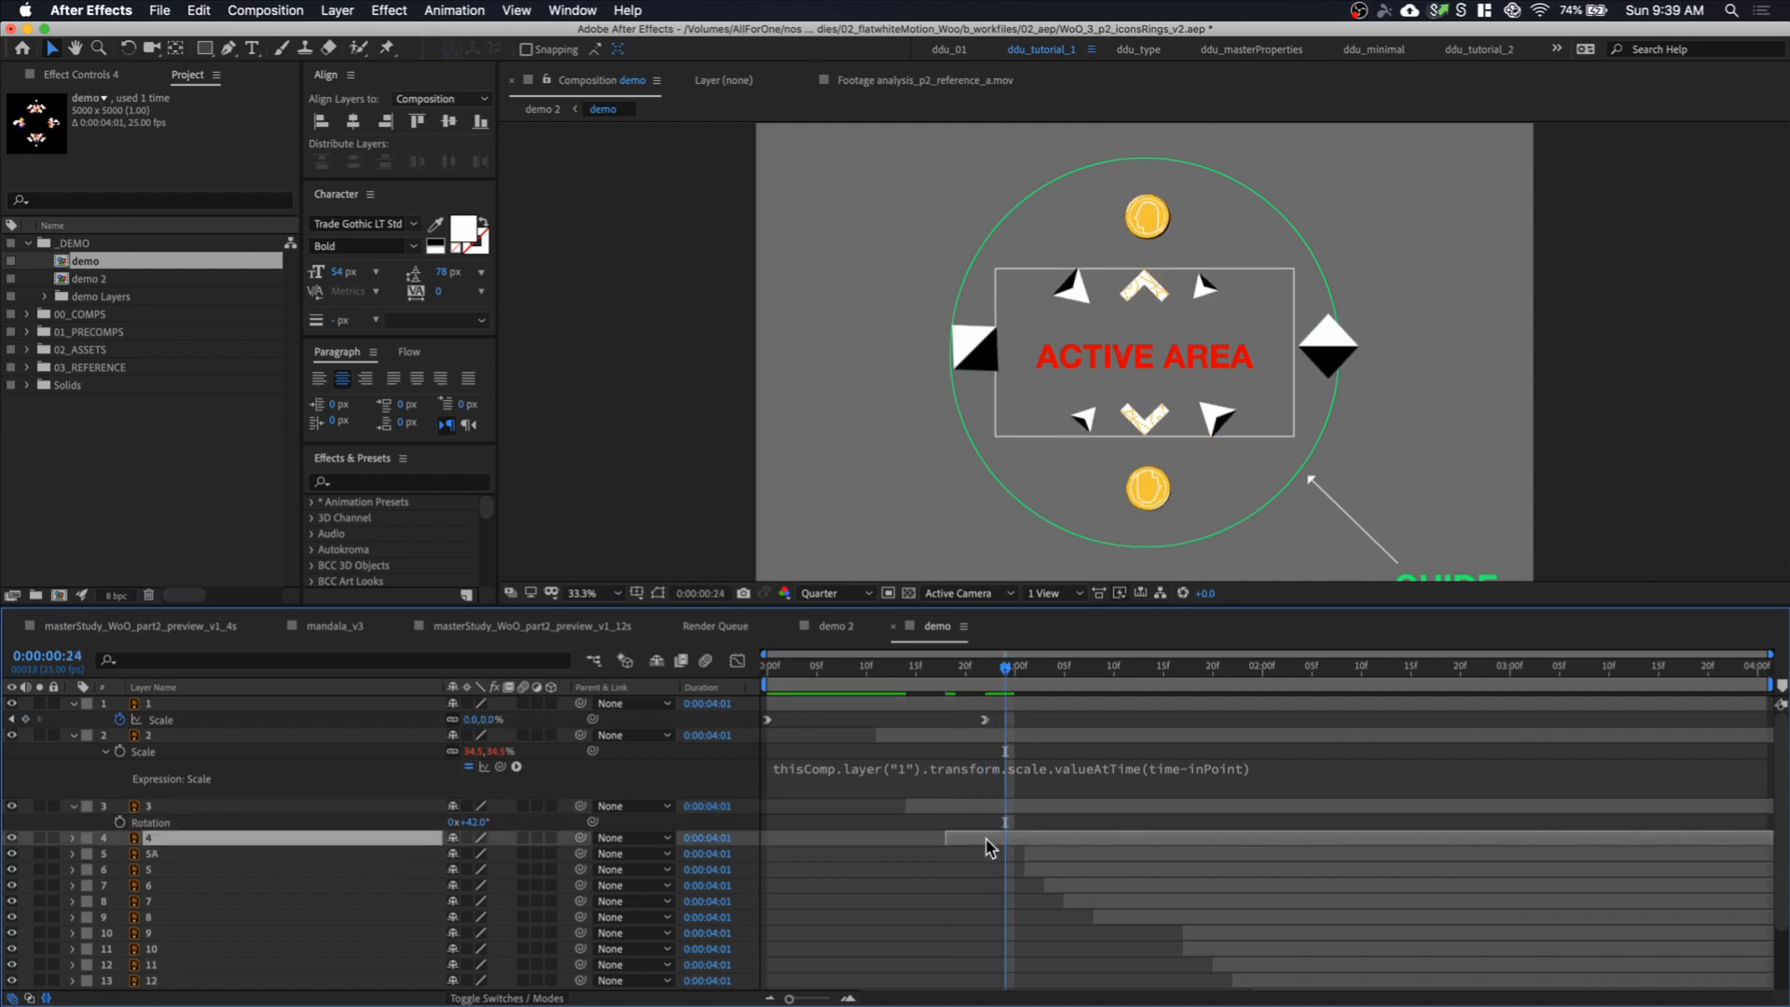
click(71, 838)
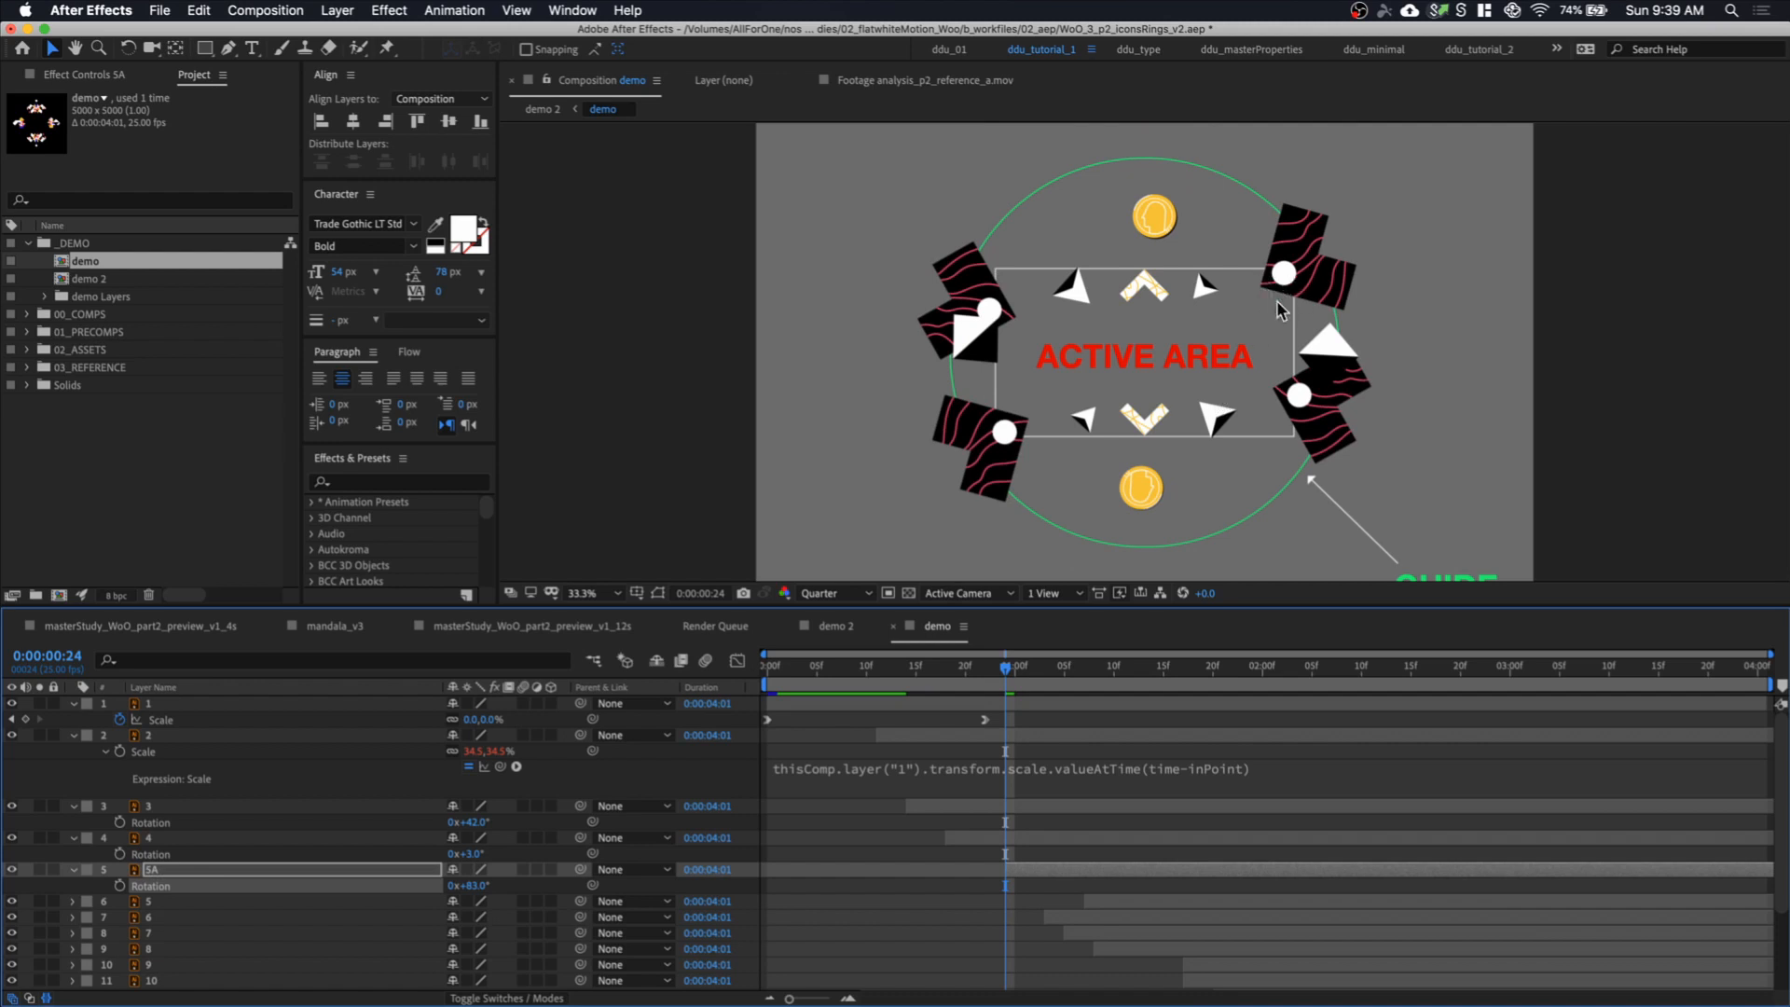
mouse_move(1016, 716)
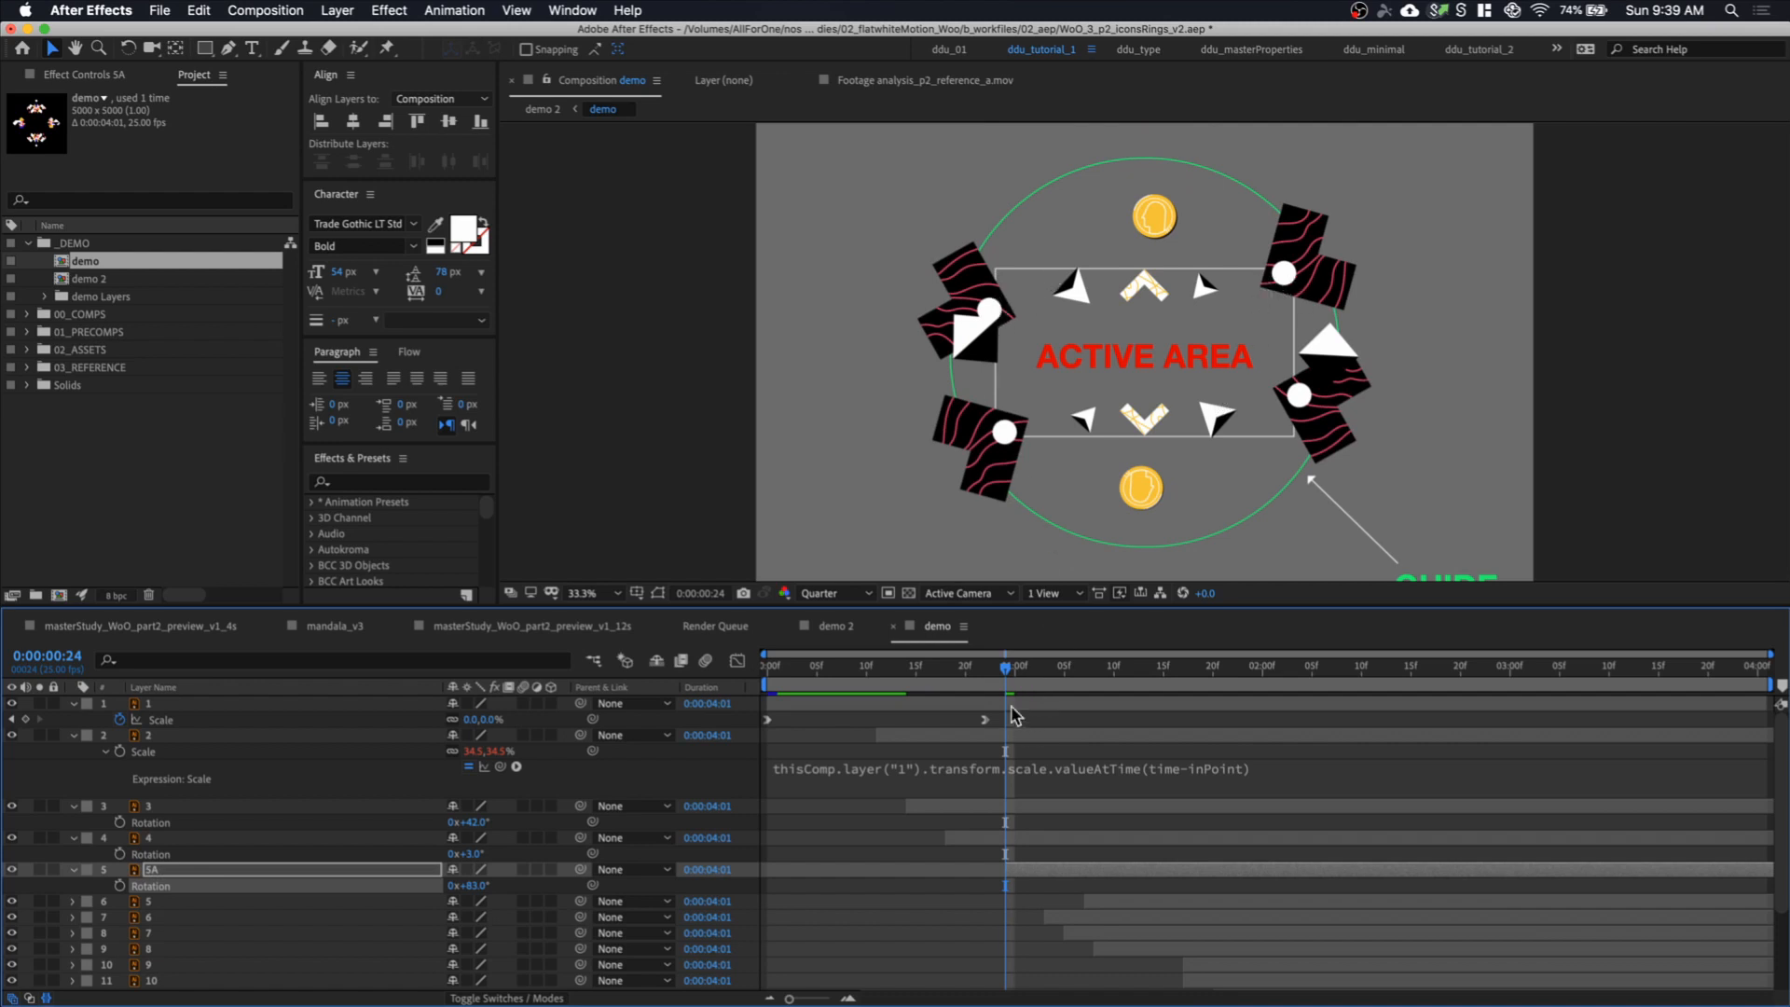
mouse_move(1282, 392)
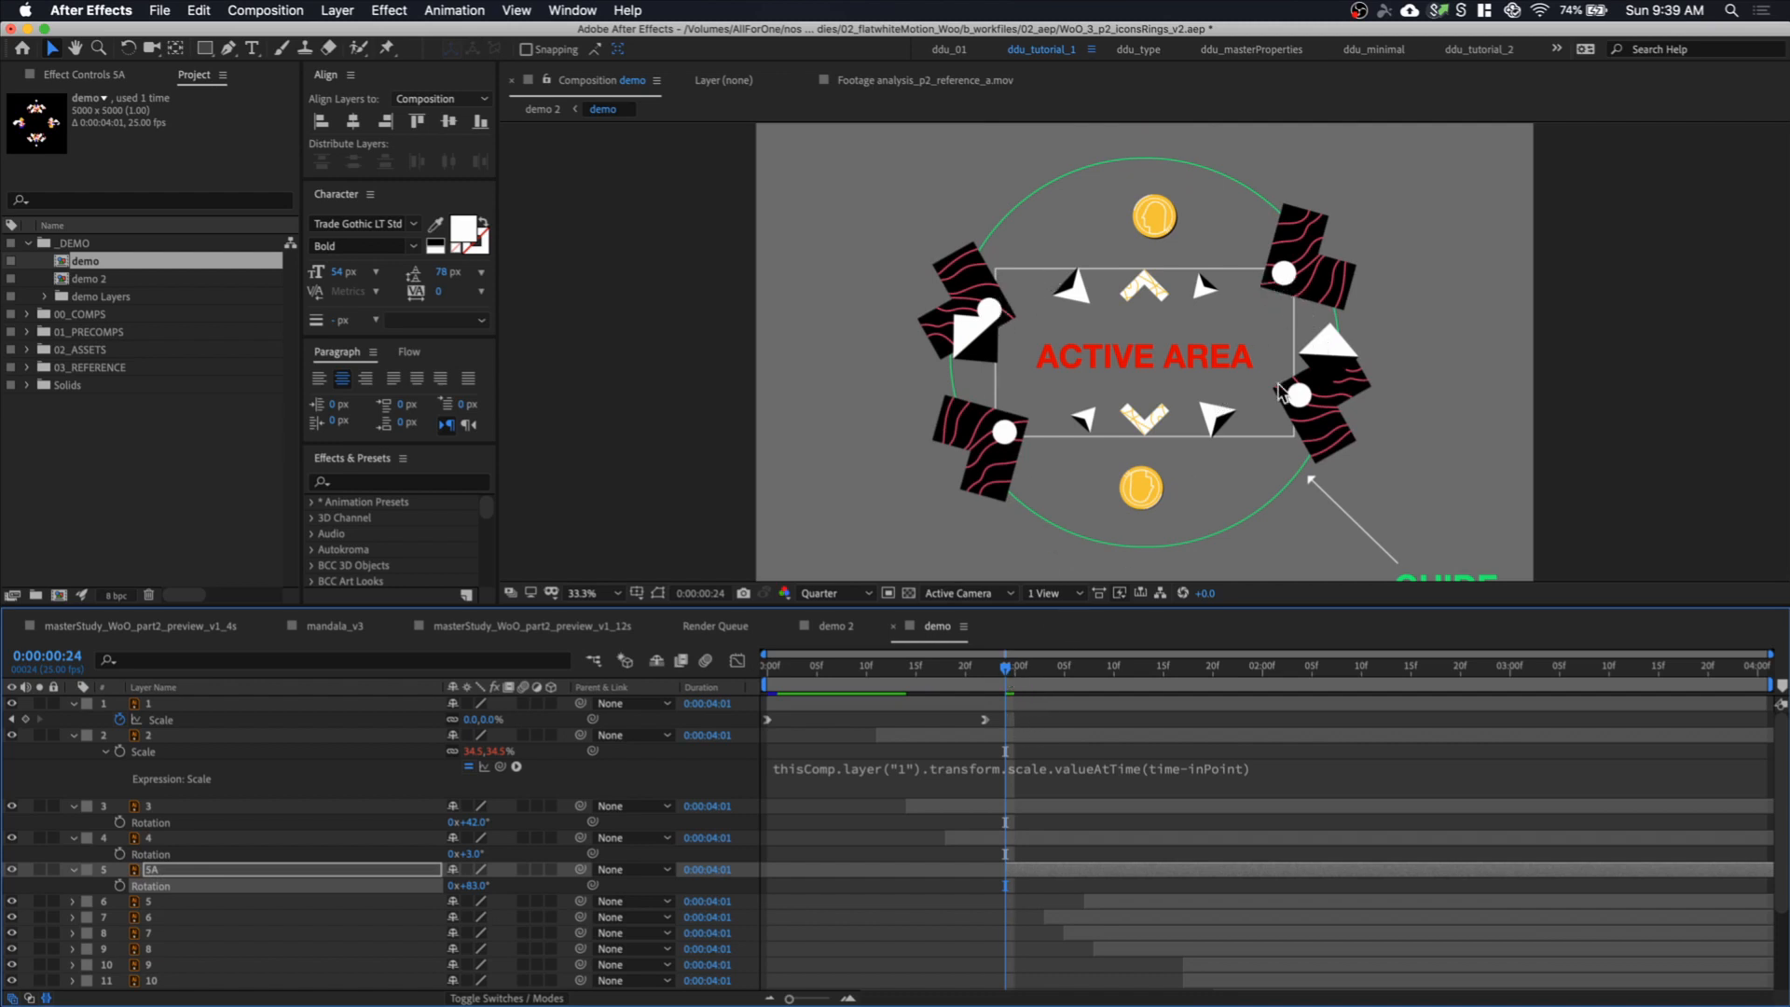
mouse_move(1221, 417)
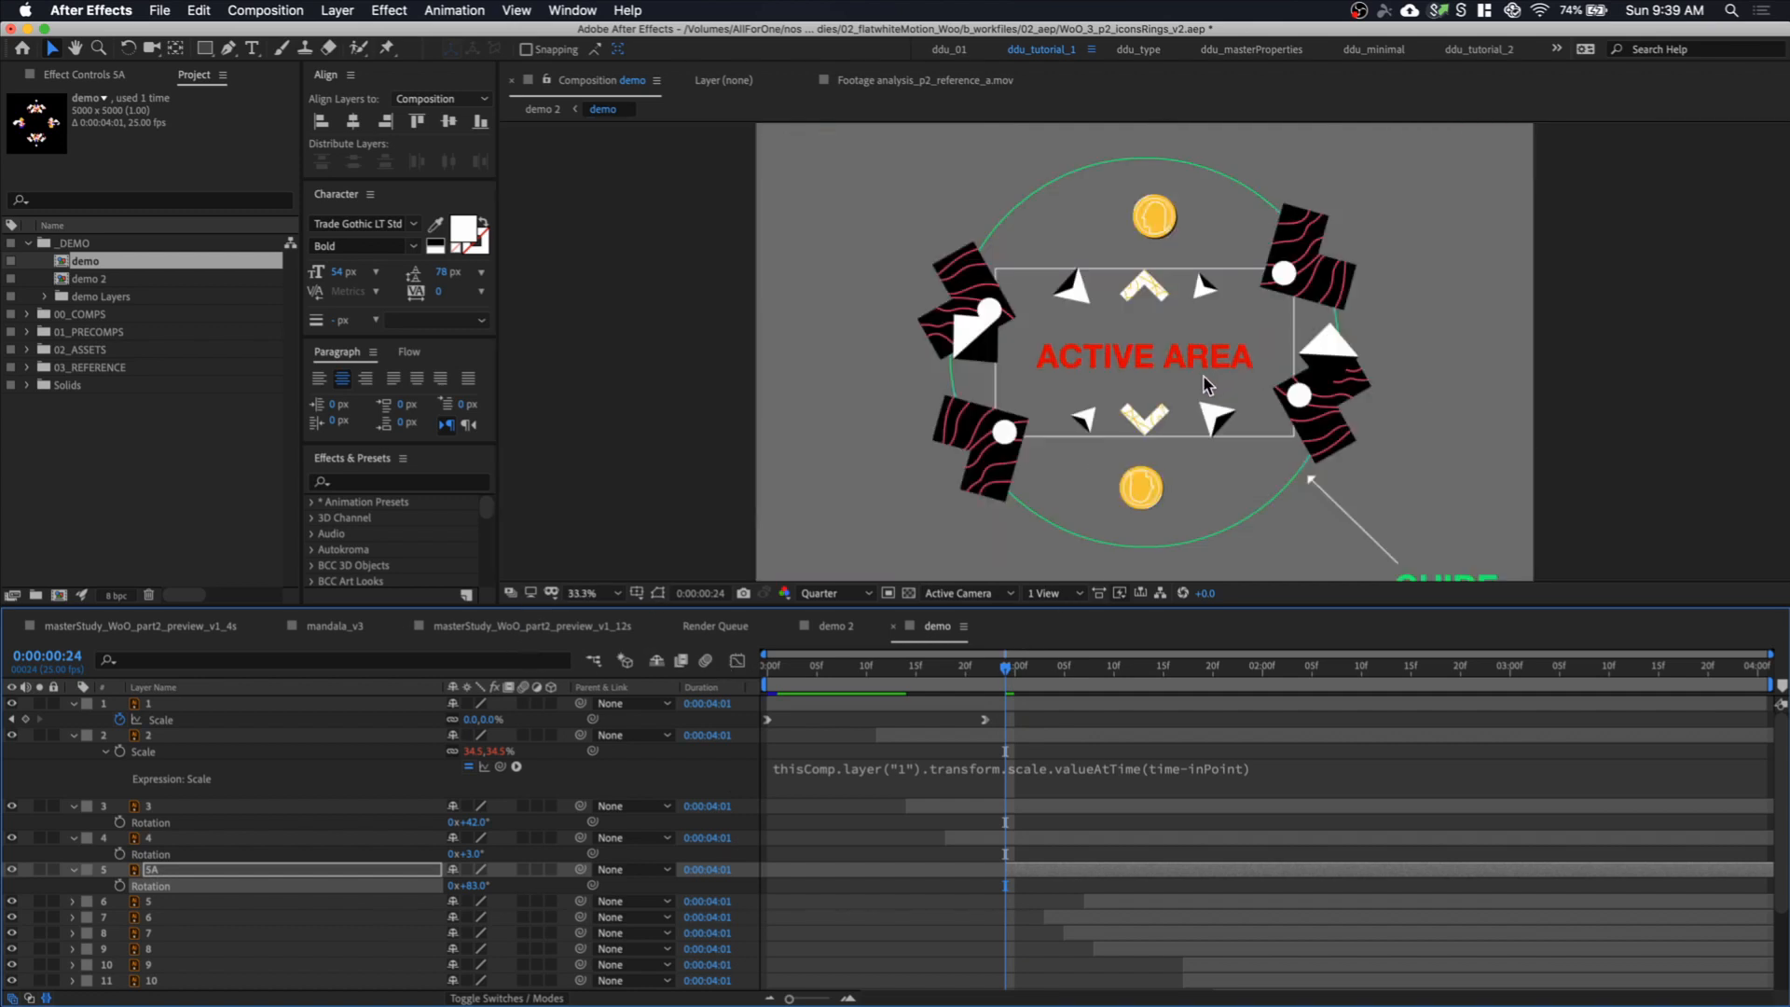
click(609, 593)
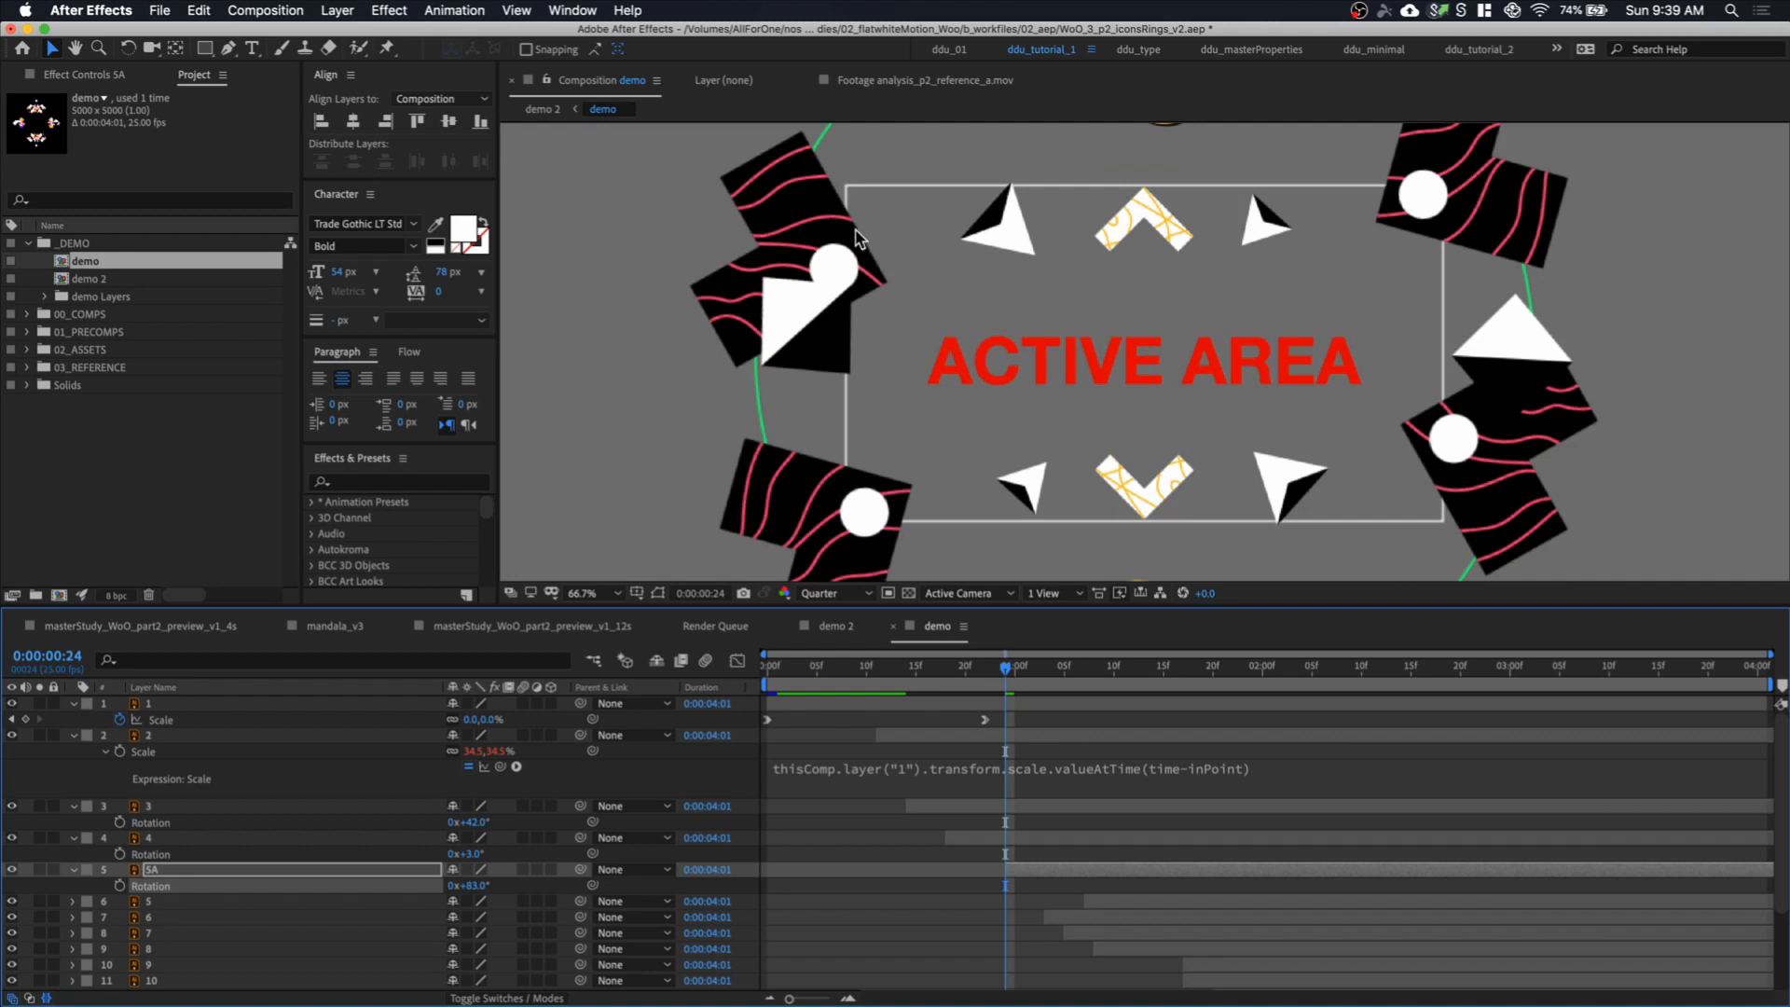
mouse_move(907, 291)
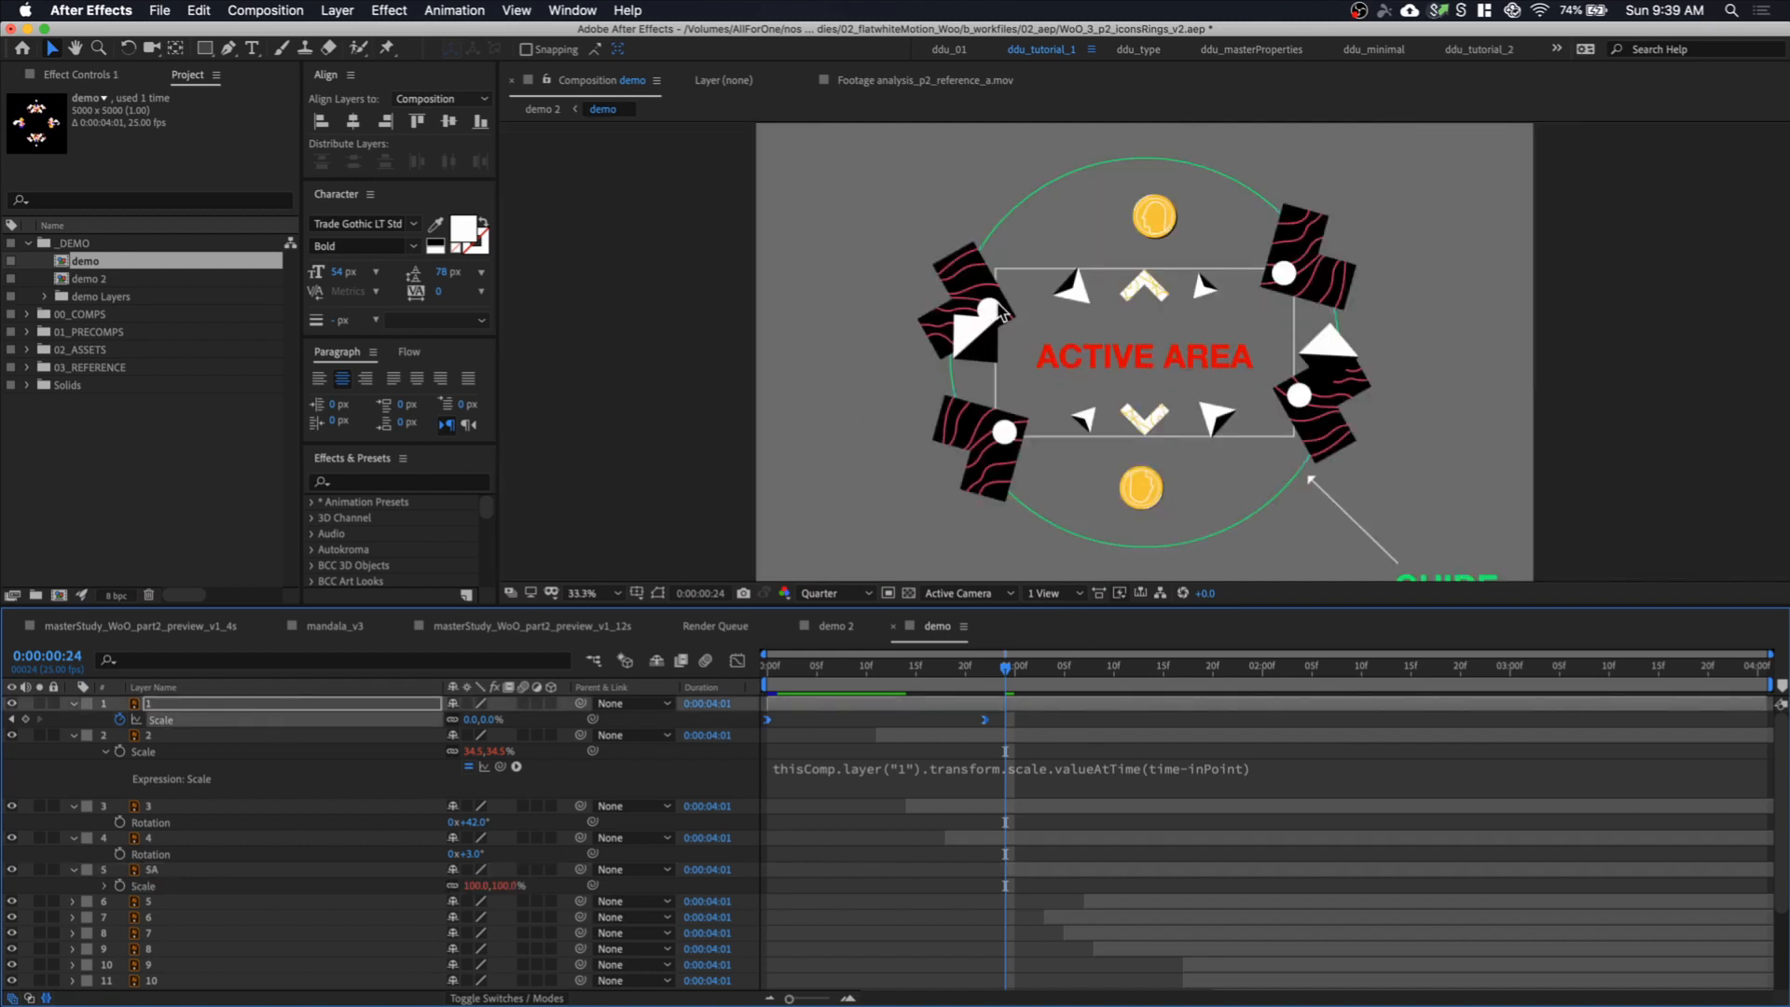
mouse_move(956, 402)
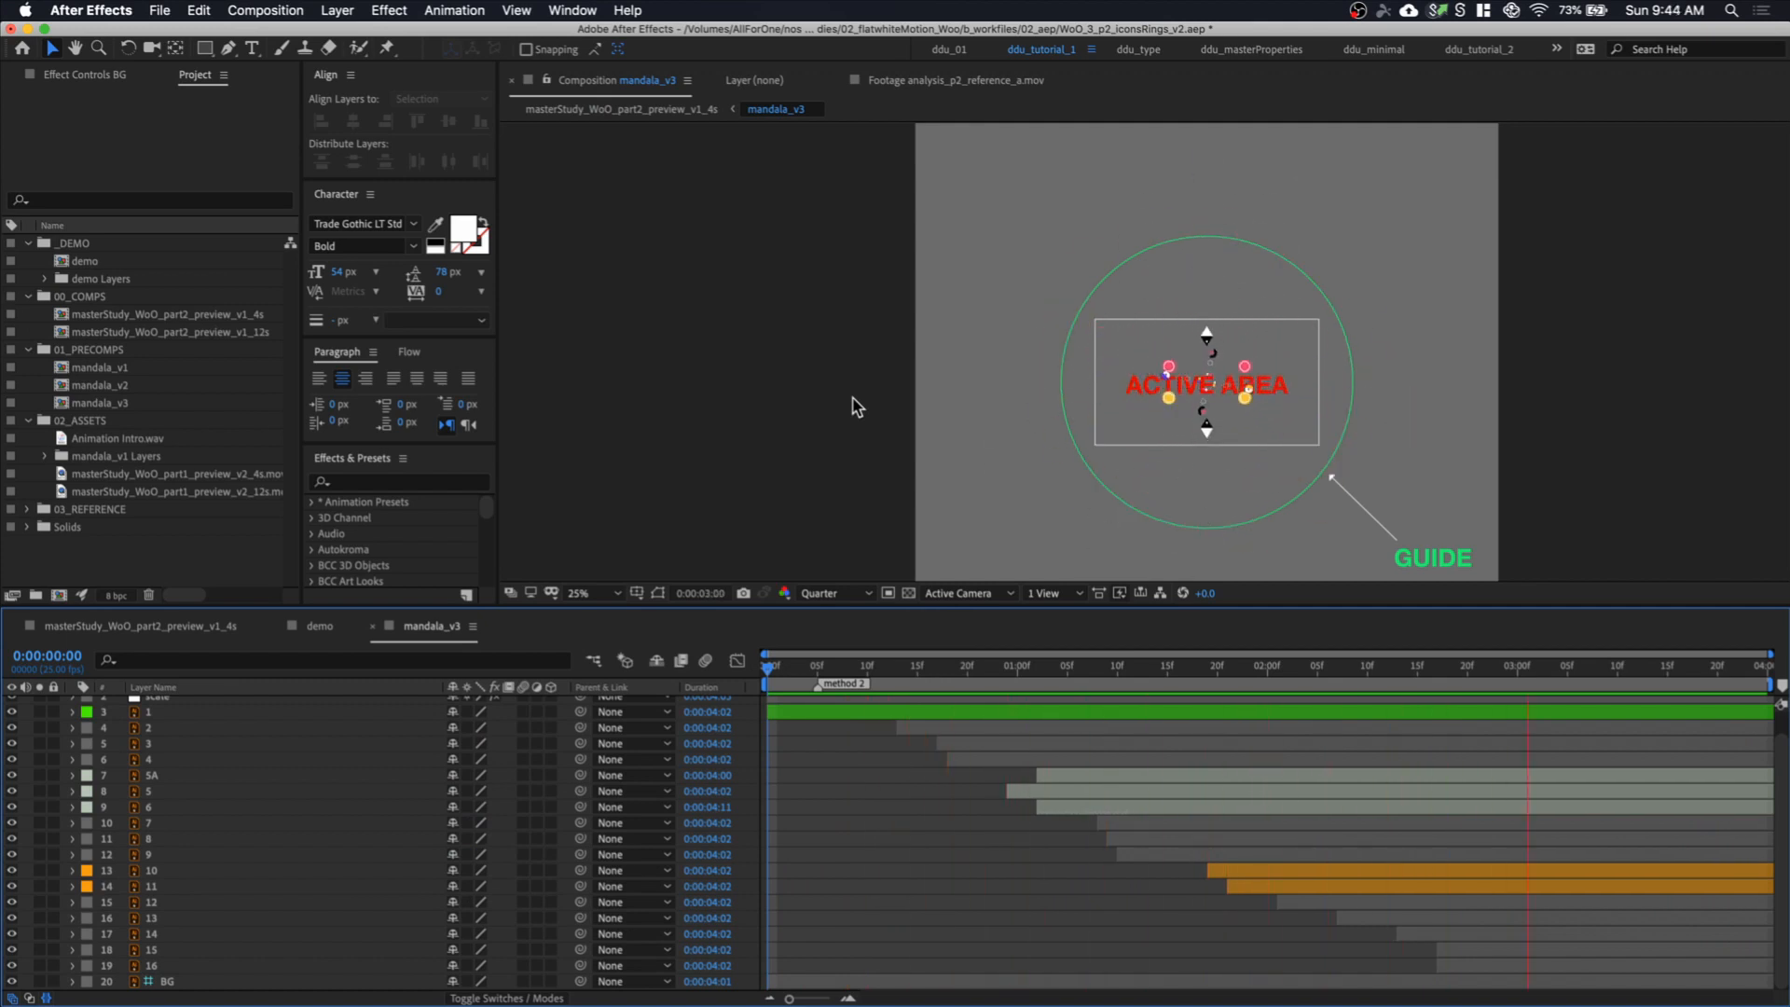
Create a new composition using the HDTV 1080 25 preset
click(1023, 666)
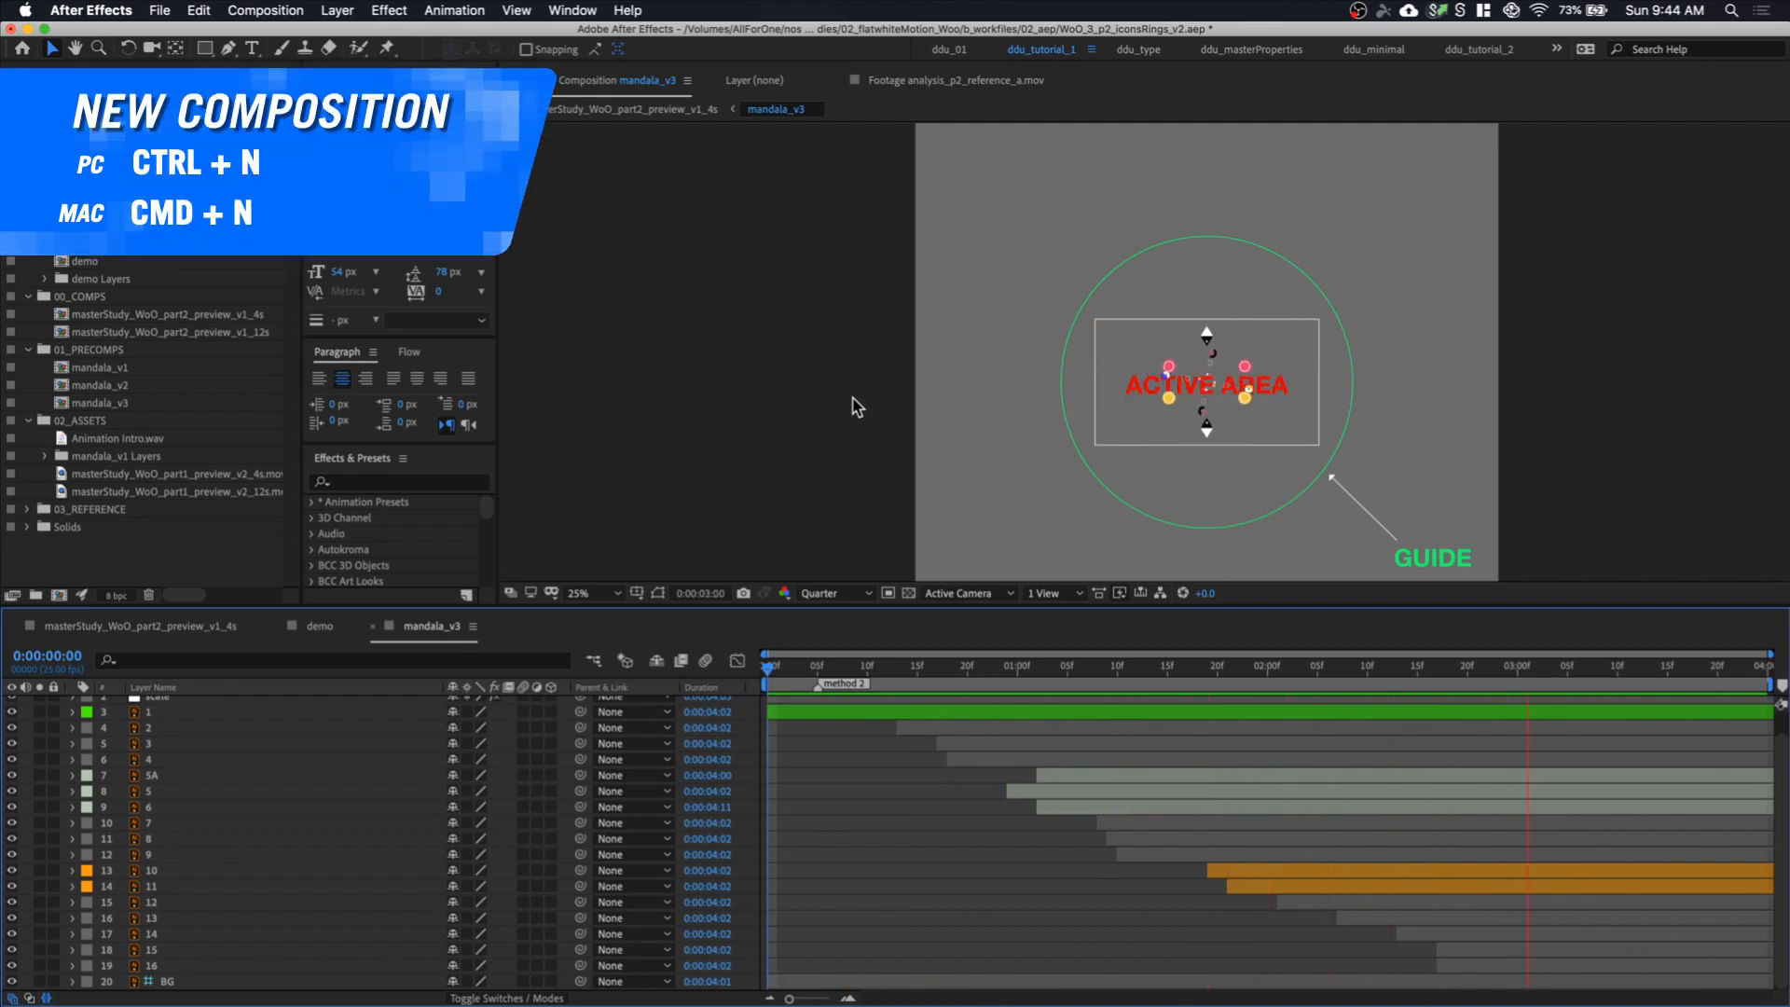
click(901, 357)
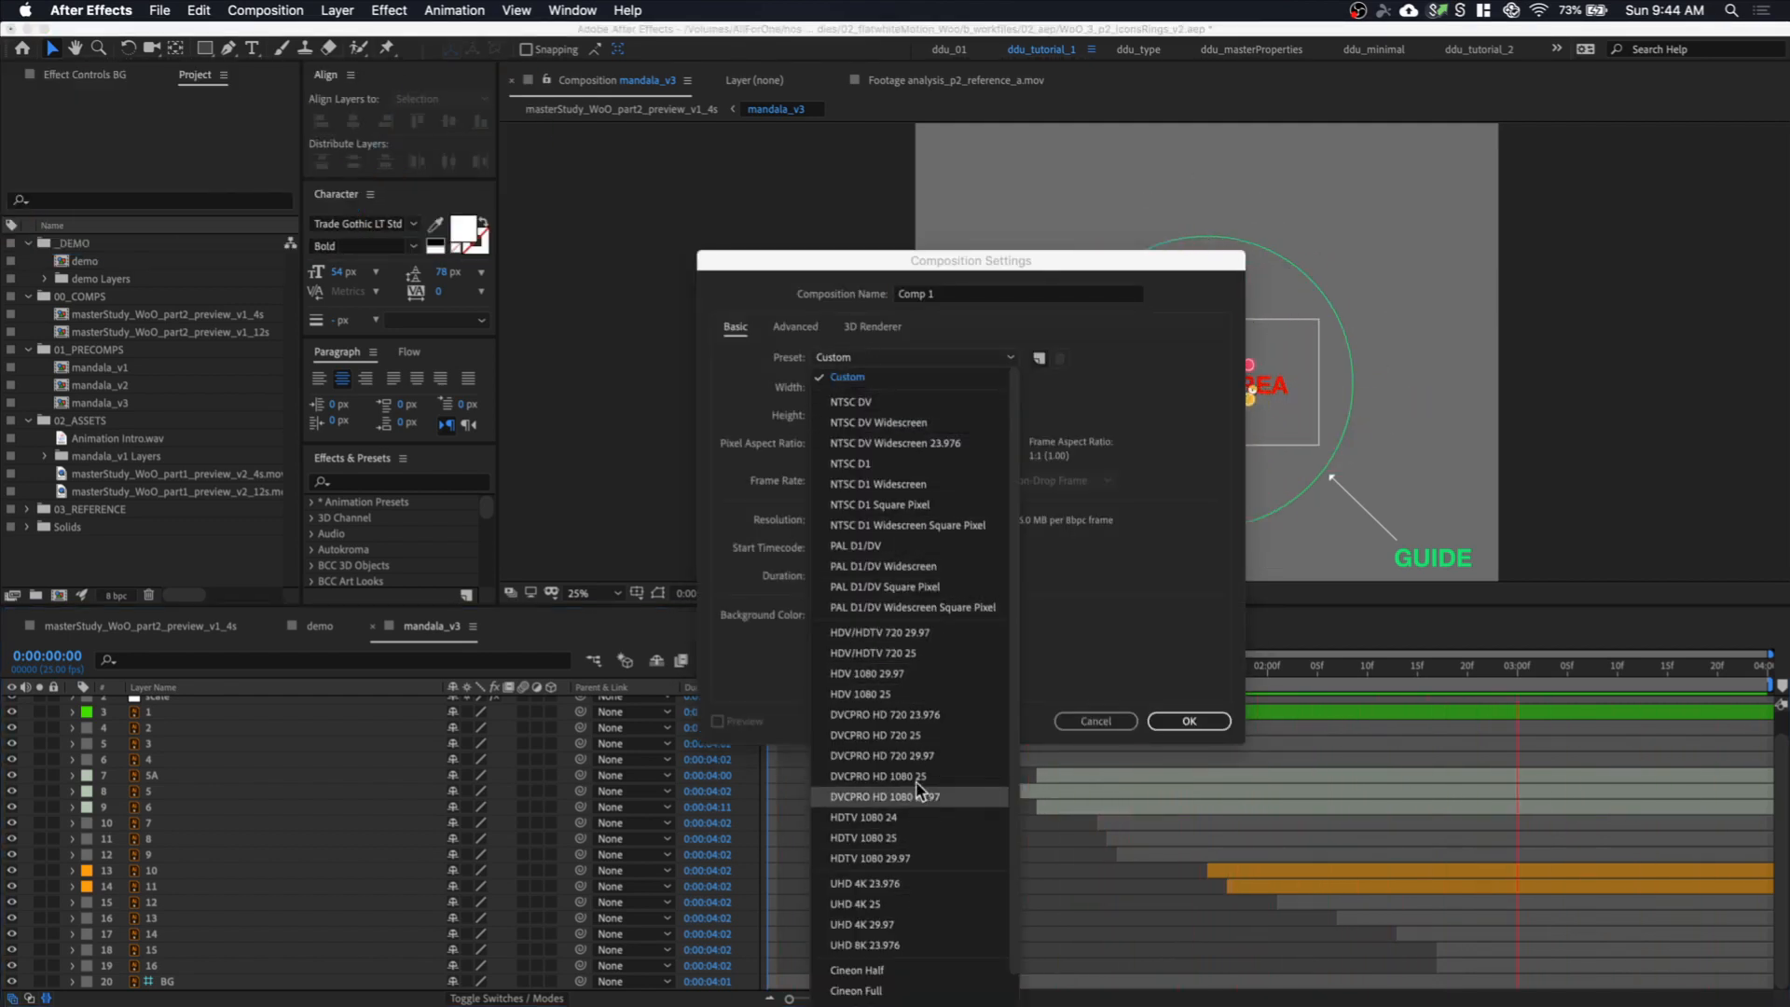
click(861, 837)
text(400)
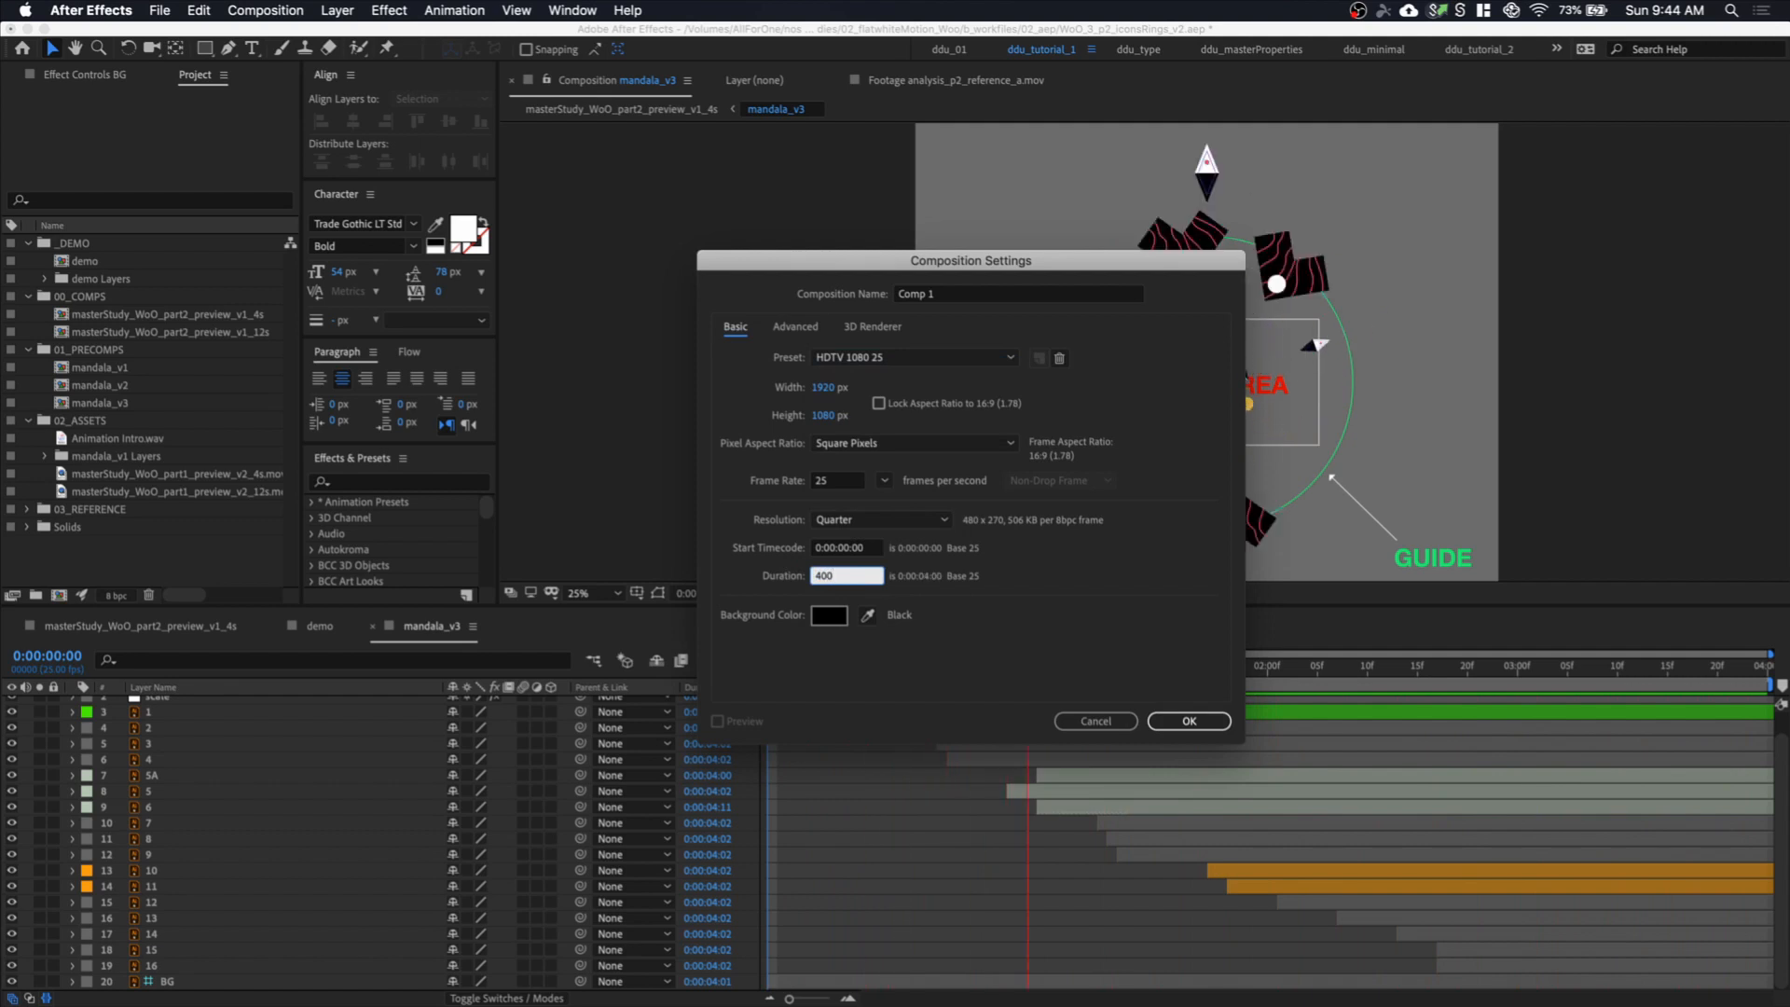
click(1187, 720)
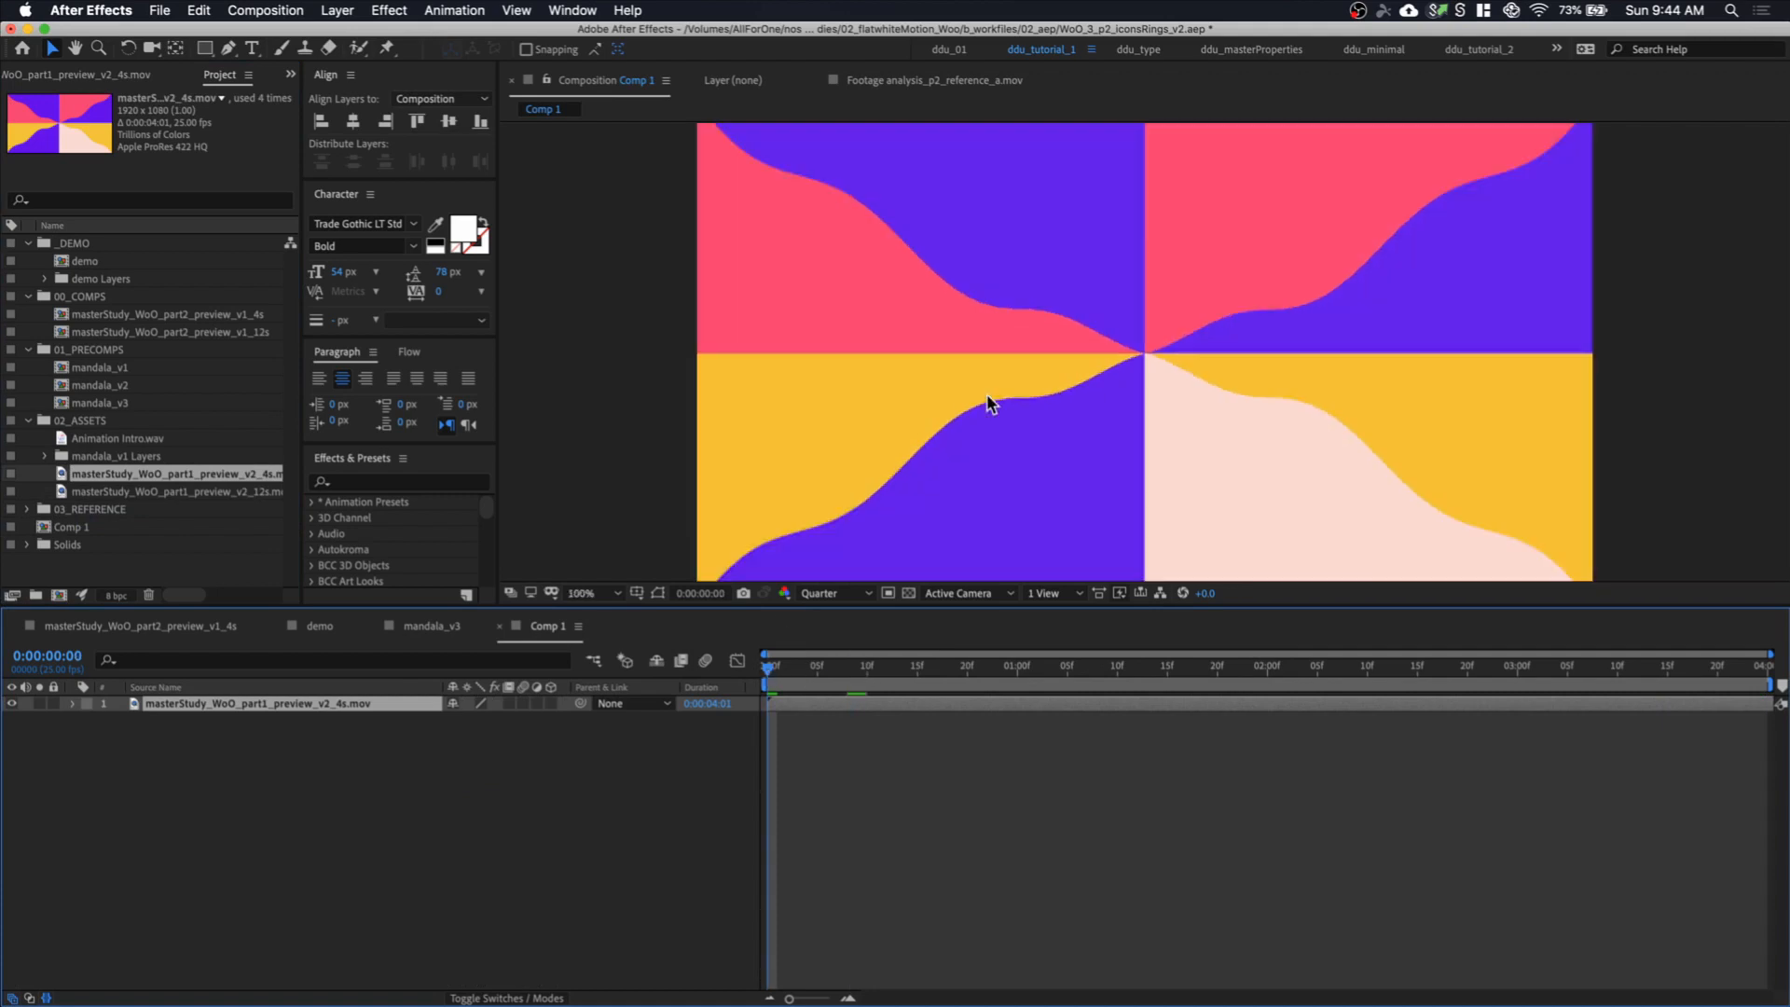
Preview the wavy background clip and select the mandala_v3 precomp in the Project panel
click(580, 593)
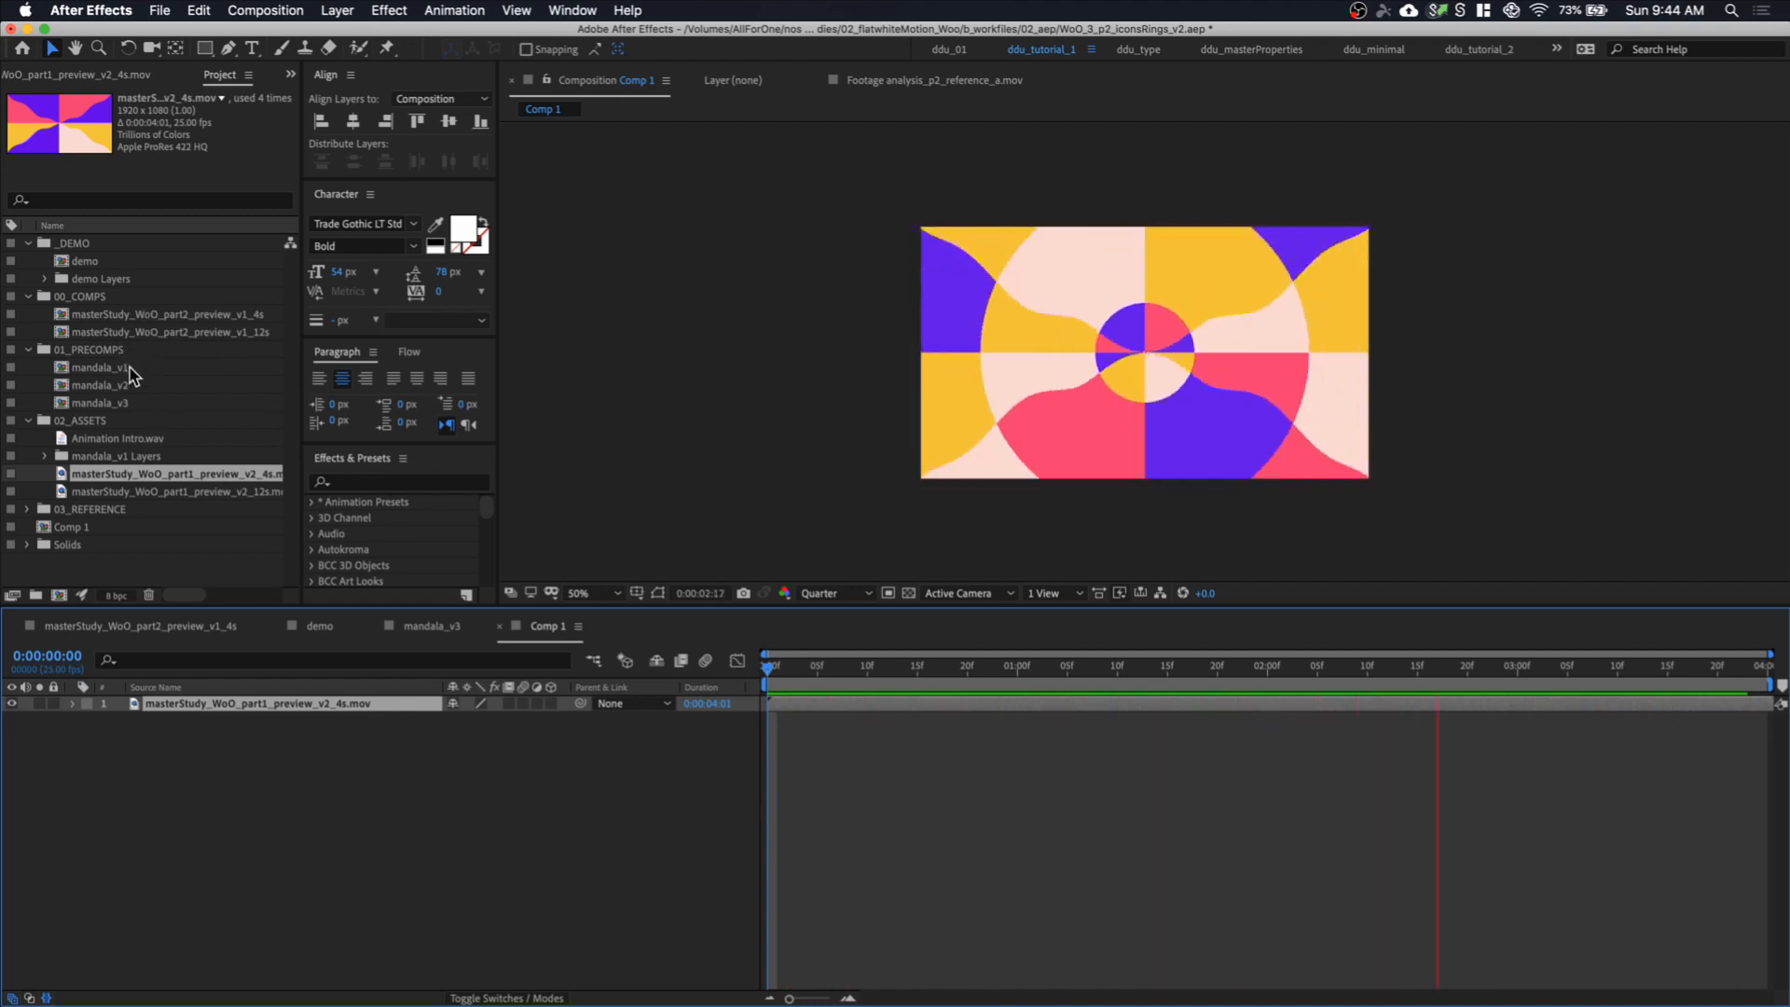
click(101, 402)
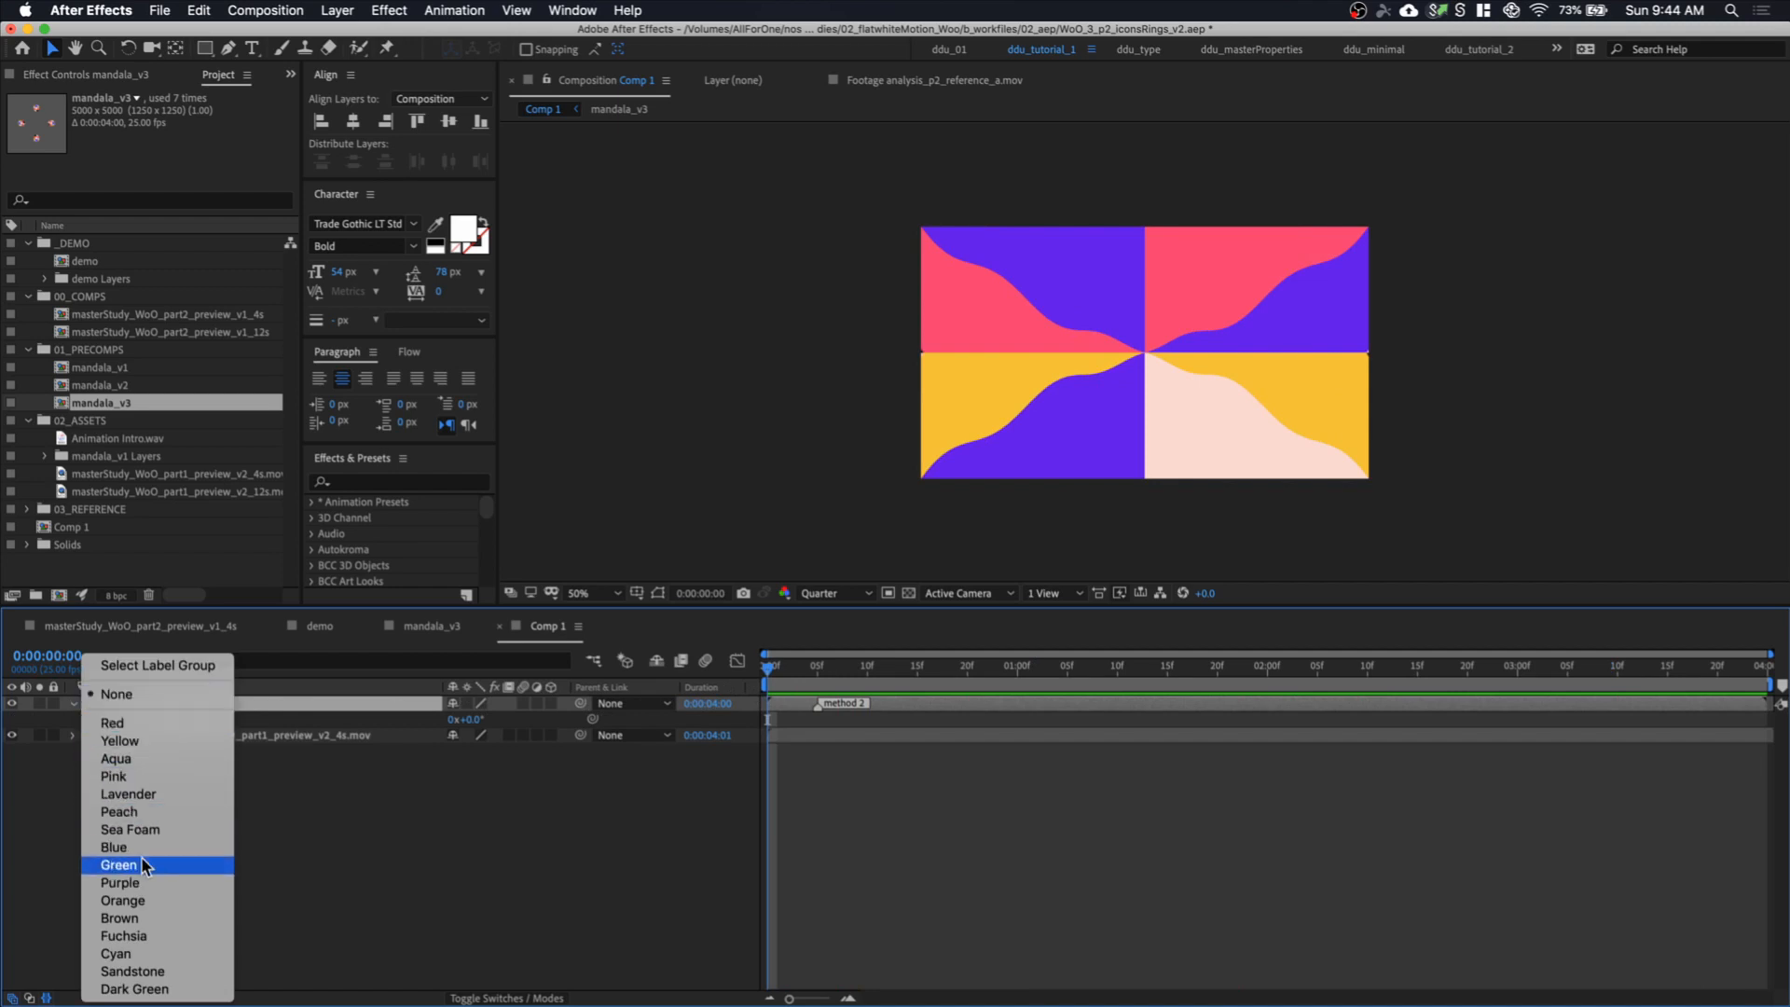
Label the mandala_v3 layer green and apply Easy Ease to its Rotation keyframes
click(117, 865)
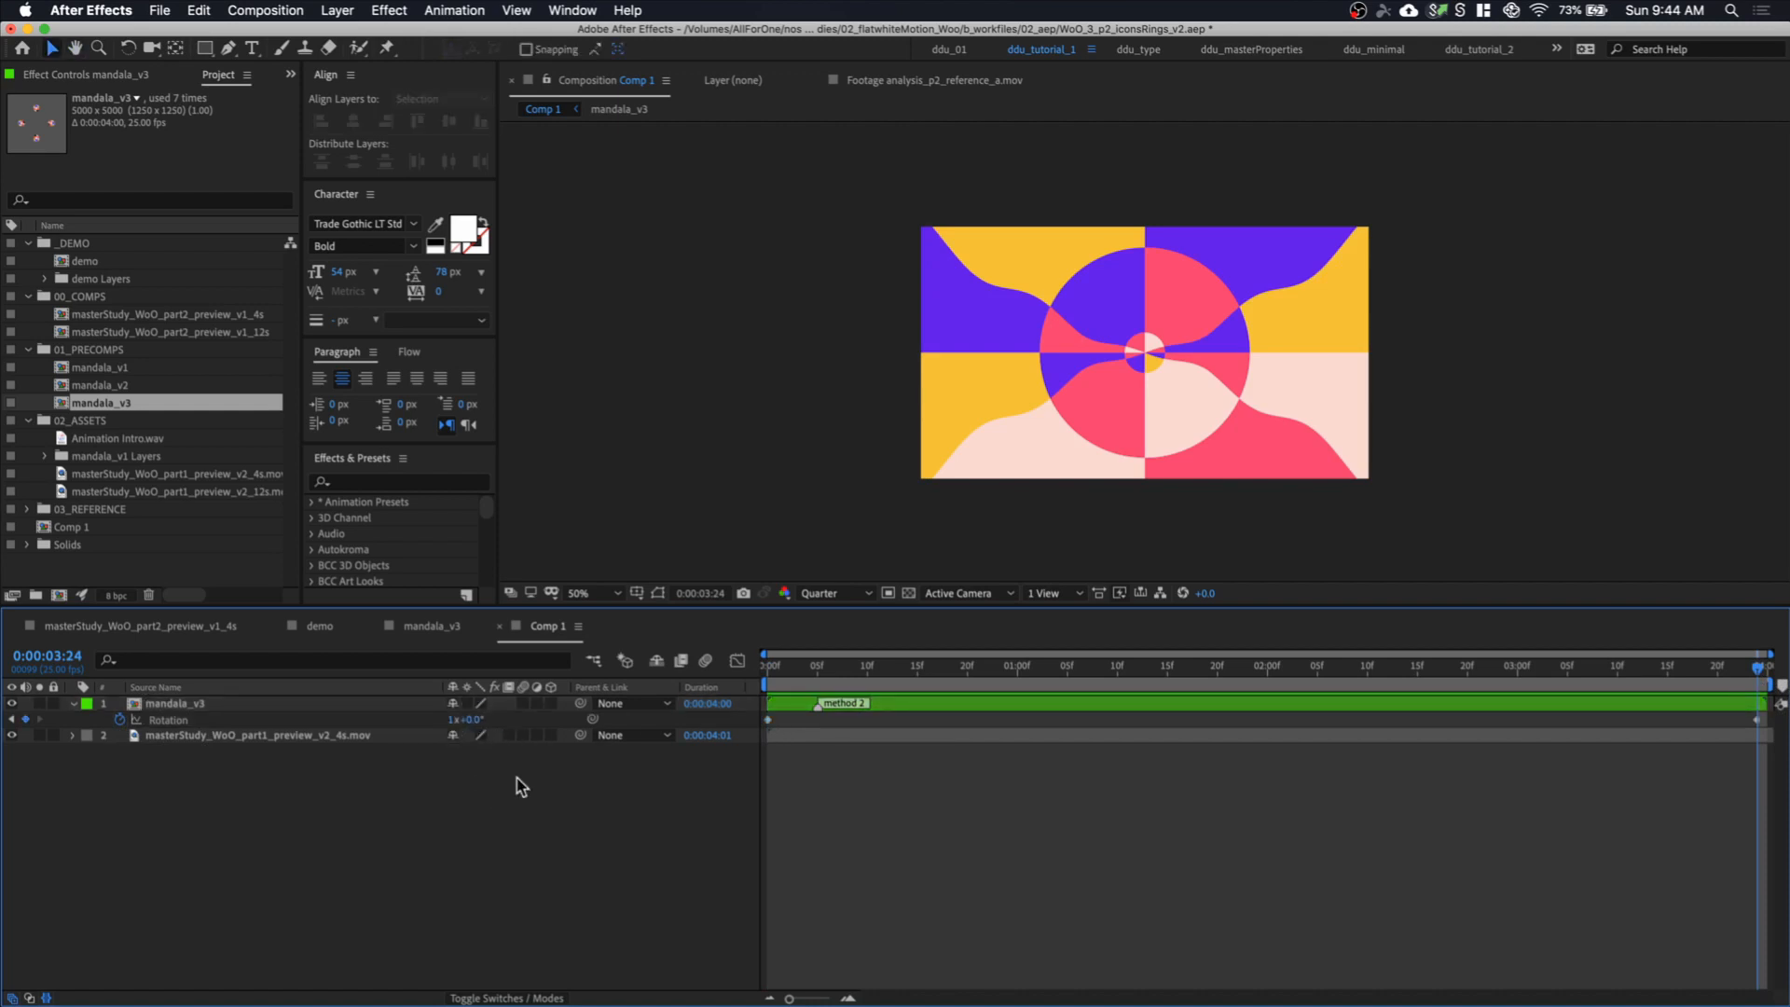
click(1239, 665)
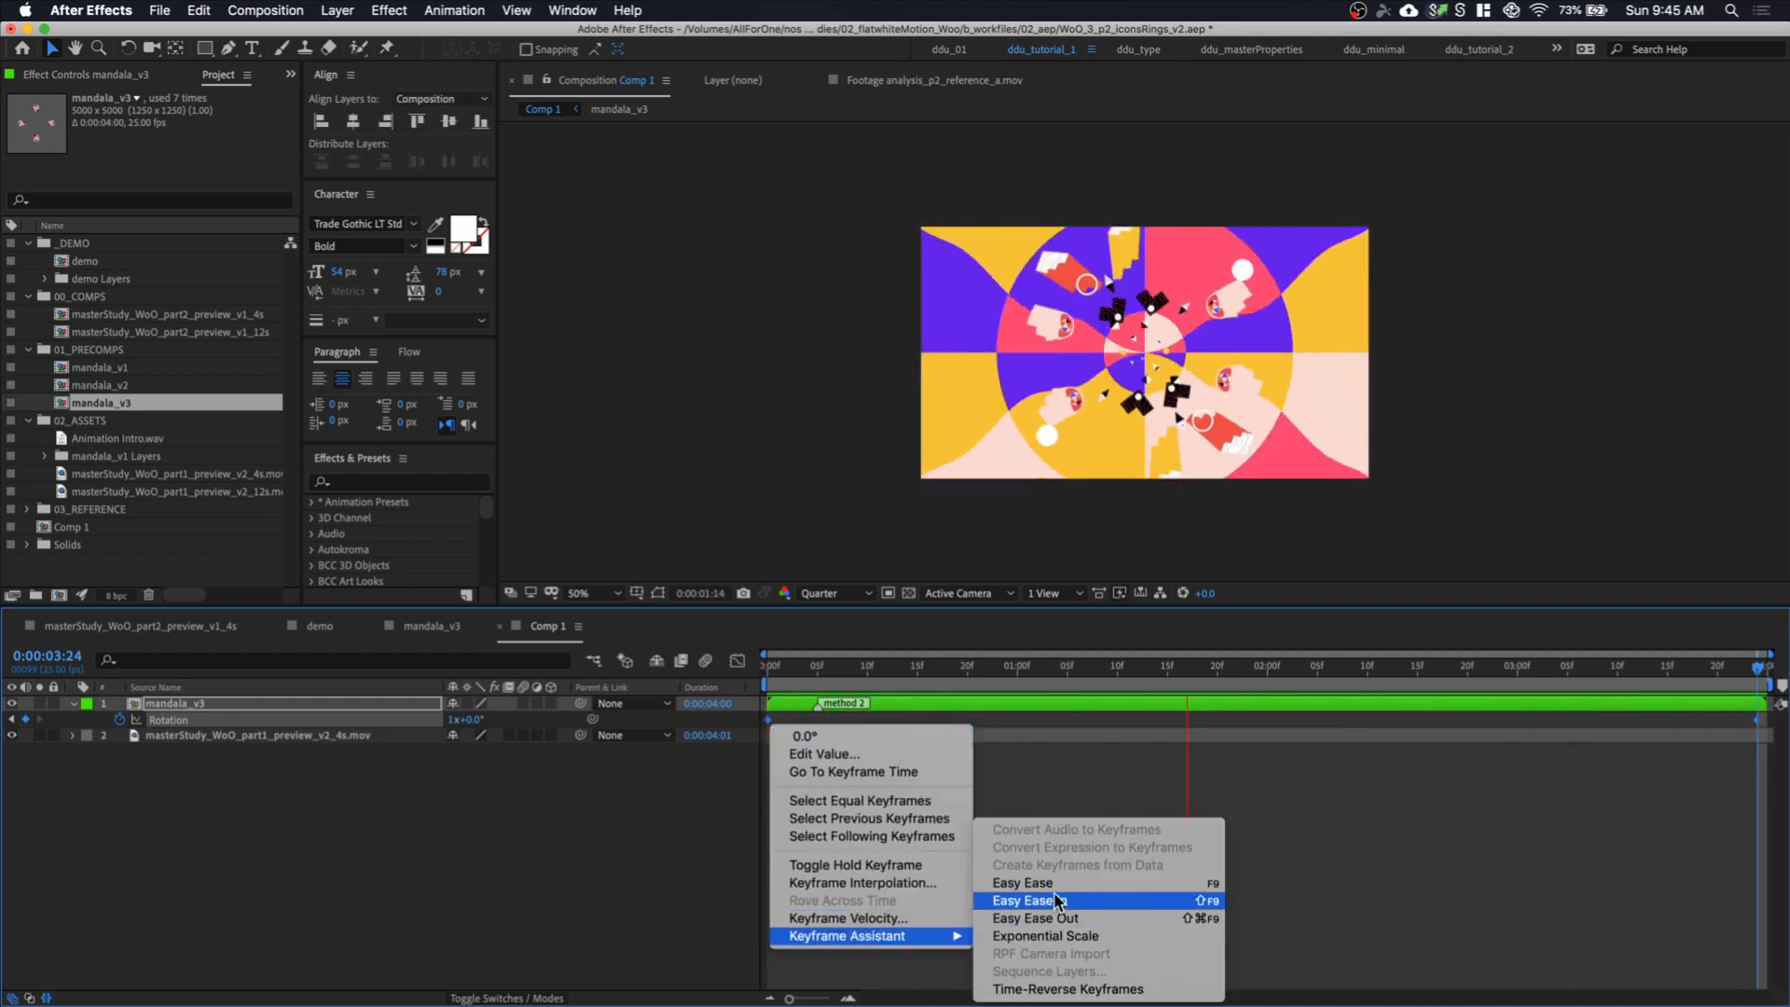
click(1024, 900)
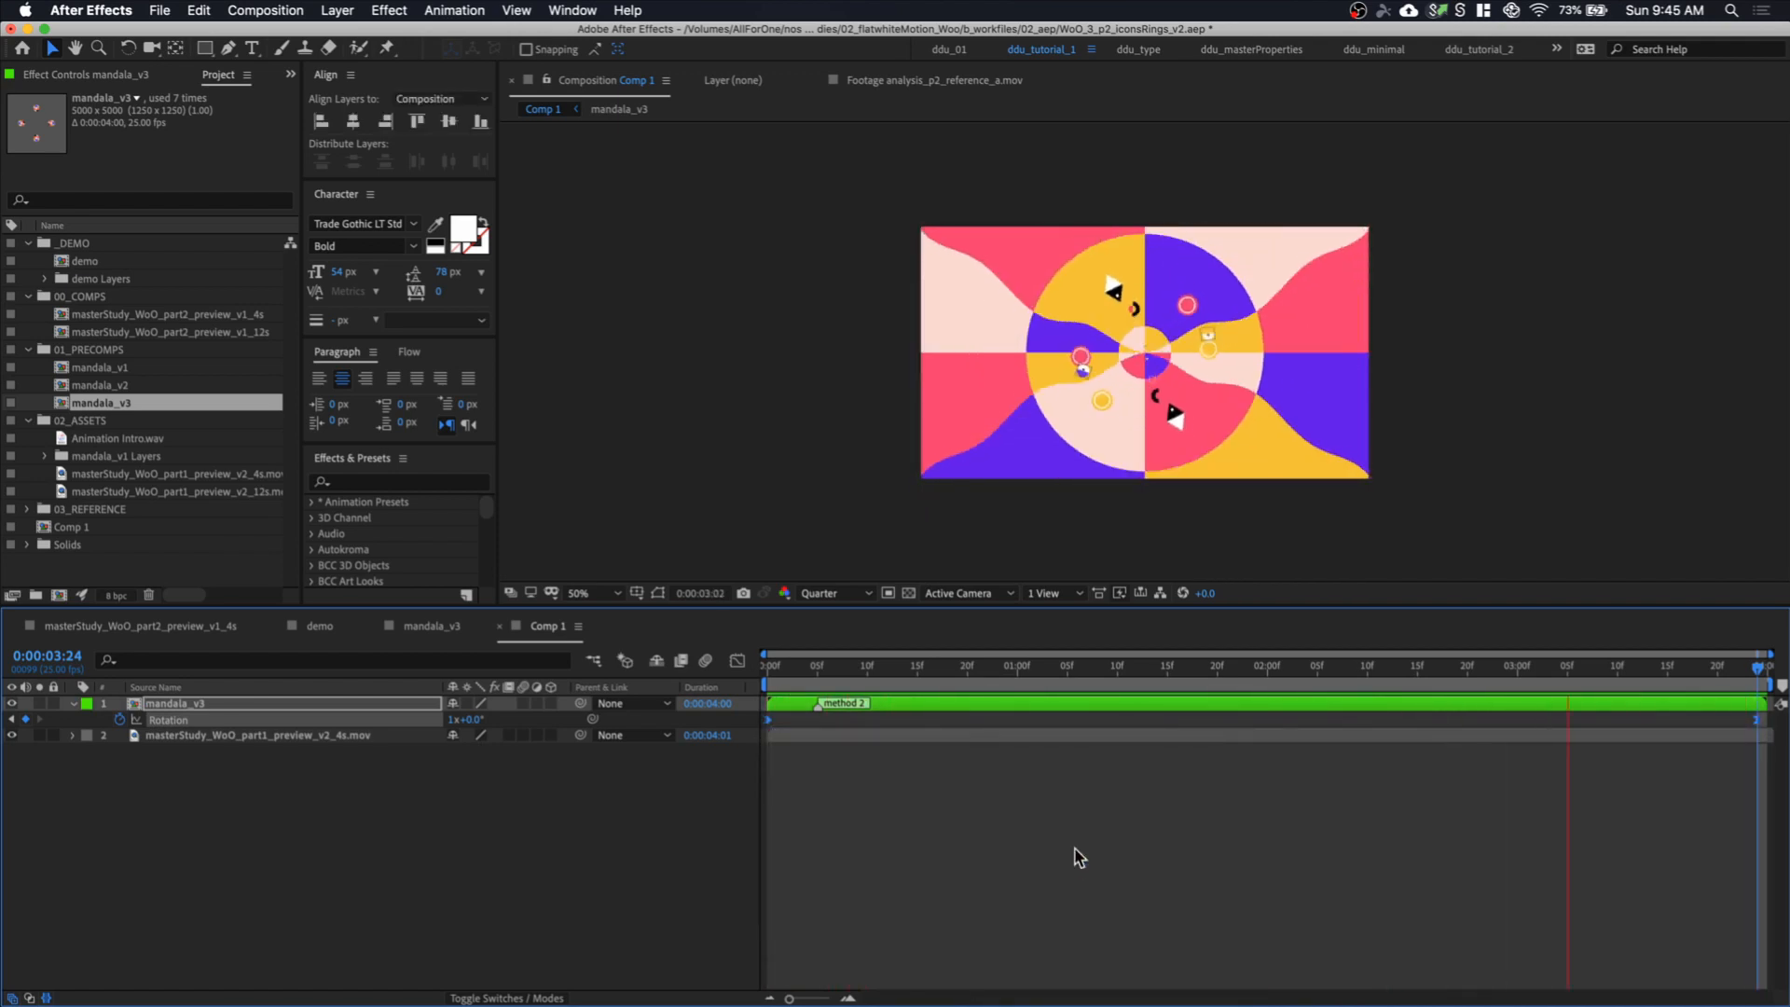
click(1068, 665)
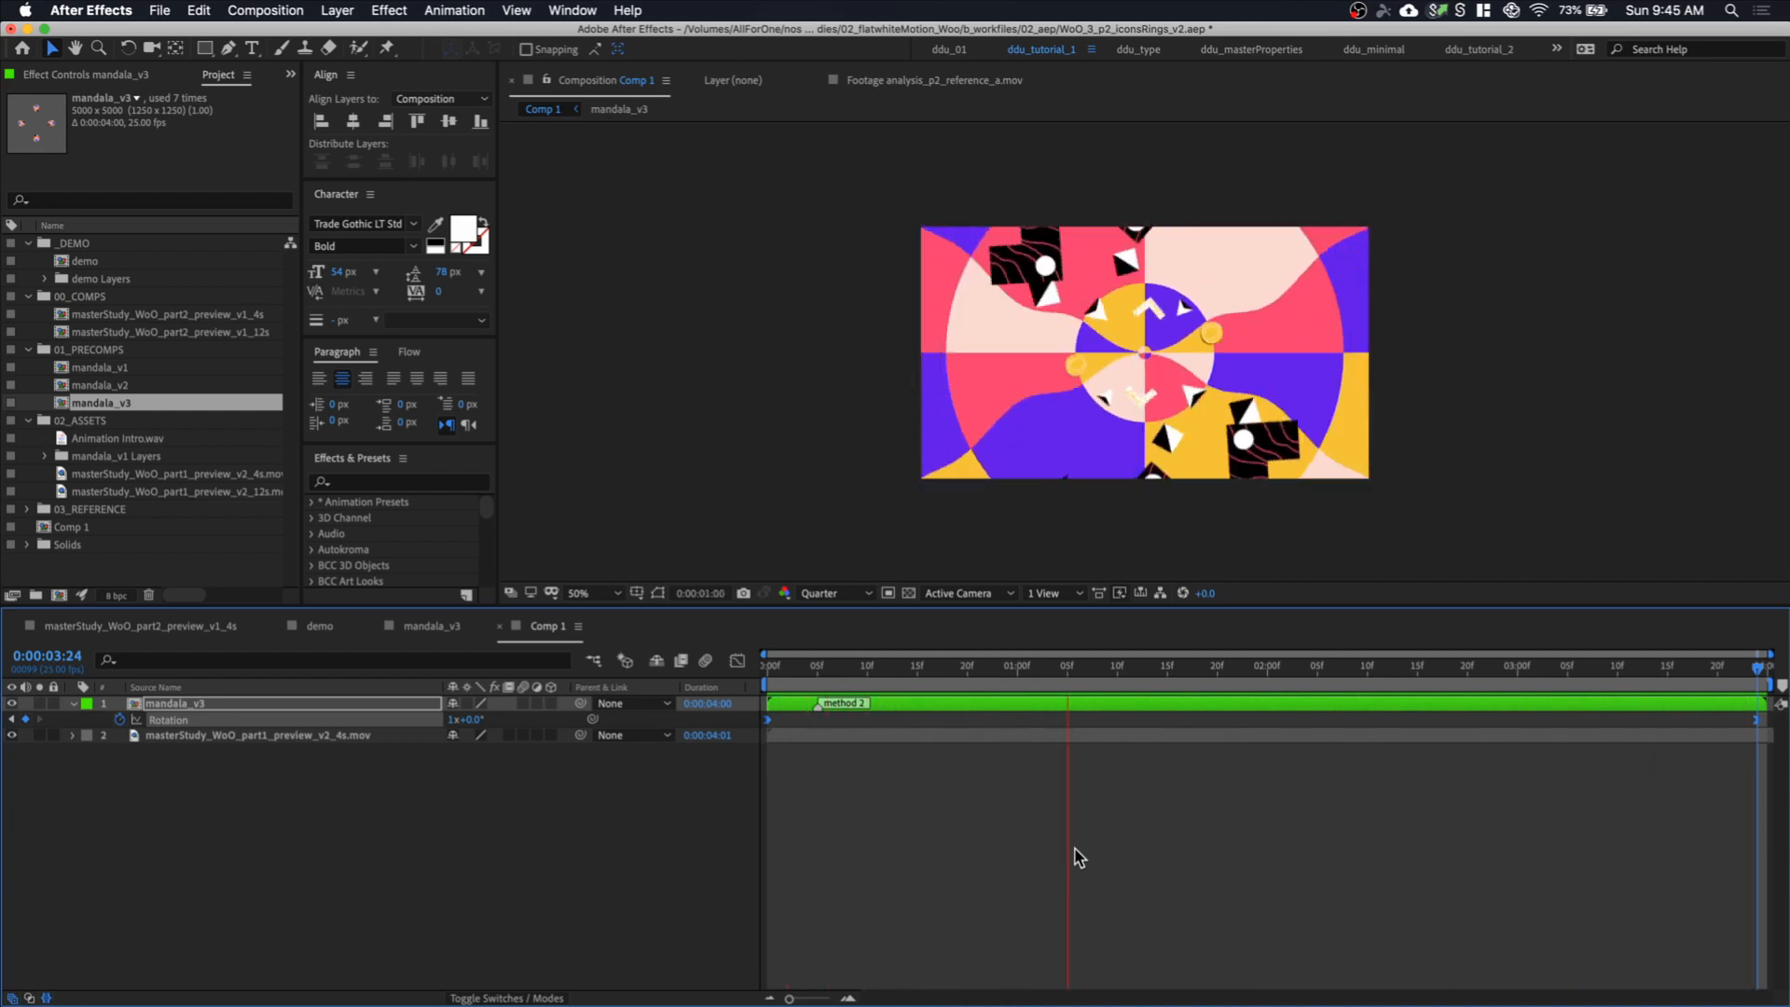
click(1576, 666)
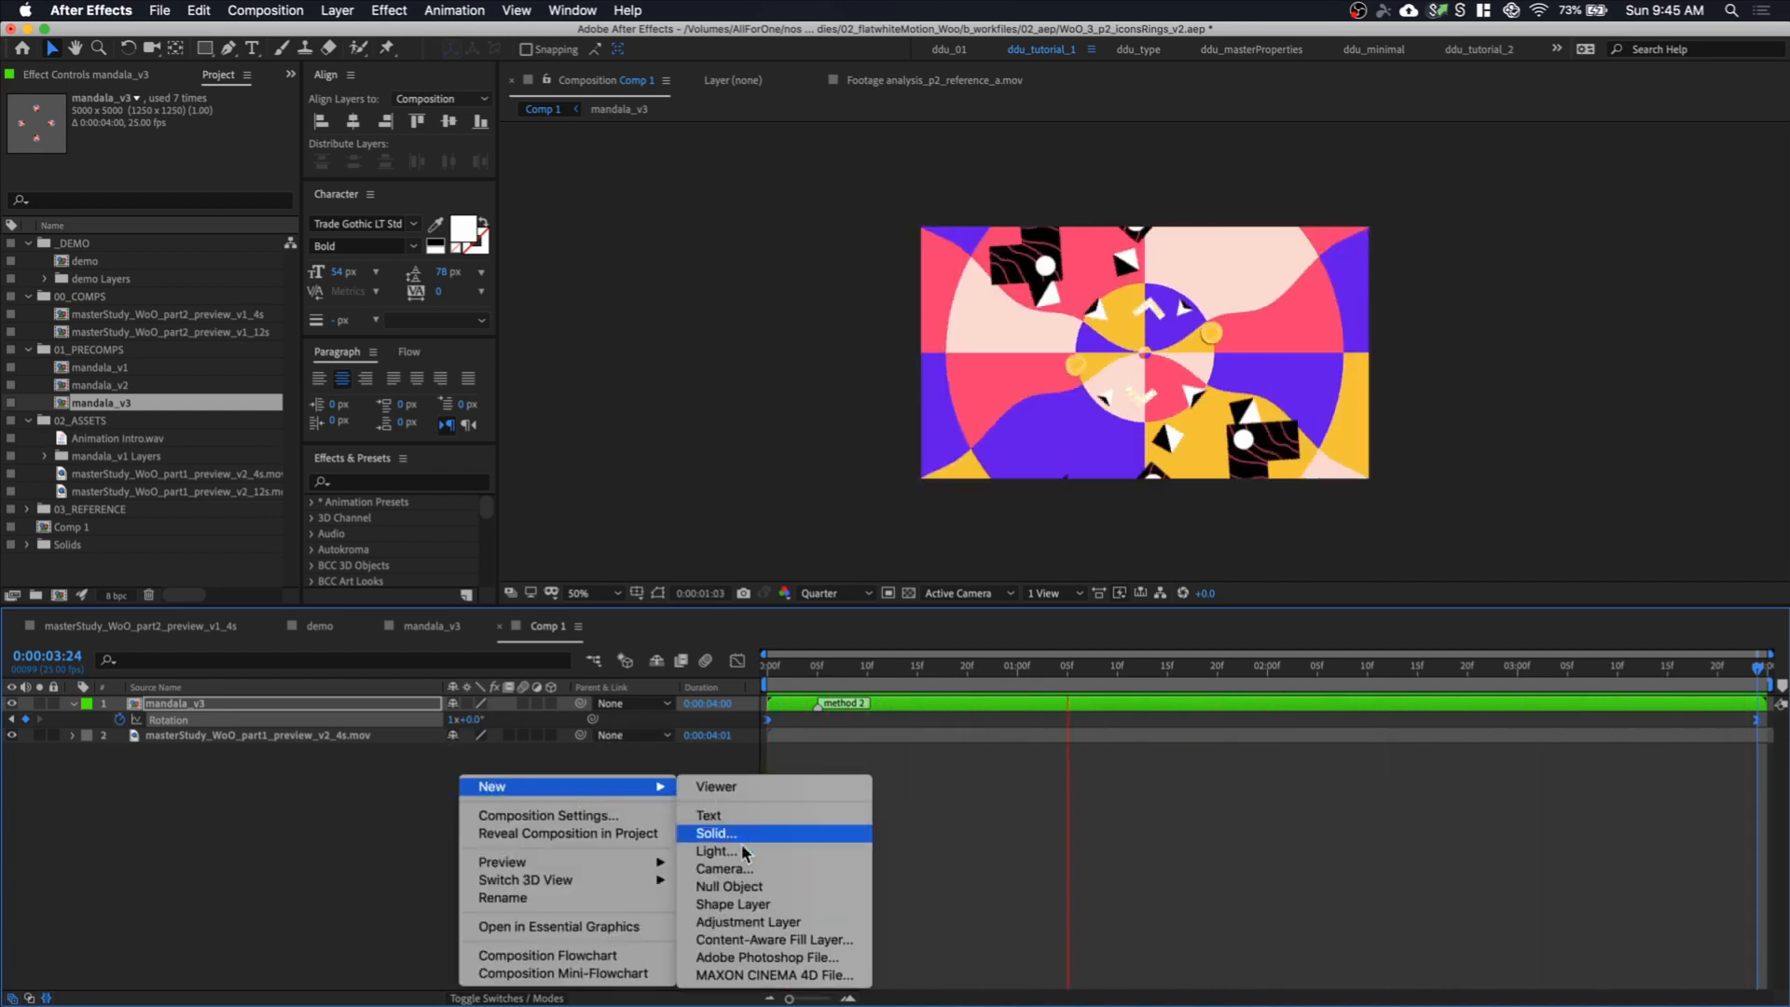
Add the postTime adjustment layer and apply Posterize Time at 12 fps via a 'poster' search
click(748, 921)
text(postTime)
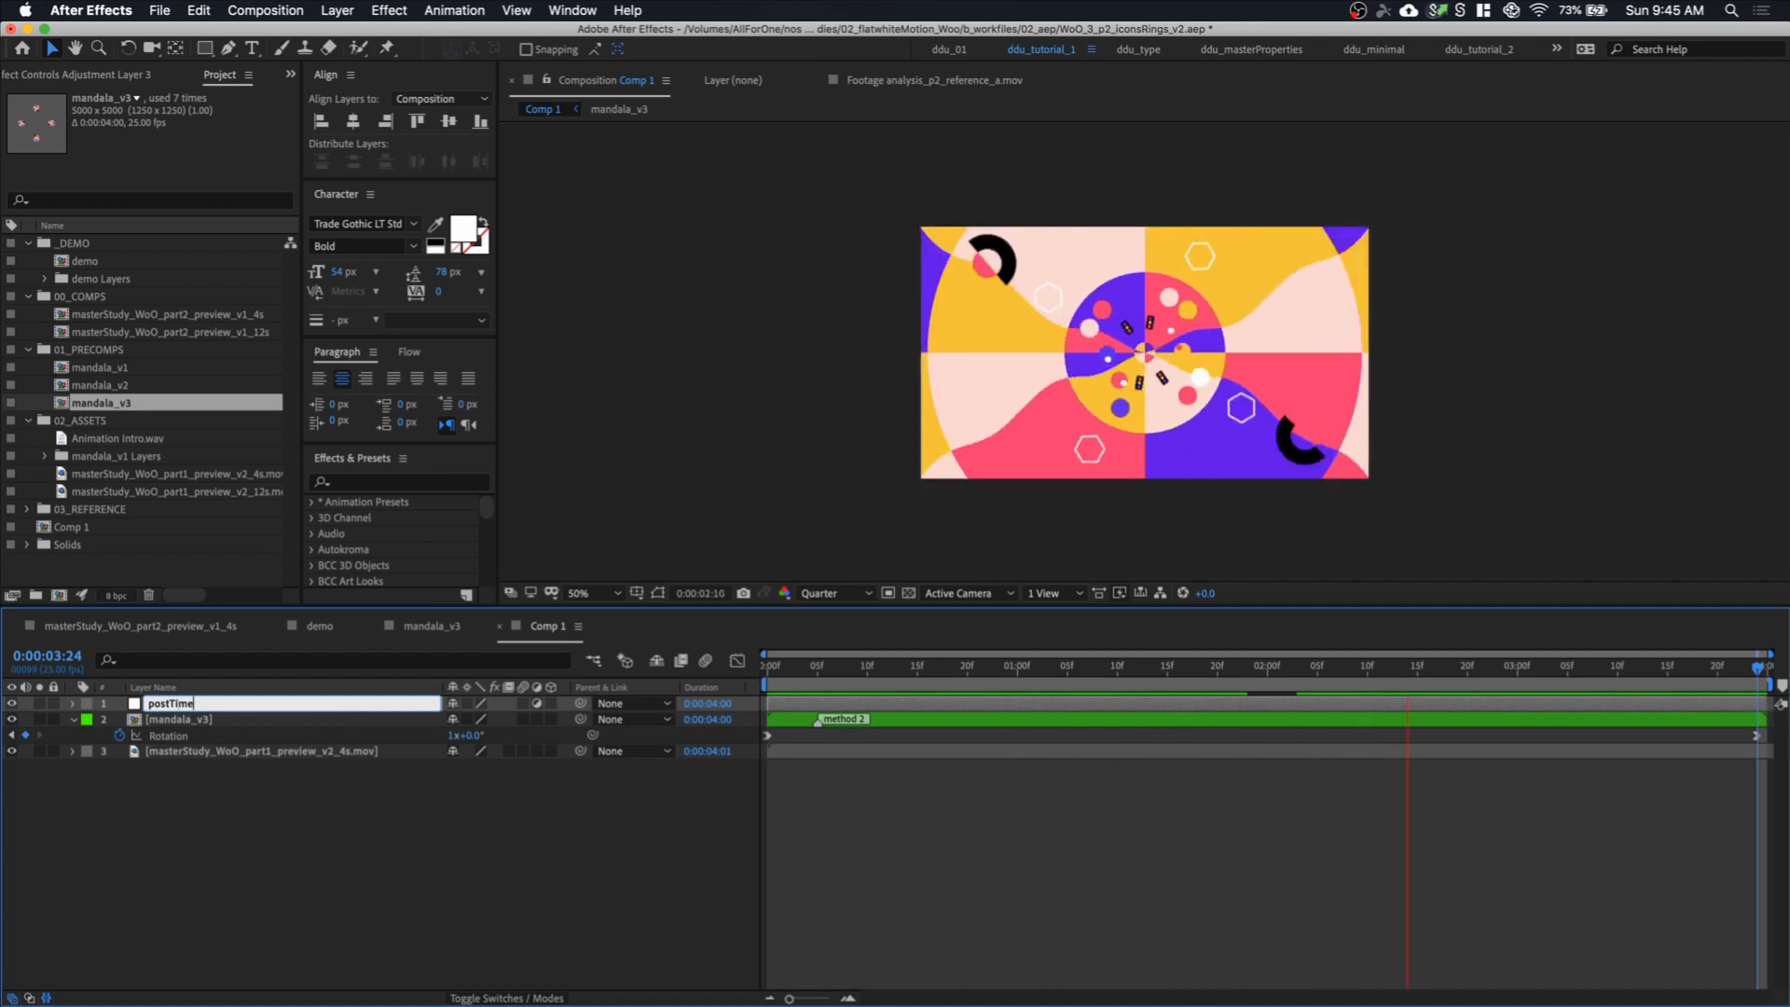
click(397, 481)
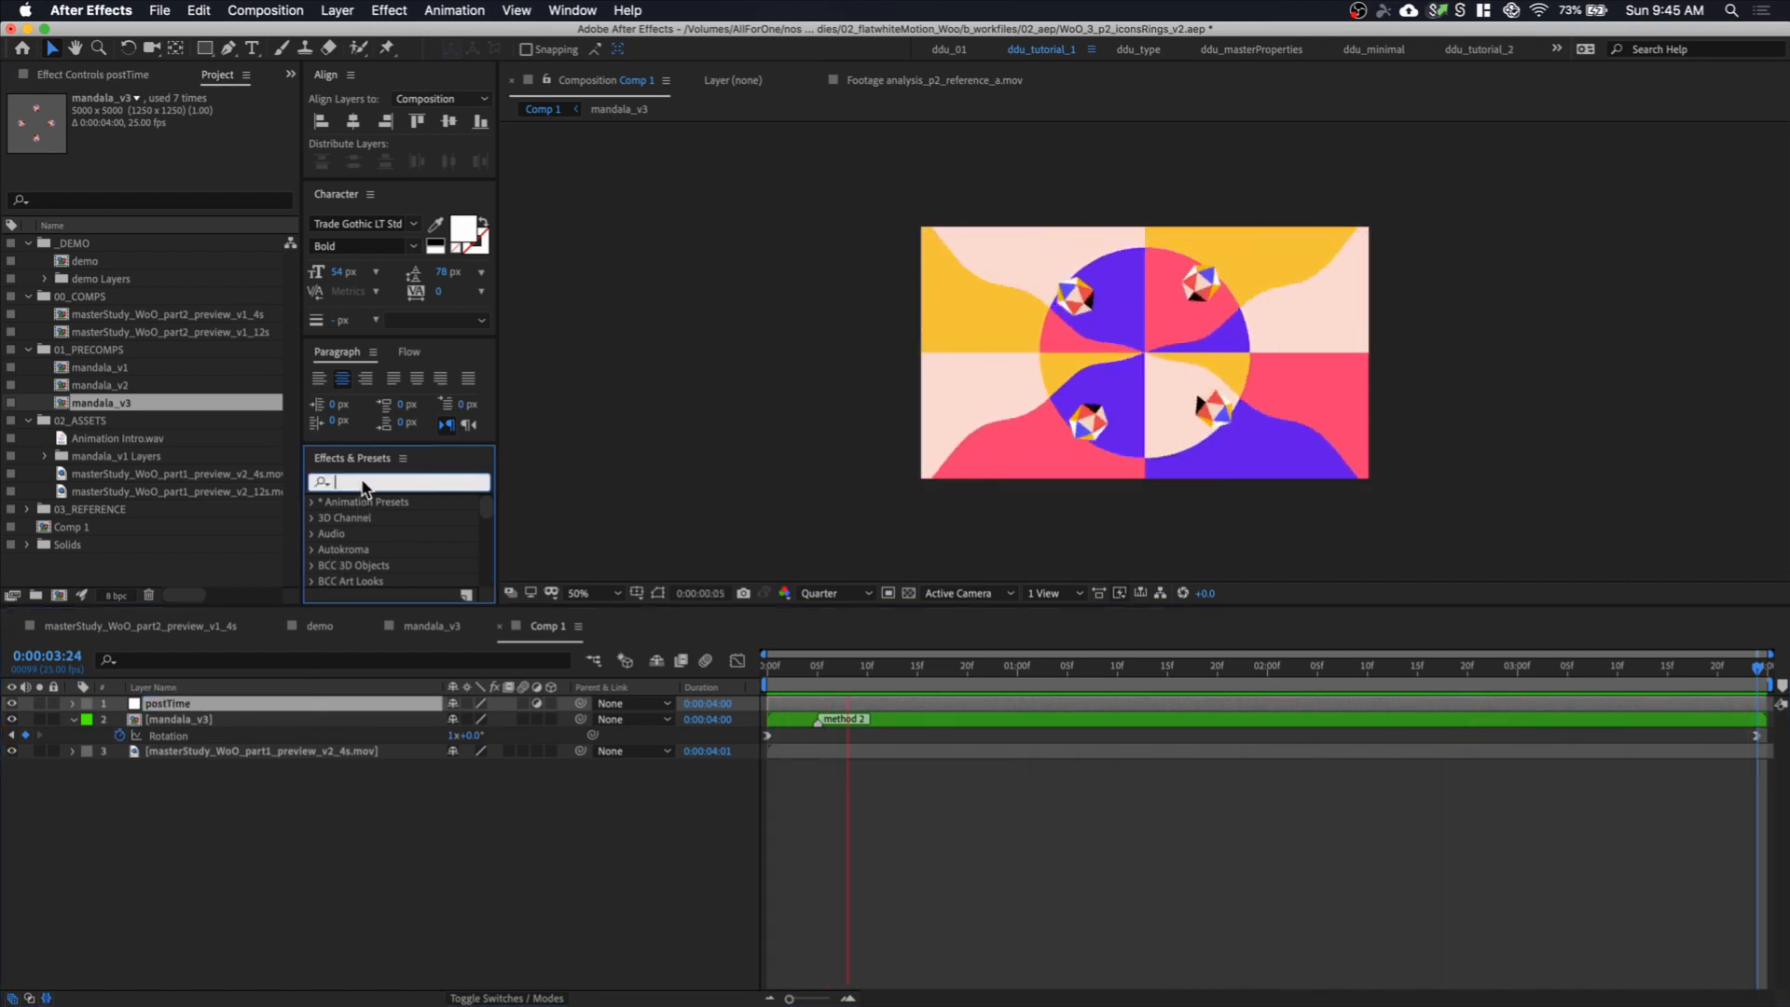
text(poster)
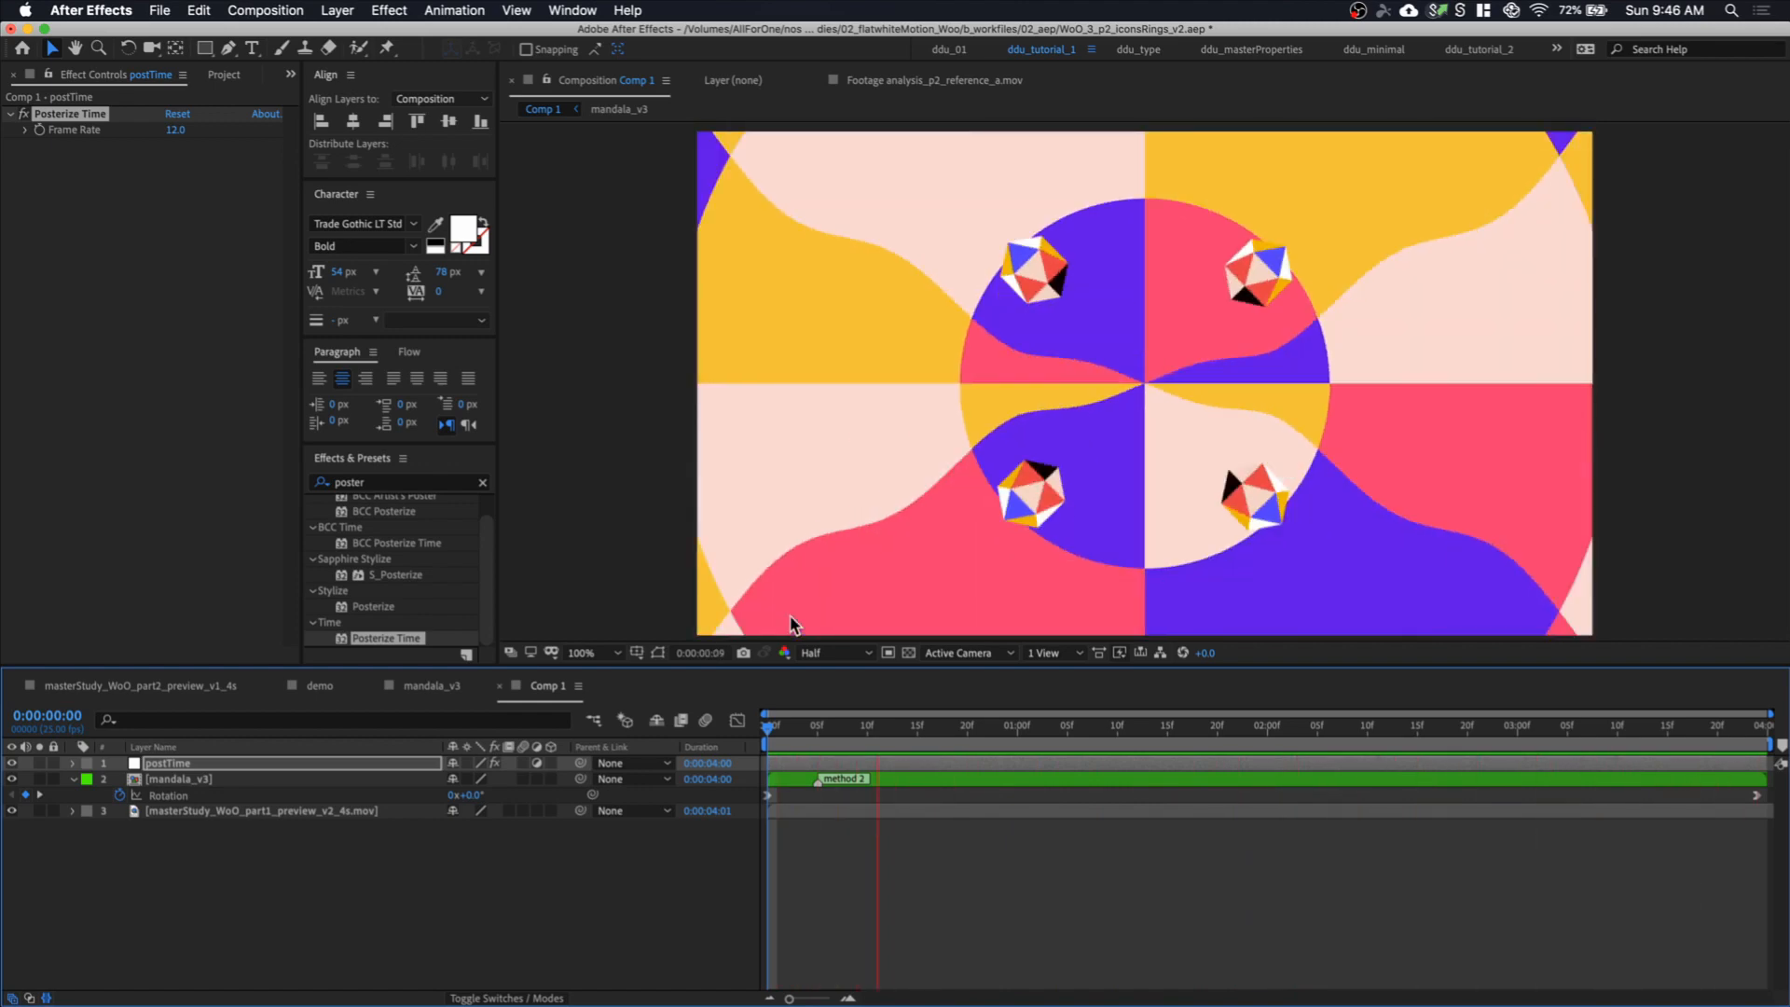
click(1378, 725)
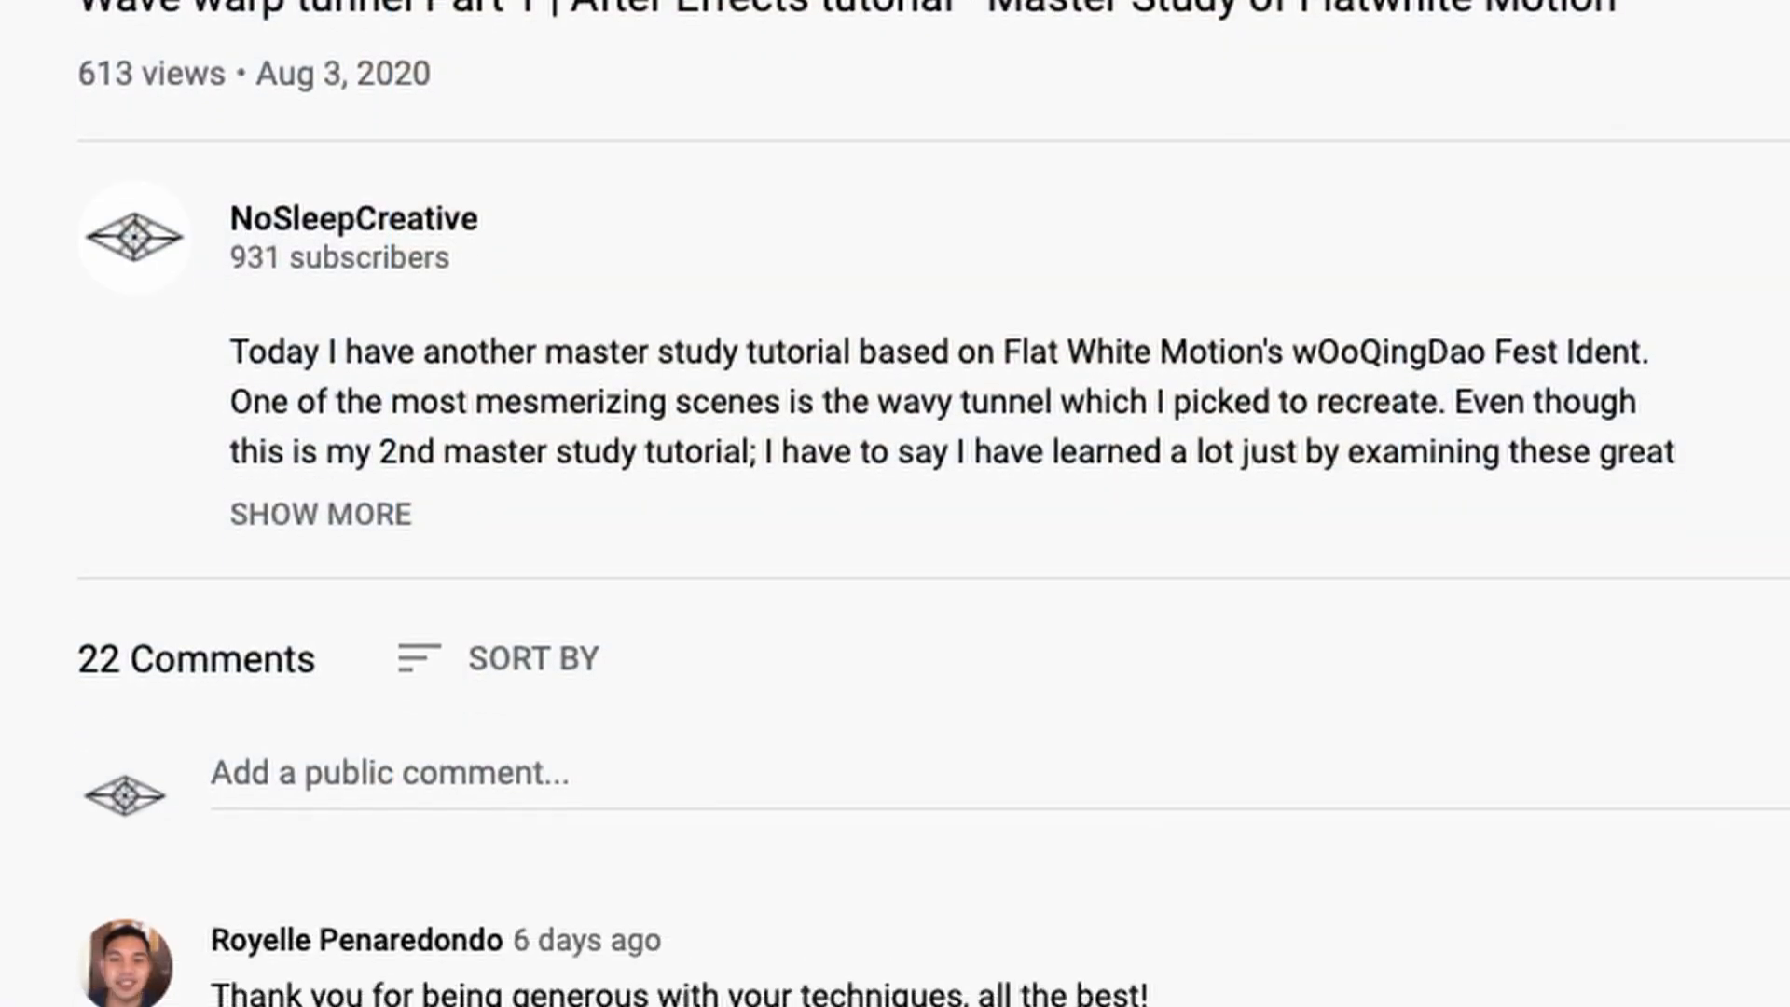
scroll(down, 3)
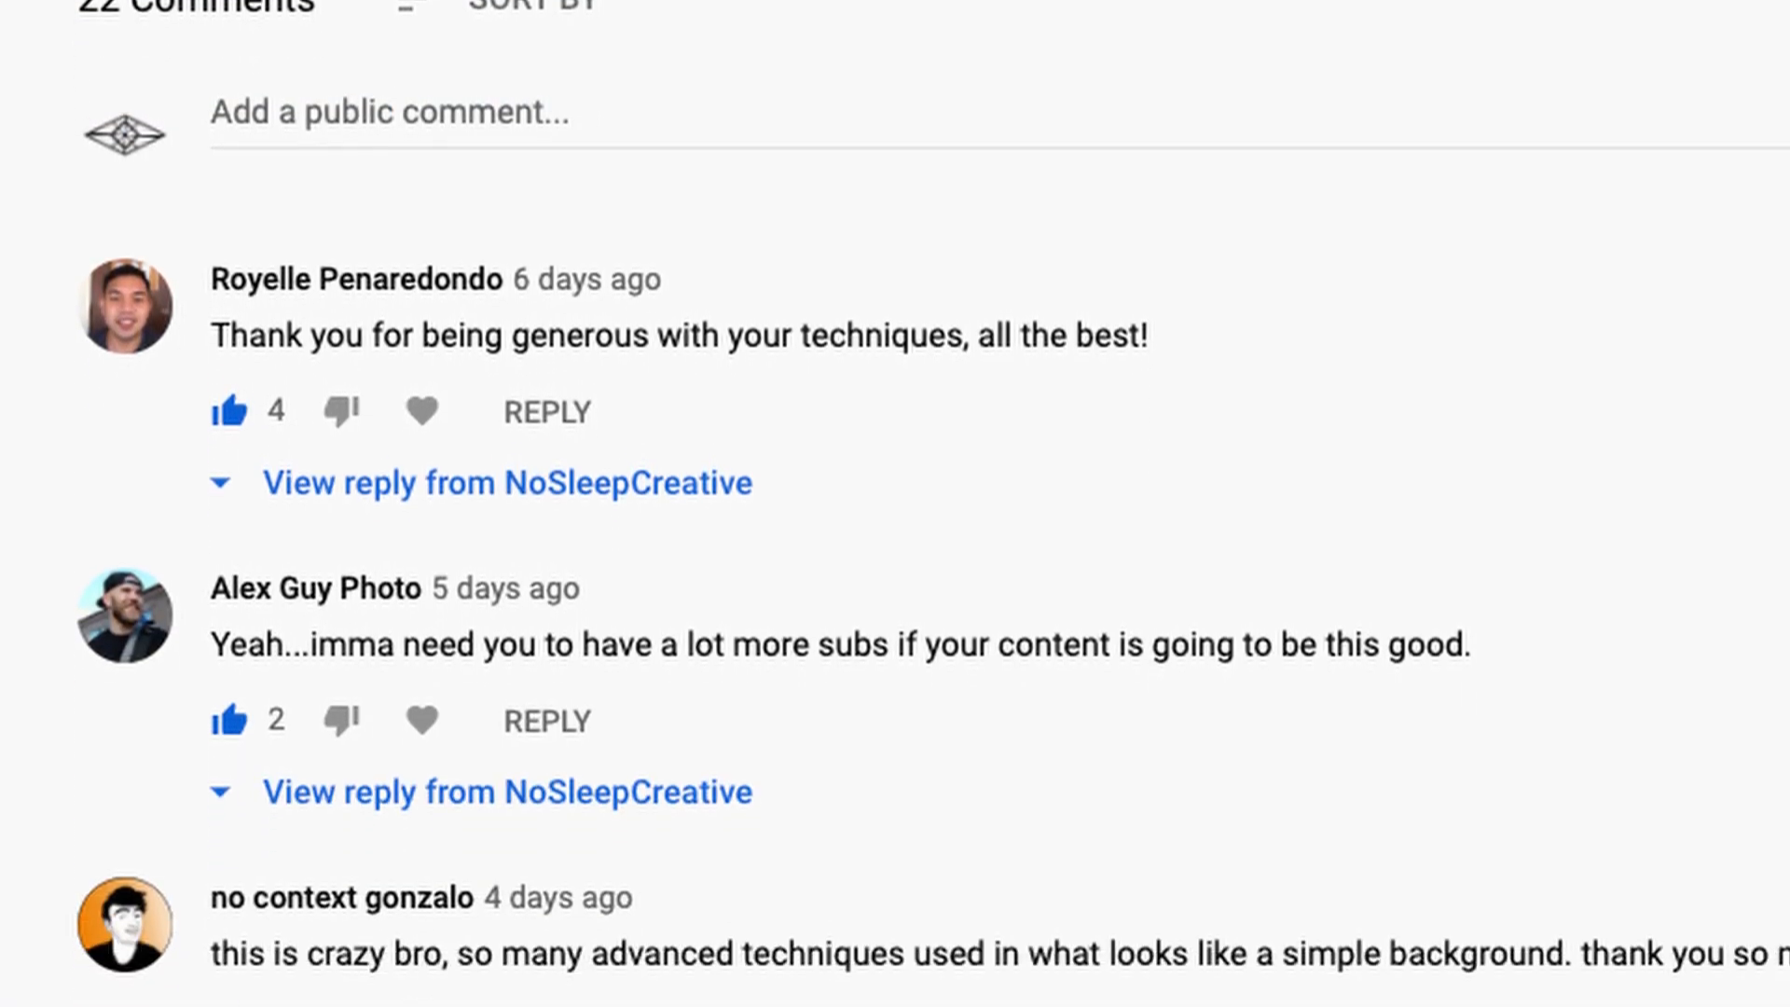
scroll(down, 3)
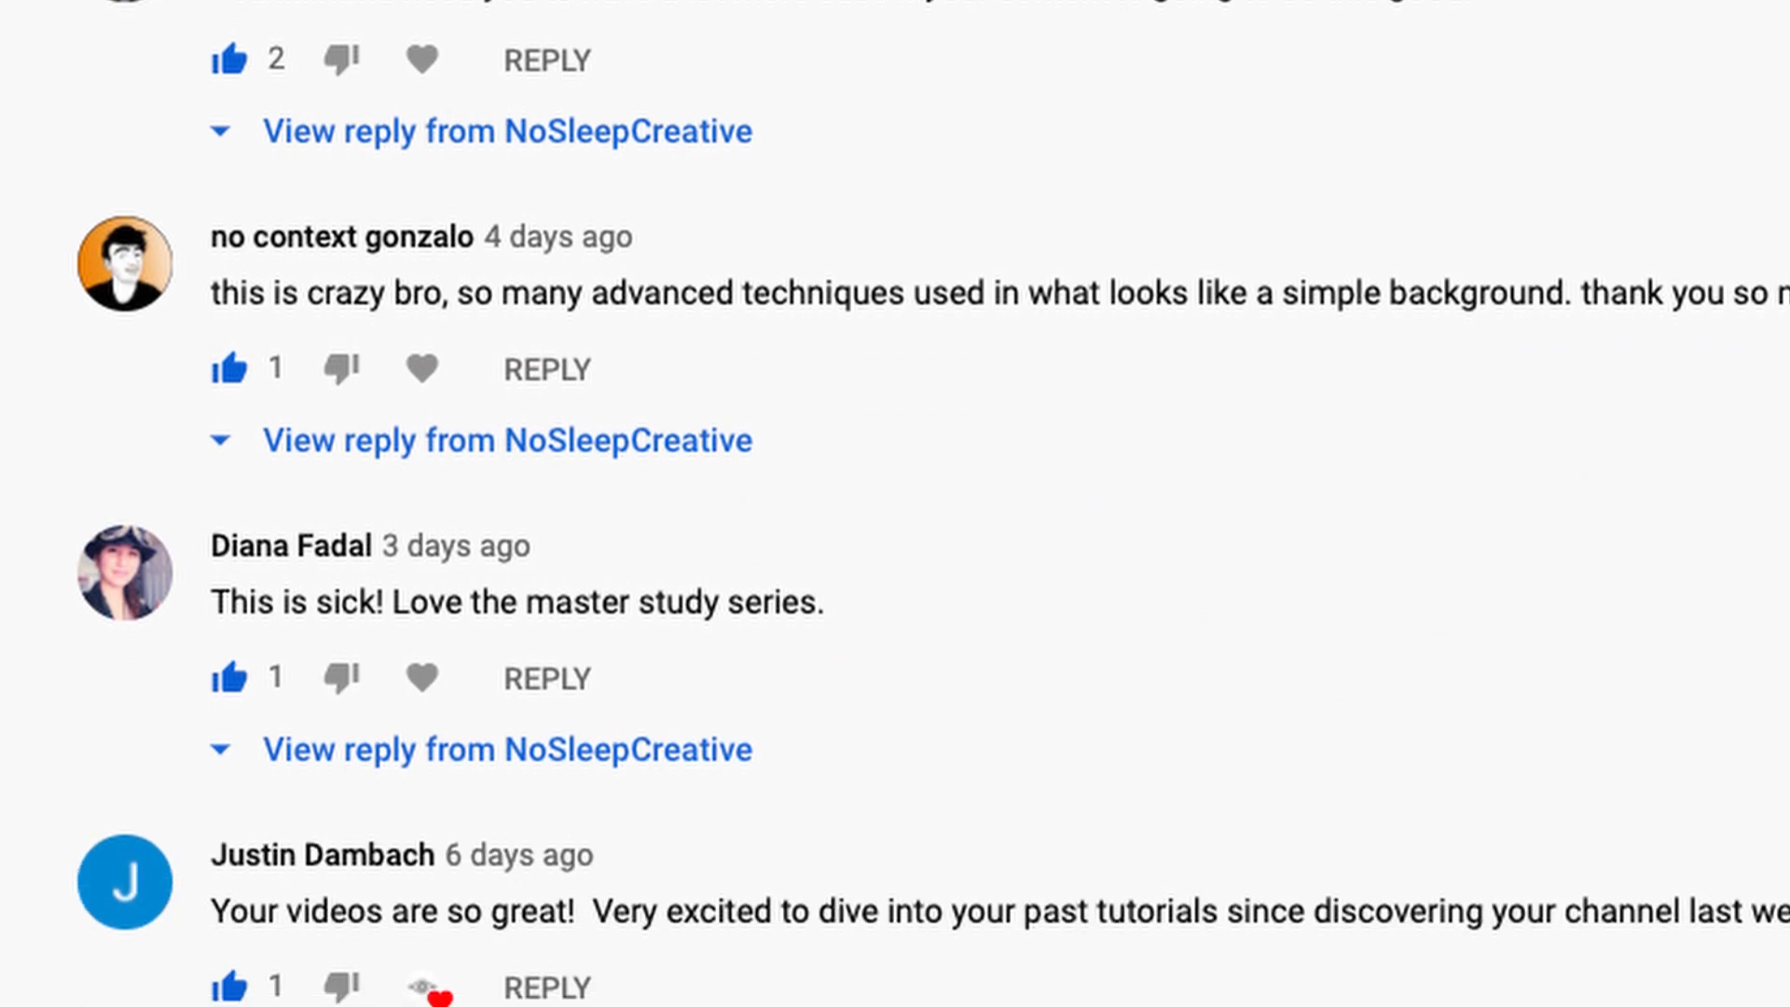
scroll(down, 3)
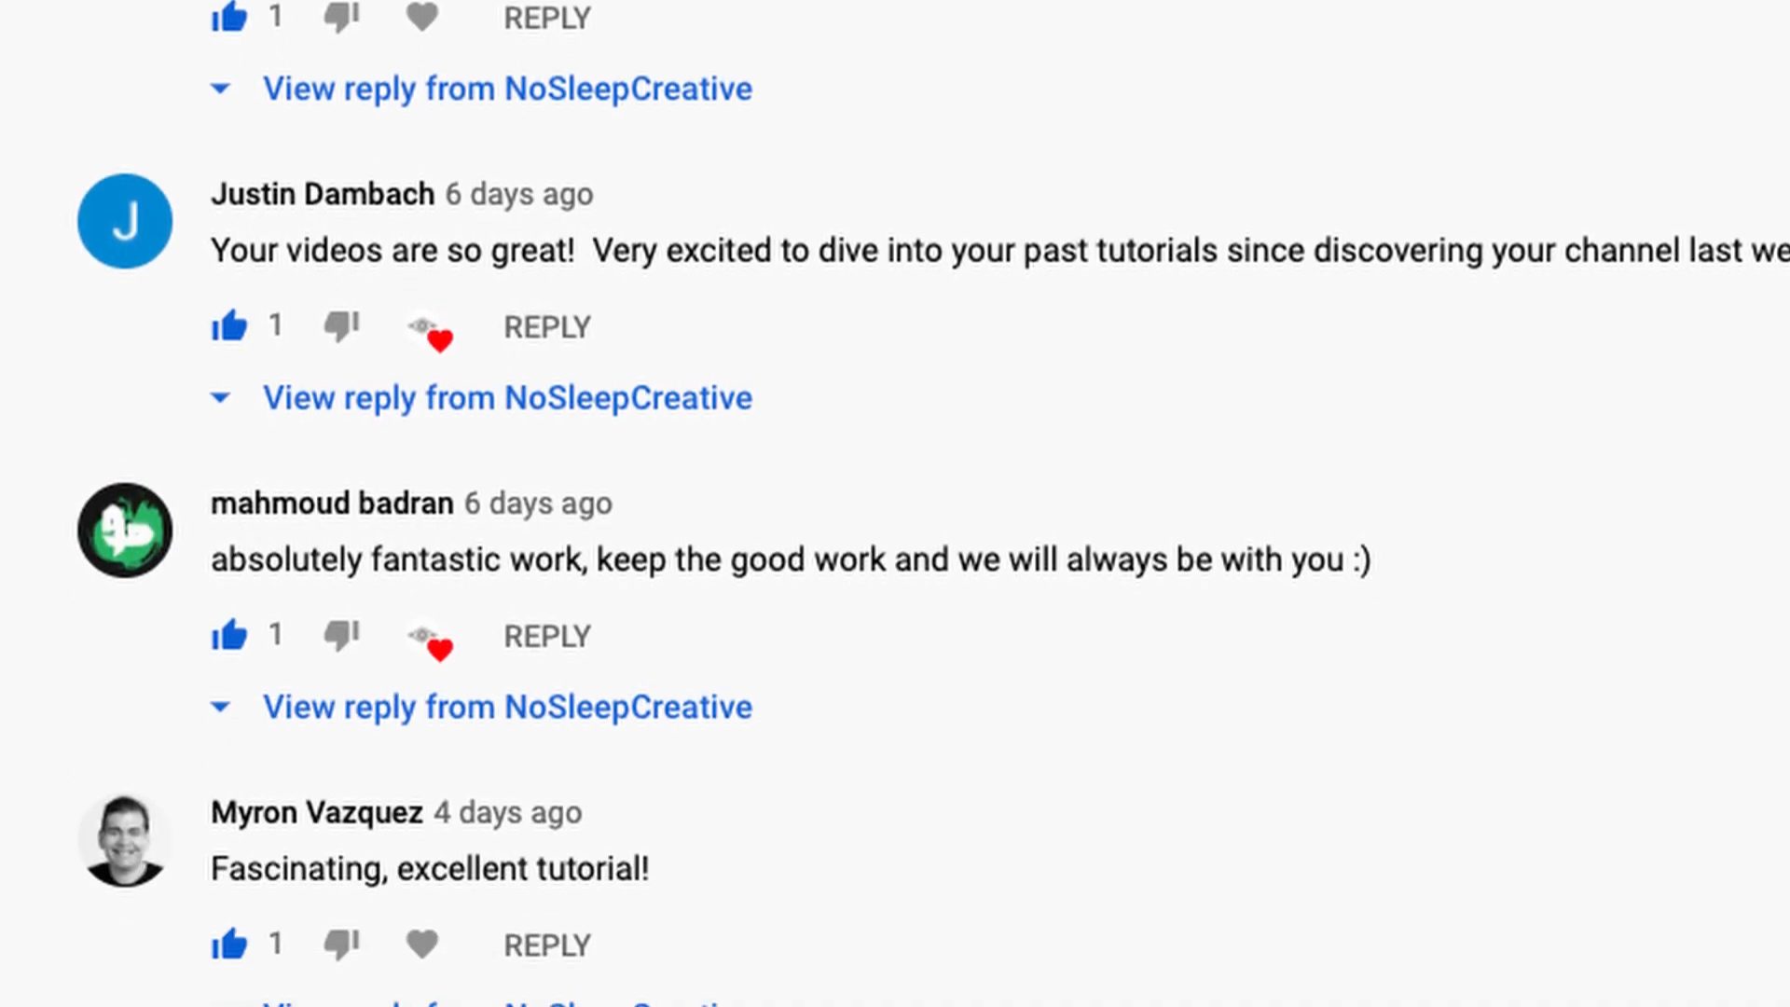
scroll(down, 3)
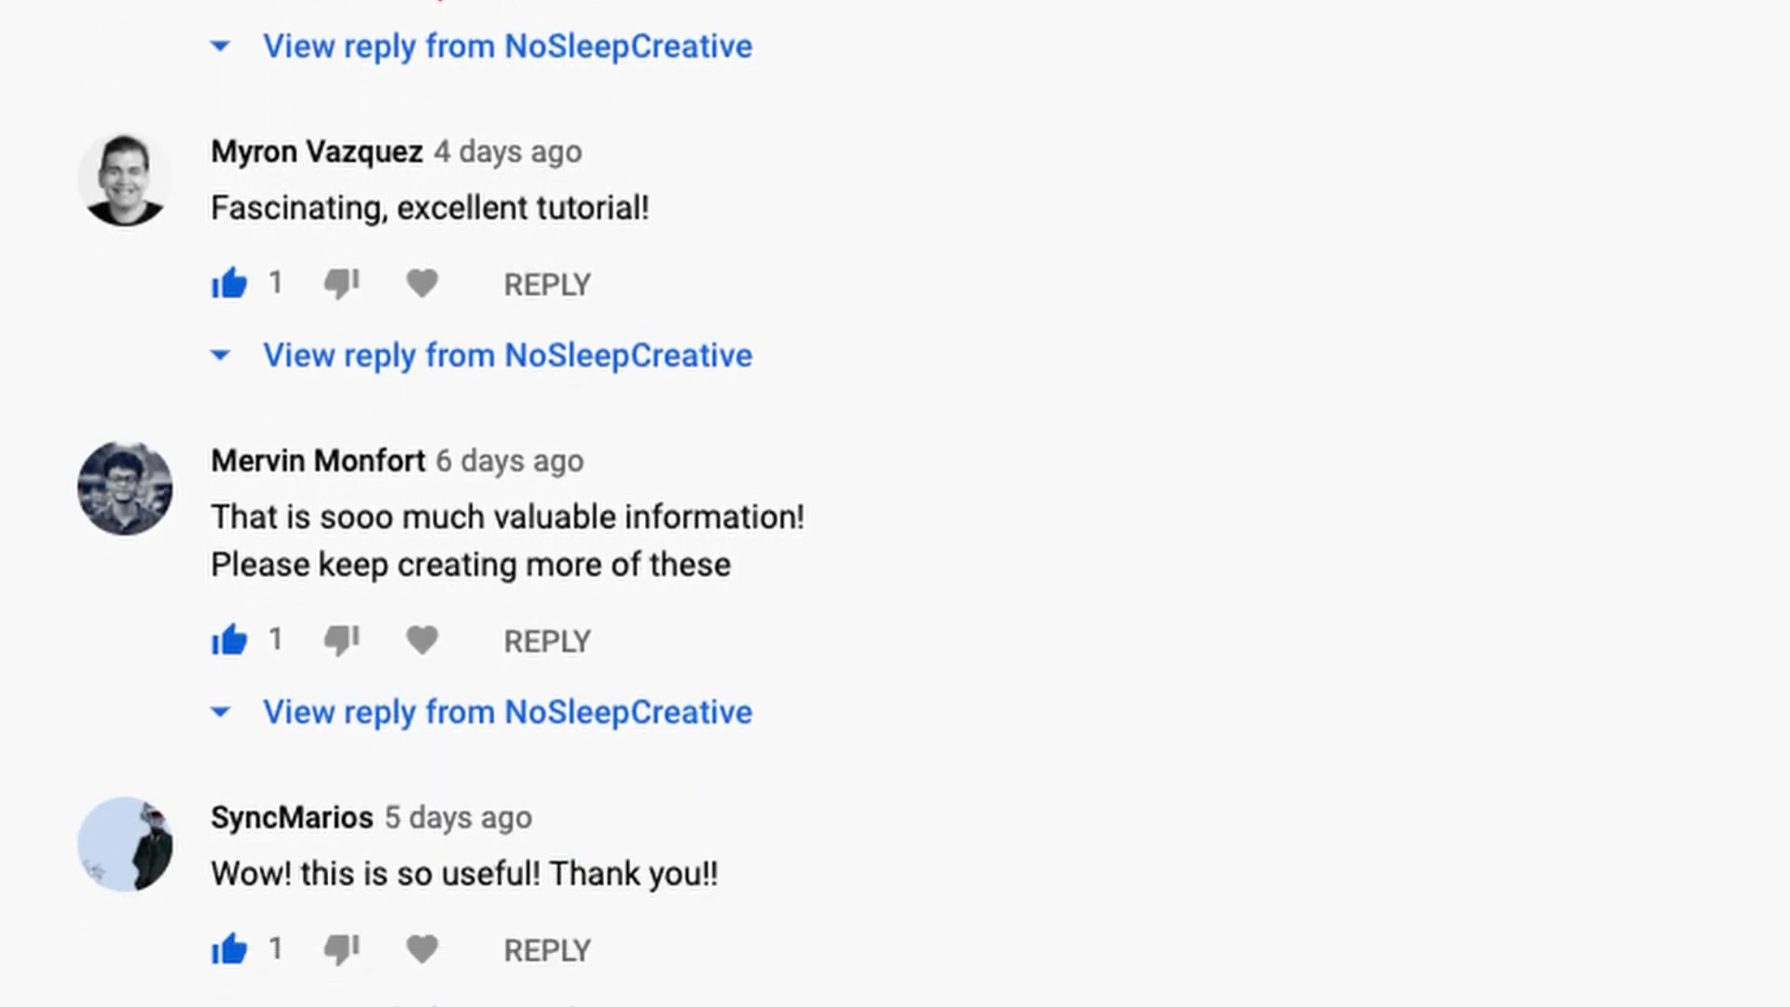